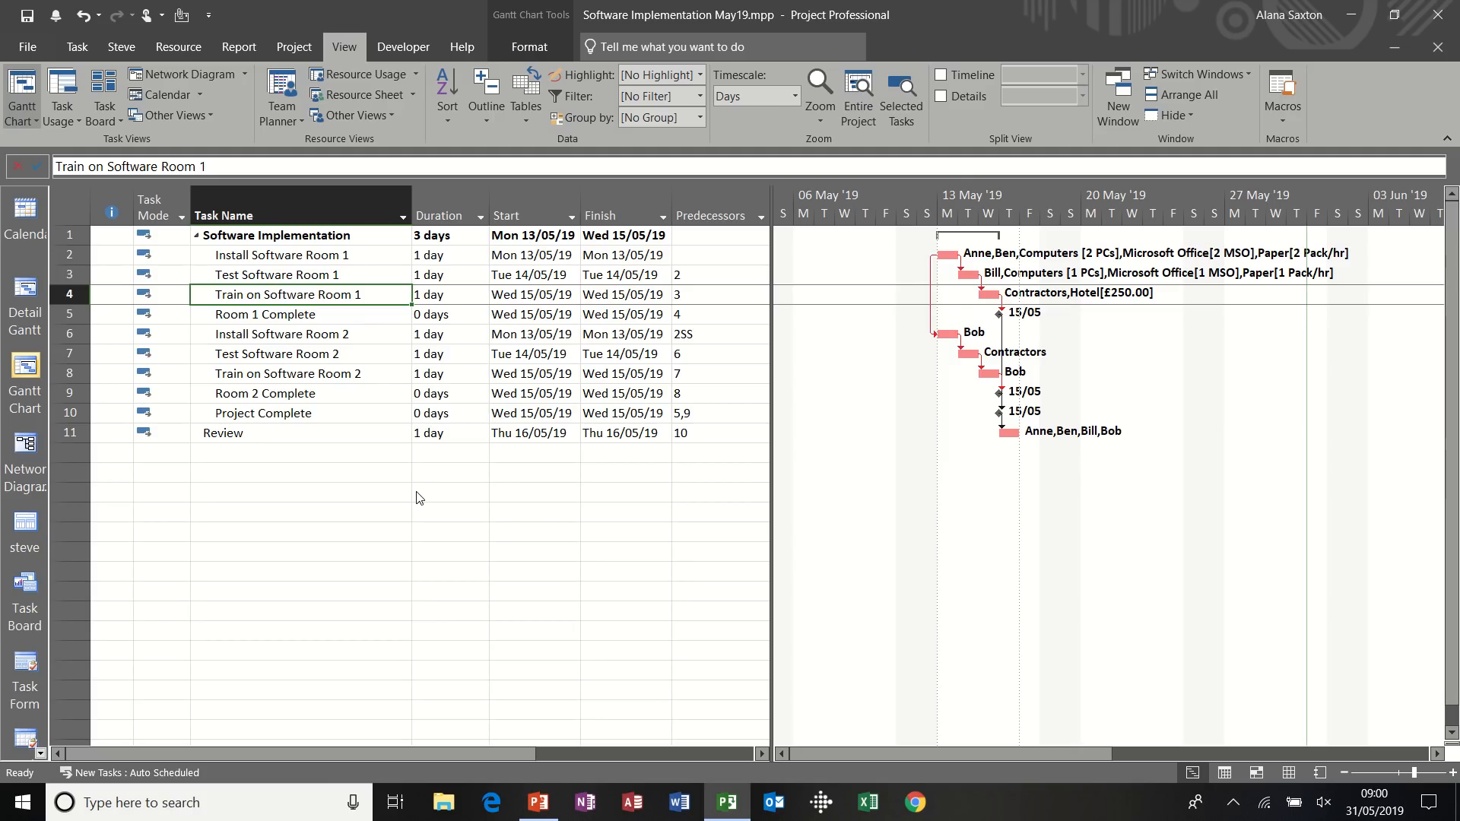
mouse_move(433, 311)
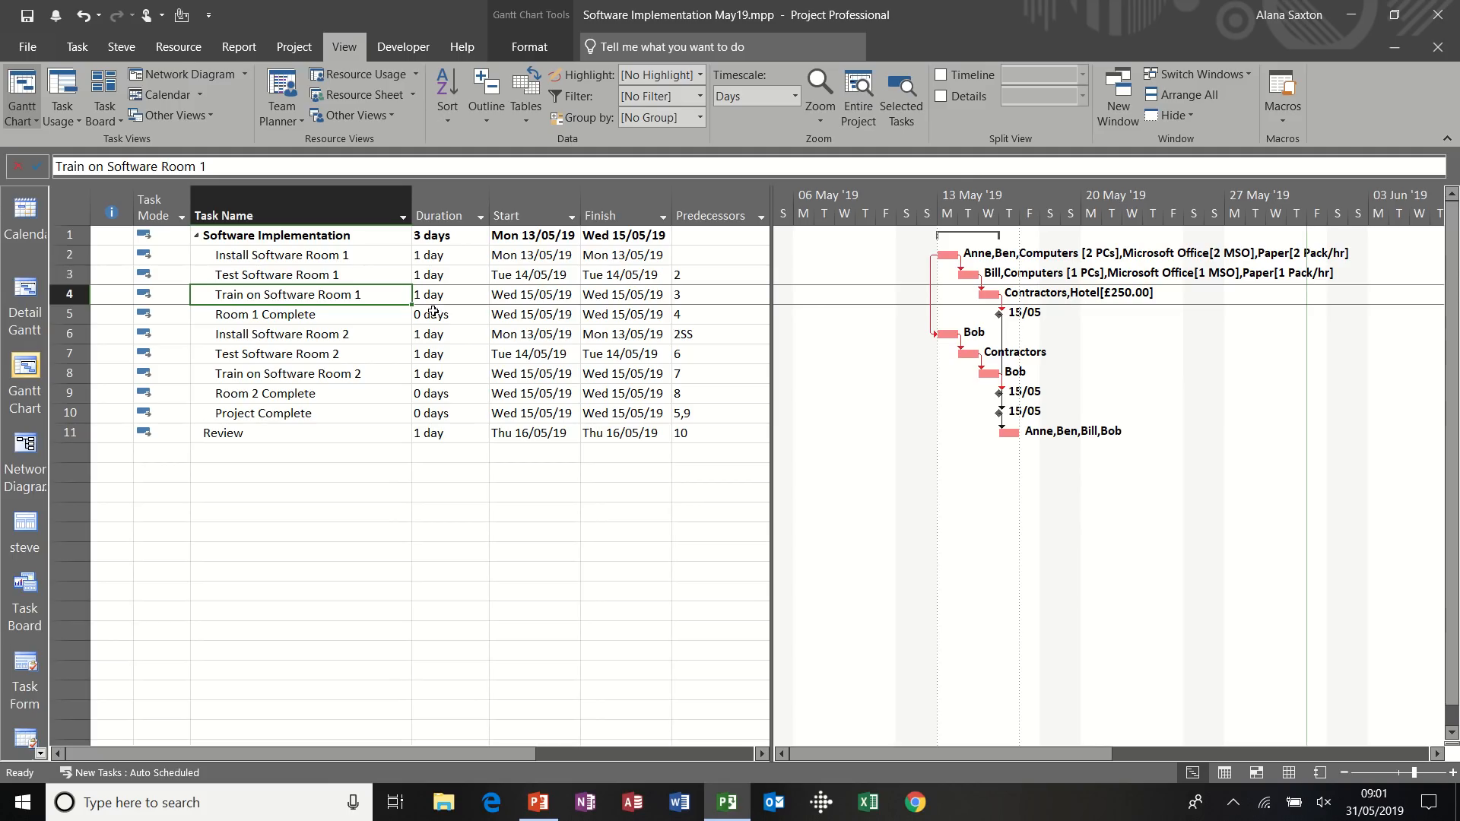
Select tasks from Install Software Room 1 to Project Complete, view the Resource Sheet, return to Gantt
click(282, 254)
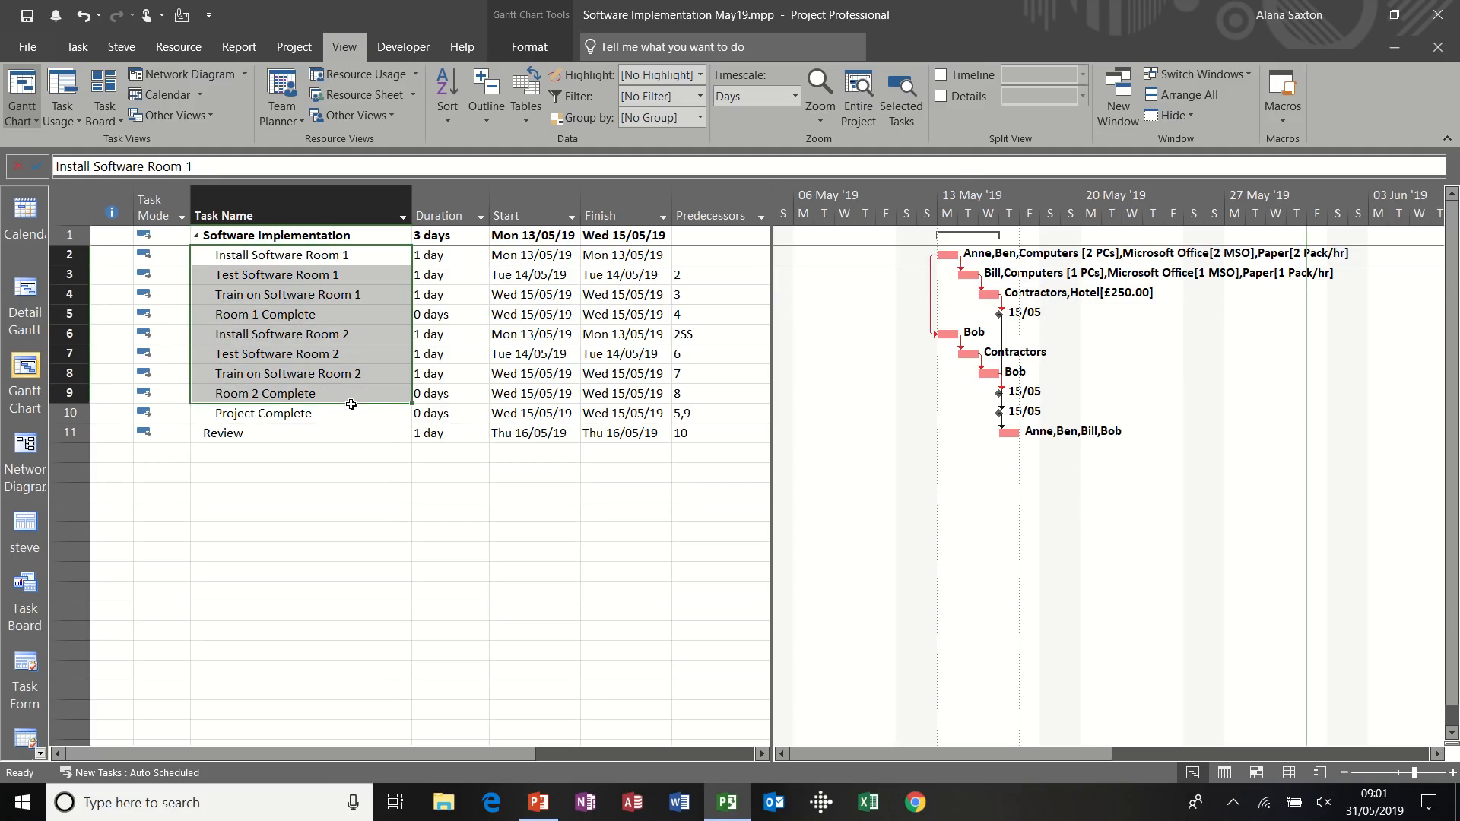
click(264, 412)
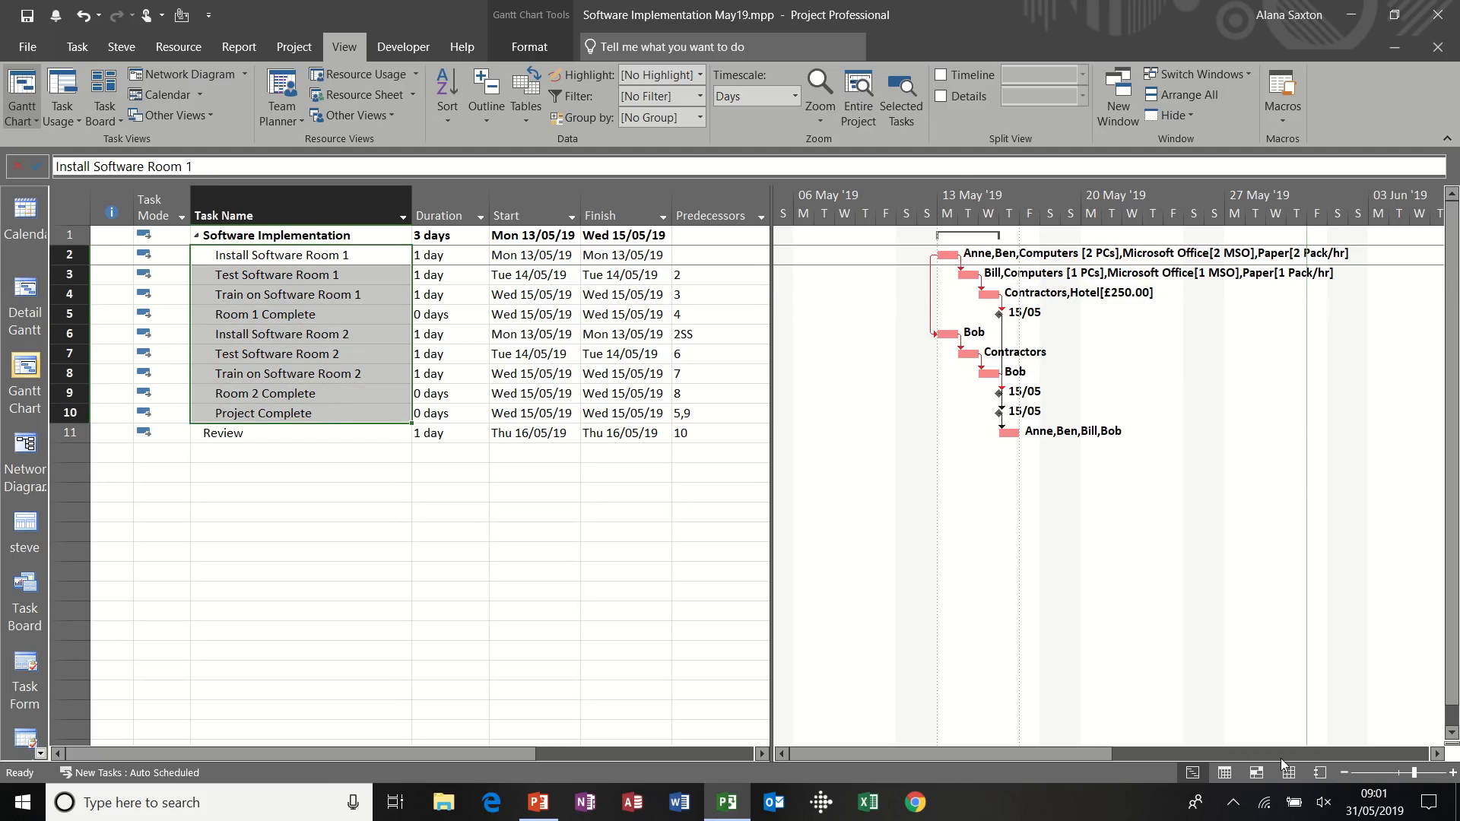
click(361, 95)
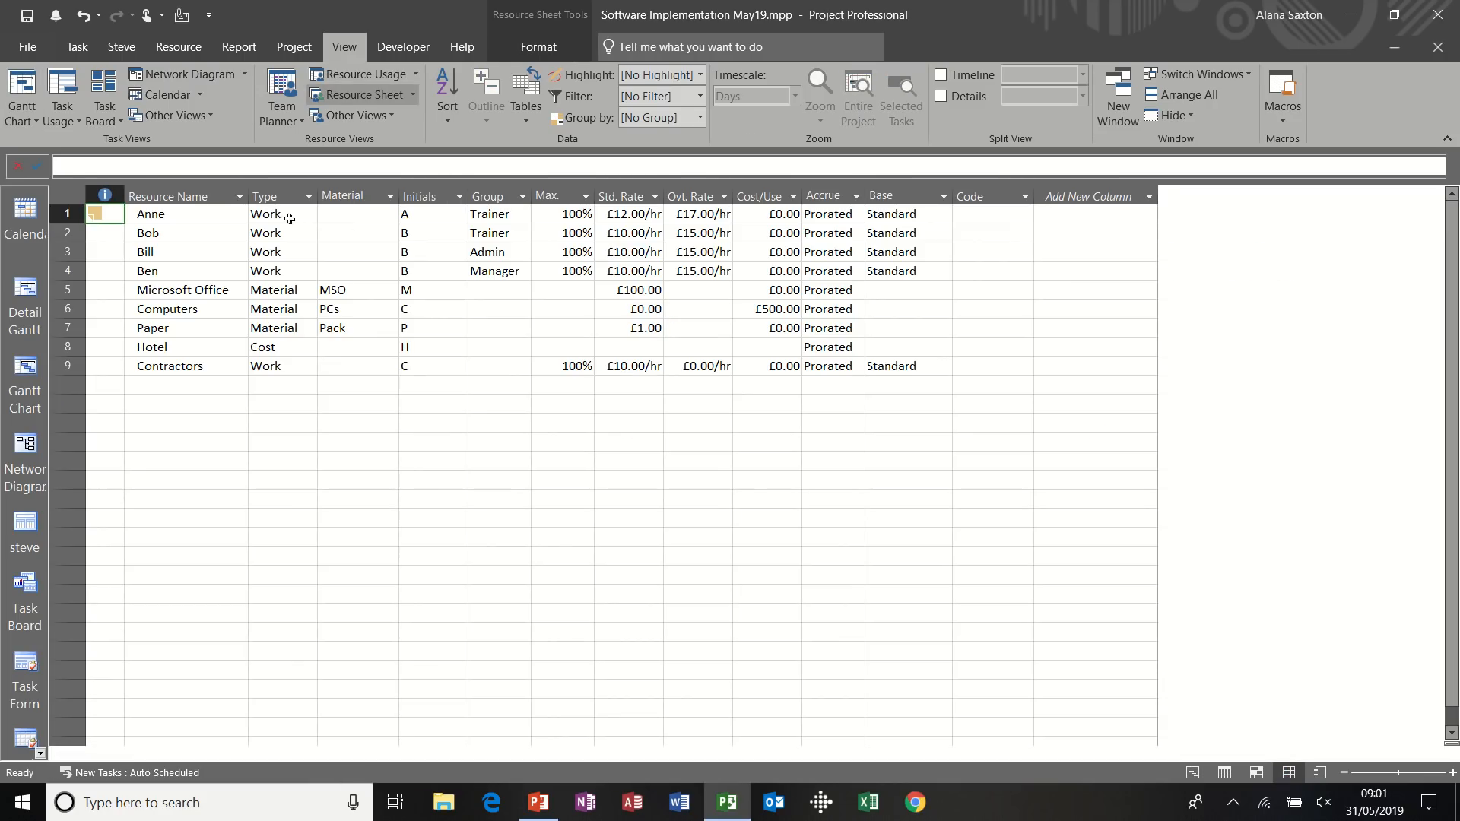
click(167, 196)
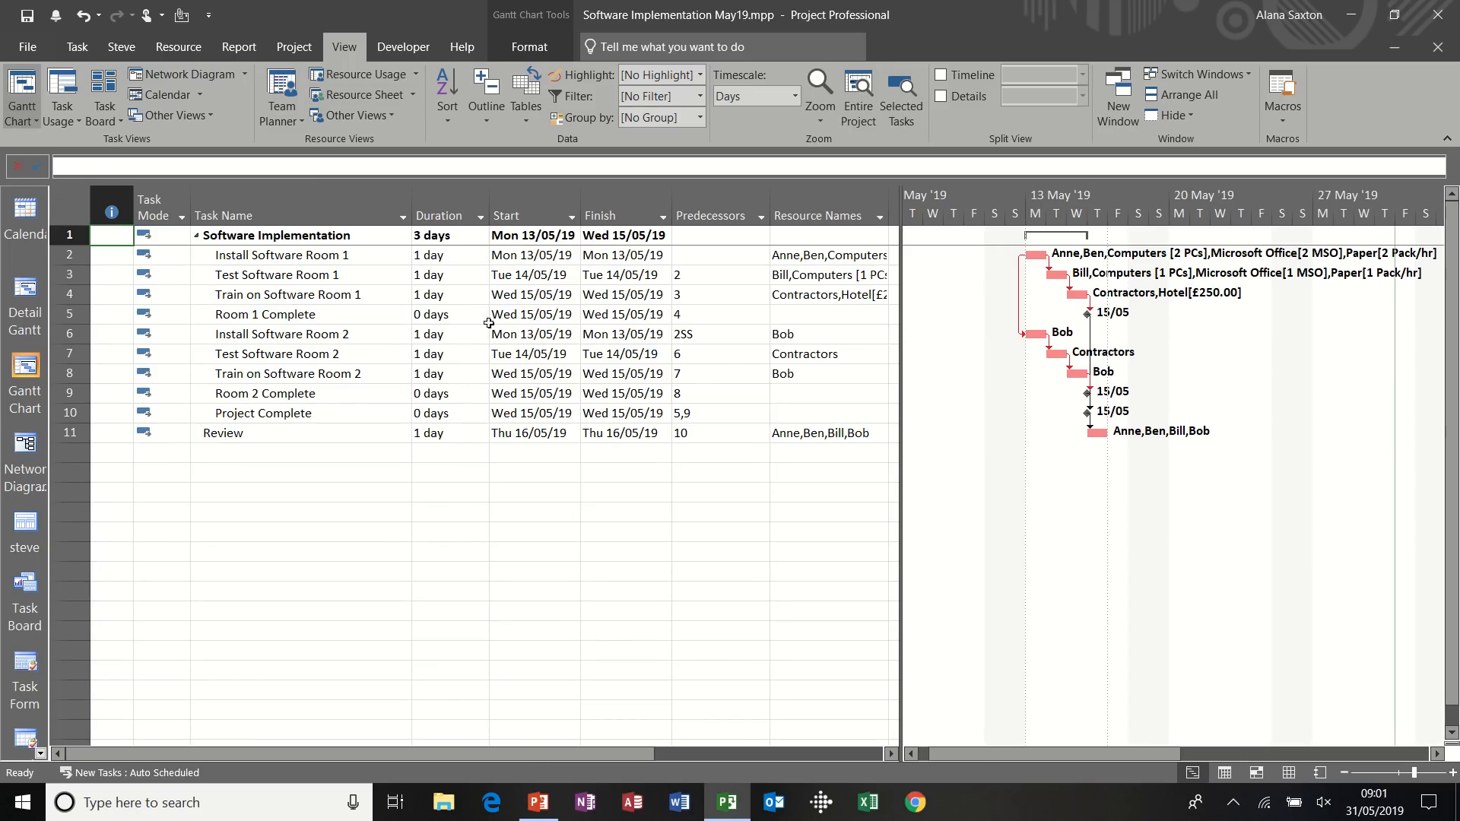
Switch the Gantt Chart's task table to the Cost table
click(447, 295)
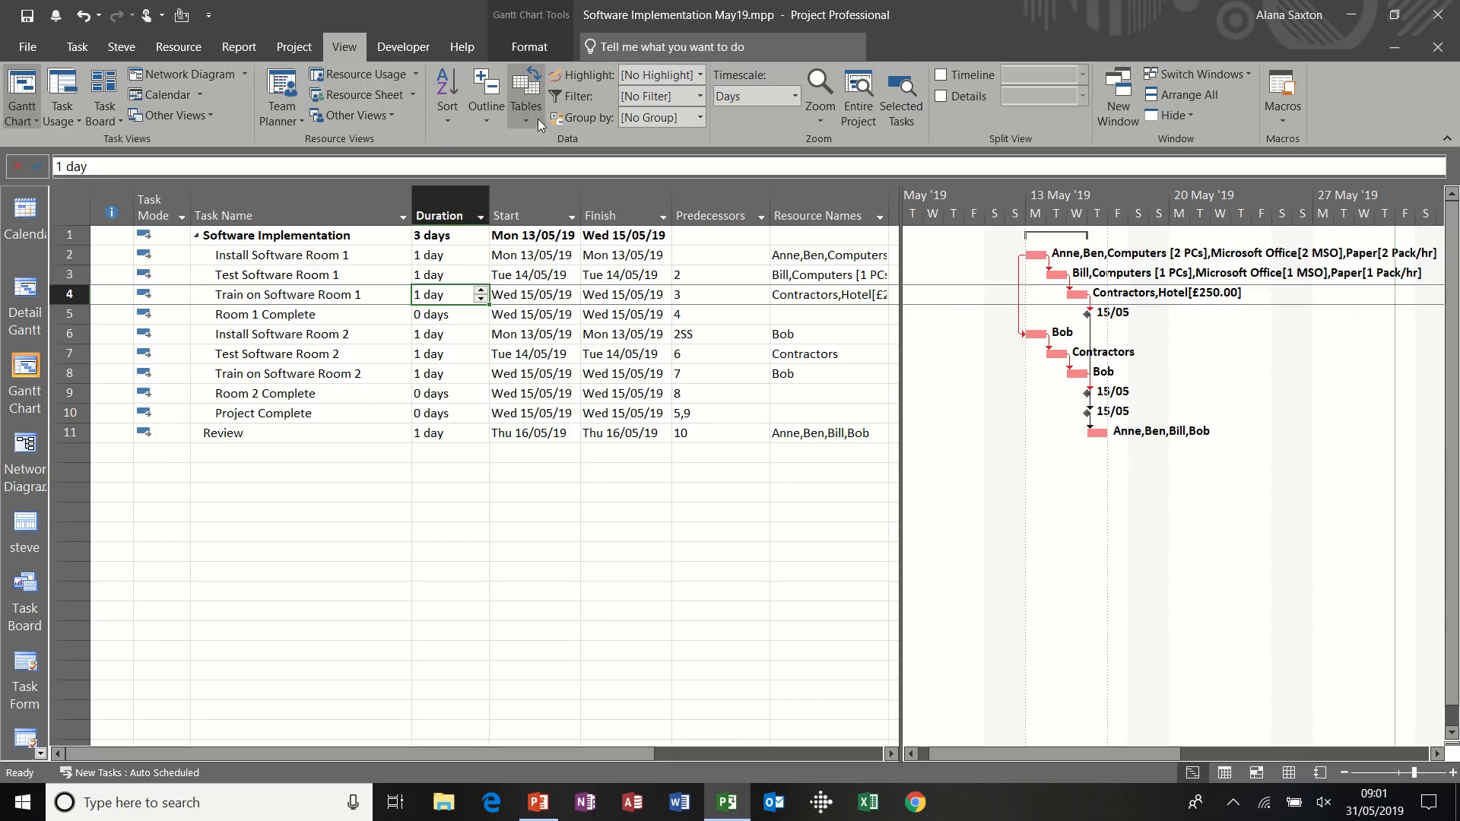
click(526, 96)
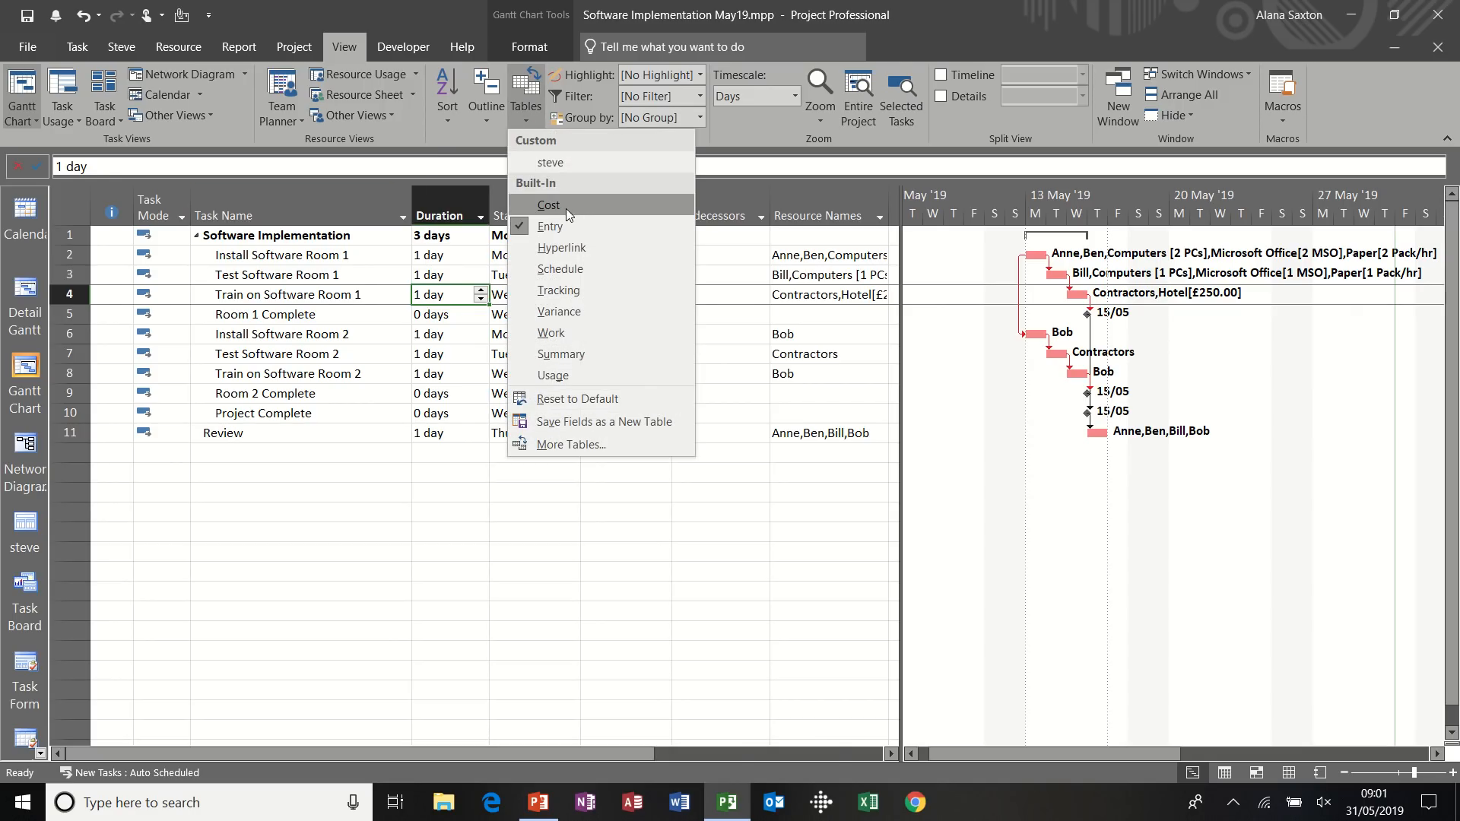
click(549, 205)
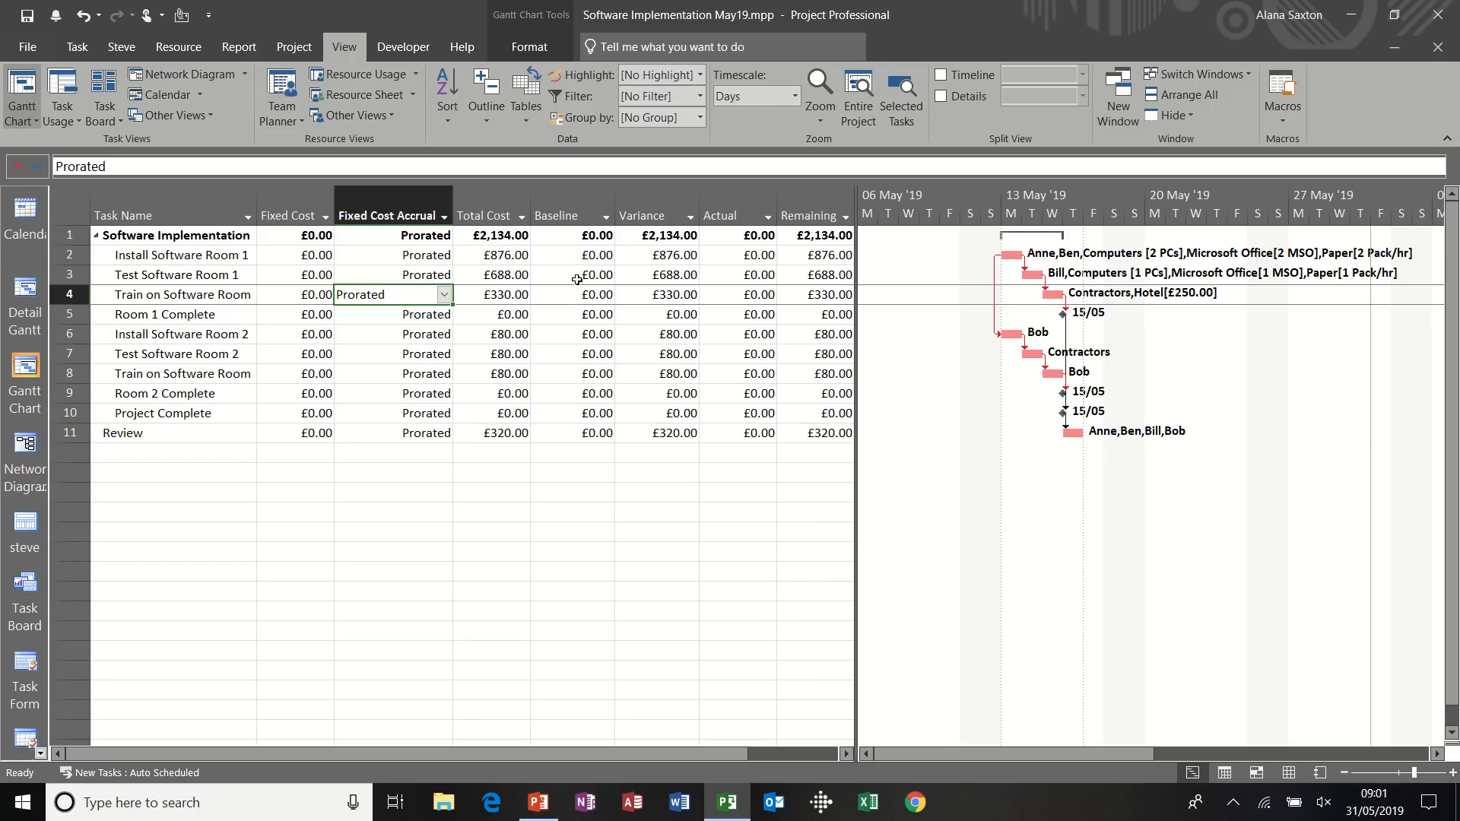
Select the Baseline cost values down to the Review task
click(569, 393)
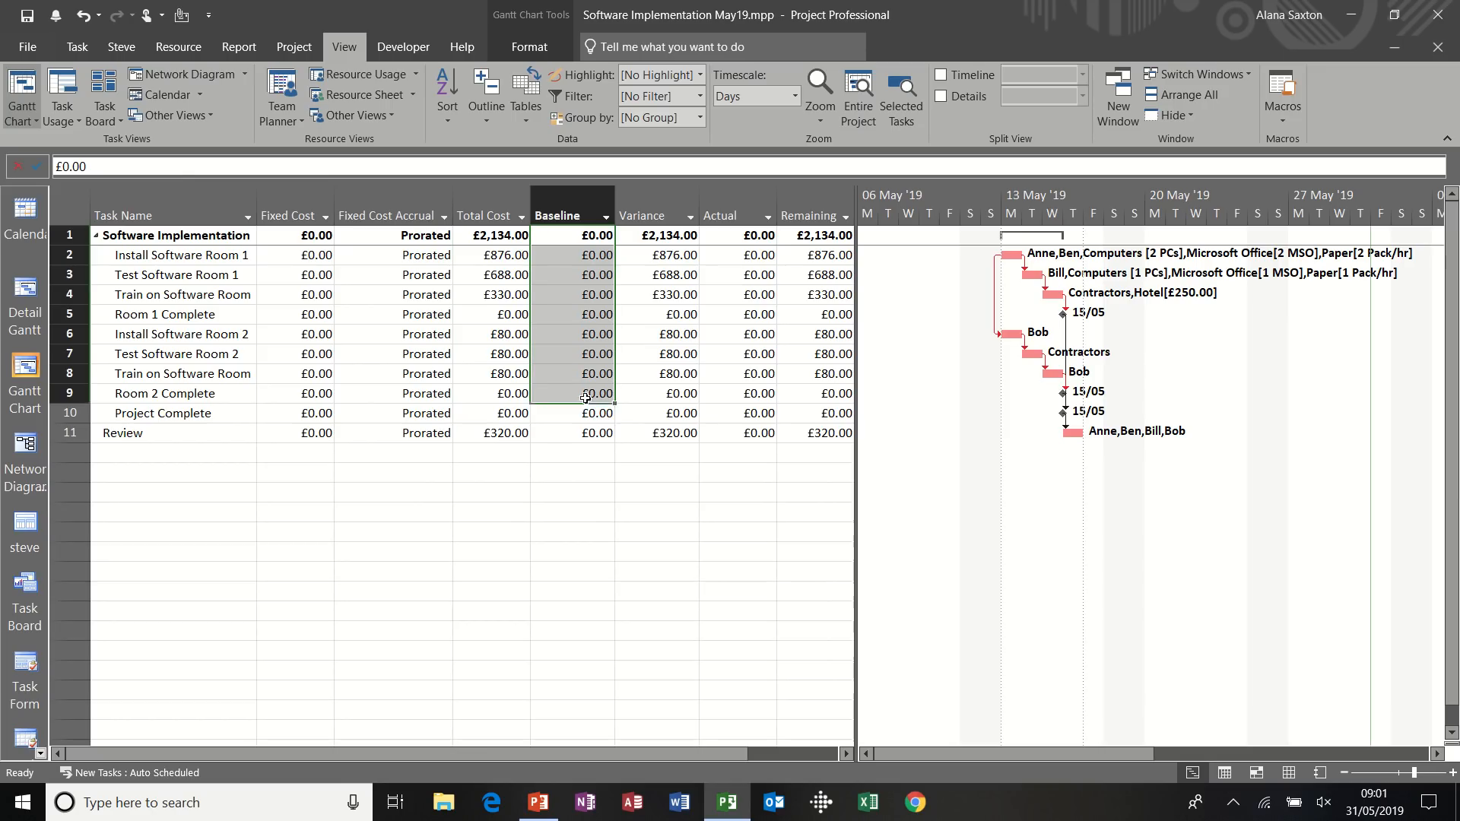
click(582, 432)
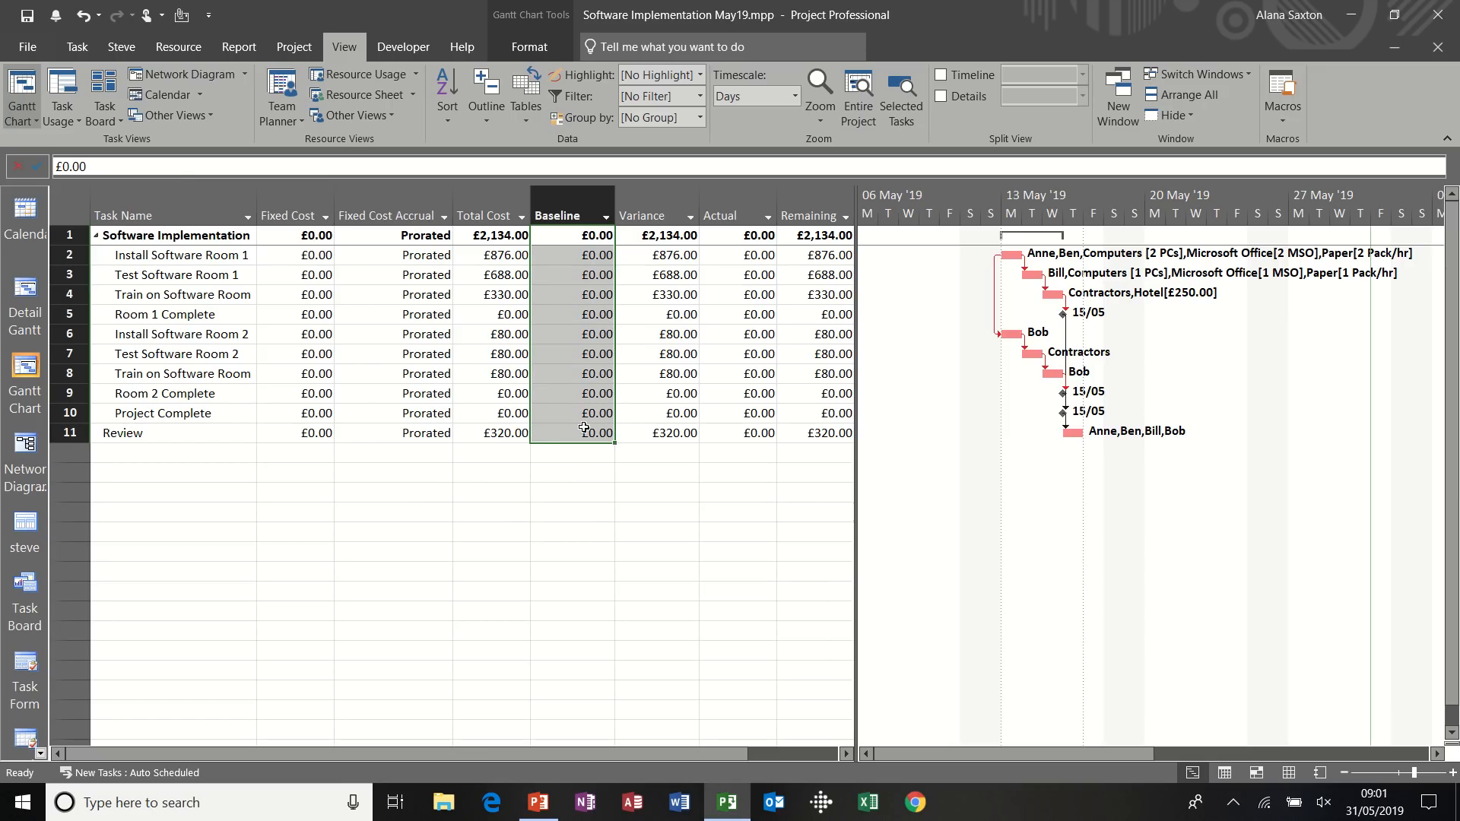
click(491, 511)
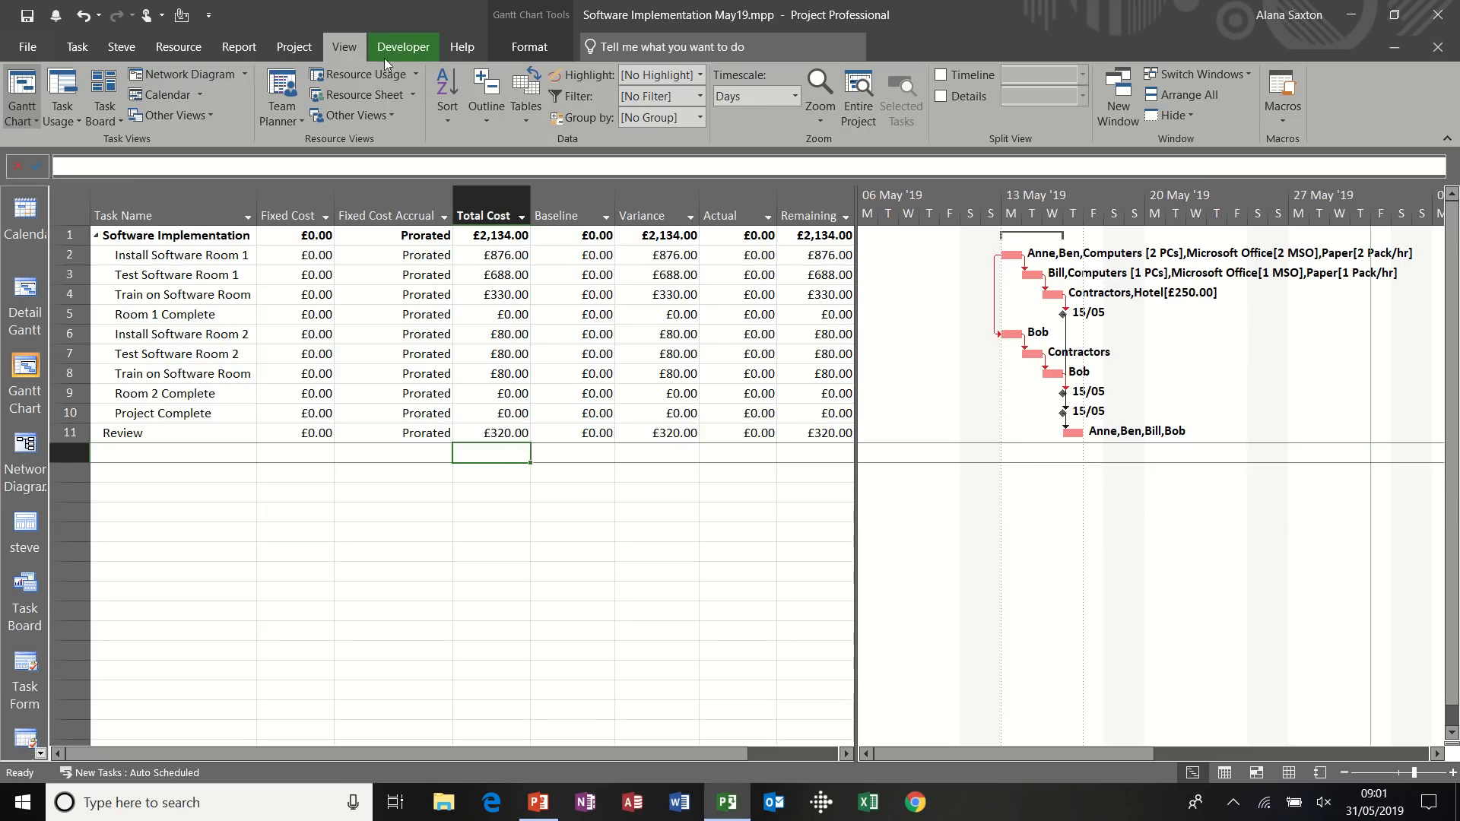
Open Set Baseline, keep the Baseline slot, and browse the interim plan copy fields
click(294, 47)
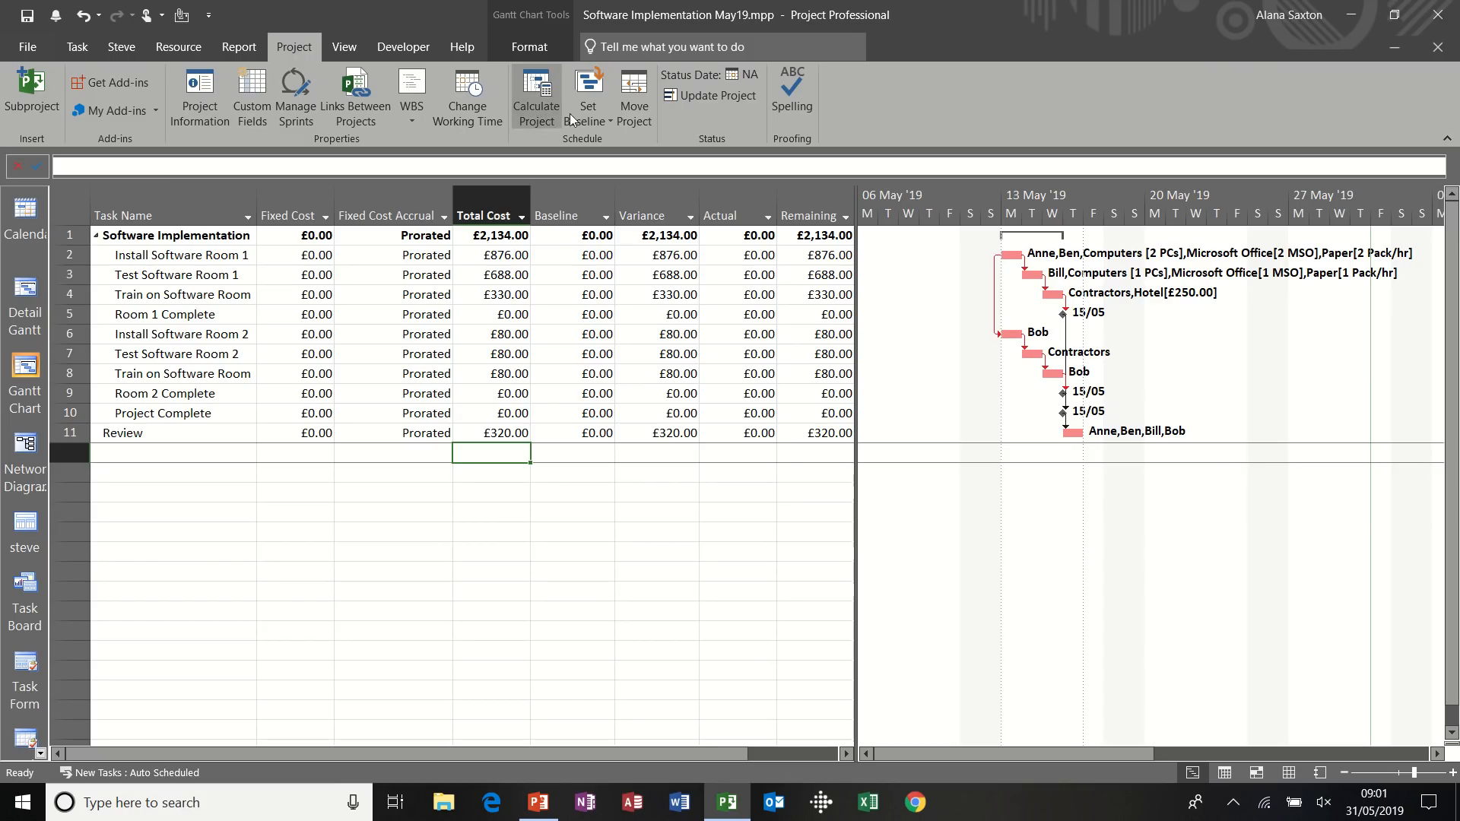
click(586, 96)
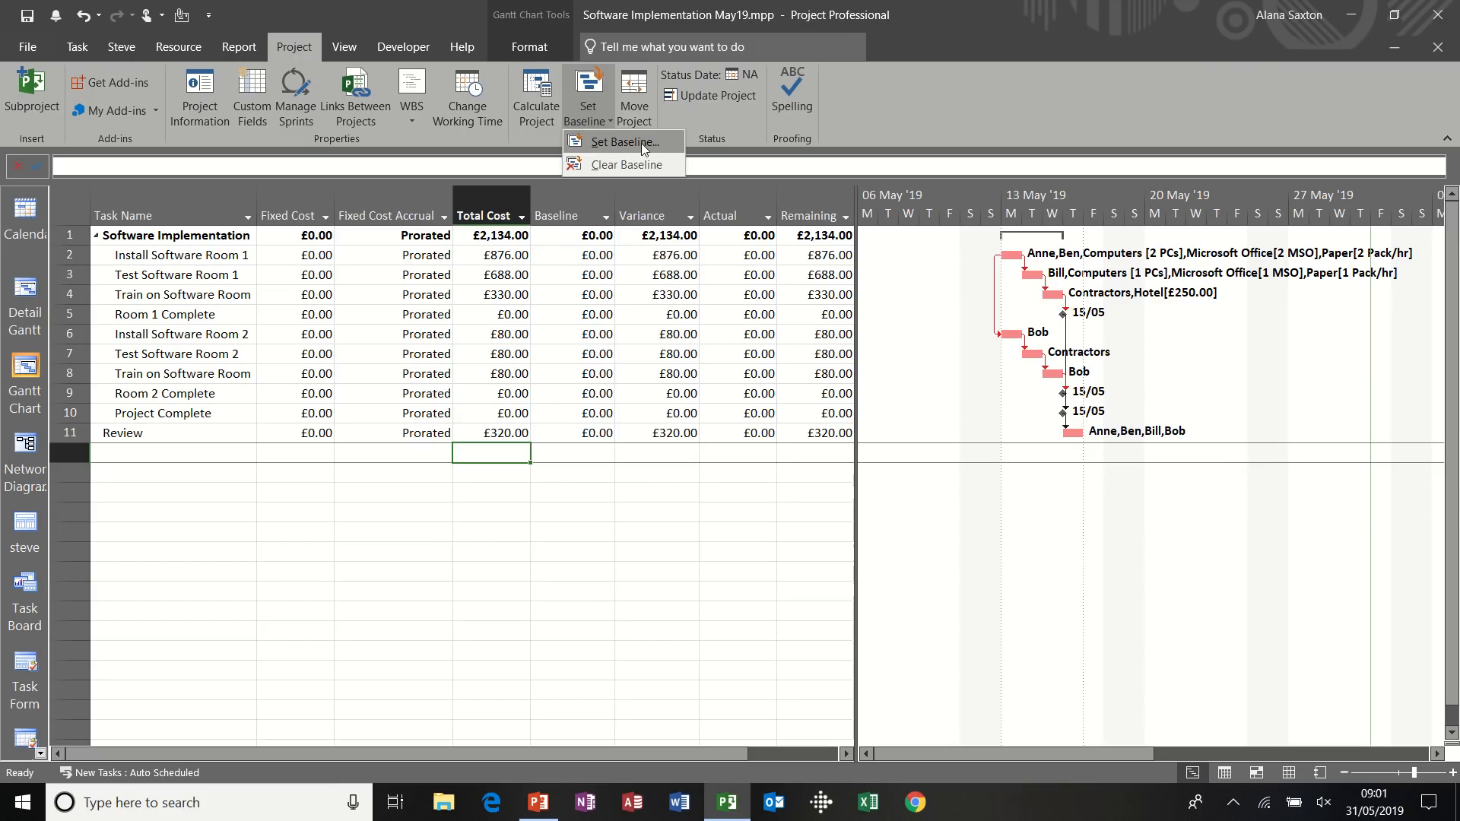
click(622, 141)
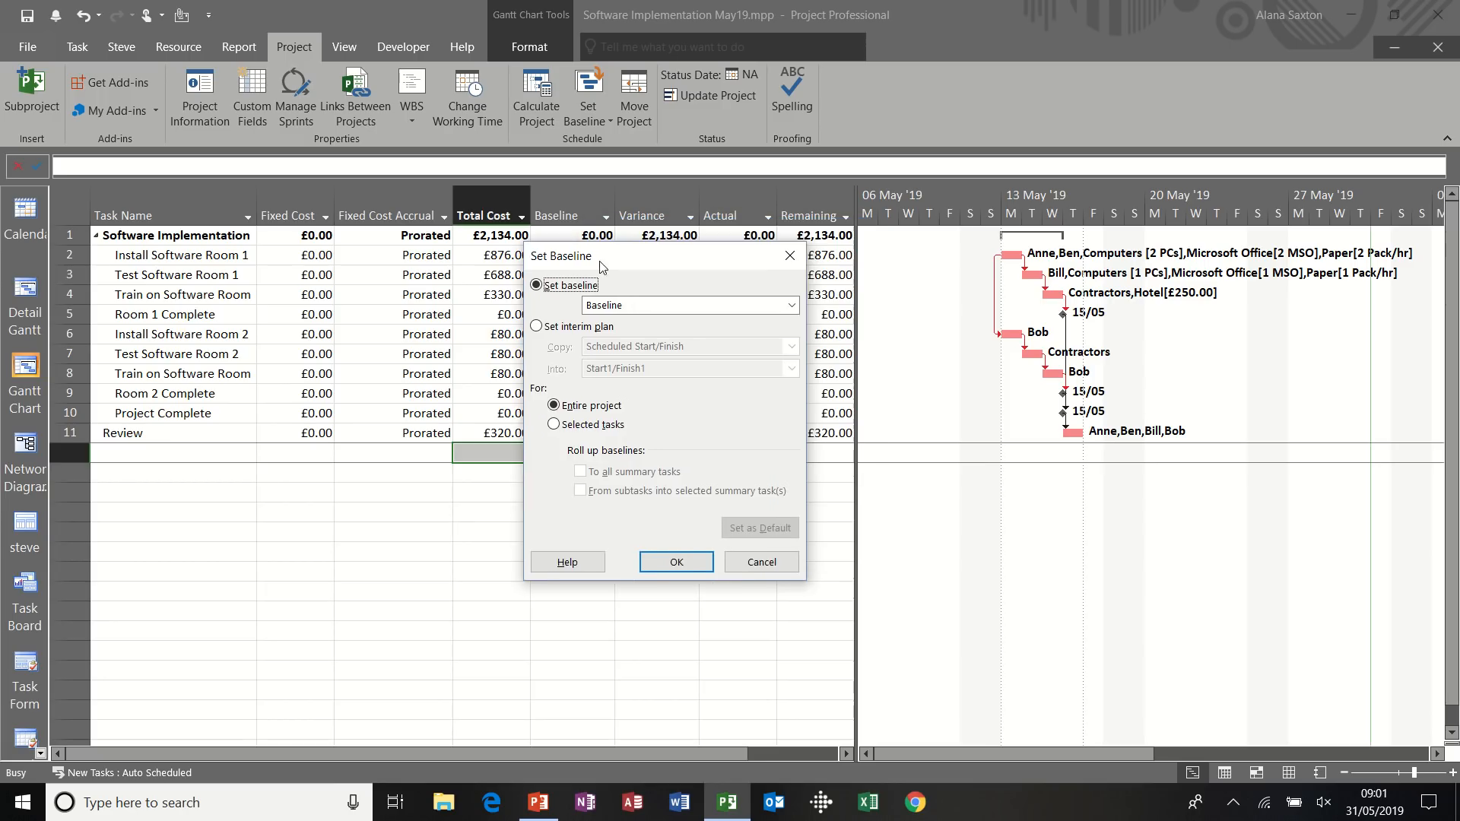
click(754, 314)
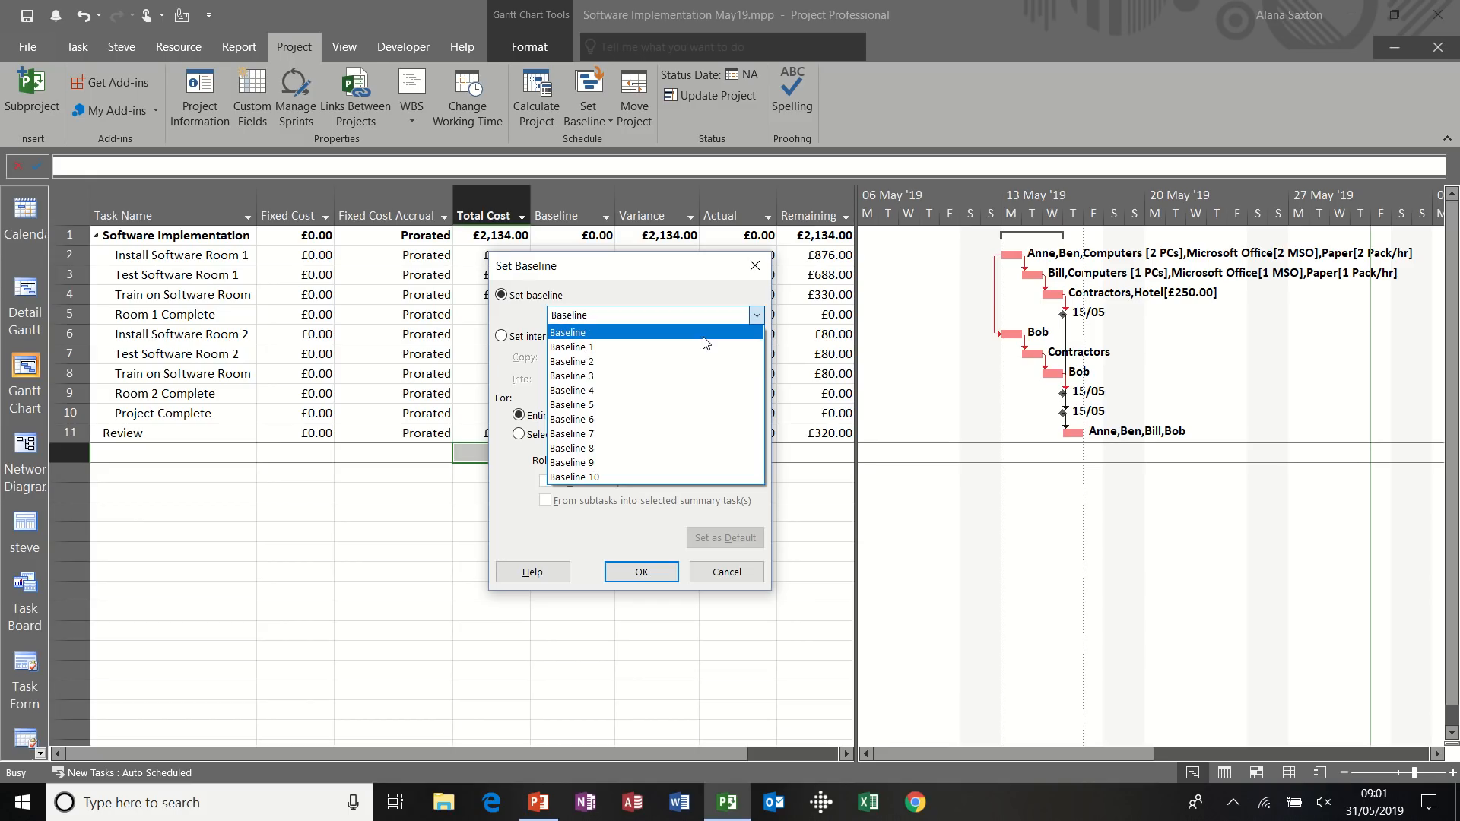
click(568, 332)
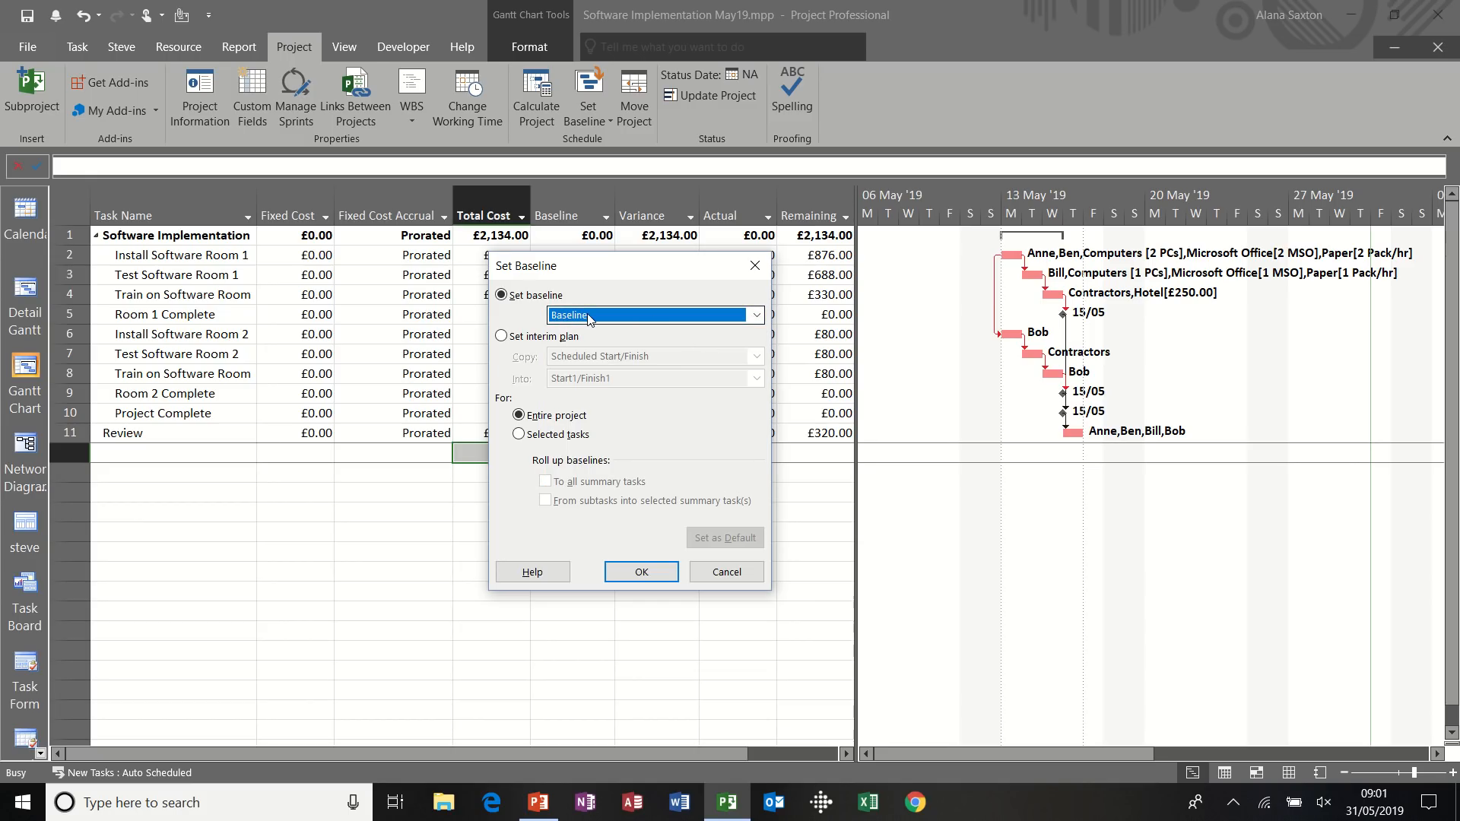
click(502, 336)
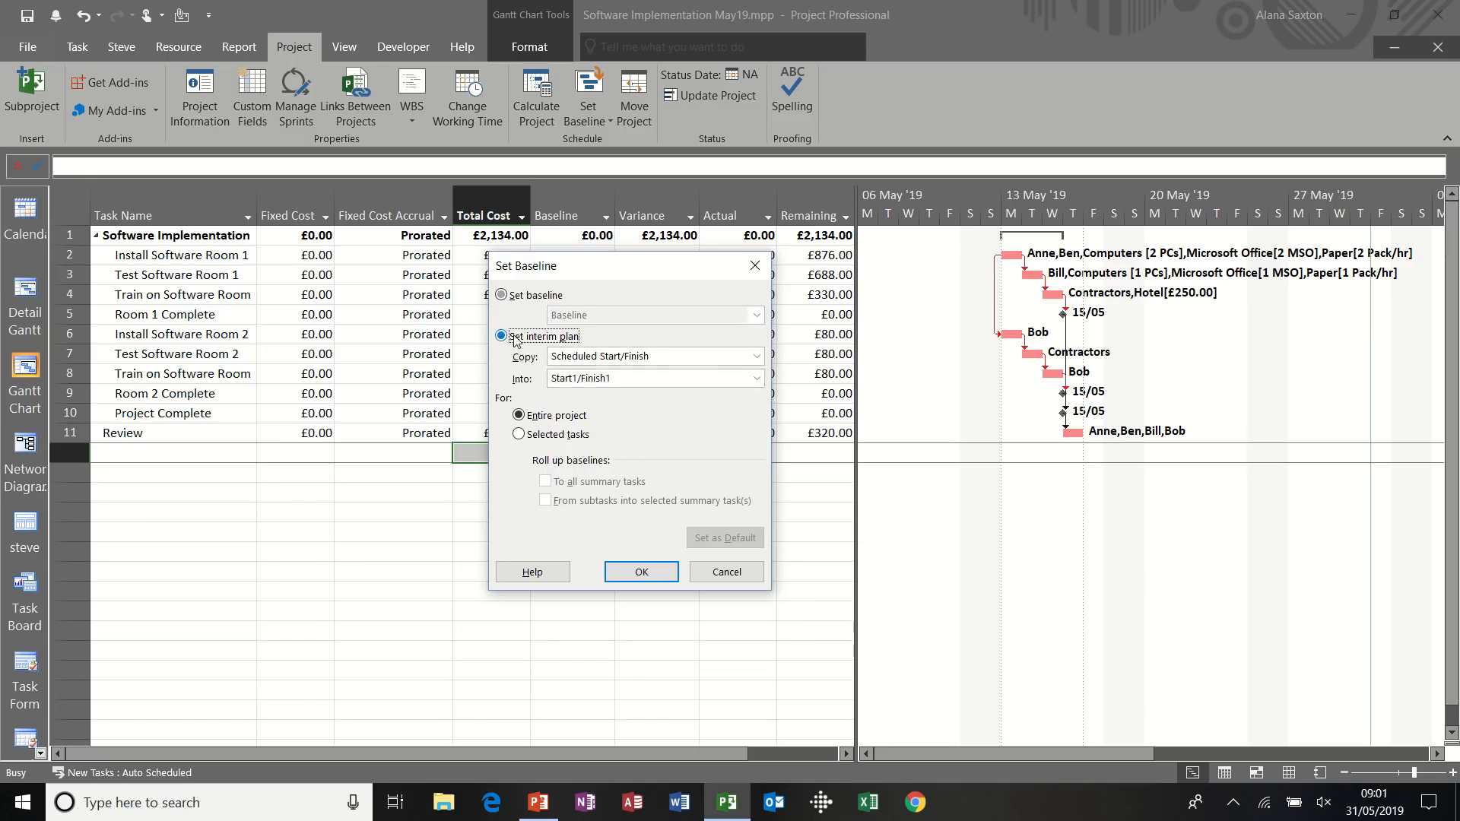
click(755, 356)
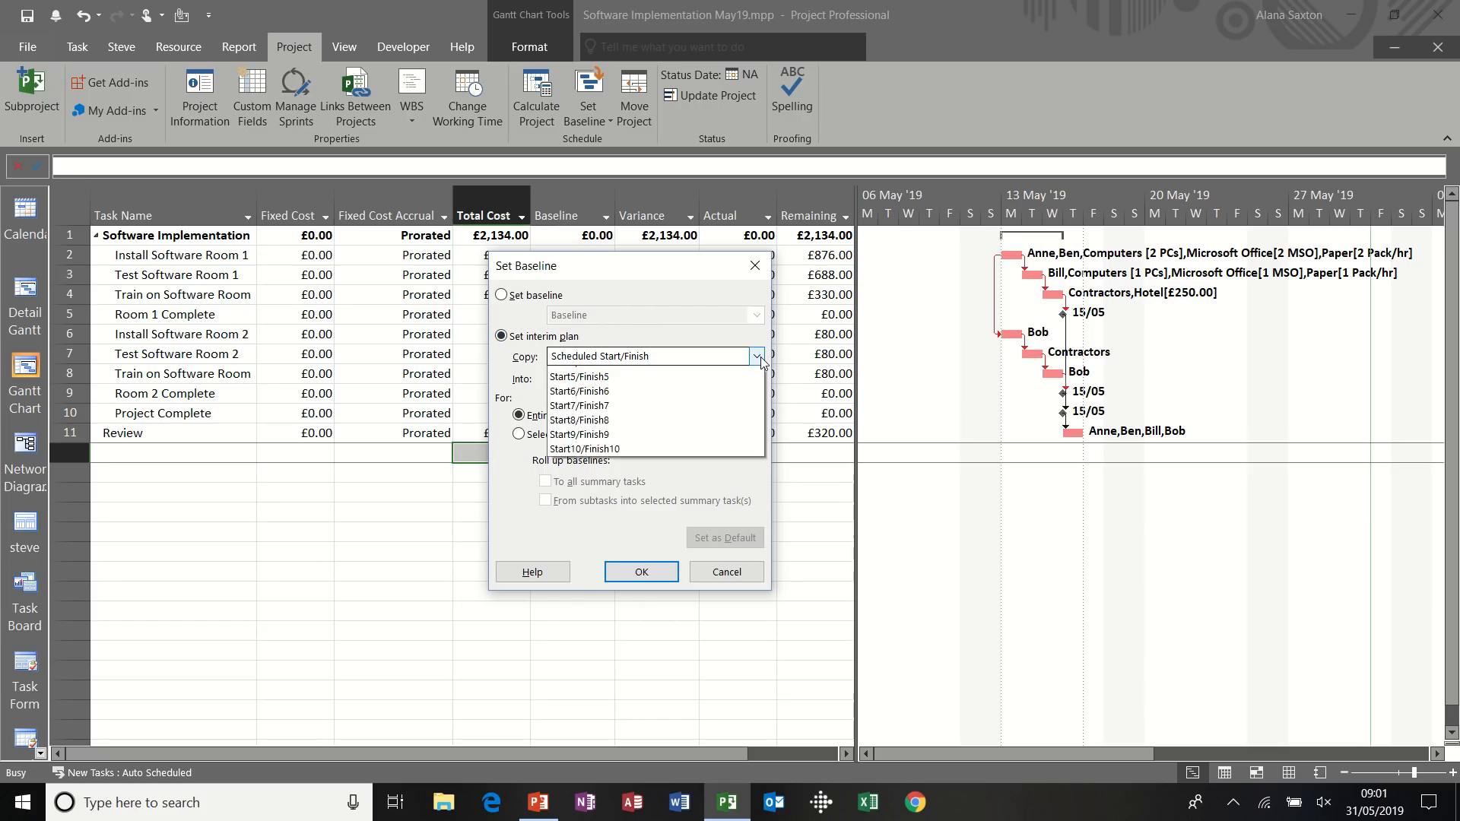
click(755, 356)
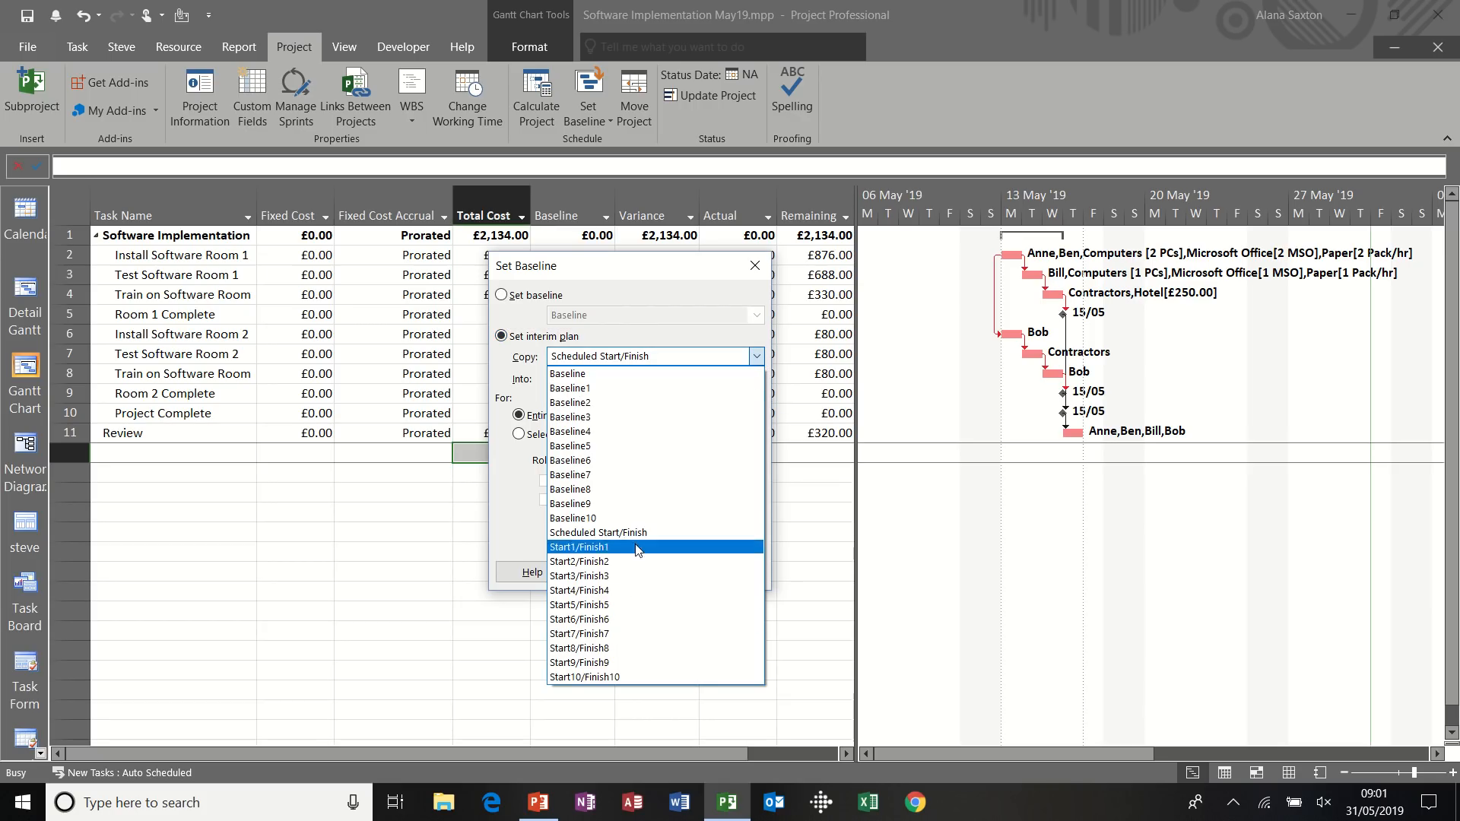
mouse_move(614, 619)
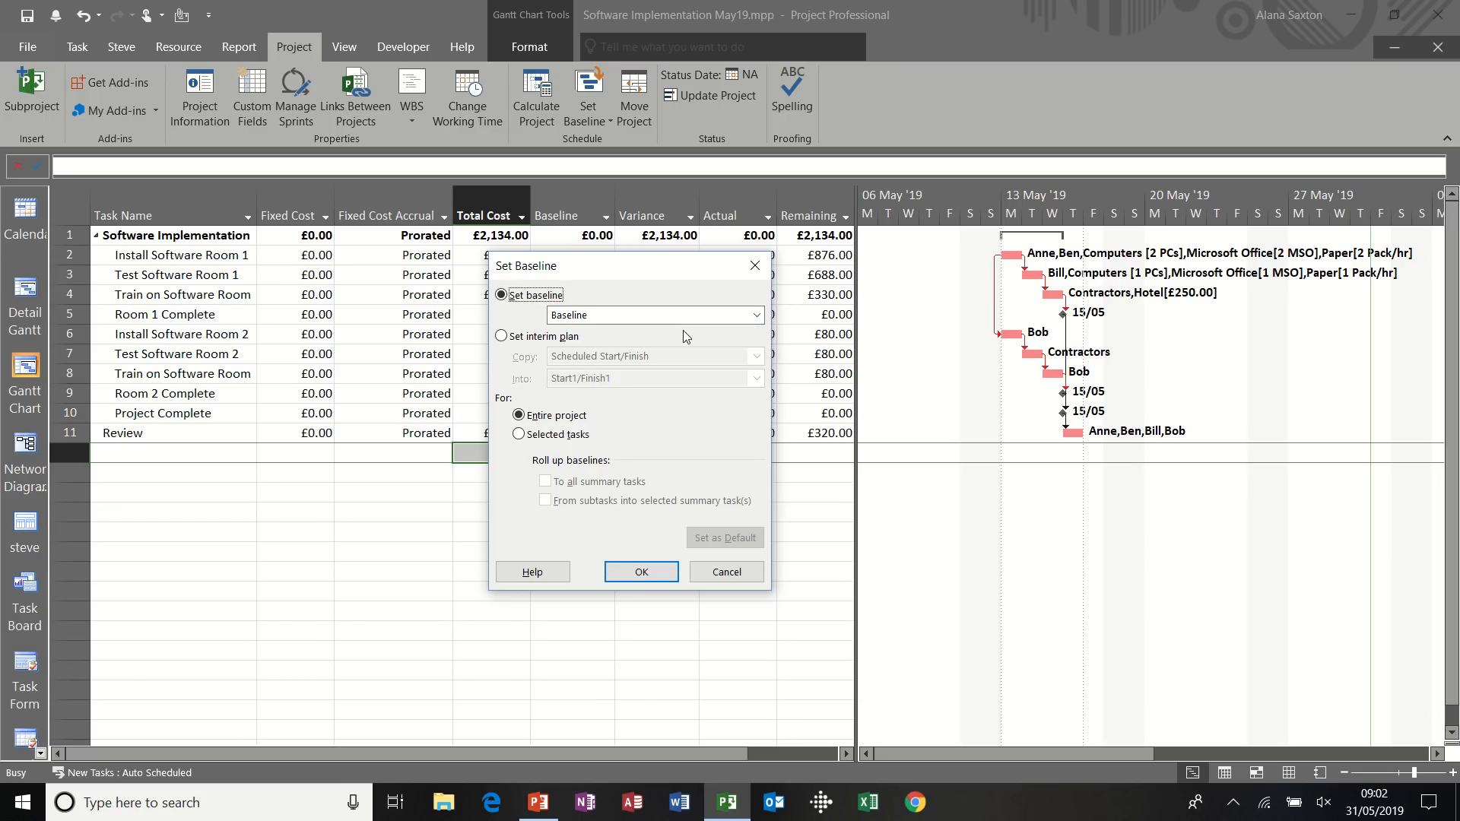
mouse_move(754, 336)
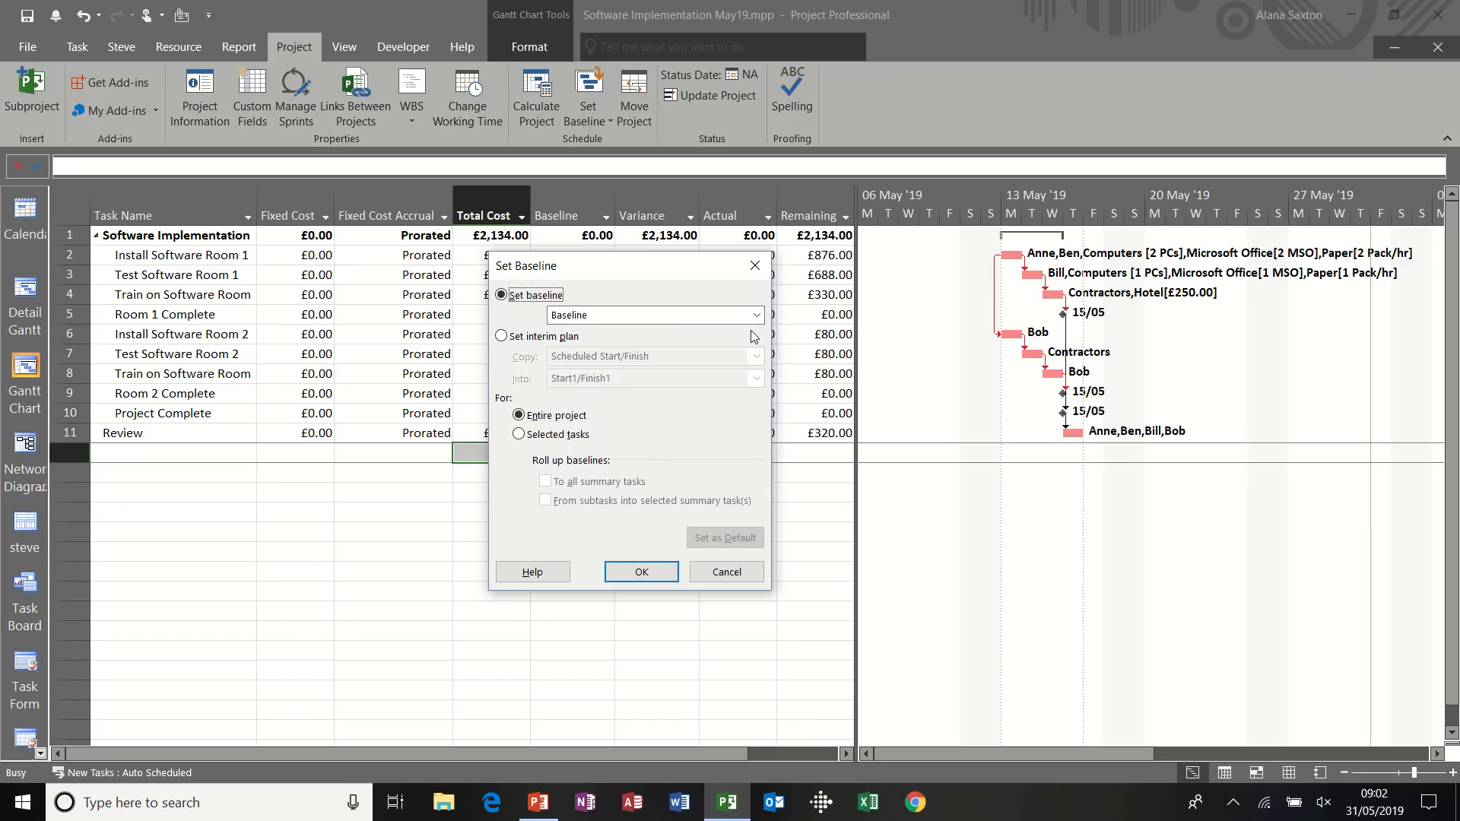
mouse_move(697, 319)
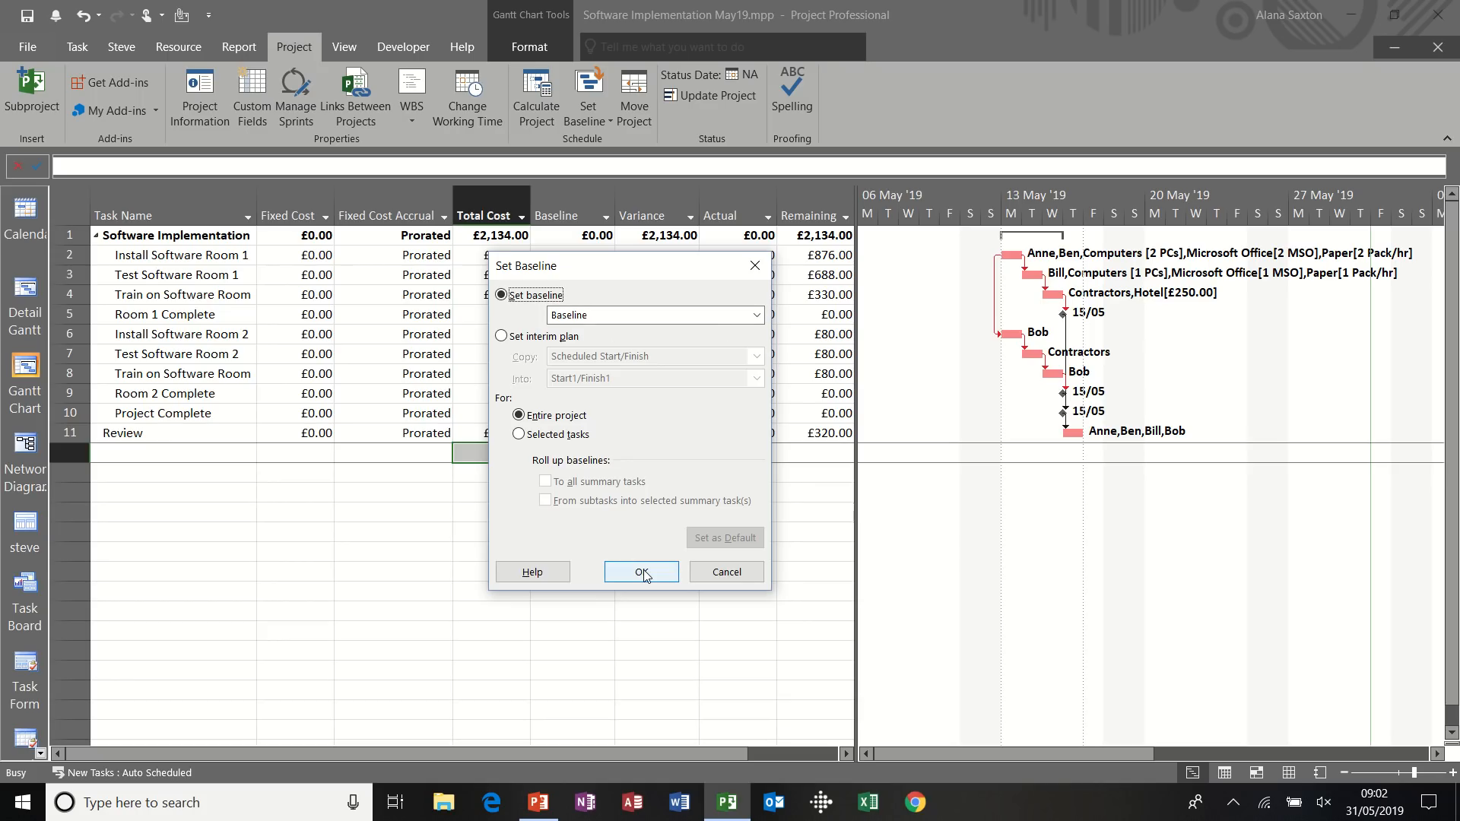
Save the baseline for the entire project and return the task table to Entry
click(642, 571)
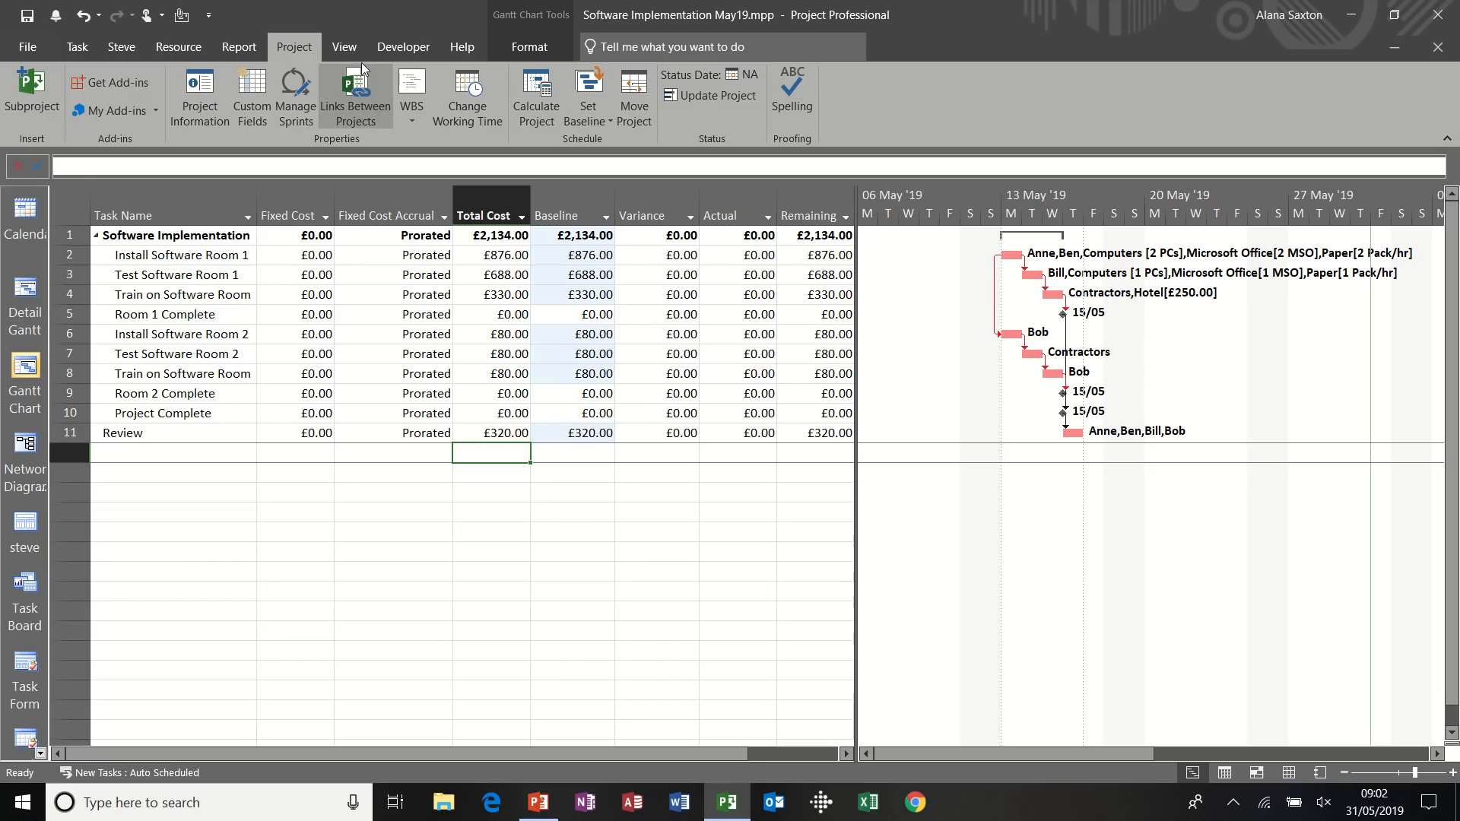
click(344, 47)
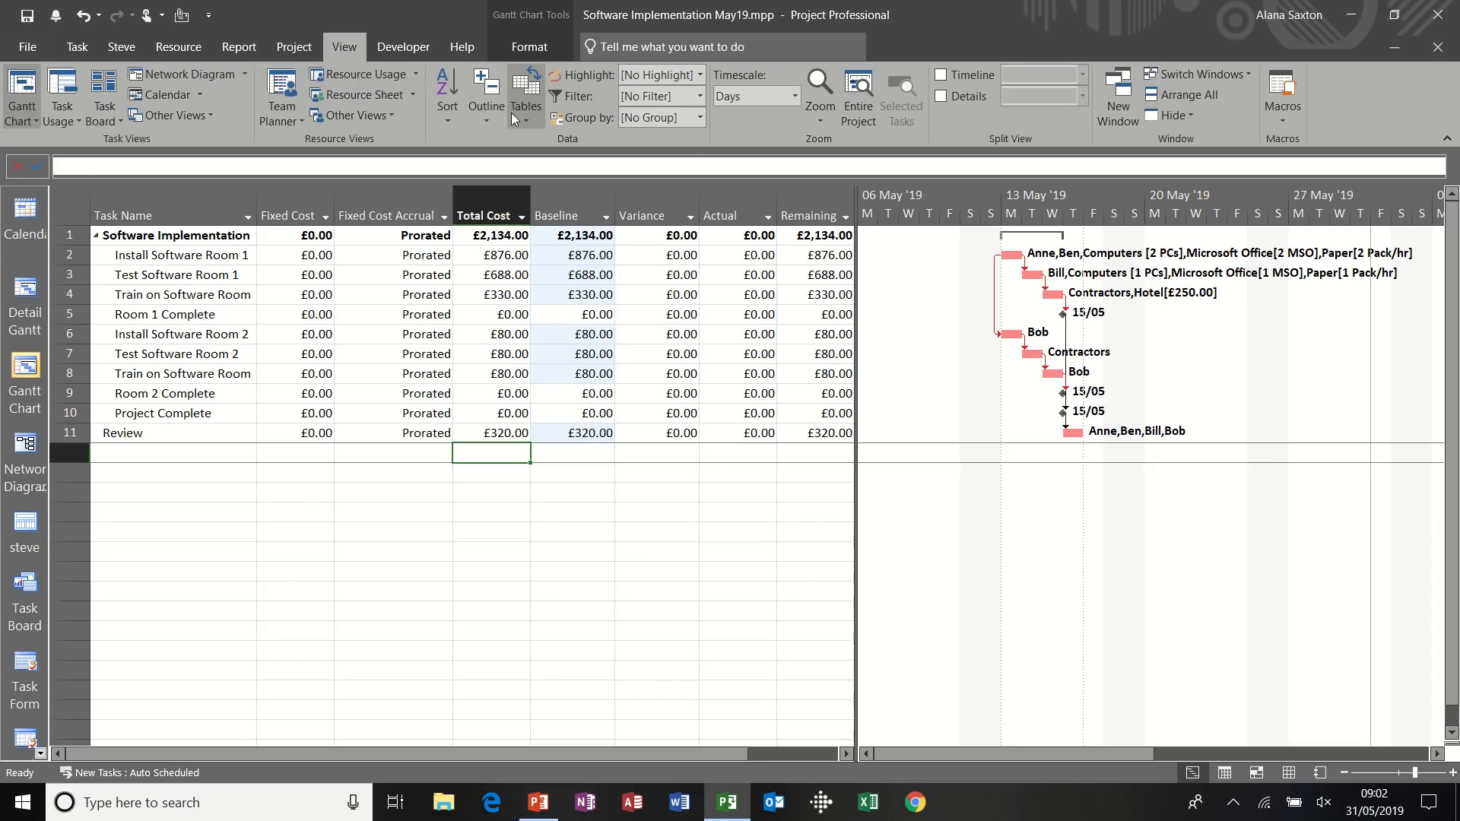
click(526, 95)
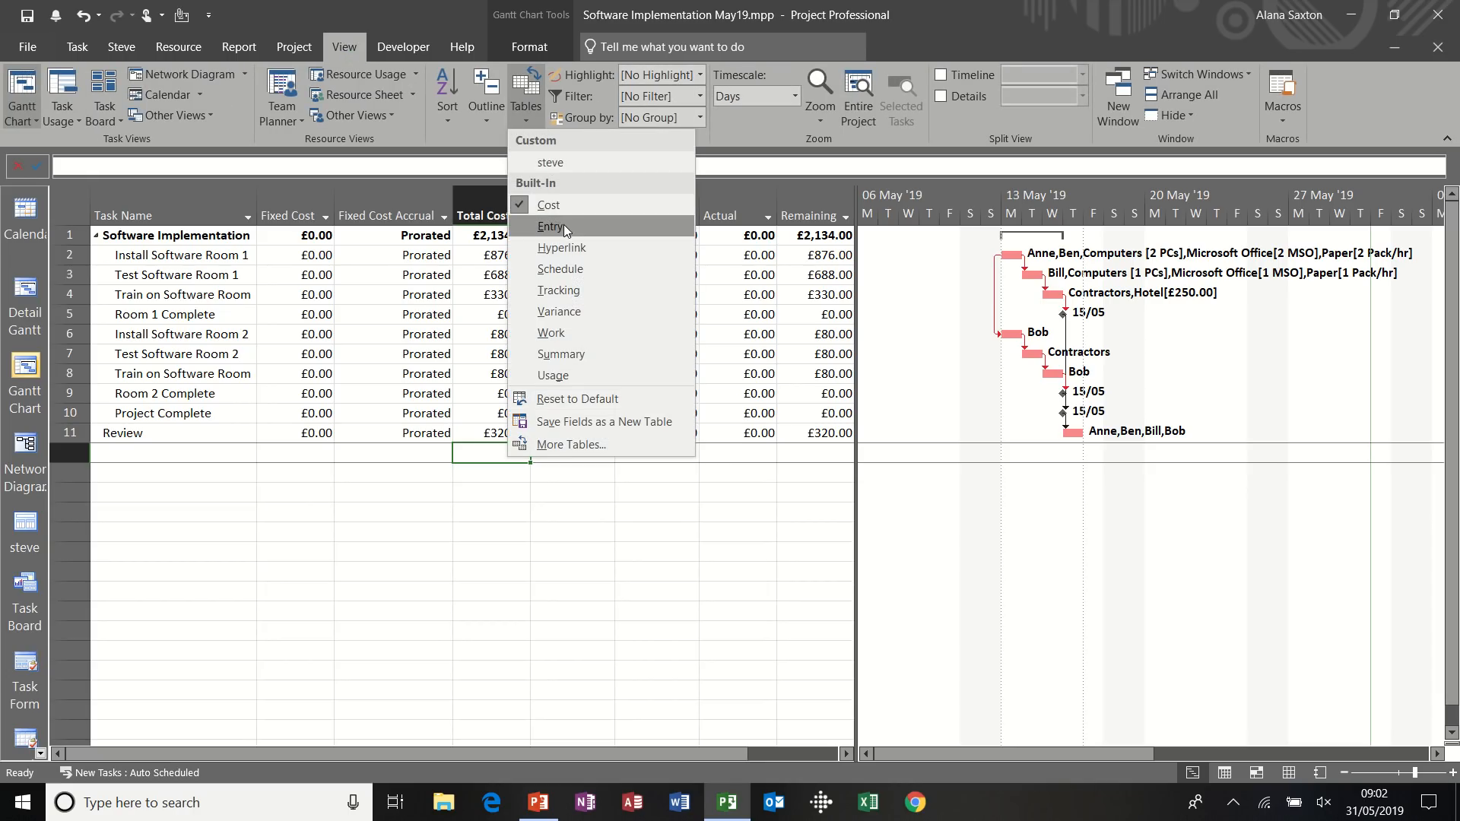
click(552, 226)
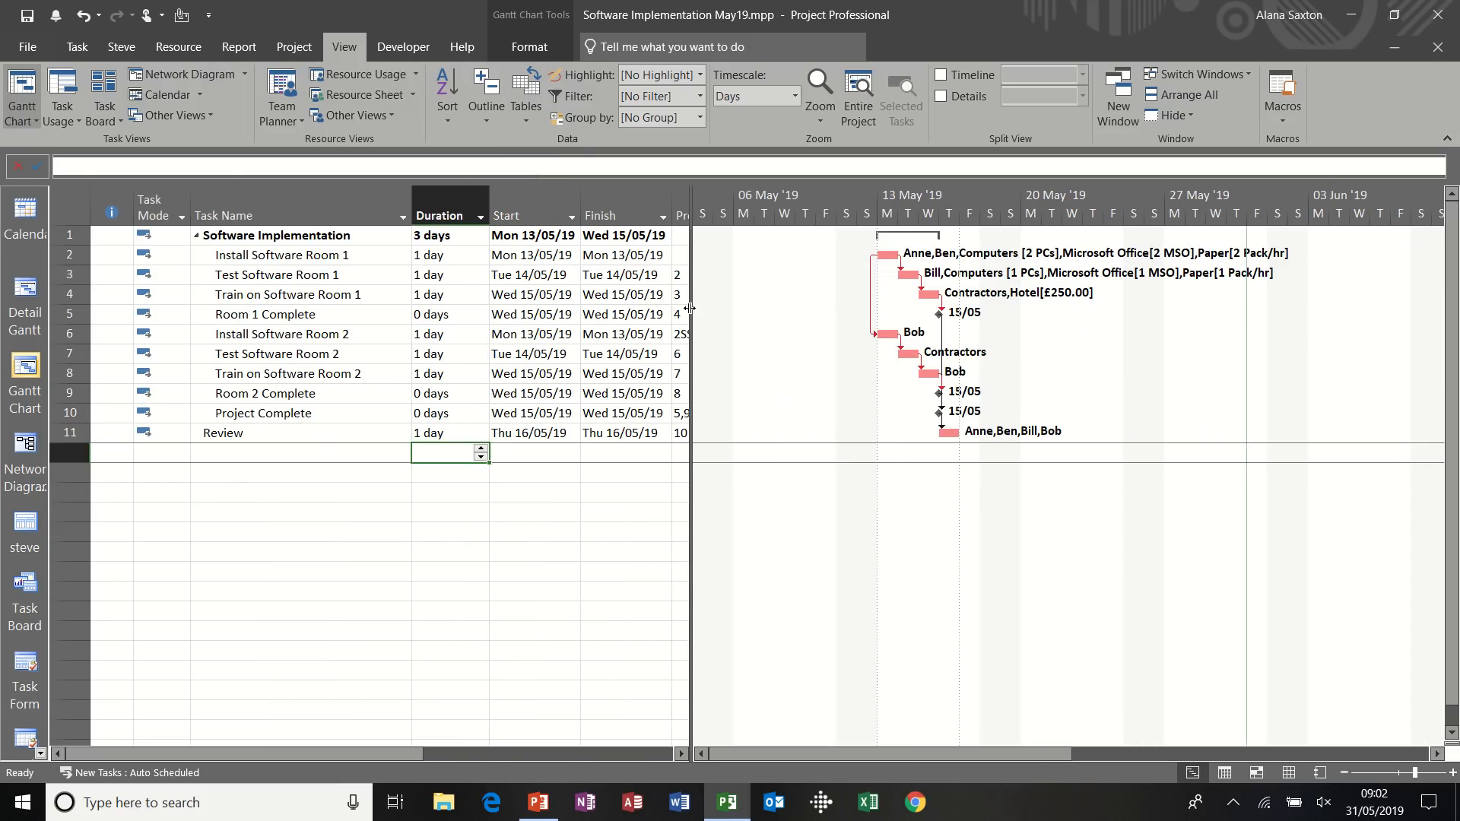
mouse_move(361, 360)
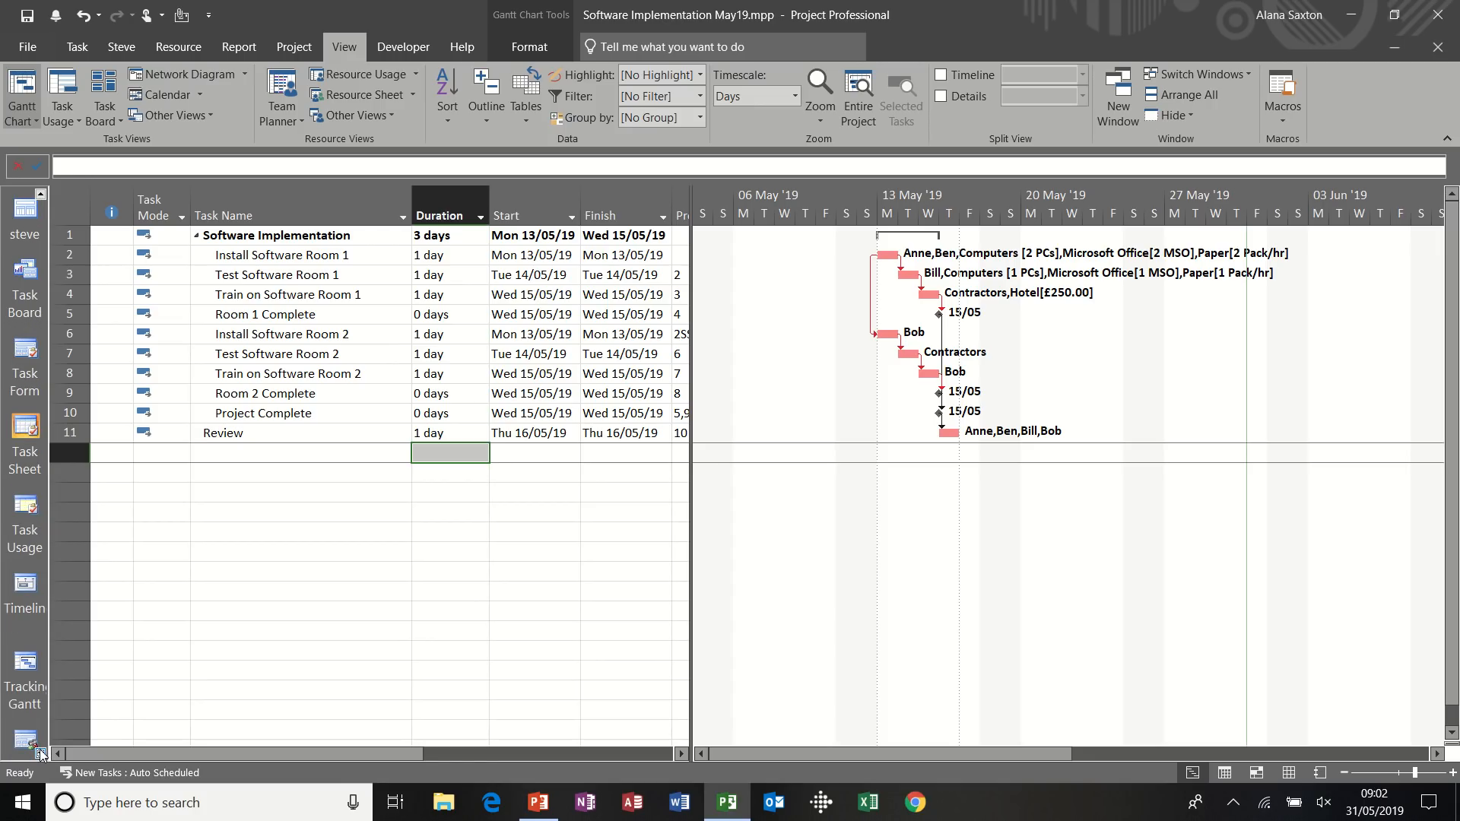
mouse_move(24, 666)
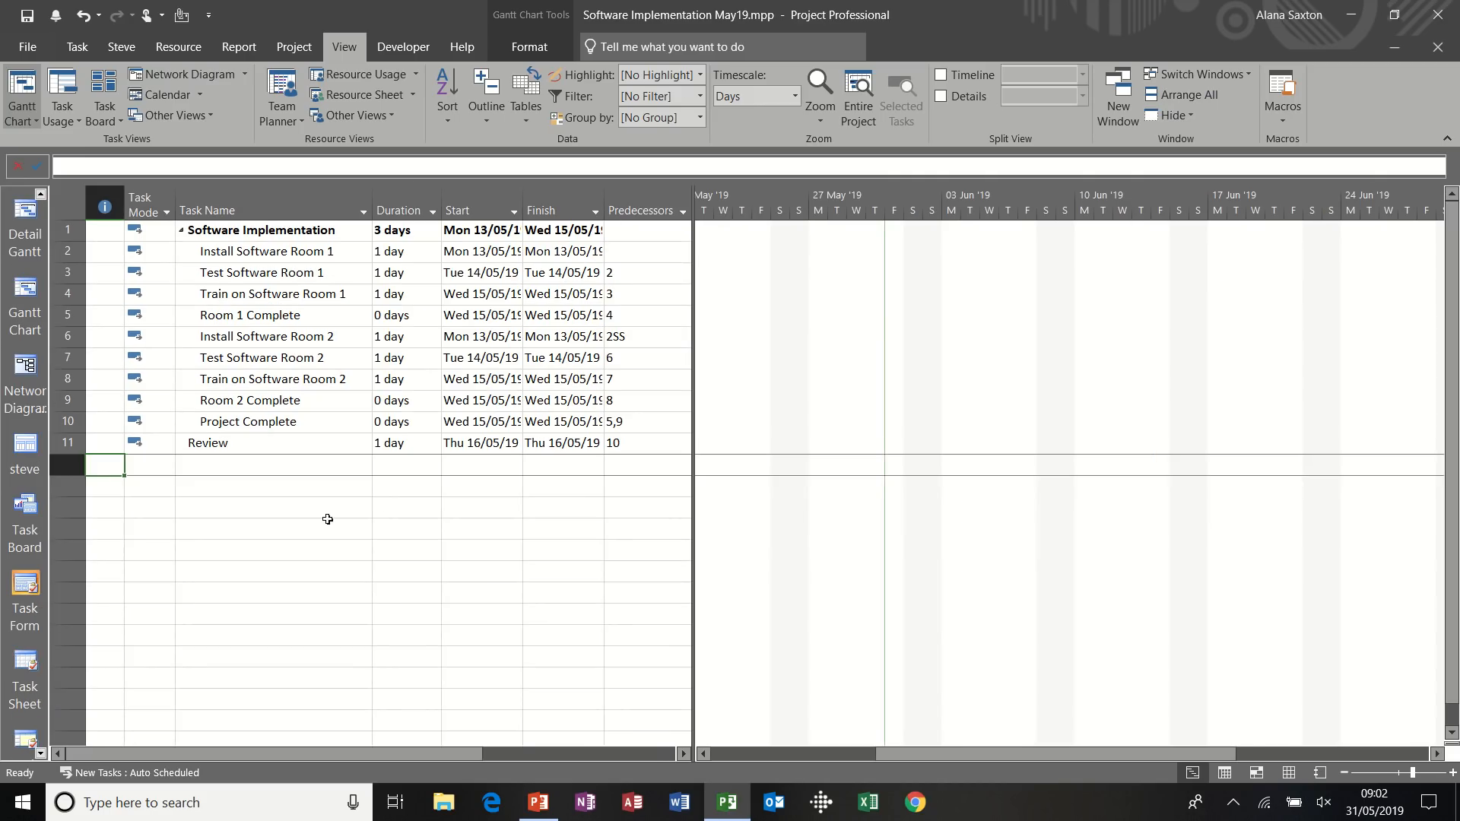
Select Install Software Room 2's start date and scroll its task bars into view
click(480, 336)
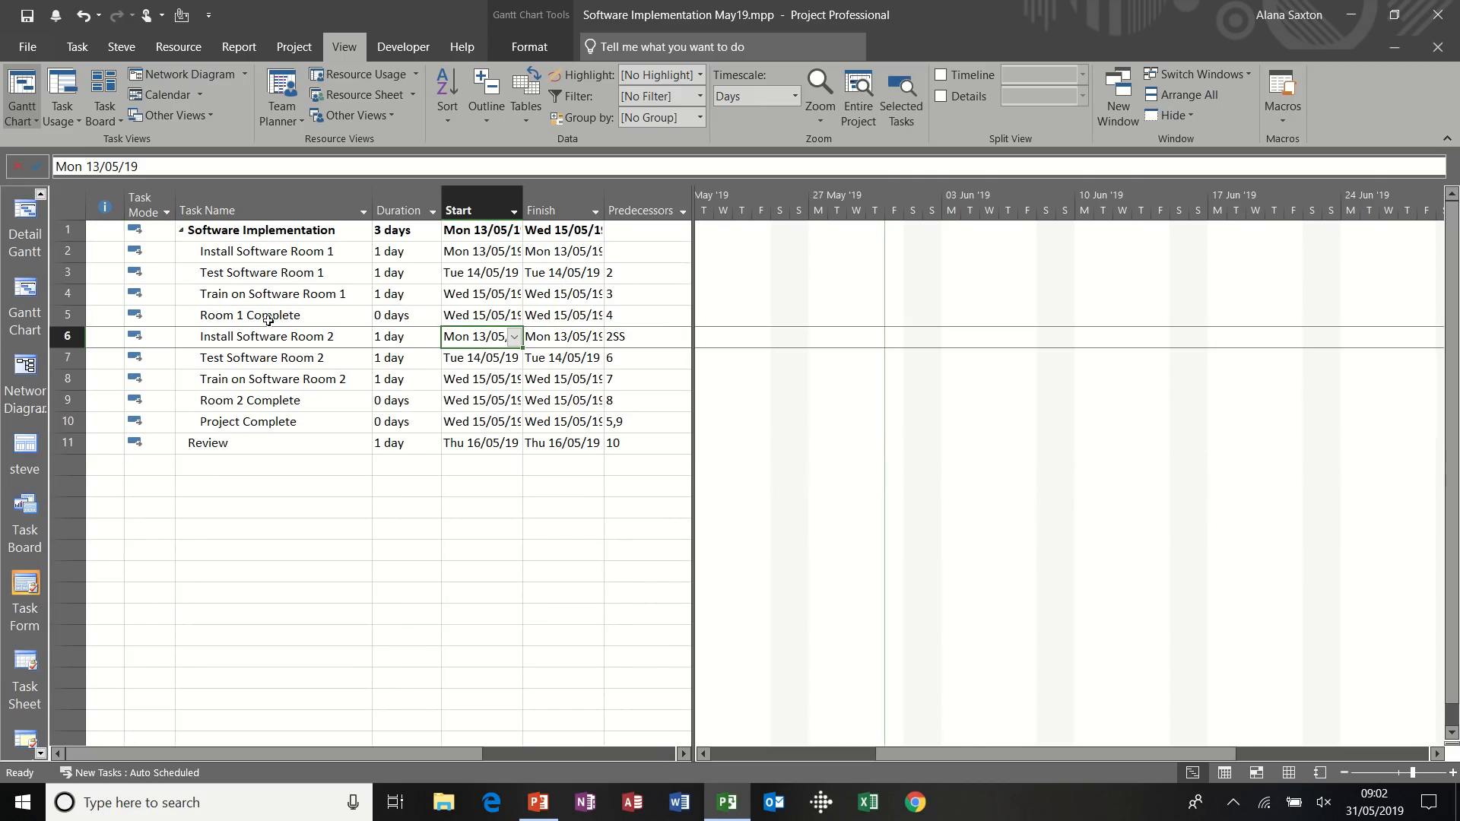
mouse_move(402, 306)
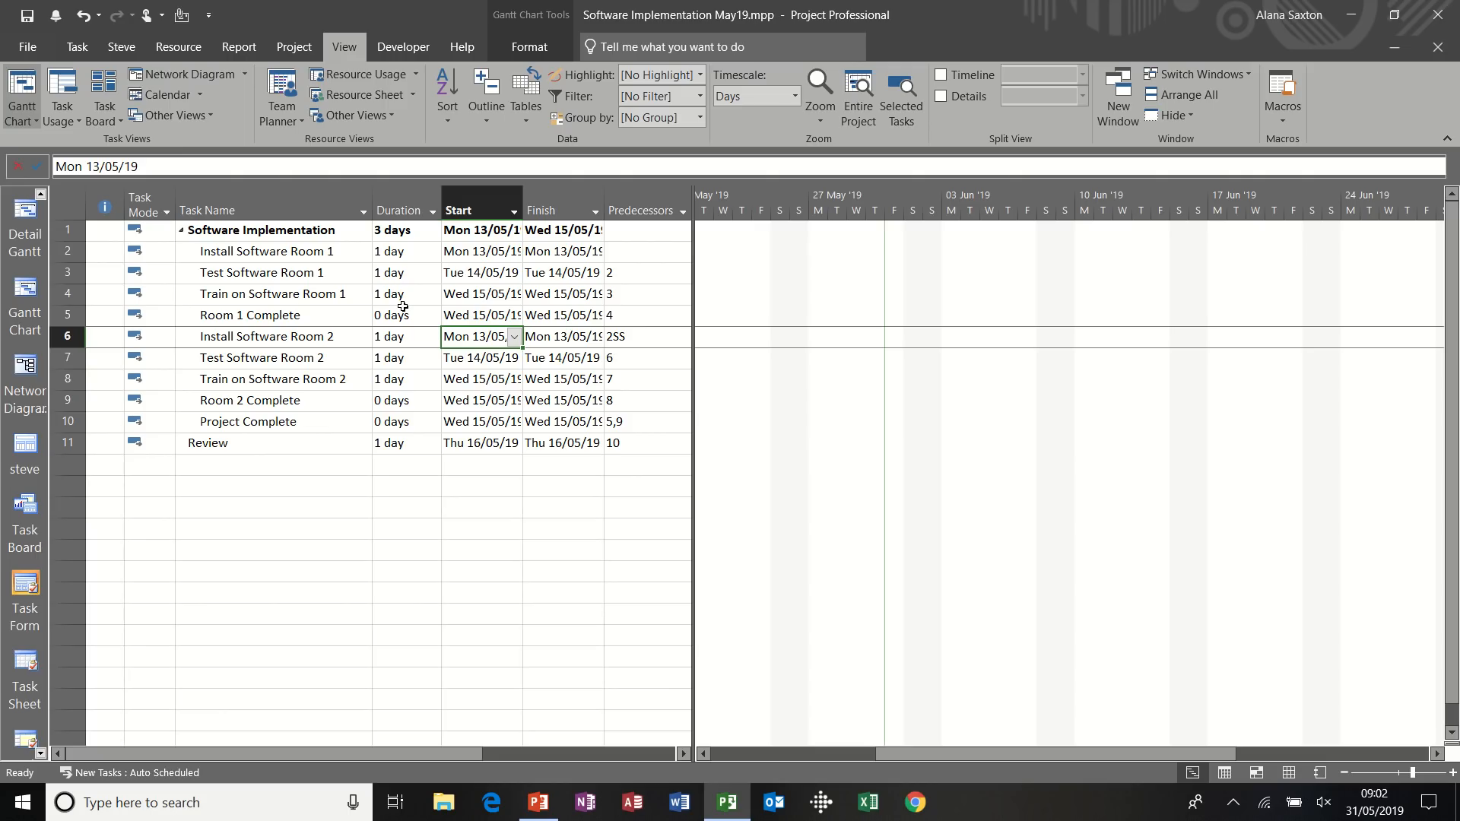
mouse_move(223, 157)
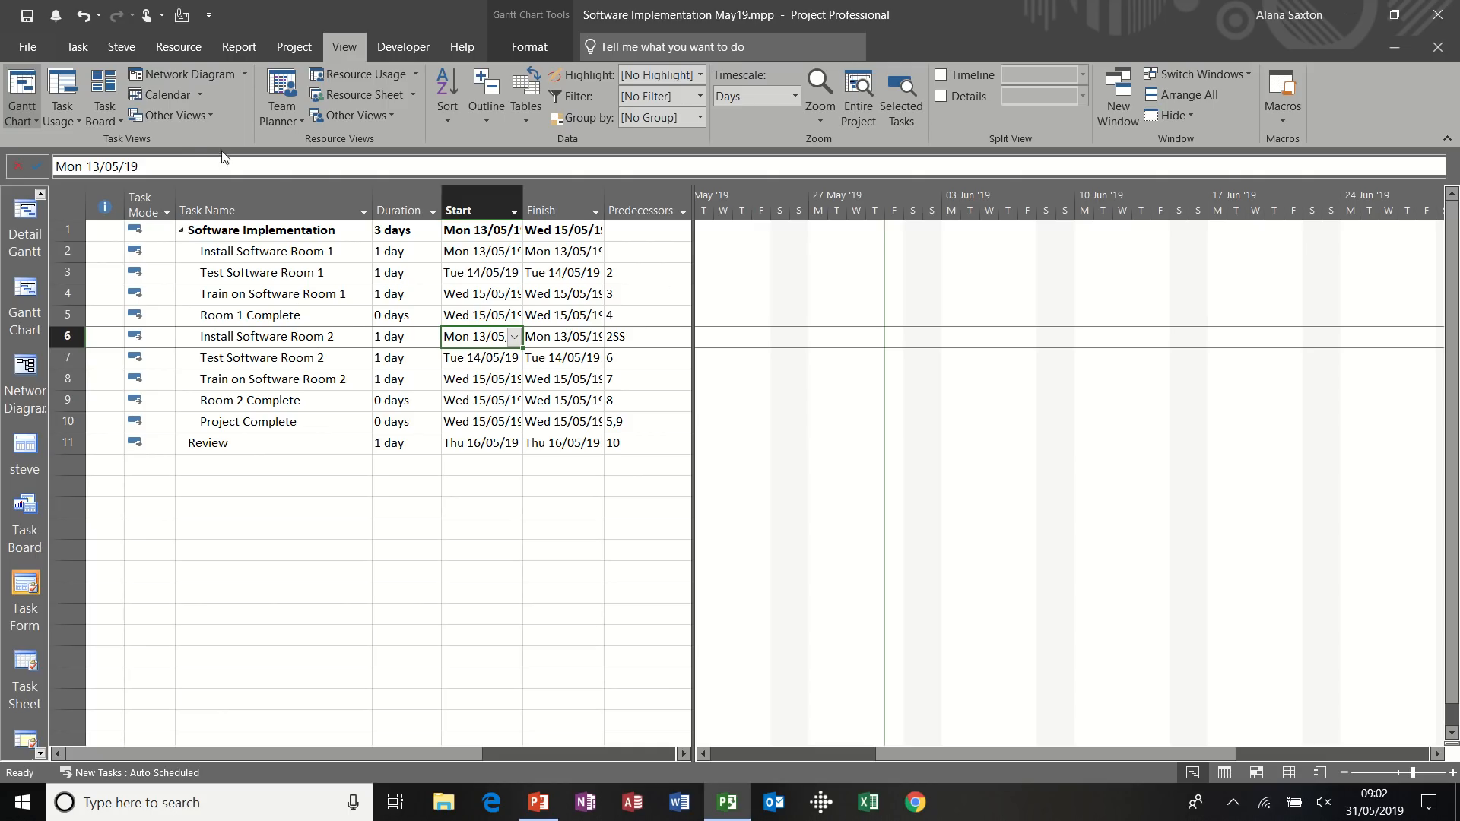
click(76, 46)
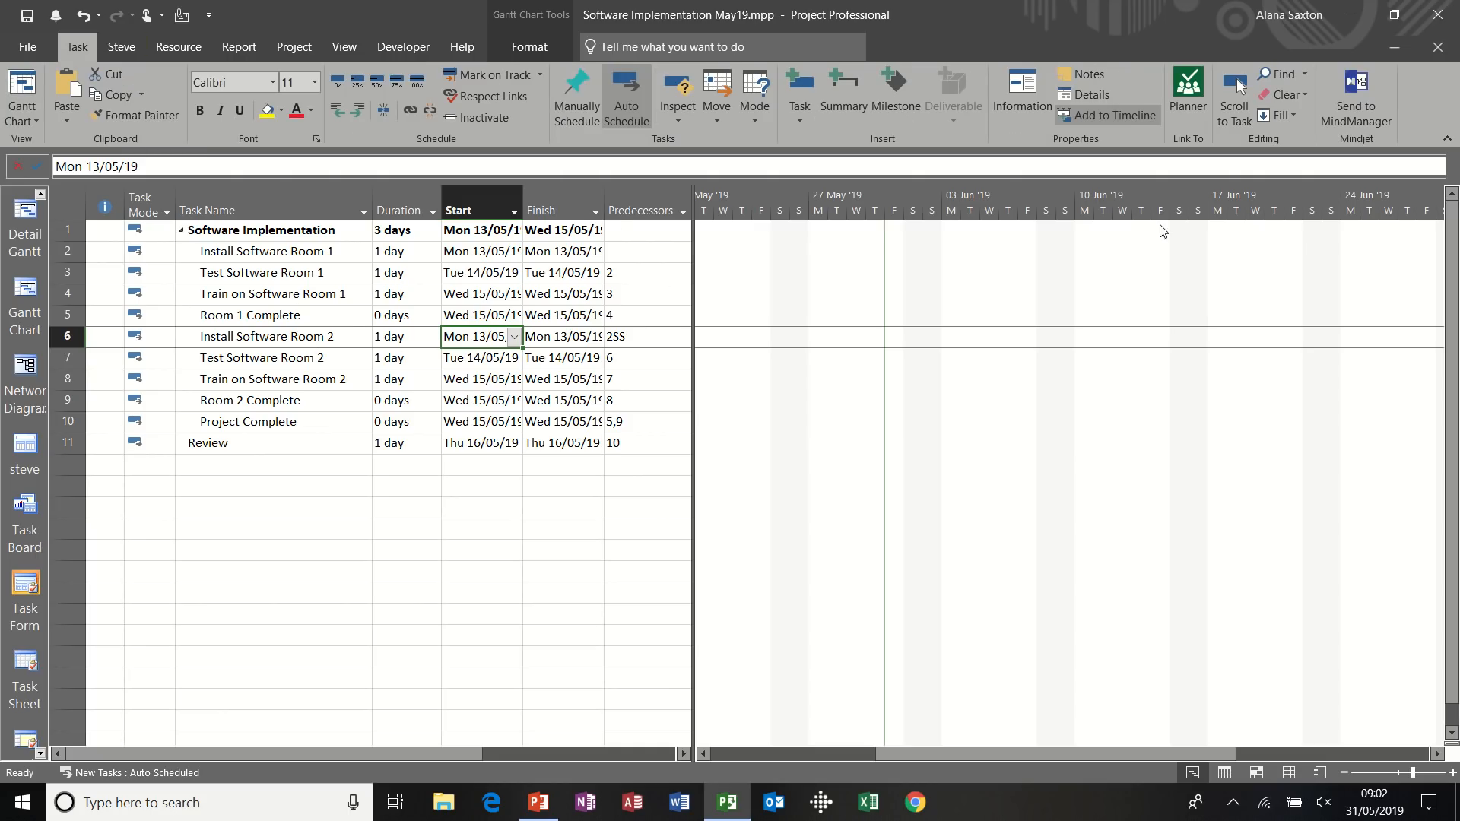
click(1232, 96)
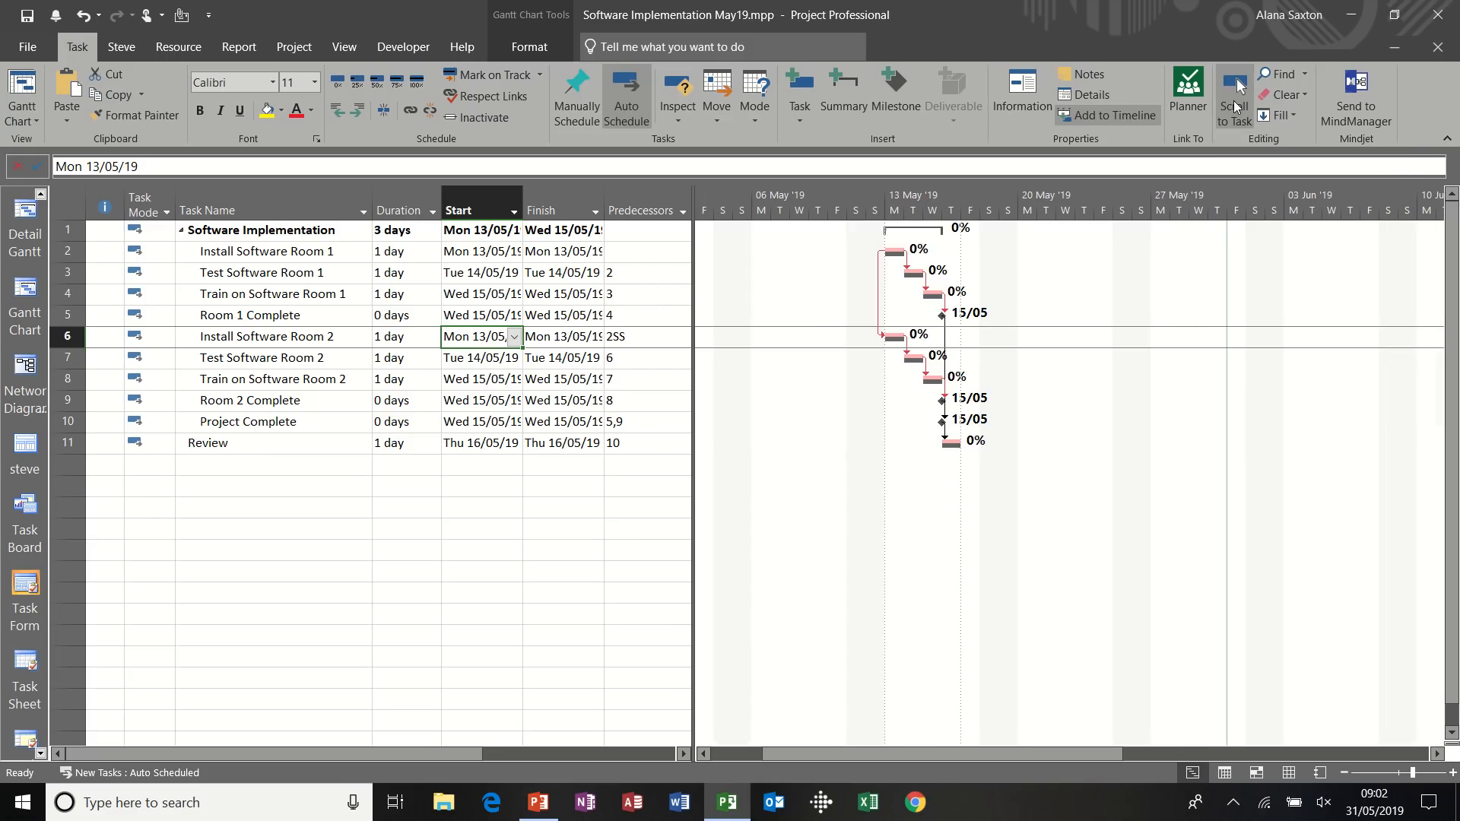
mouse_move(614, 278)
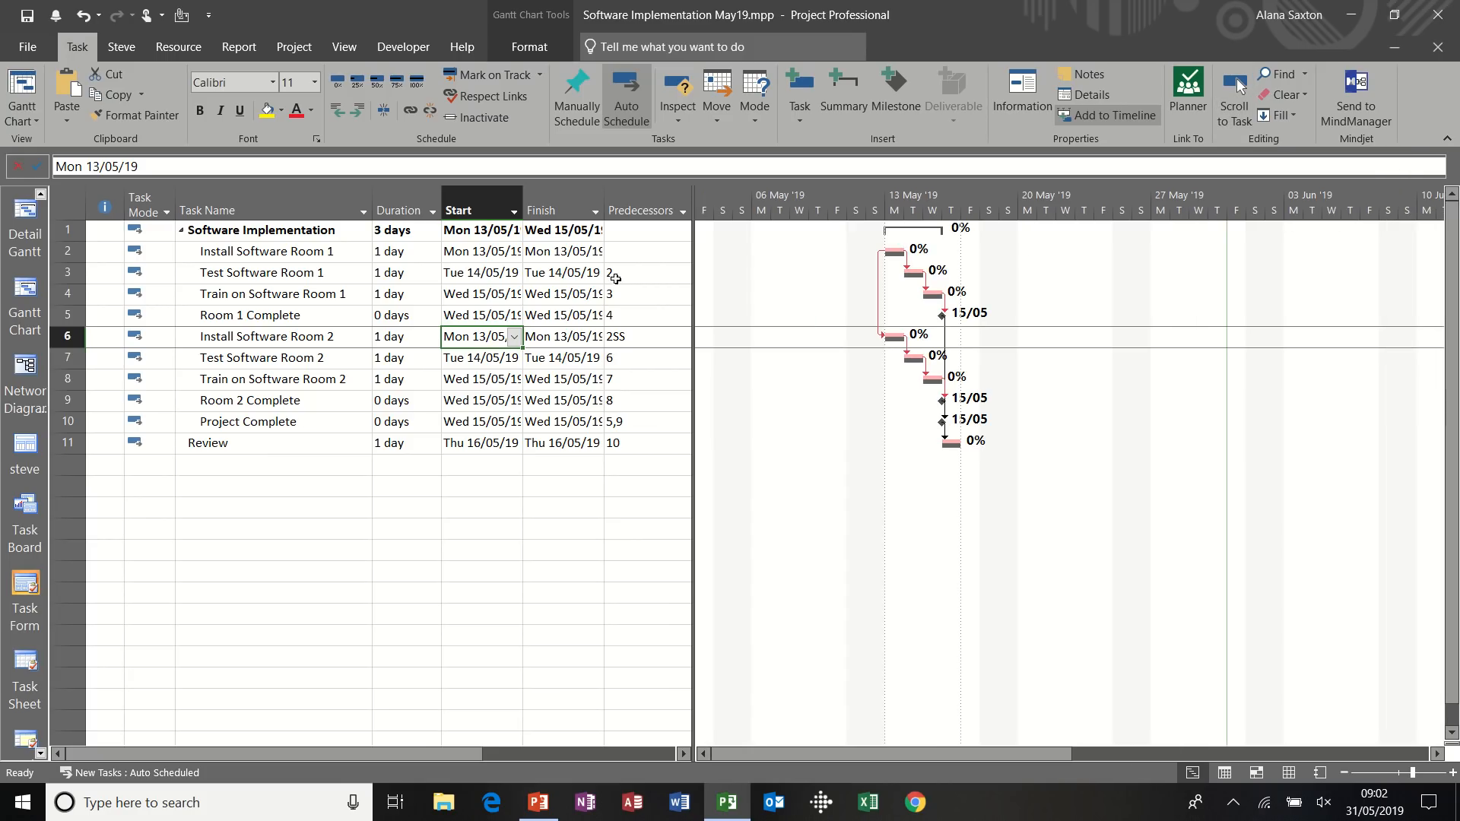
mouse_move(917, 261)
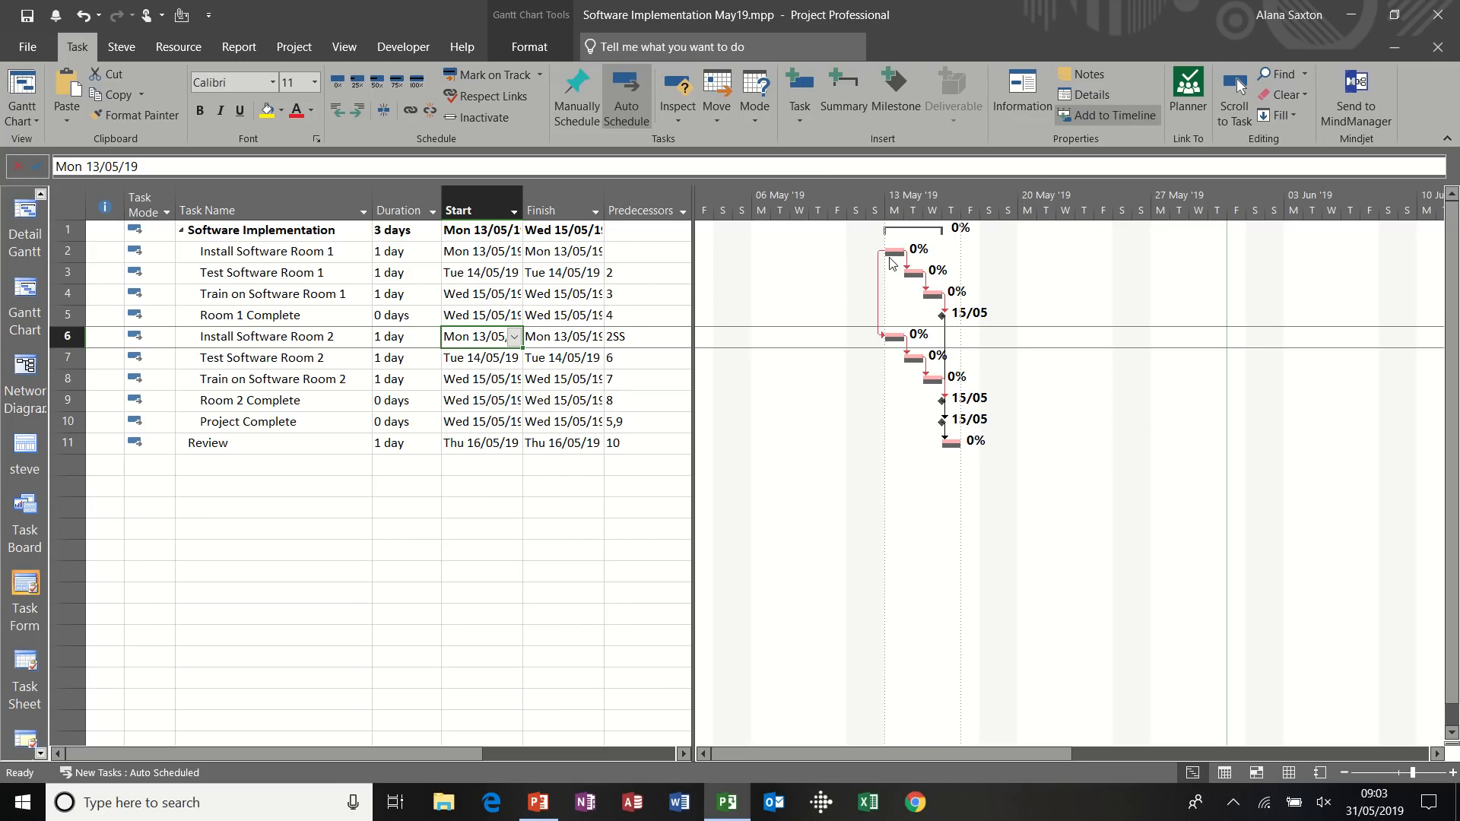
mouse_move(896, 264)
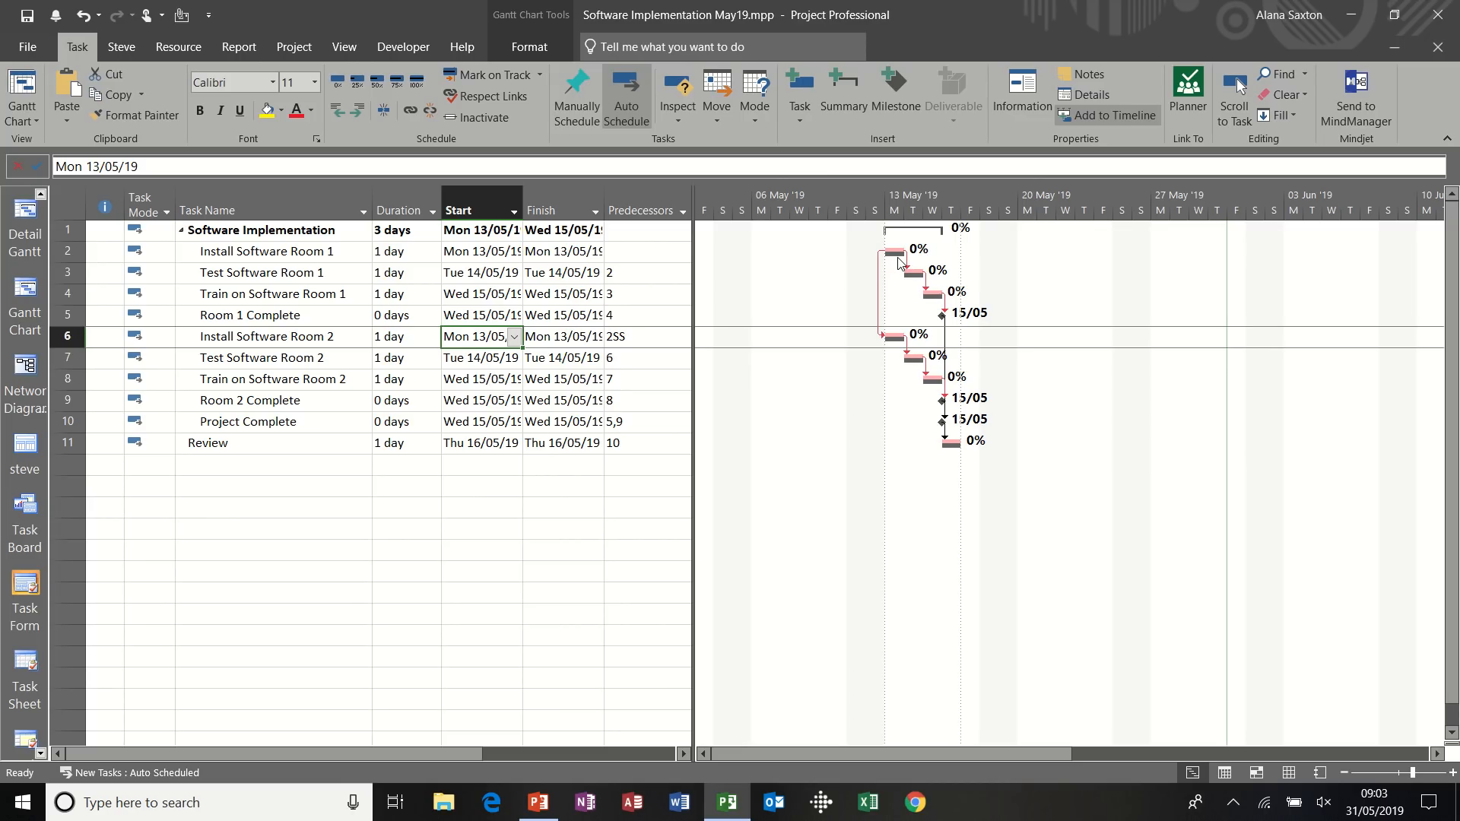
mouse_move(894, 259)
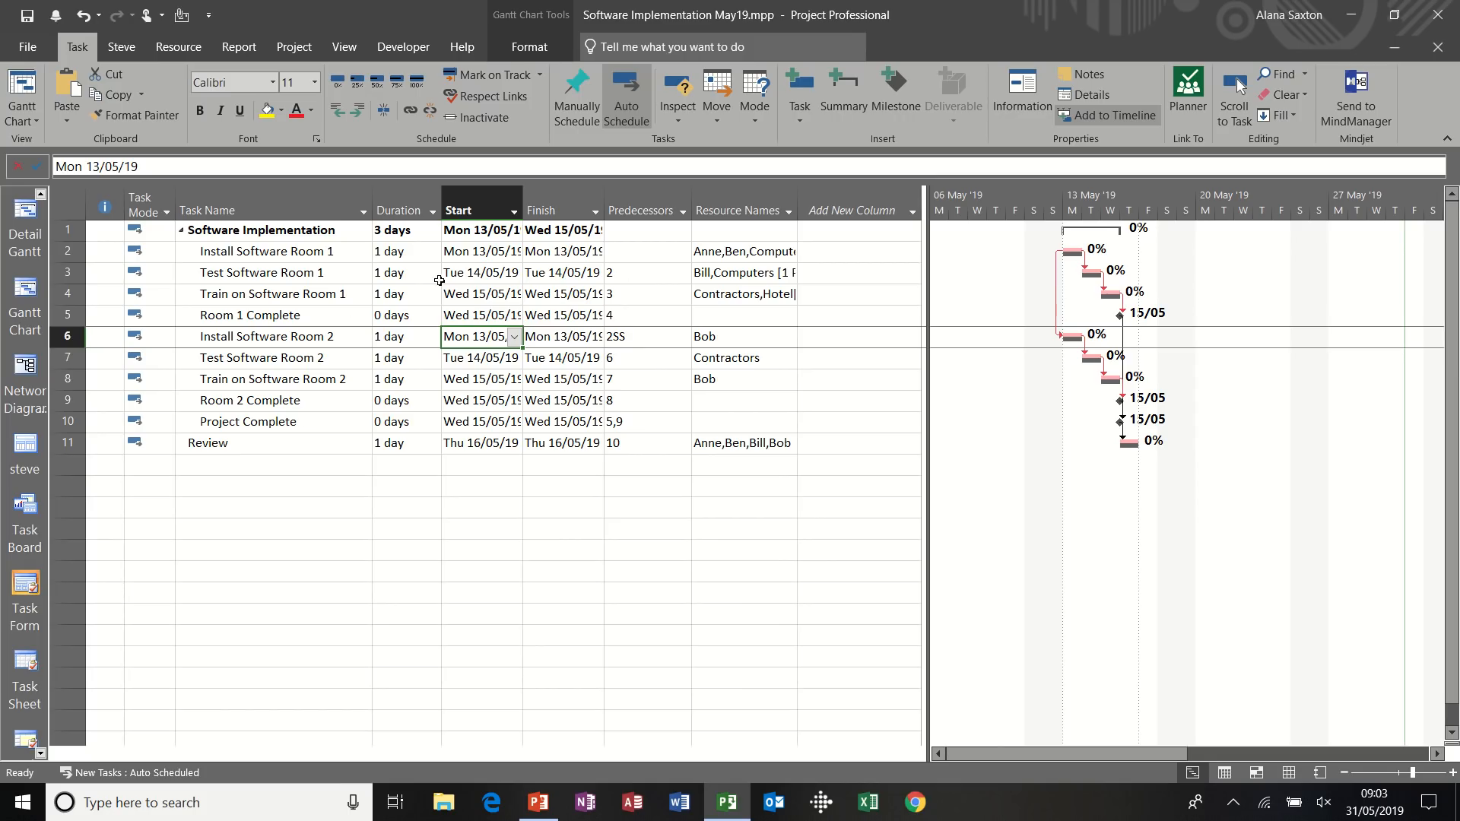
Switch the task table to the Tracking table
click(344, 46)
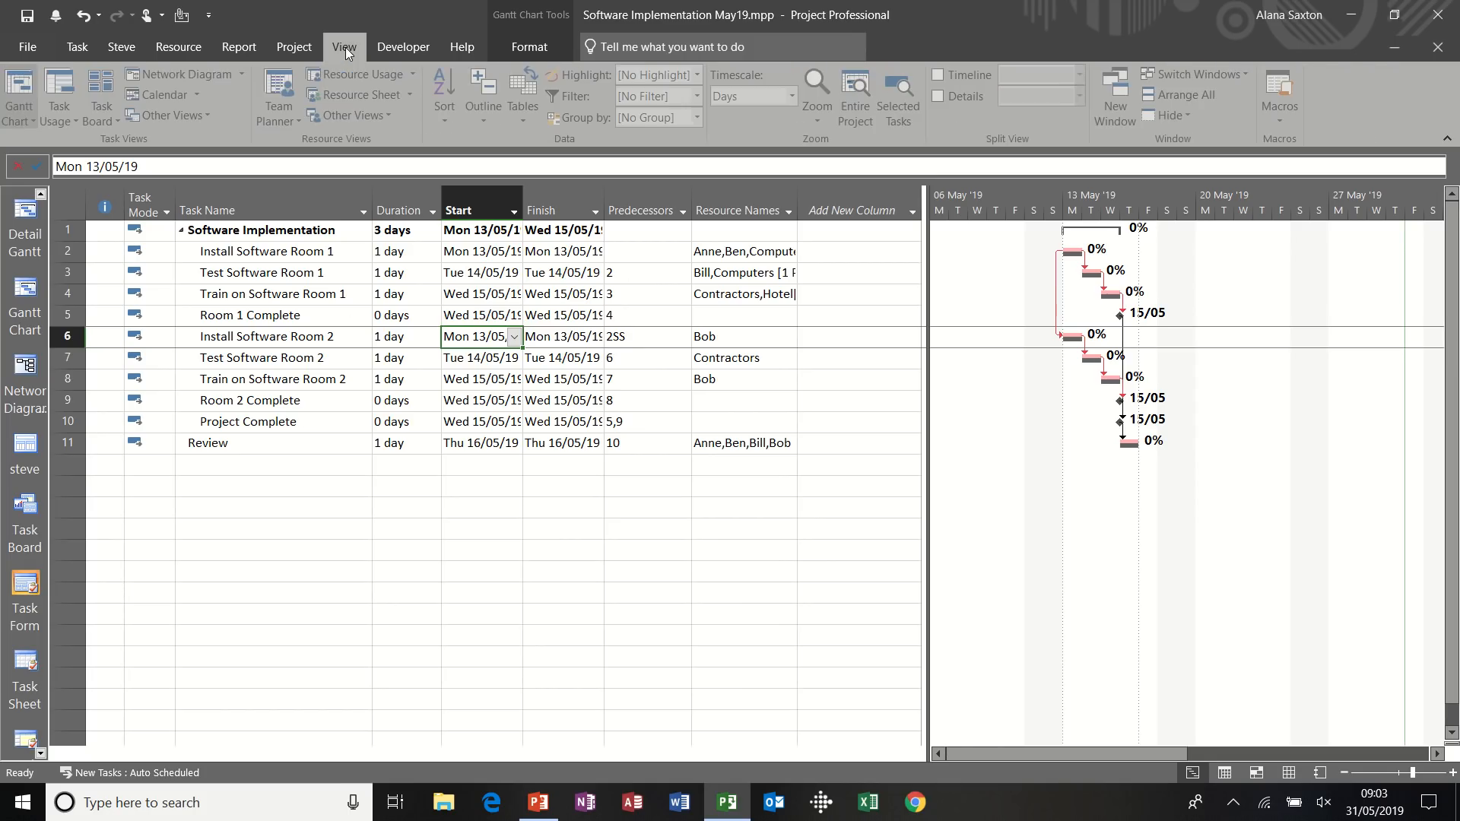
click(523, 93)
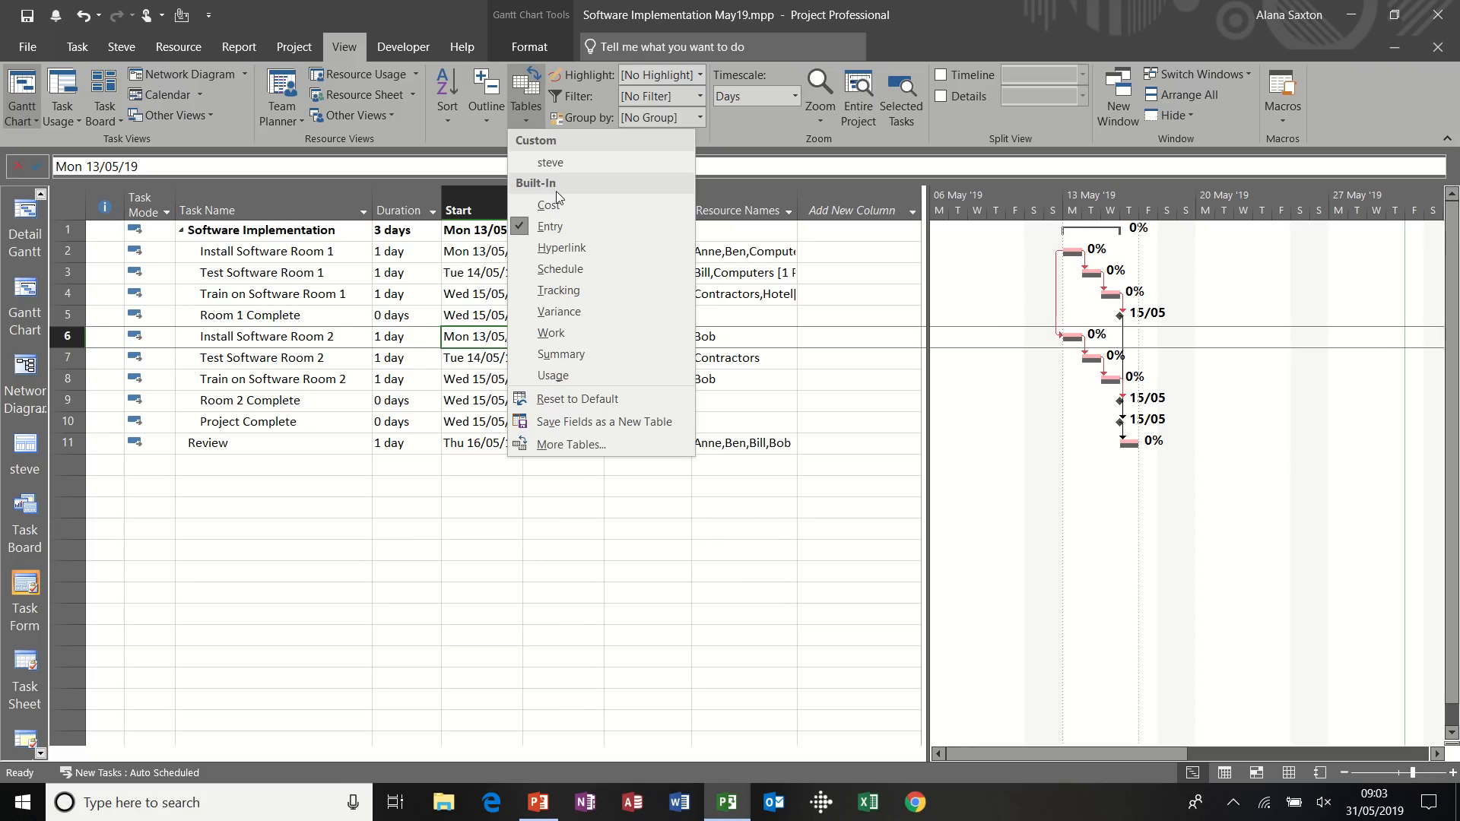
click(559, 290)
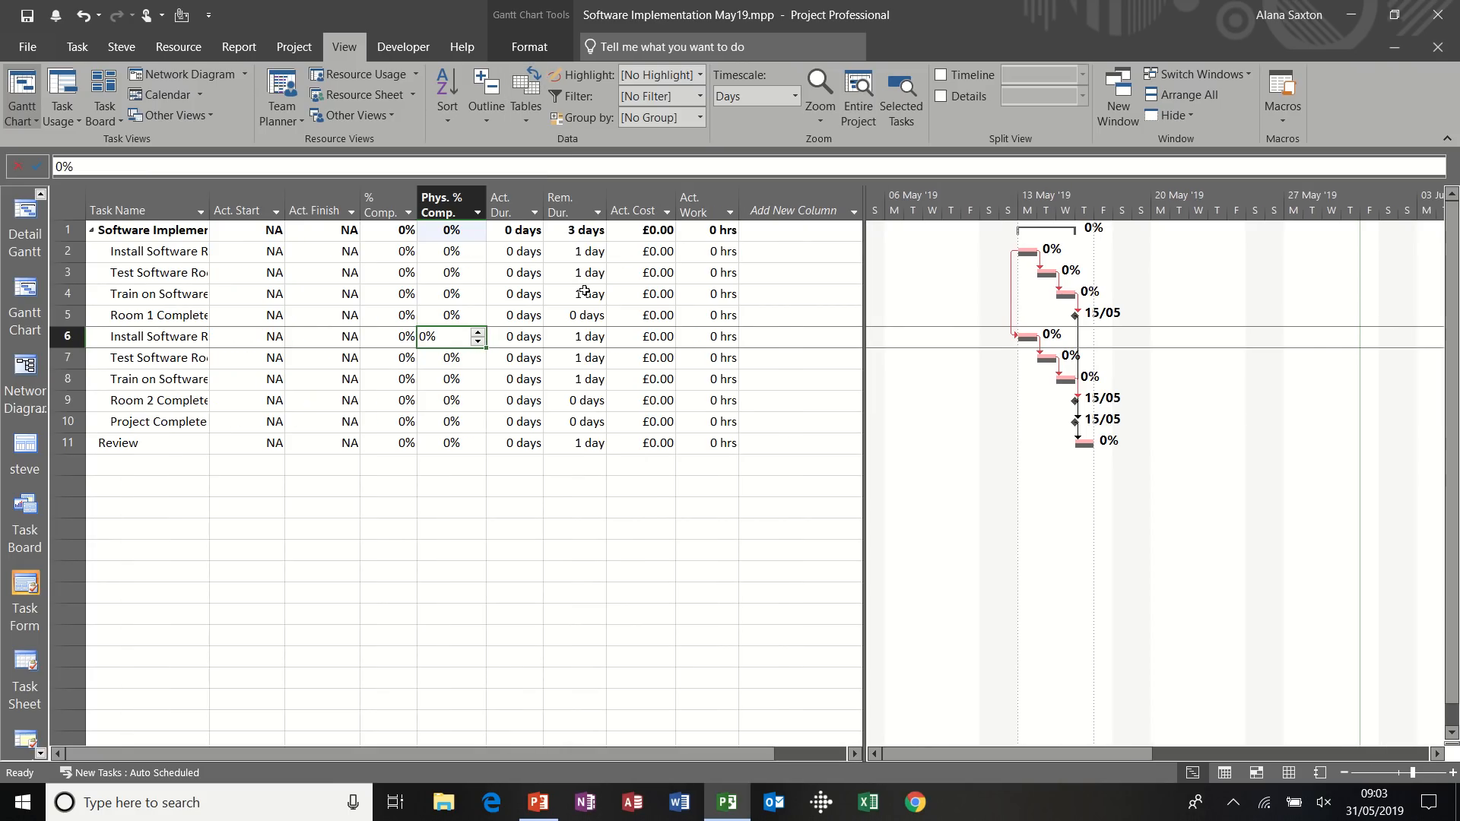
mouse_move(242, 210)
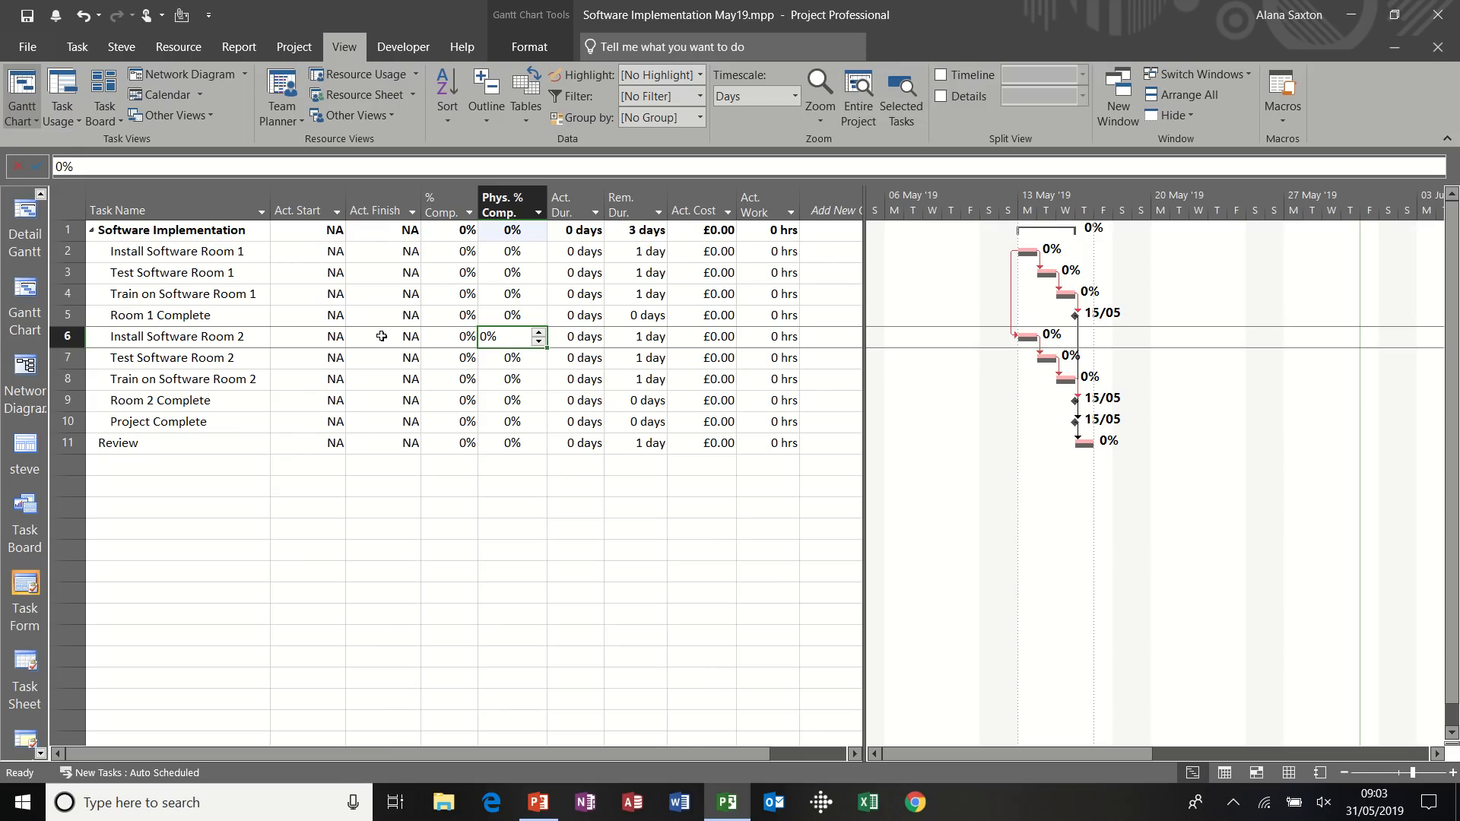
mouse_move(302, 228)
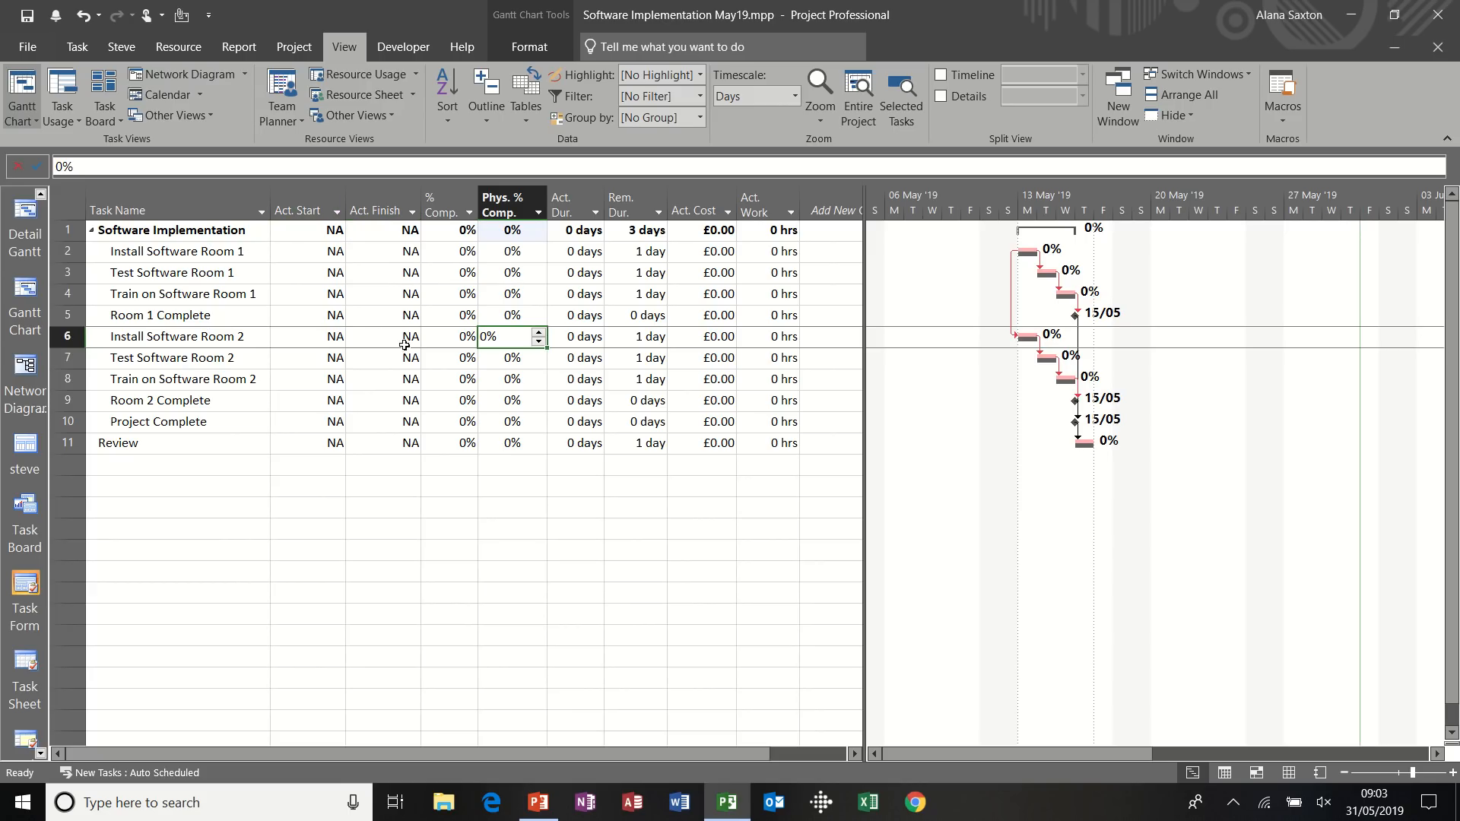
mouse_move(646, 231)
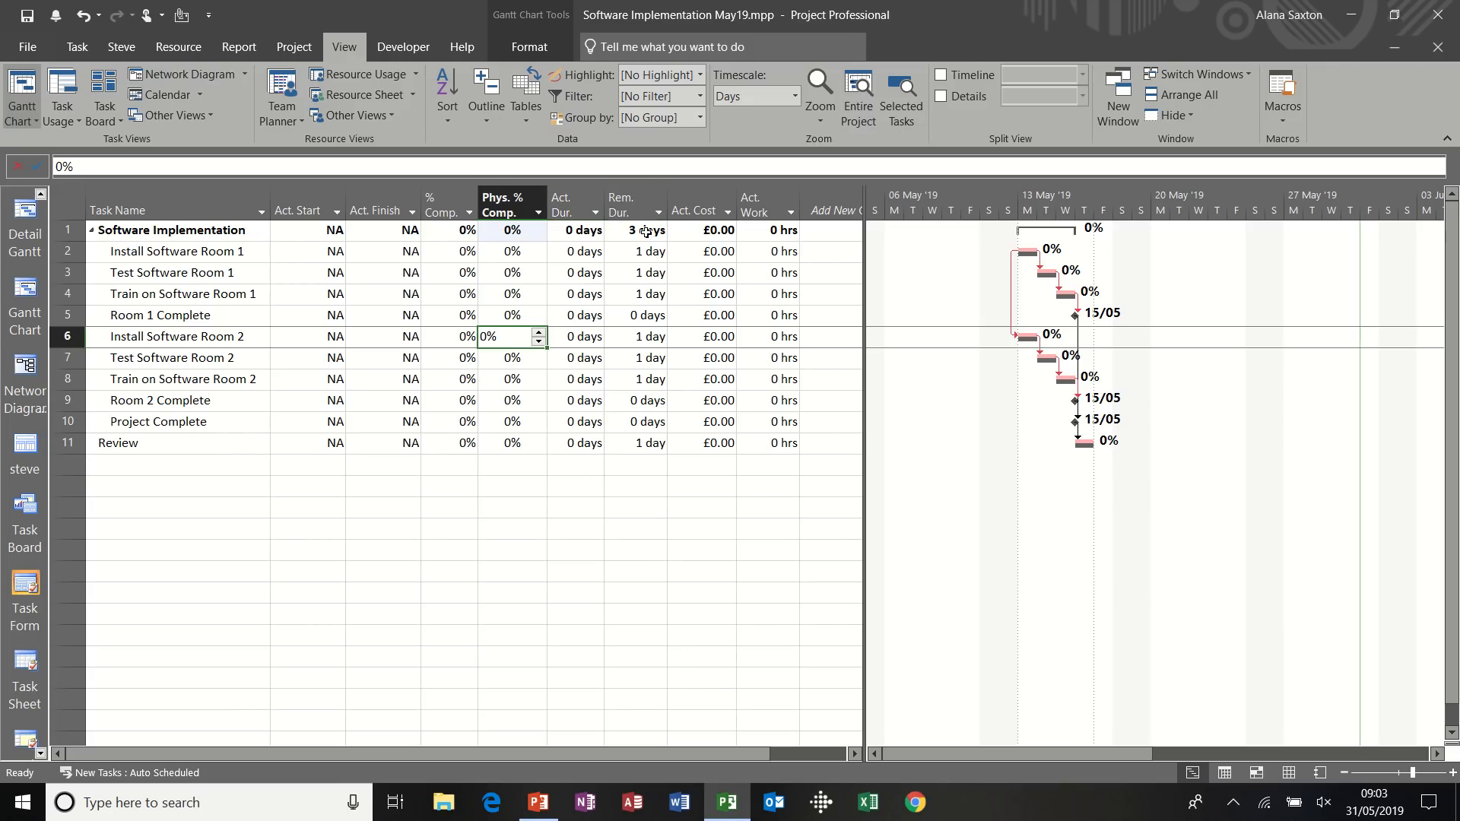
mouse_move(363, 294)
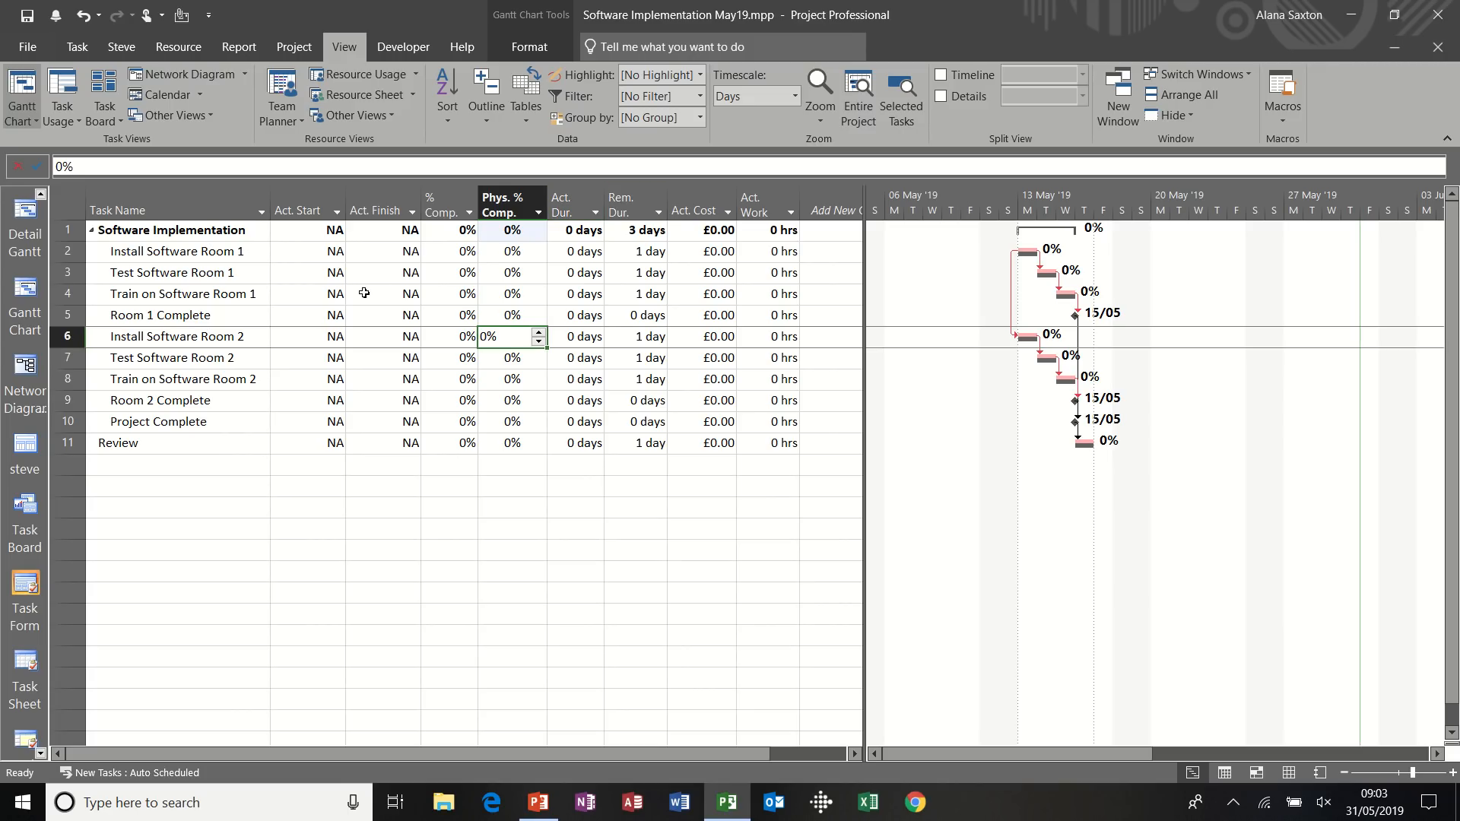
Insert Baseline Start, Baseline Finish and Baseline Duration columns before Act. Start
click(298, 210)
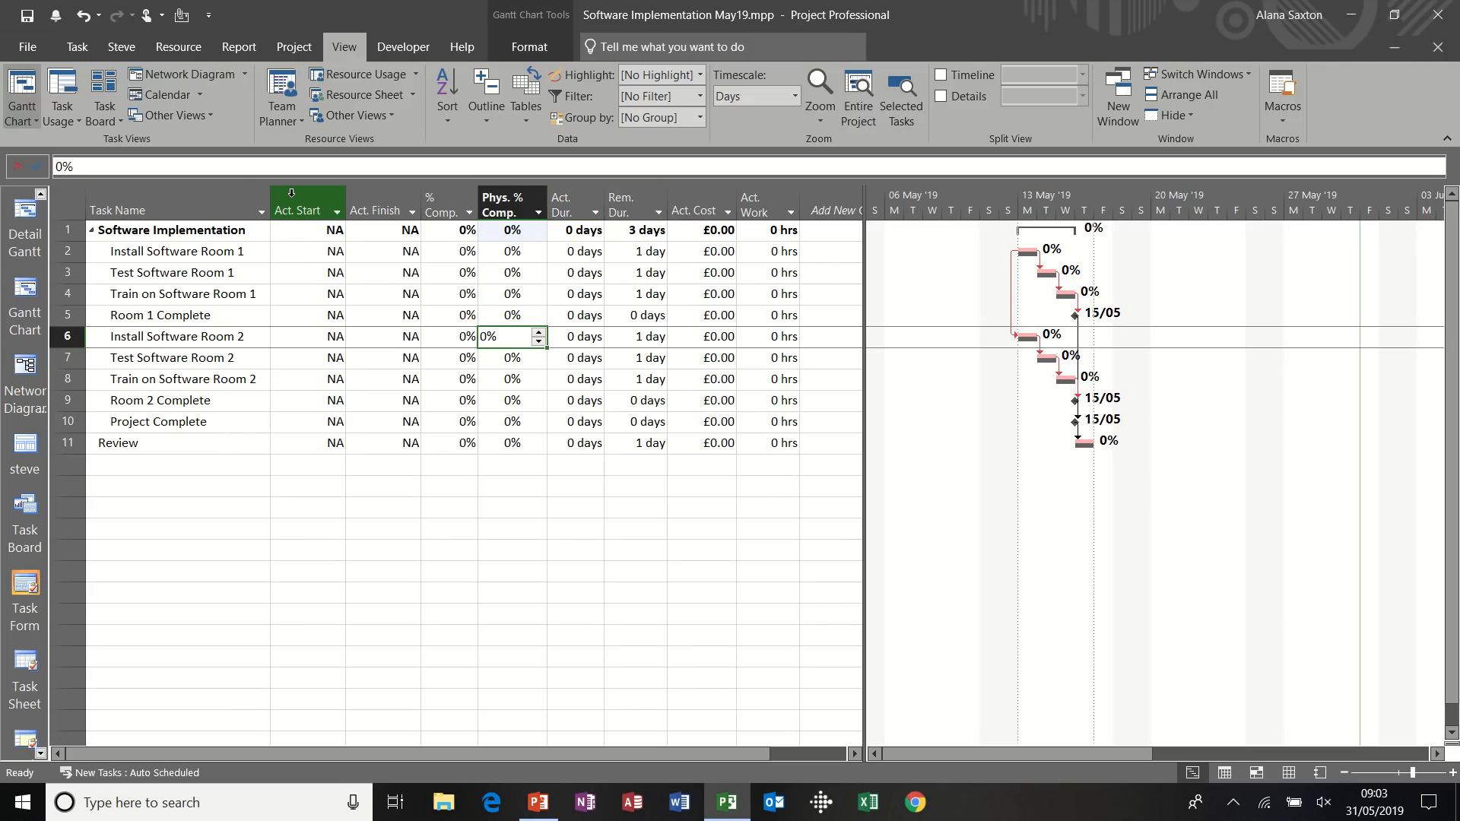
right_click(298, 210)
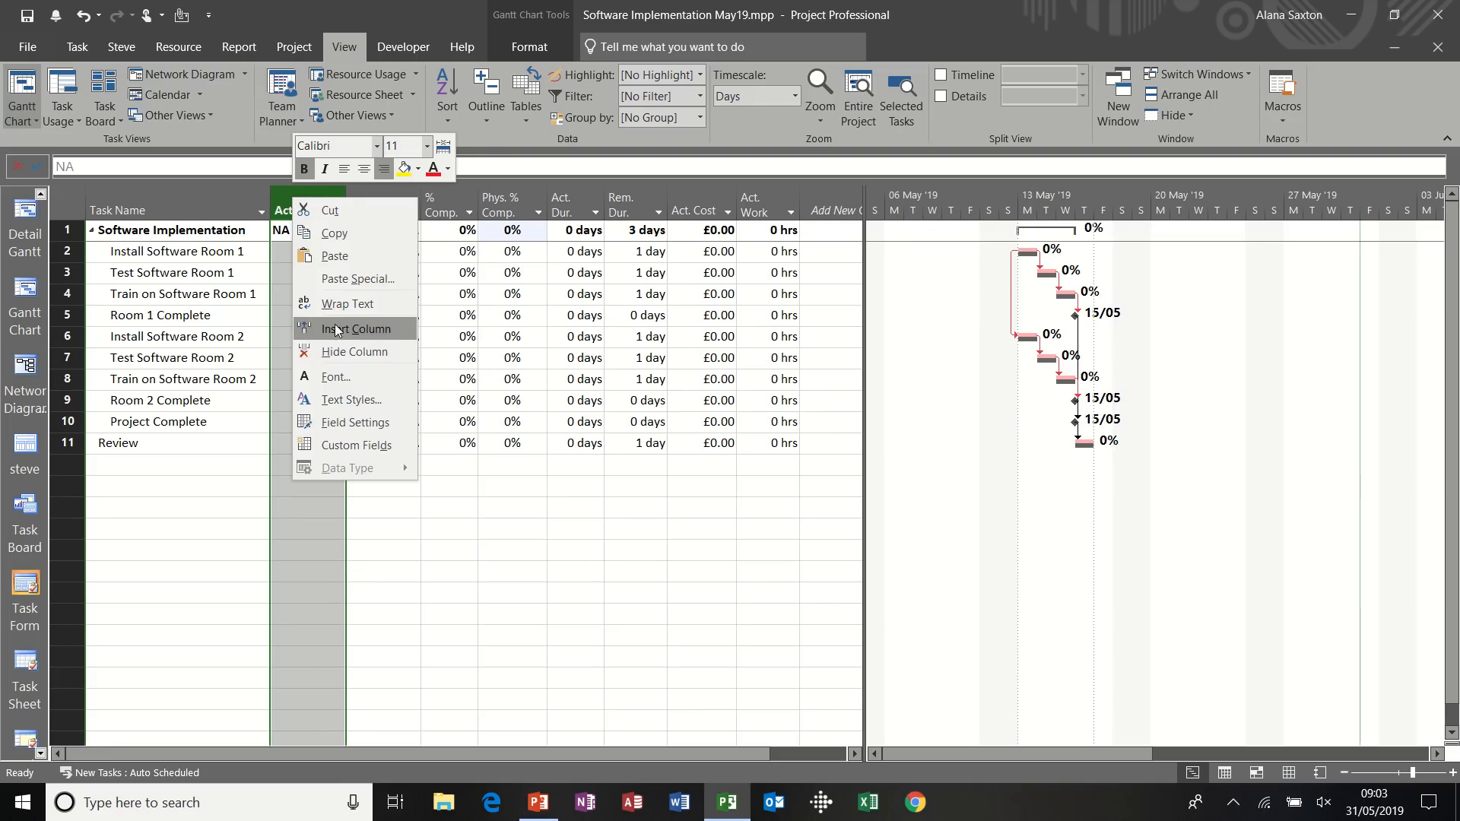
click(354, 328)
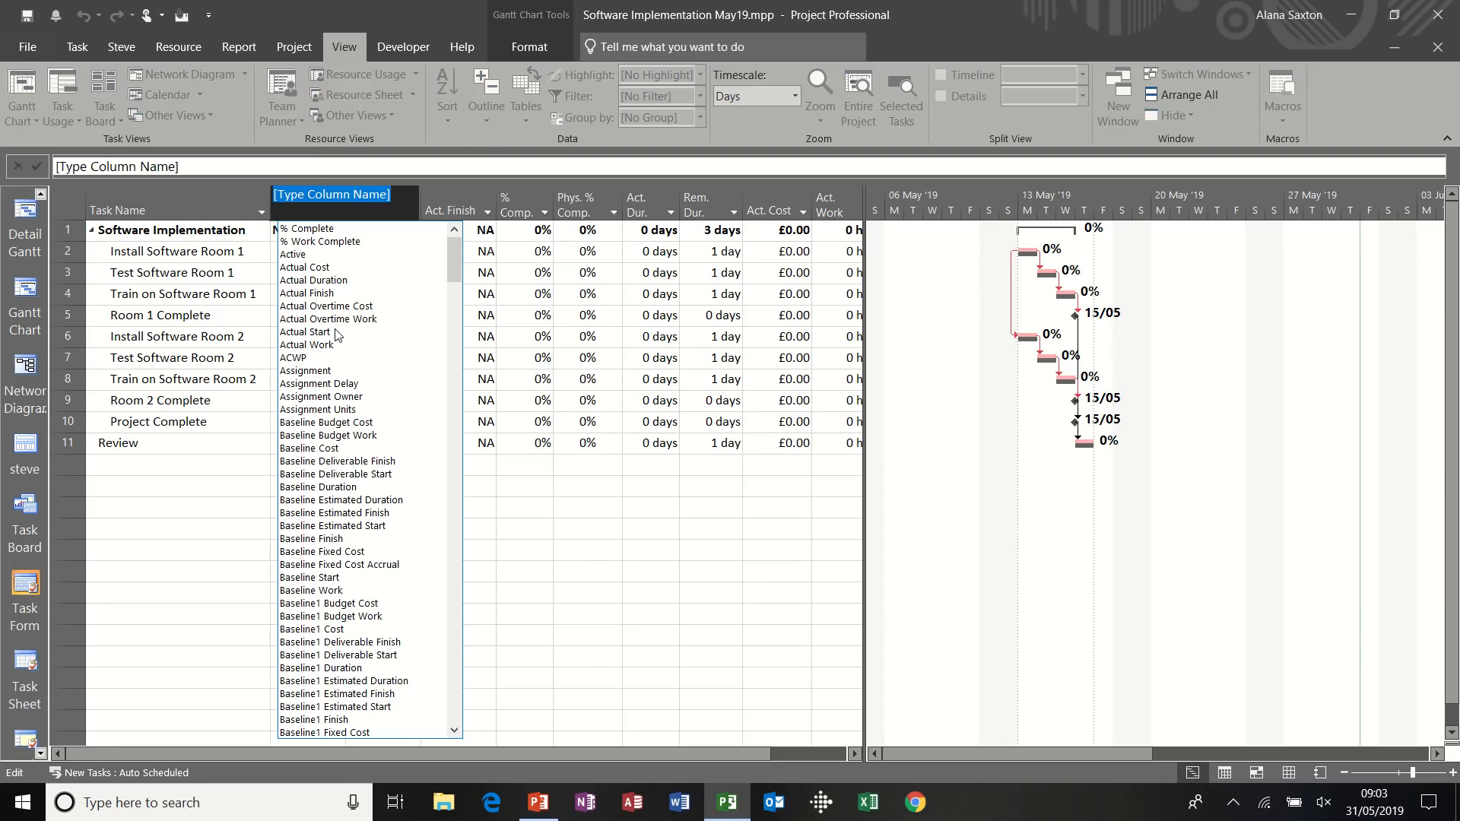
mouse_move(343, 556)
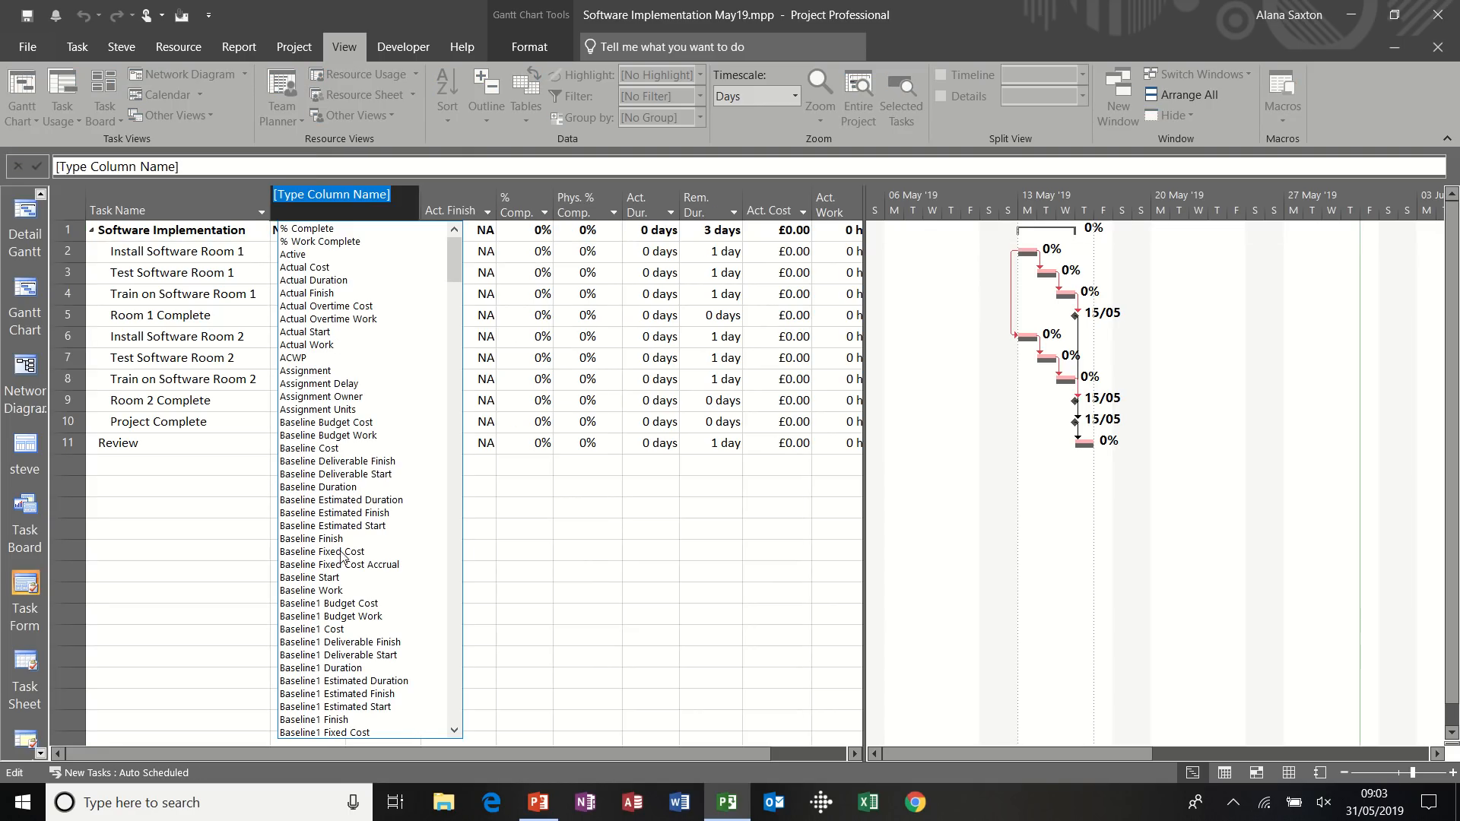
click(310, 577)
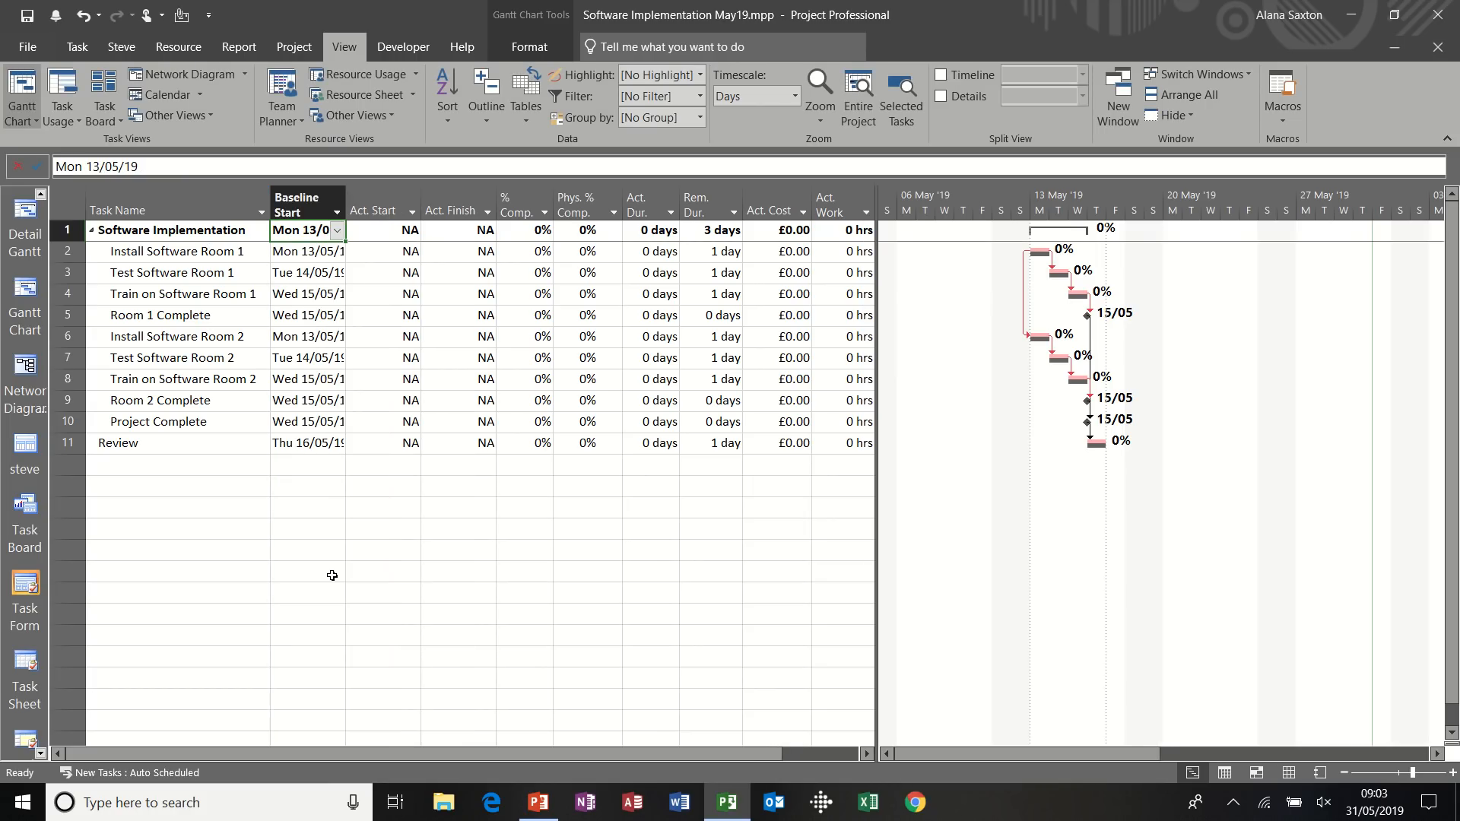
right_click(372, 210)
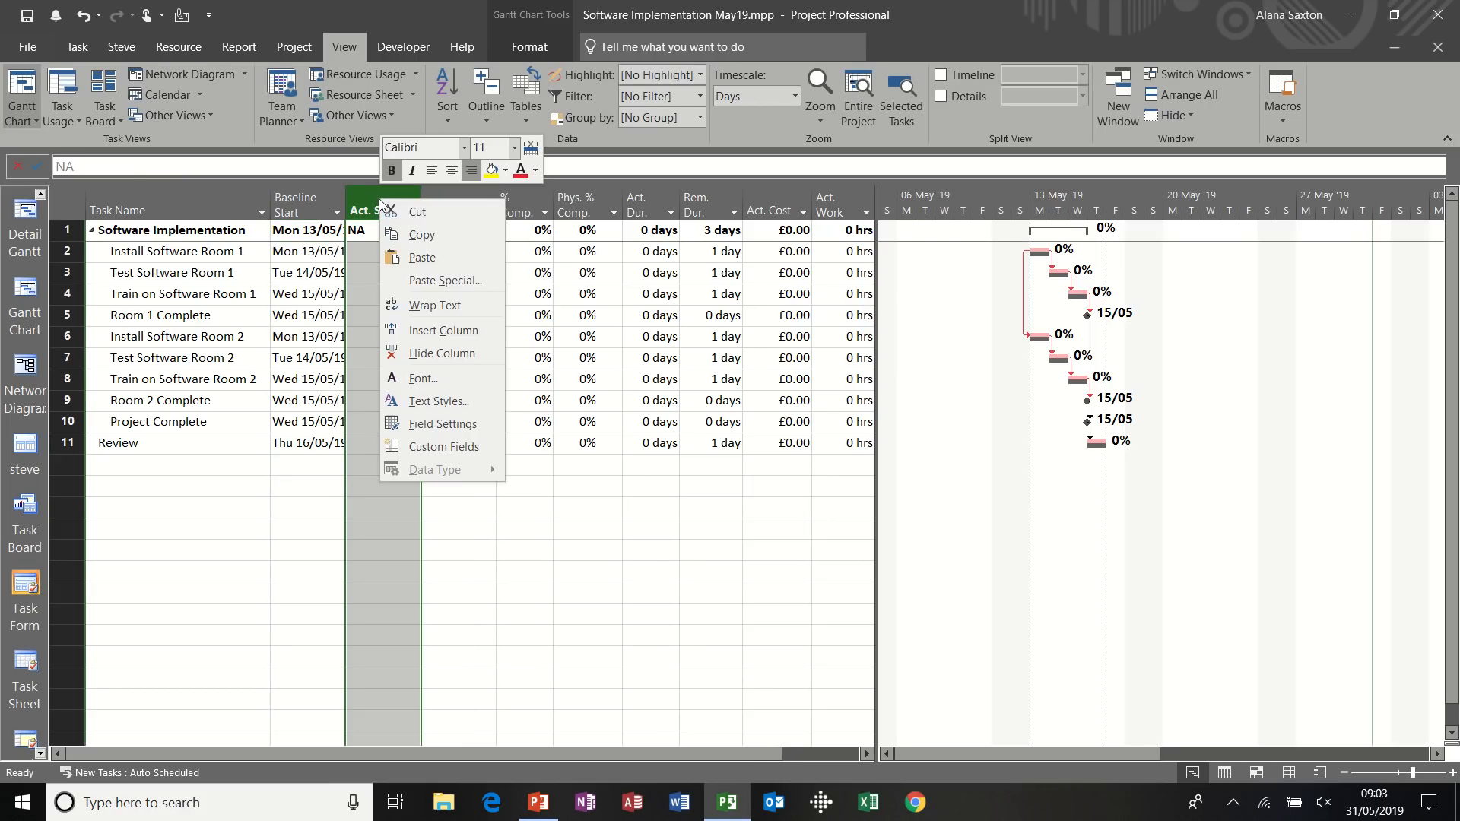
click(444, 332)
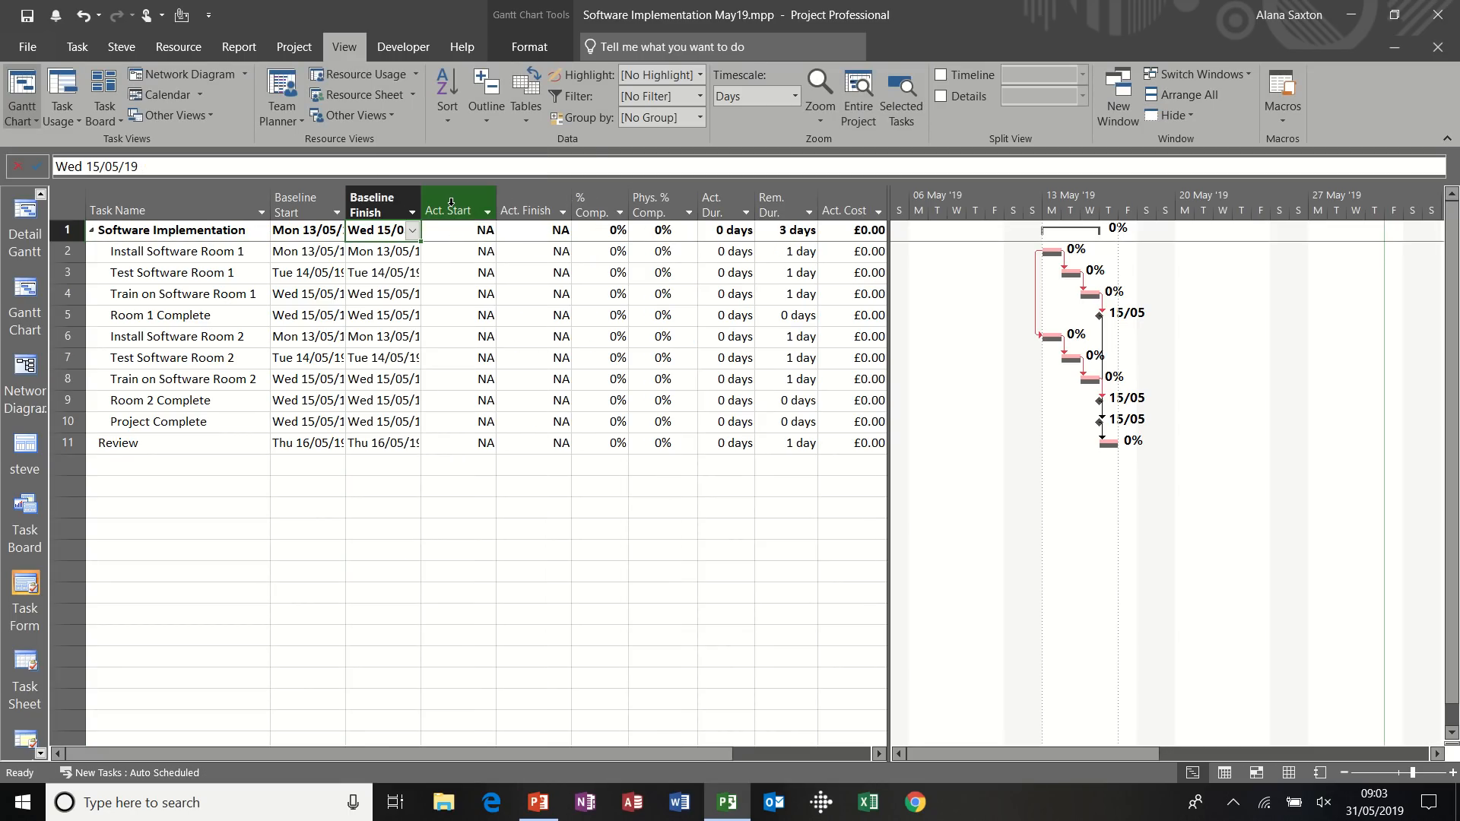
right_click(456, 210)
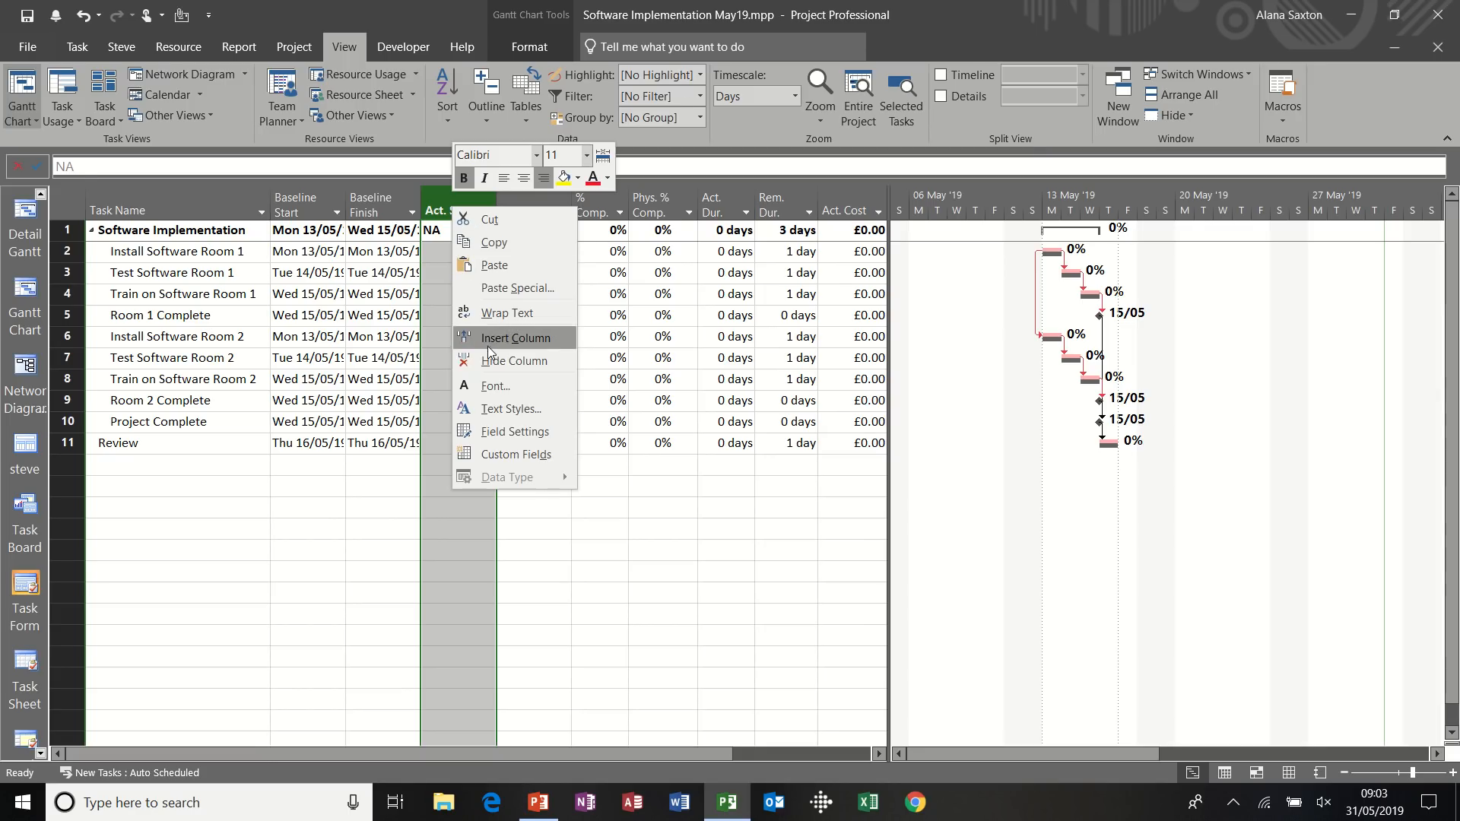
click(514, 337)
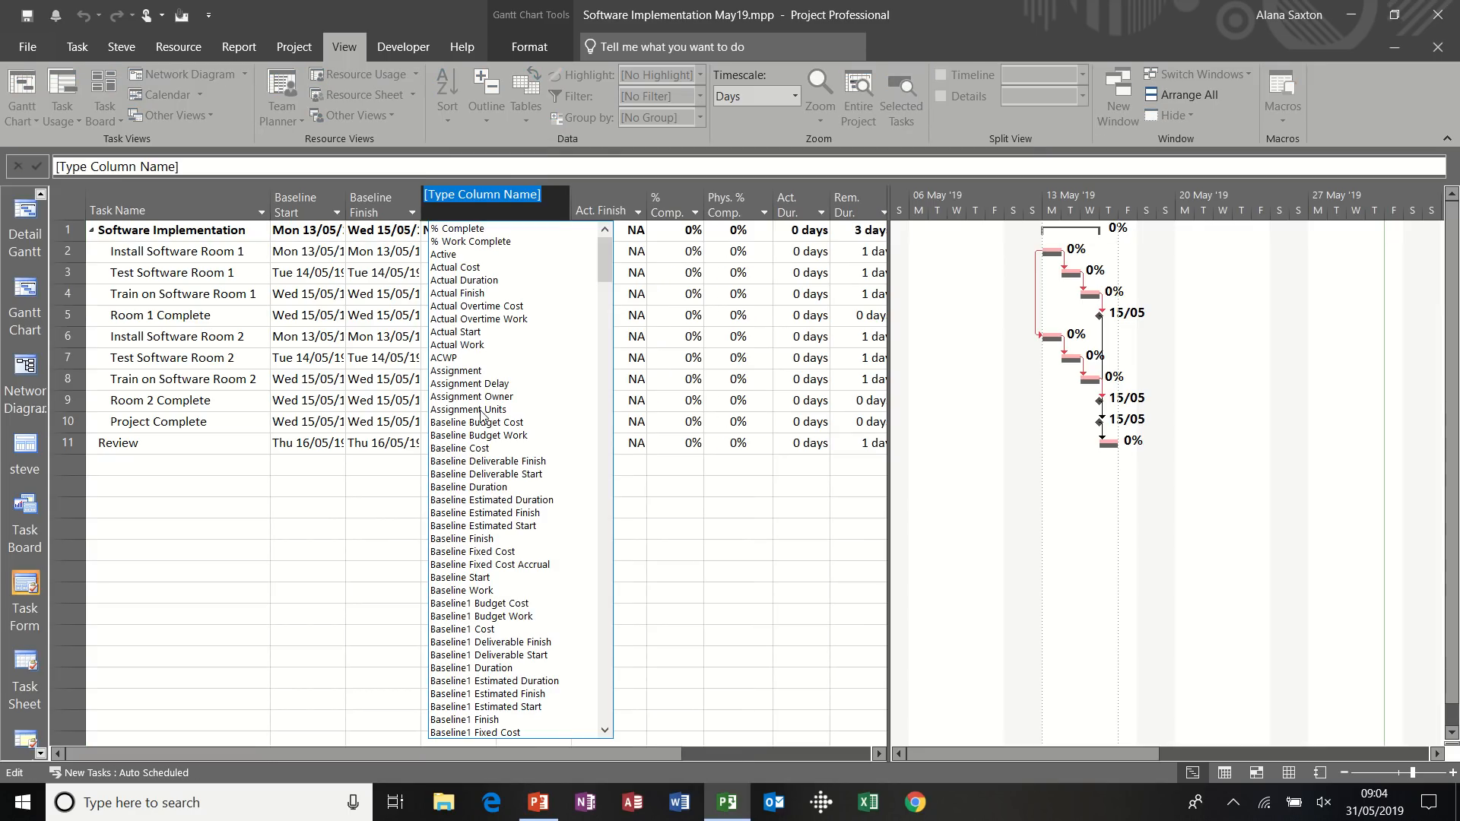
mouse_move(494, 586)
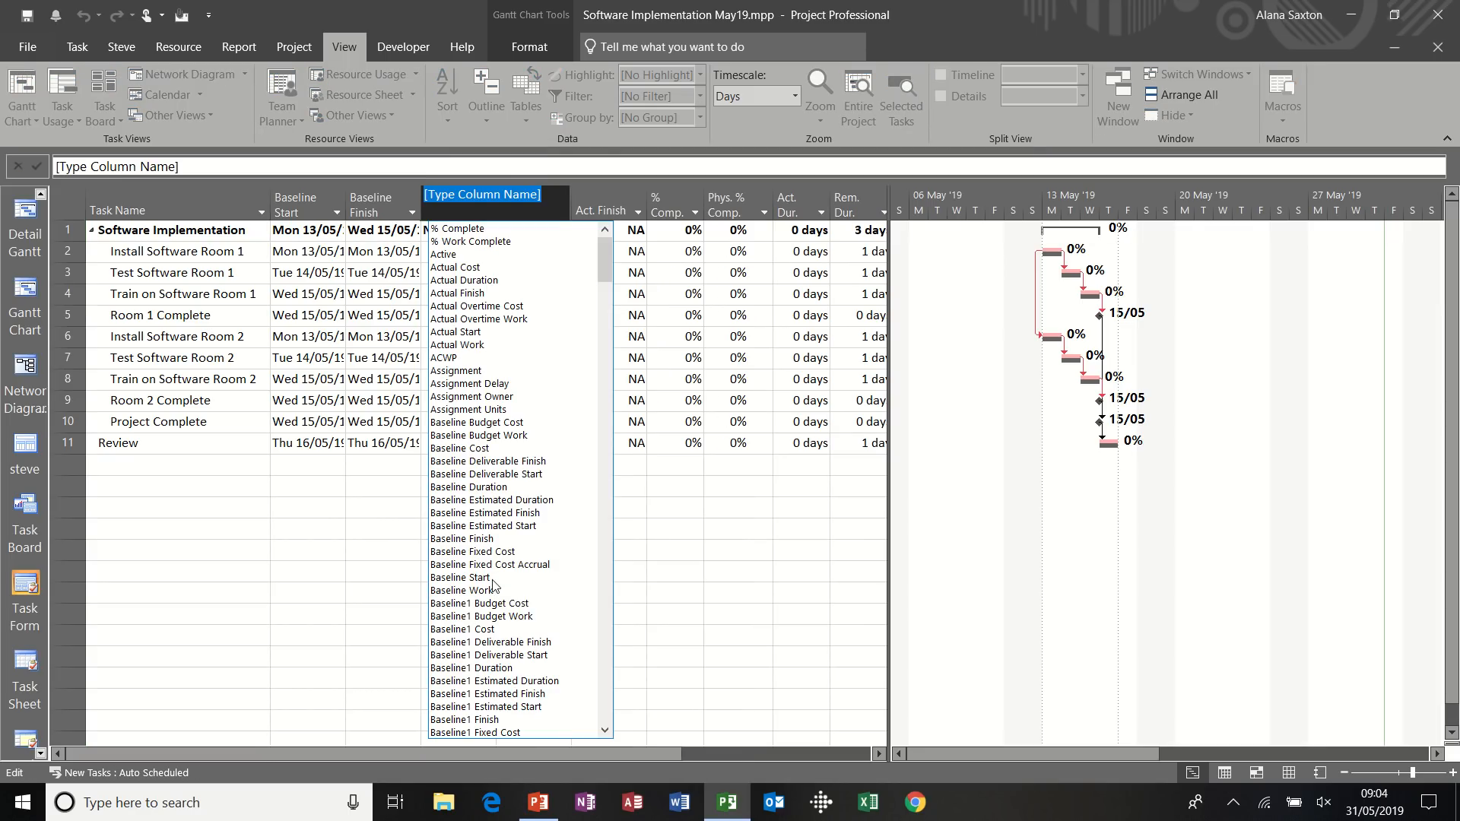
click(468, 486)
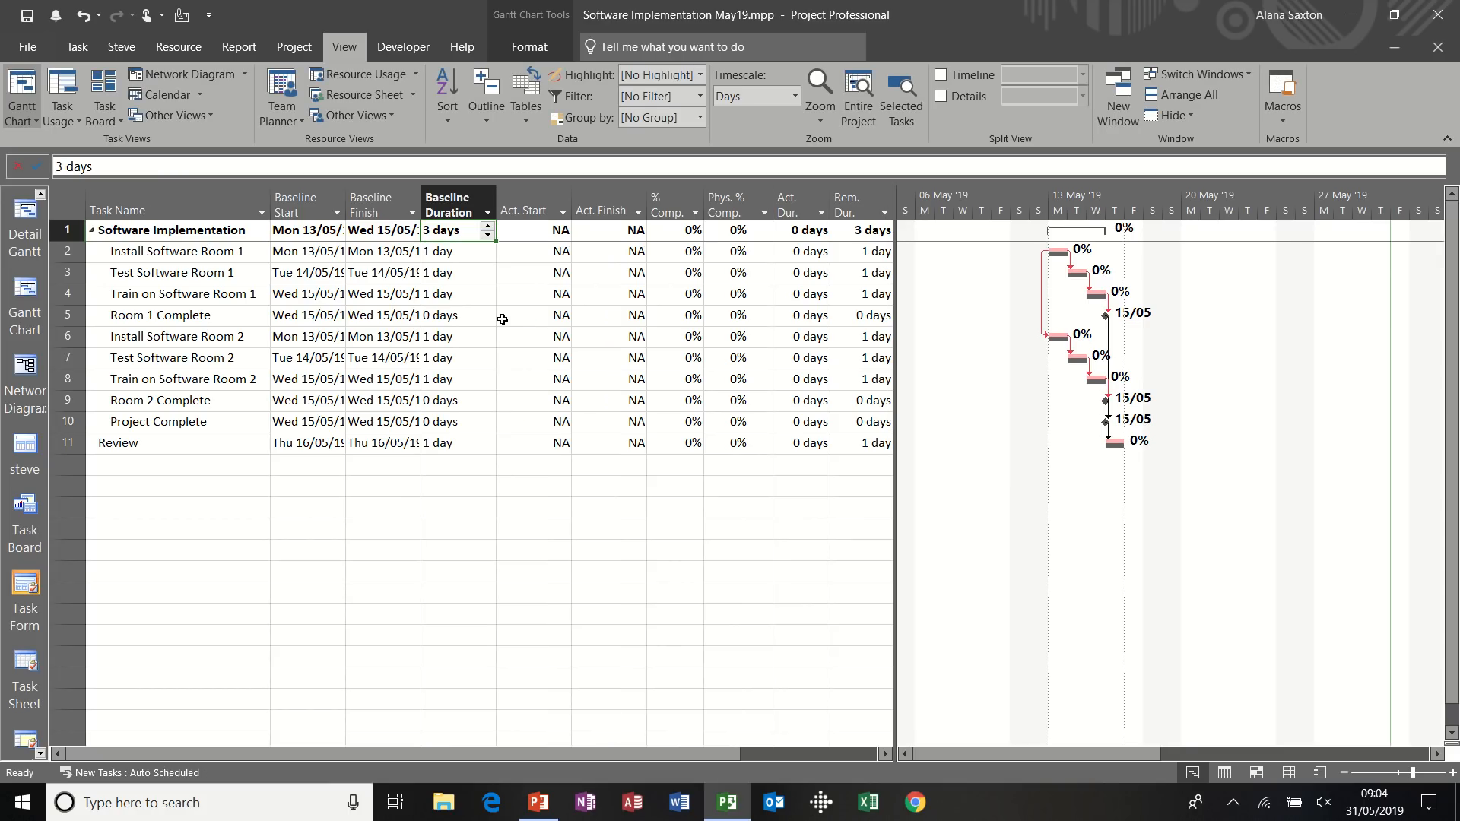
click(381, 205)
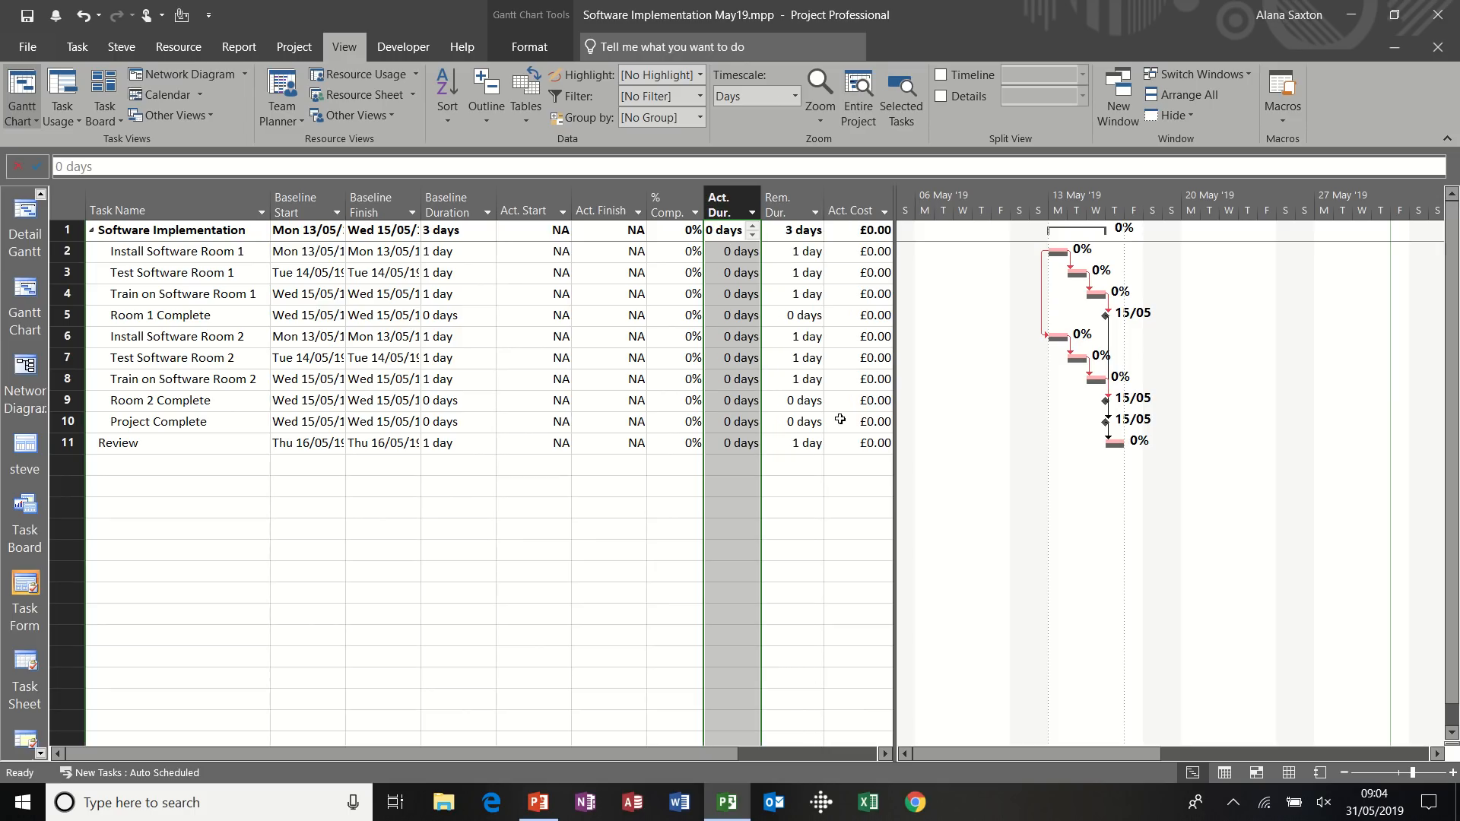
mouse_move(903, 517)
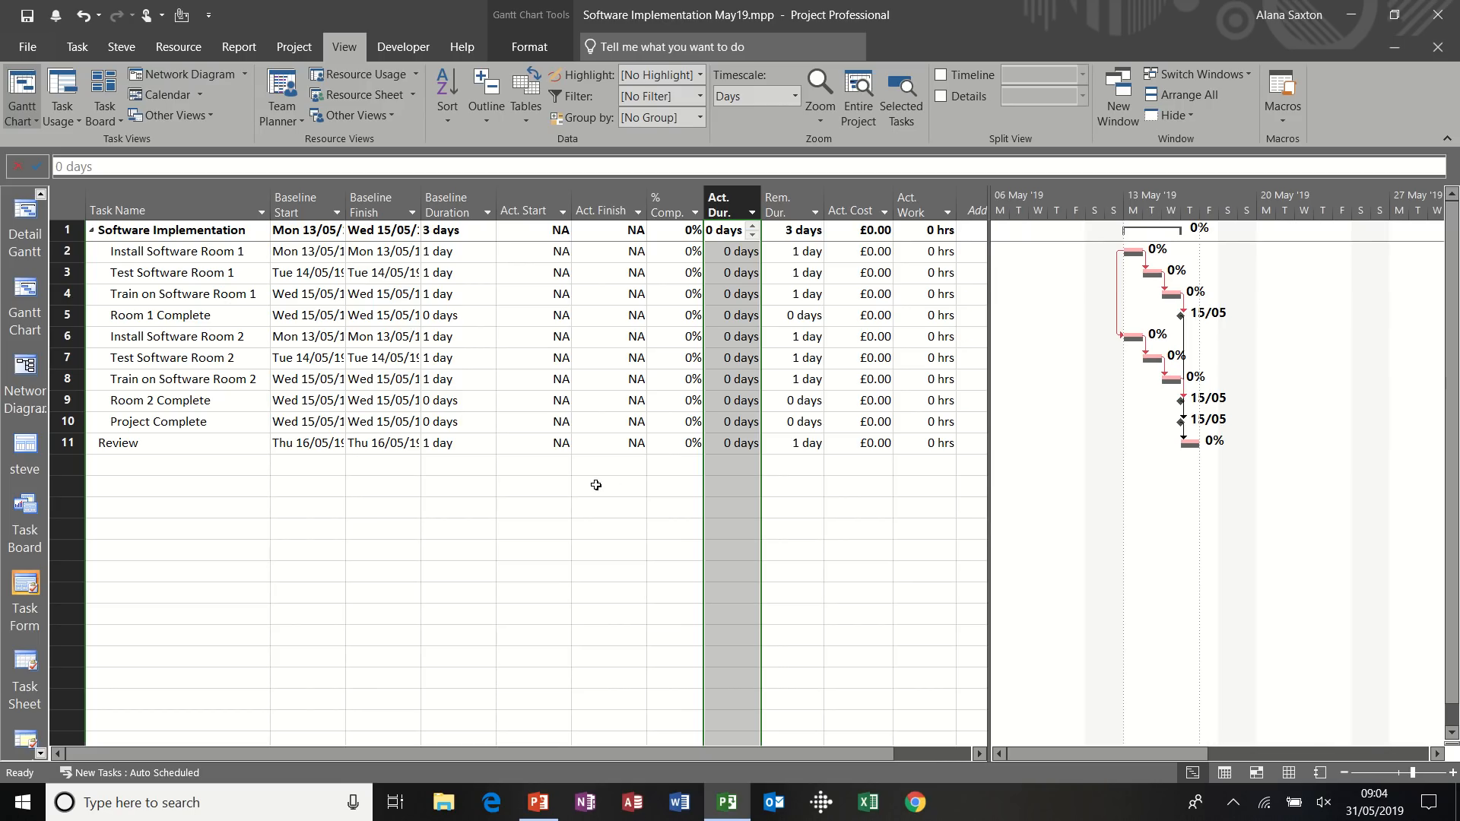
Record Install Software Room 1's actual start 13/05/19 and actual finish 15/05/19
click(526, 357)
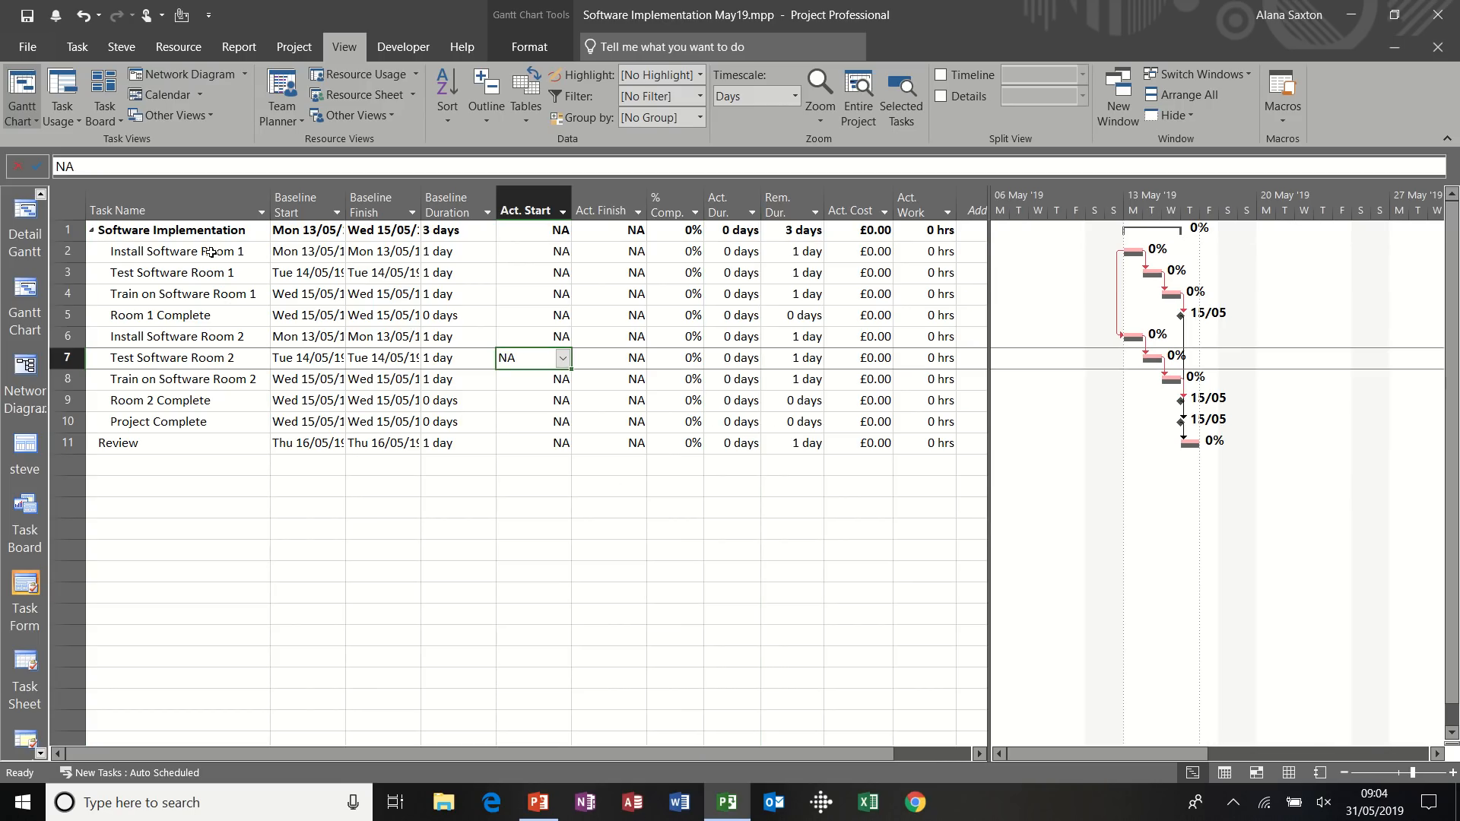
click(177, 252)
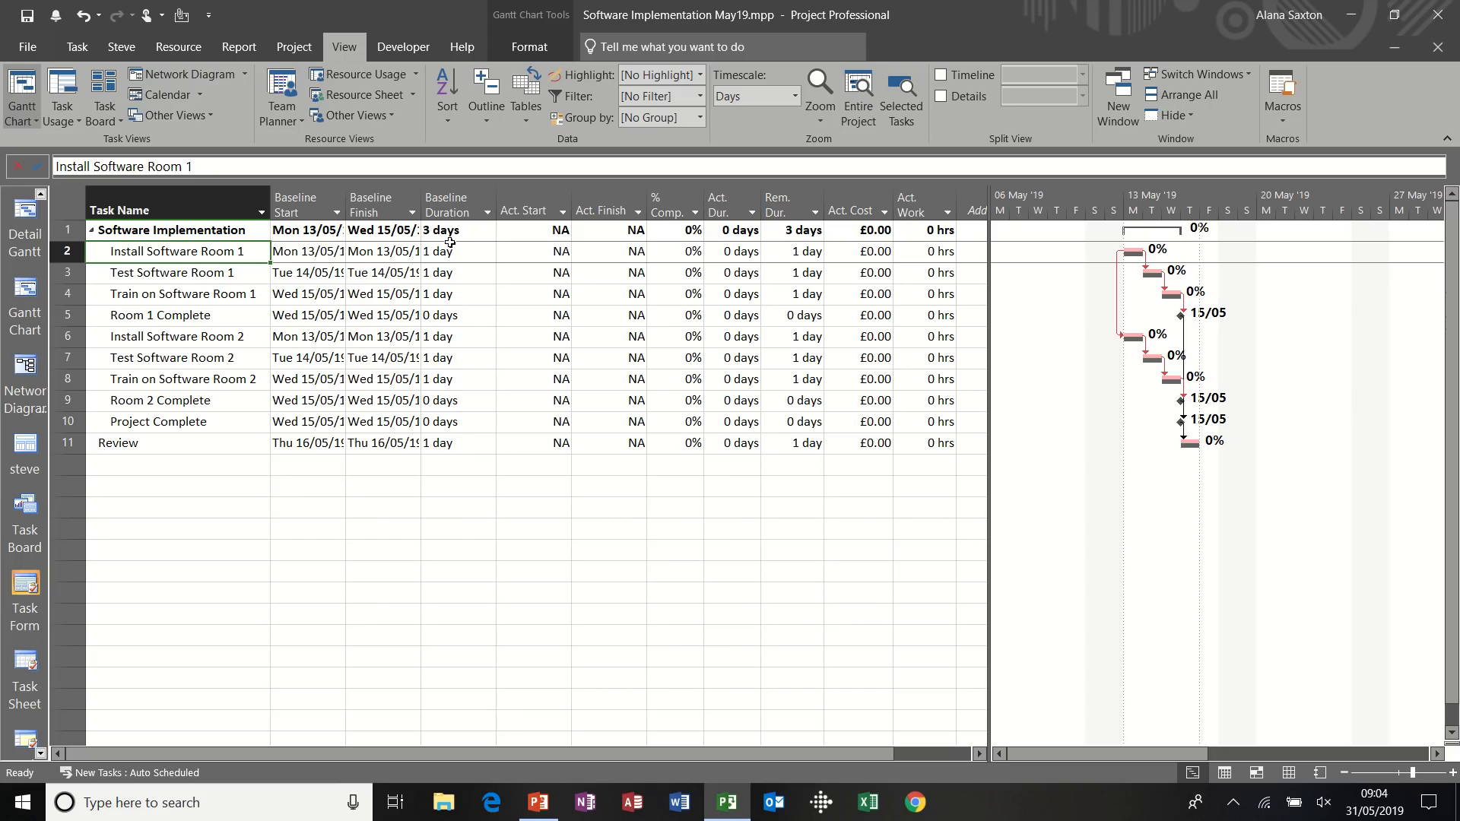
mouse_move(310, 250)
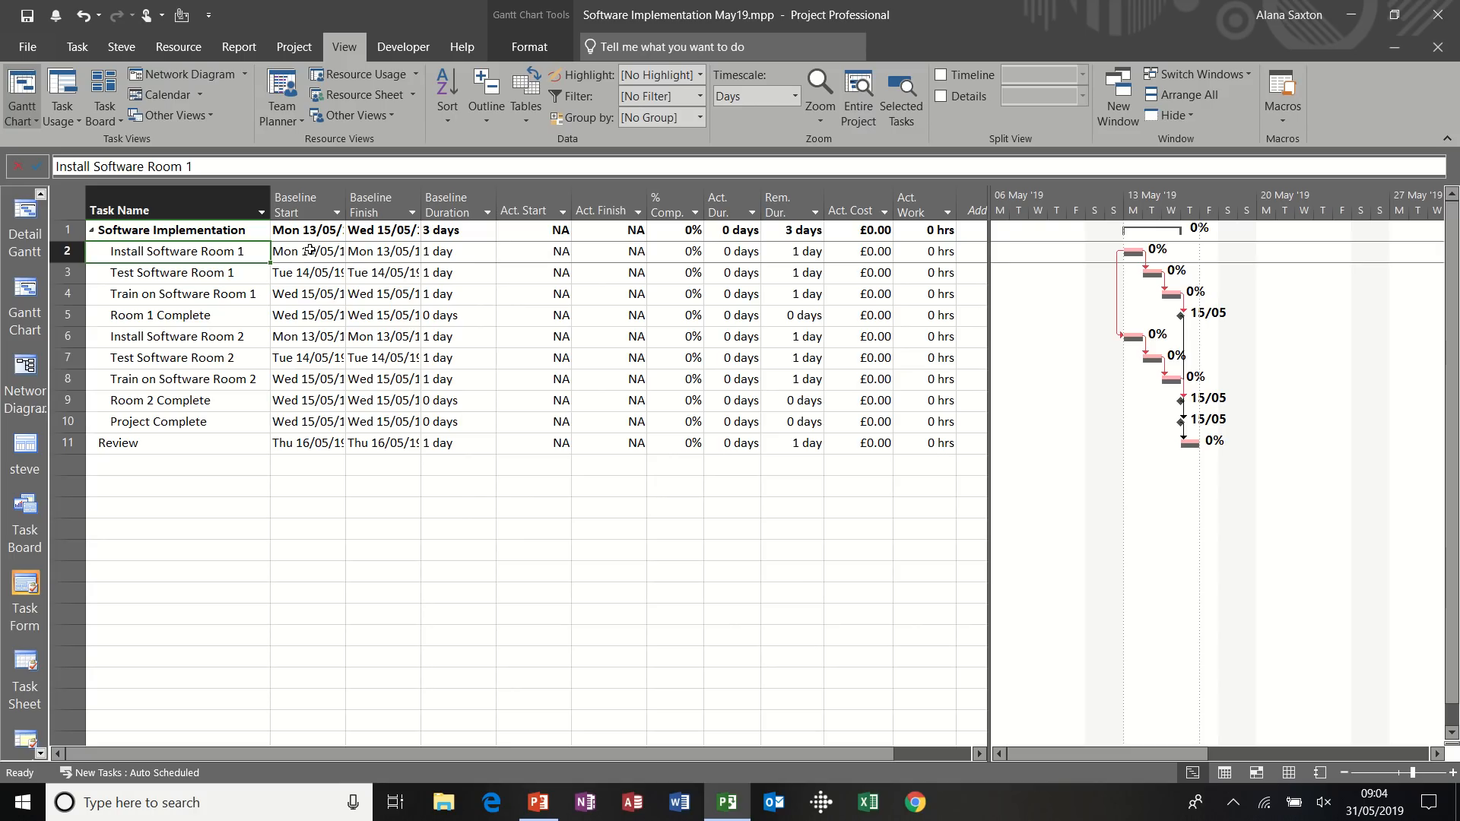
mouse_move(532, 250)
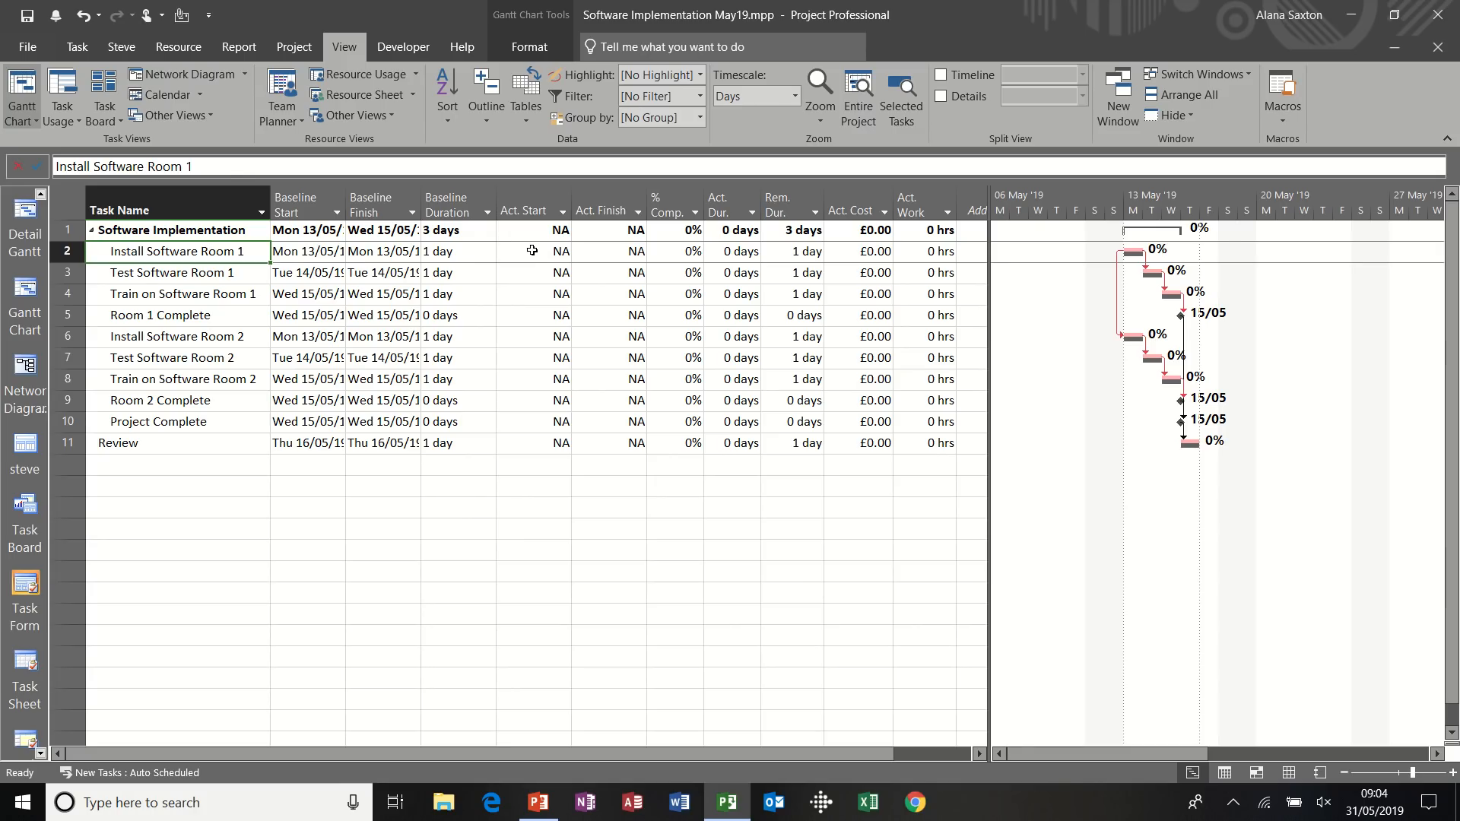
click(561, 252)
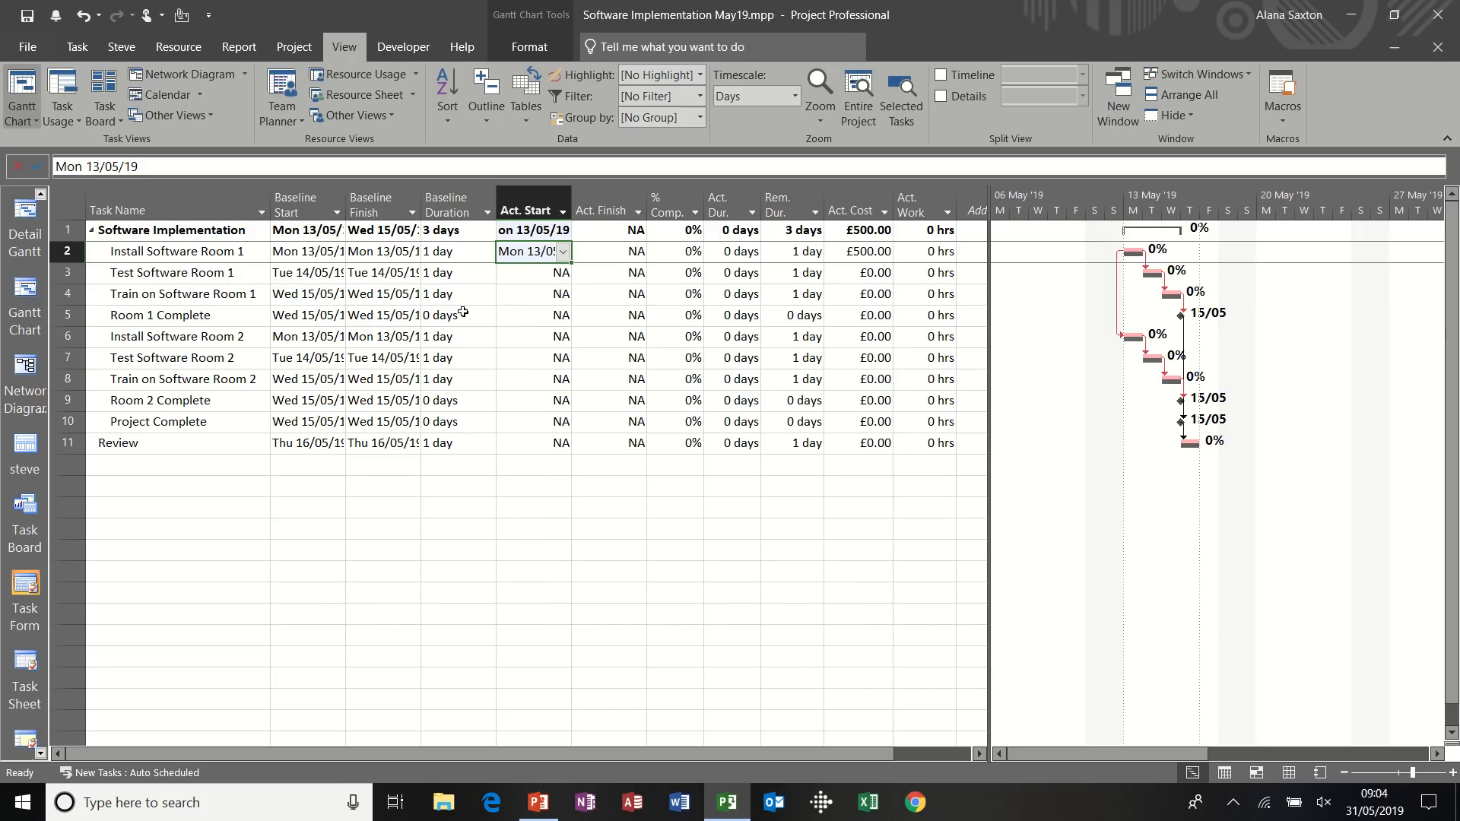
mouse_move(617, 256)
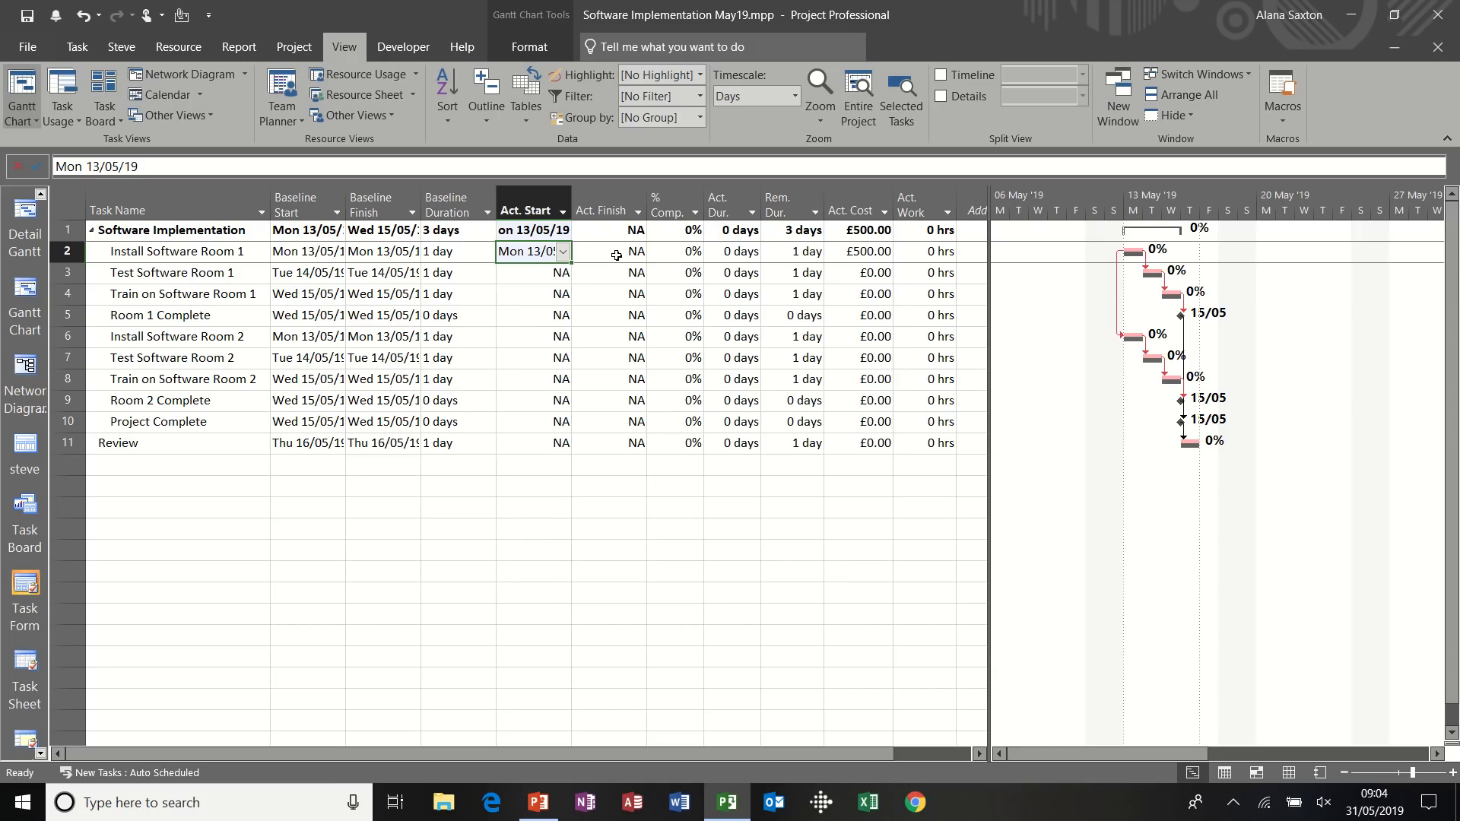
click(606, 252)
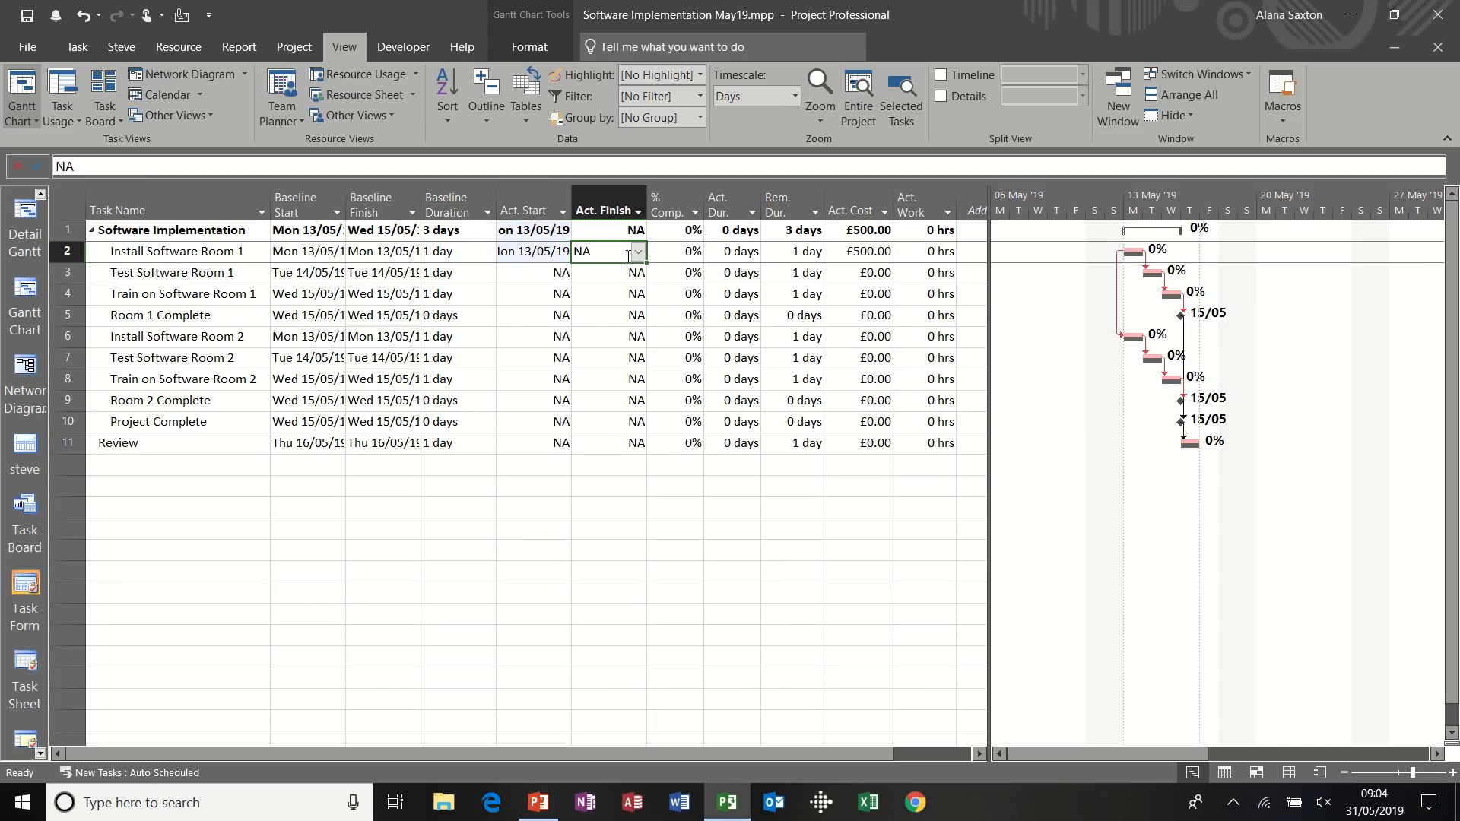
click(638, 251)
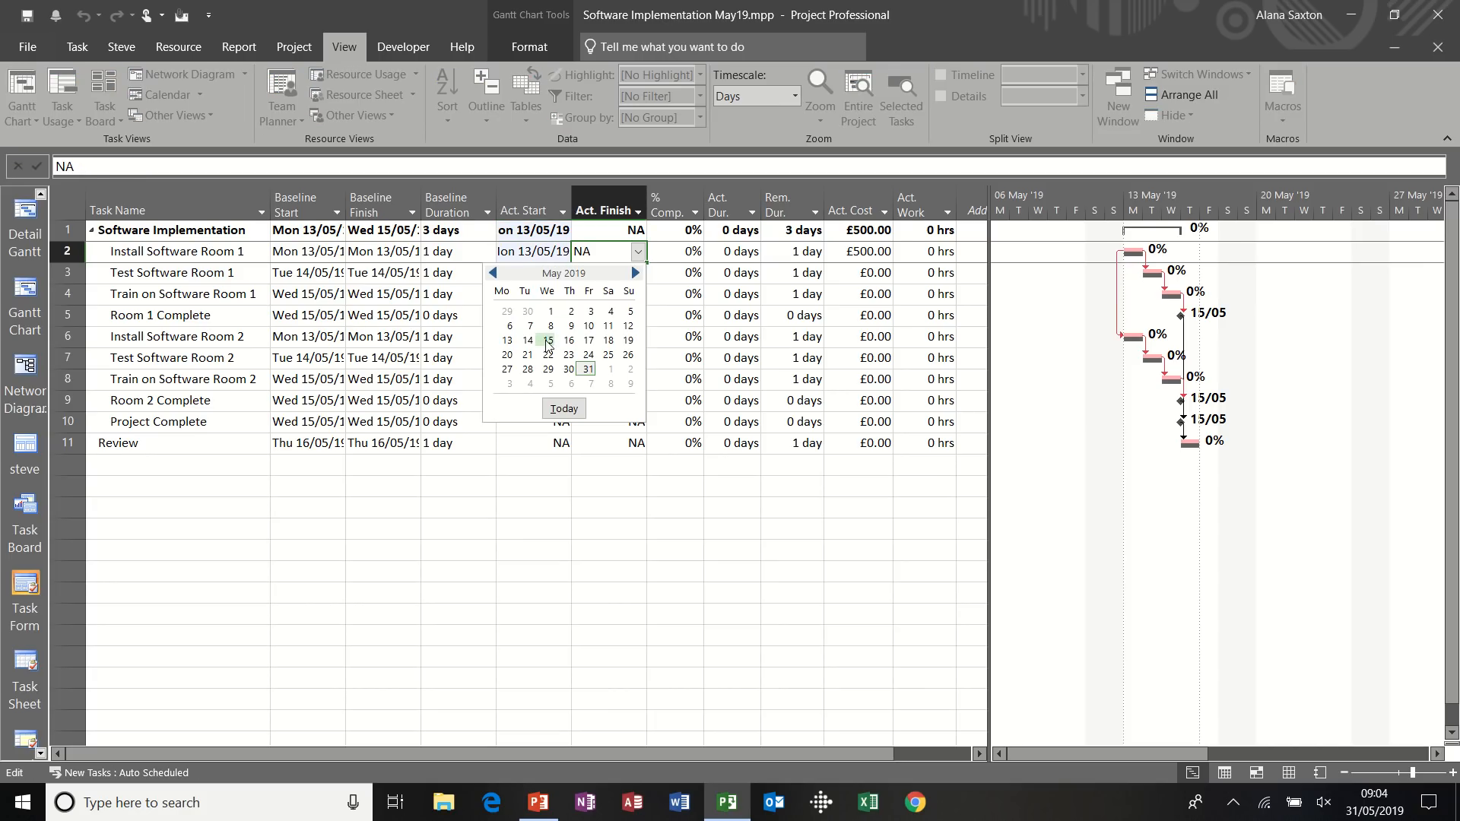
click(545, 341)
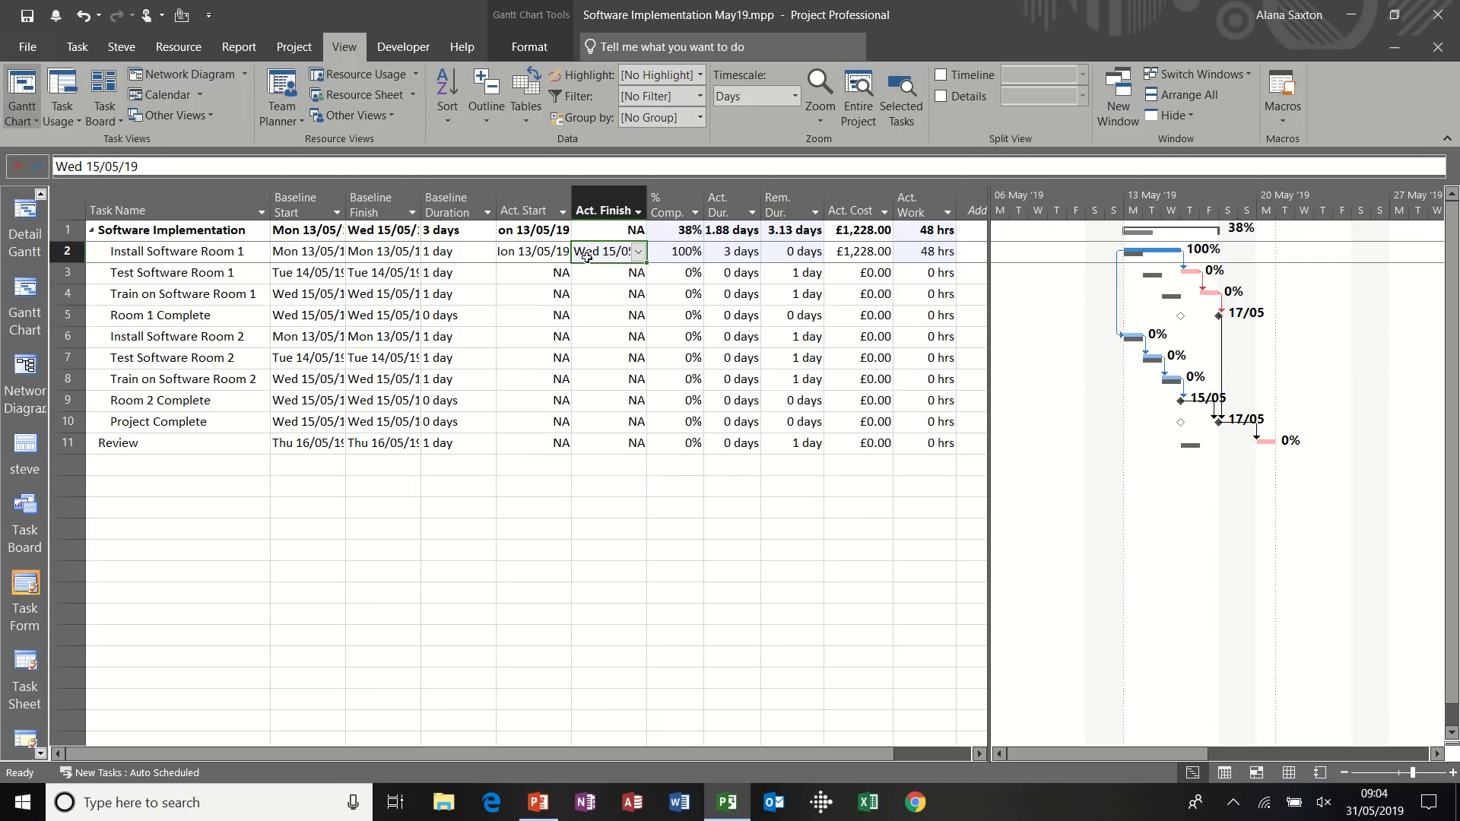
mouse_move(669, 252)
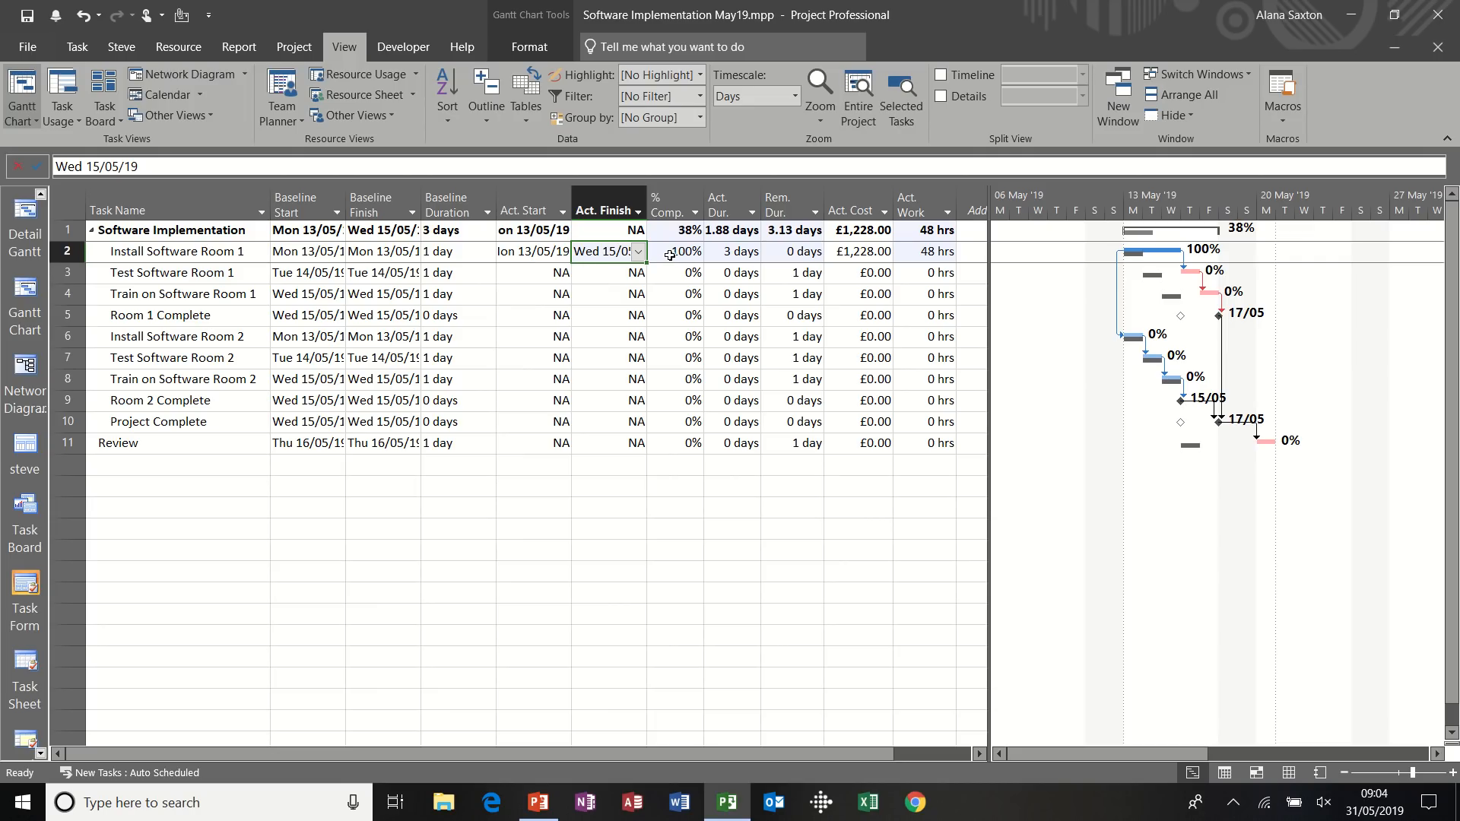
mouse_move(680, 252)
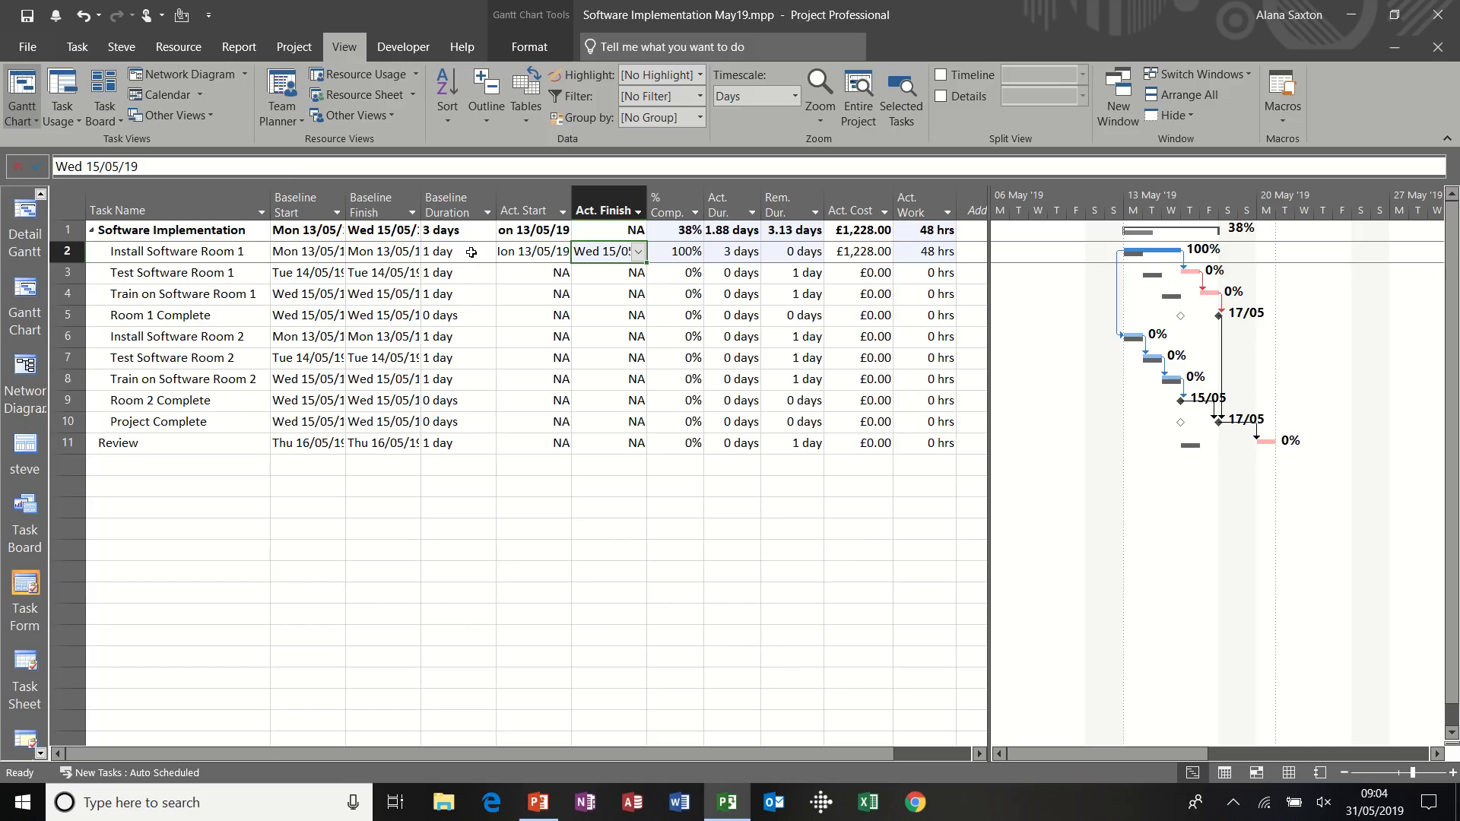
mouse_move(1152, 258)
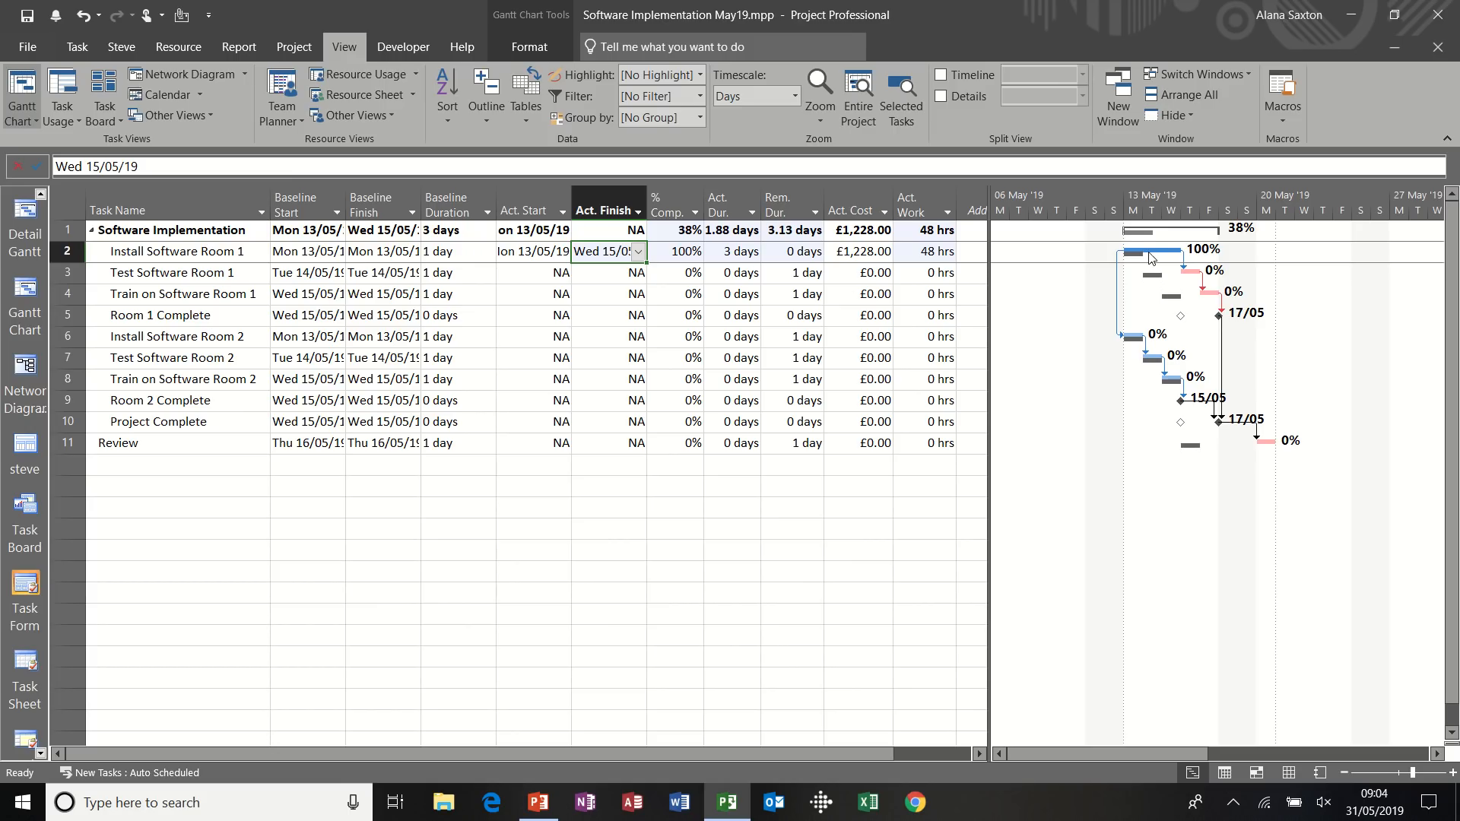
mouse_move(908, 262)
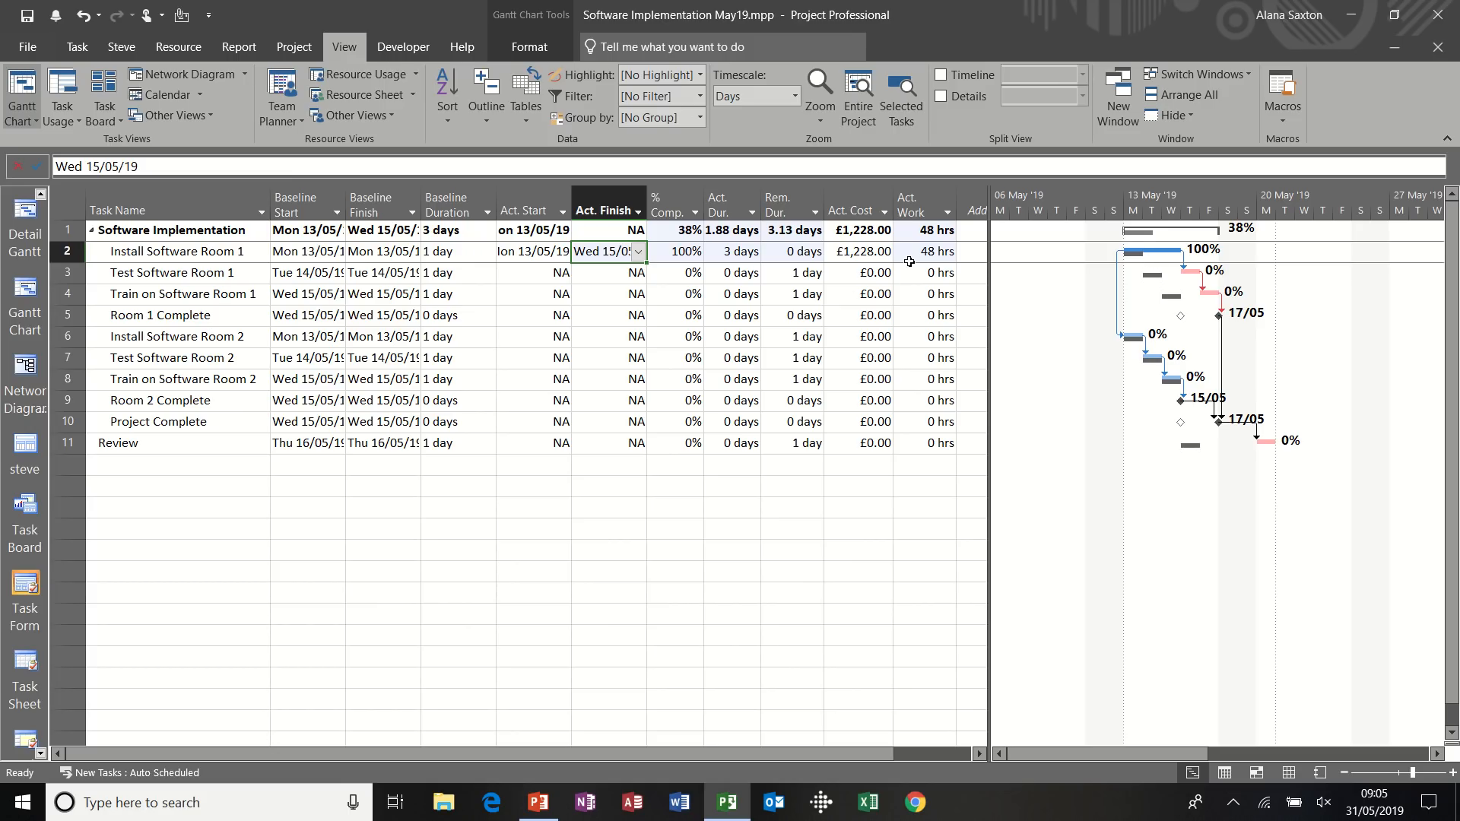
mouse_move(327, 323)
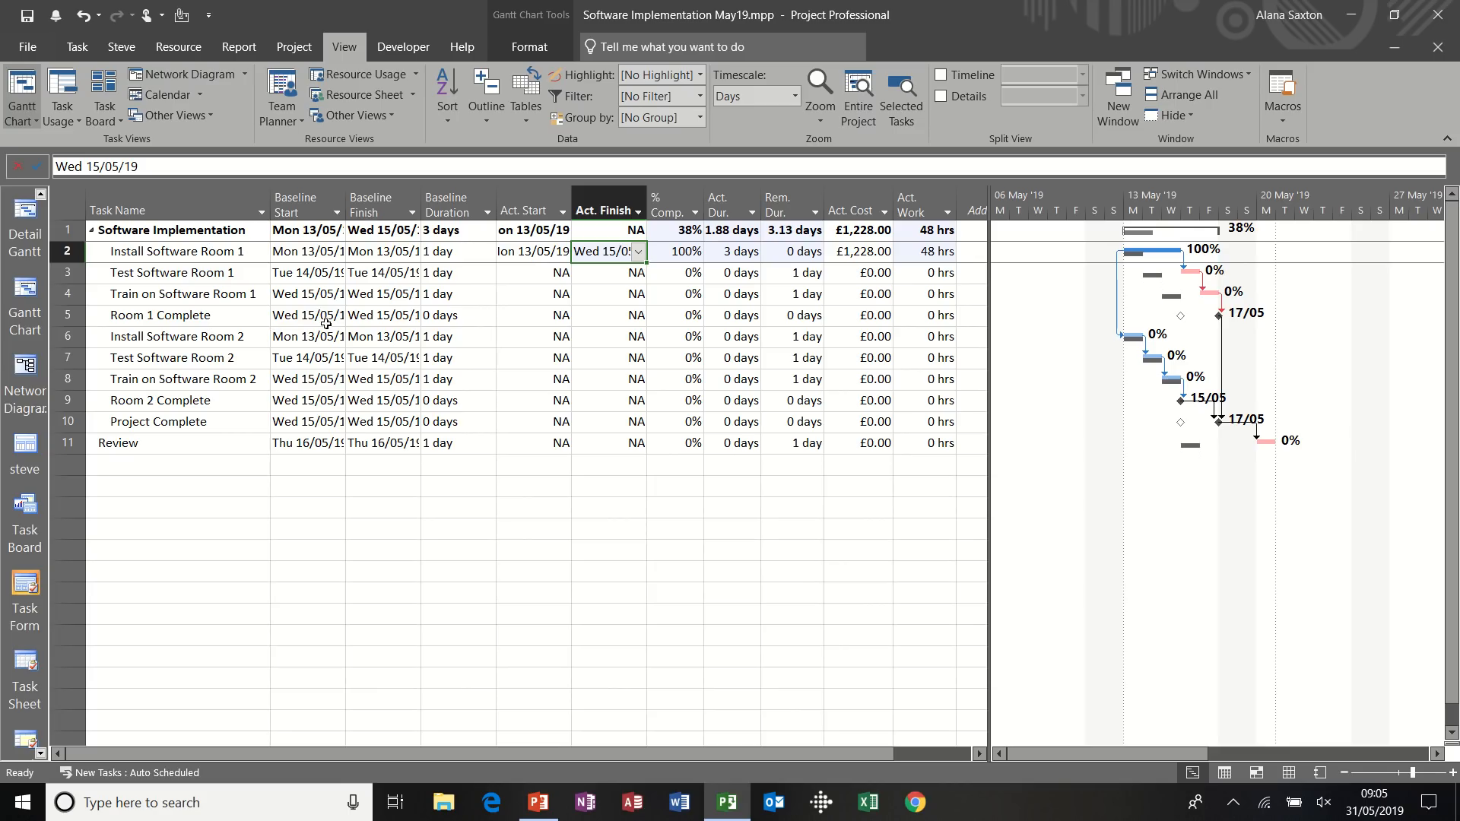
mouse_move(536, 337)
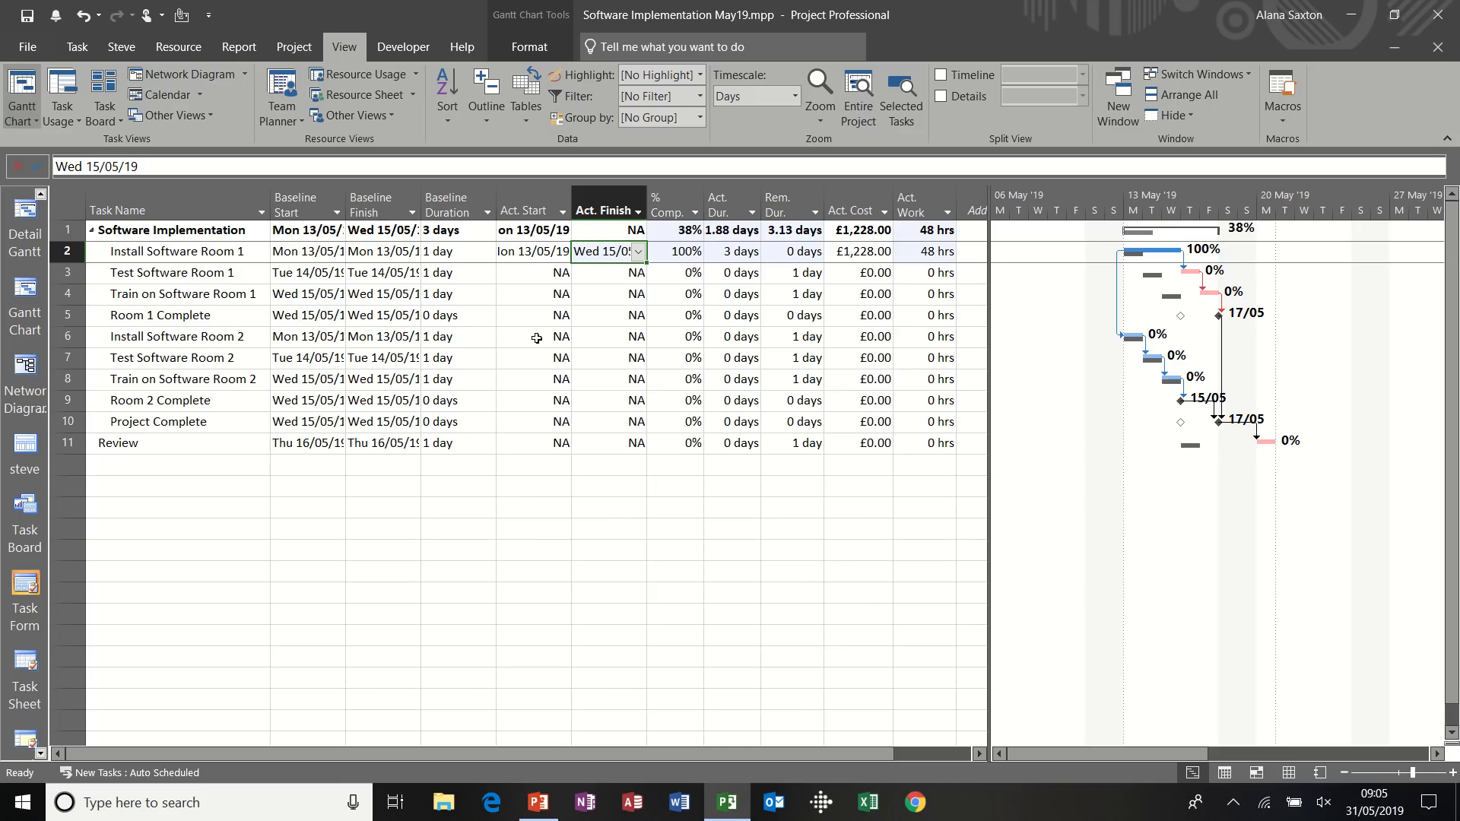
Record Install Software Room 2's actual start 13/05/19 and actual finish 15/05/19
click(561, 336)
text(Mon 13/05/19)
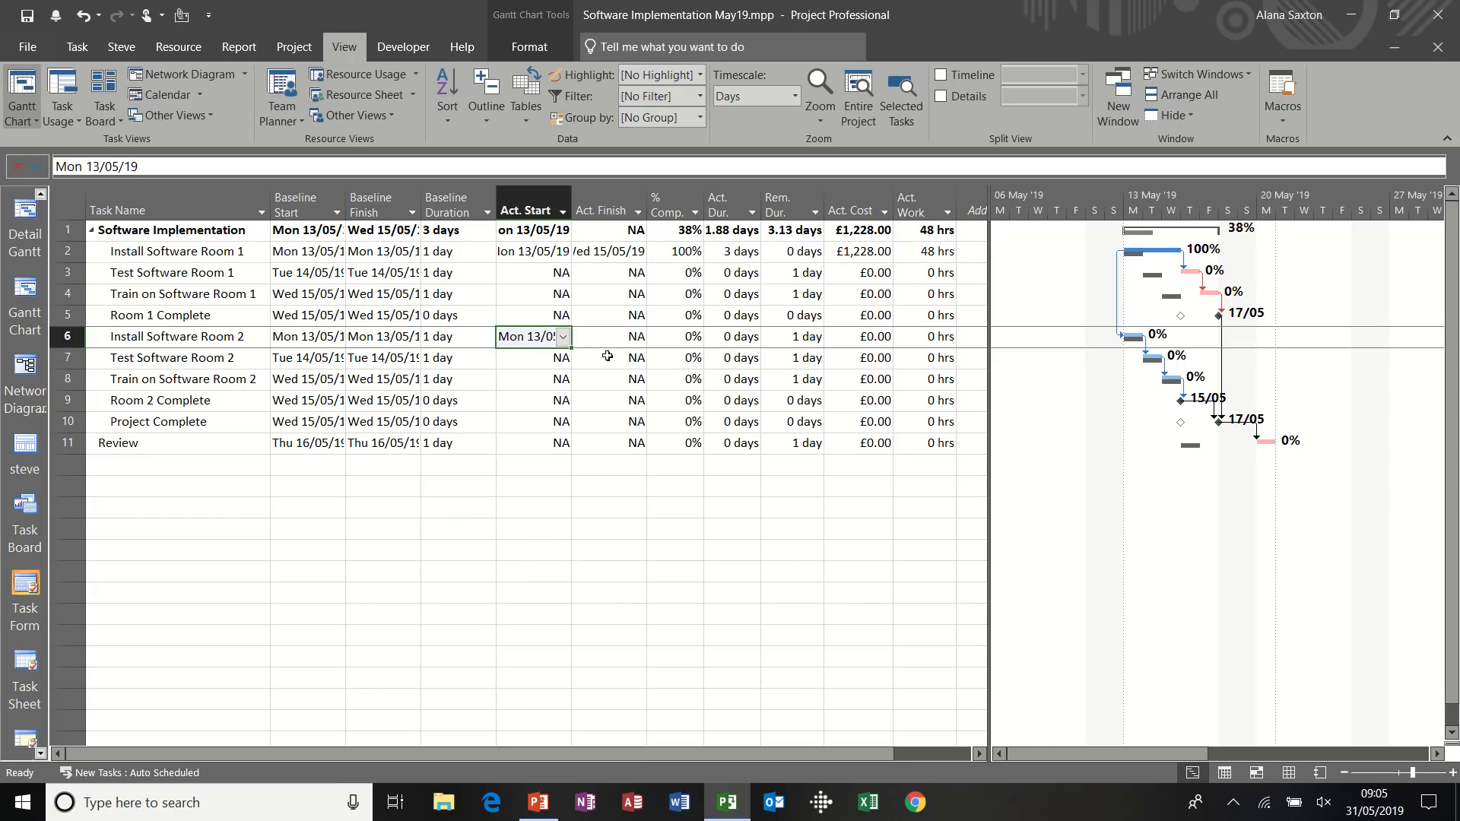
click(637, 336)
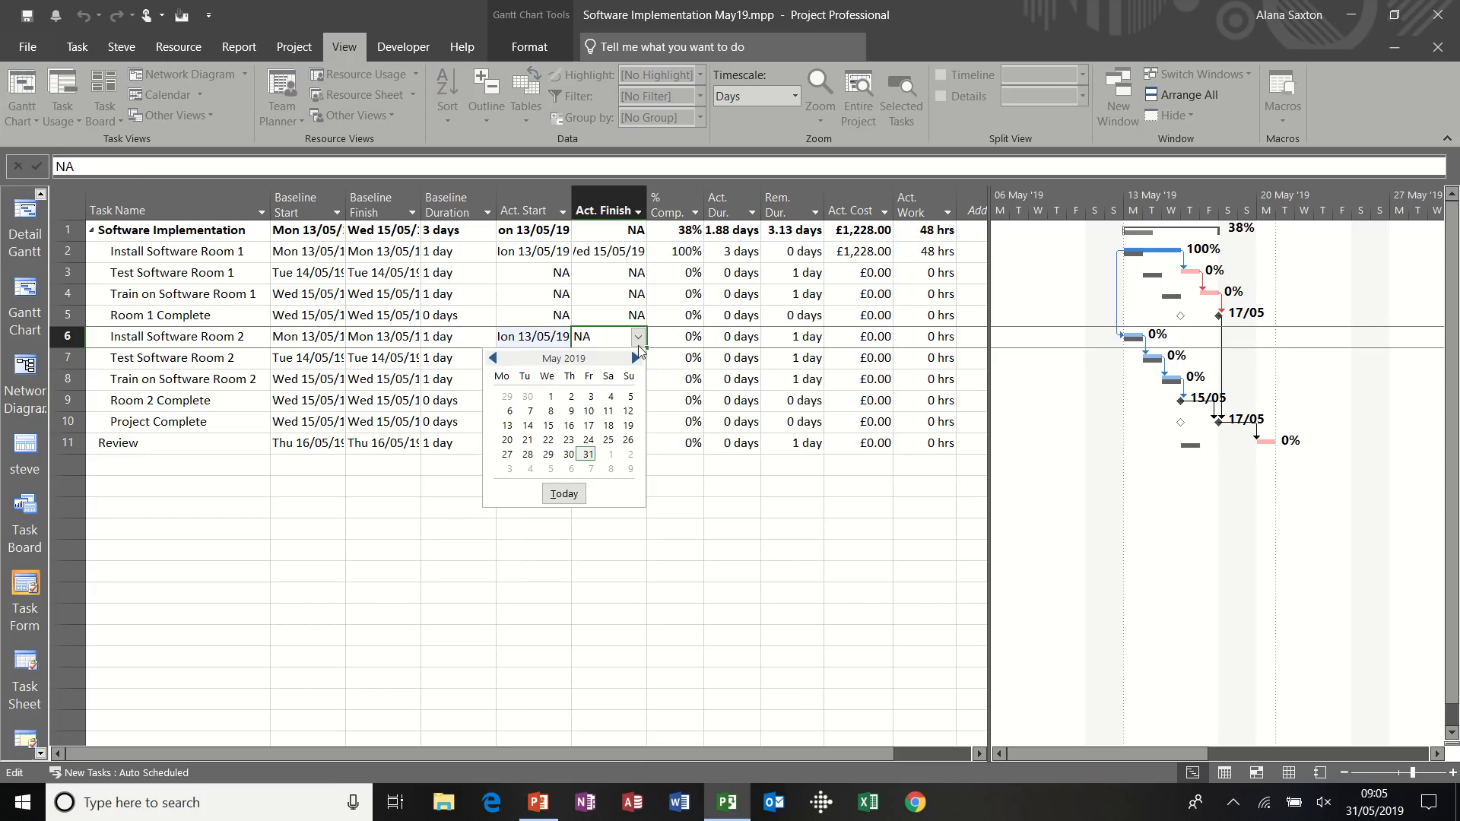
mouse_move(548, 426)
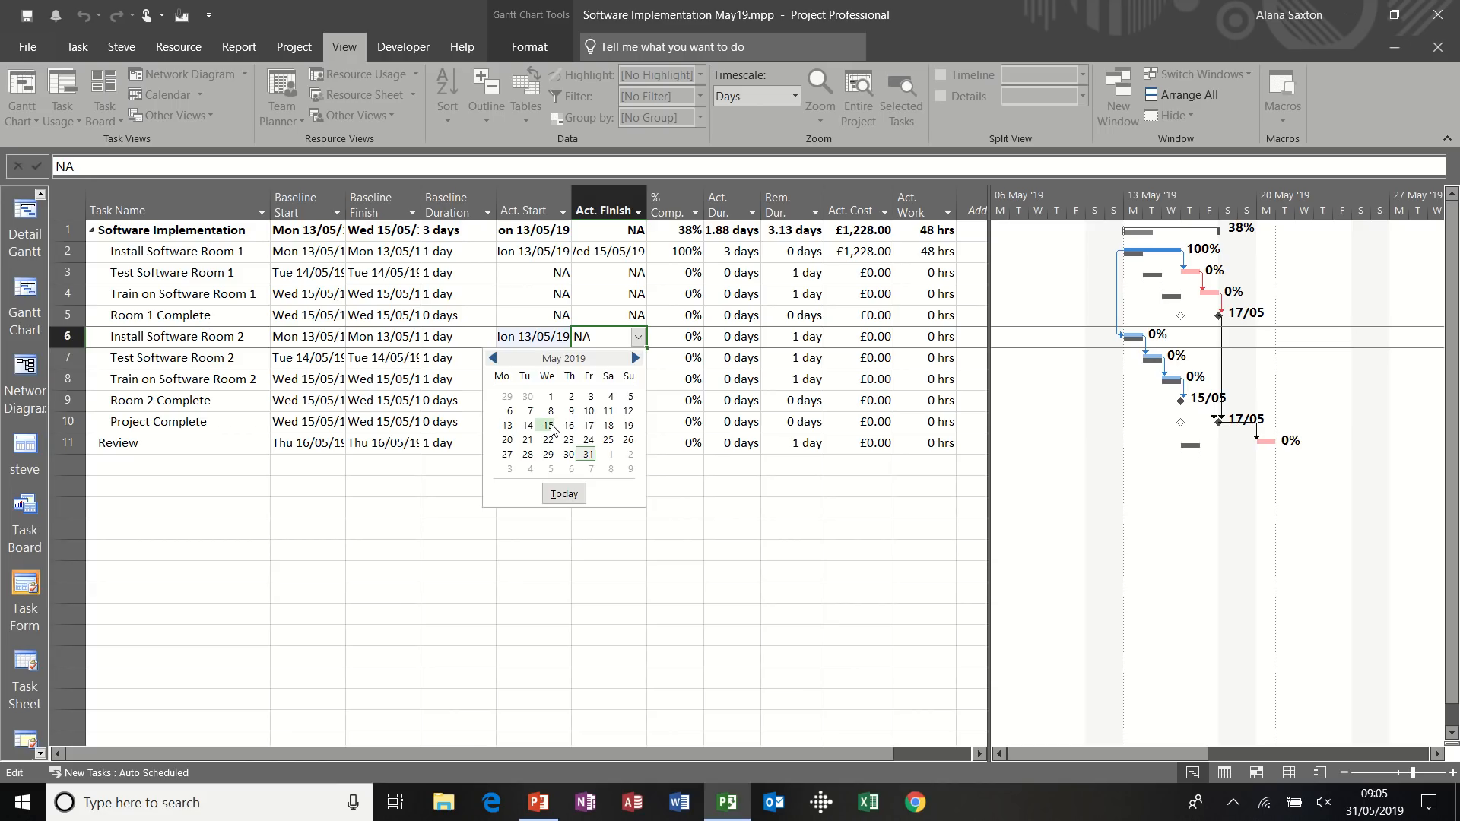
click(546, 426)
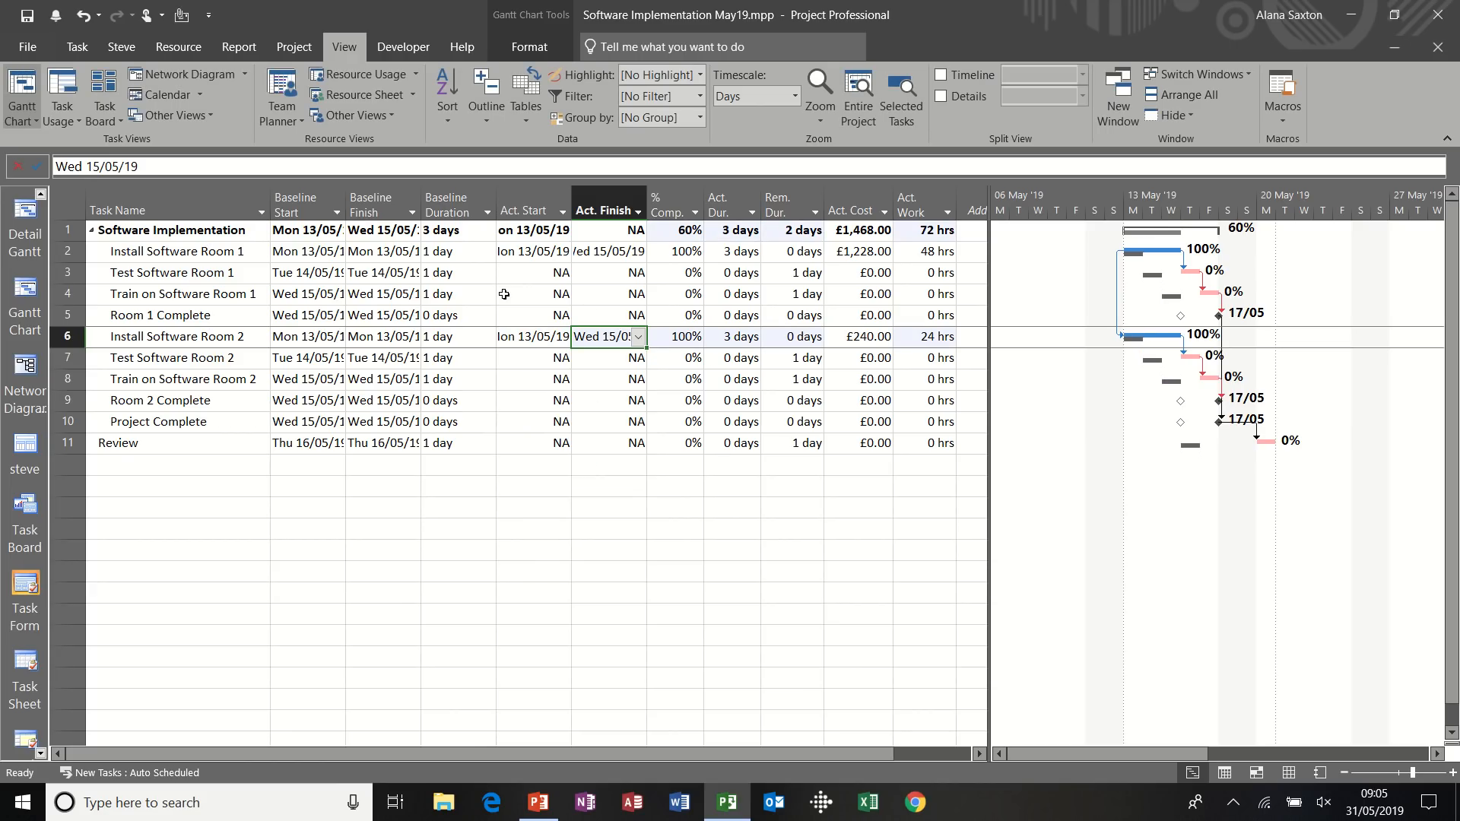
Give Test Software Room 1 an actual start of 16/05/19 and 2 days' actual duration
click(173, 273)
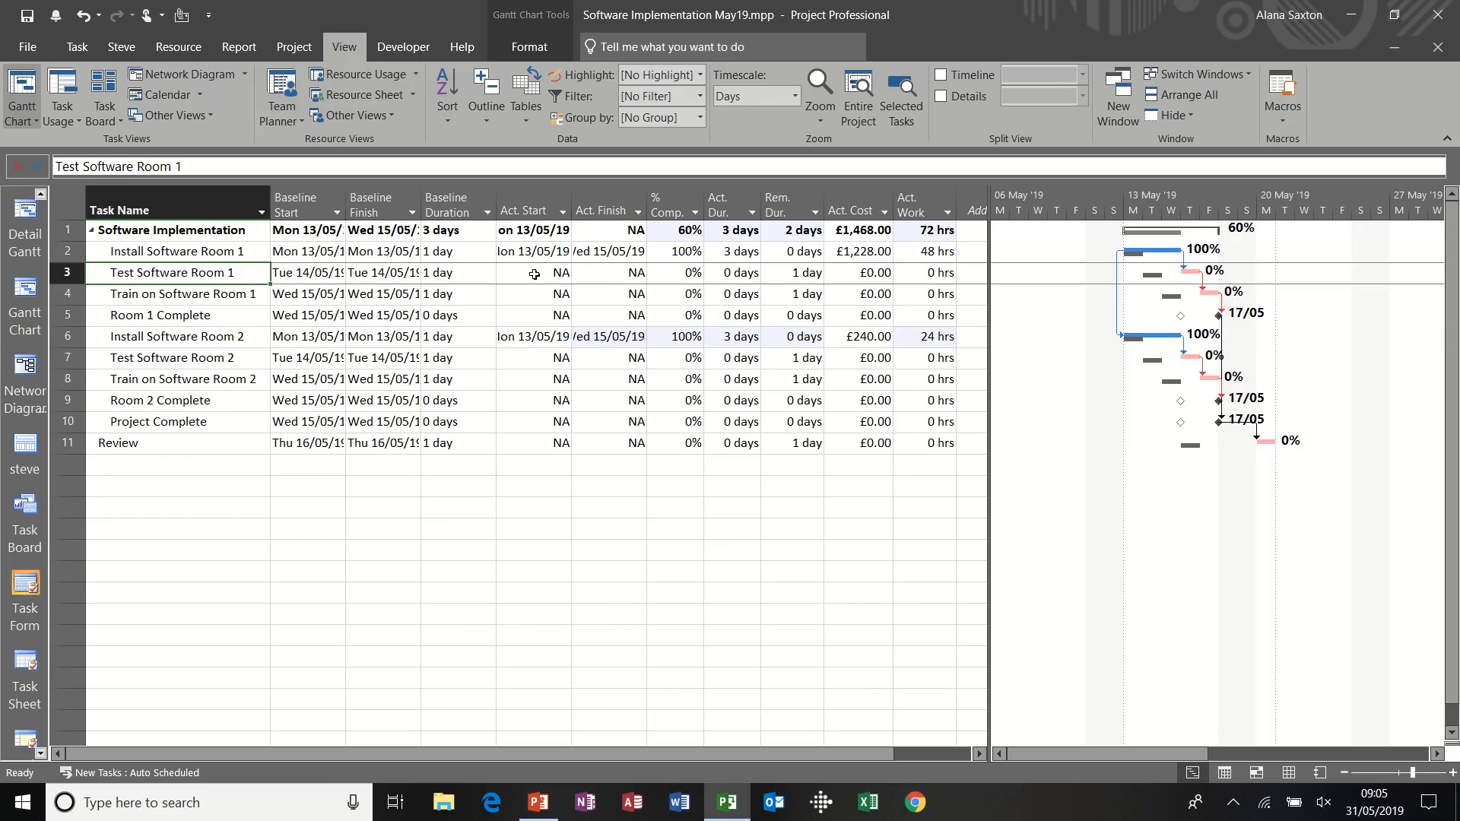
click(531, 272)
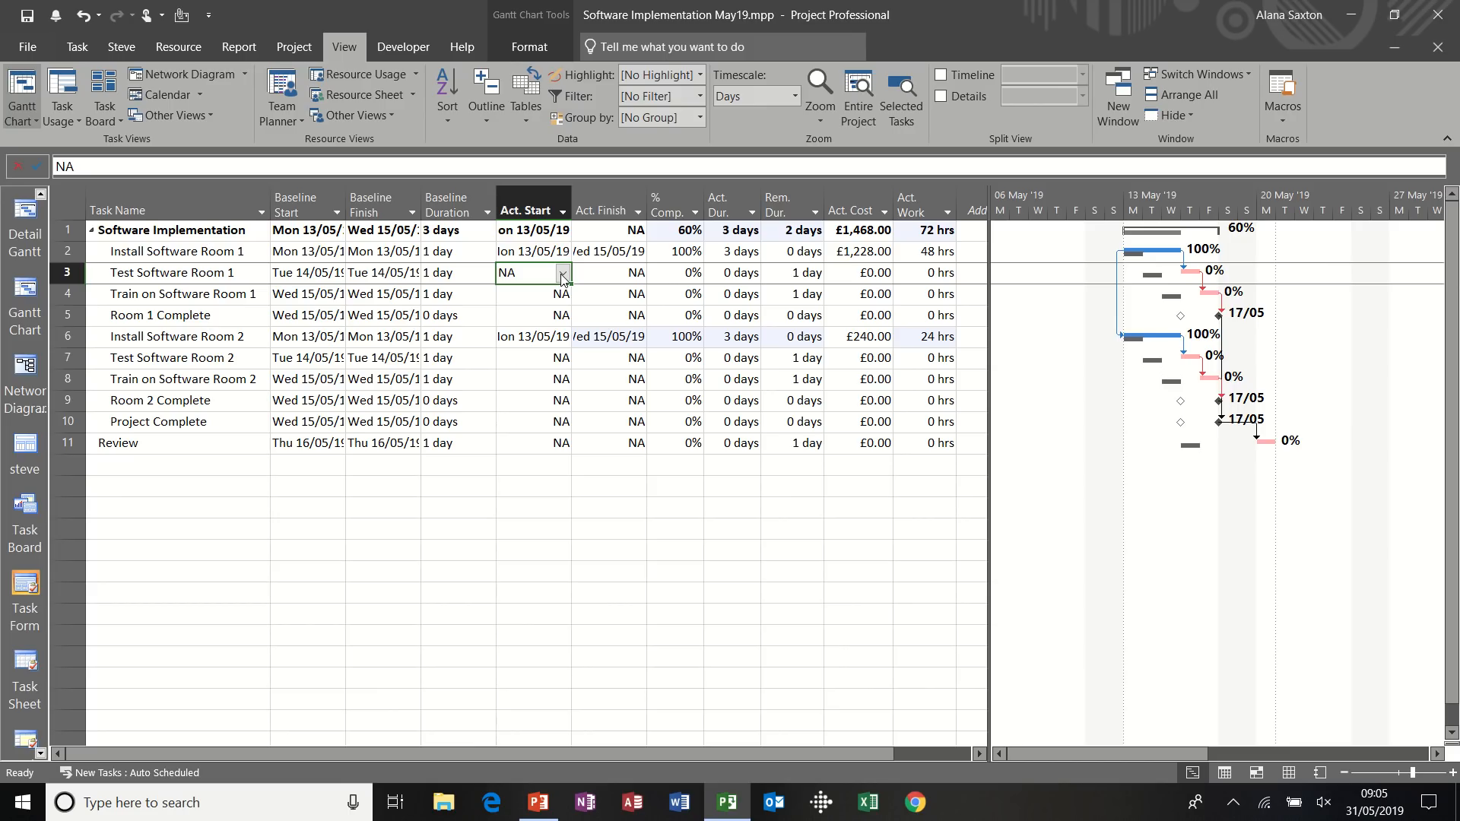
mouse_move(603, 252)
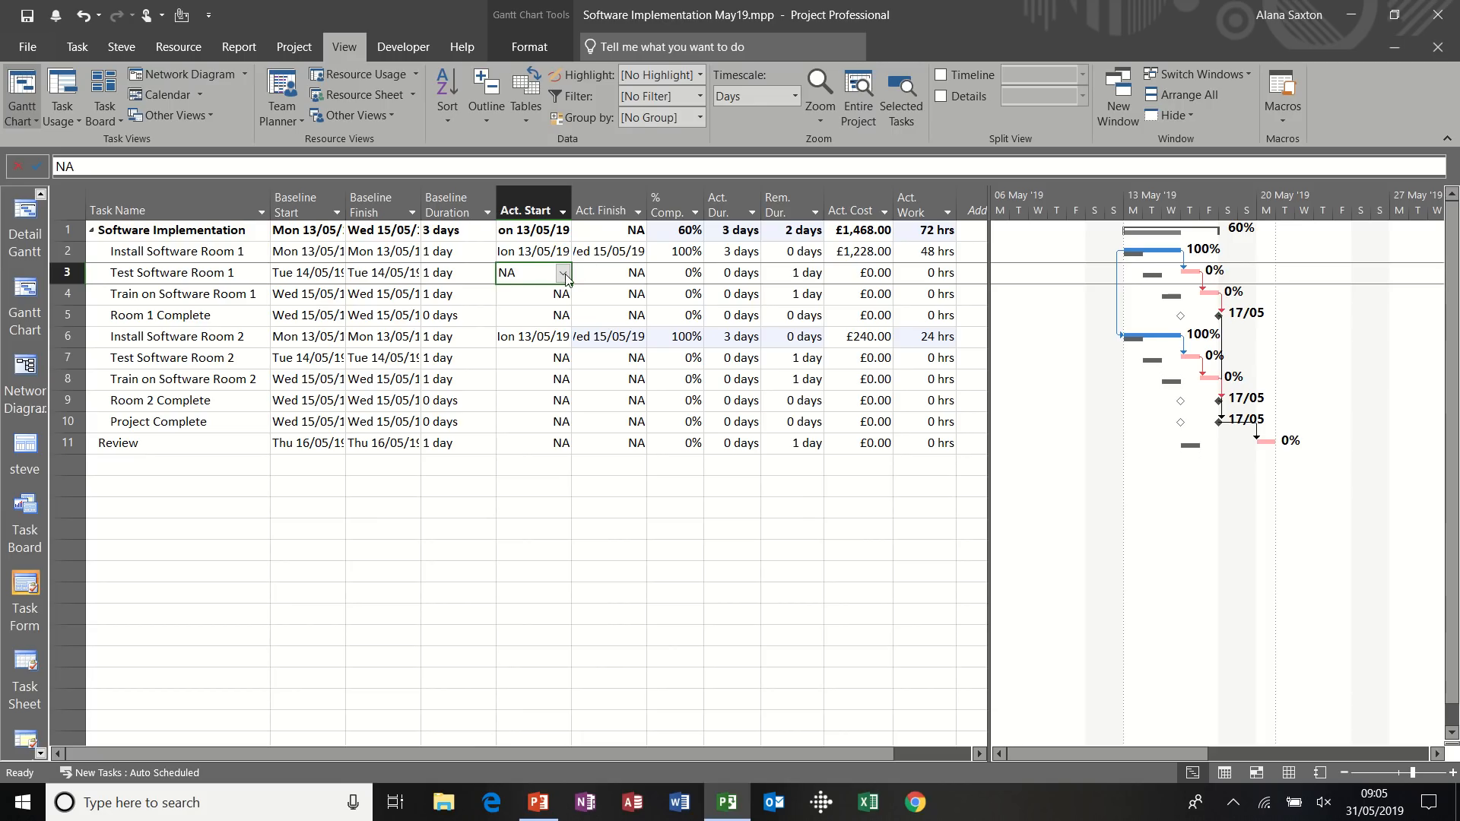
click(563, 273)
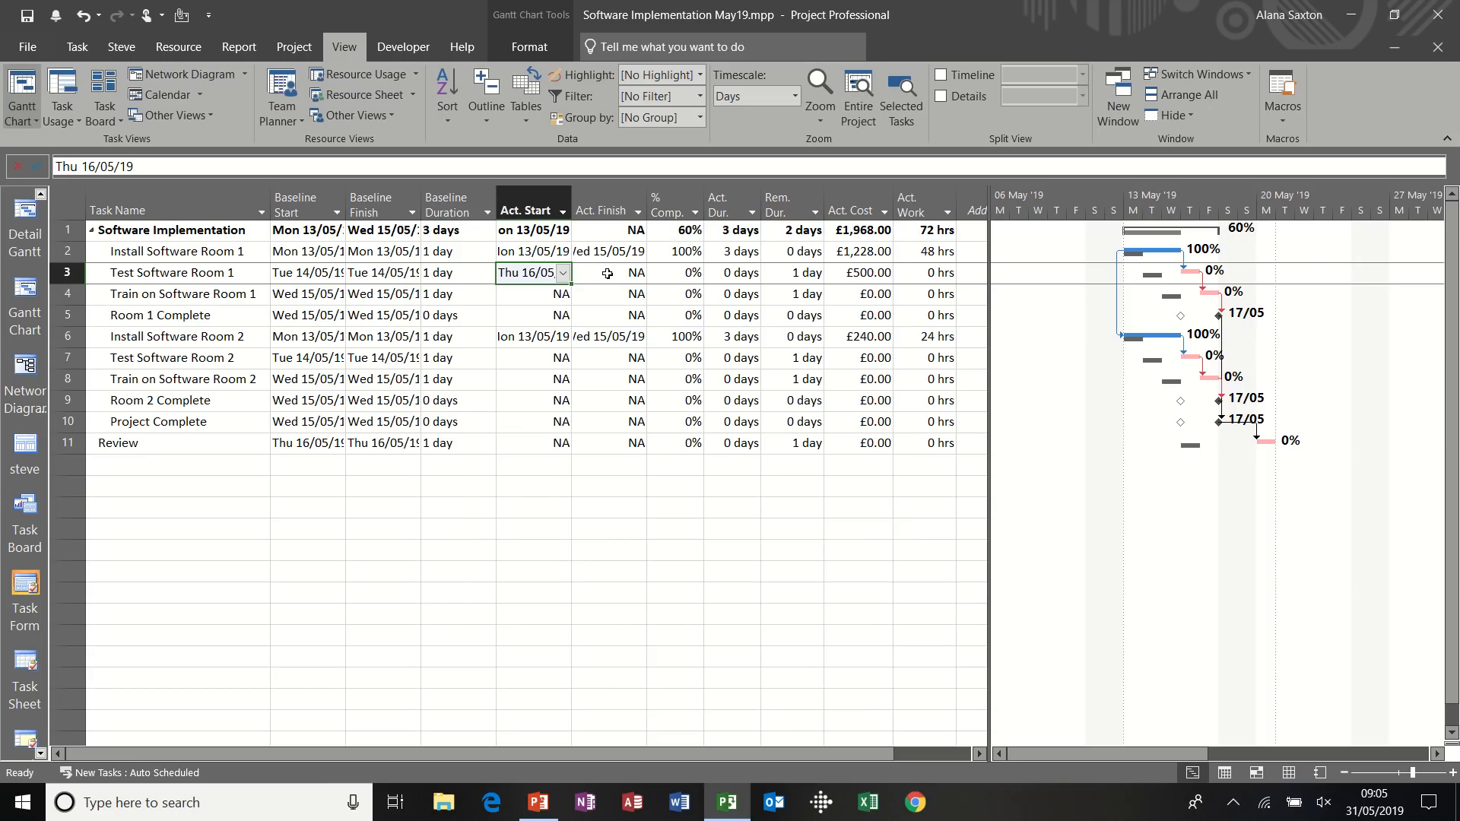
mouse_move(733, 273)
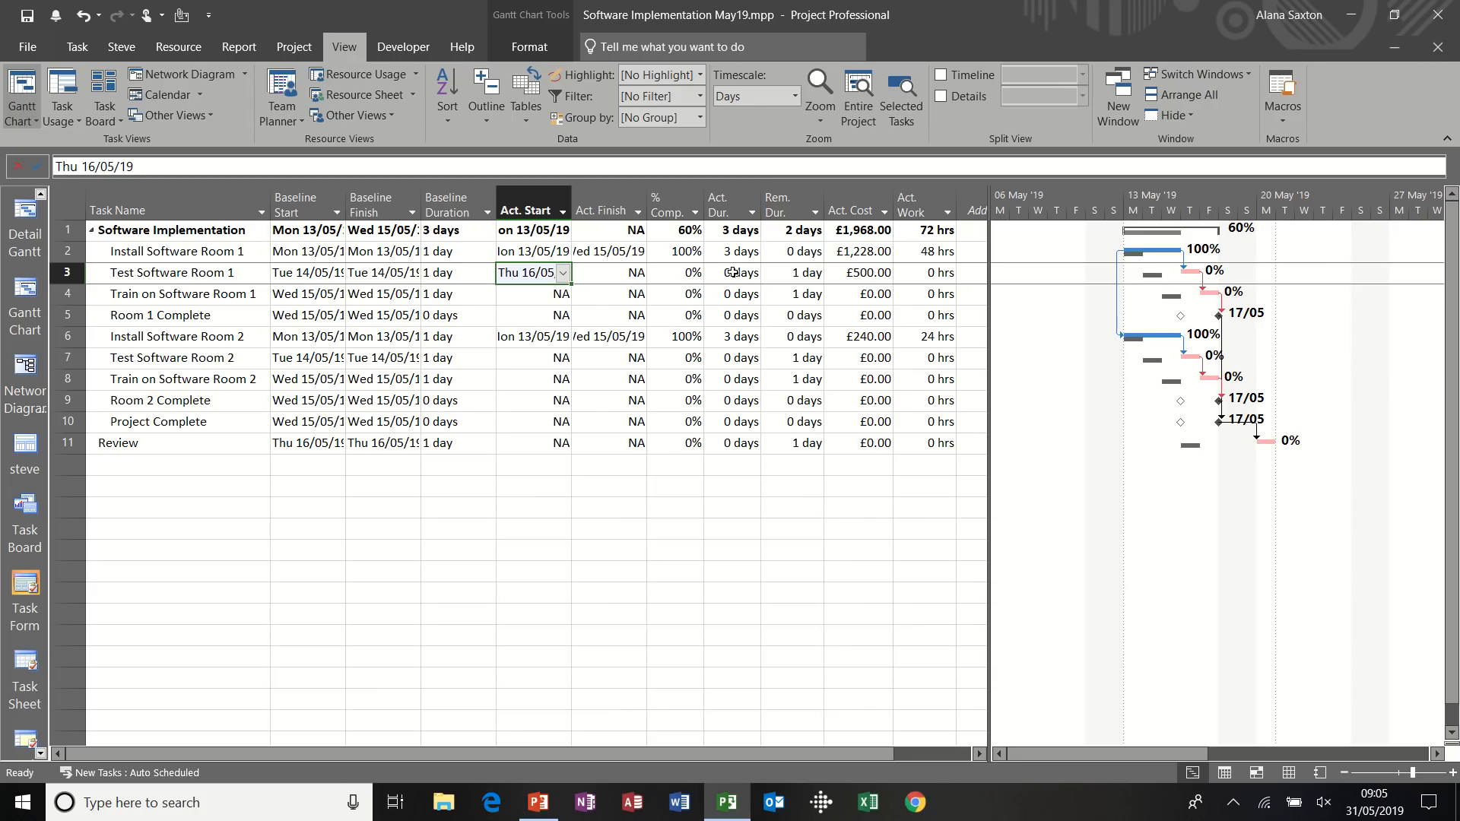
click(729, 272)
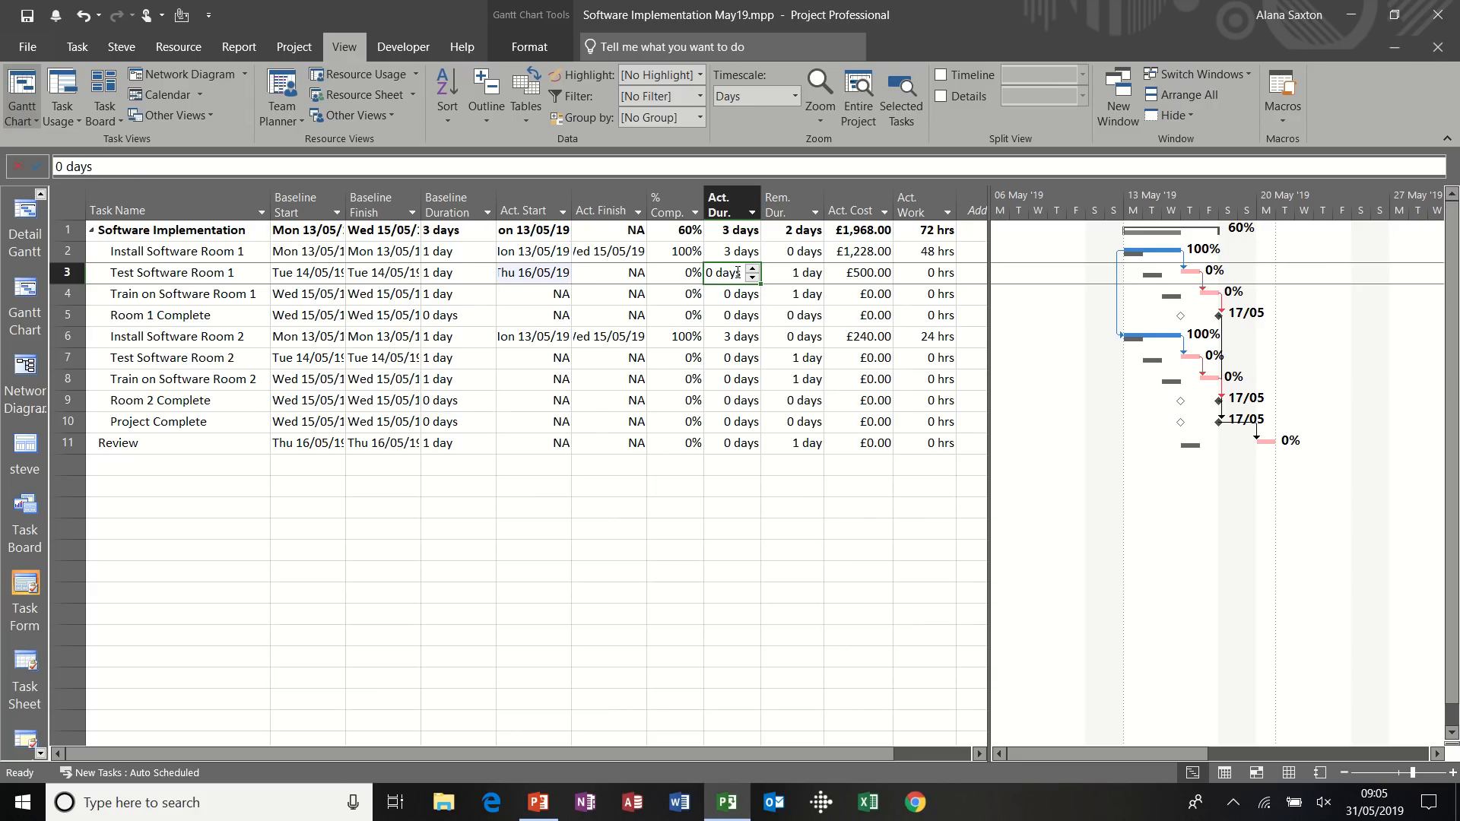
text(2)
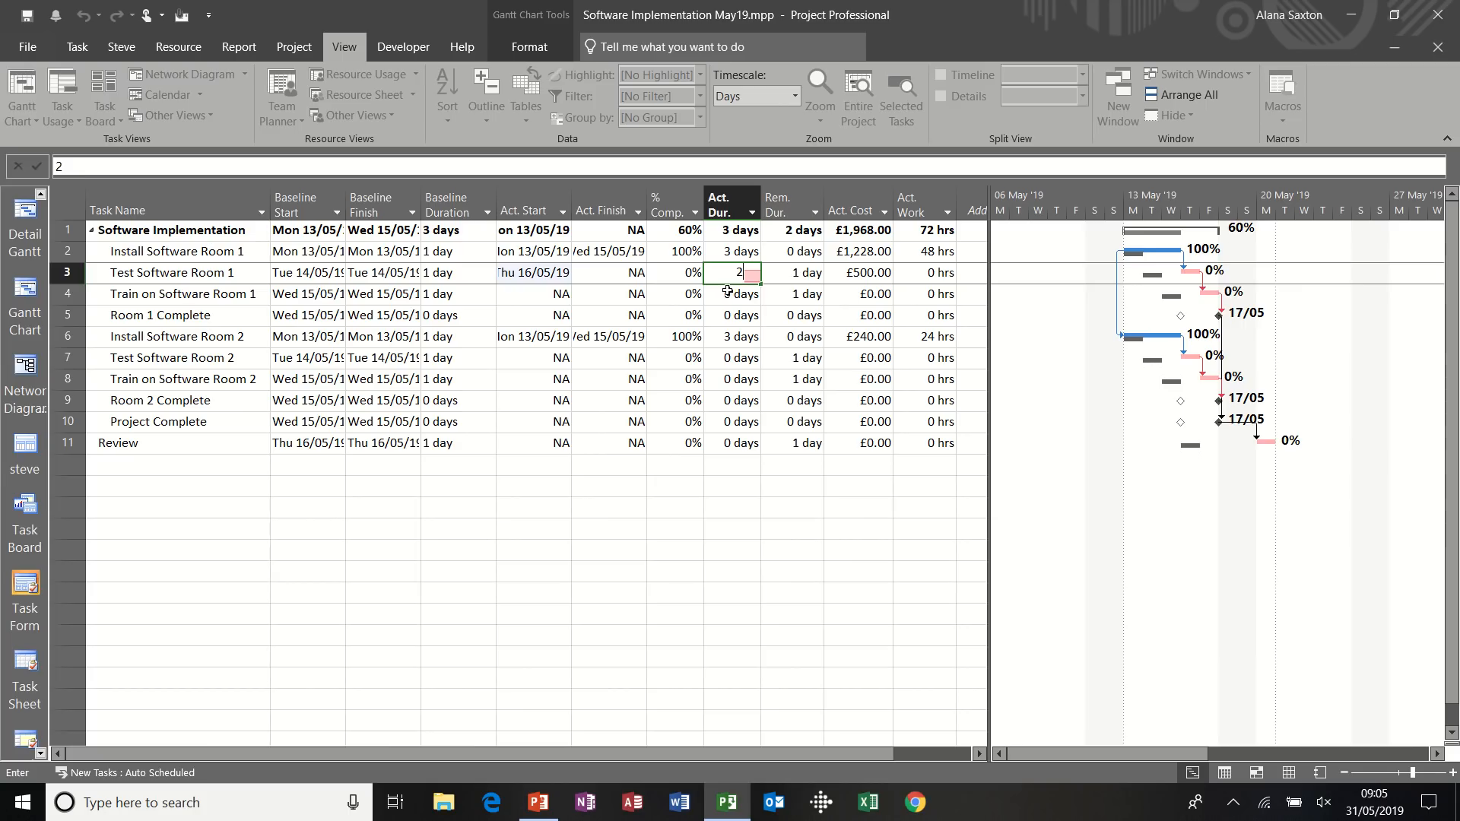
key(Return)
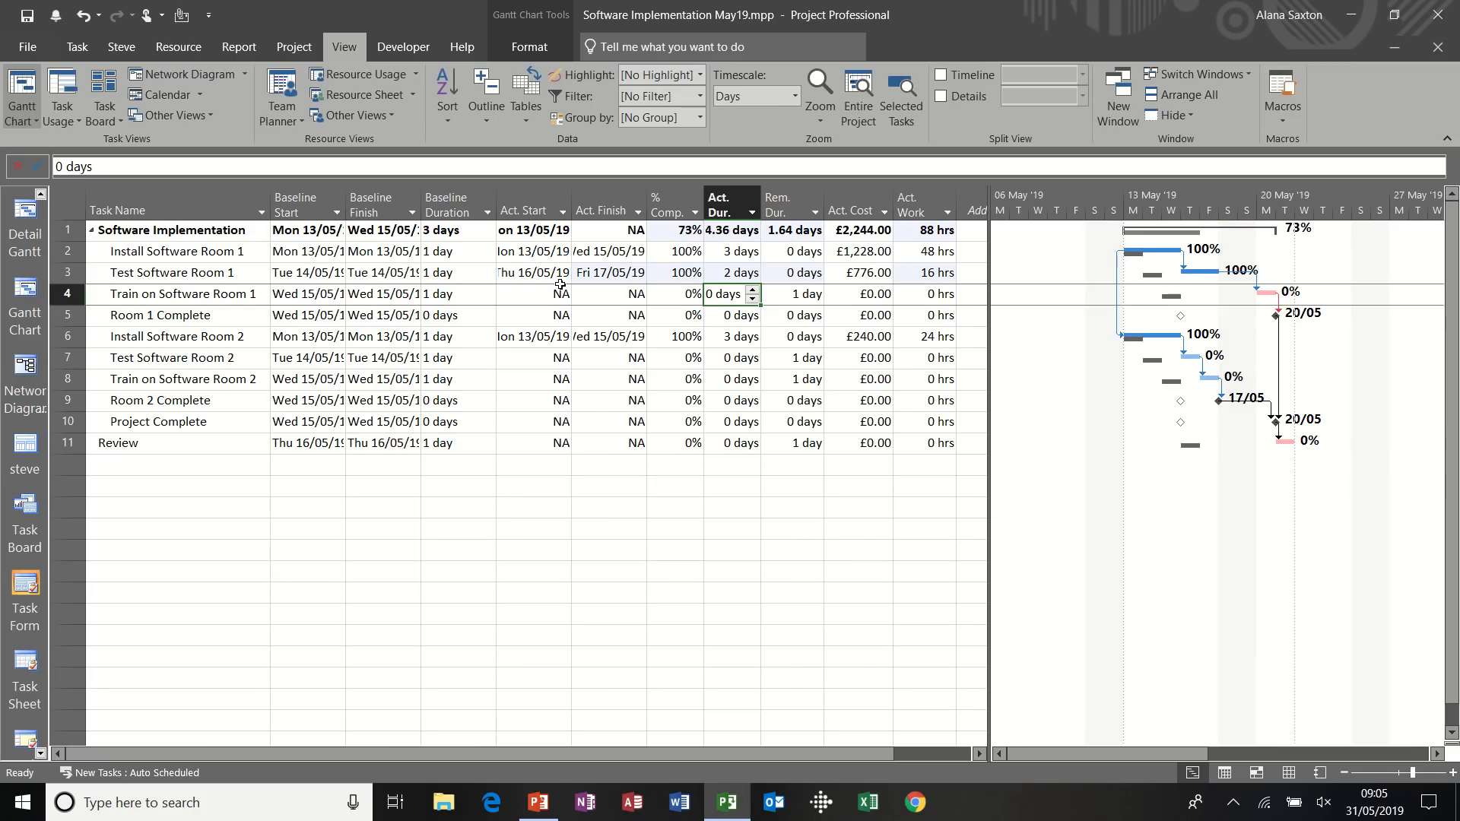
mouse_move(831, 357)
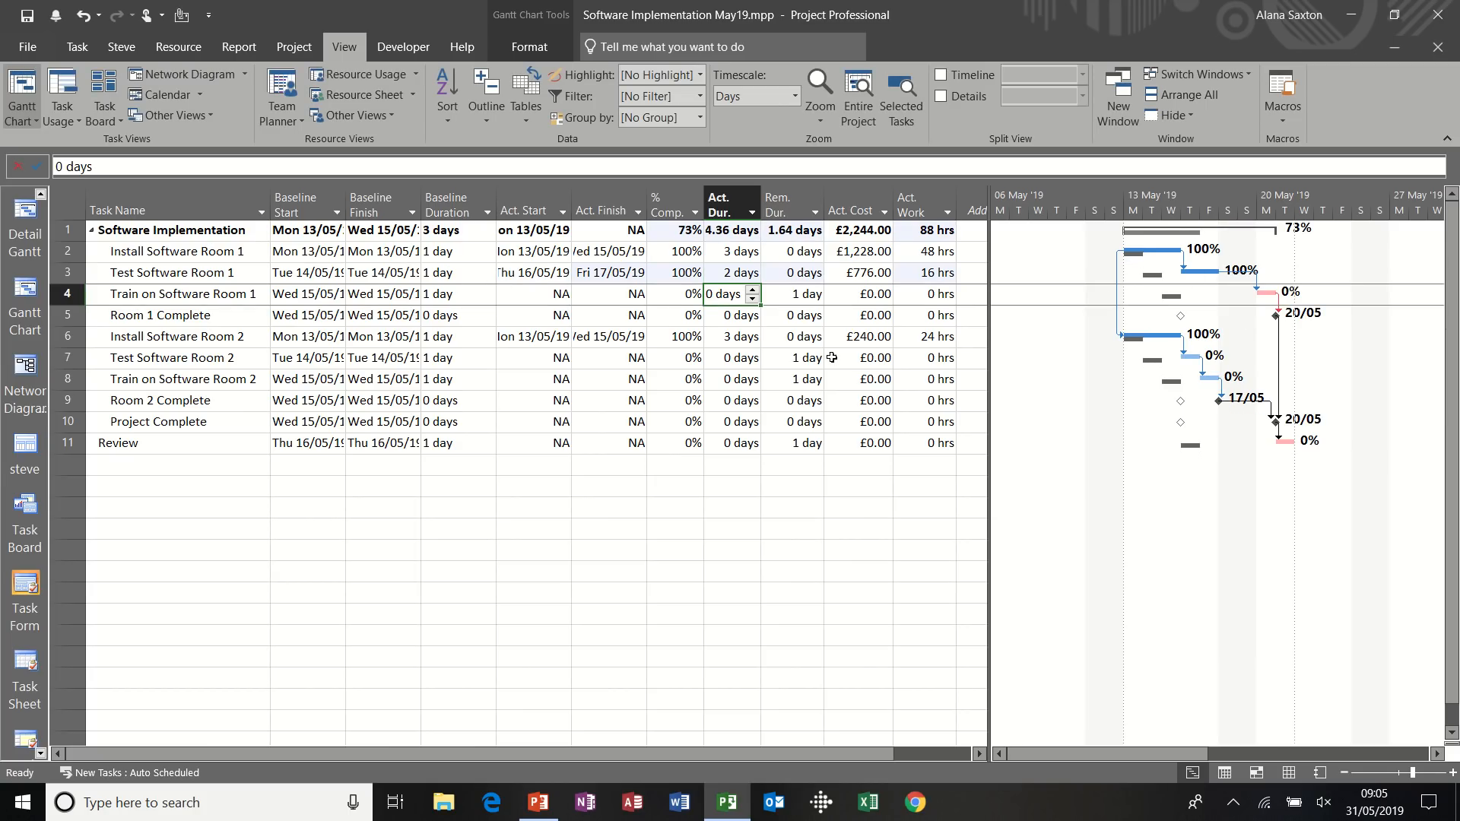
Set Test Software Room 2's actual start to 16/05/19
click(531, 357)
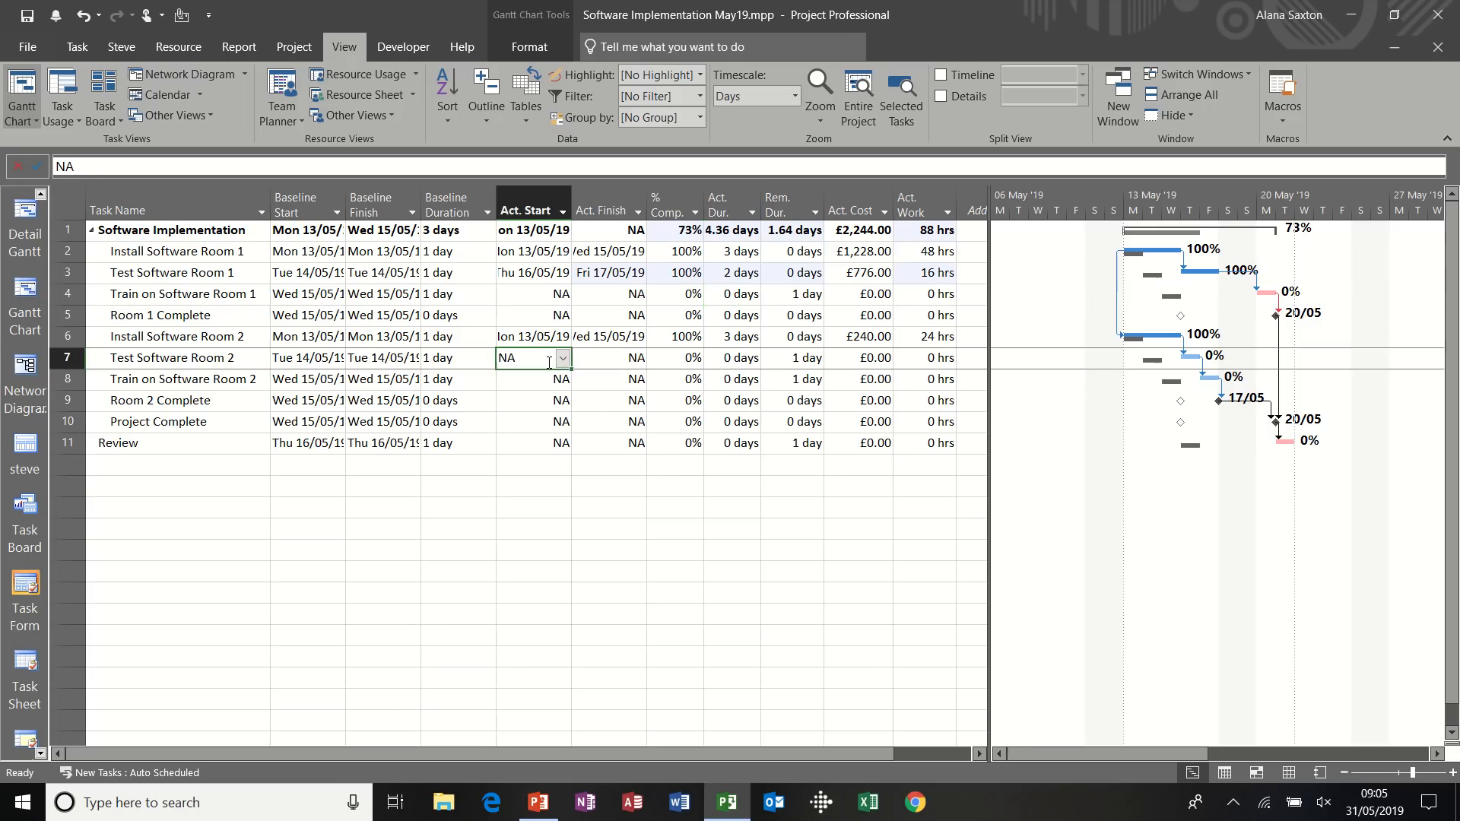
click(561, 358)
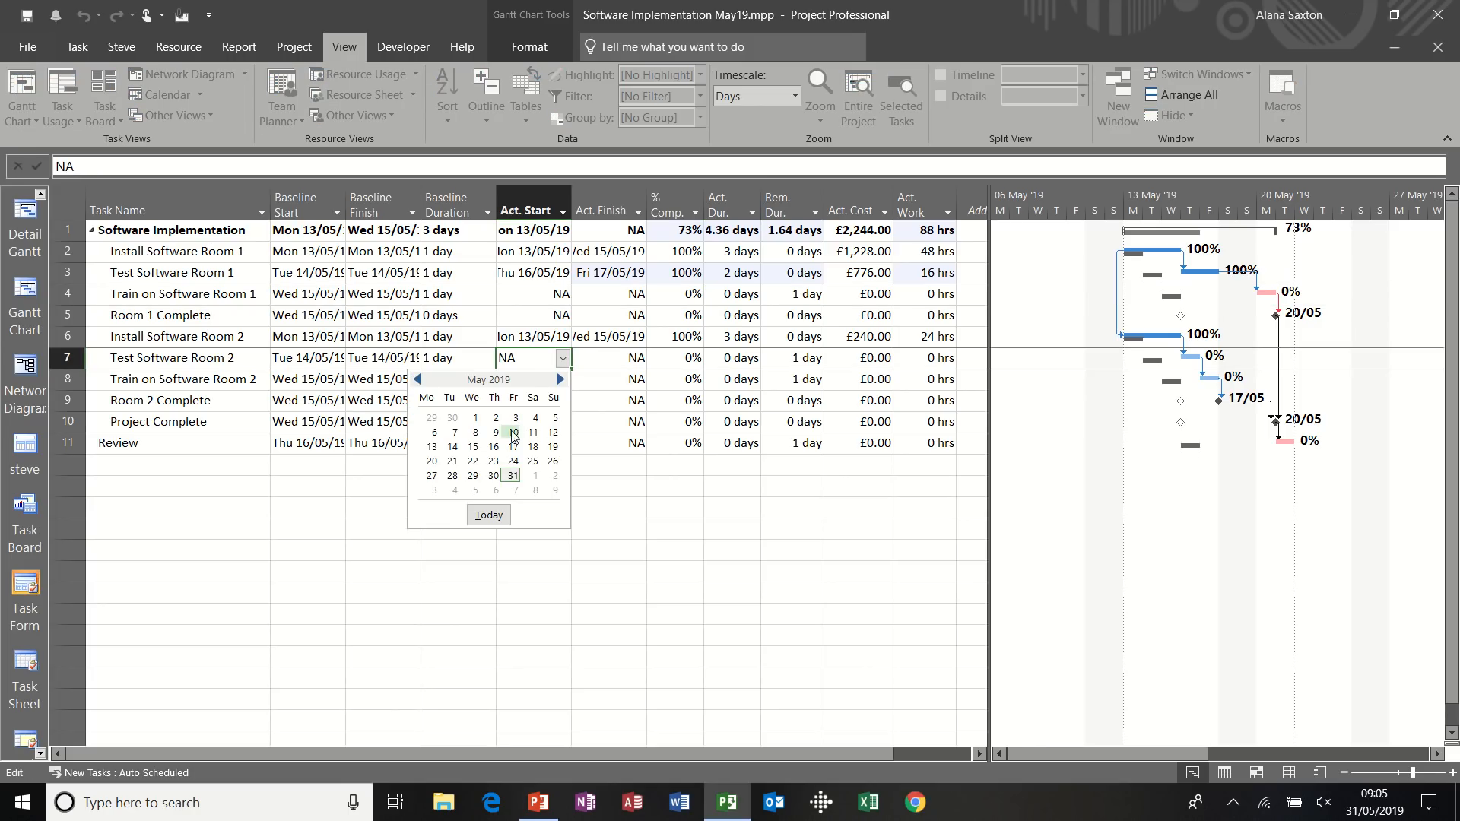
mouse_move(493, 447)
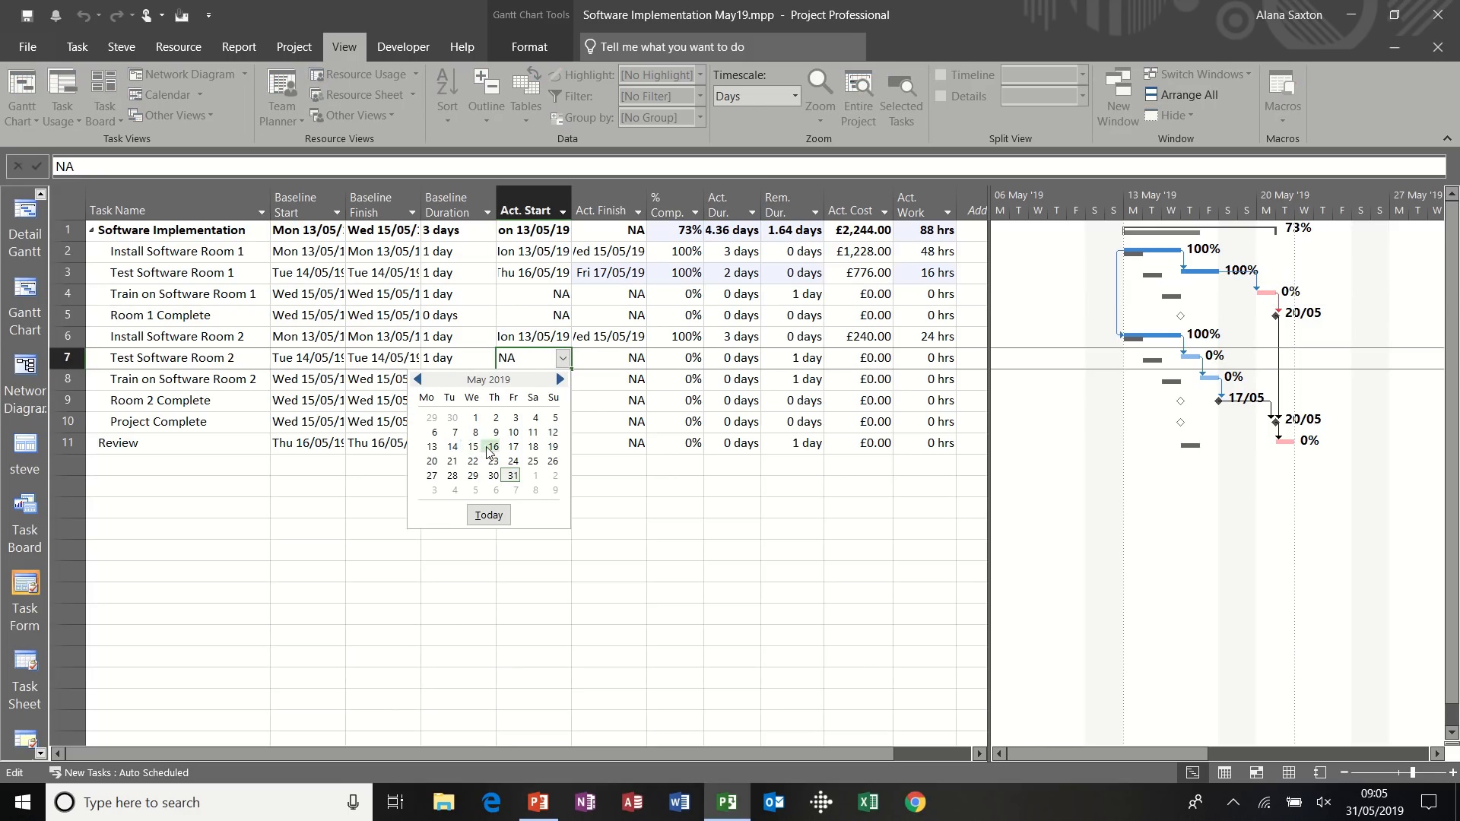
click(490, 446)
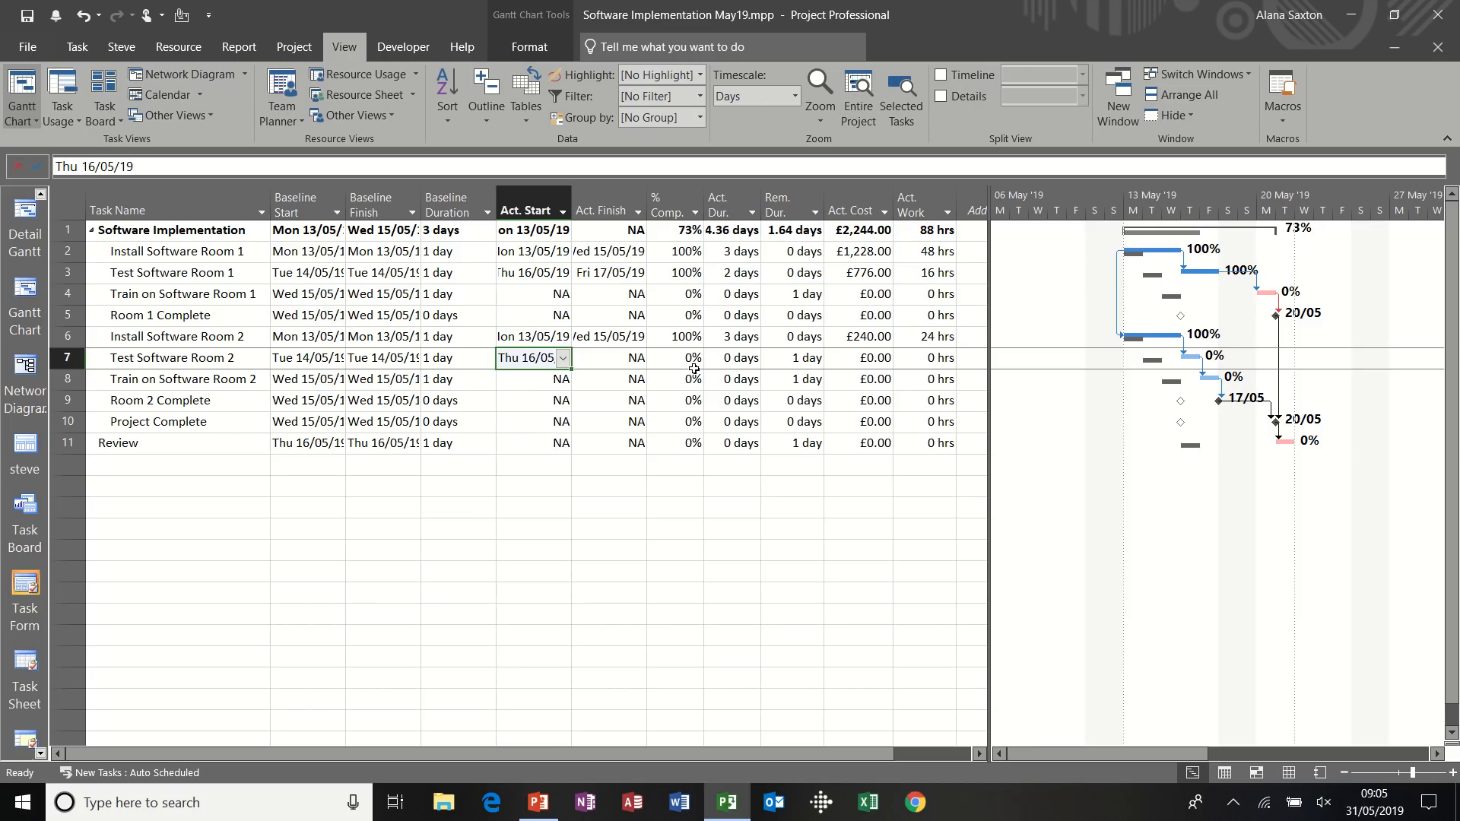
click(730, 357)
text(2)
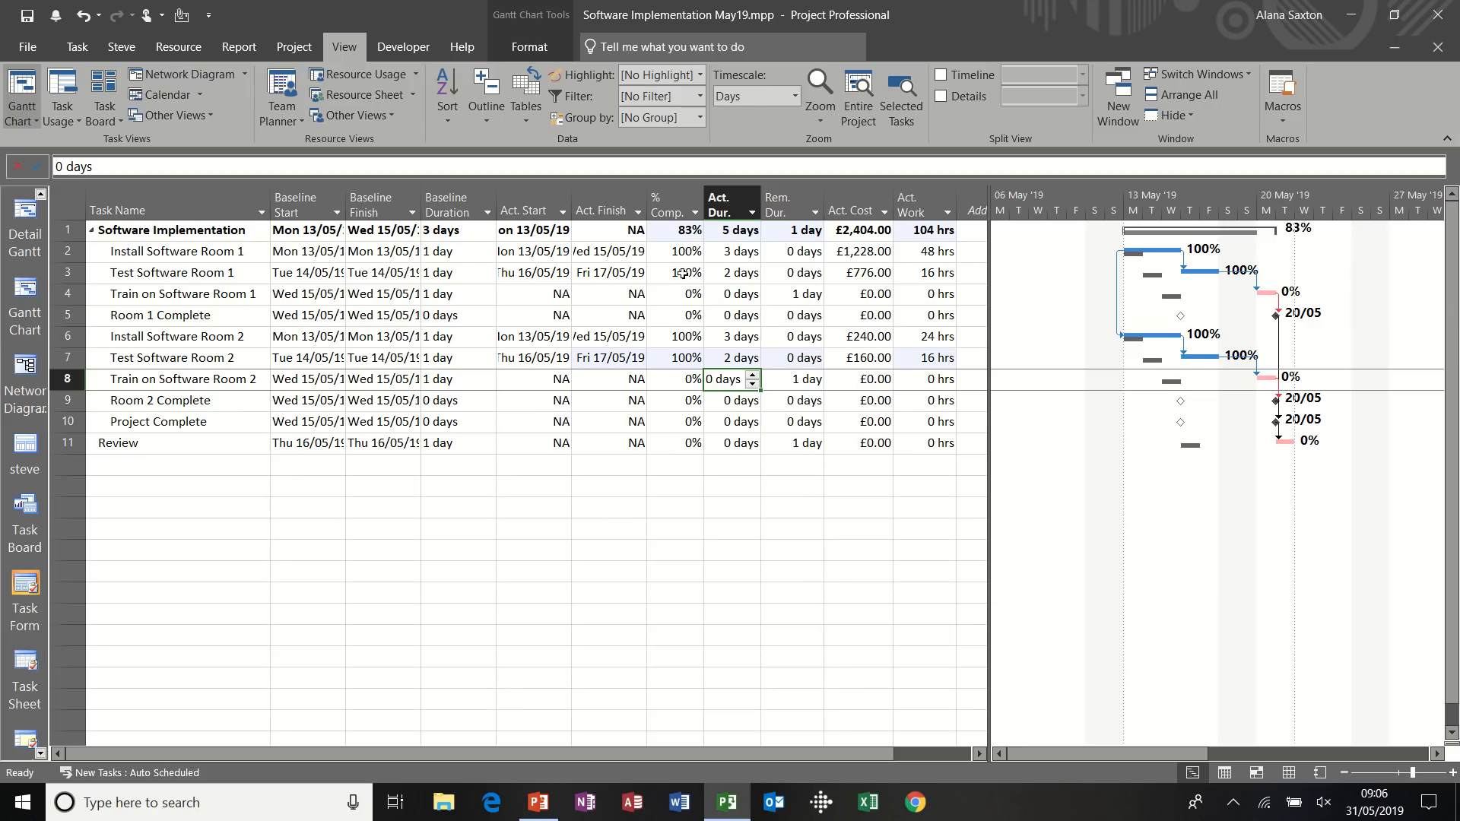
mouse_move(683, 312)
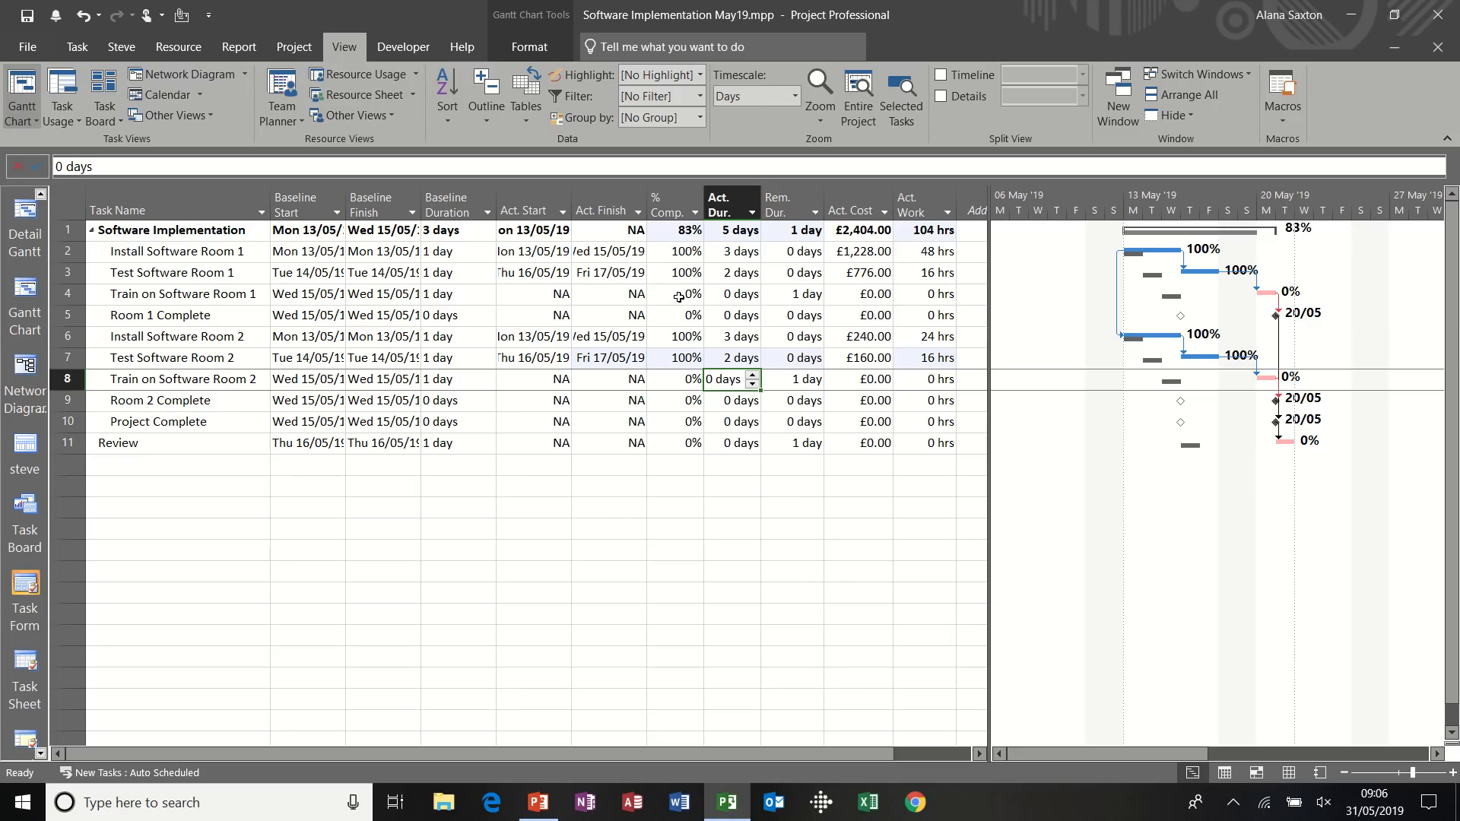
mouse_move(672, 379)
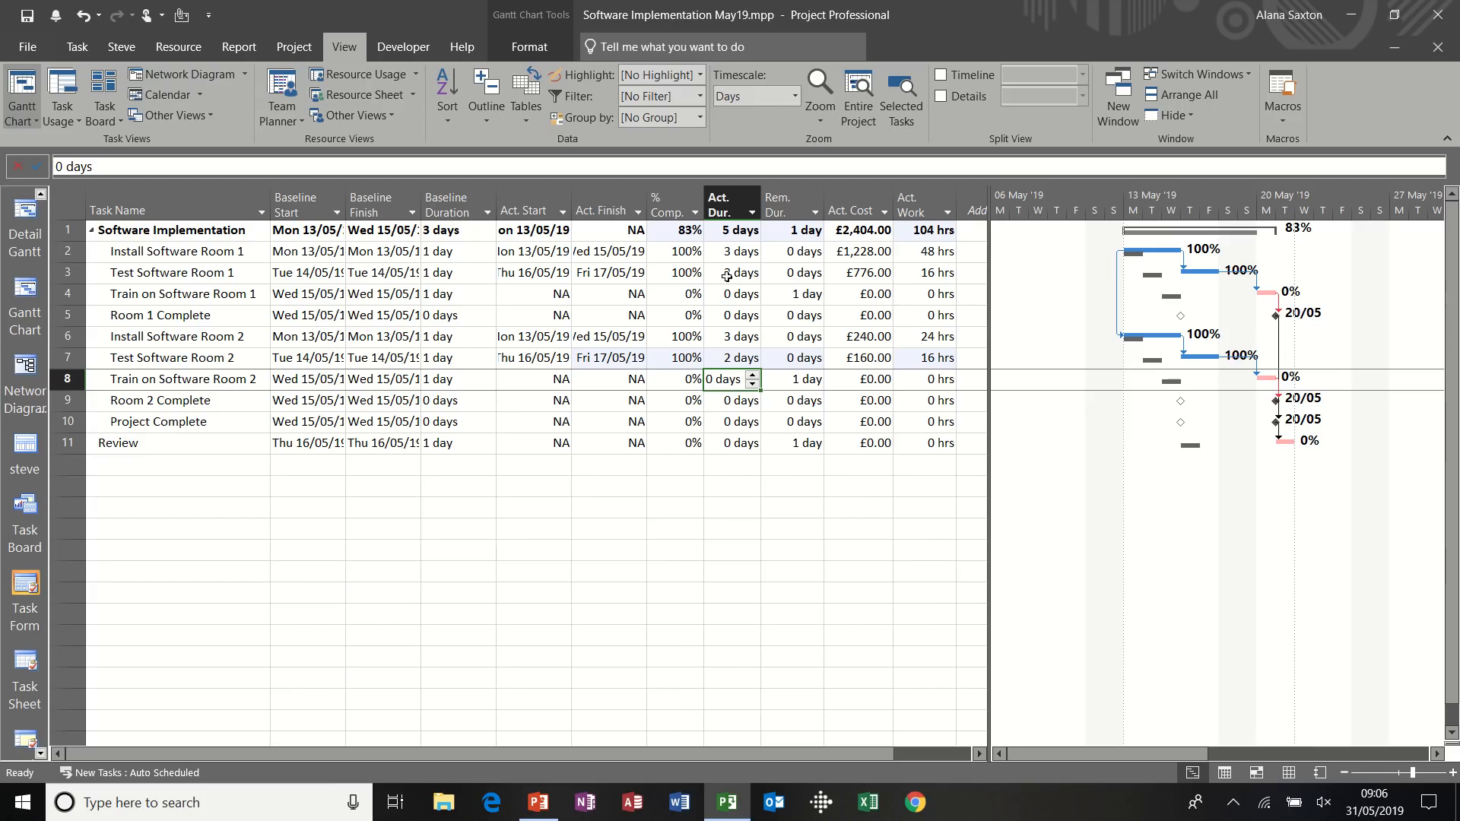
click(735, 273)
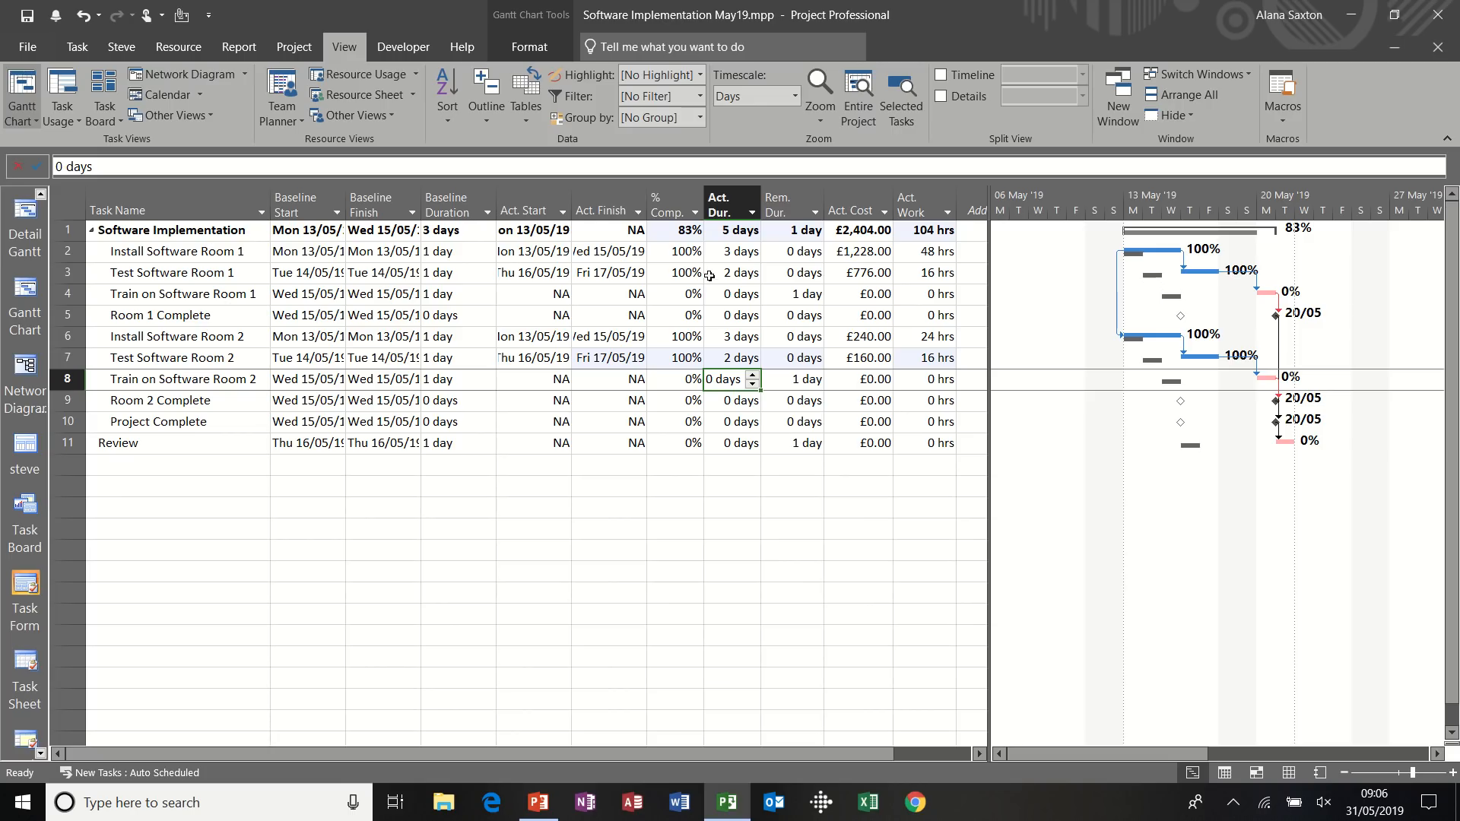
mouse_move(676, 318)
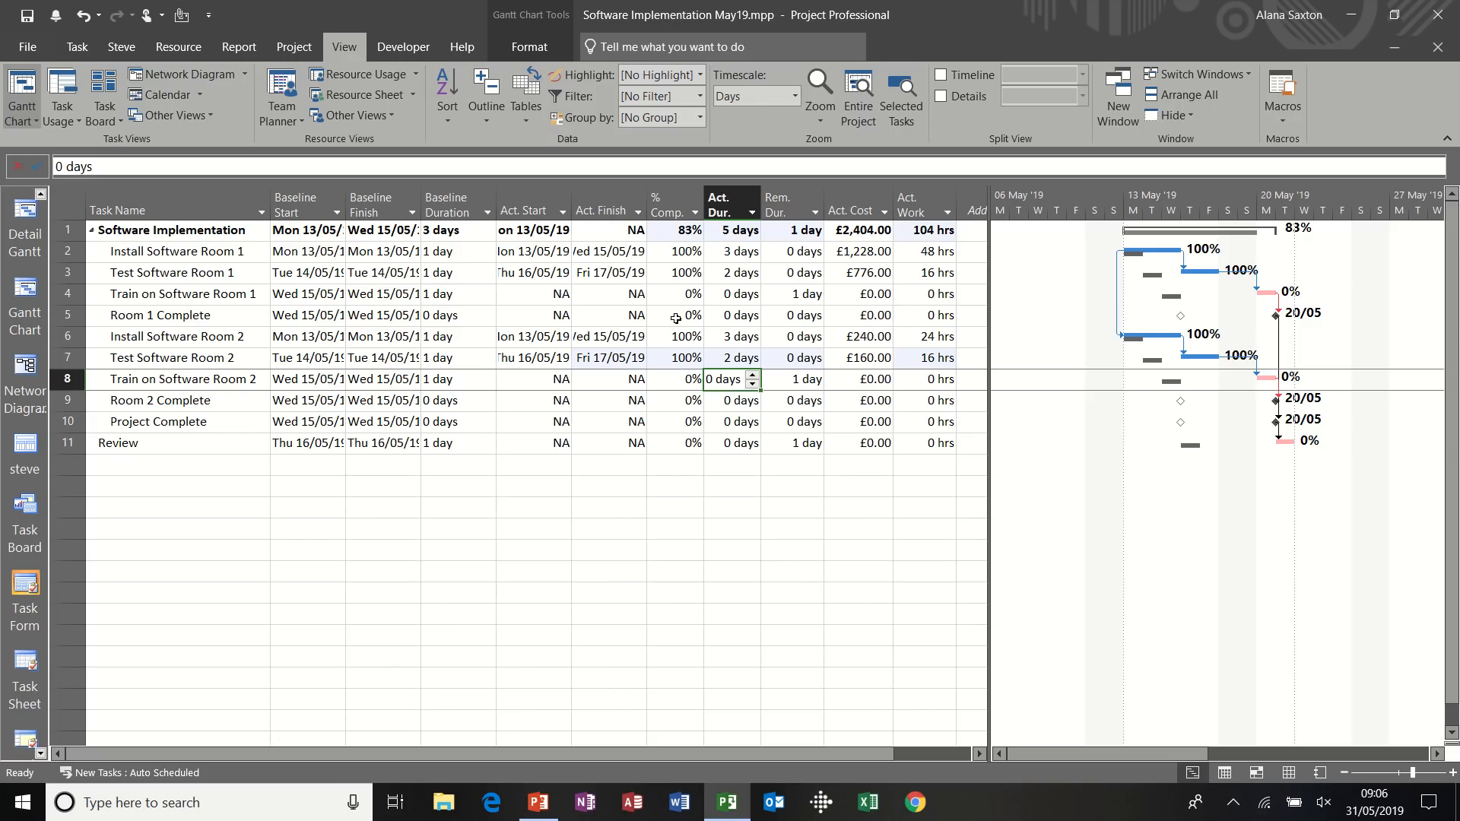
mouse_move(679, 306)
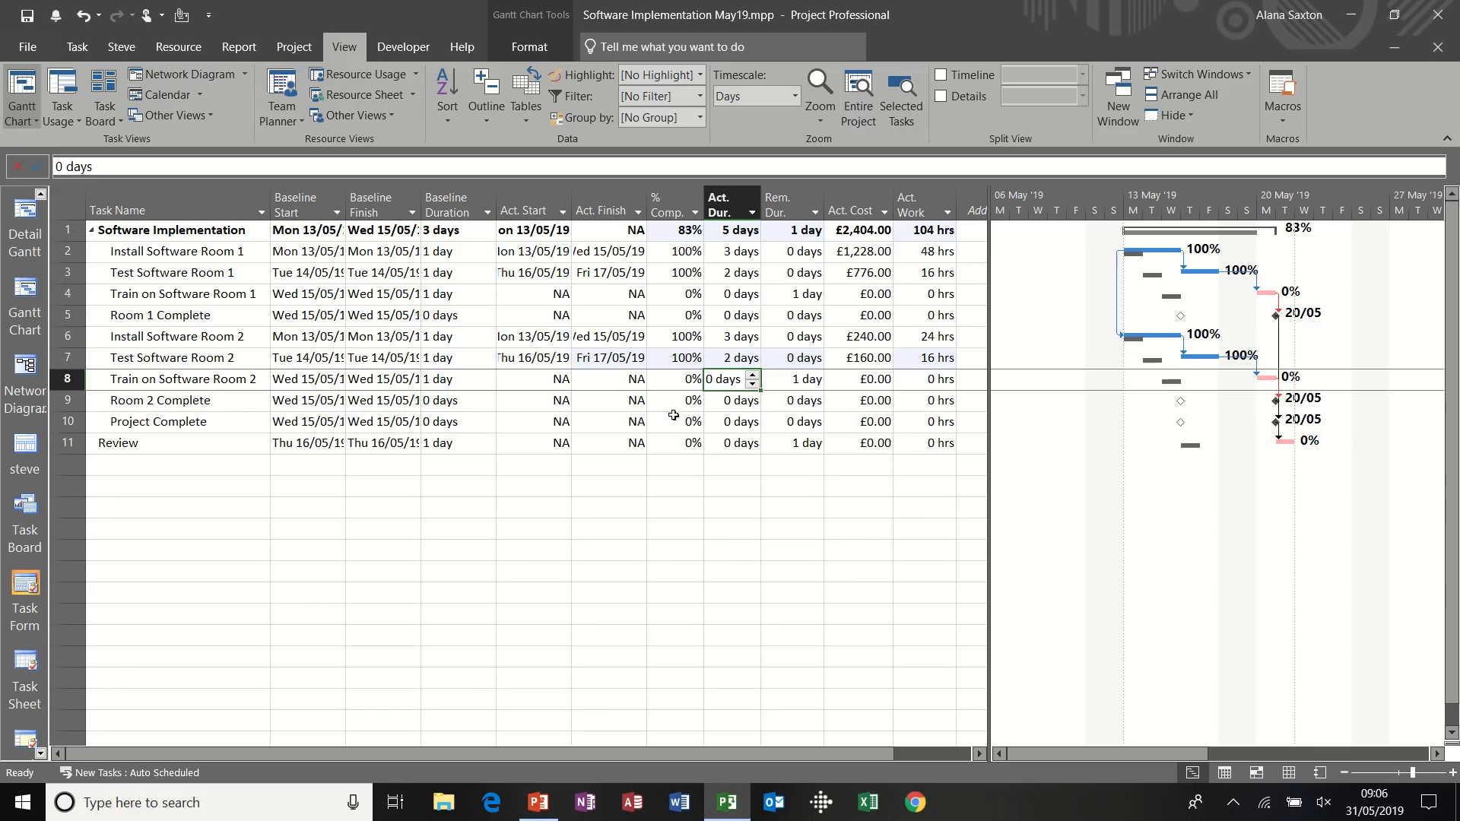
mouse_move(676, 298)
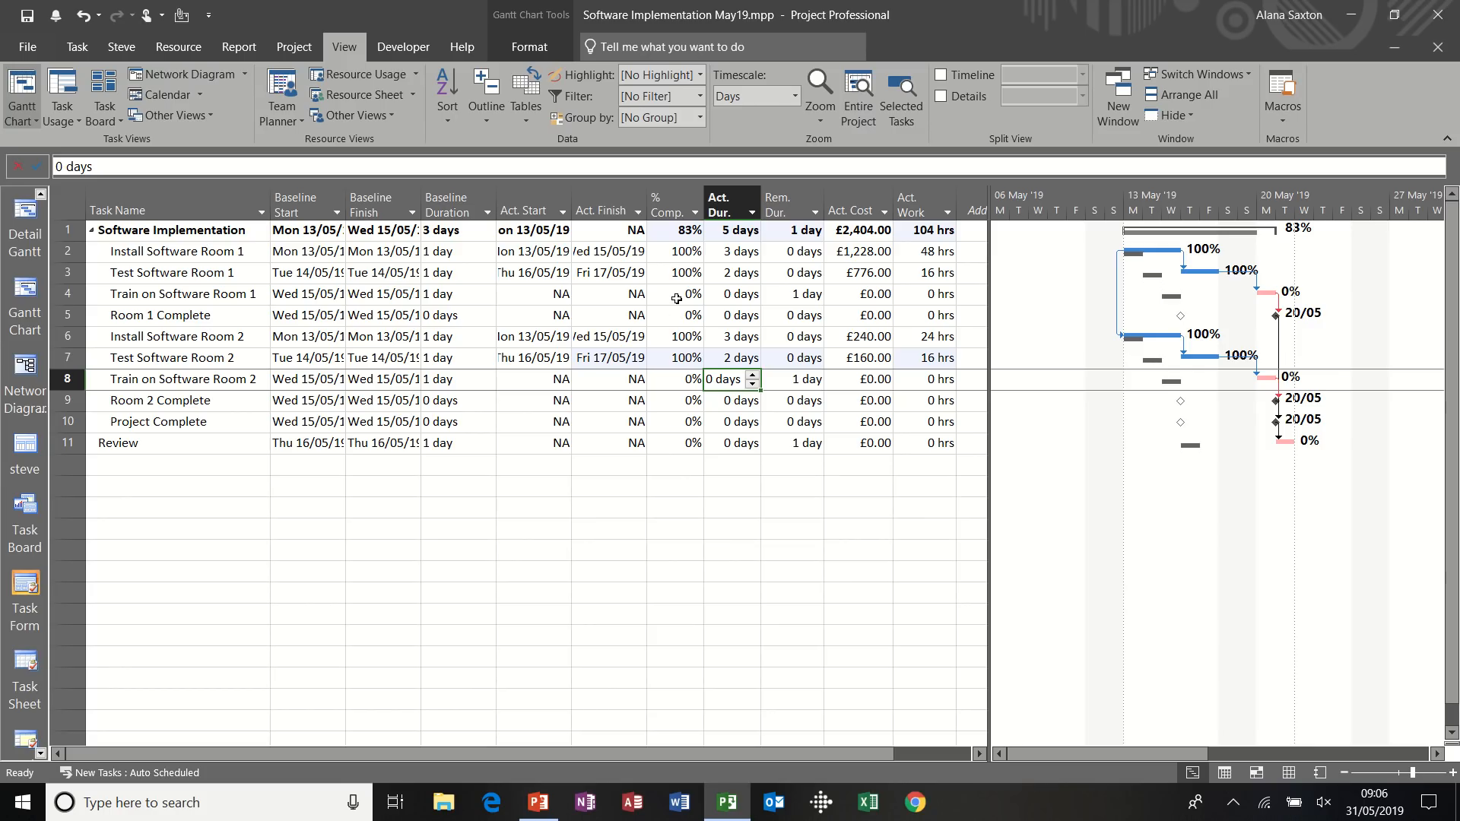
mouse_move(687, 246)
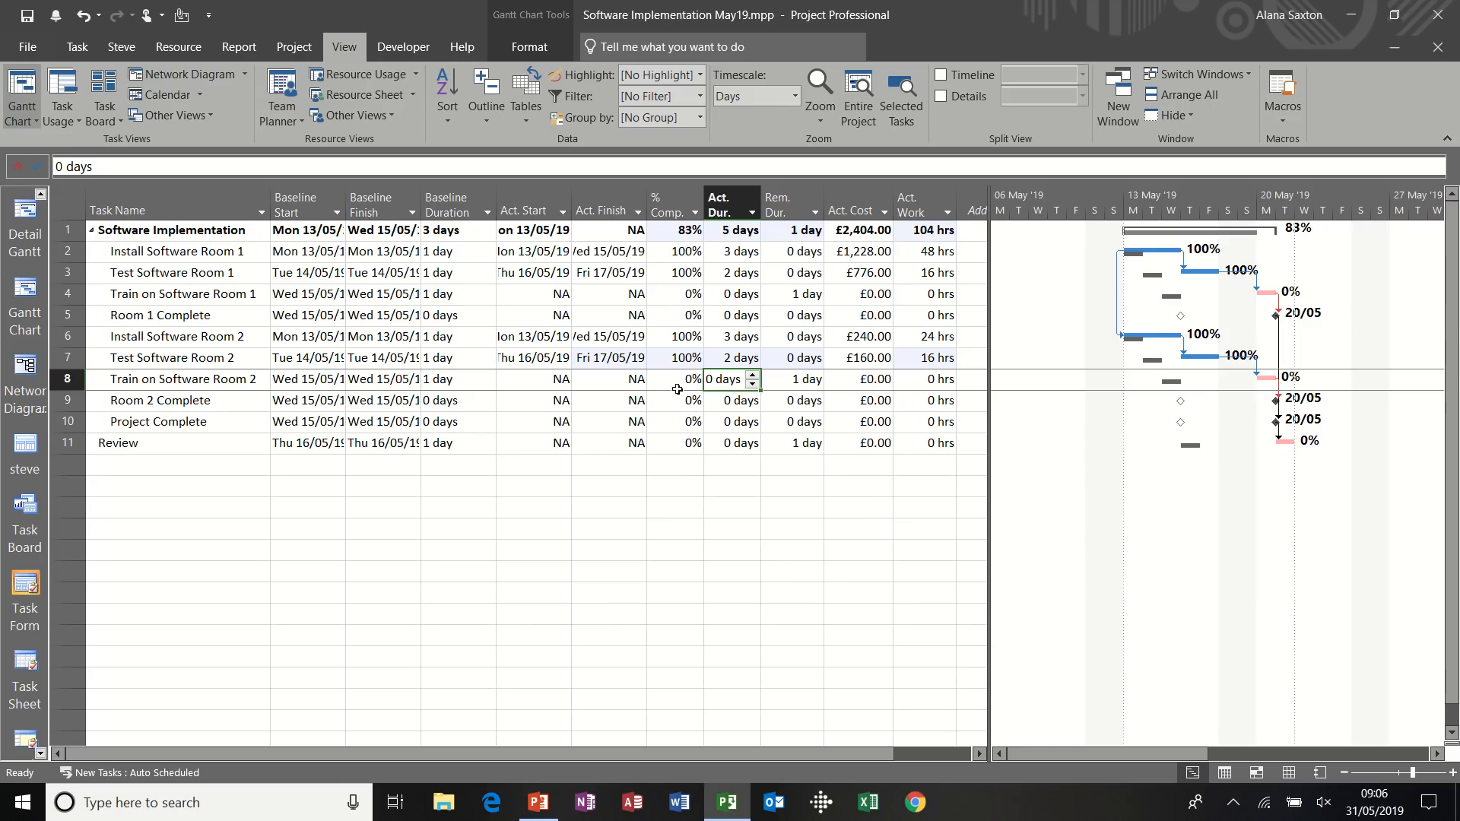
mouse_move(676, 400)
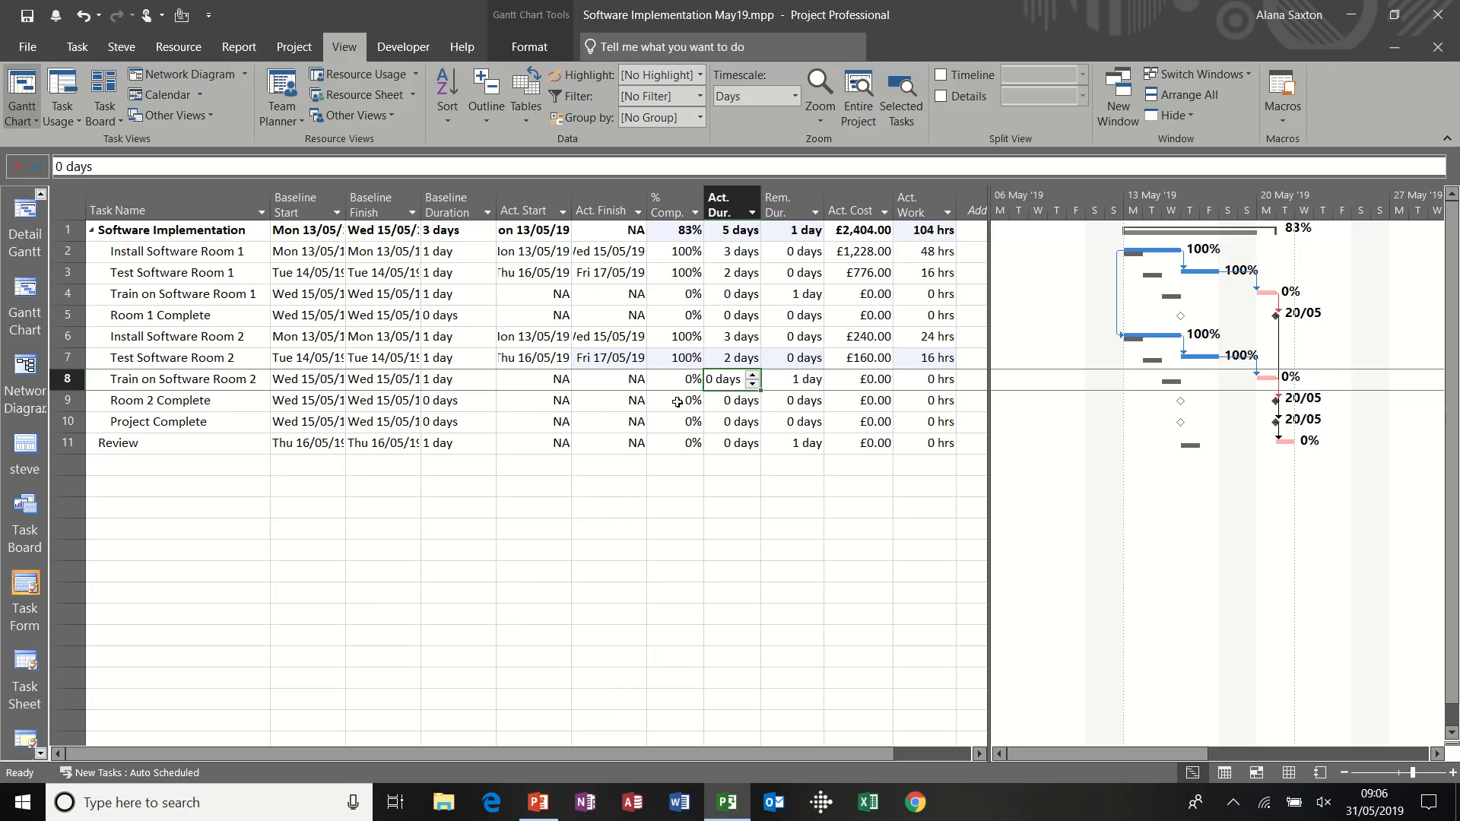
mouse_move(677, 328)
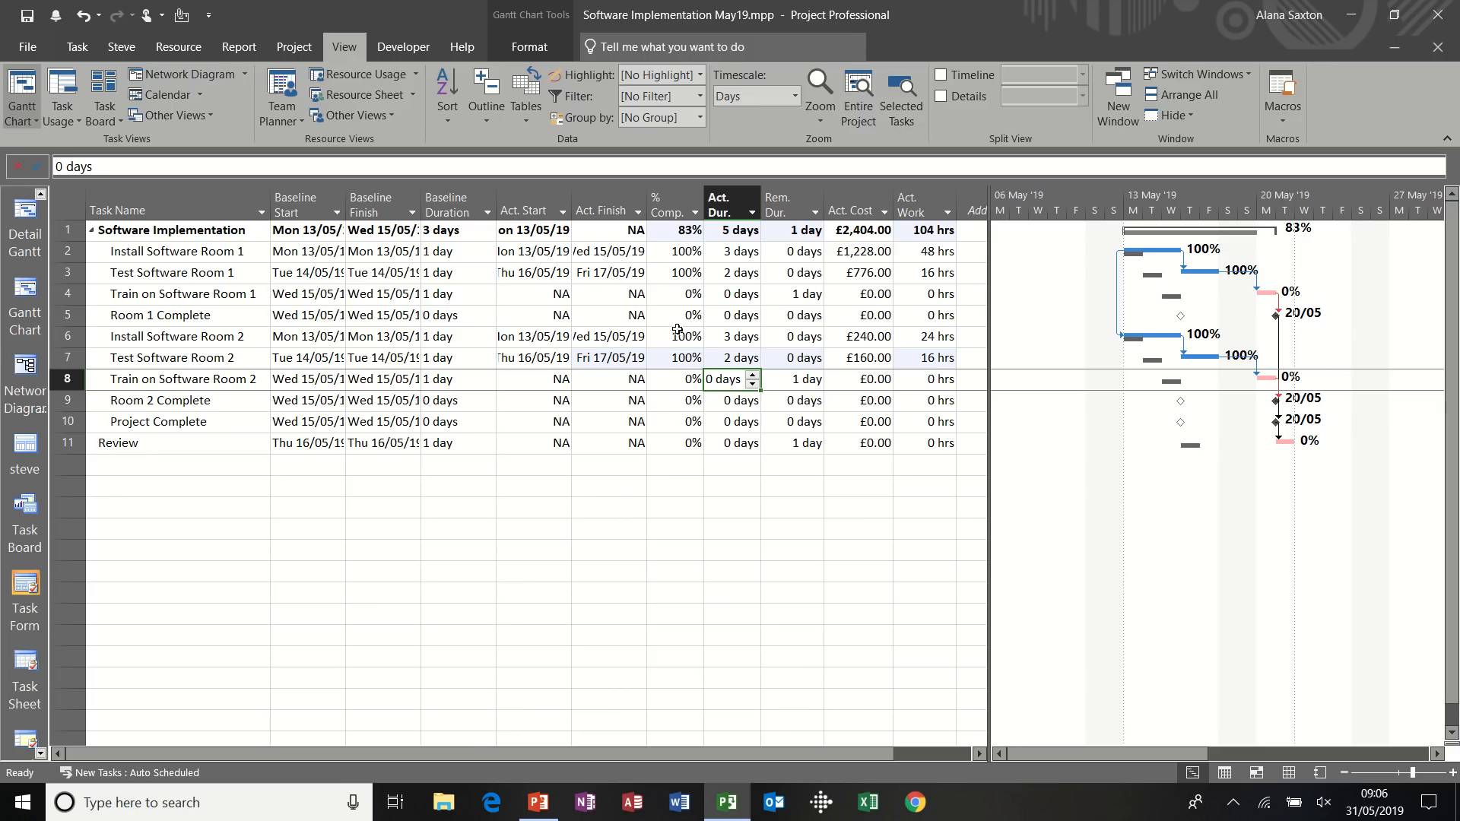
mouse_move(385, 299)
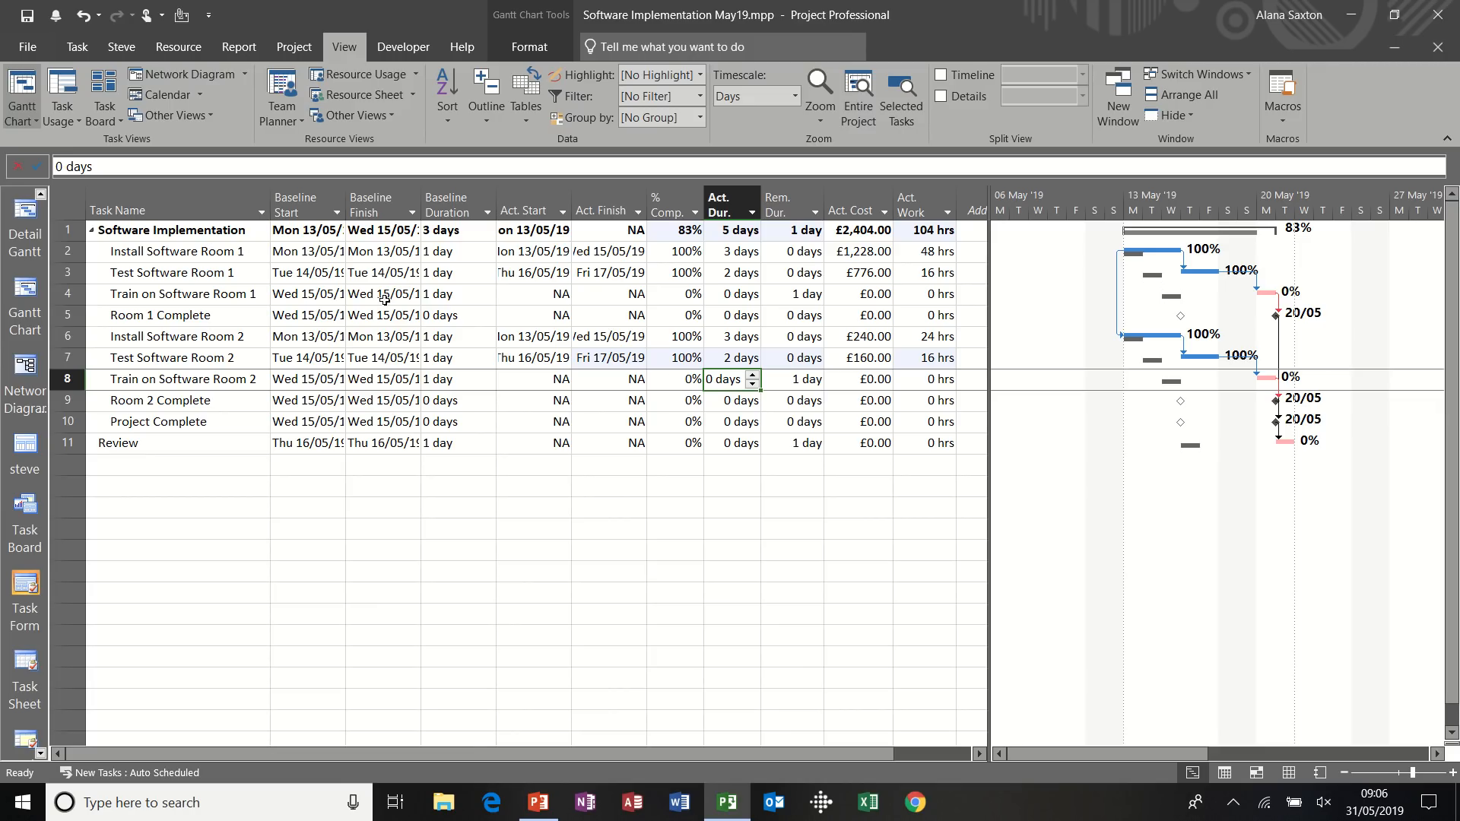
mouse_move(294, 47)
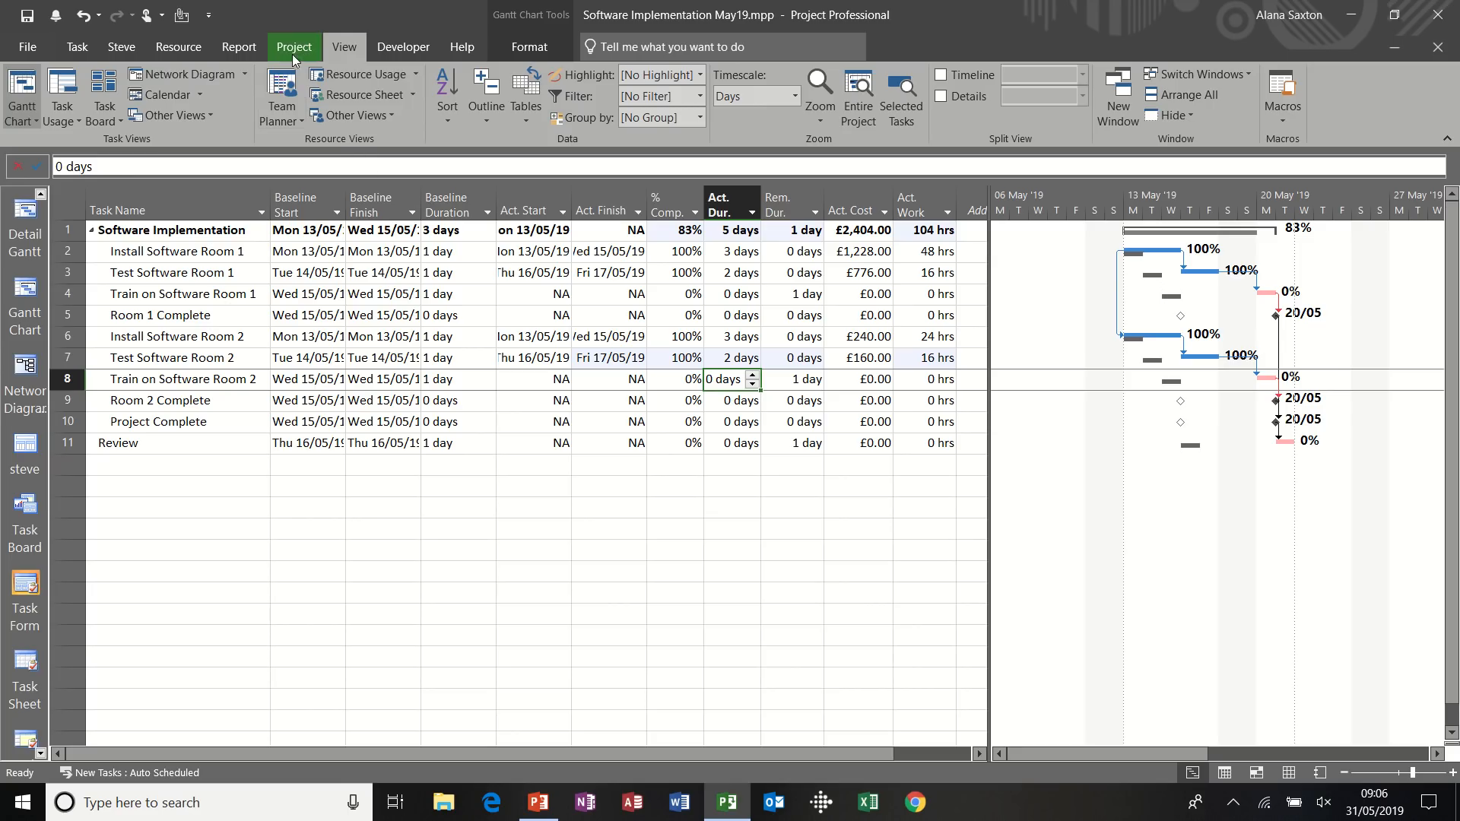
Choose Baseline 1 in the Set Baseline dialog and save it for the entire project
click(293, 47)
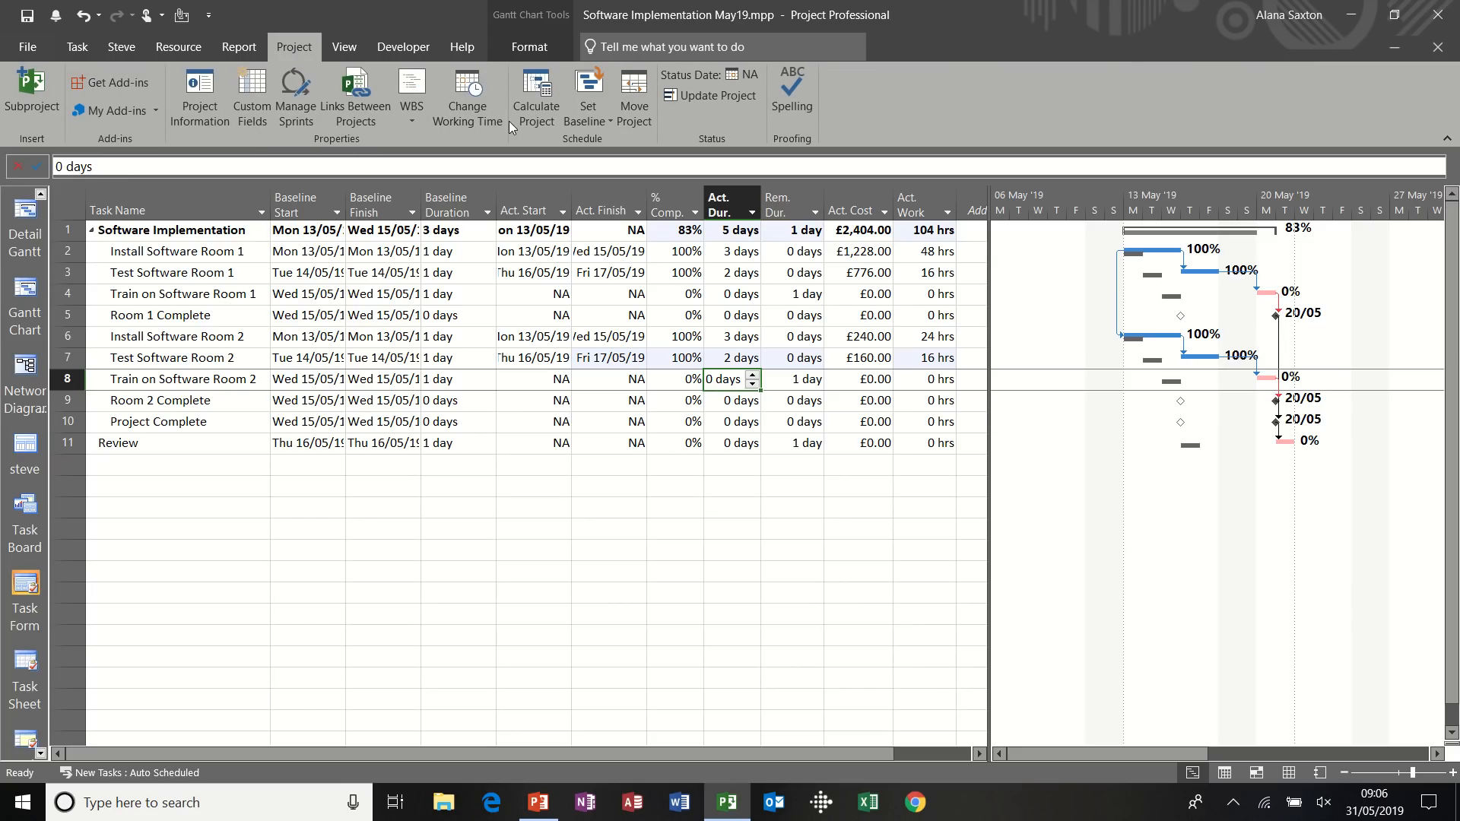
click(587, 96)
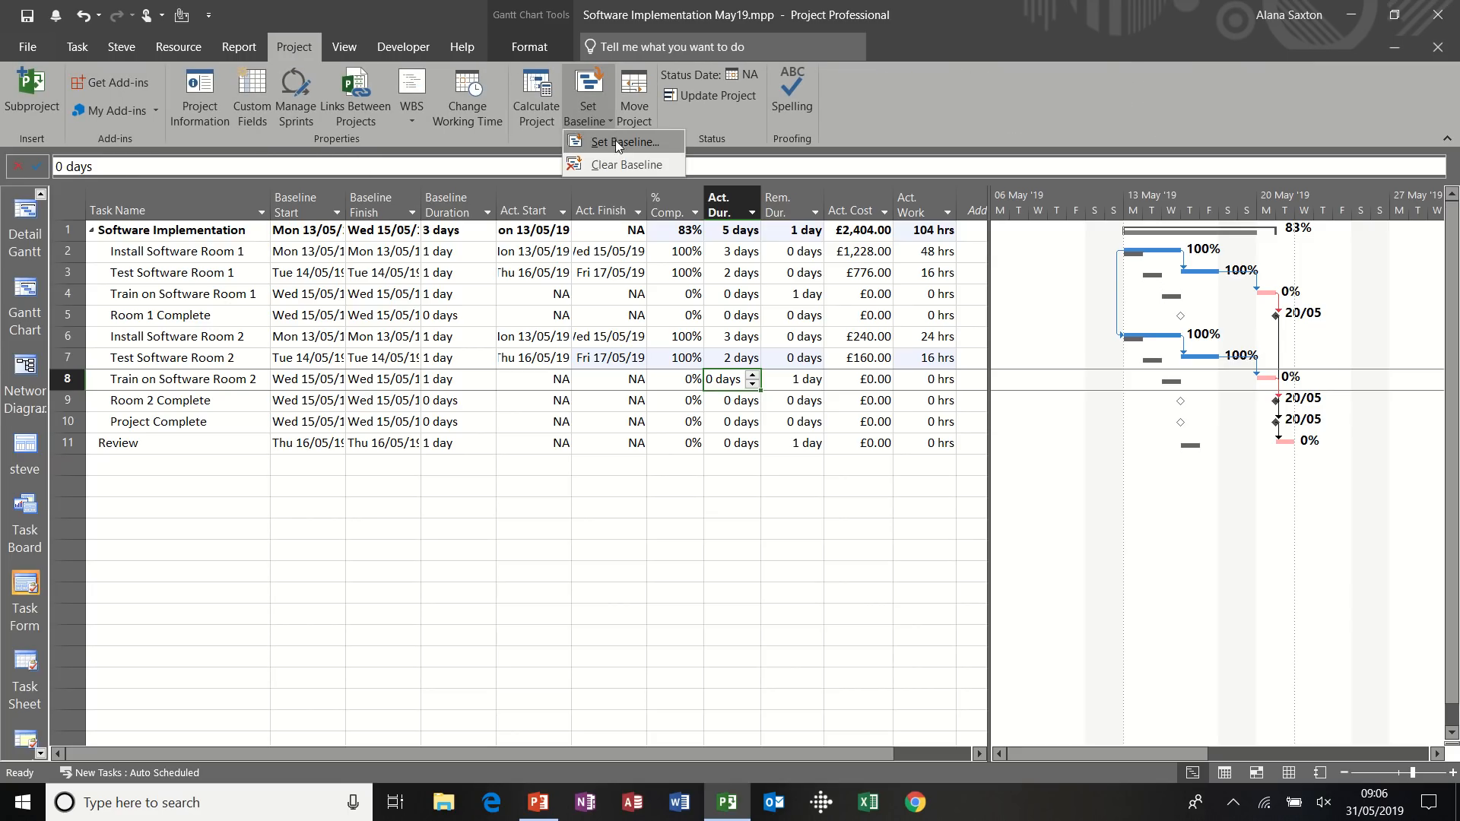
click(622, 141)
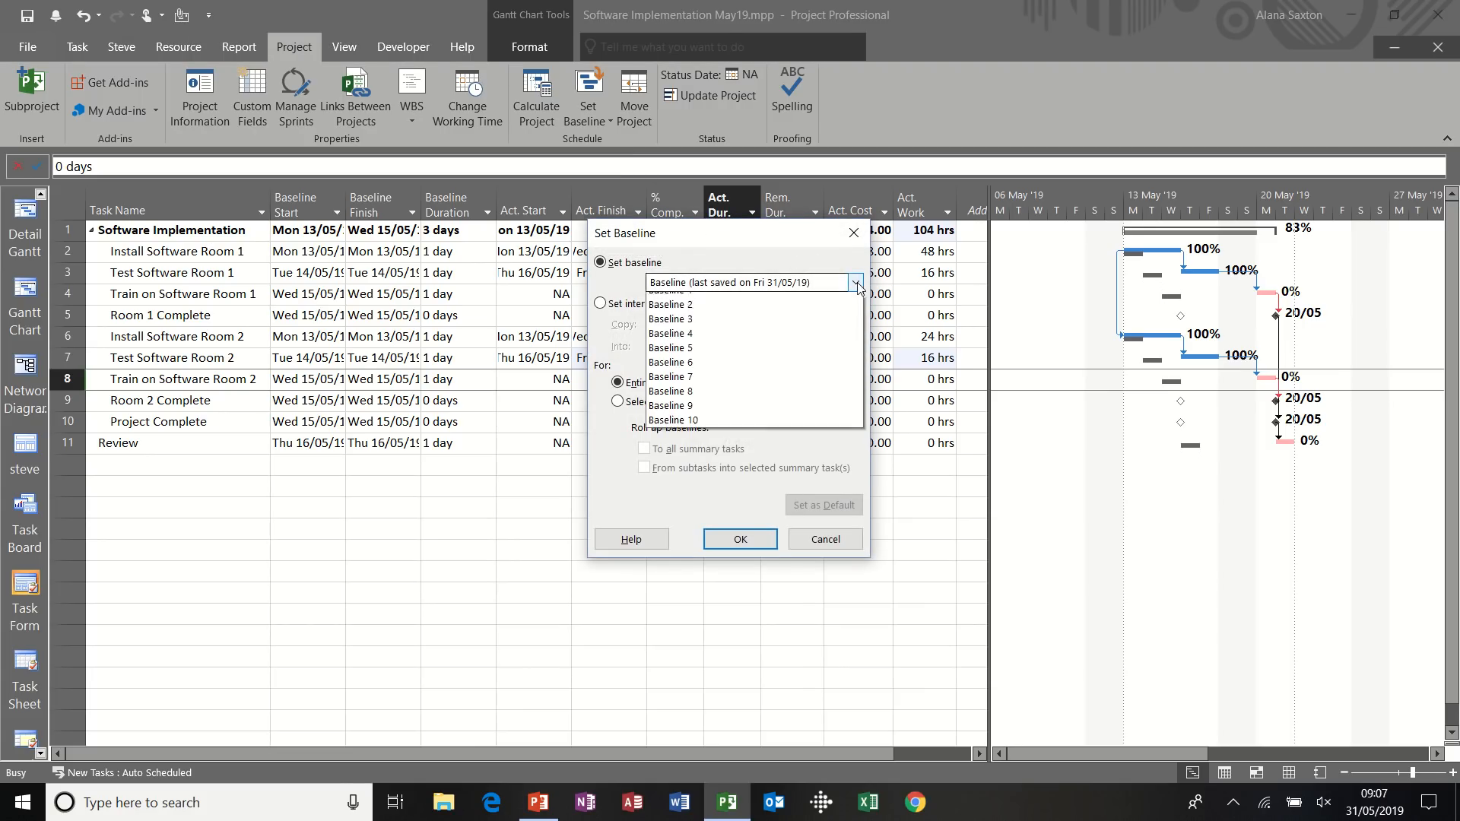
click(668, 300)
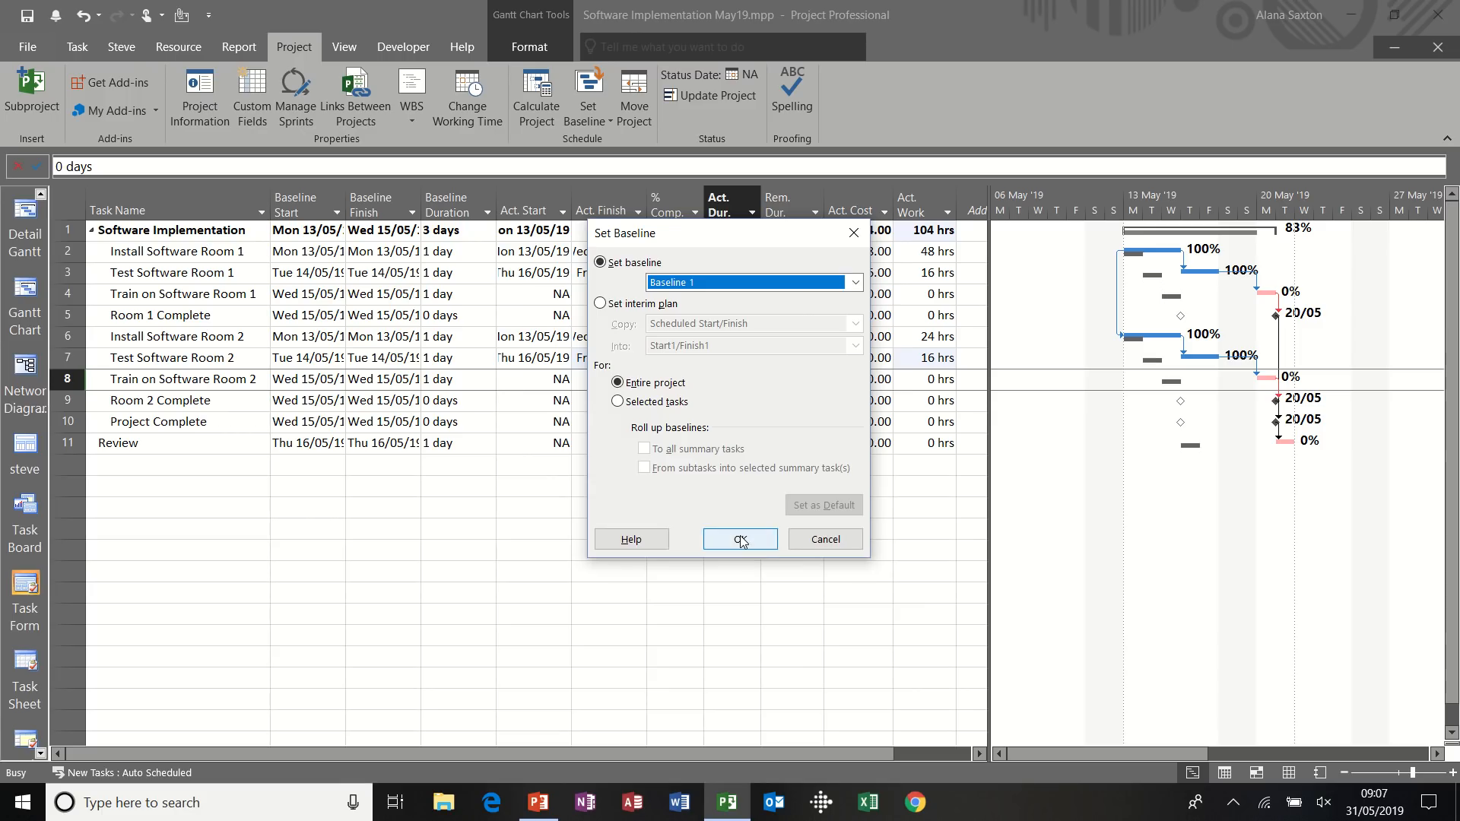
click(738, 539)
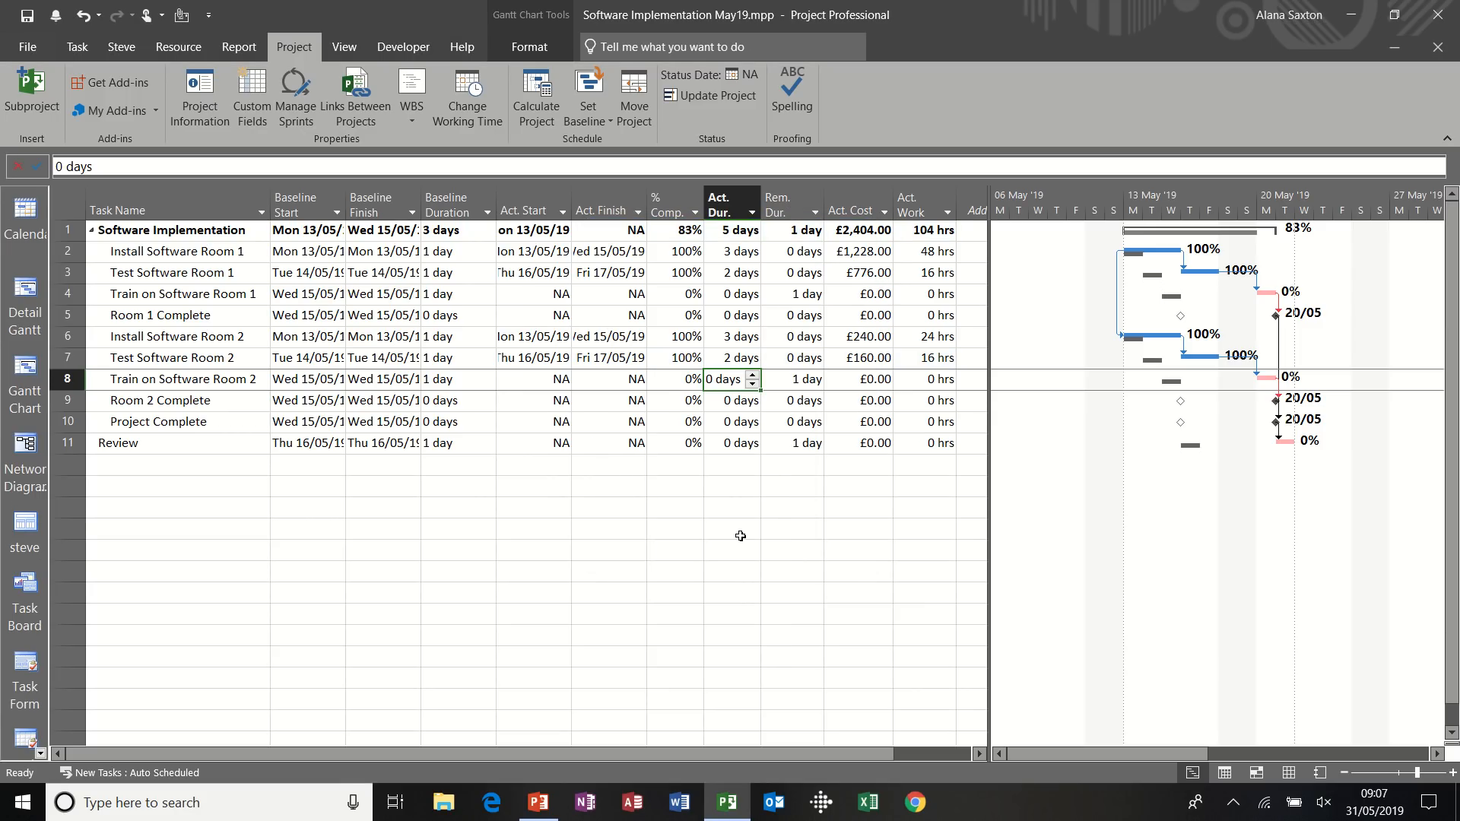
mouse_move(546, 372)
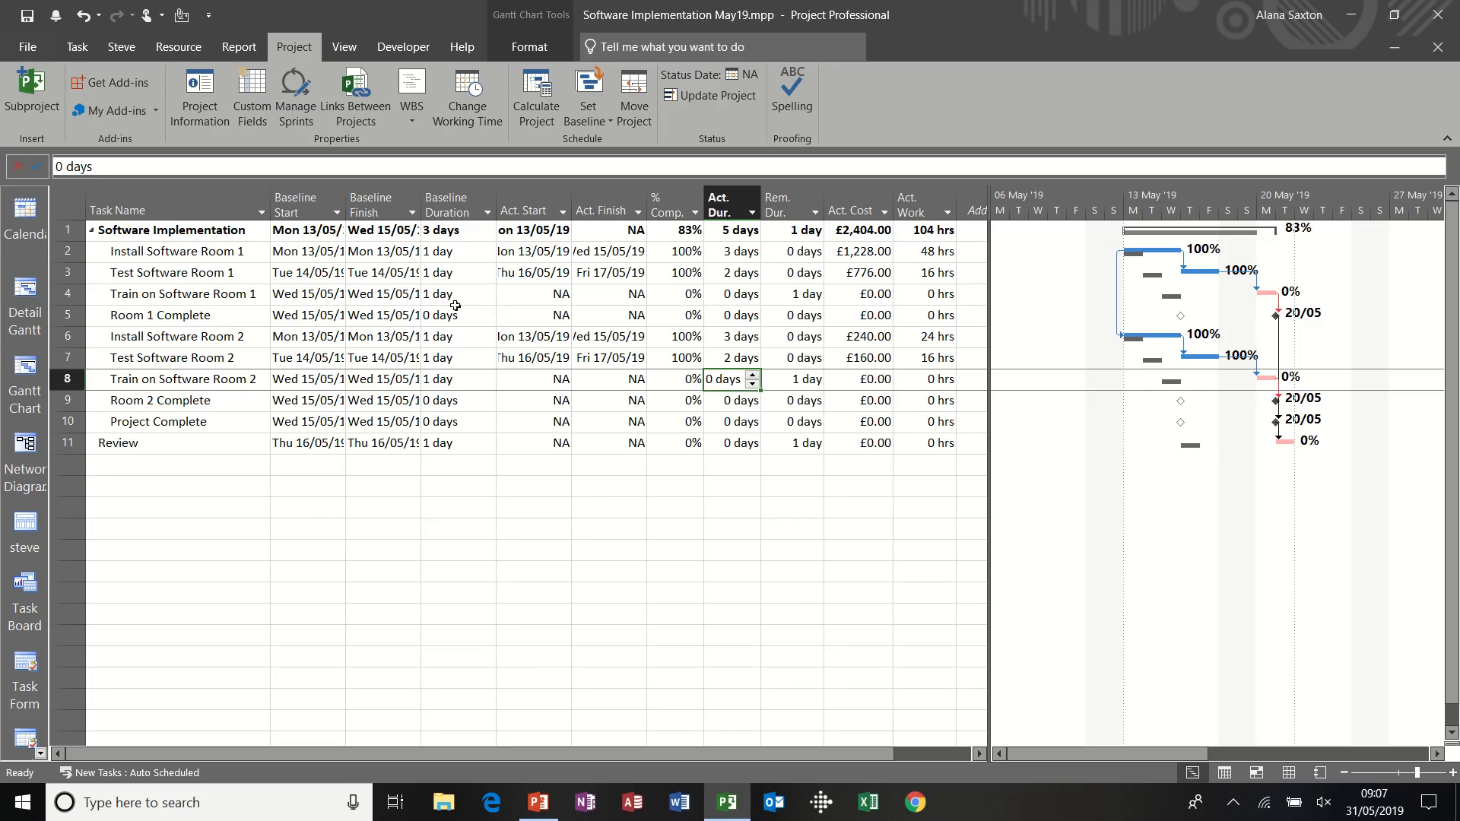
mouse_move(617, 294)
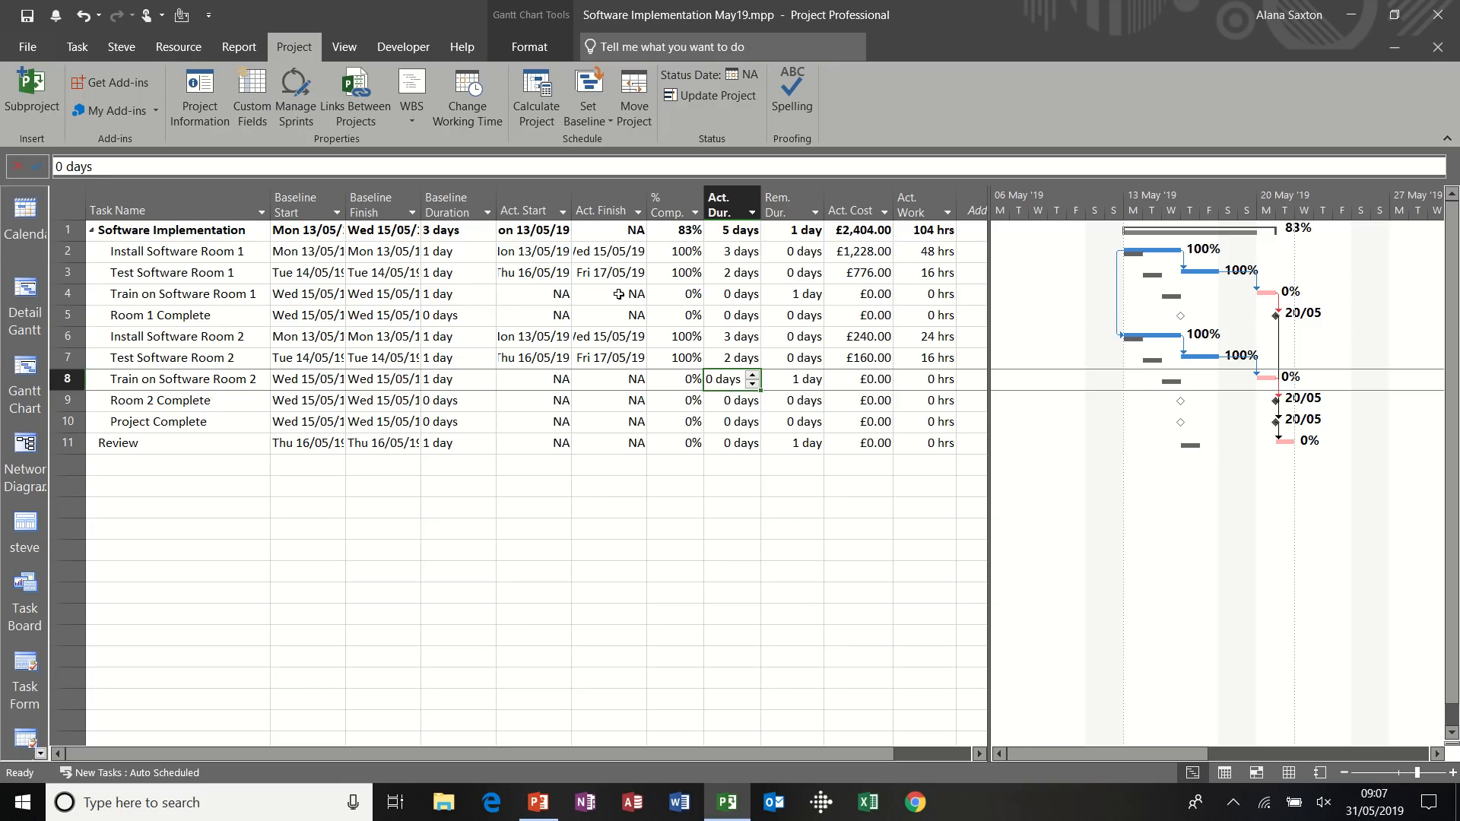
Give Train on Software Room 1 an actual start of 20 May, 2 days done, 2 remaining
click(534, 294)
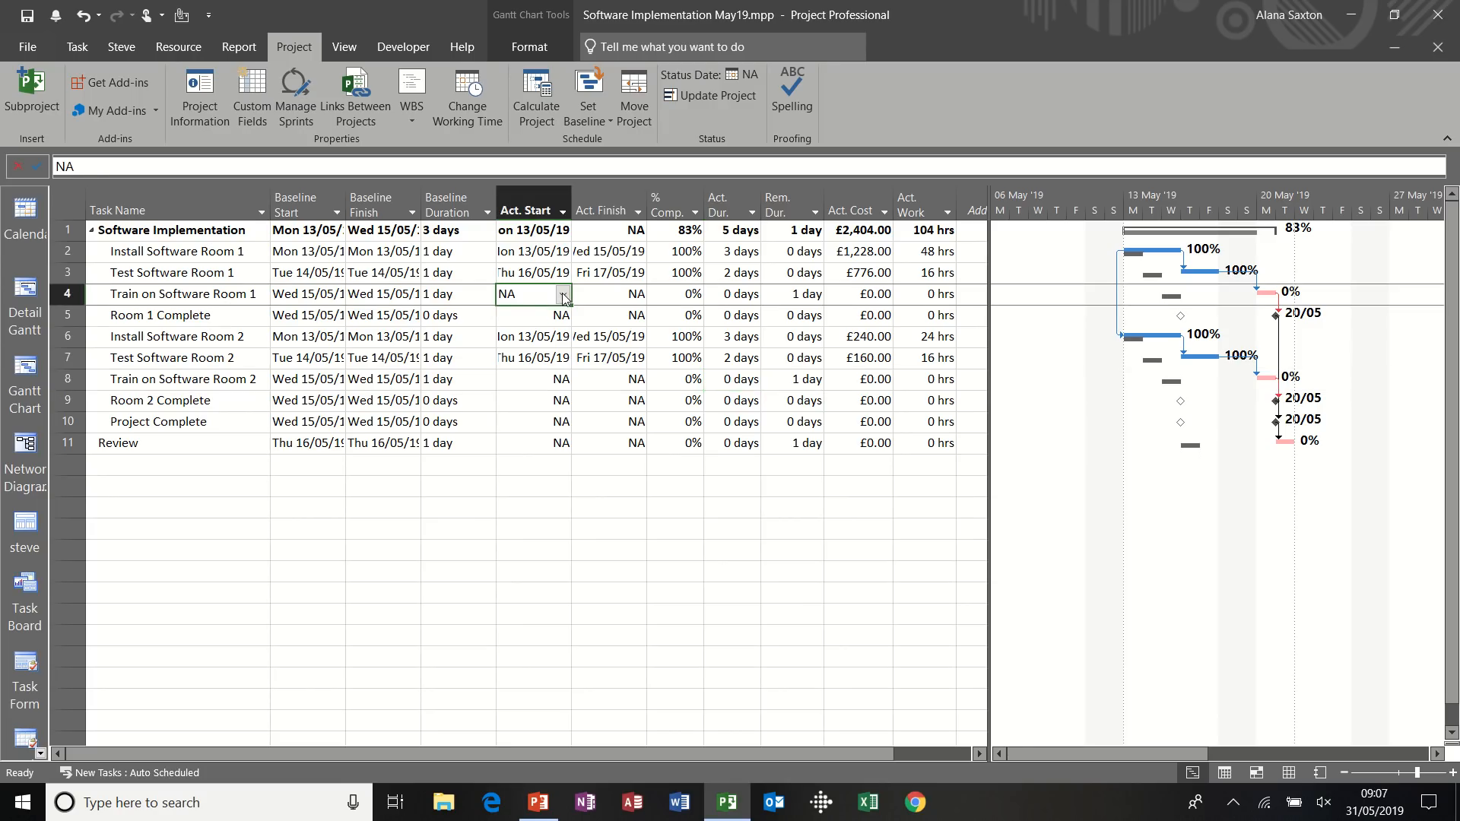
click(562, 293)
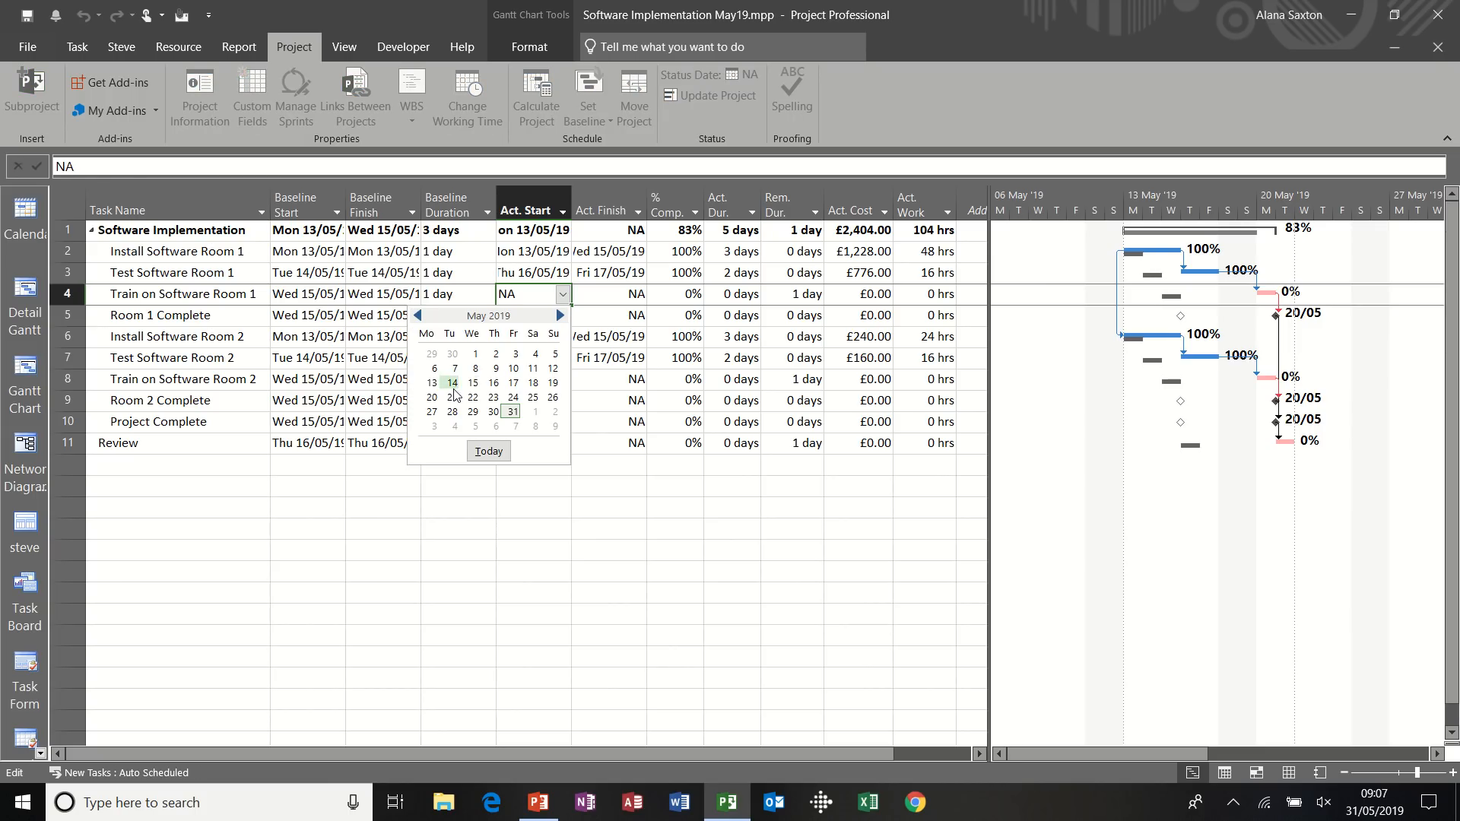
click(431, 397)
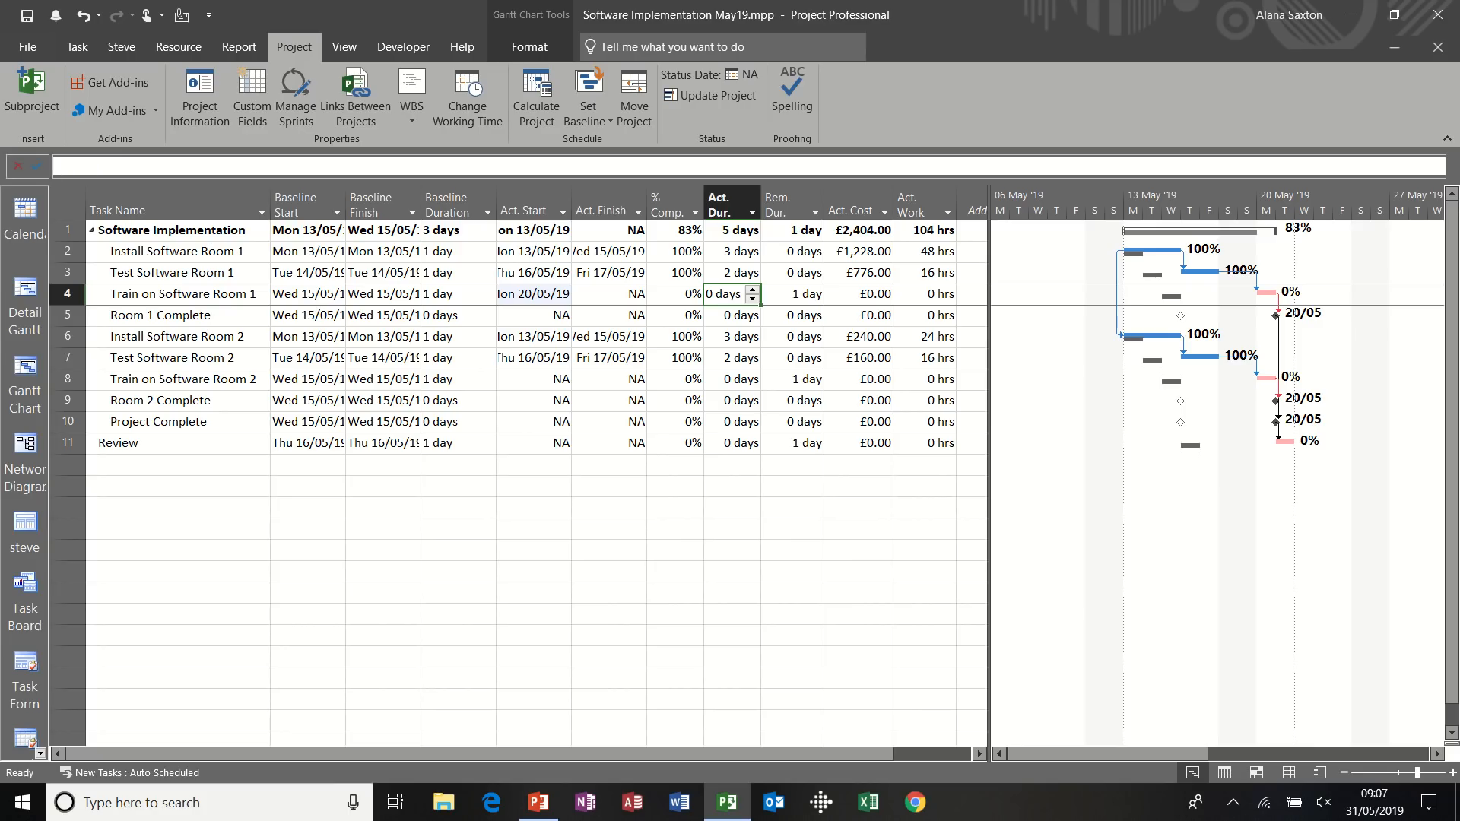
text(2)
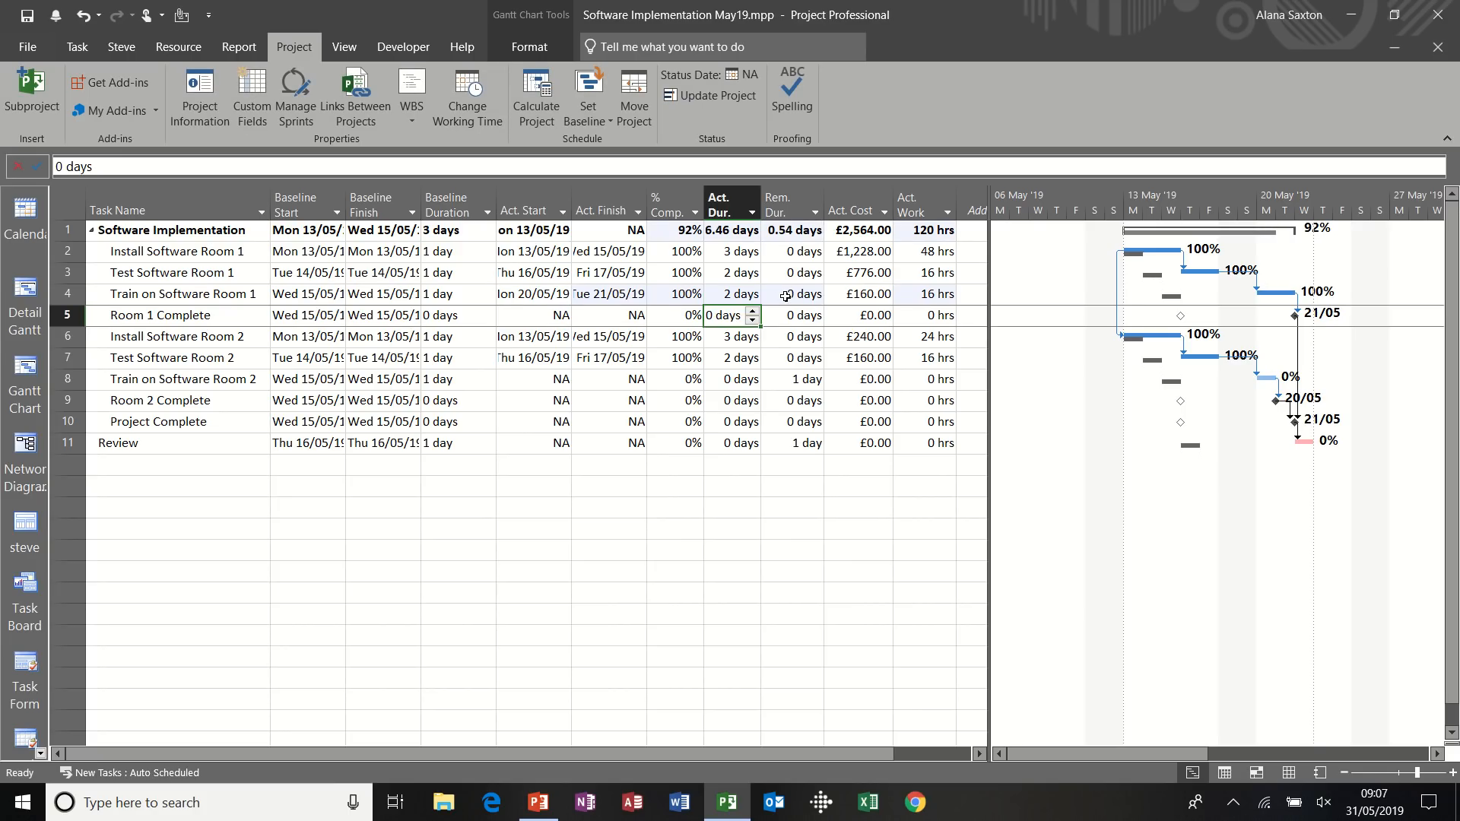
click(789, 294)
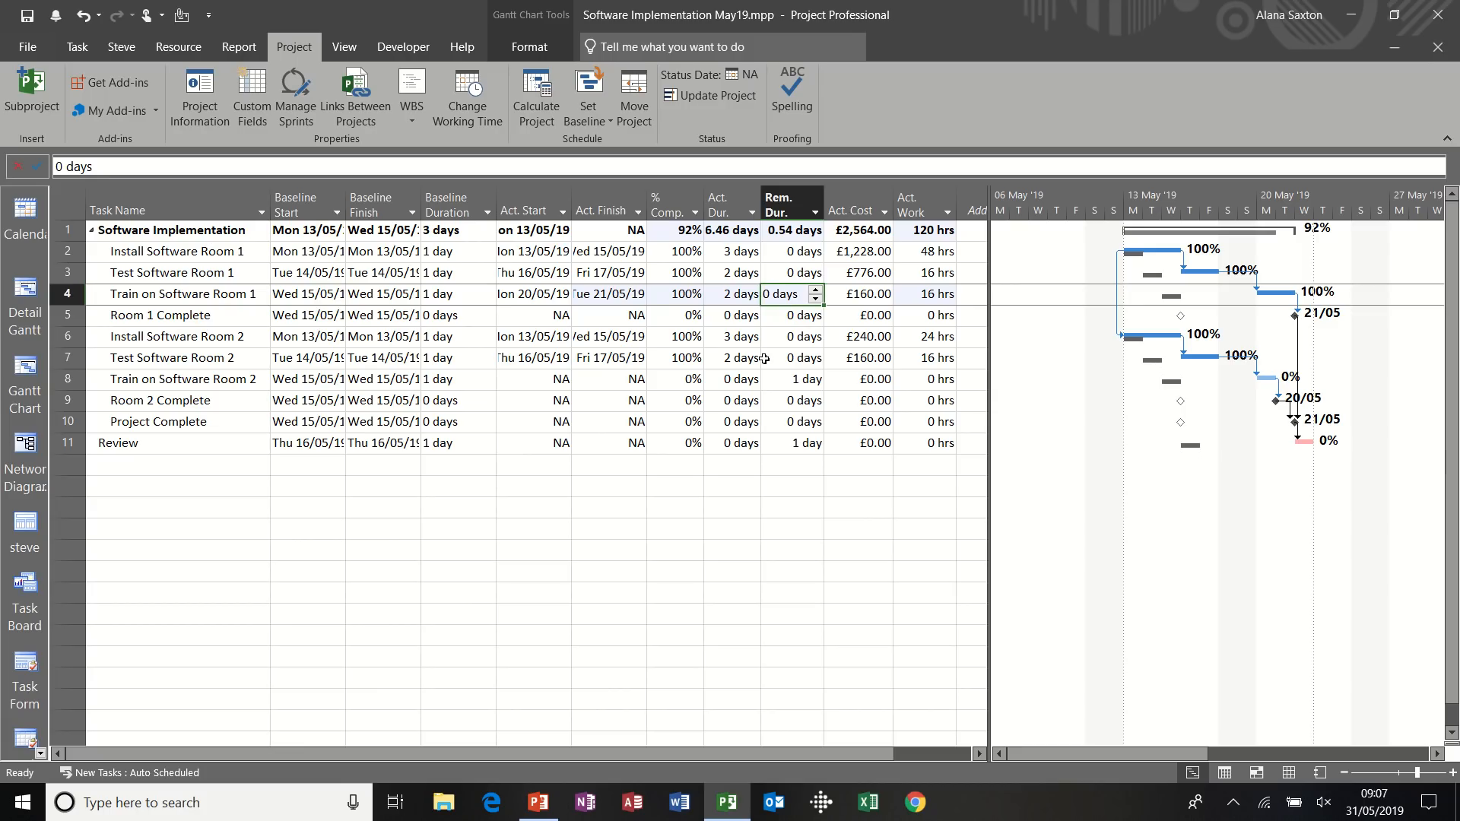
text(2)
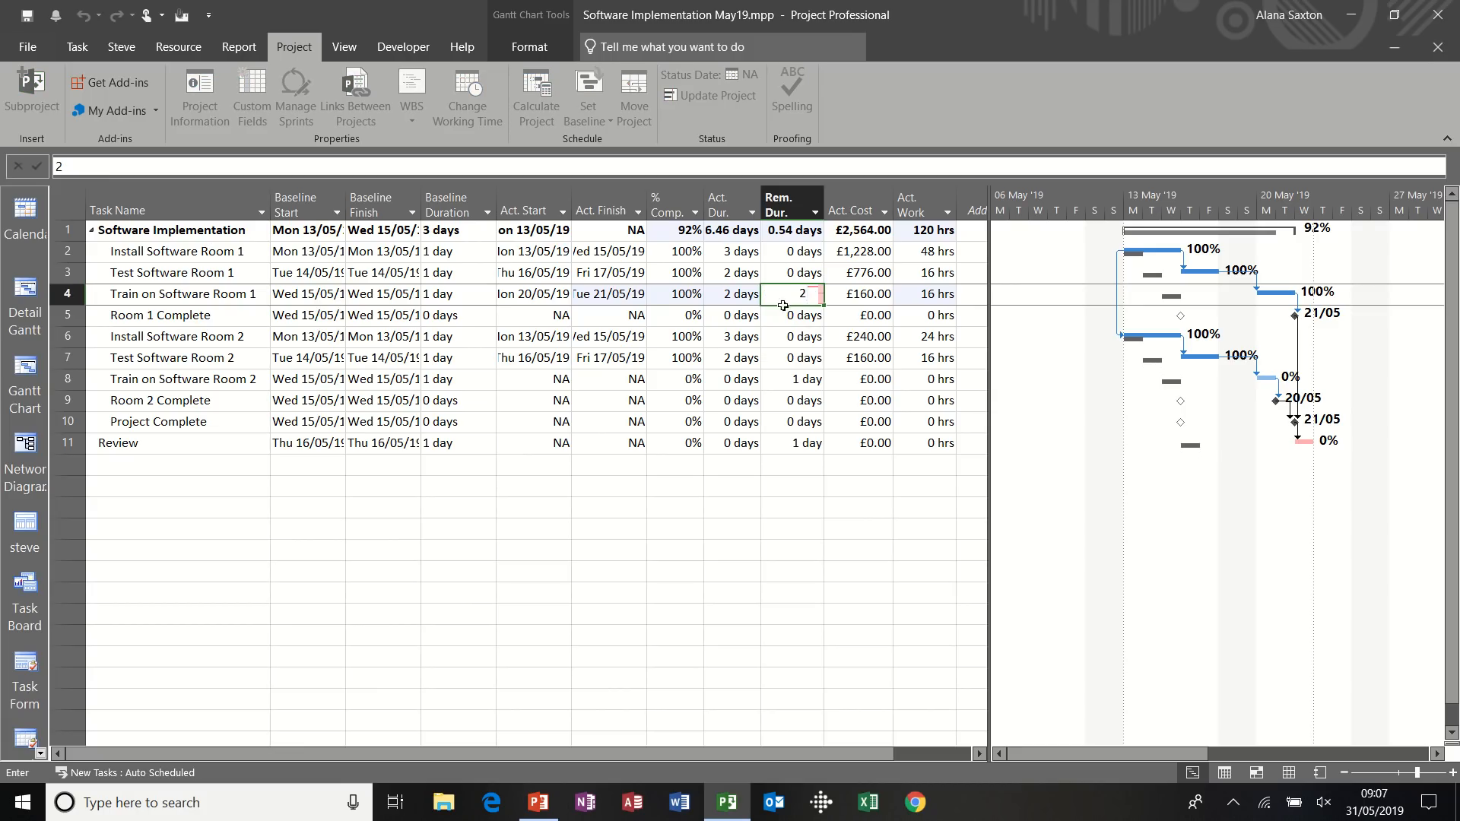
key(Return)
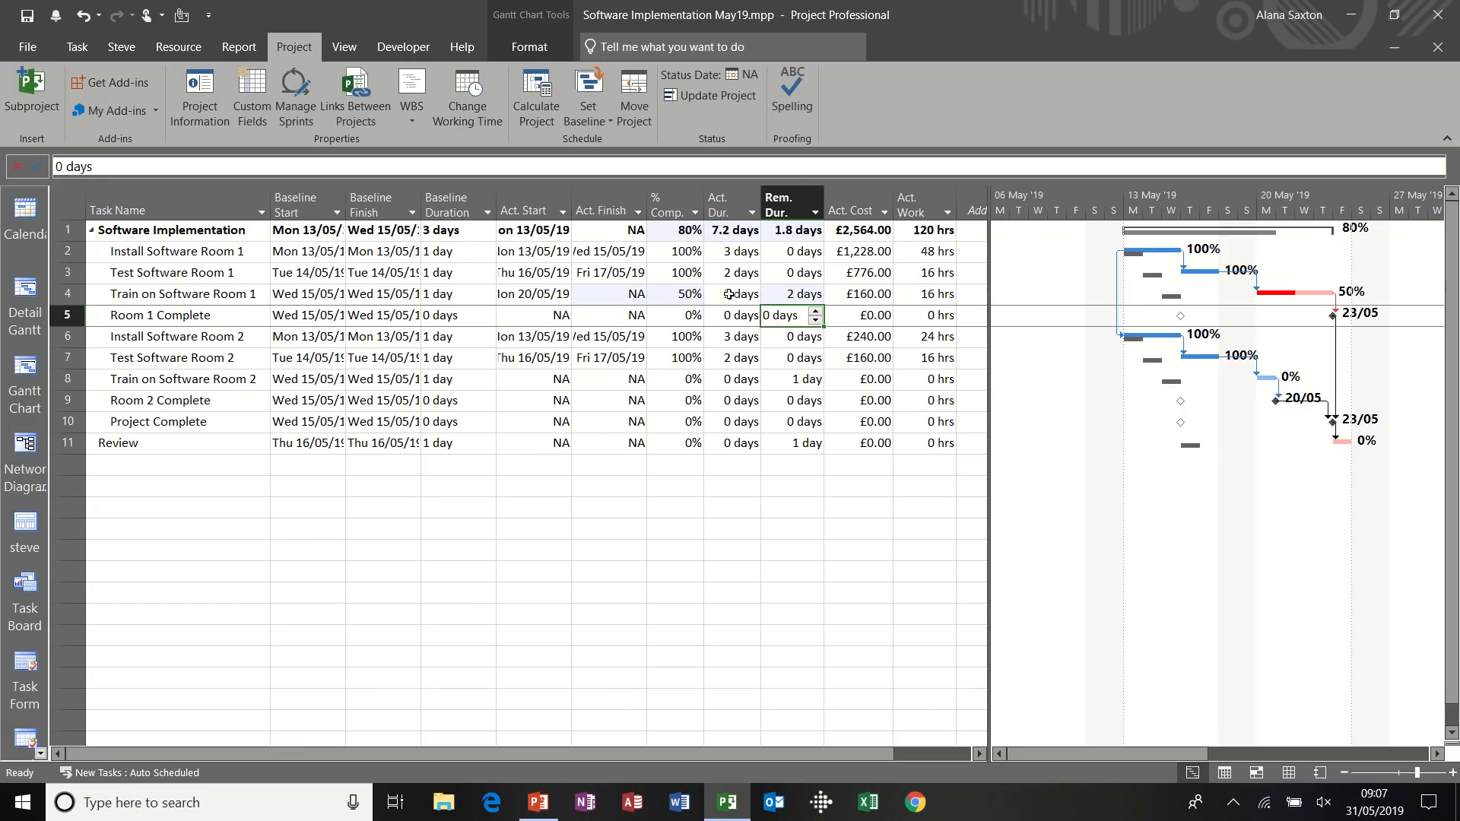
mouse_move(449, 294)
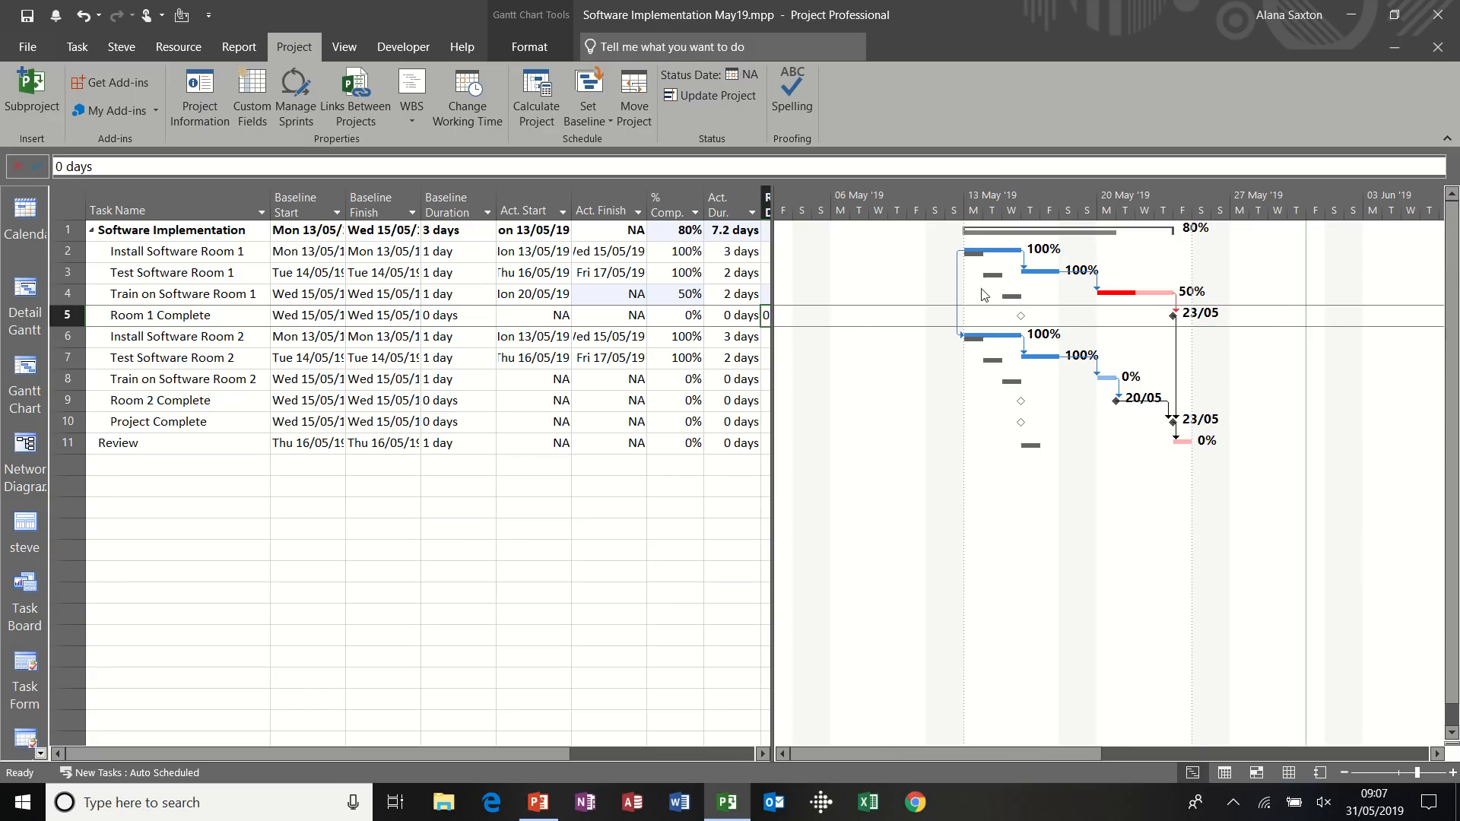
mouse_move(1059, 418)
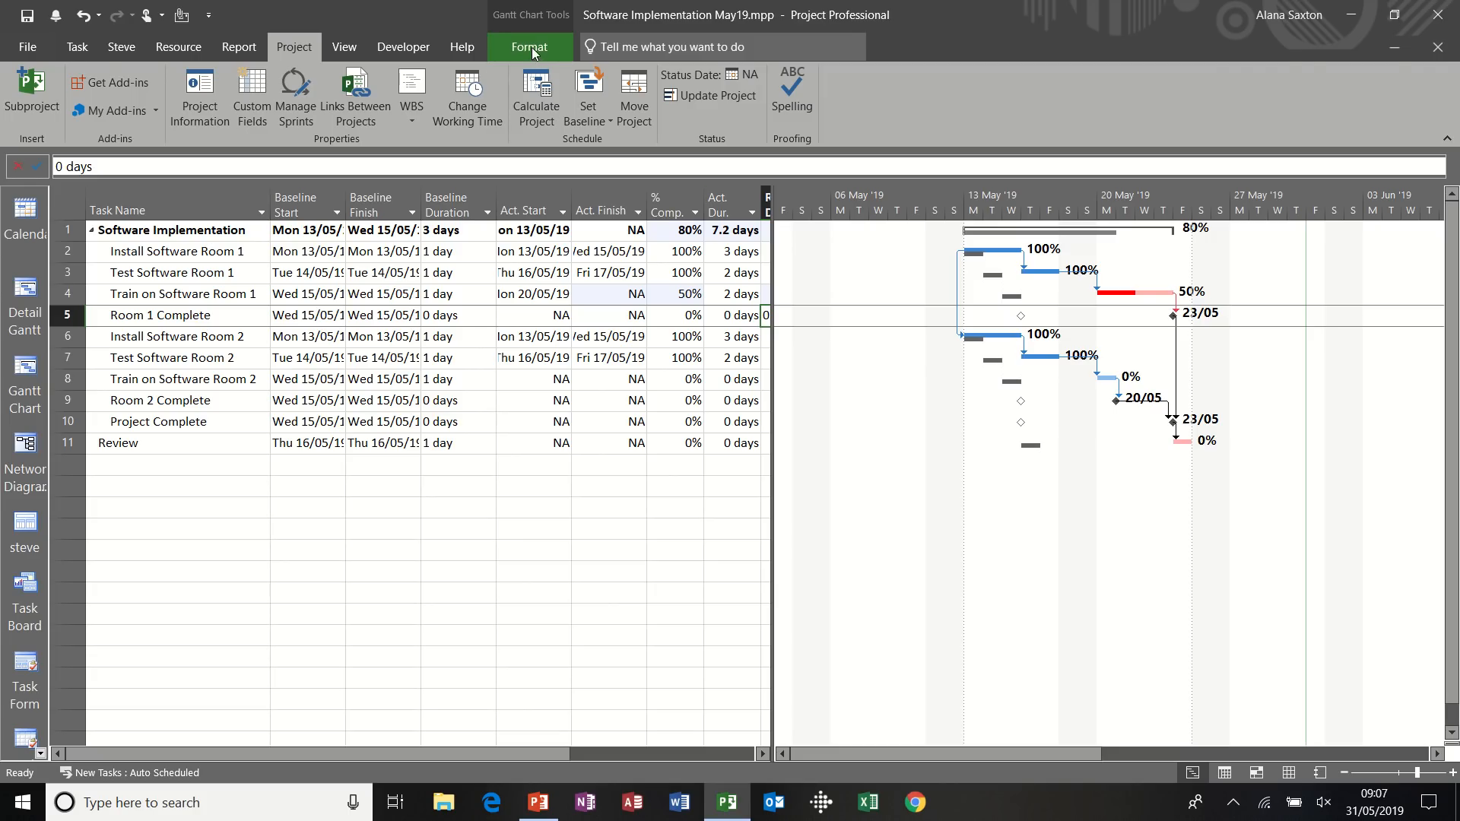
click(529, 46)
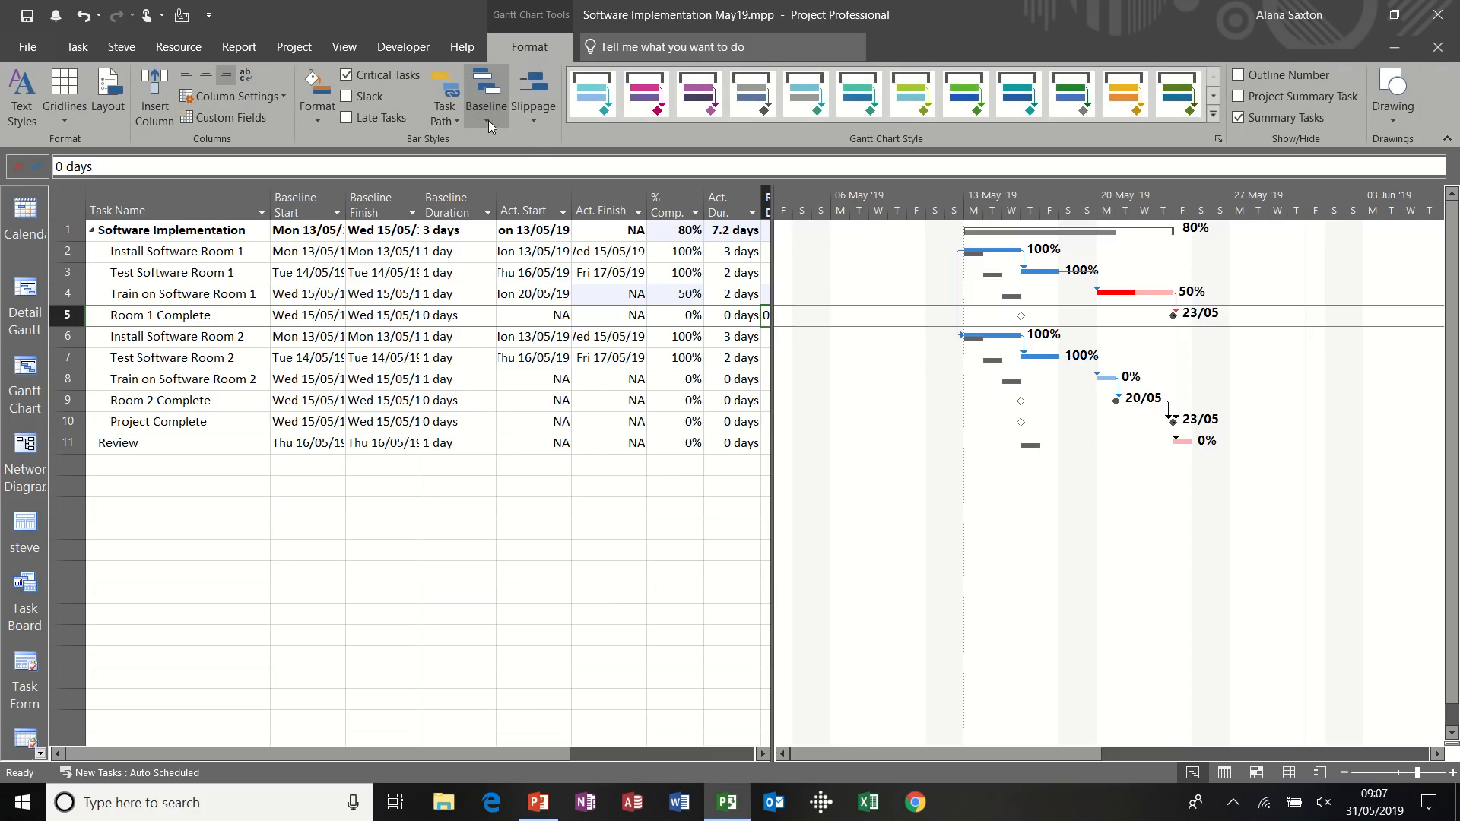
click(485, 95)
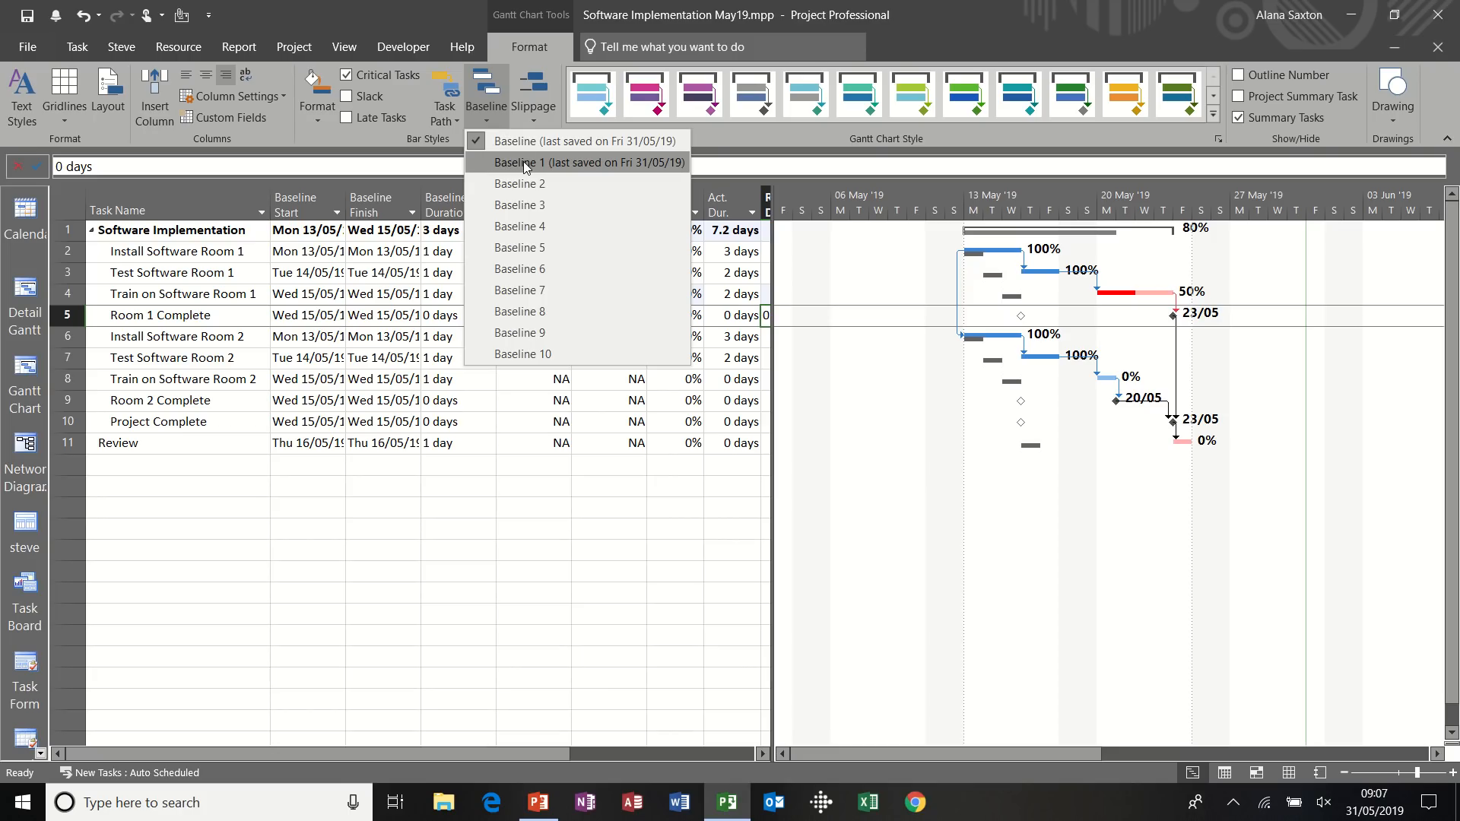
click(592, 163)
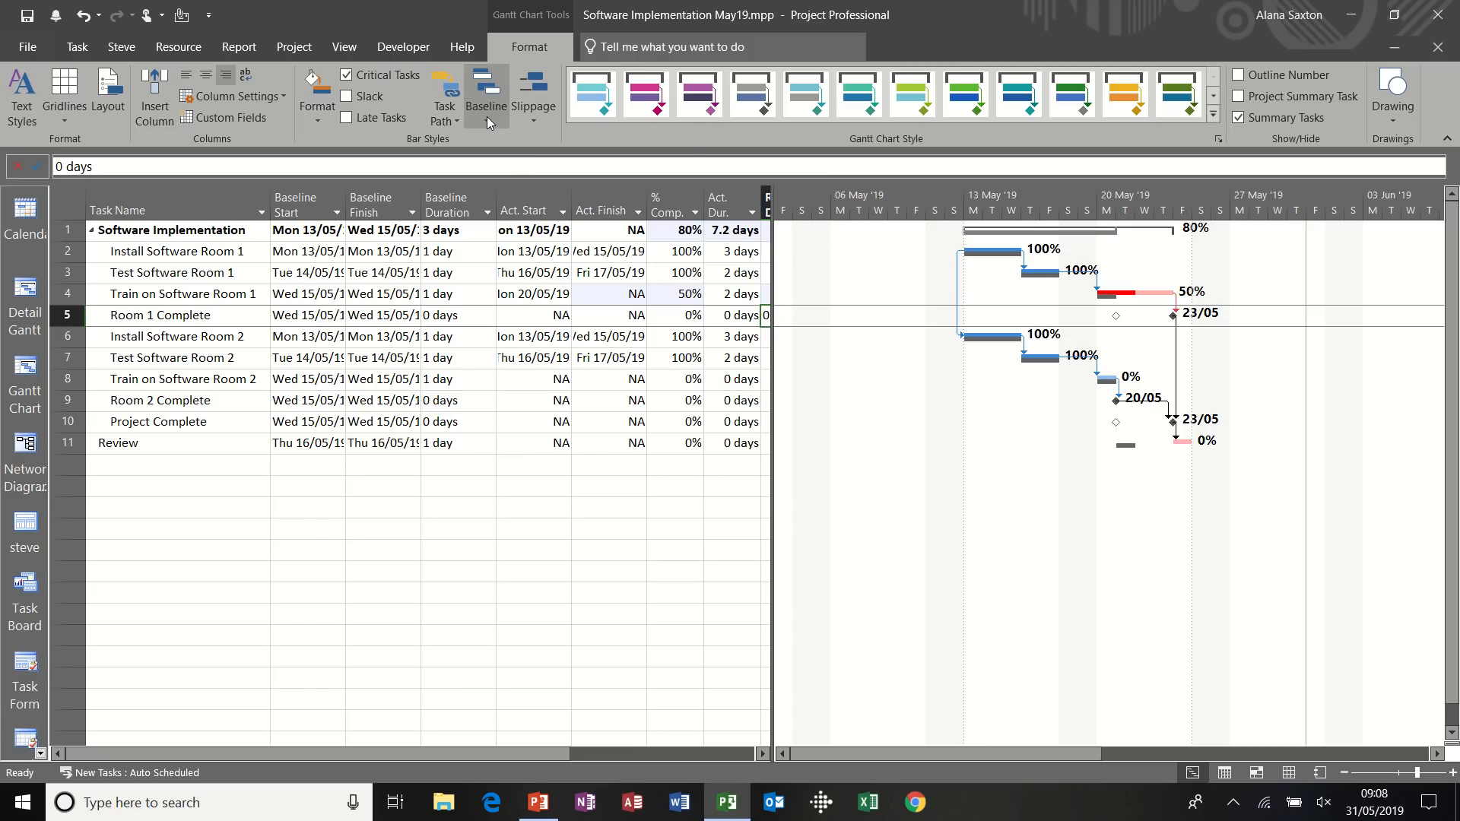
click(485, 93)
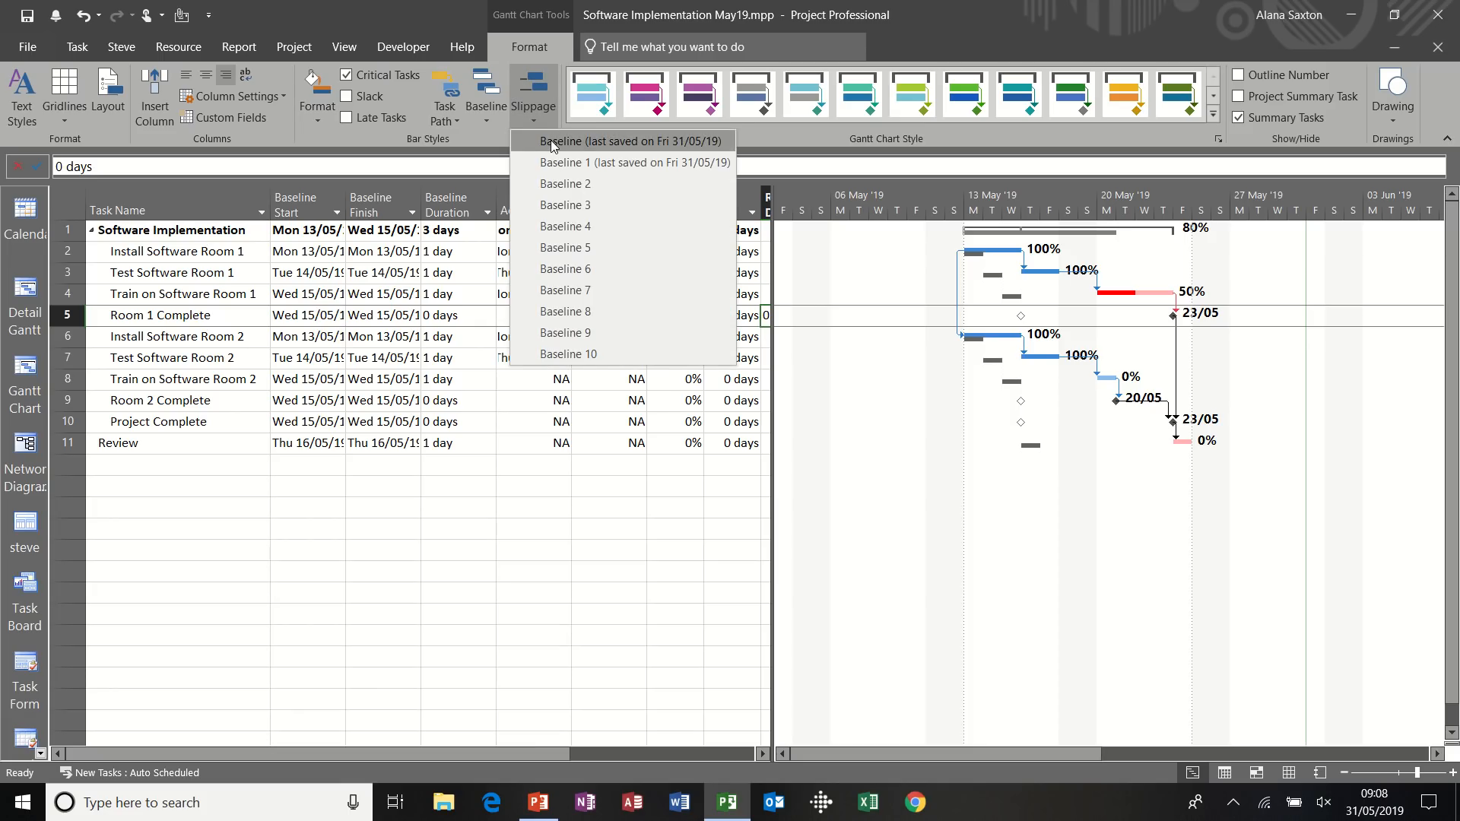
click(626, 141)
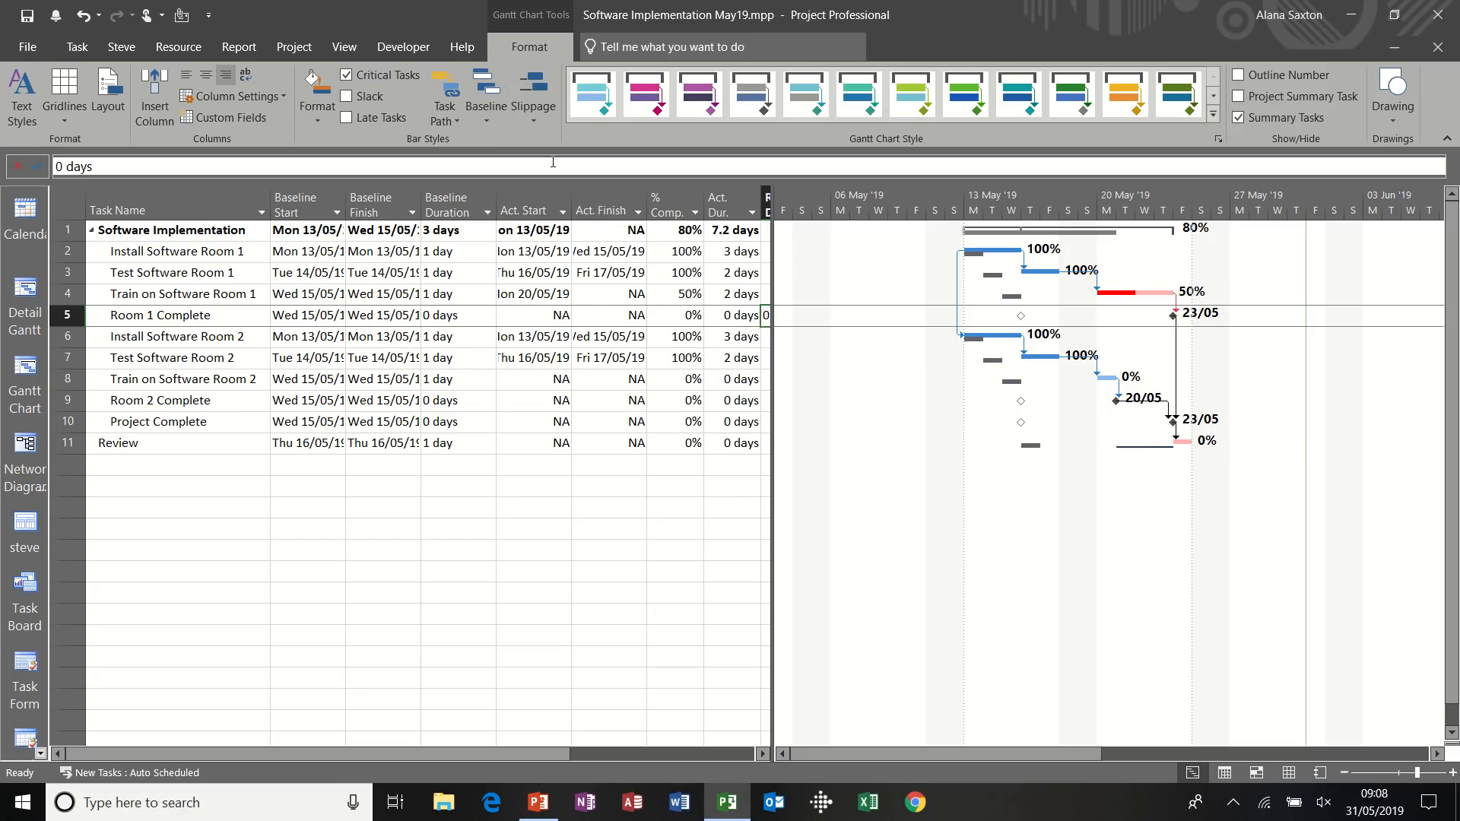
mouse_move(1015, 345)
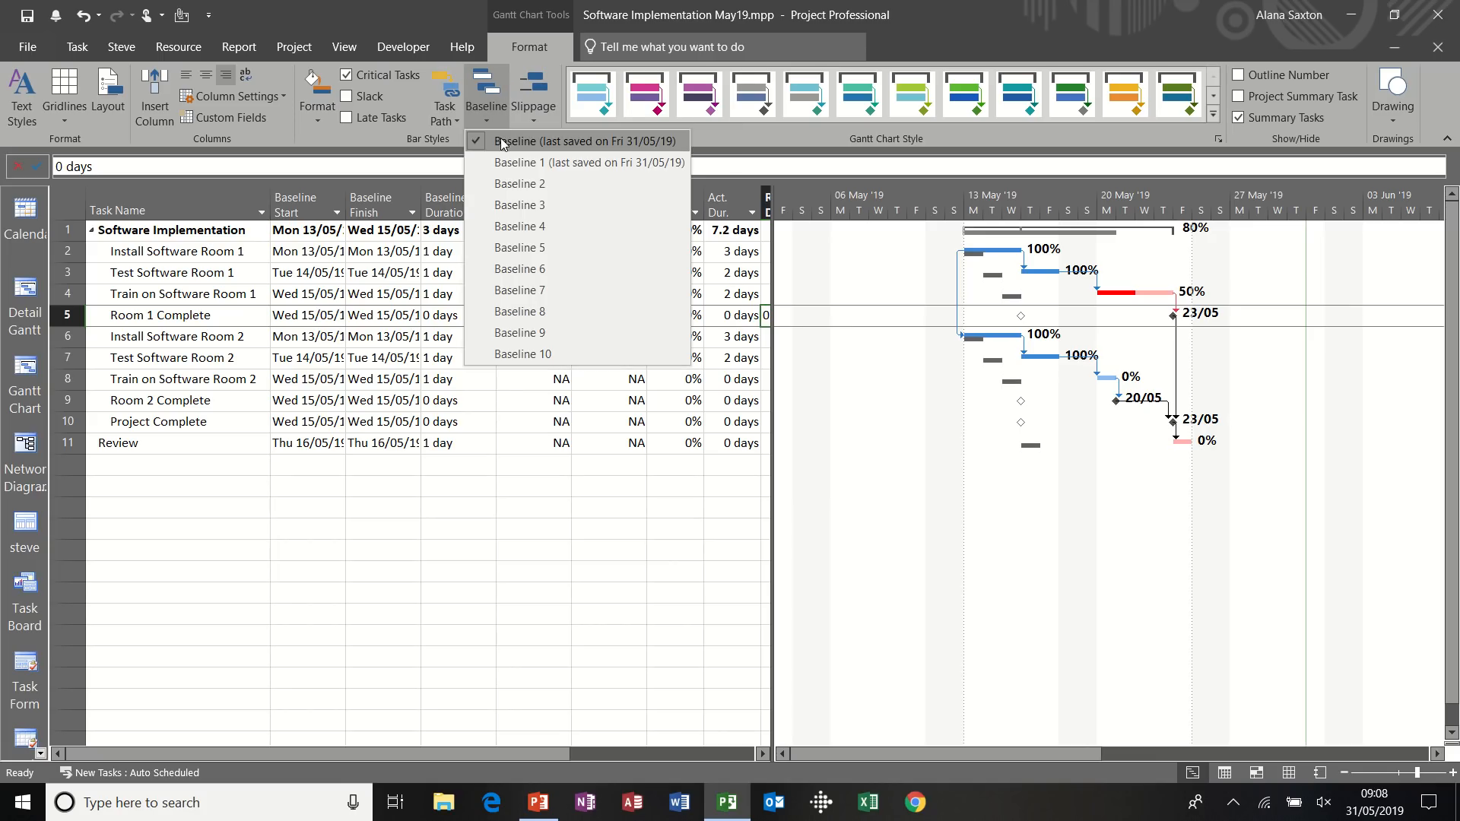
click(584, 141)
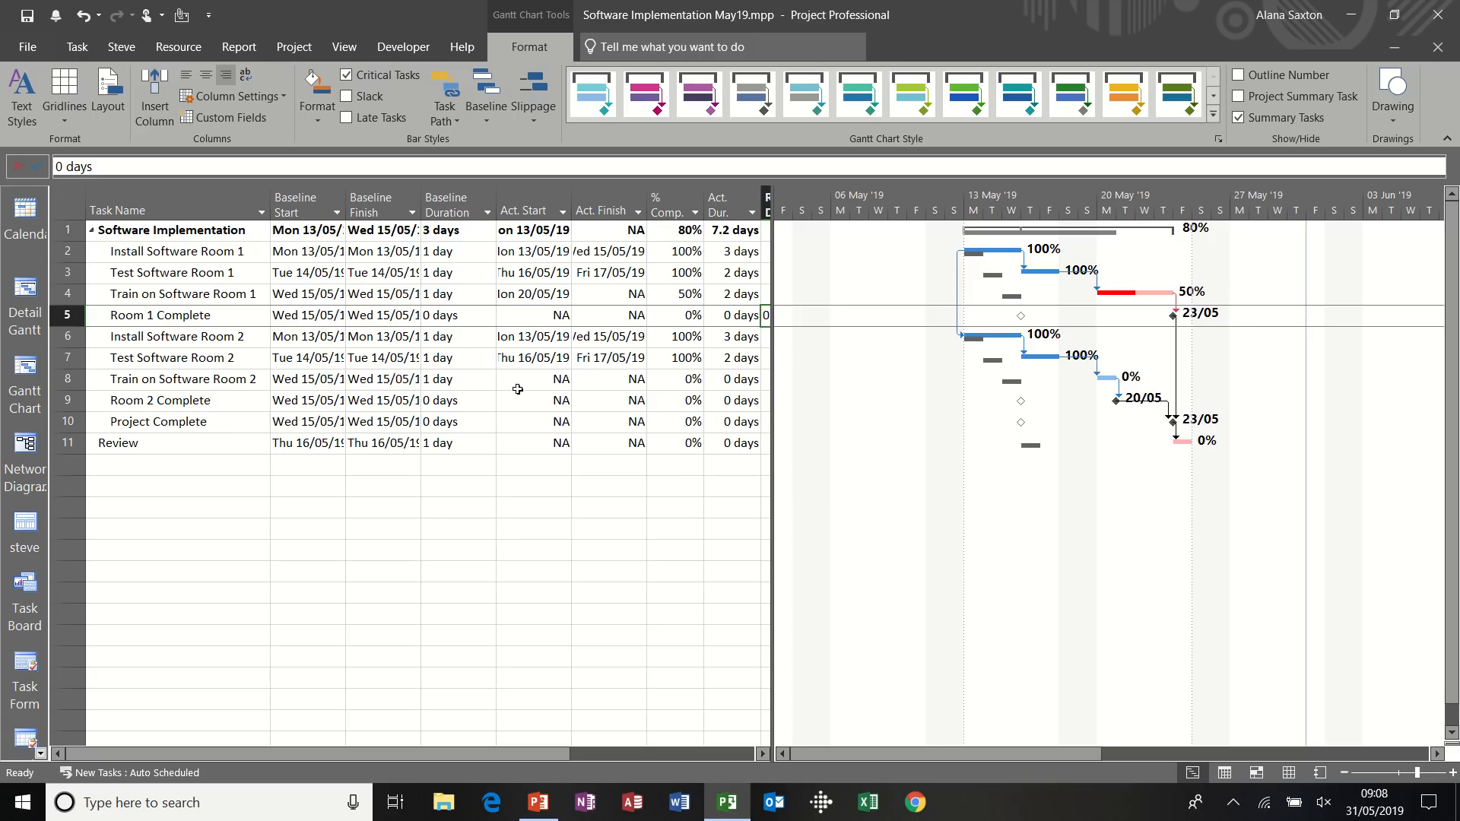
mouse_move(650, 392)
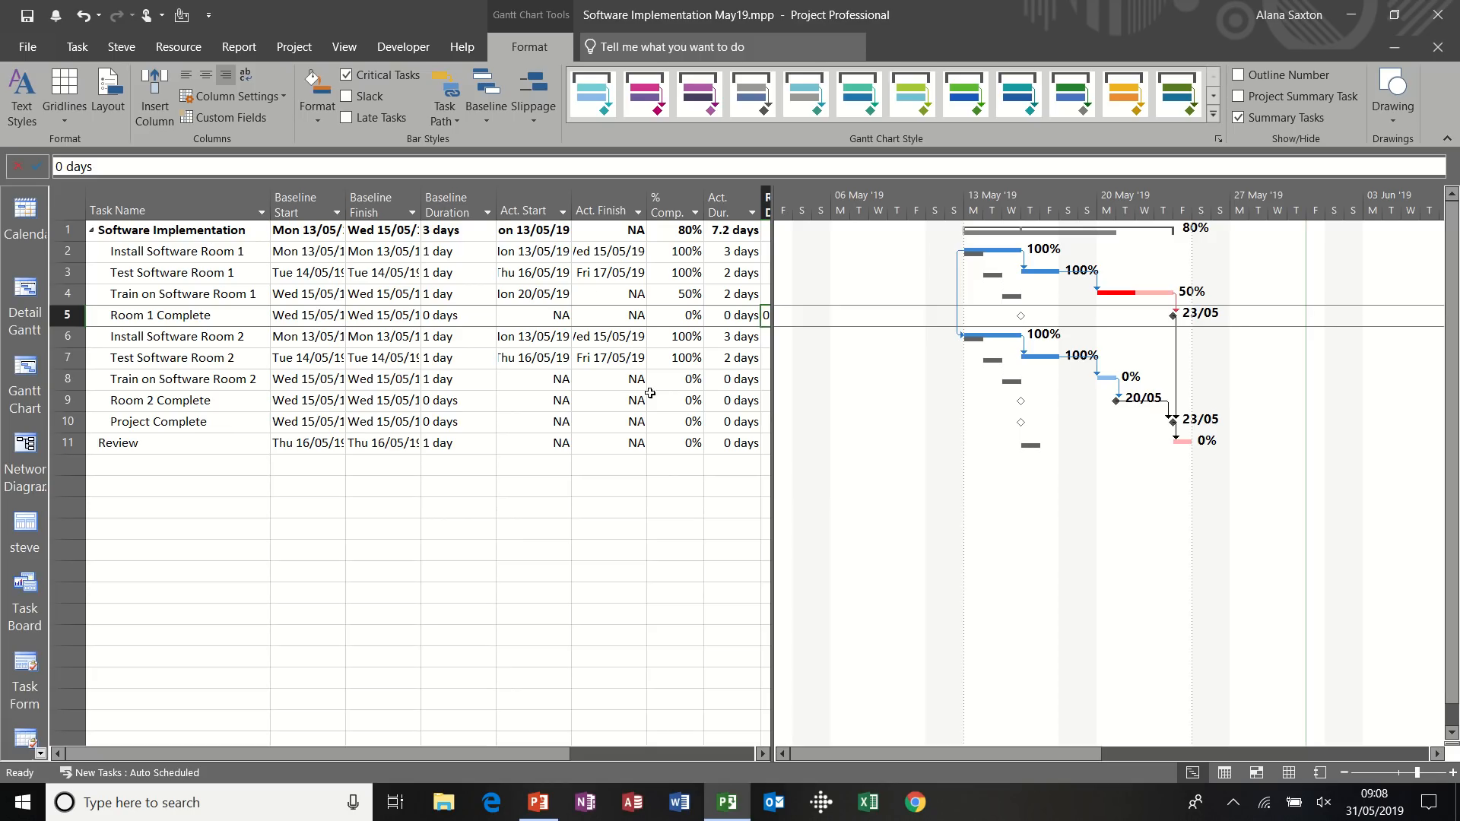
Apply the Multiple Baselines Gantt view from the More Views catalogue
click(344, 46)
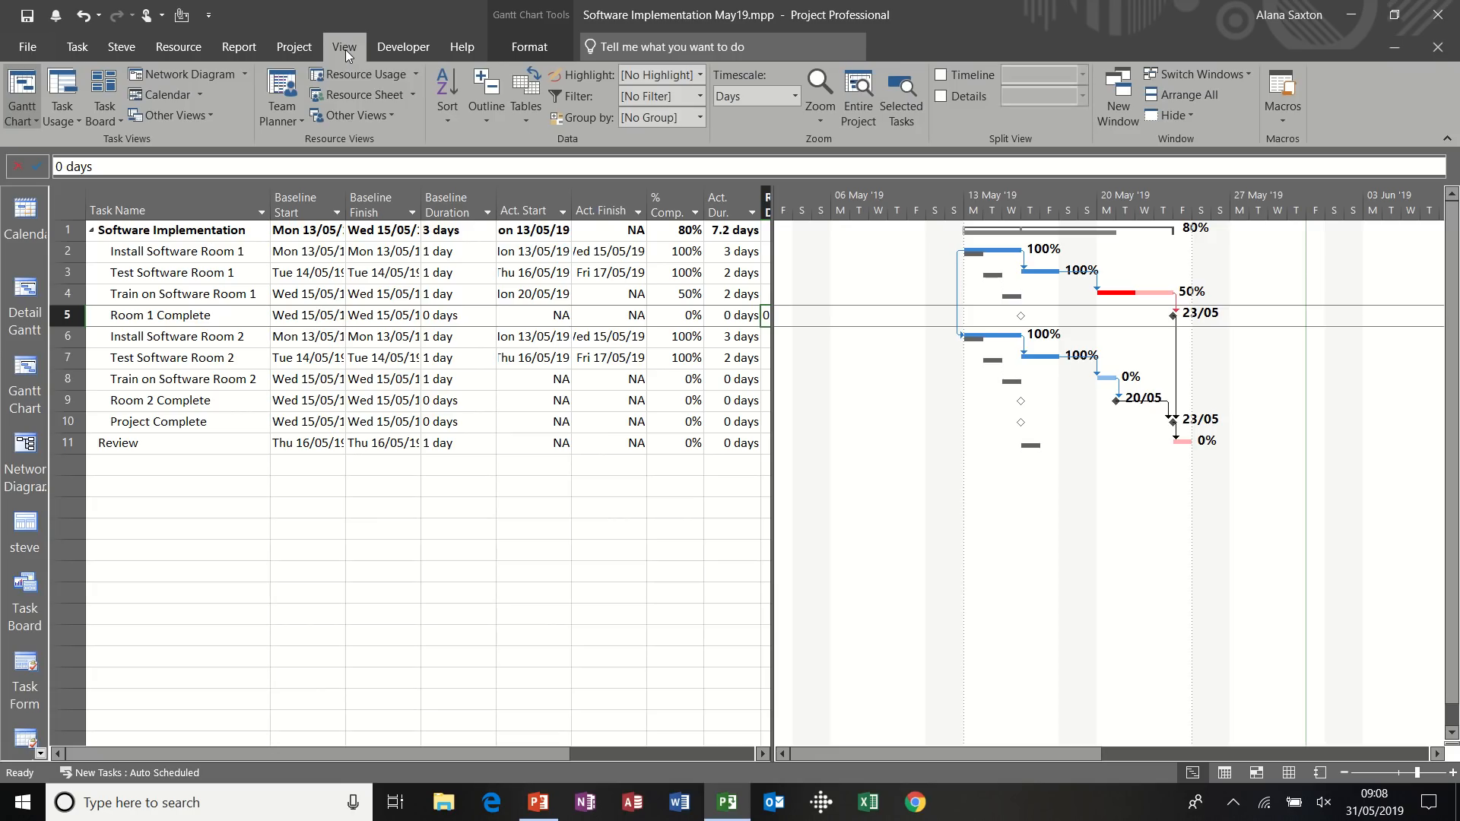
click(358, 115)
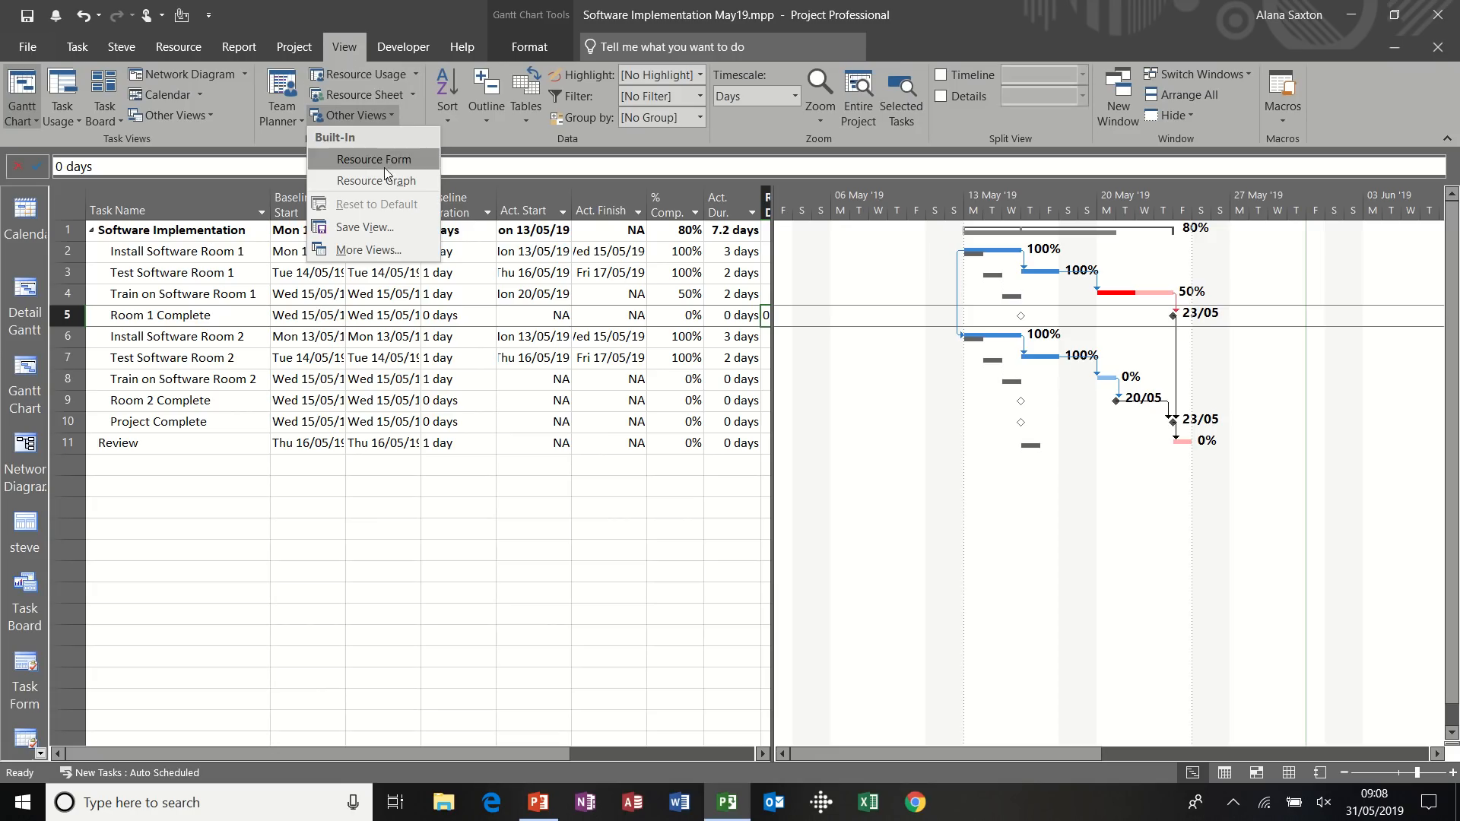
click(366, 250)
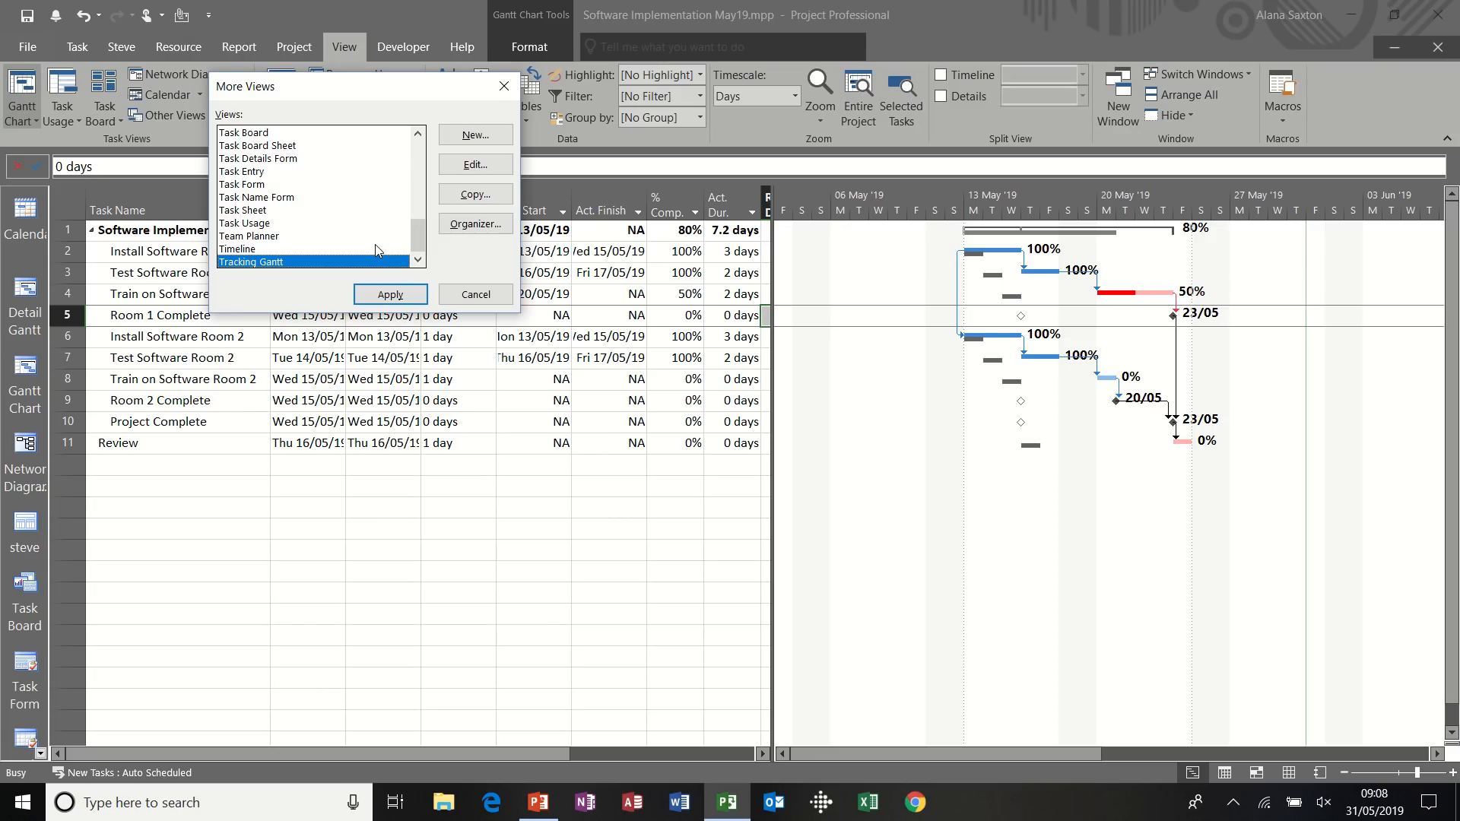
scroll(up, 3)
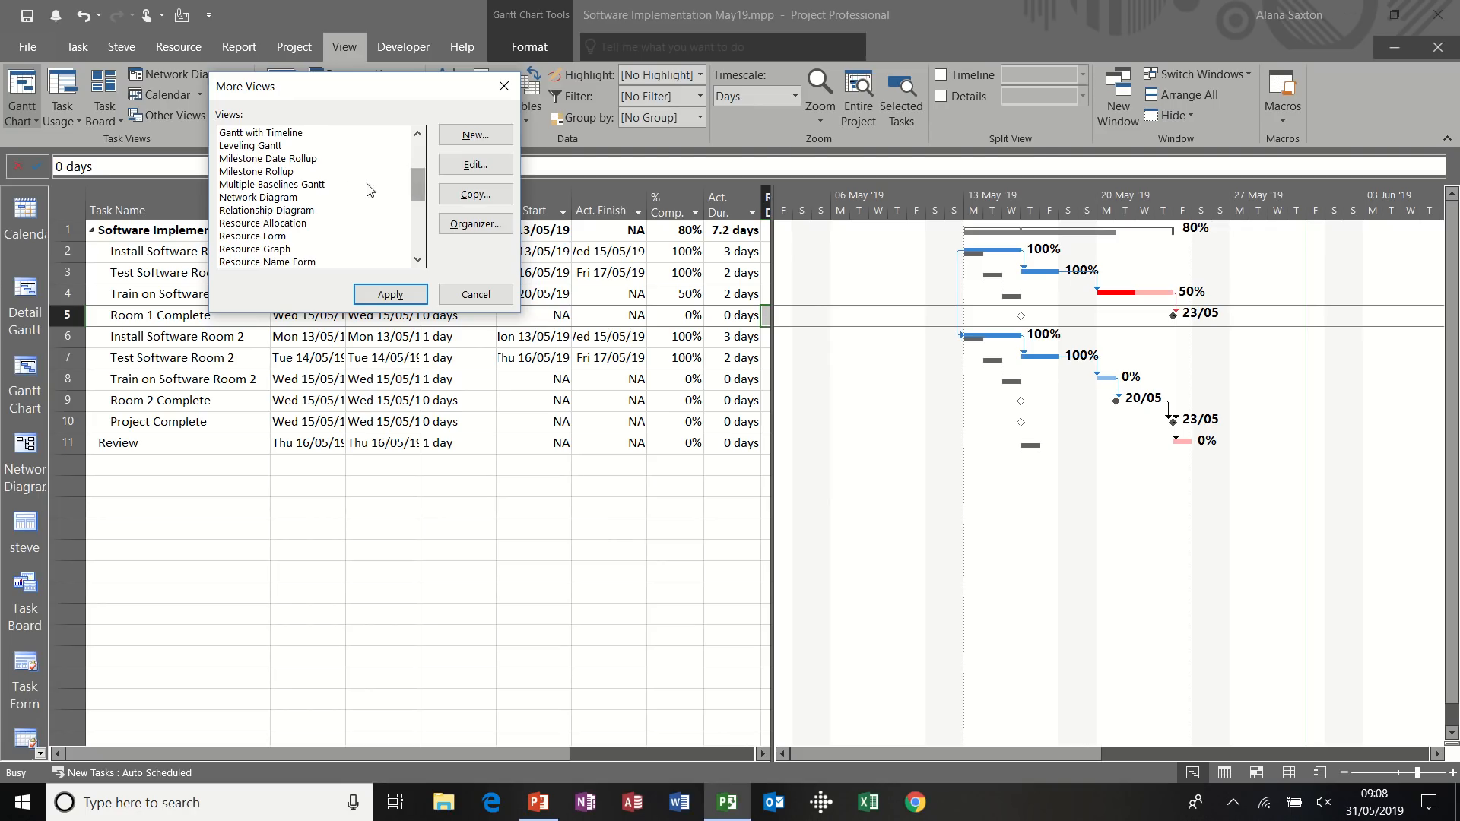
click(273, 183)
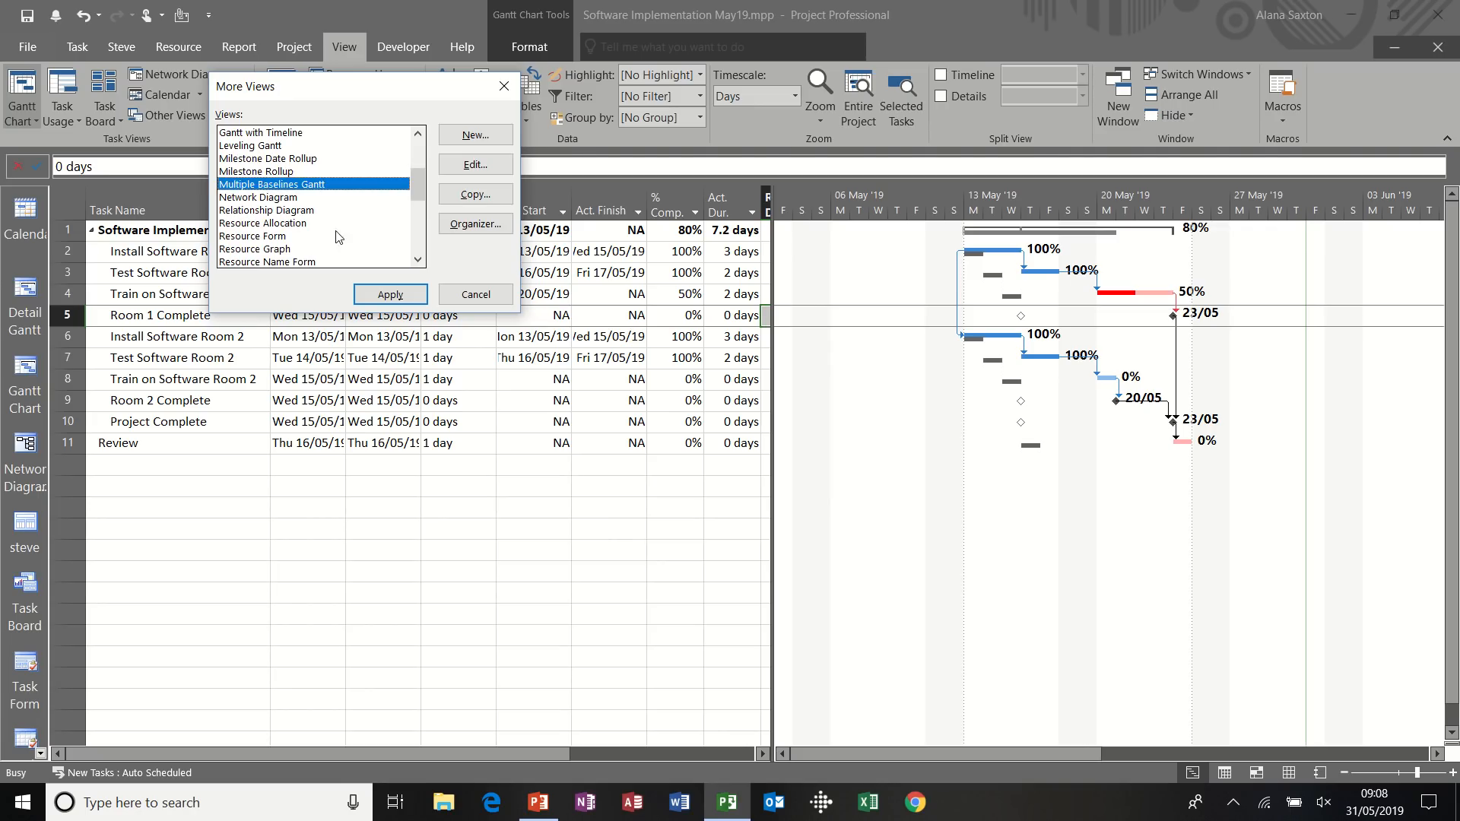
click(389, 294)
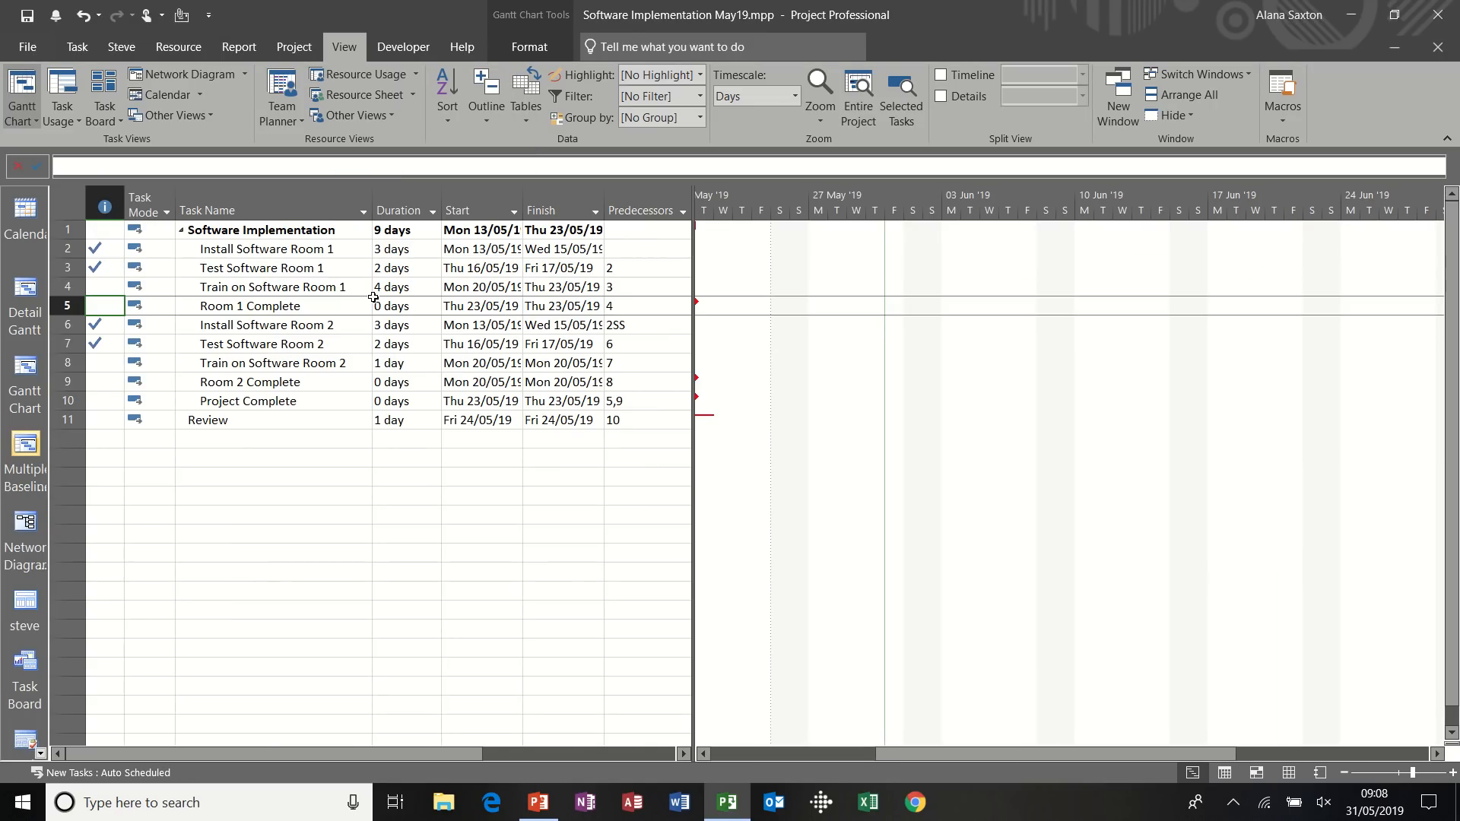
click(705, 755)
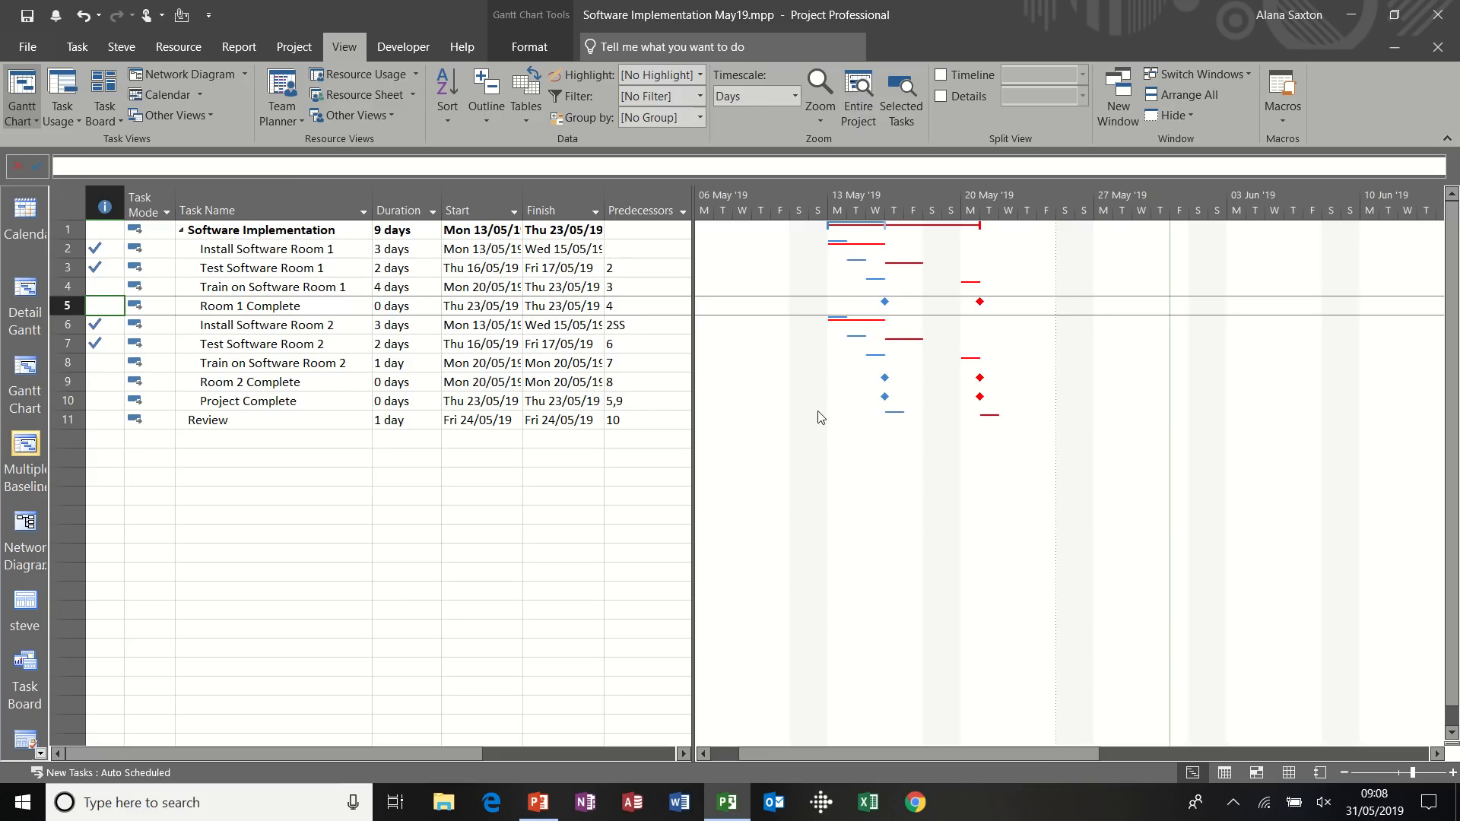
mouse_move(826, 240)
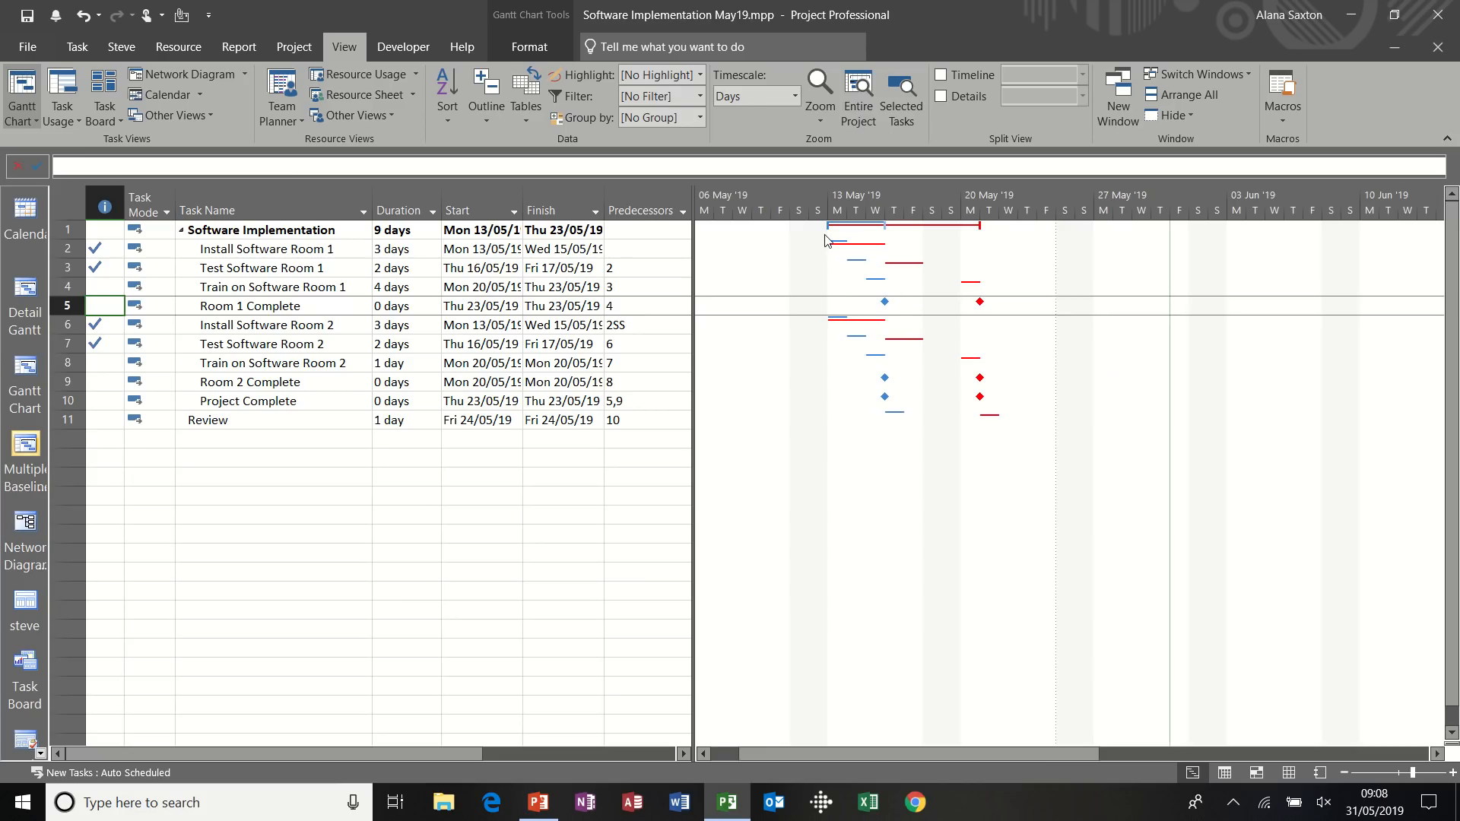
mouse_move(880, 240)
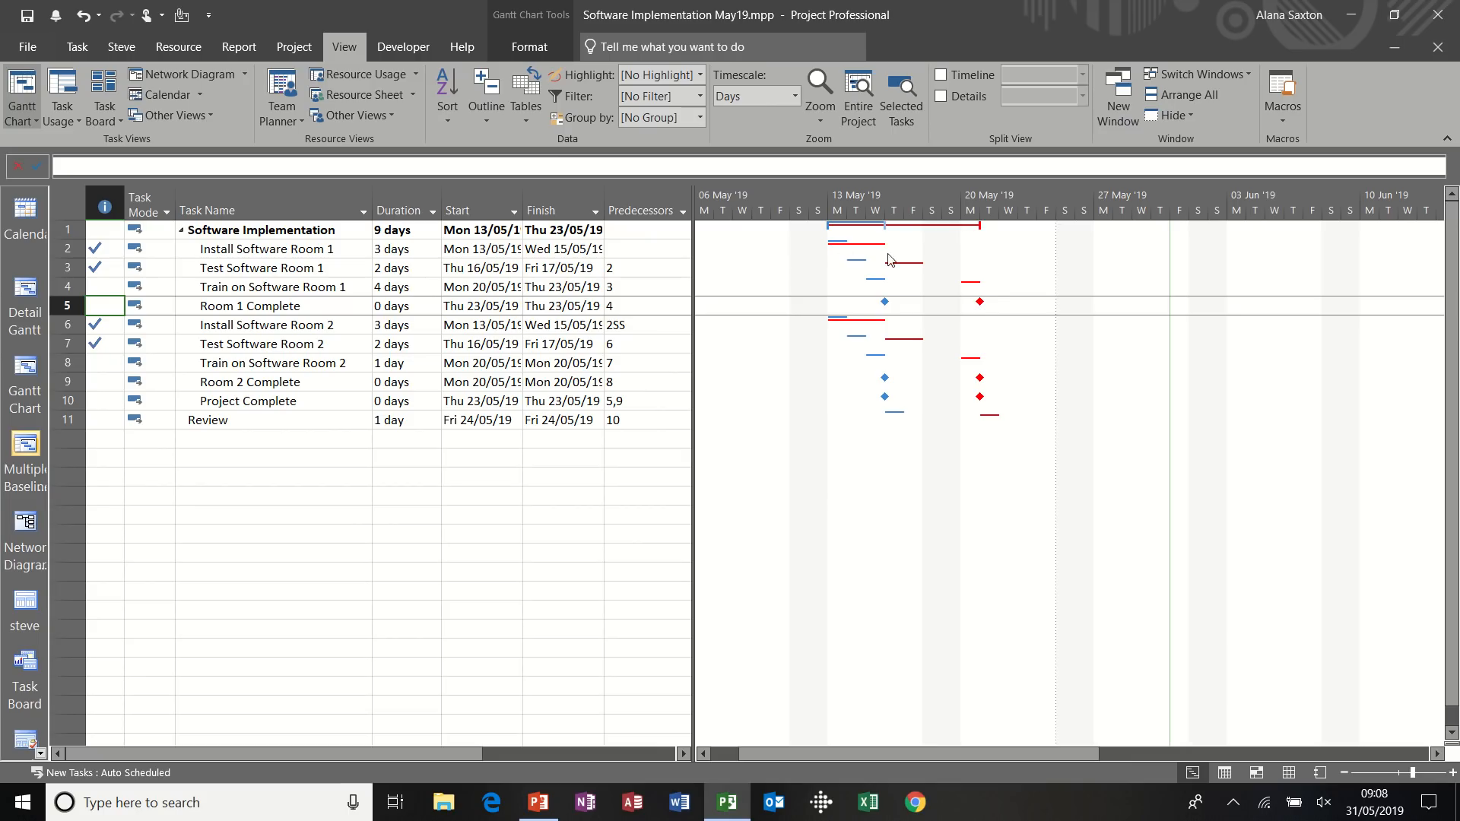
mouse_move(827, 268)
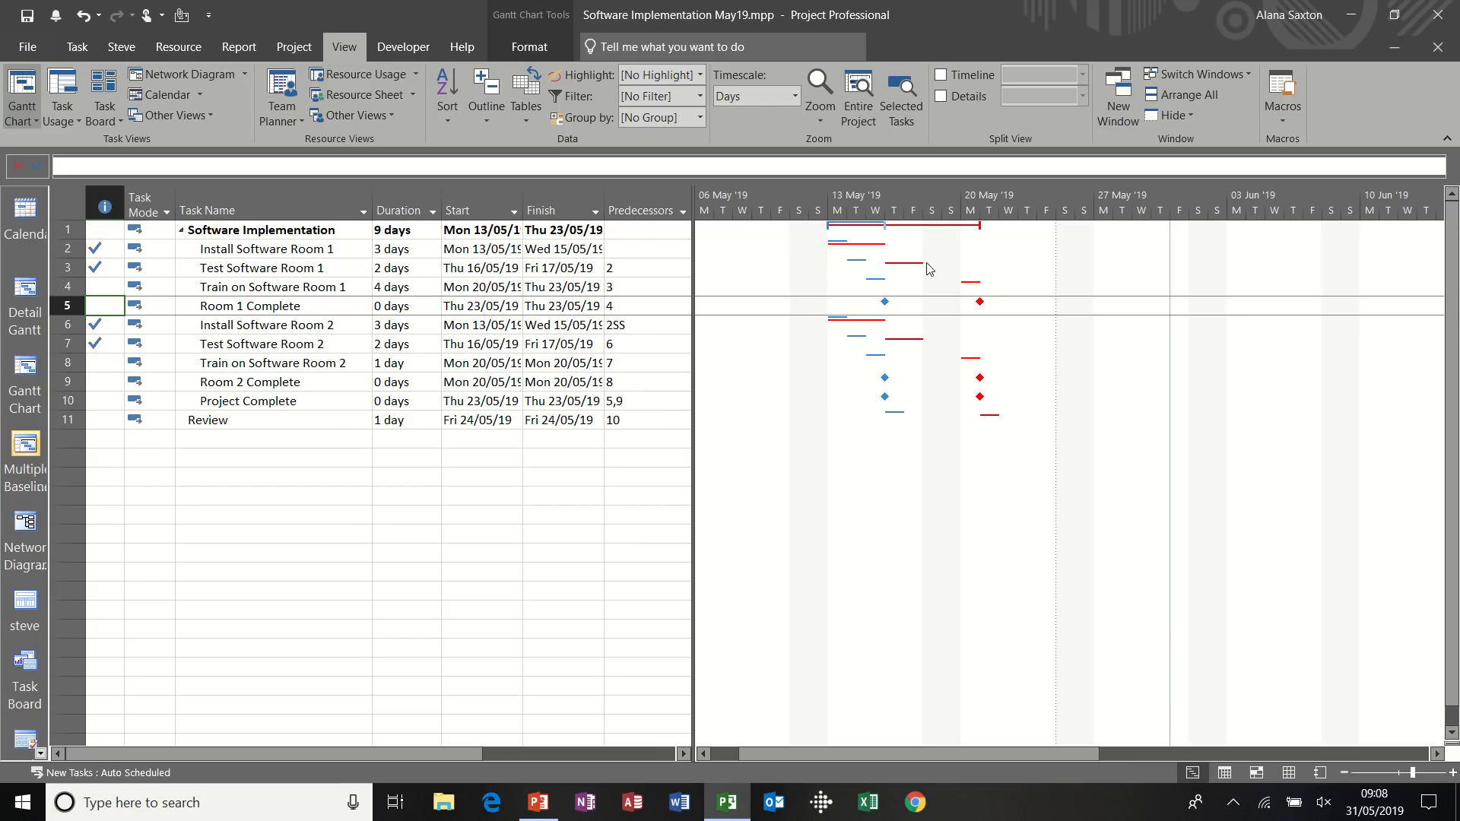
mouse_move(946, 270)
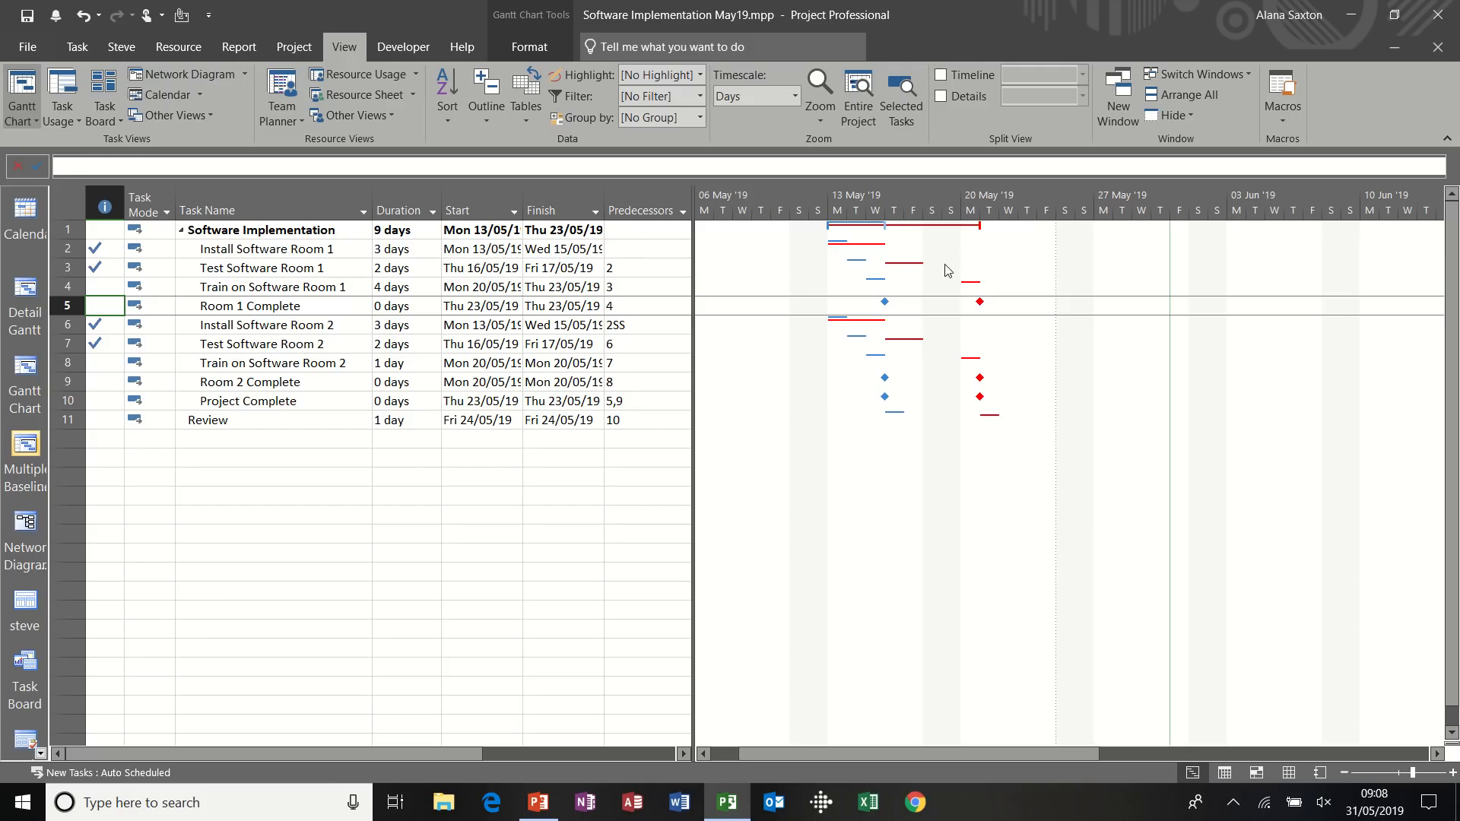
mouse_move(917, 270)
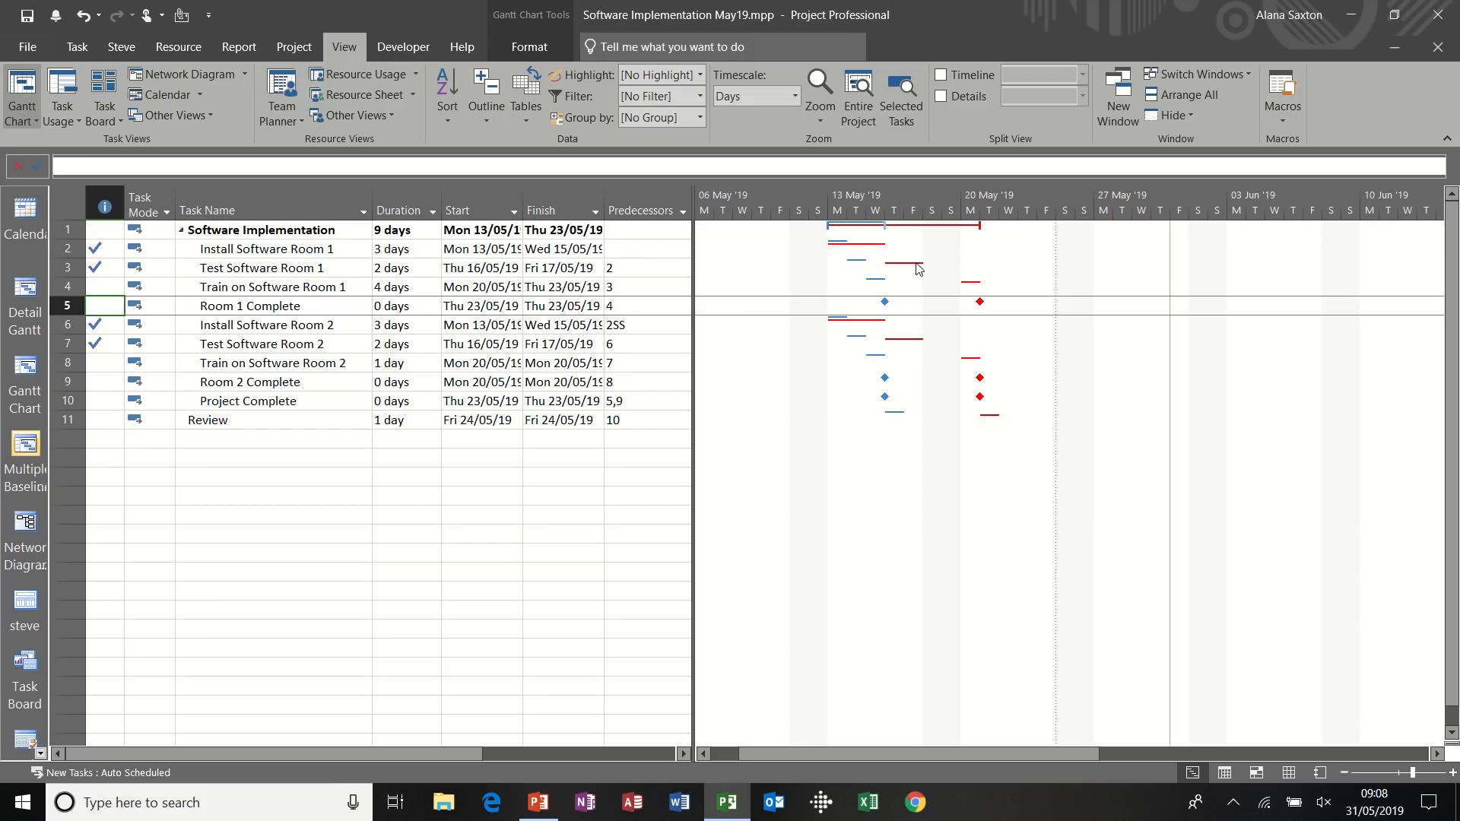
mouse_move(971, 230)
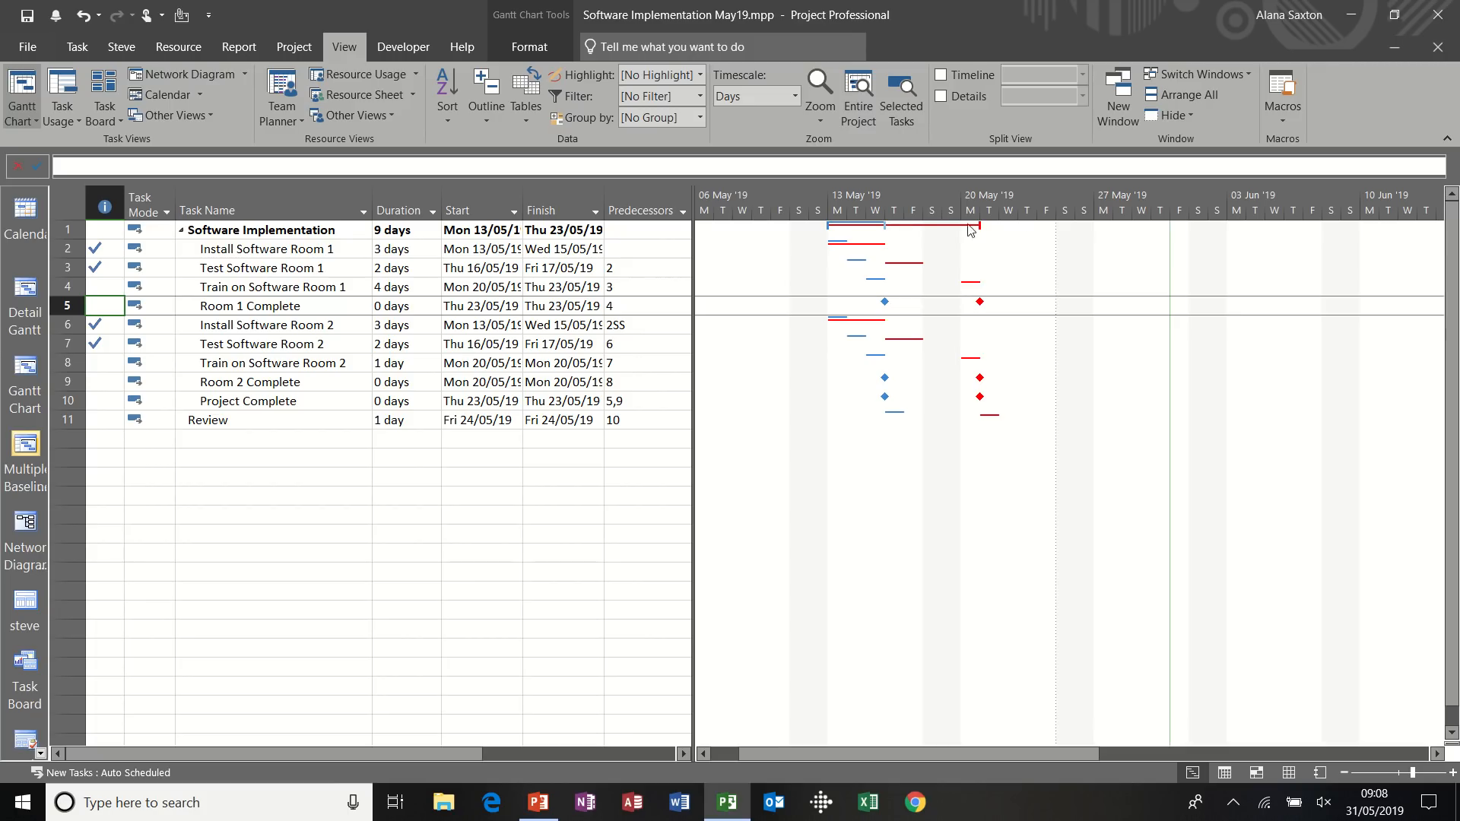
mouse_move(992, 236)
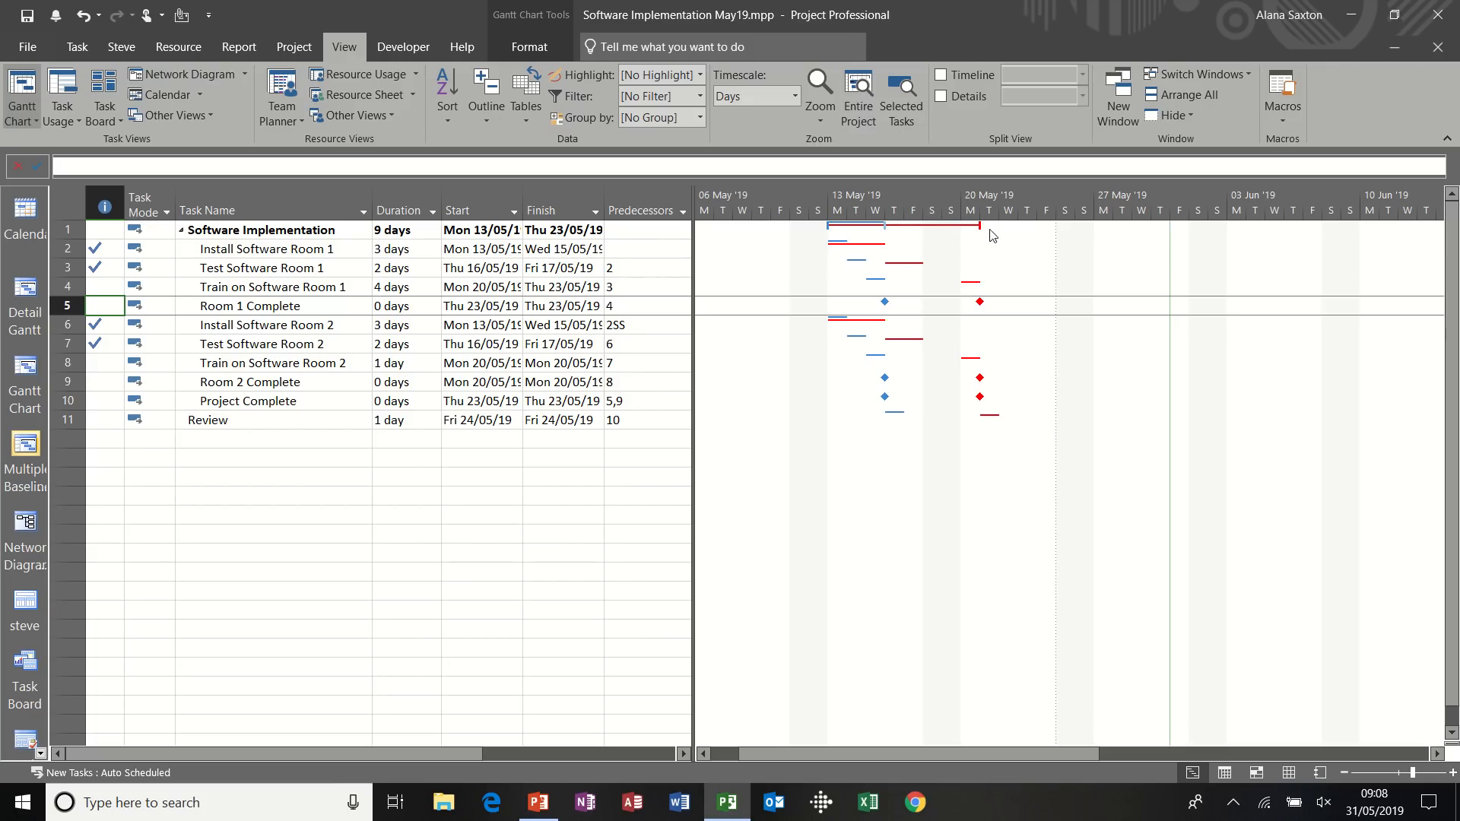
mouse_move(896, 233)
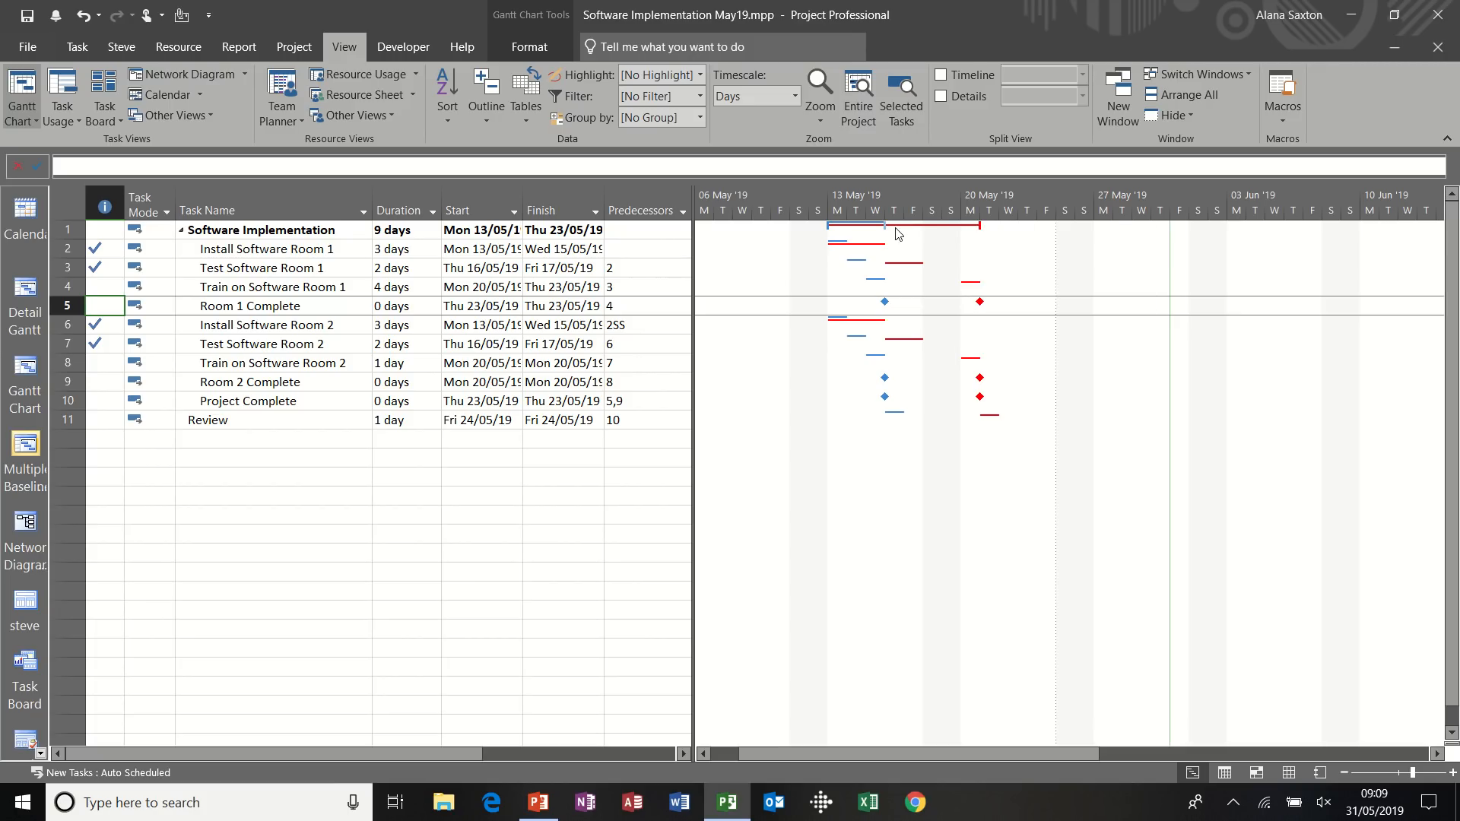
mouse_move(882, 227)
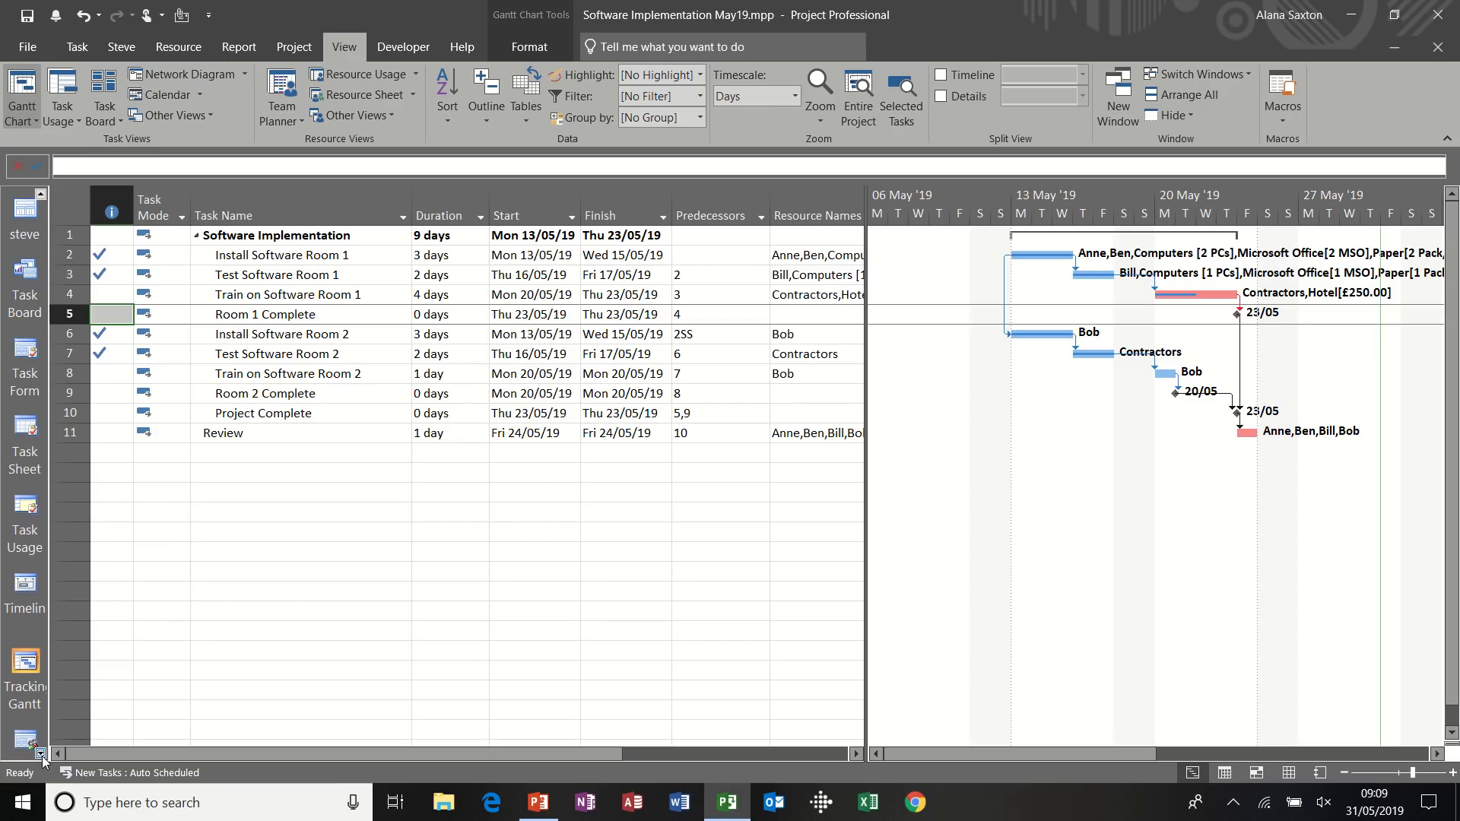
Select Tracking Gantt in the View Bar to show baseline and actual bars
click(25, 605)
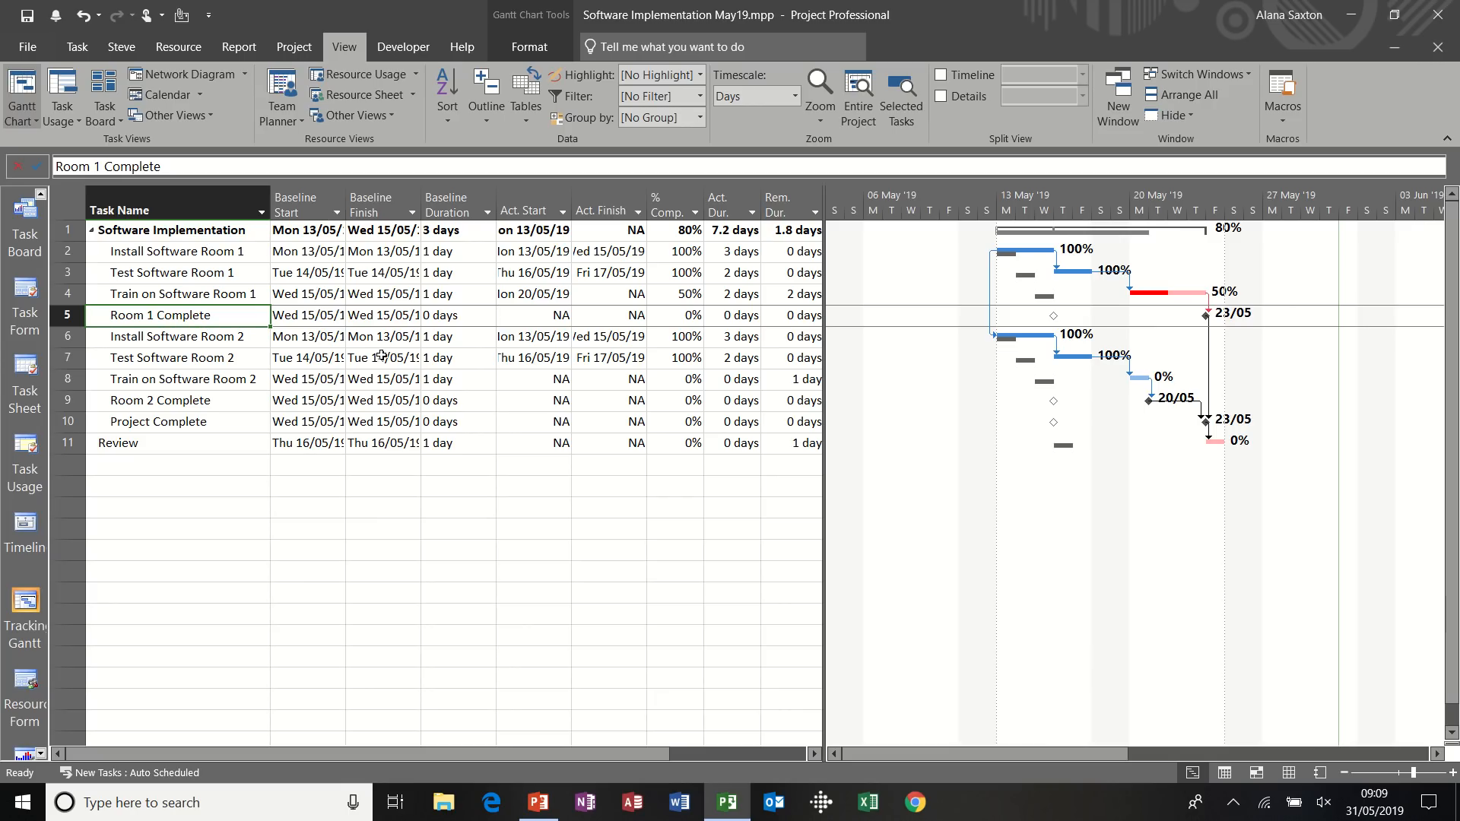
mouse_move(238, 47)
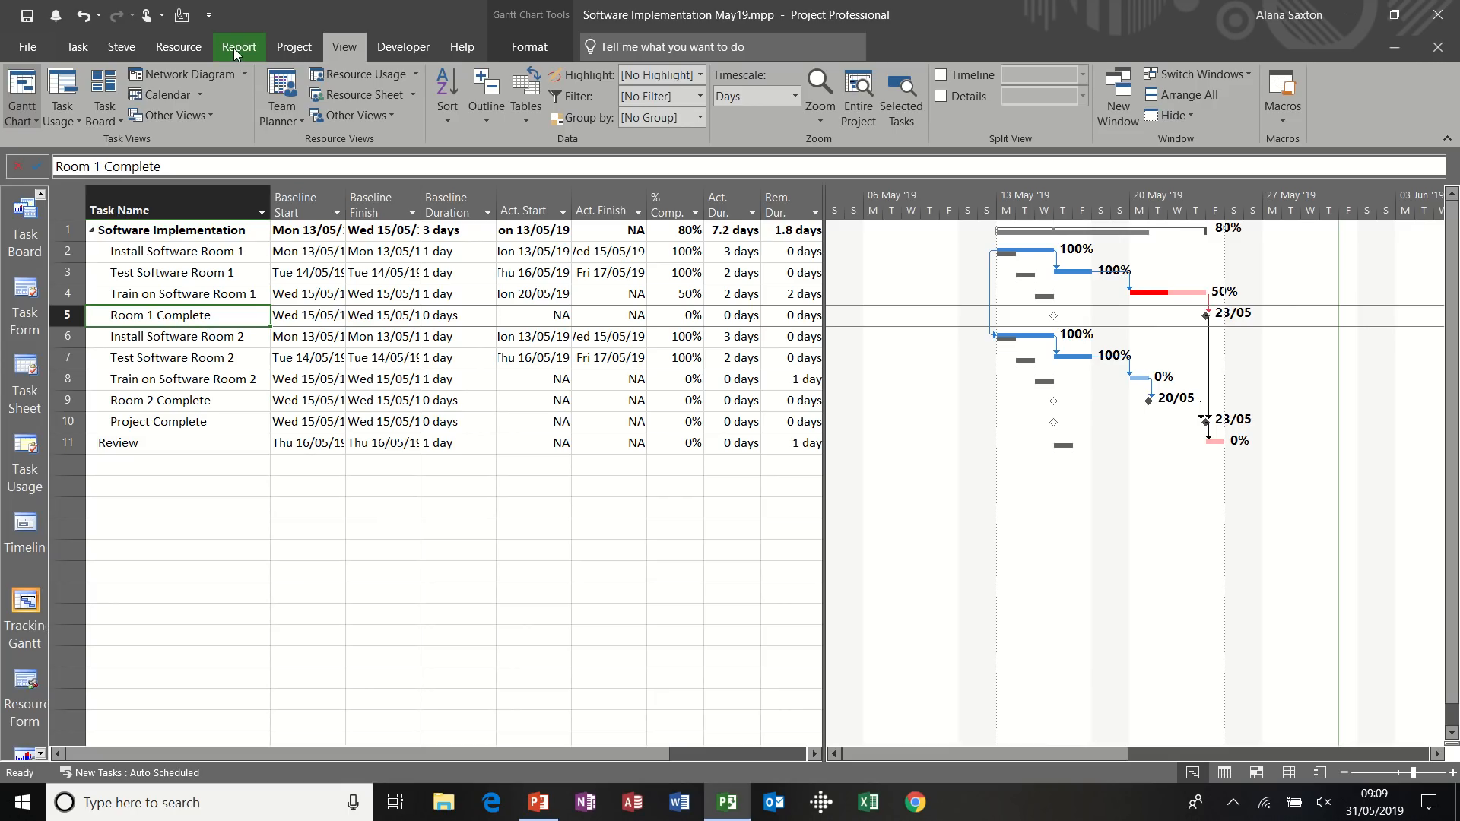
Open the Burndown dashboard charting work and task burndown for 13–24 May 2019
click(238, 46)
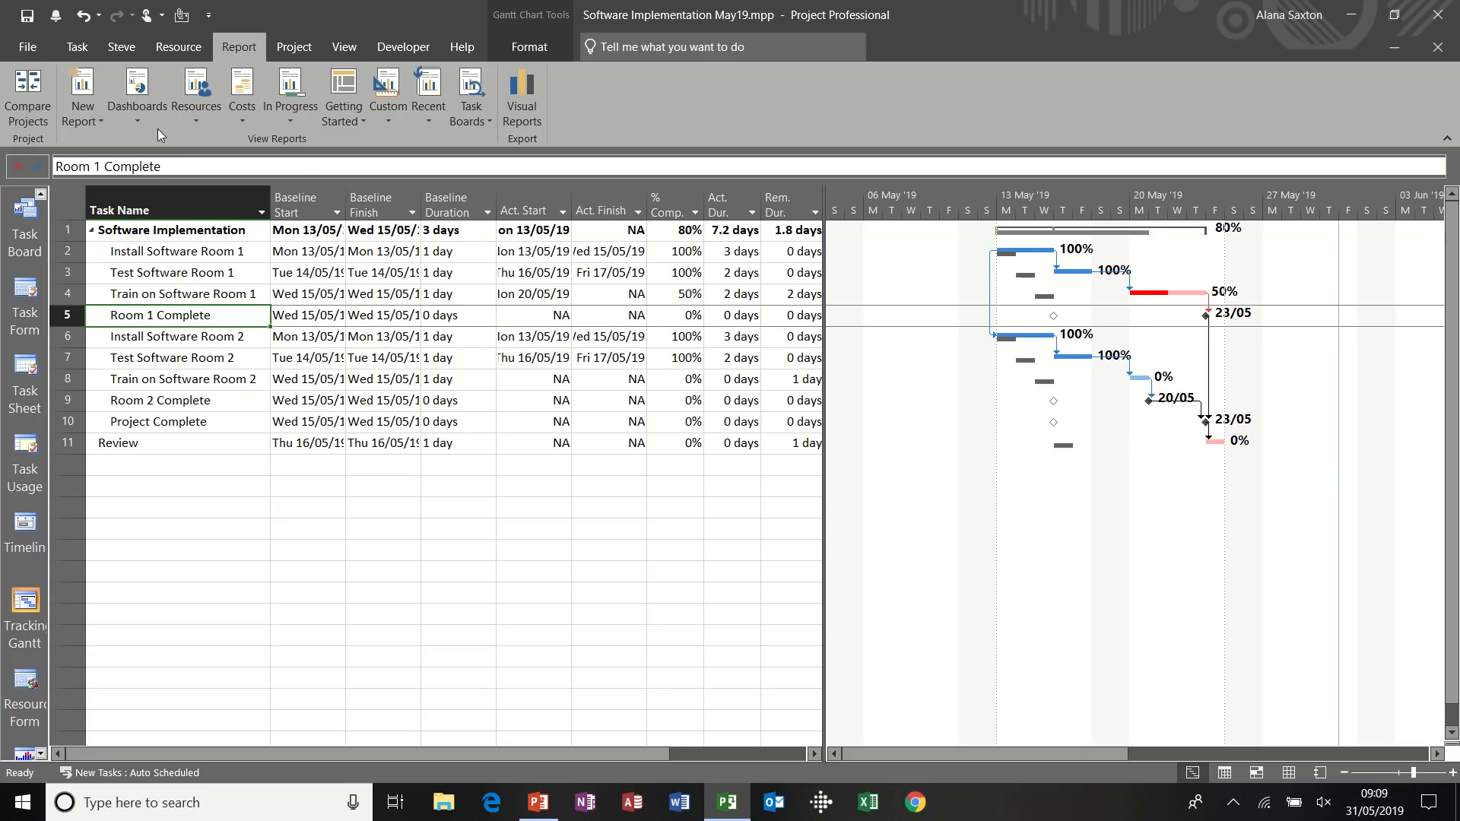
mouse_move(136, 97)
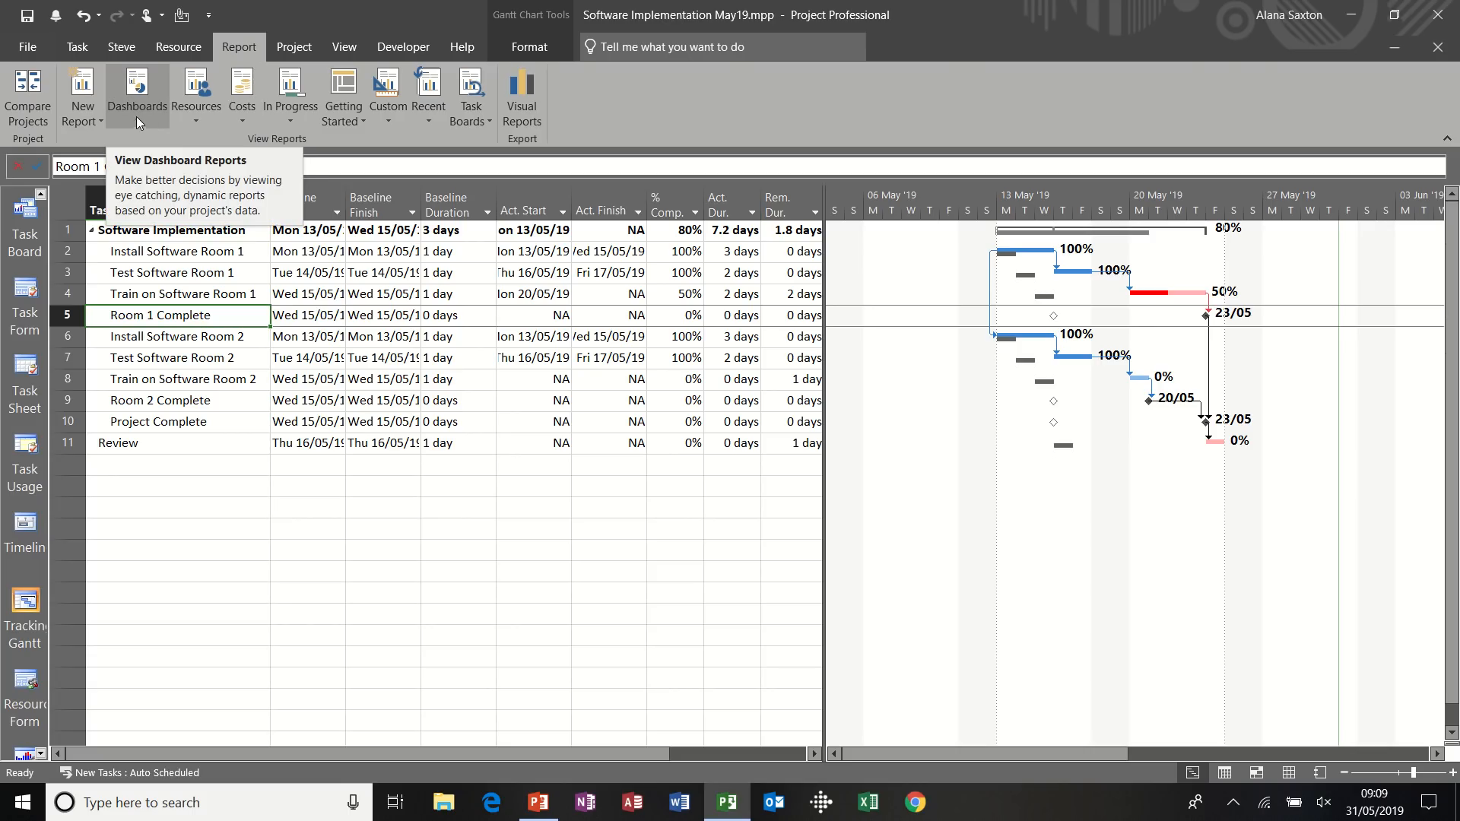
mouse_move(196, 93)
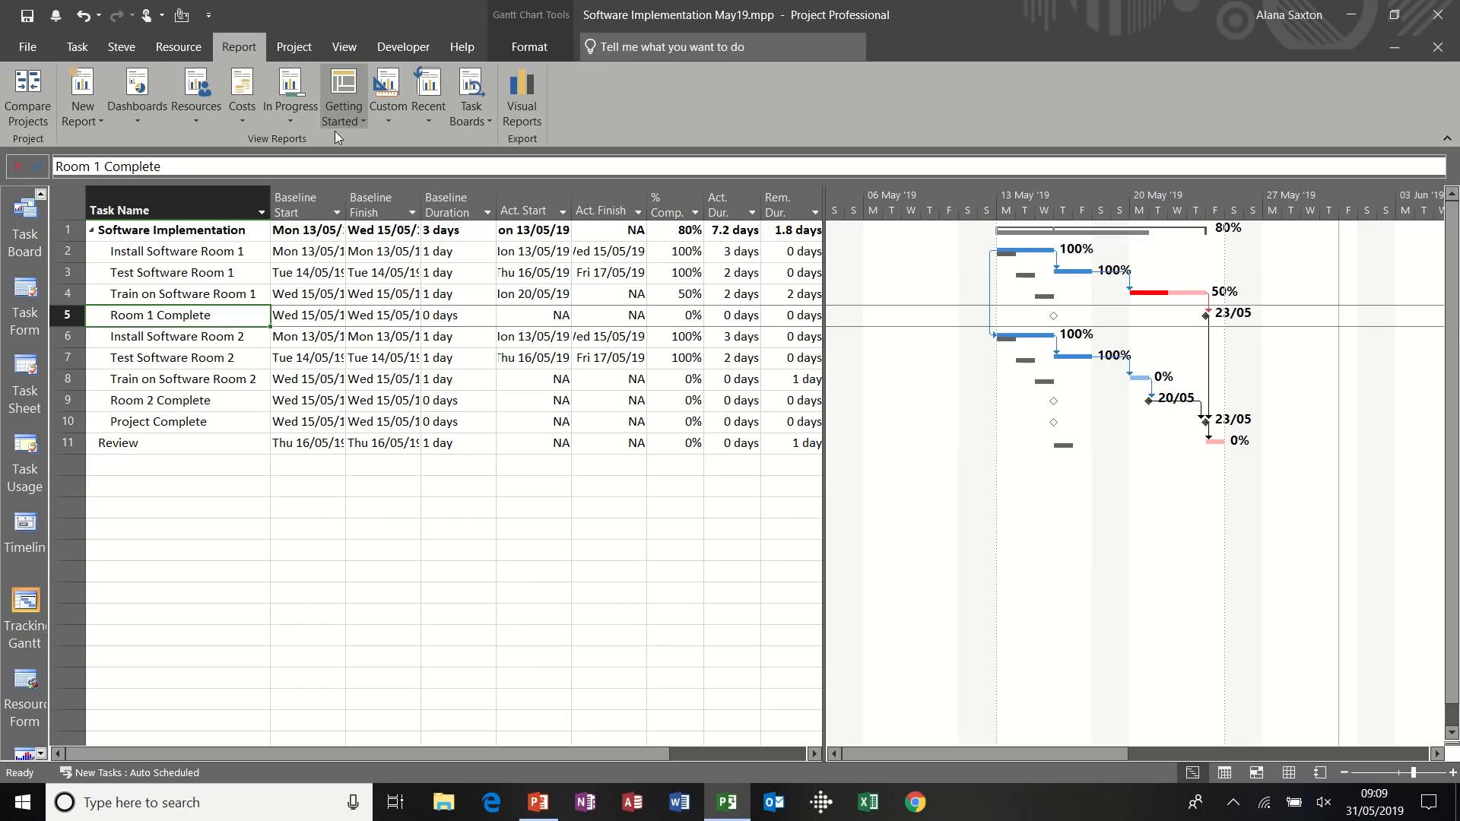
mouse_move(327, 130)
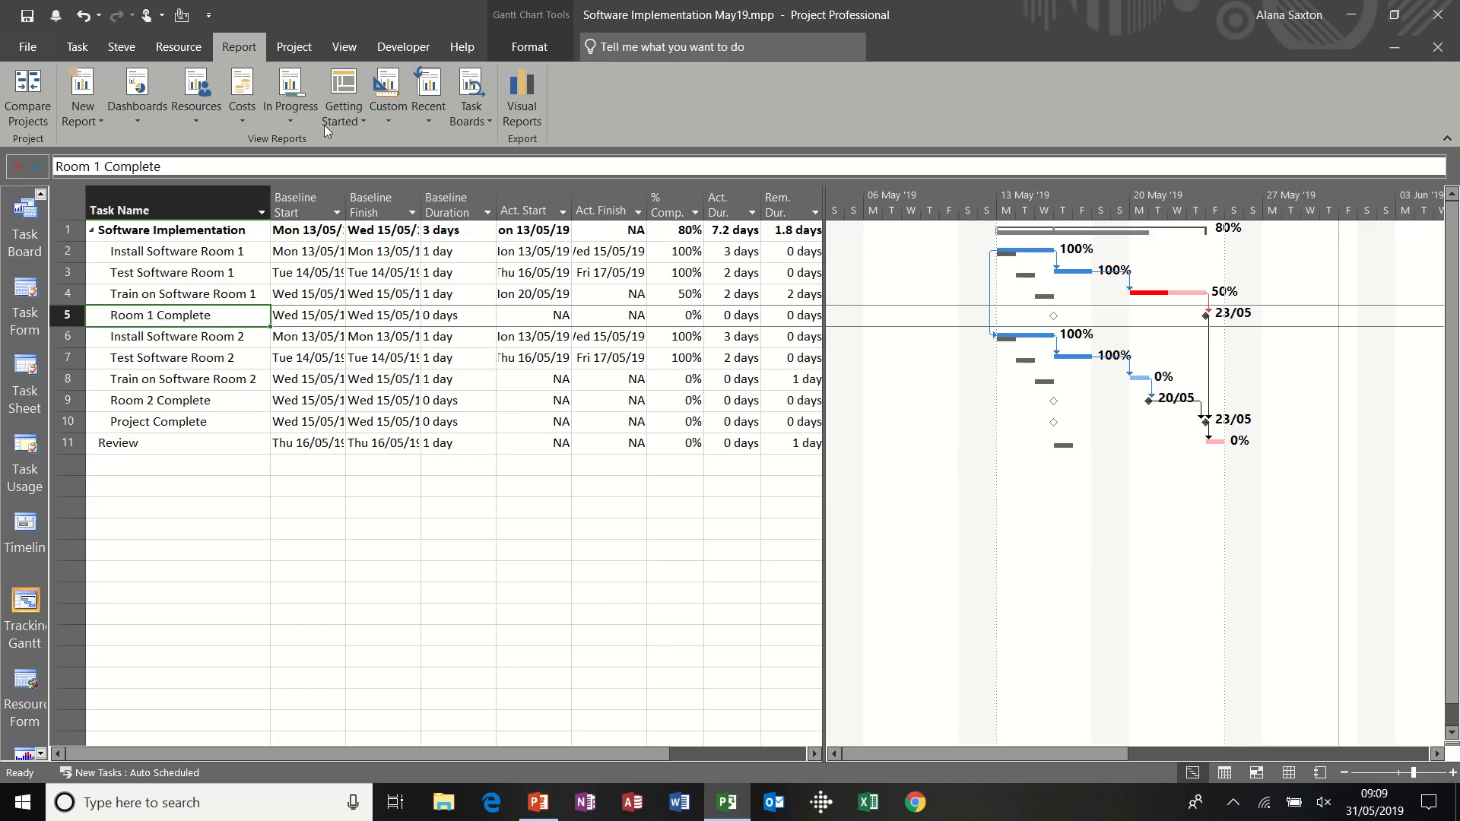
click(136, 96)
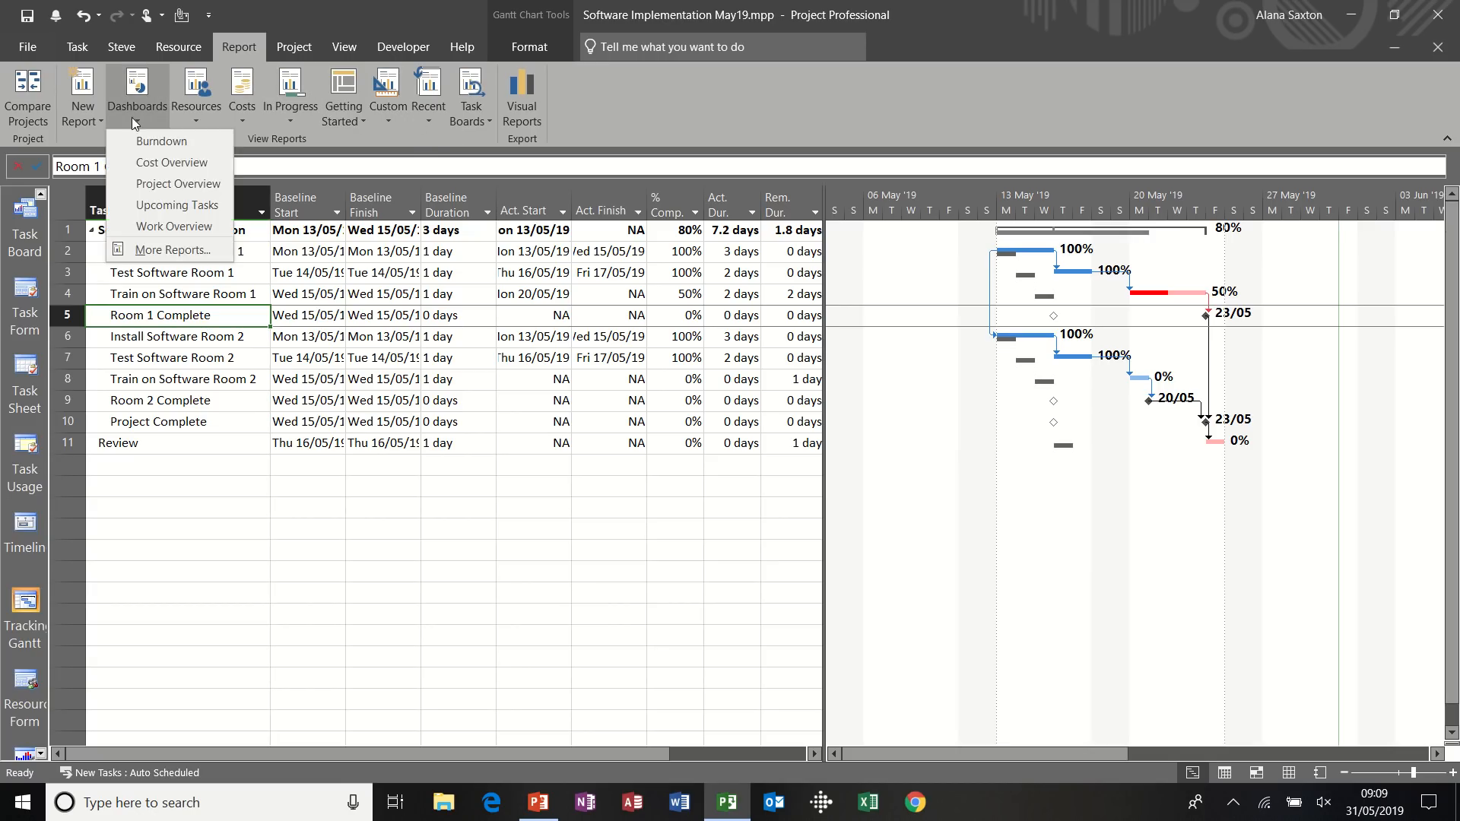
mouse_move(162, 140)
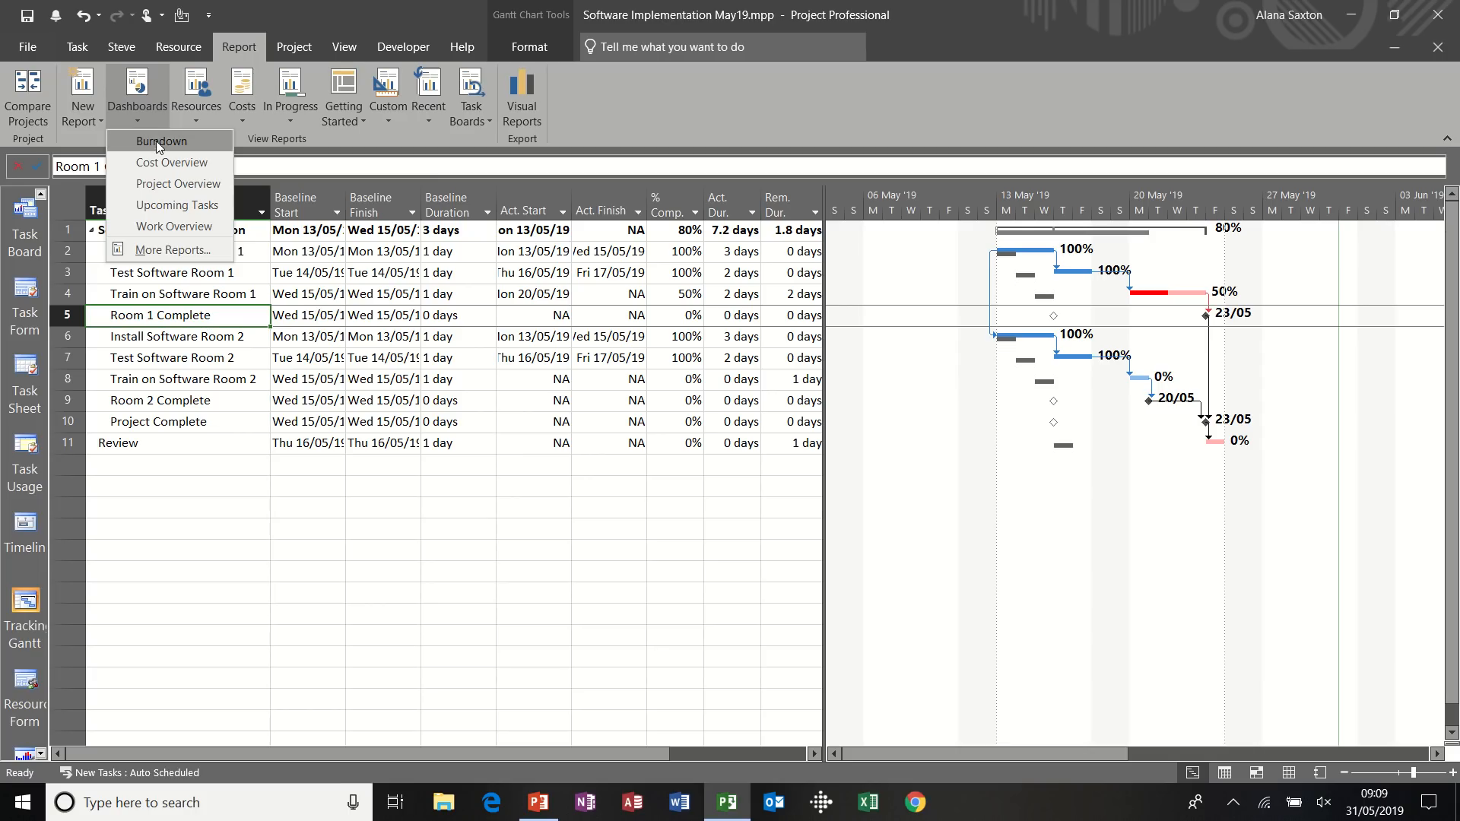
click(162, 141)
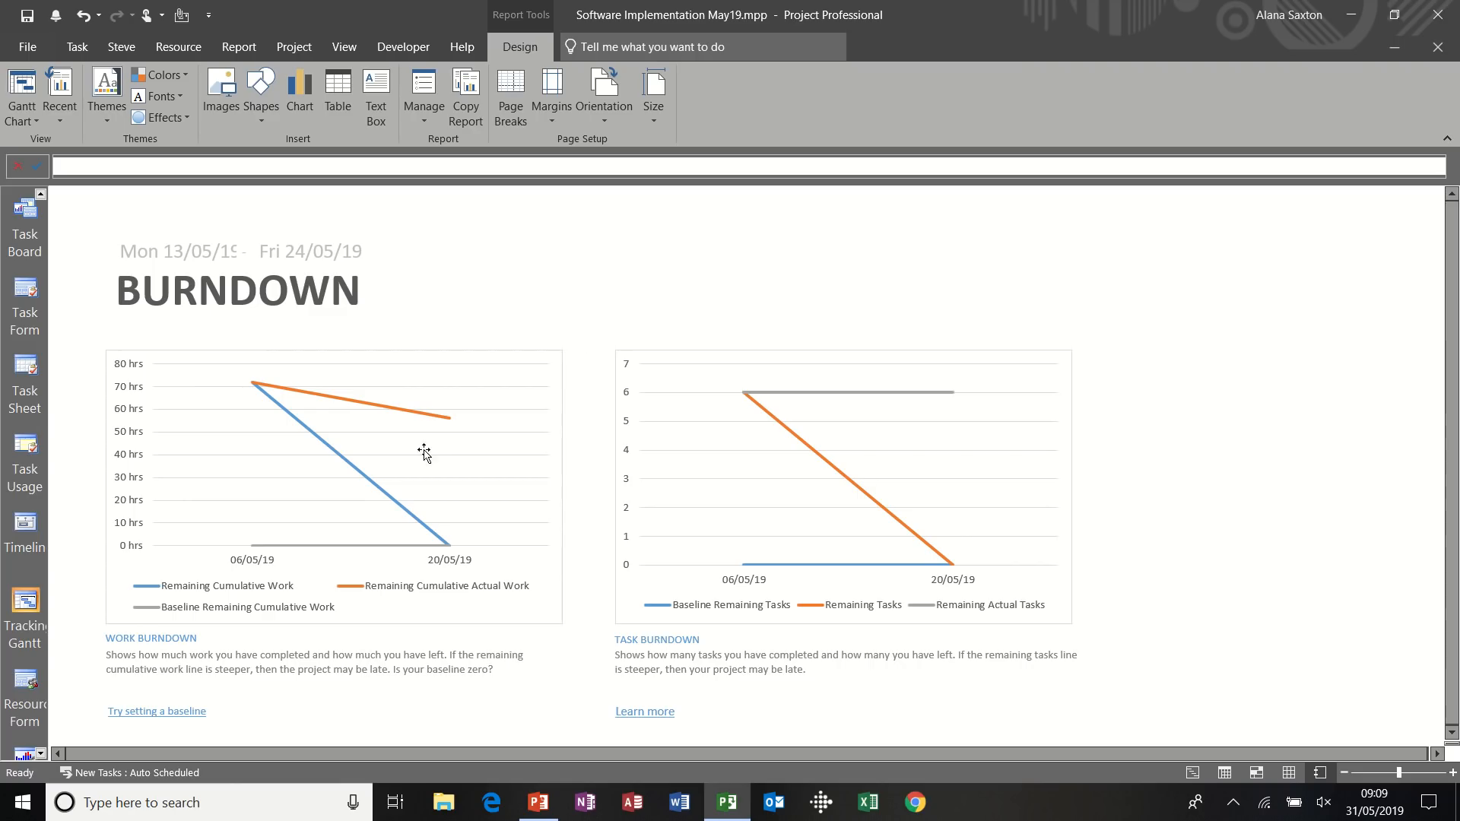
mouse_move(1440, 315)
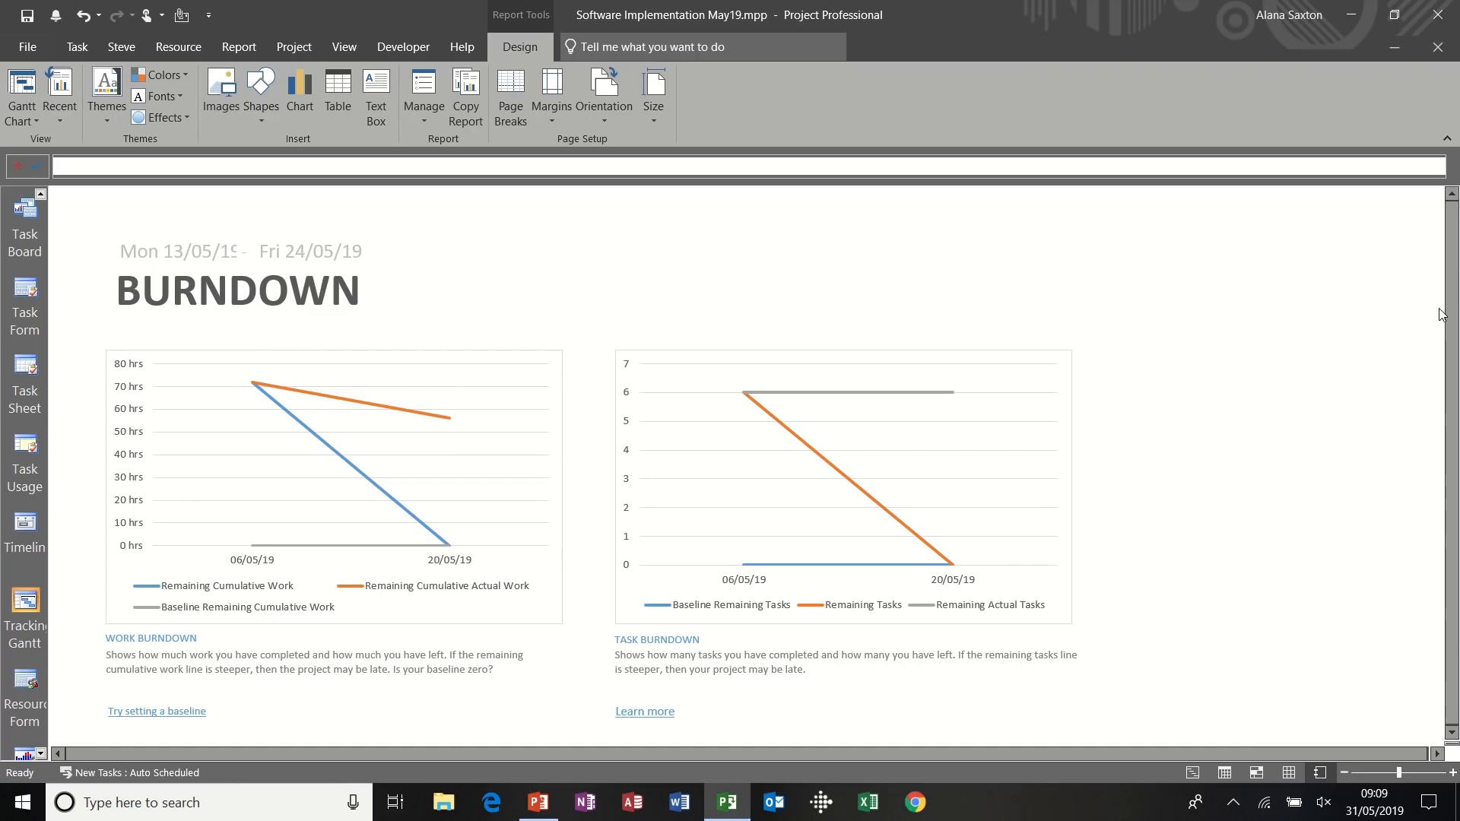
mouse_move(244, 654)
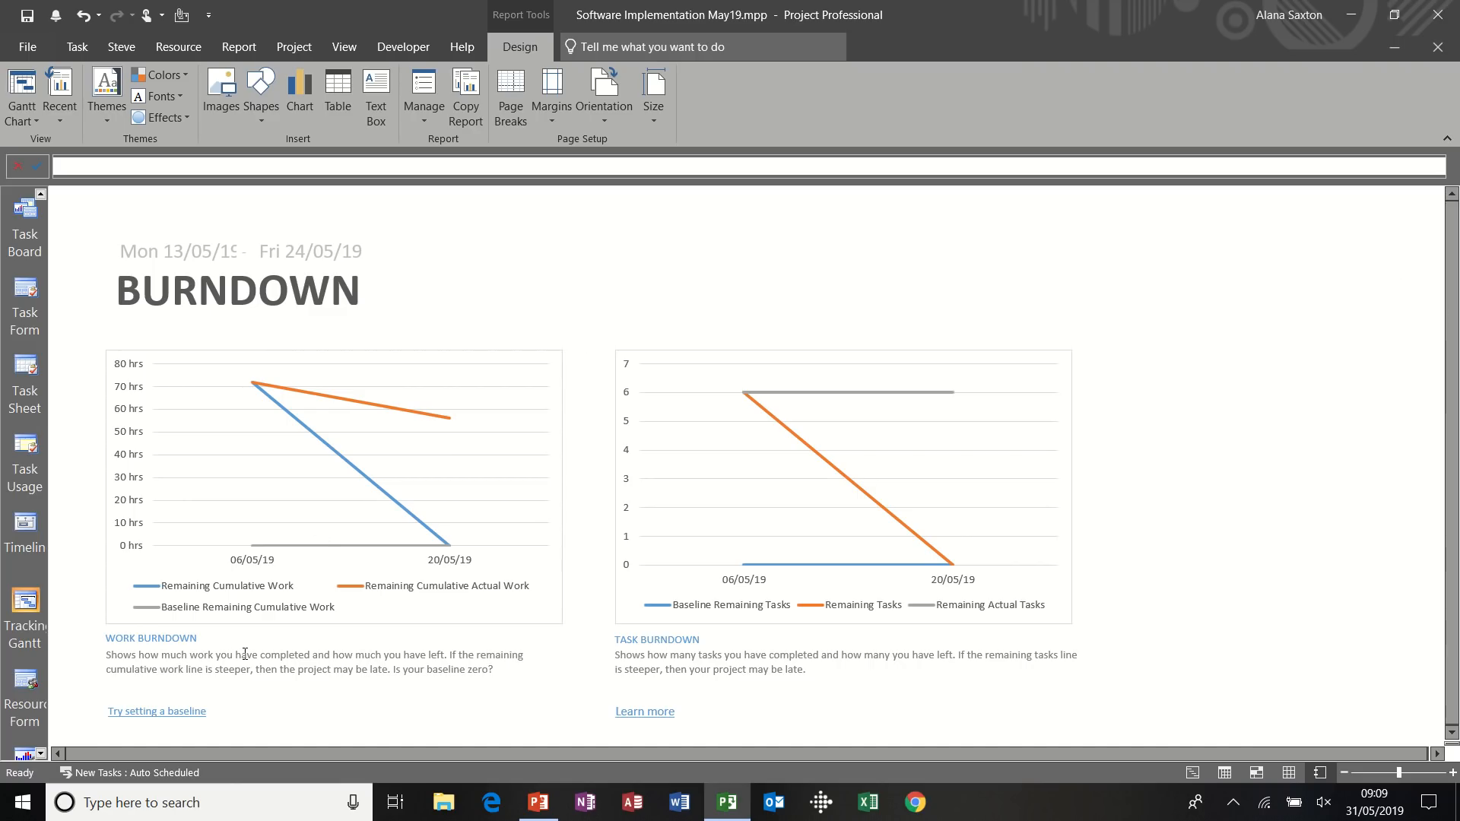
mouse_move(634, 543)
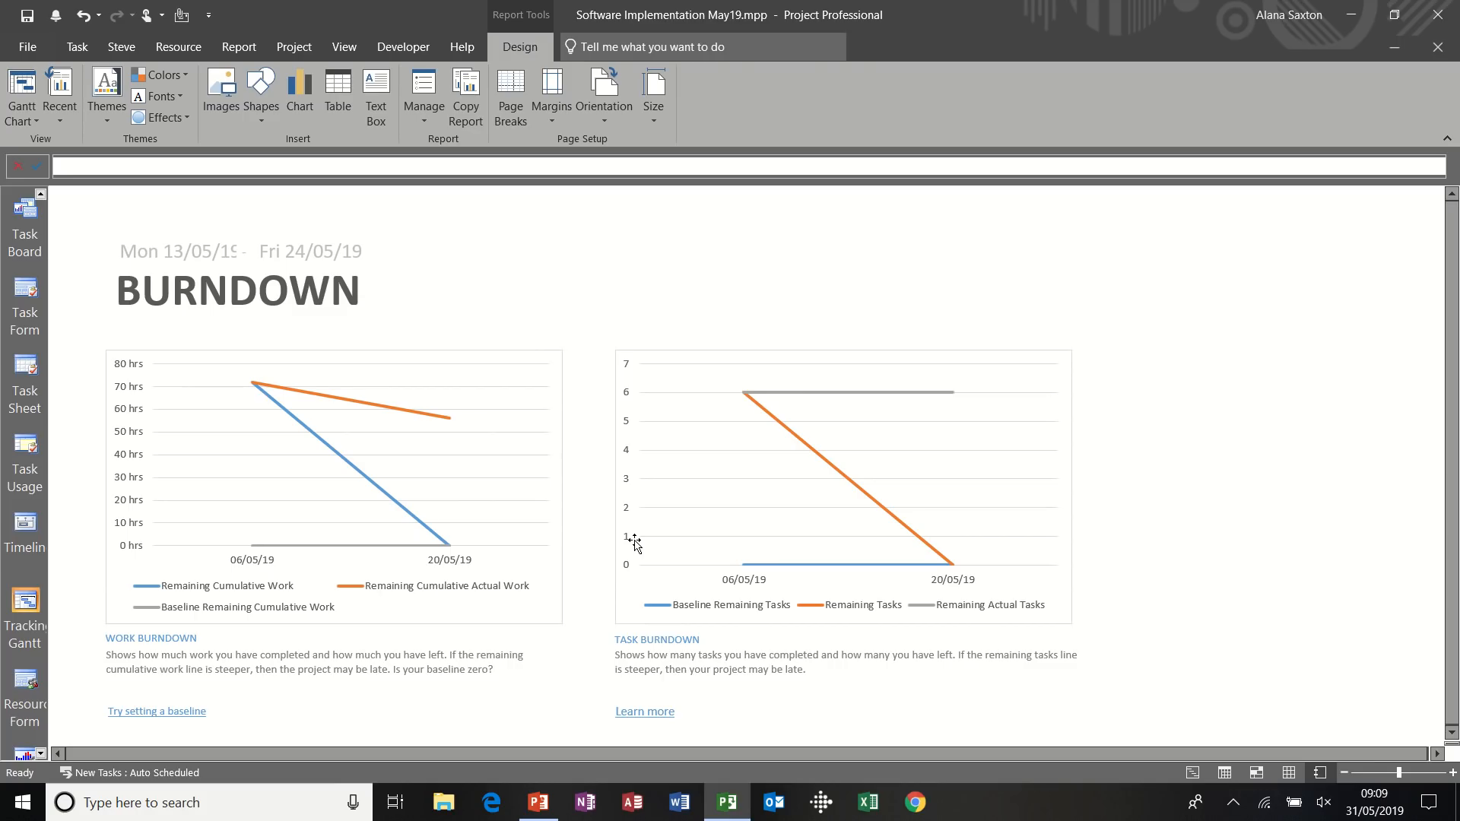
mouse_move(238, 47)
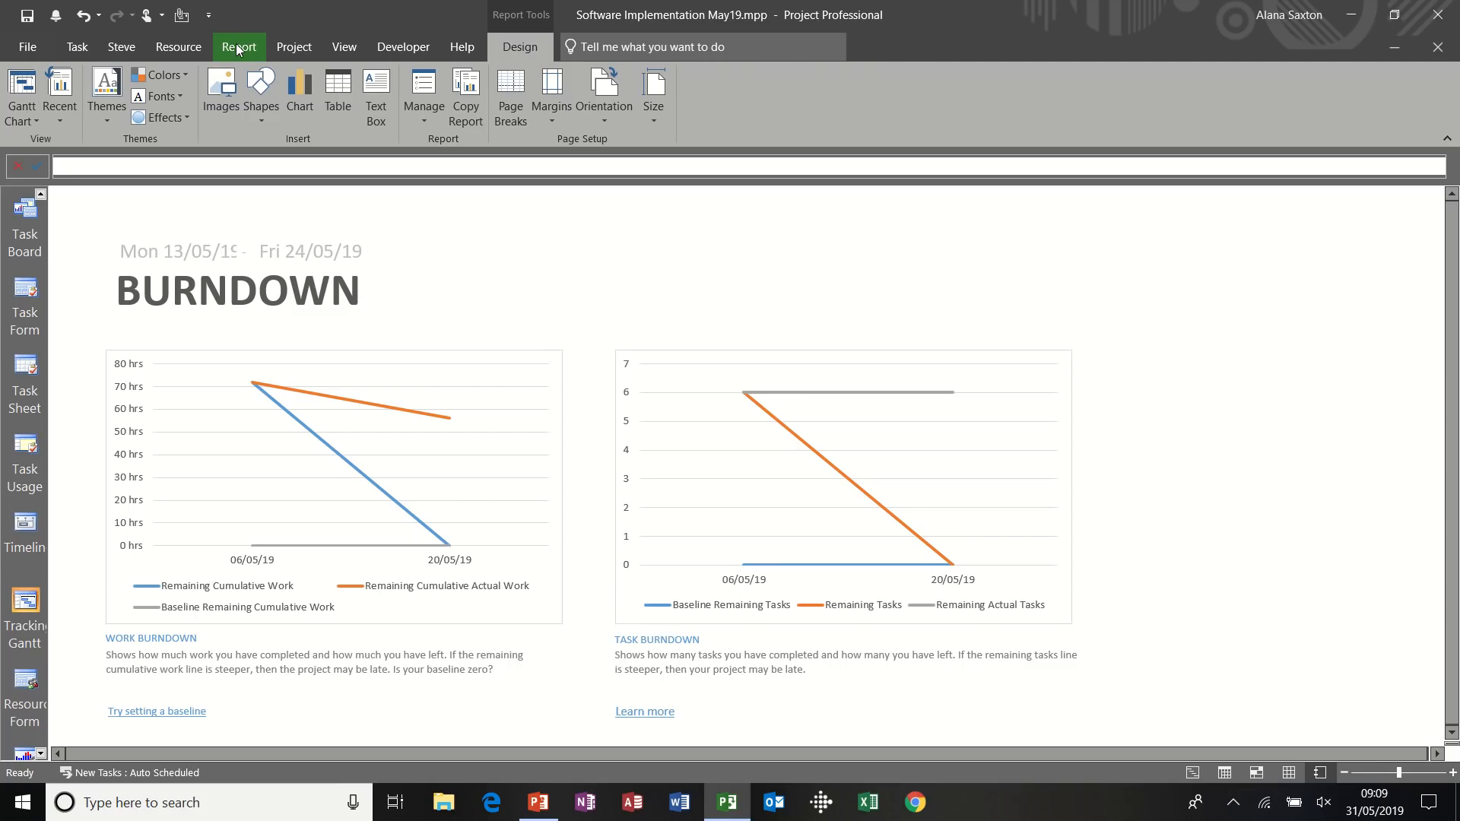
Open the Cost Overview dashboard and scroll through its £3,374.00 cost status charts
click(237, 46)
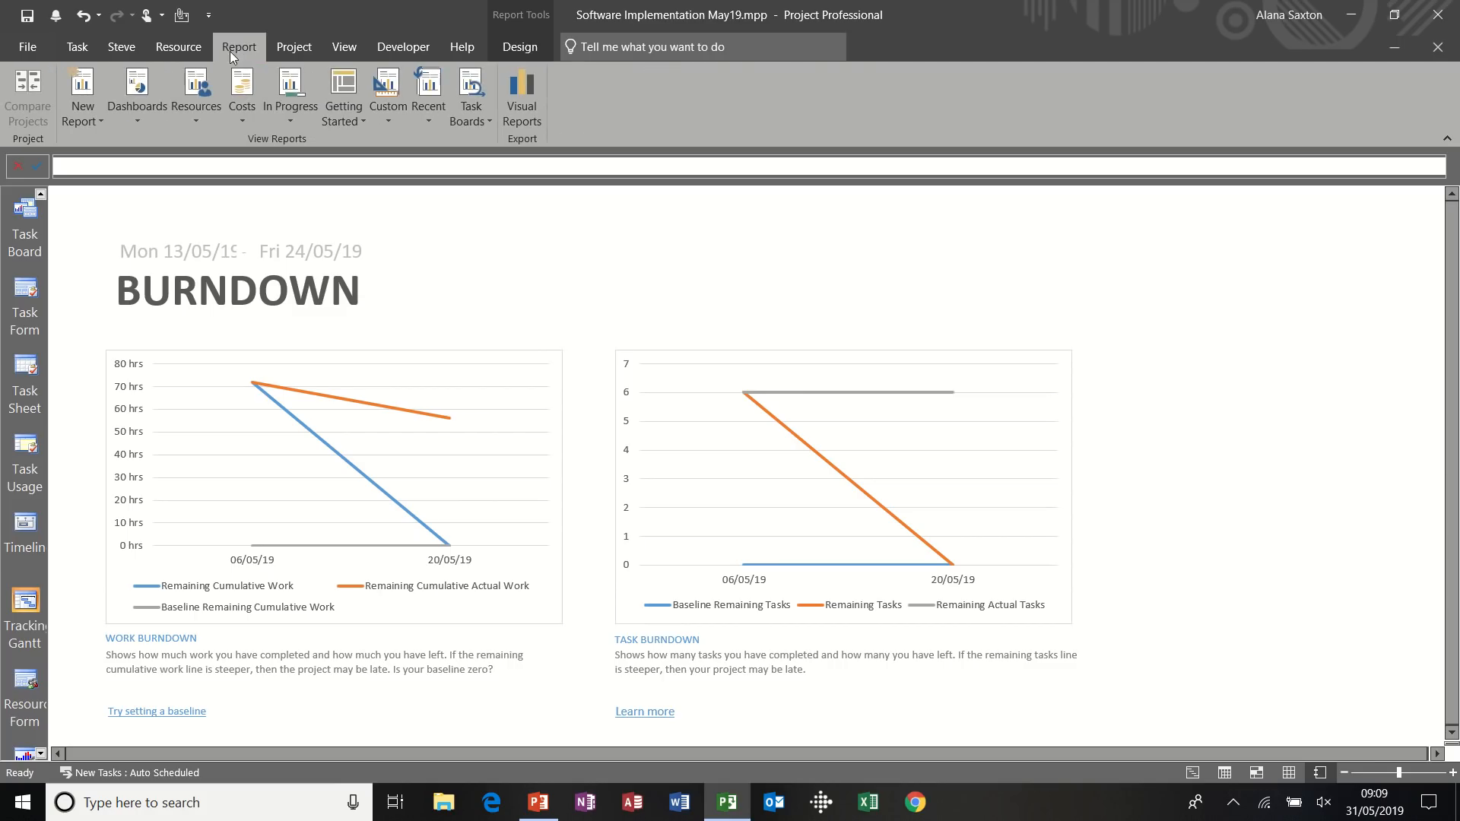
click(136, 96)
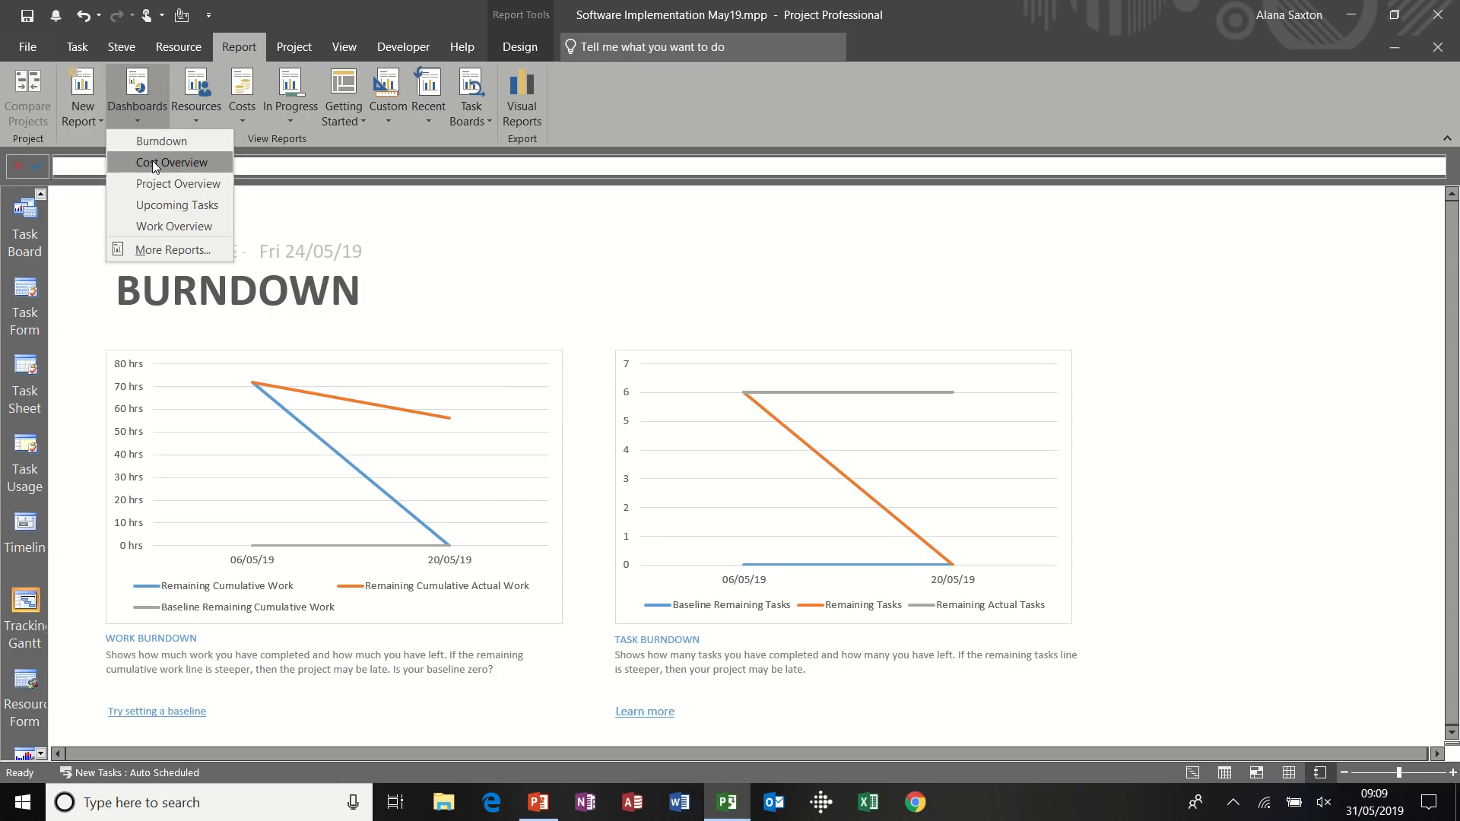
click(171, 162)
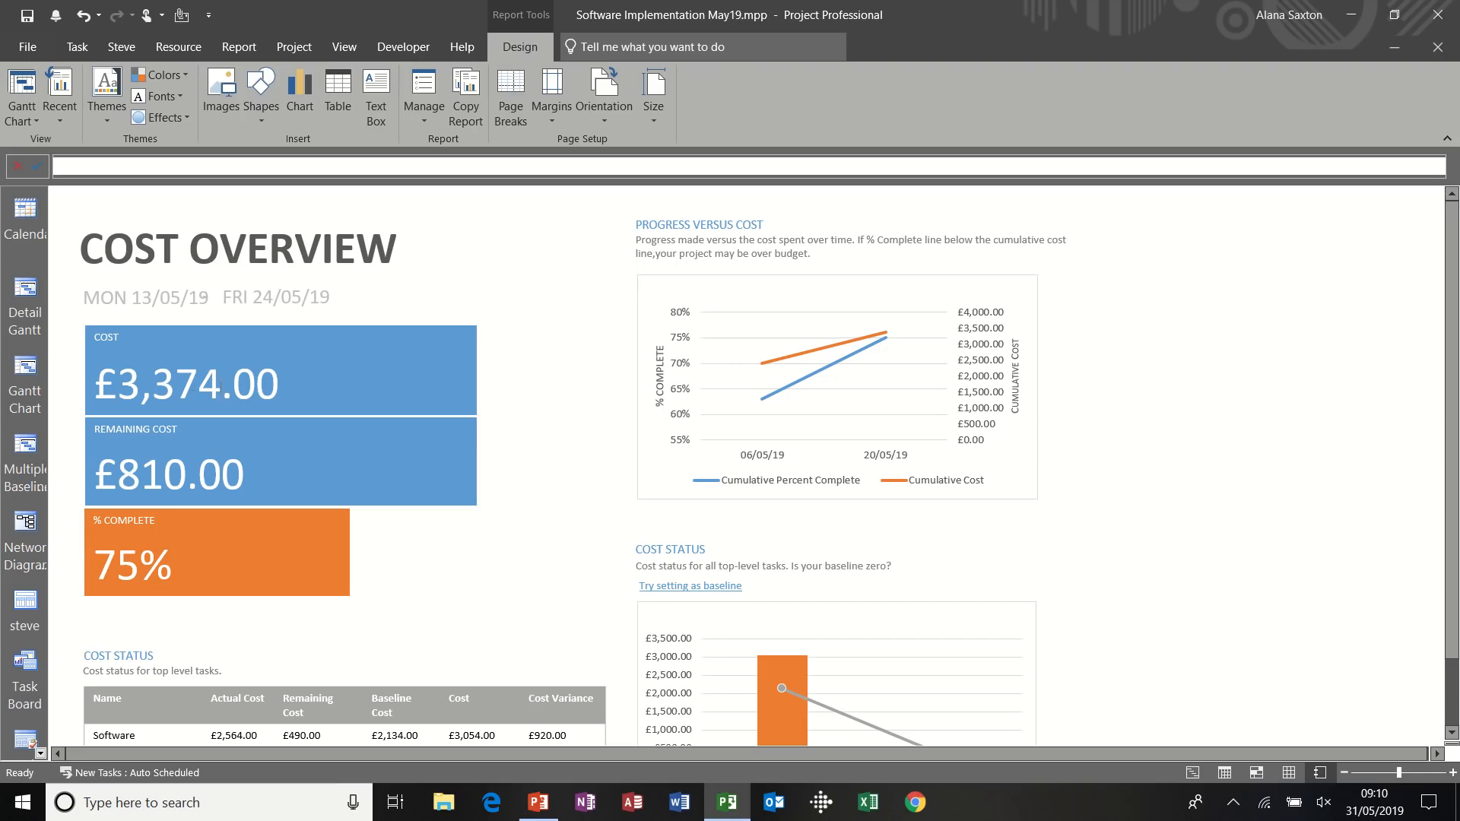
mouse_move(216, 458)
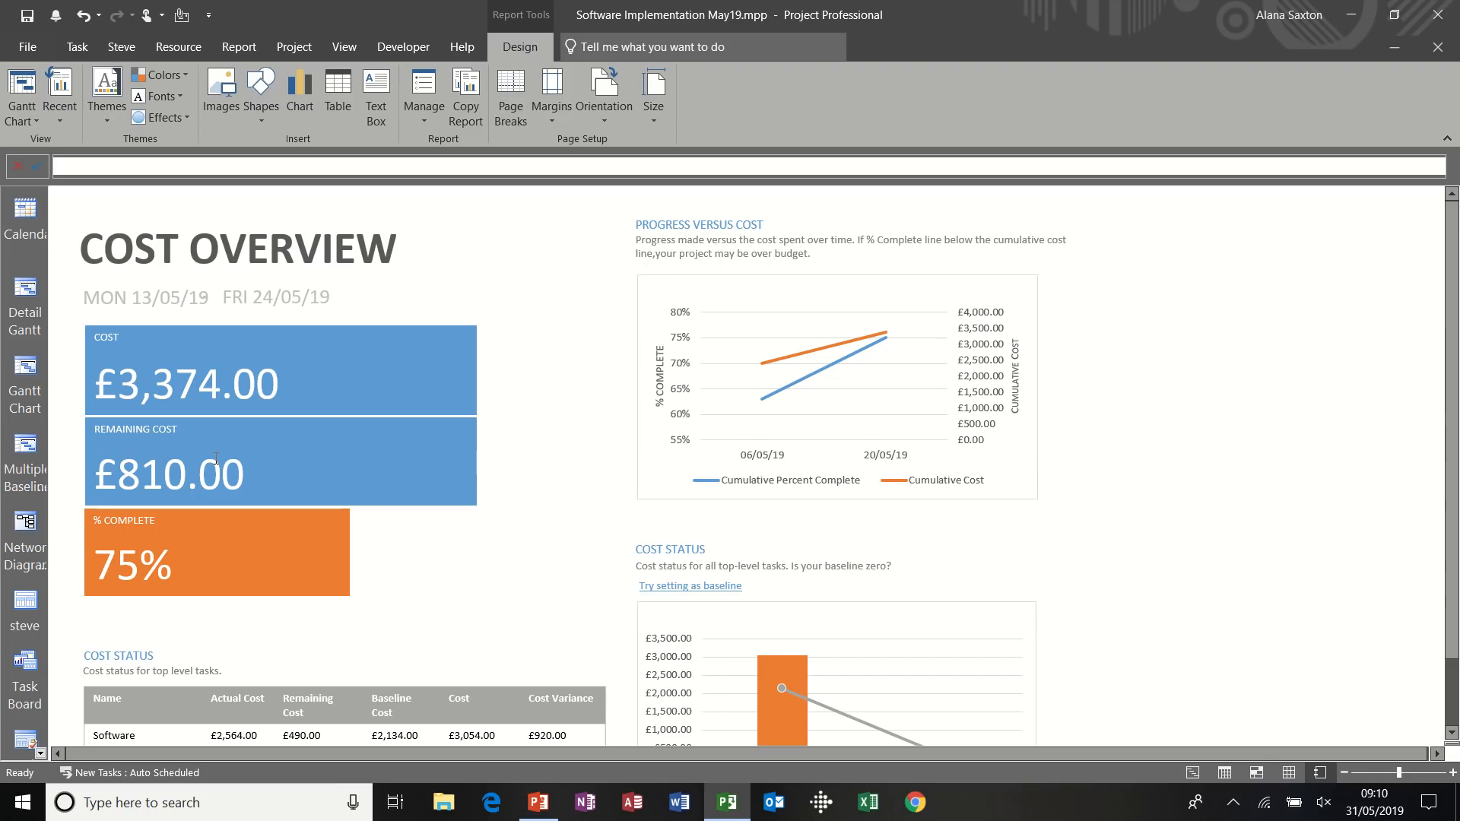
scroll(down, 3)
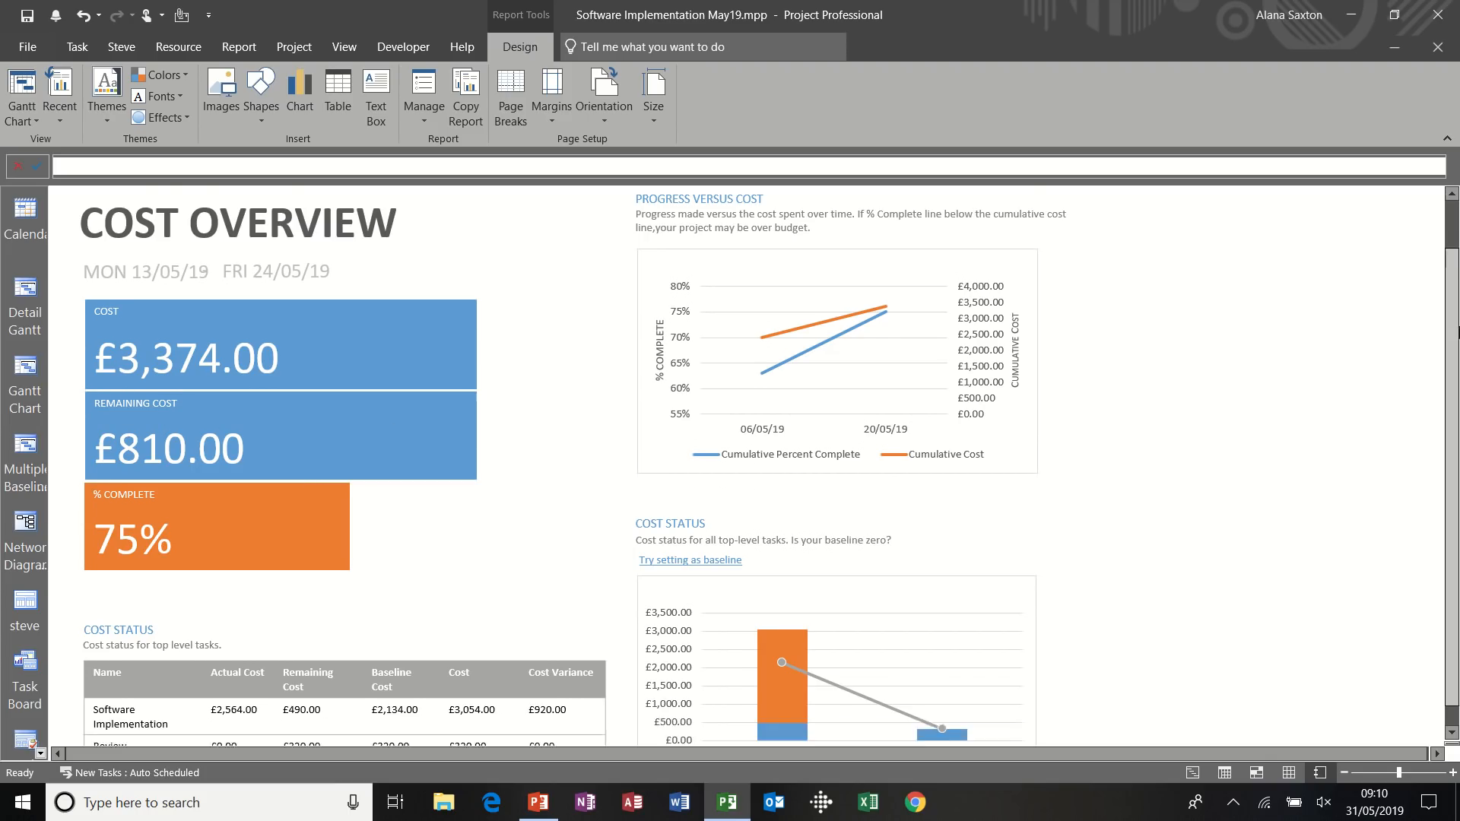
scroll(down, 3)
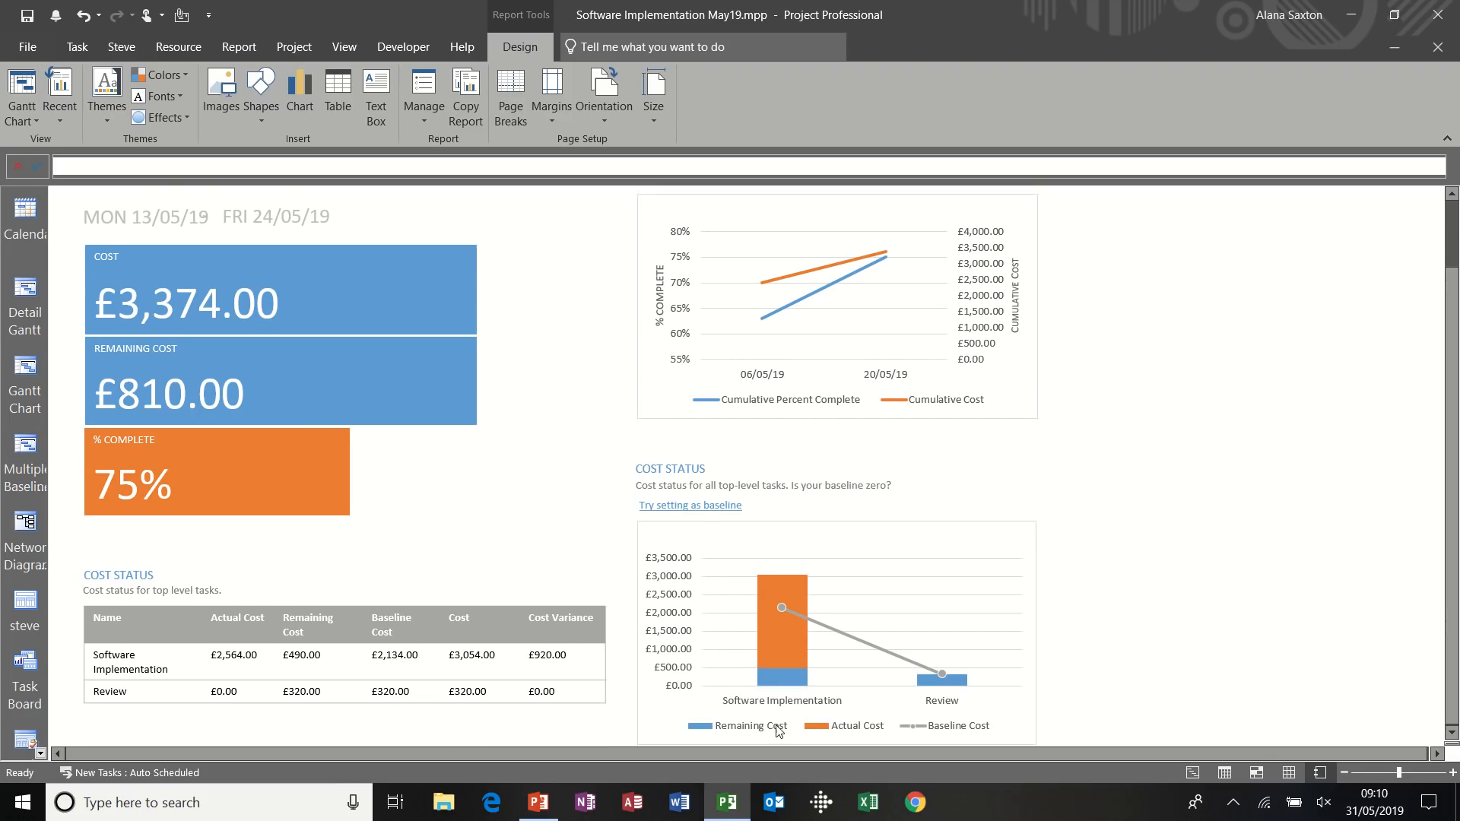
mouse_move(790, 639)
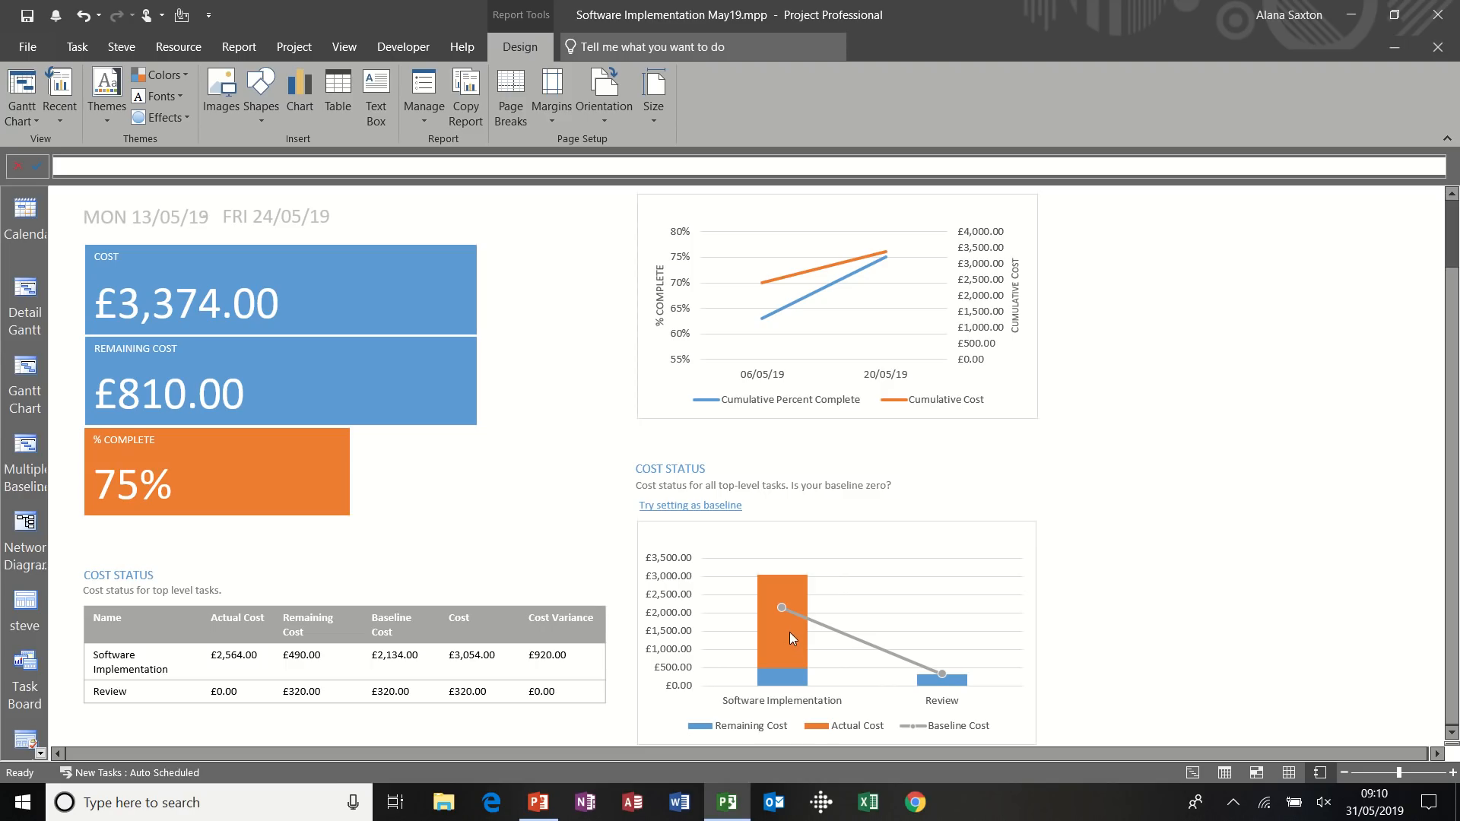
mouse_move(900, 681)
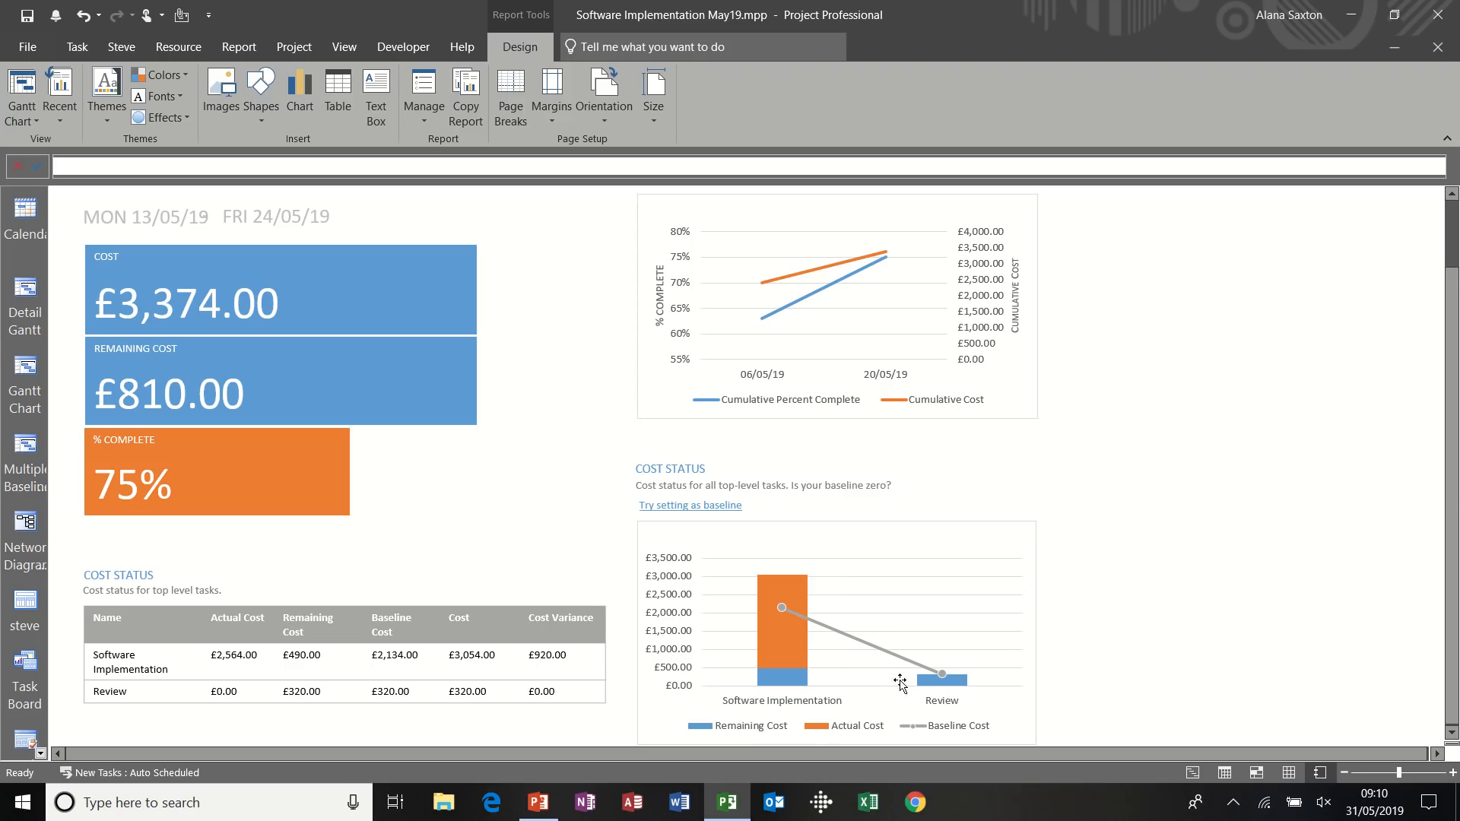
mouse_move(779, 685)
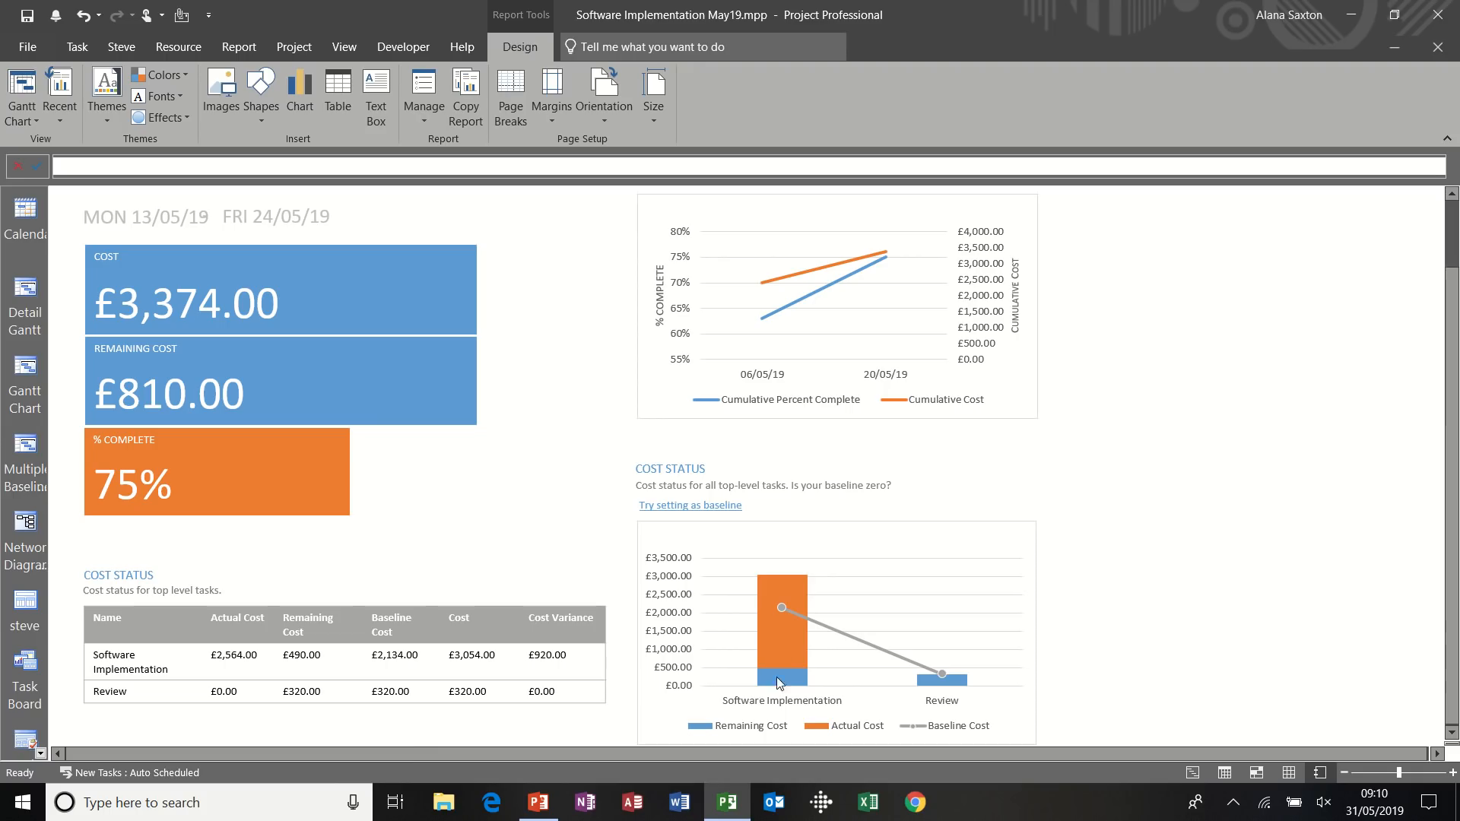
mouse_move(415, 692)
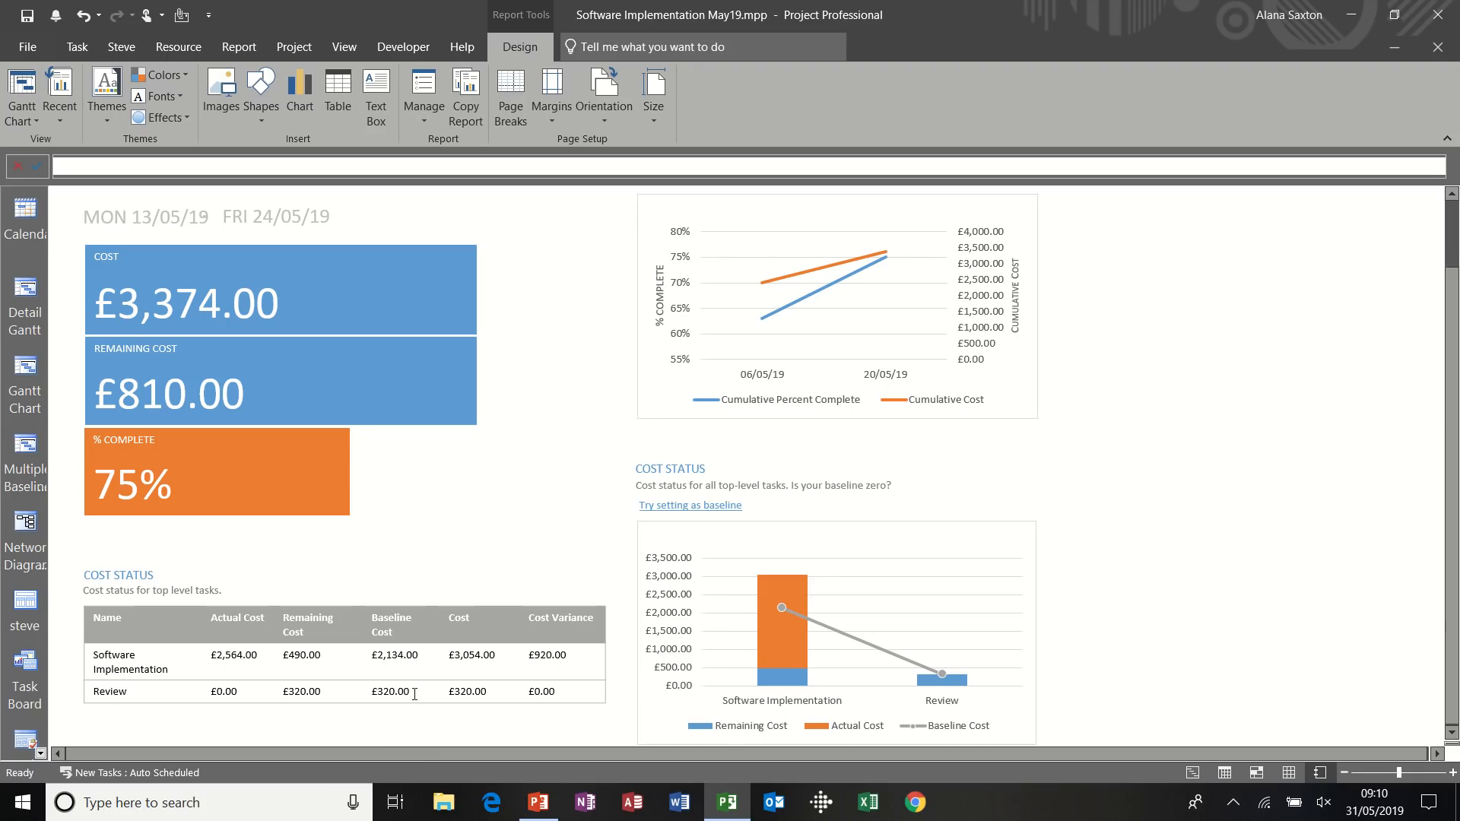
mouse_move(580, 657)
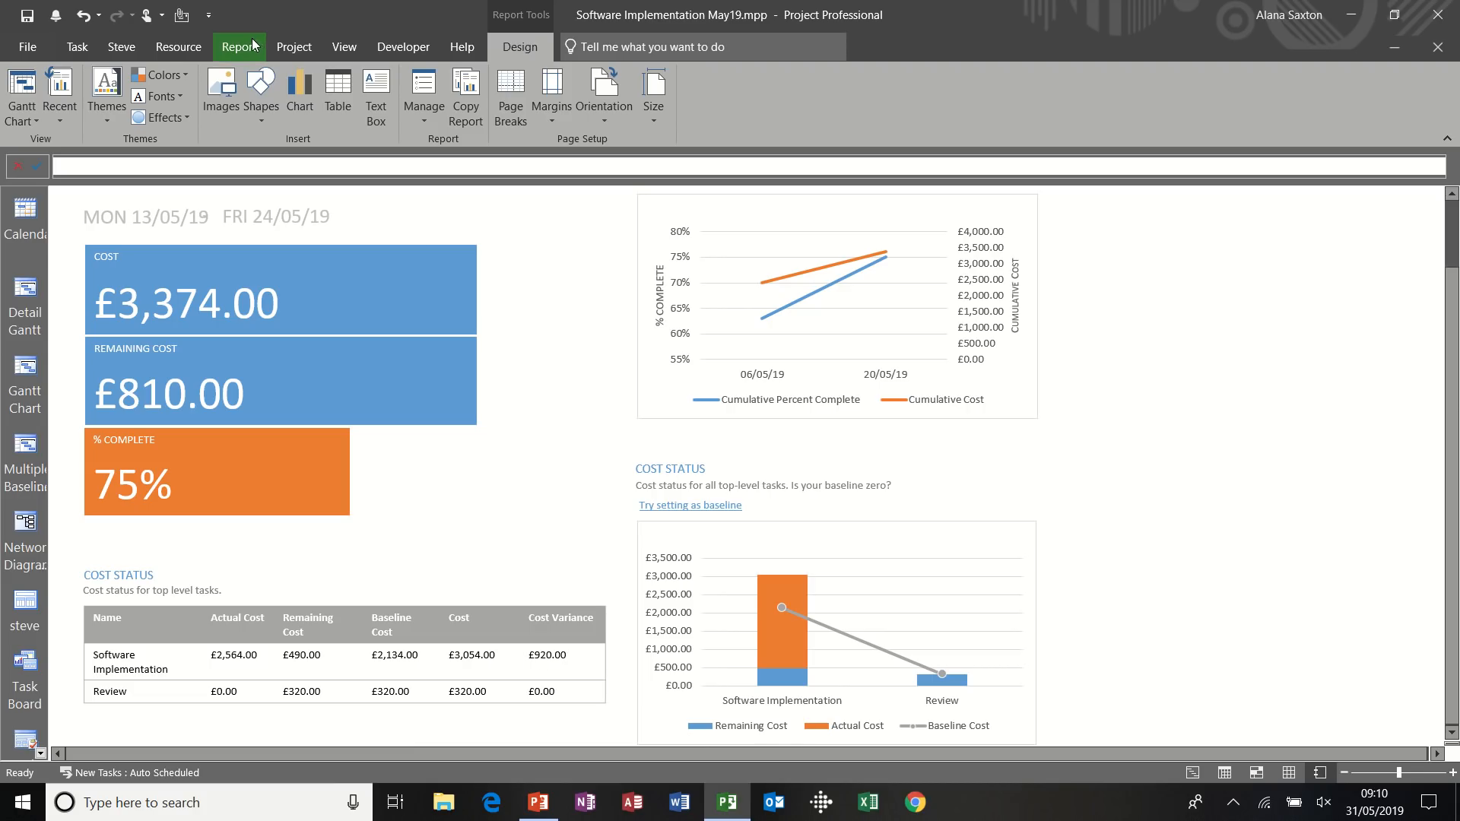
Open the Resource Overview dashboard charting work for Anne, Bob, Bill, Ben and Contractors
click(238, 47)
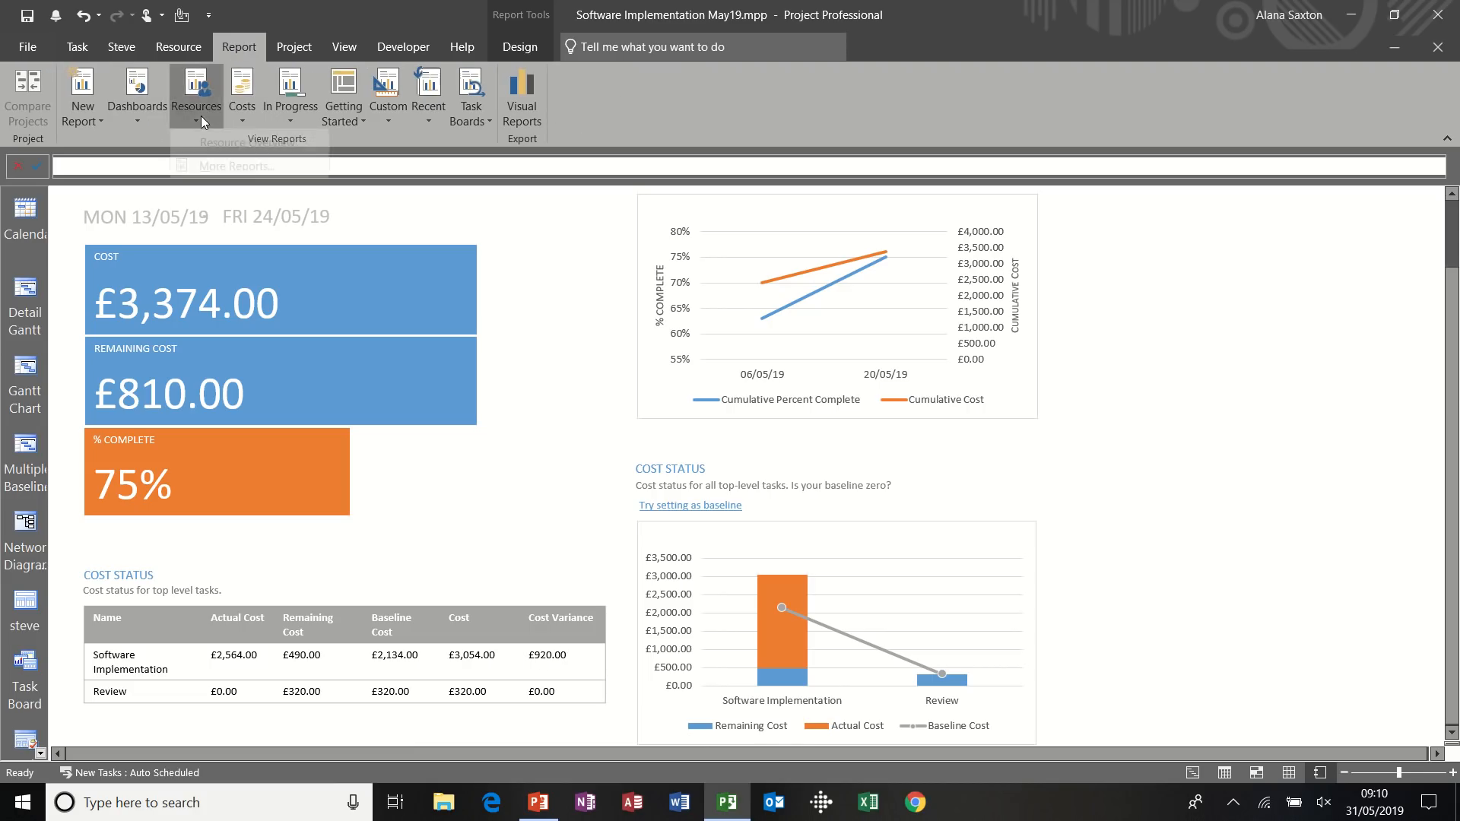
click(195, 93)
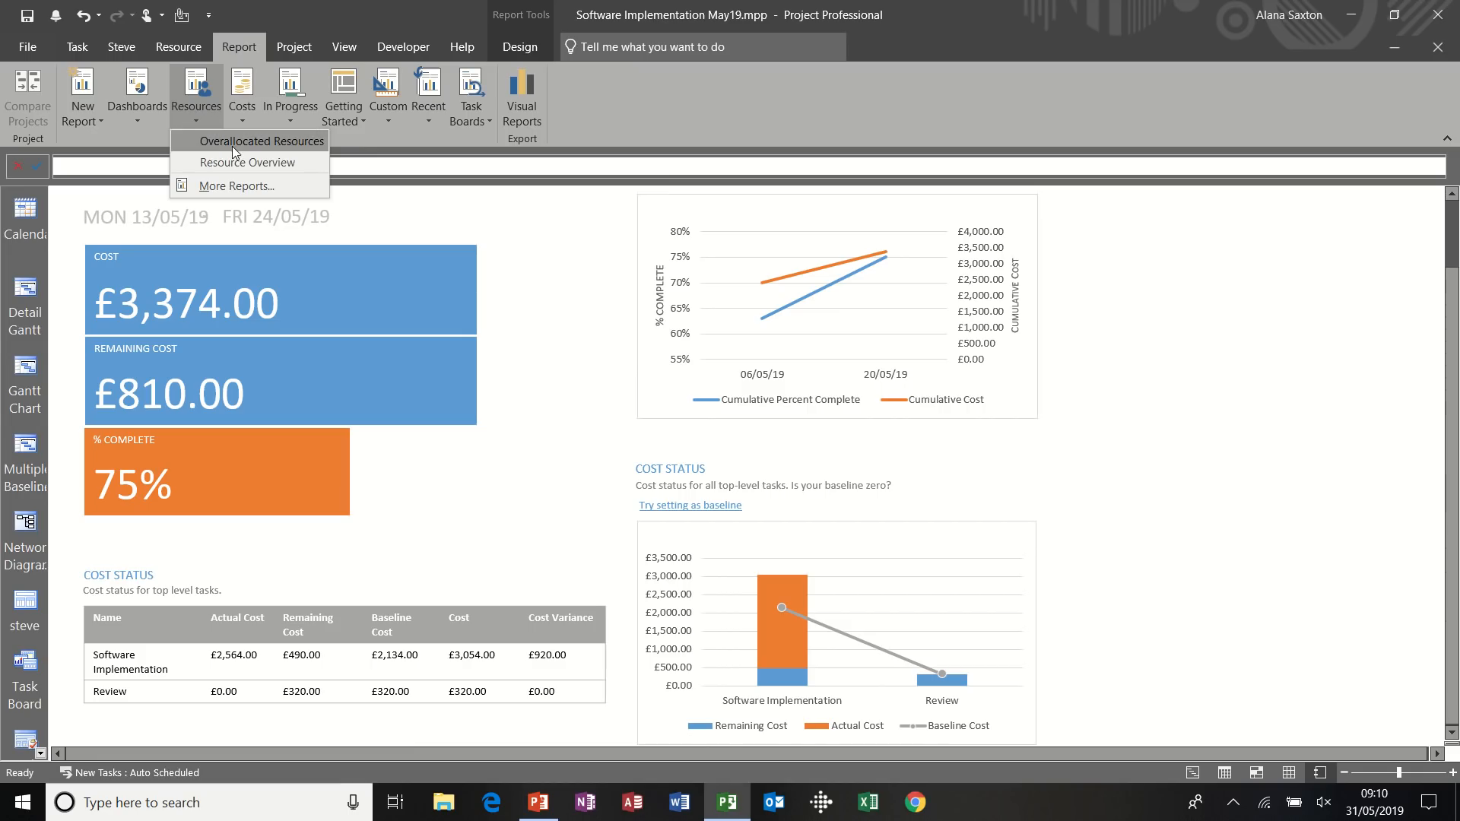
click(249, 162)
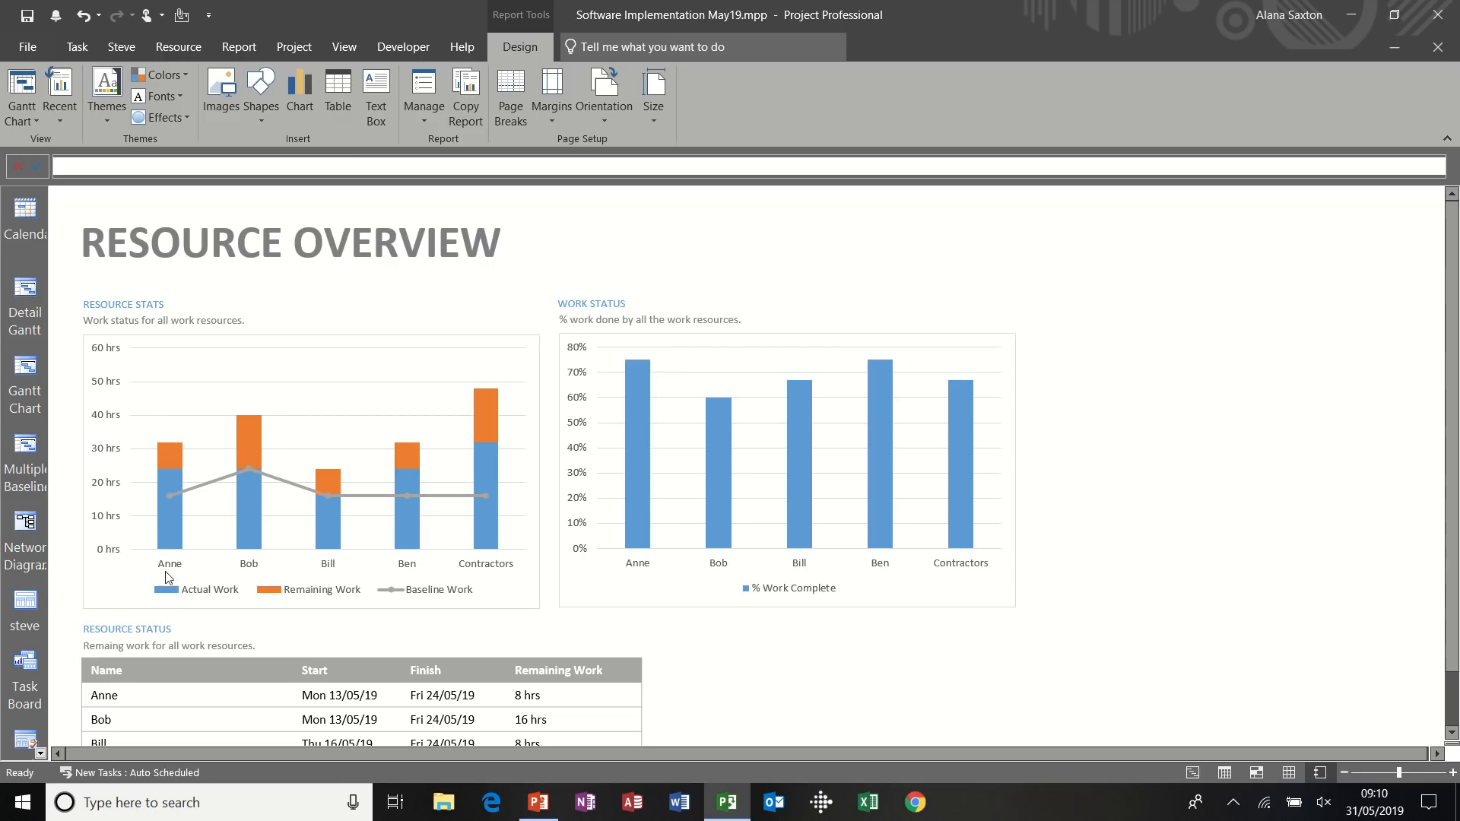
mouse_move(163, 505)
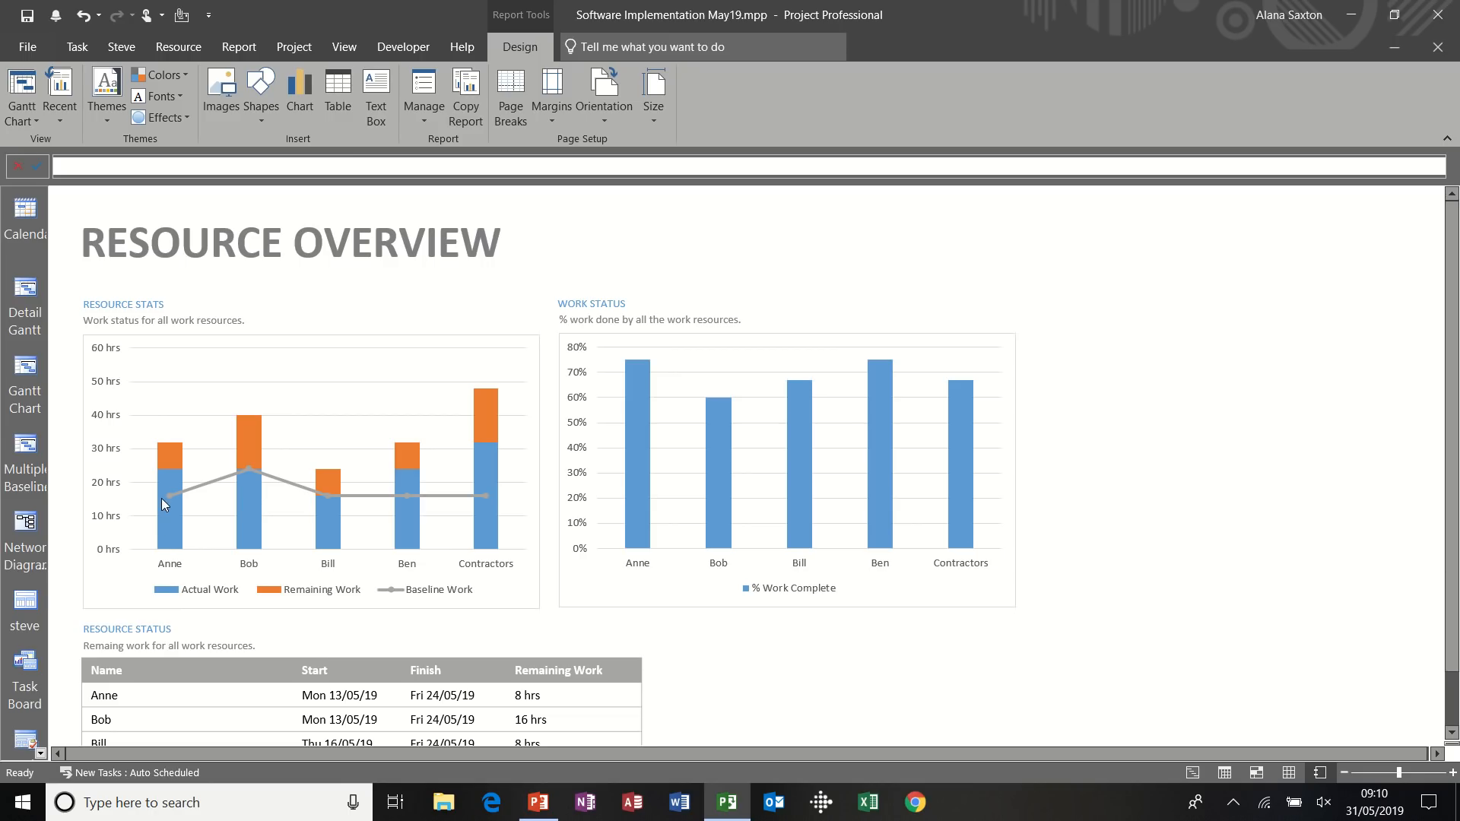
mouse_move(320, 497)
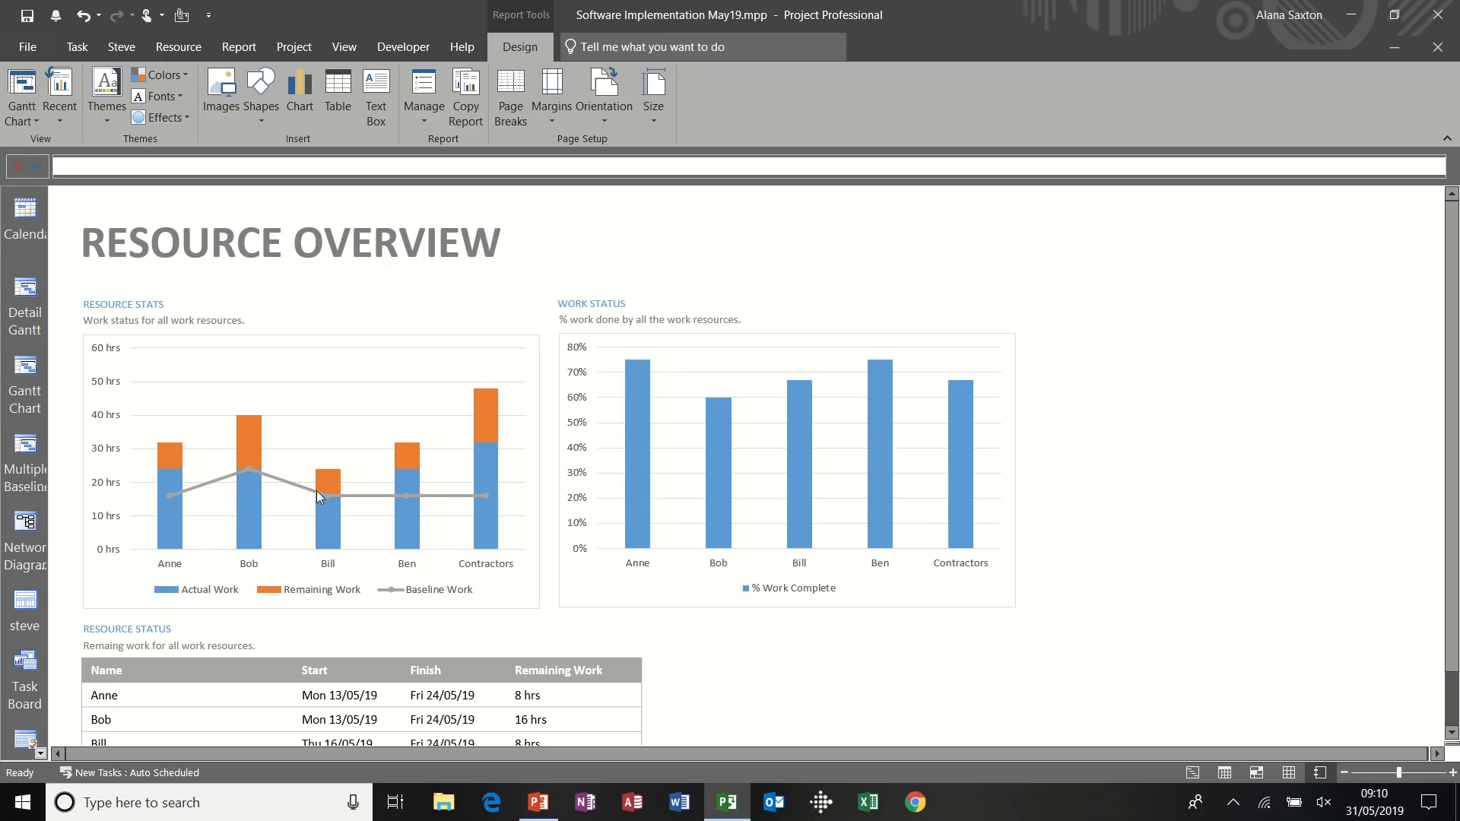
mouse_move(189, 490)
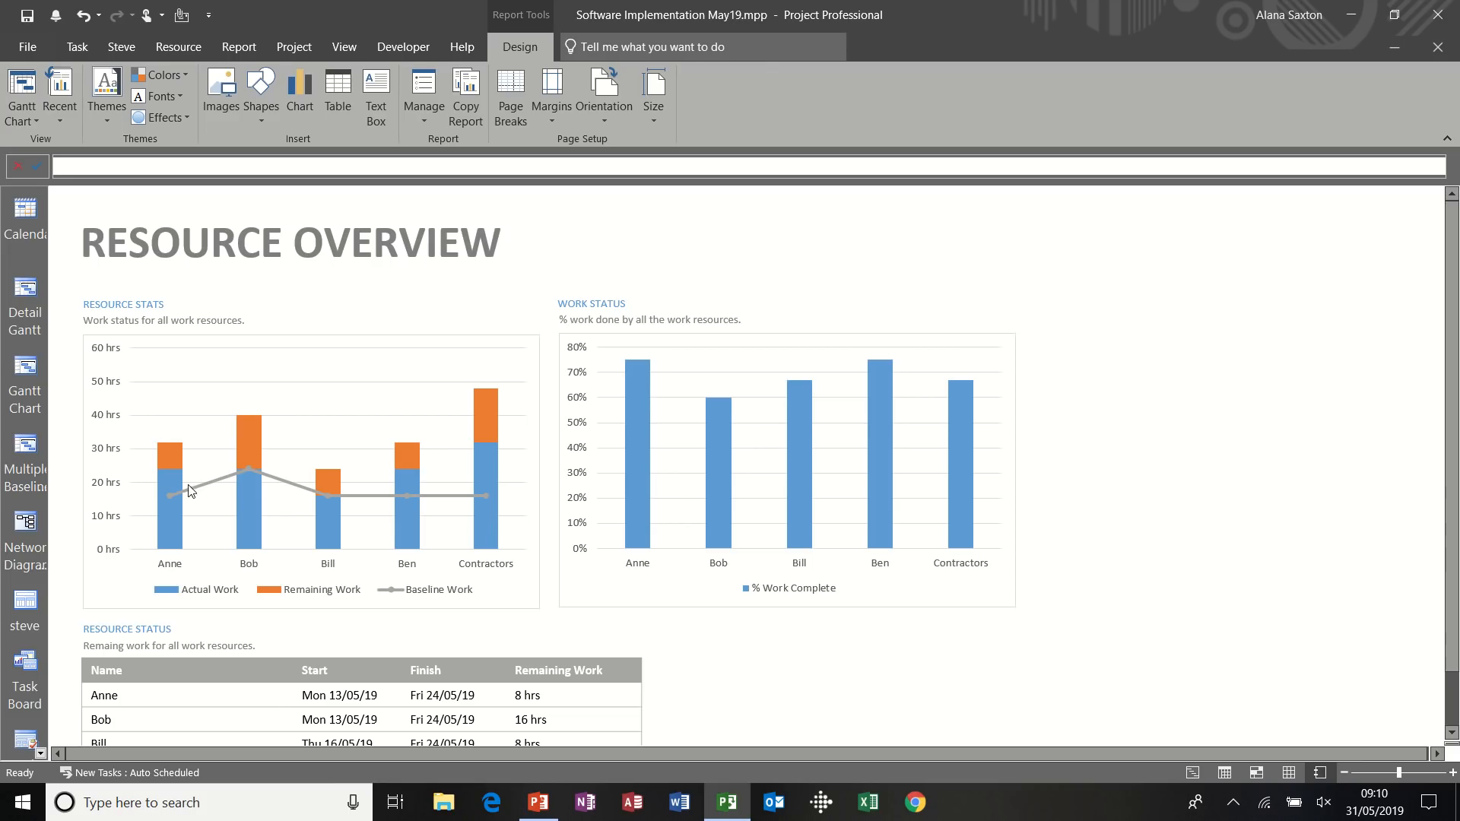
mouse_move(125, 476)
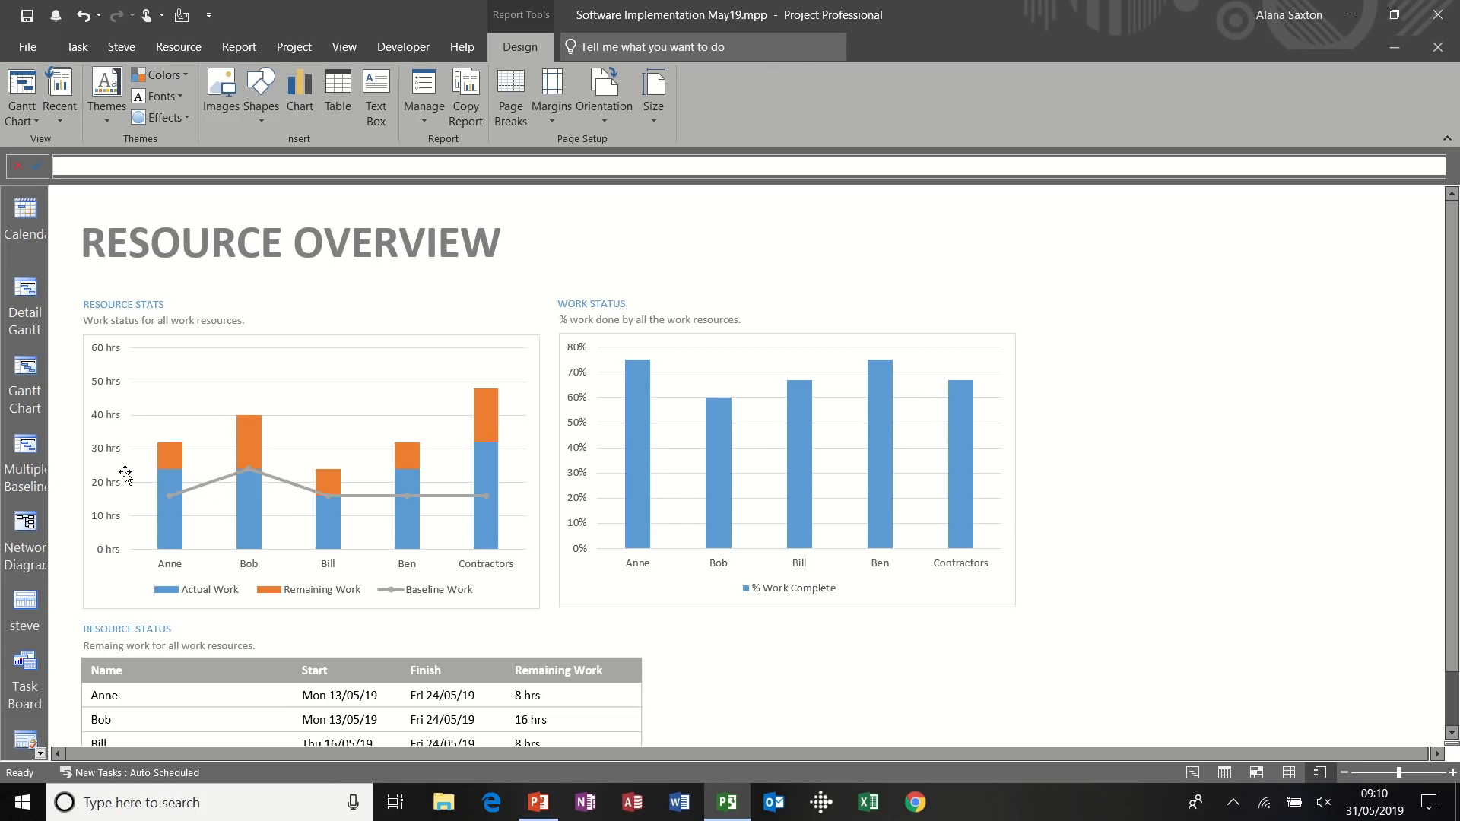
mouse_move(183, 493)
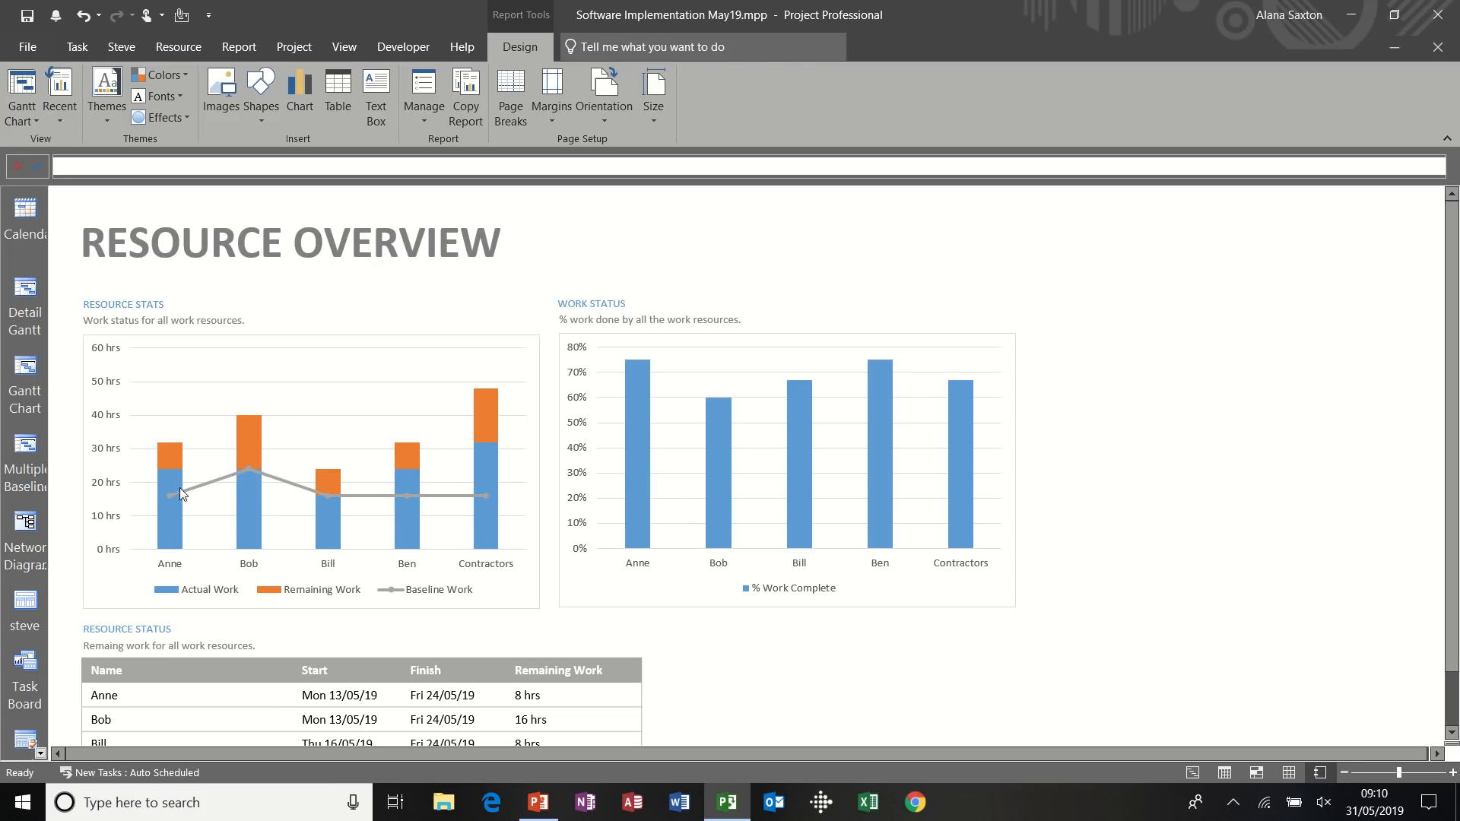
mouse_move(670, 529)
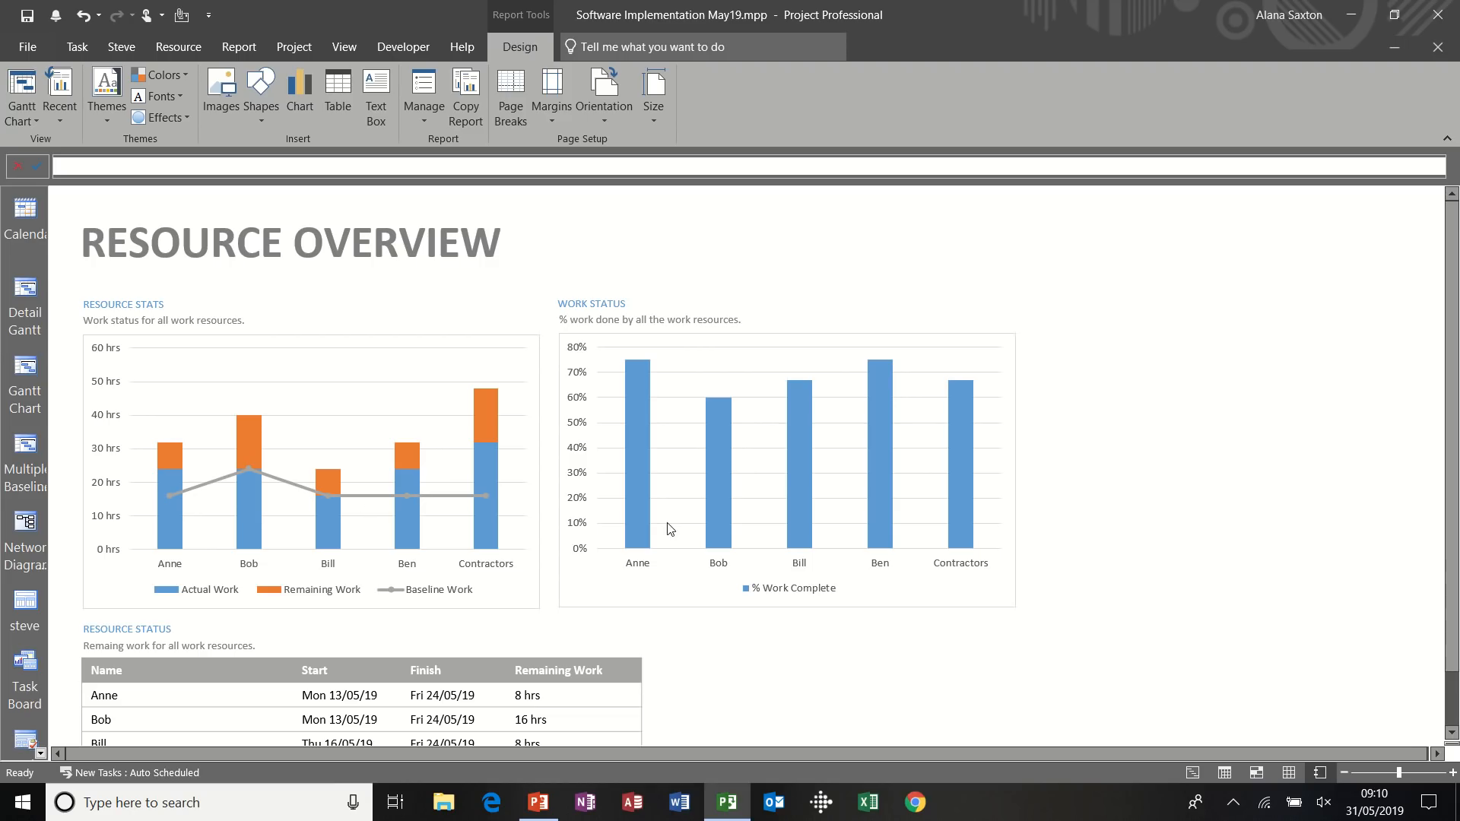
mouse_move(745, 438)
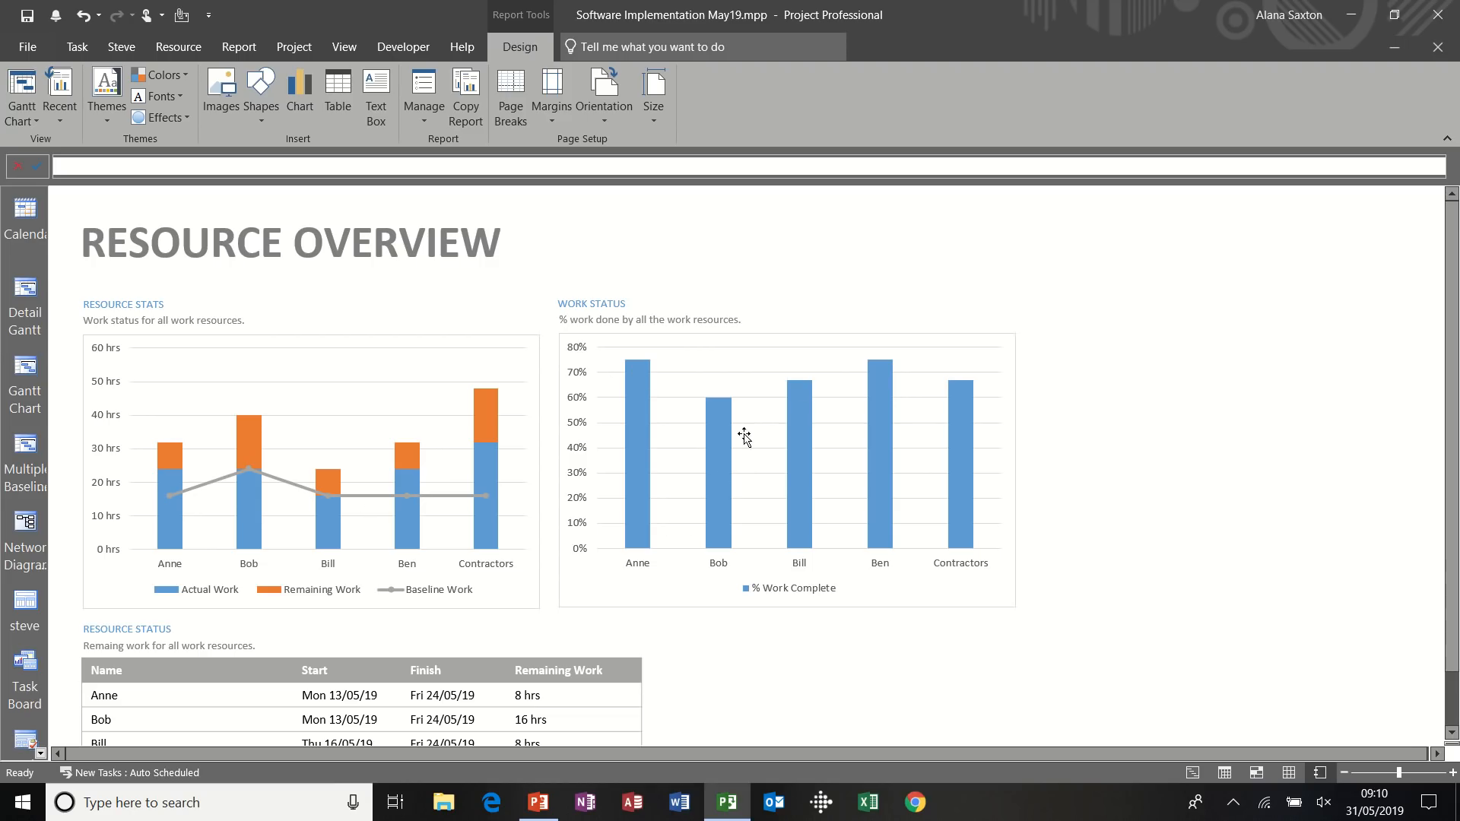
mouse_move(1438, 344)
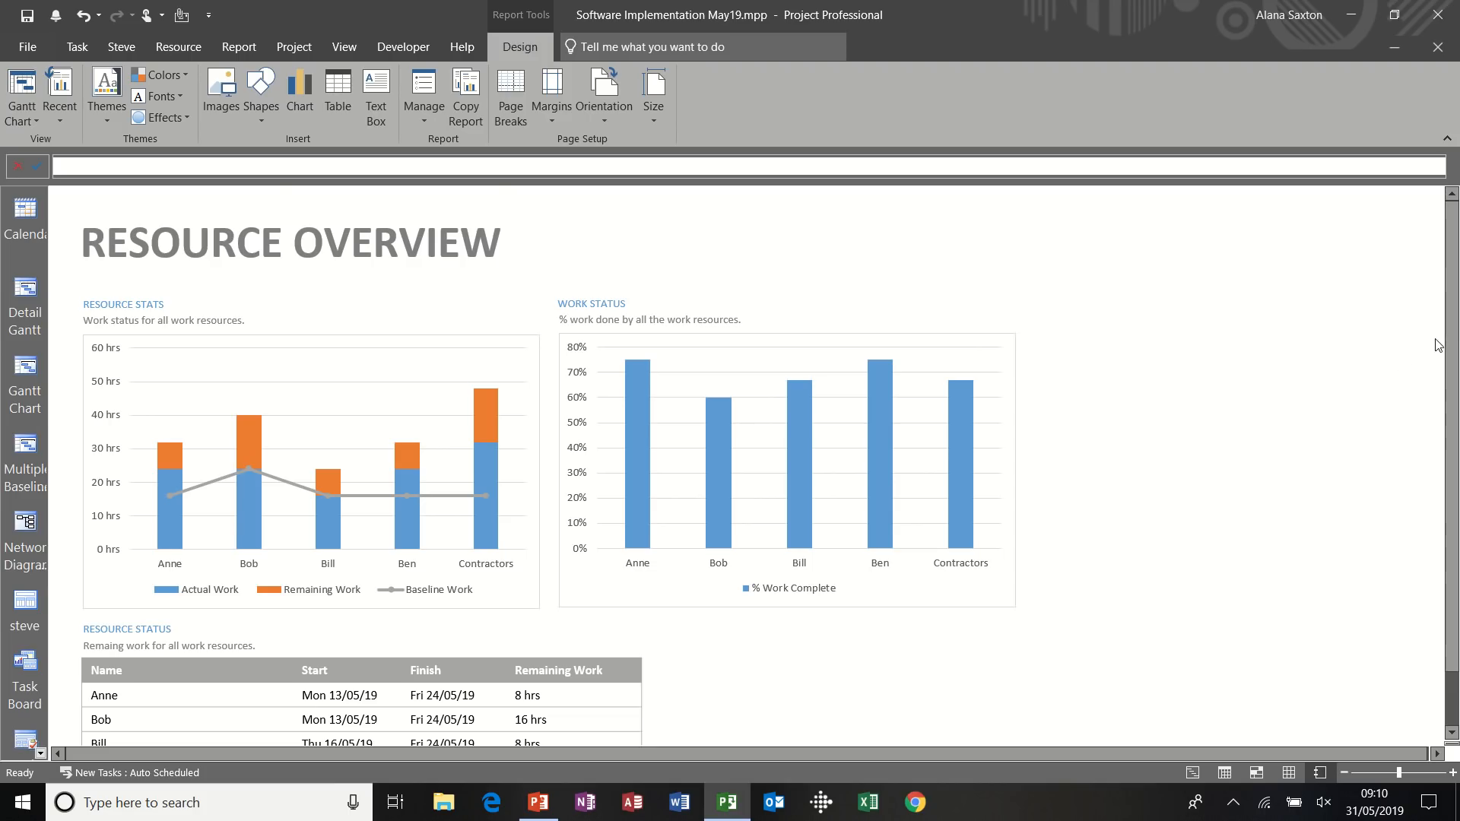
scroll(down, 3)
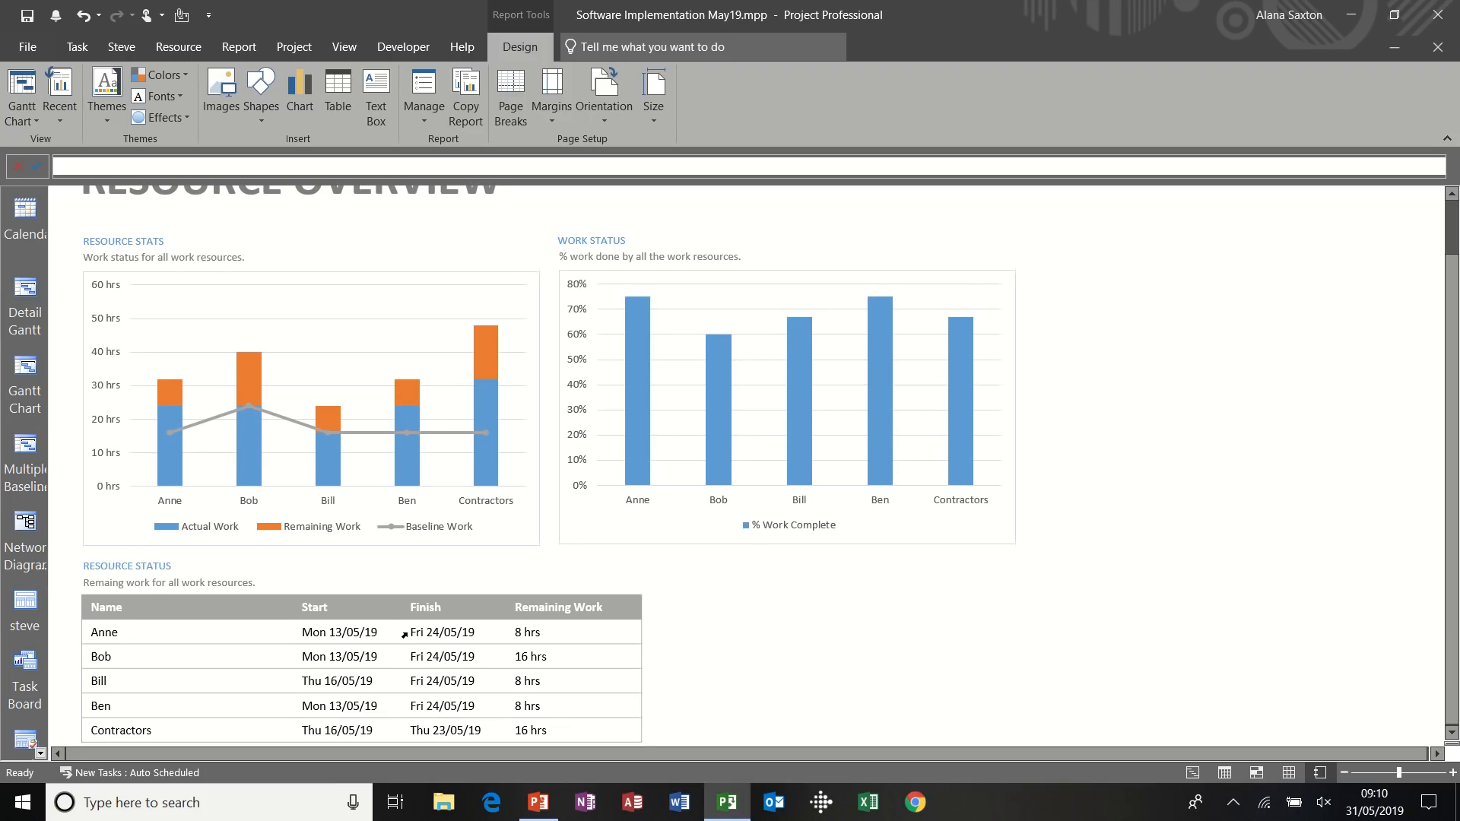
mouse_move(238, 46)
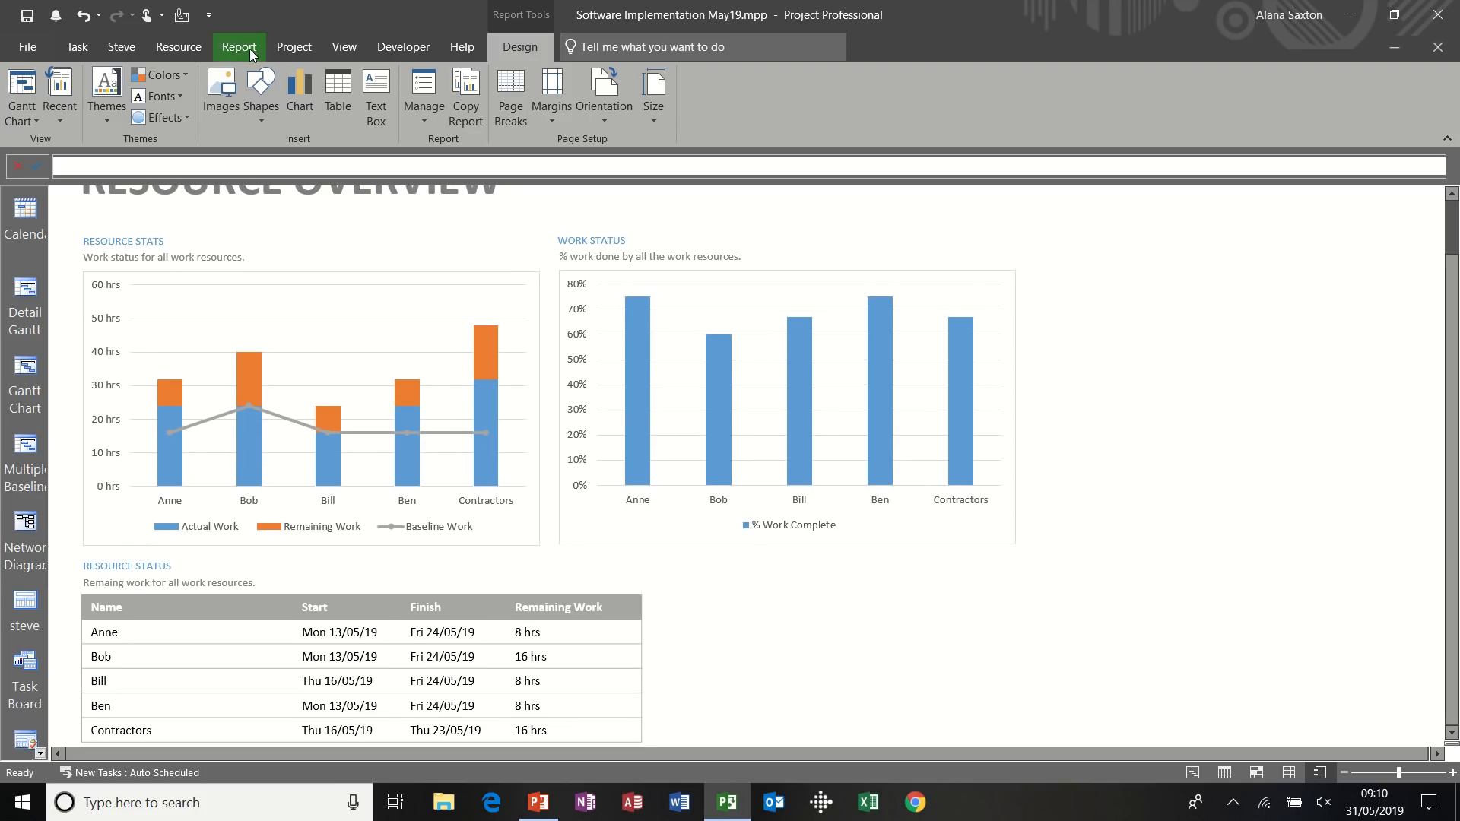
Open the Cash Flow cost report showing £2,564.00 actual cost
click(238, 46)
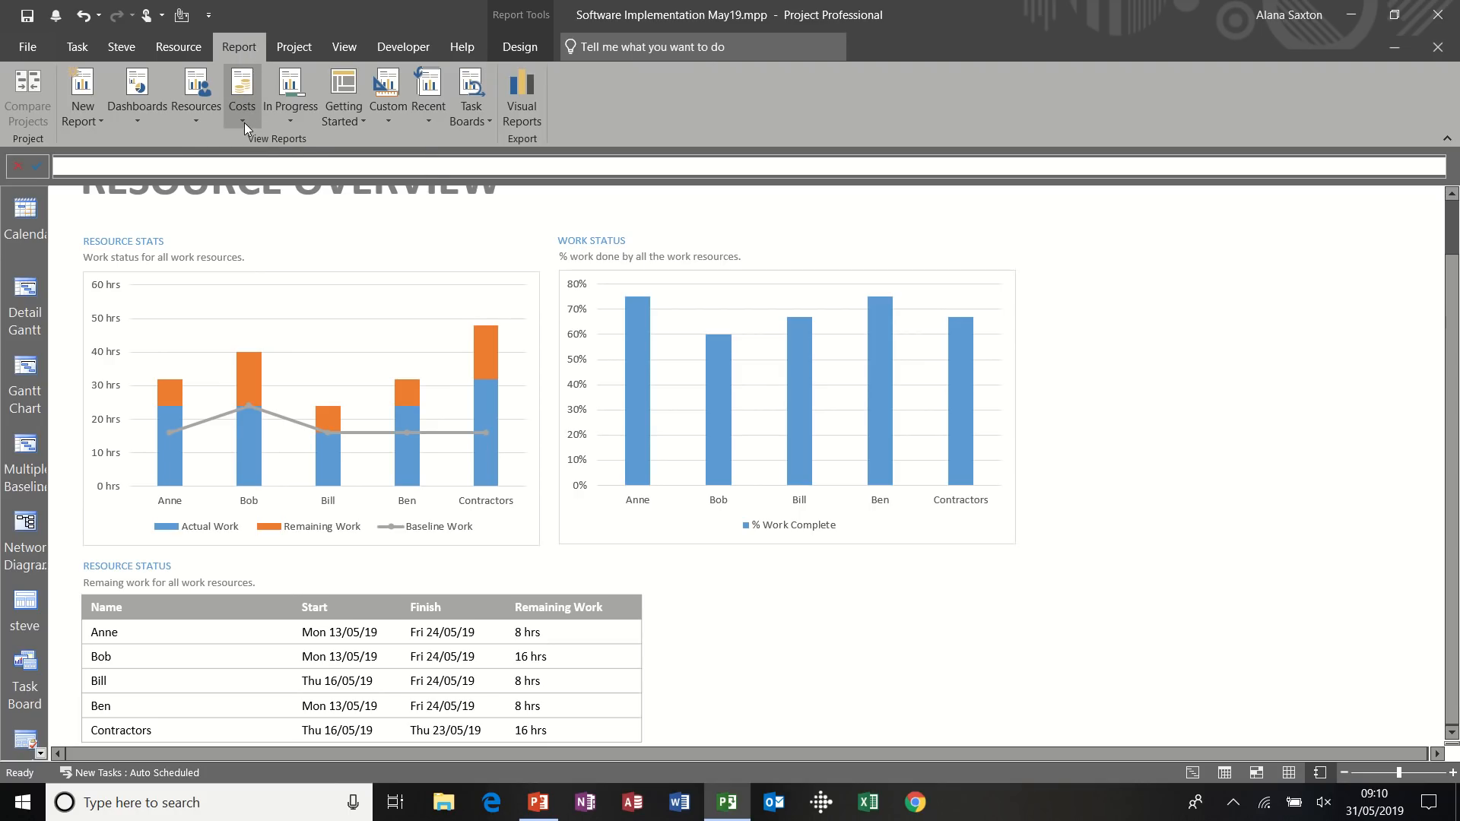
click(241, 96)
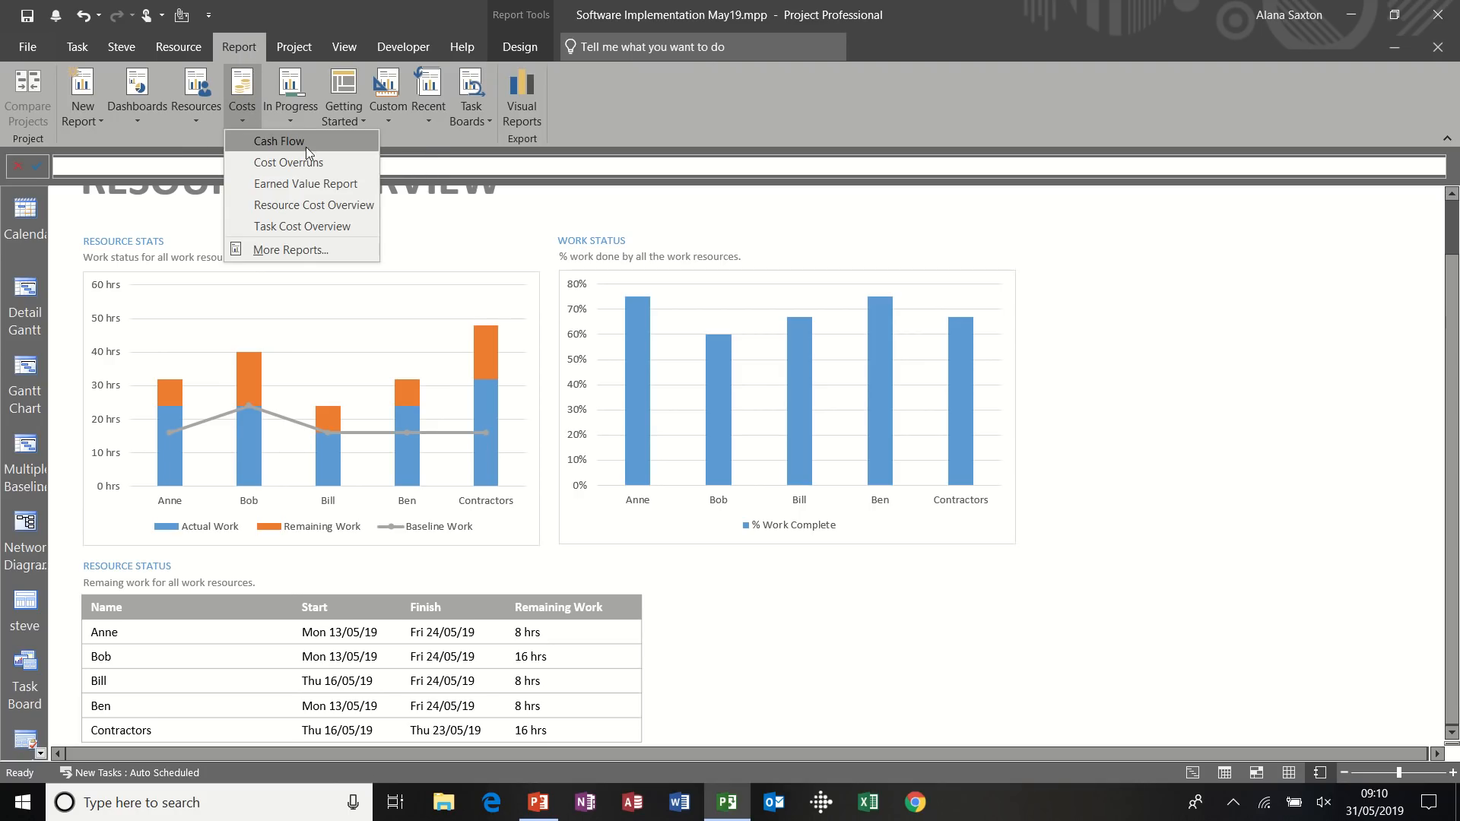
mouse_move(337, 149)
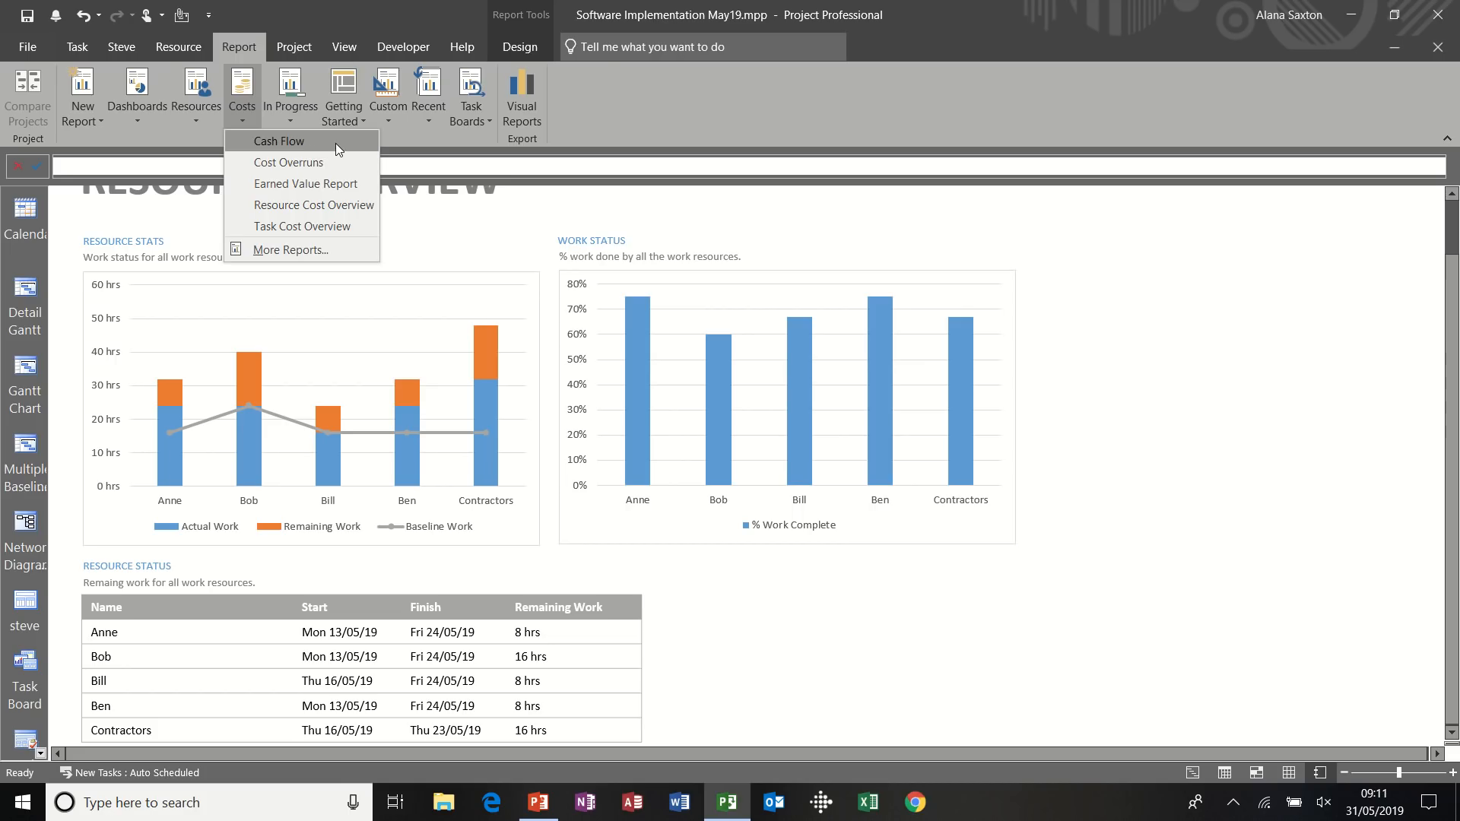
click(278, 141)
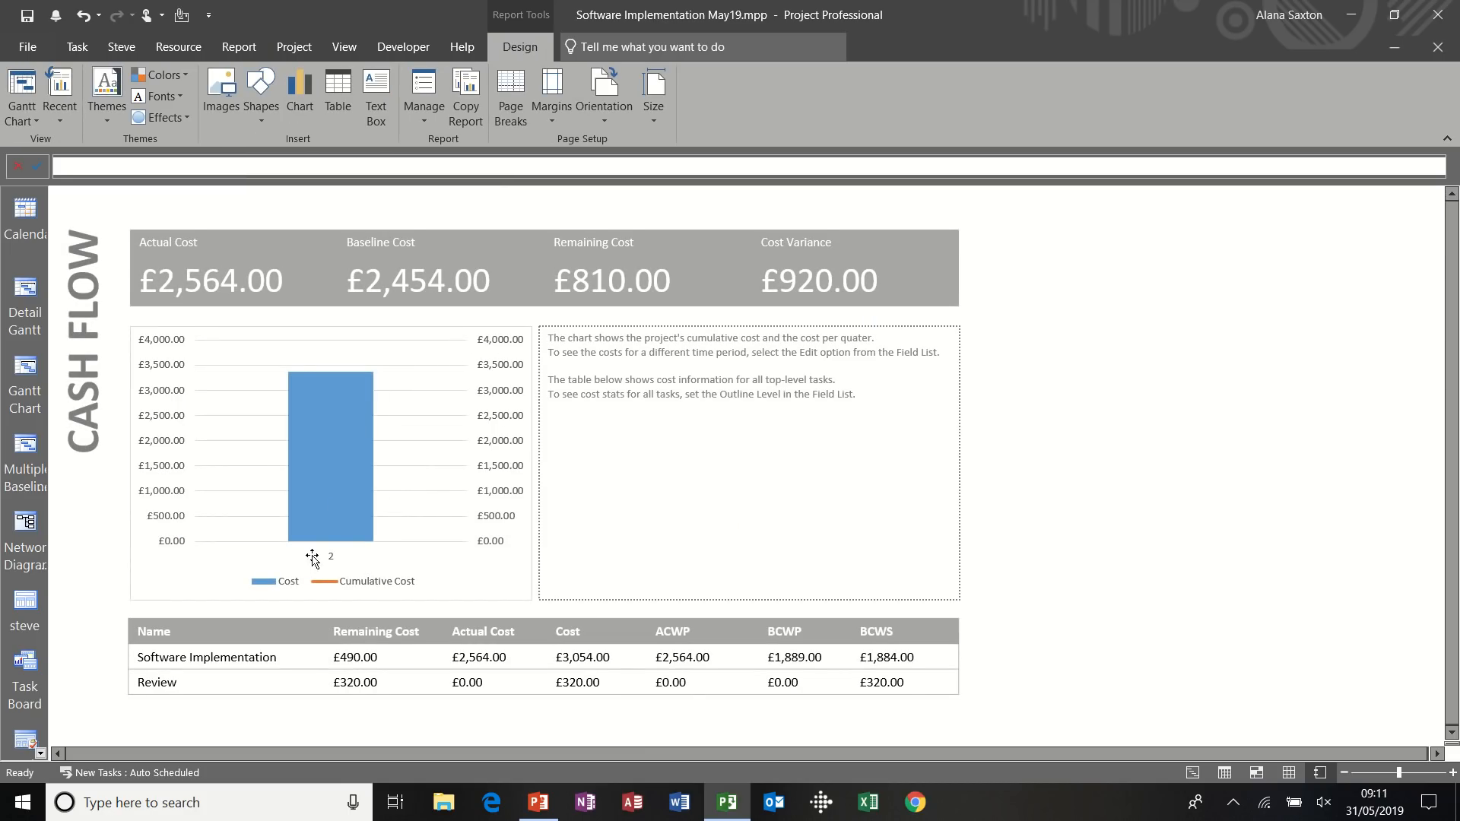
mouse_move(478, 656)
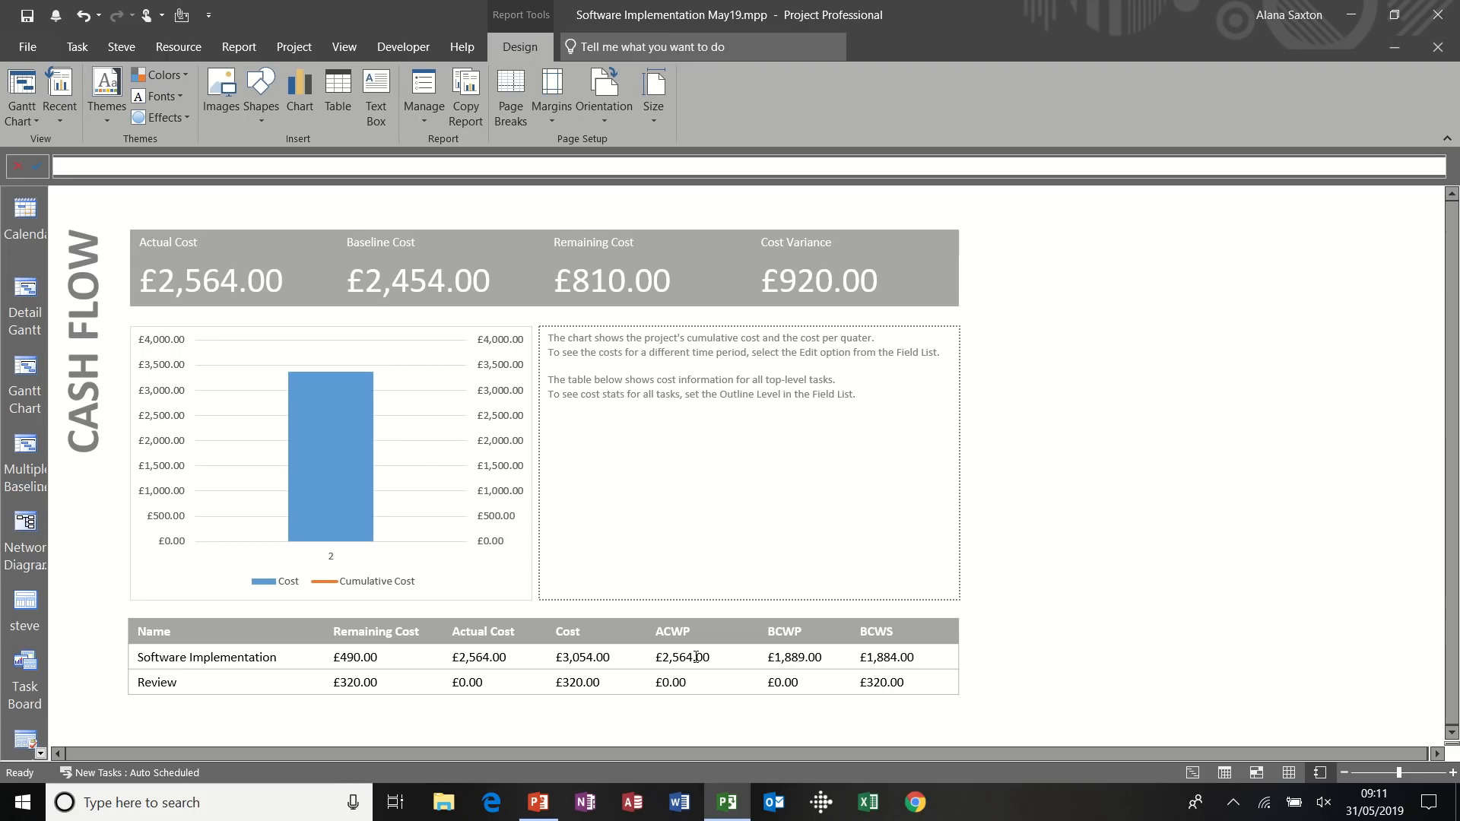
mouse_move(782, 644)
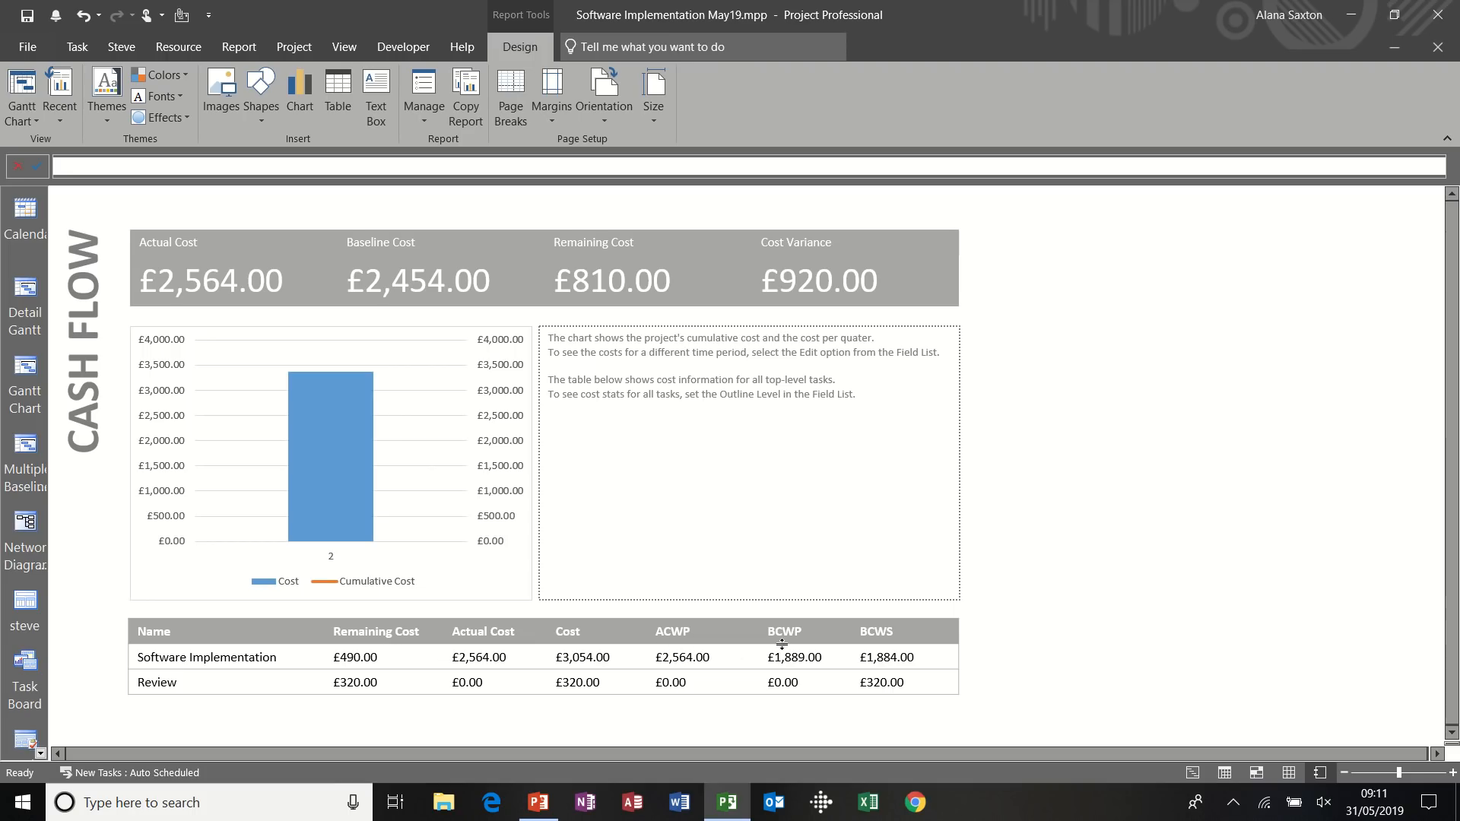
mouse_move(829, 643)
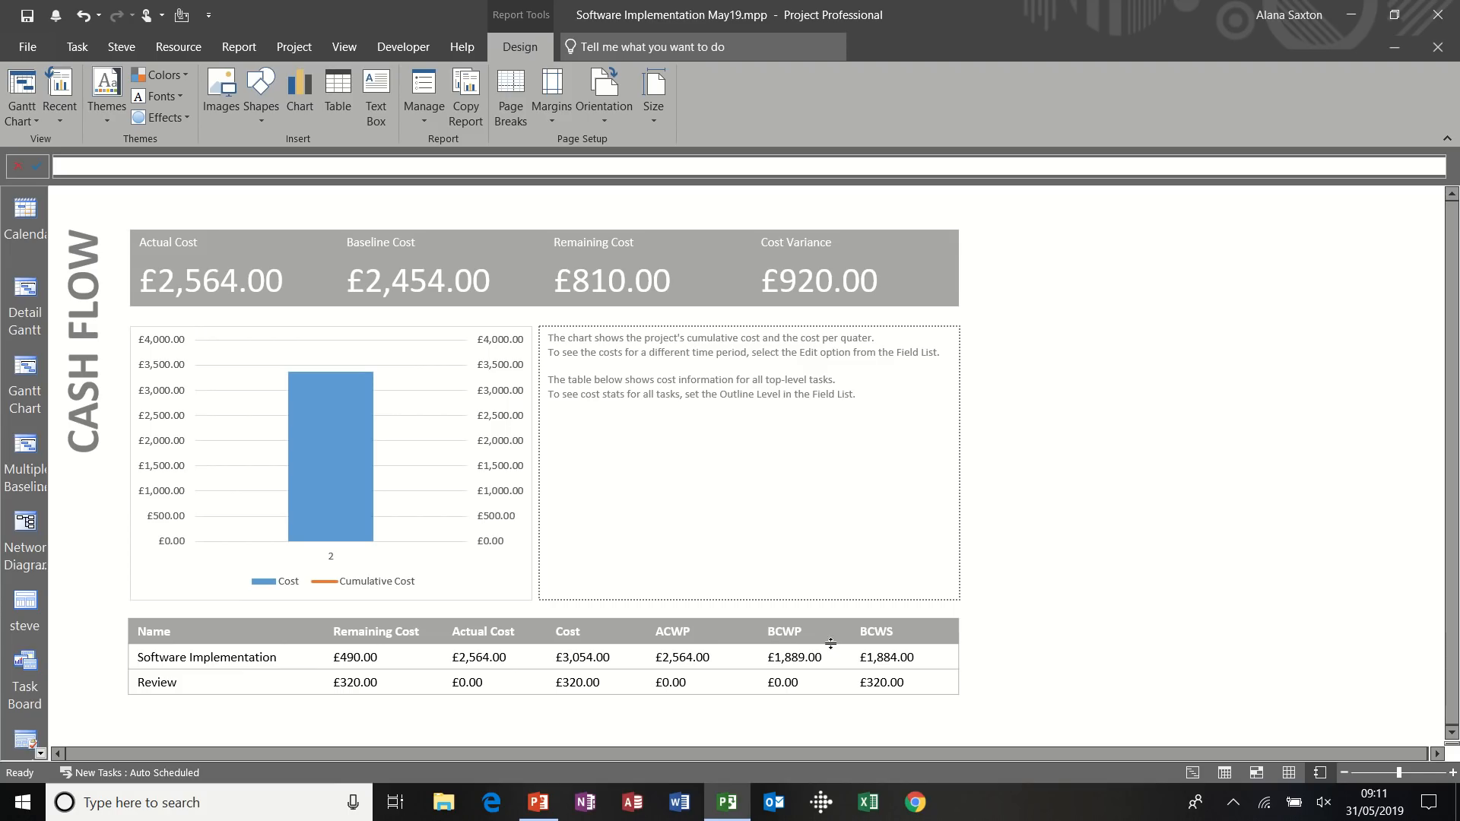
mouse_move(870, 642)
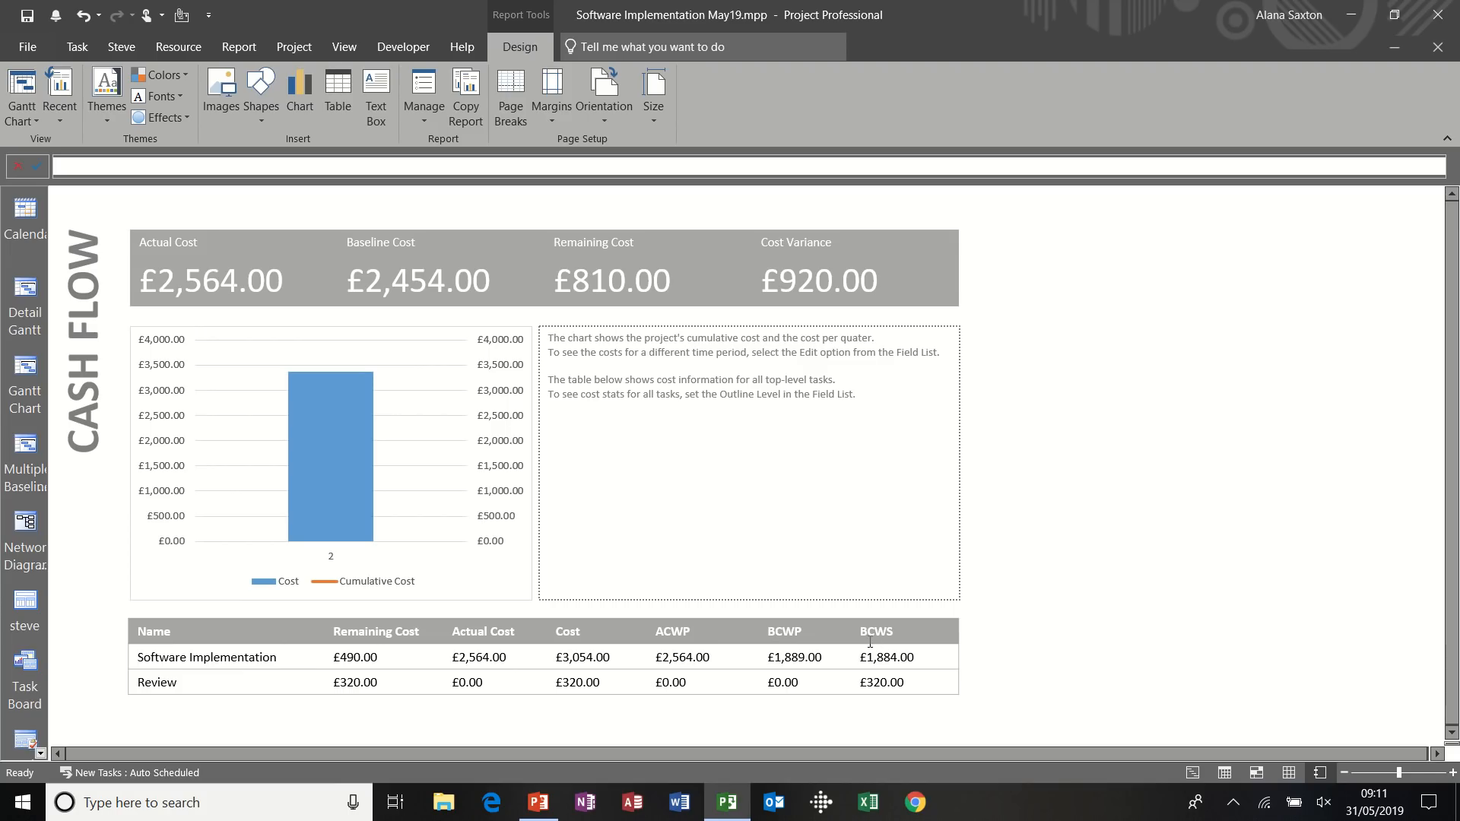
mouse_move(801, 669)
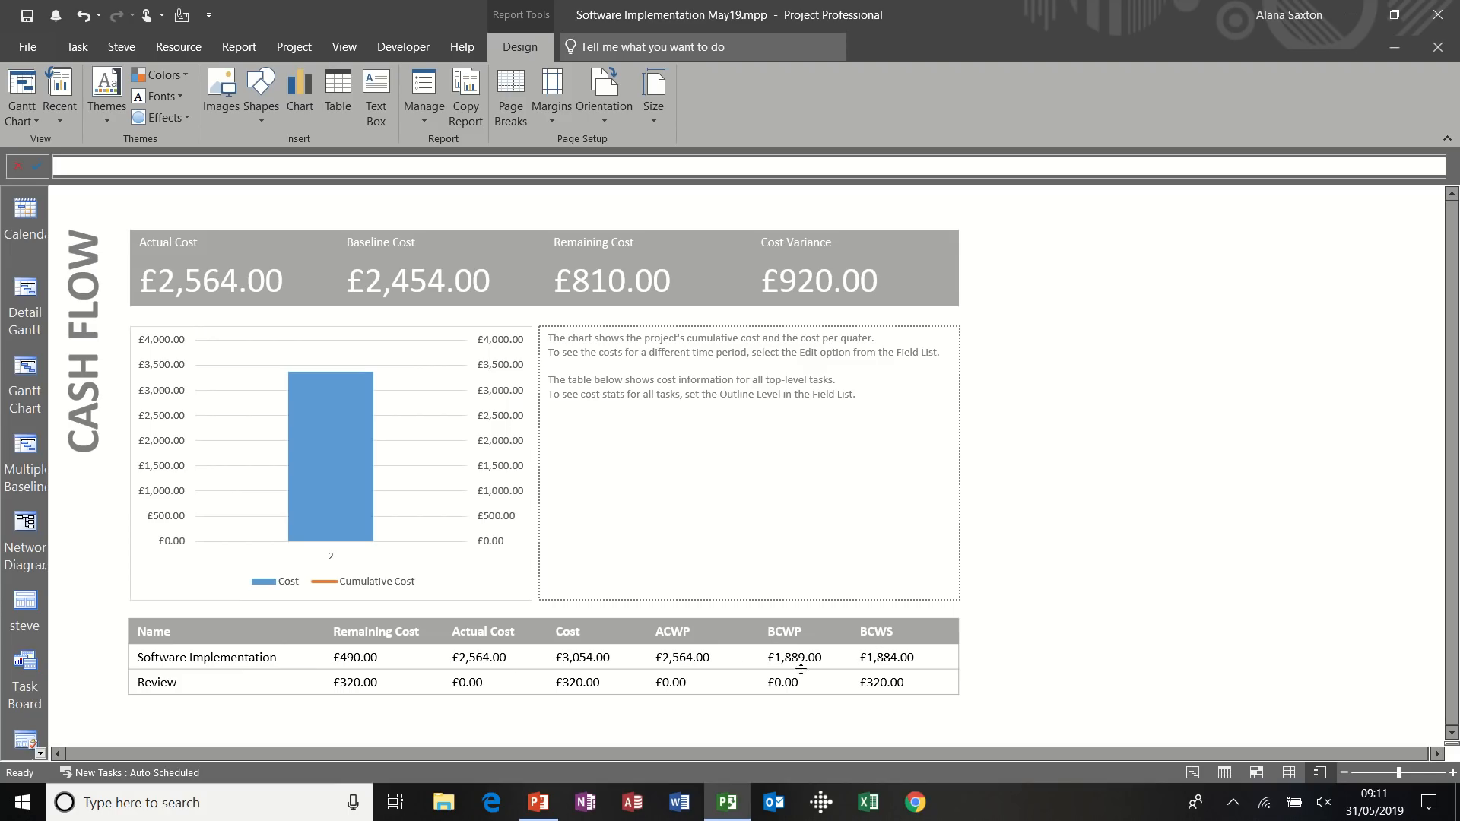
mouse_move(307, 331)
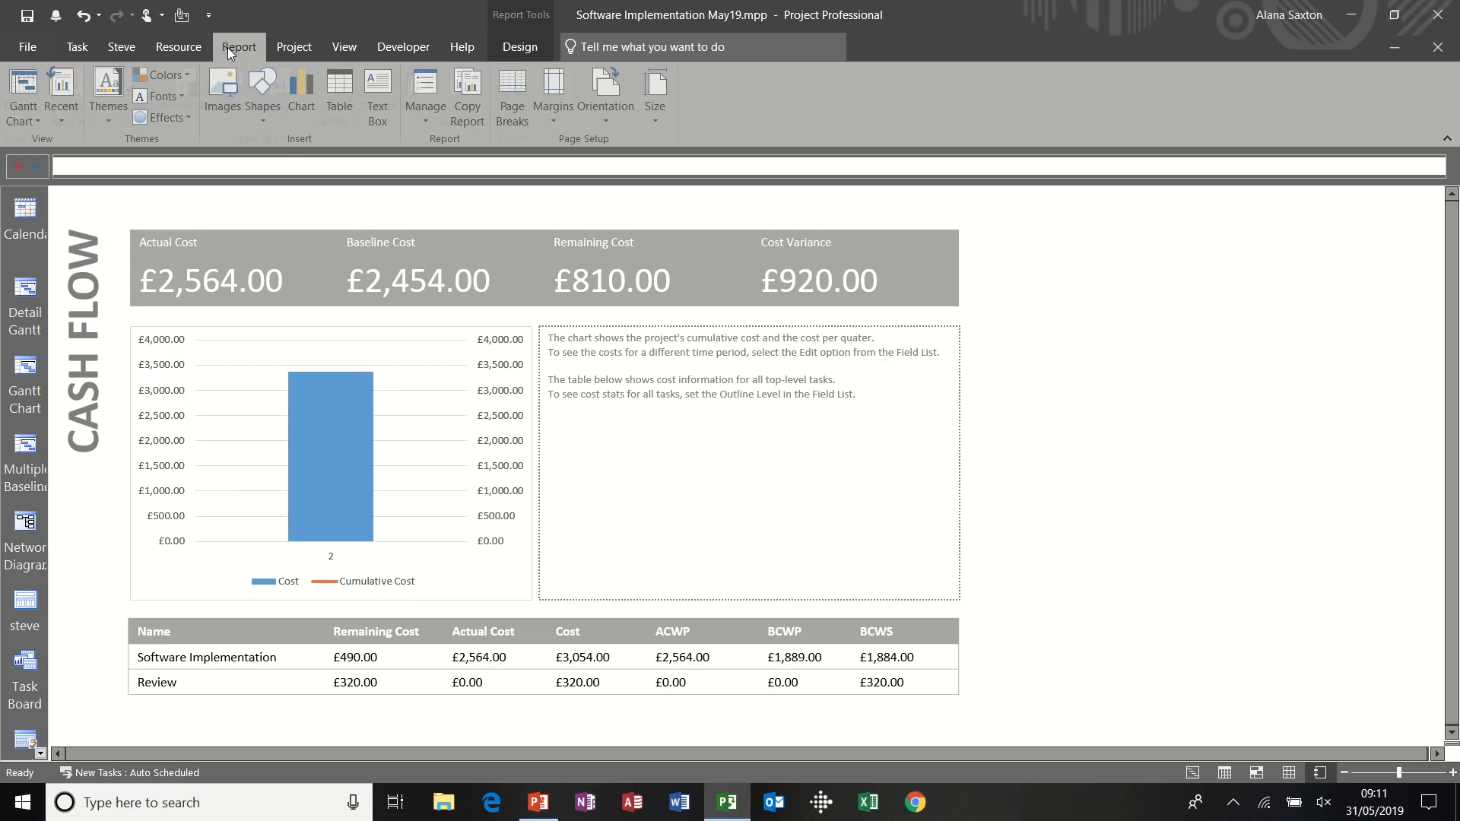
Check the Recent and Custom report lists for existing custom reports
click(238, 46)
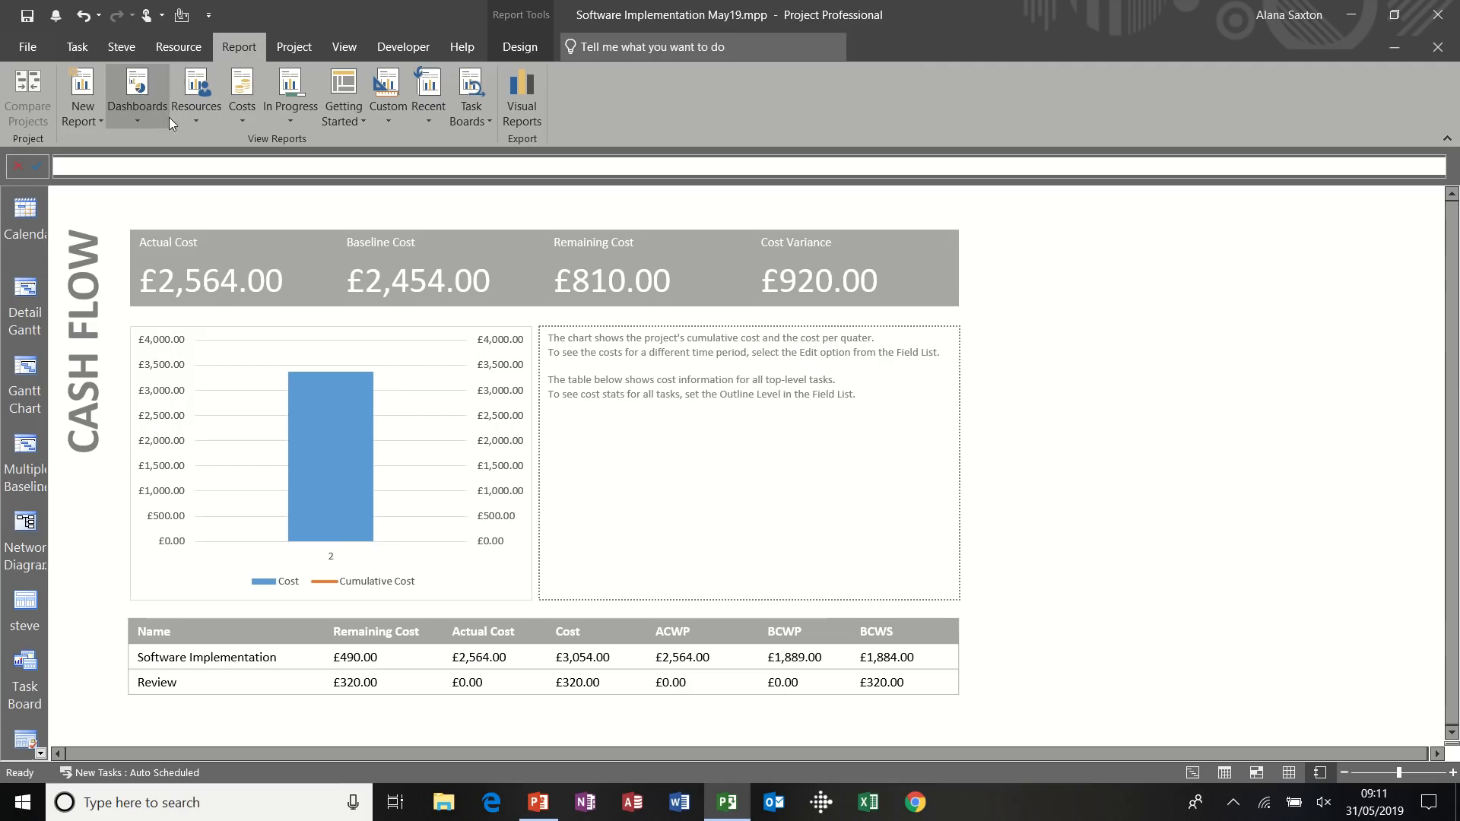
mouse_move(82, 93)
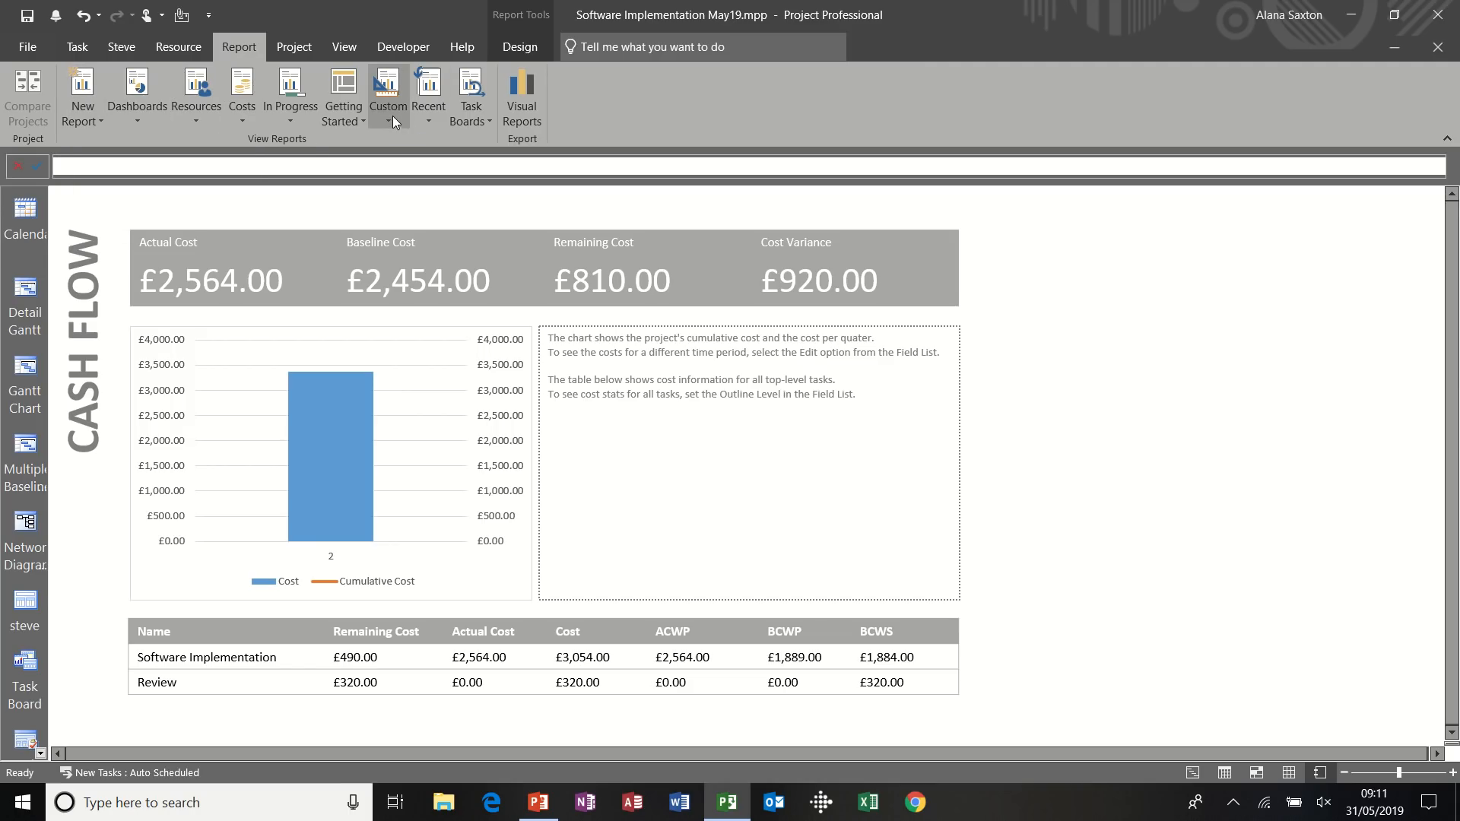
click(427, 97)
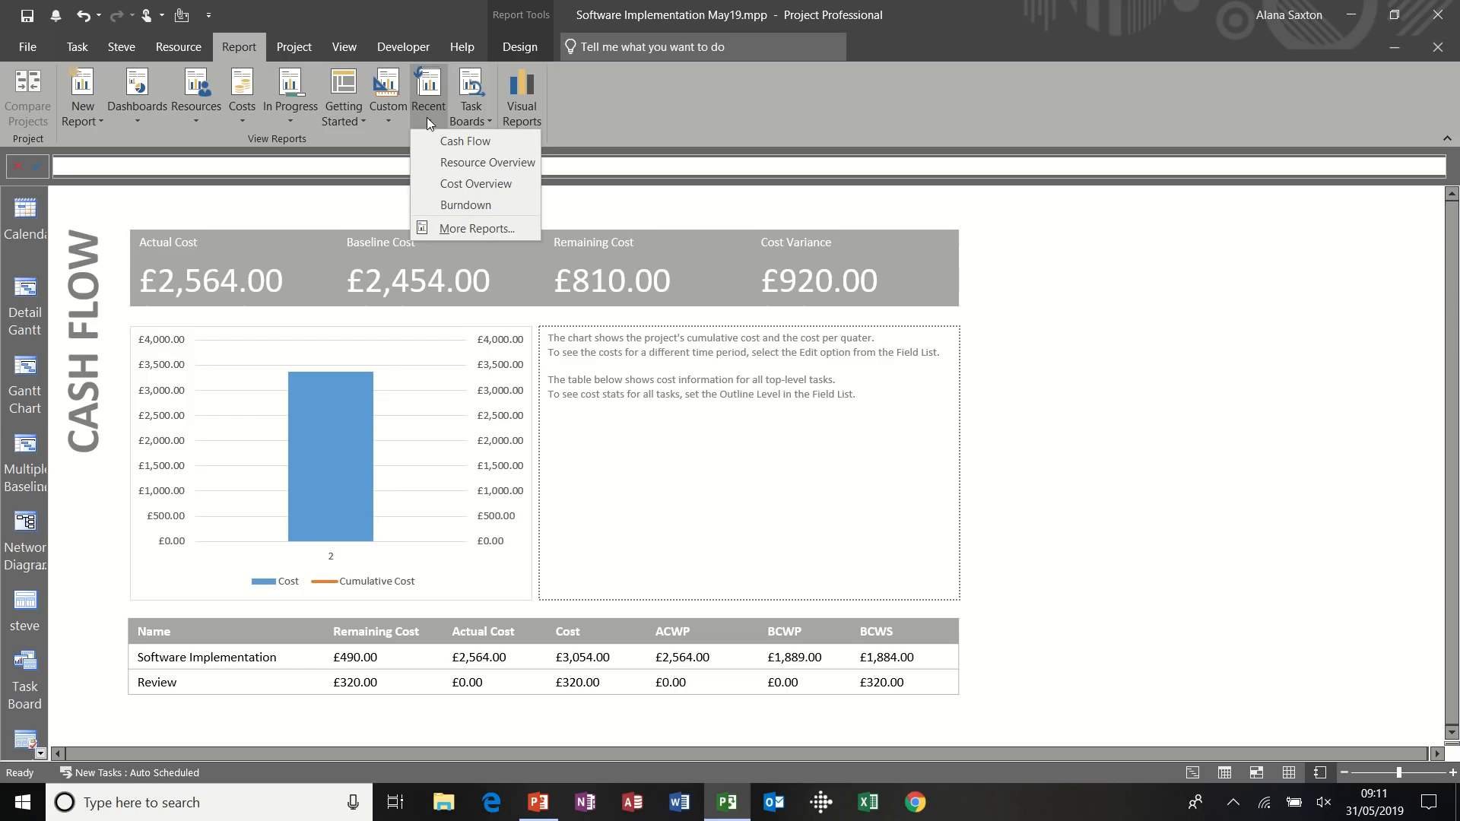
mouse_move(407, 124)
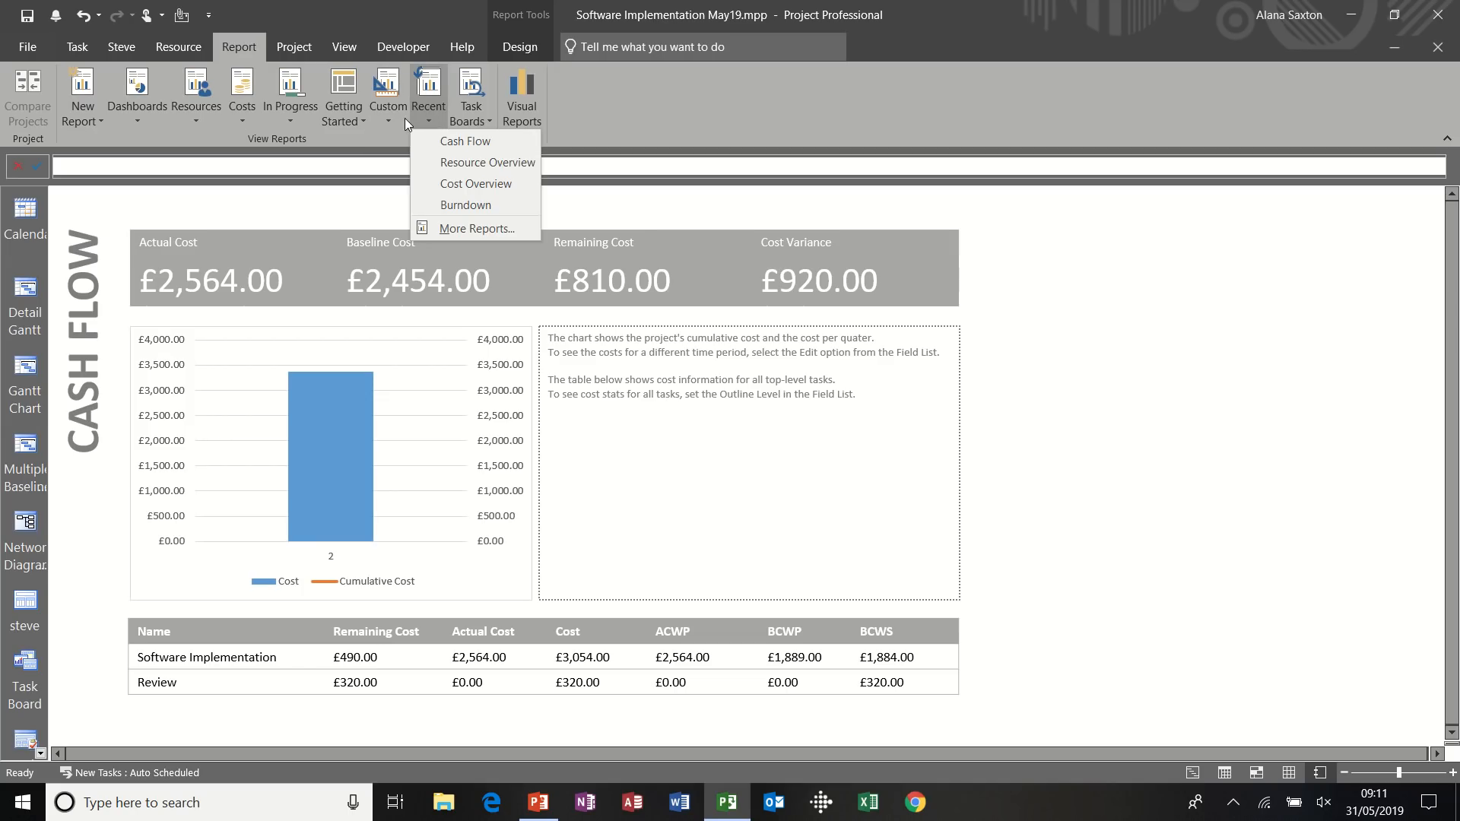
click(387, 96)
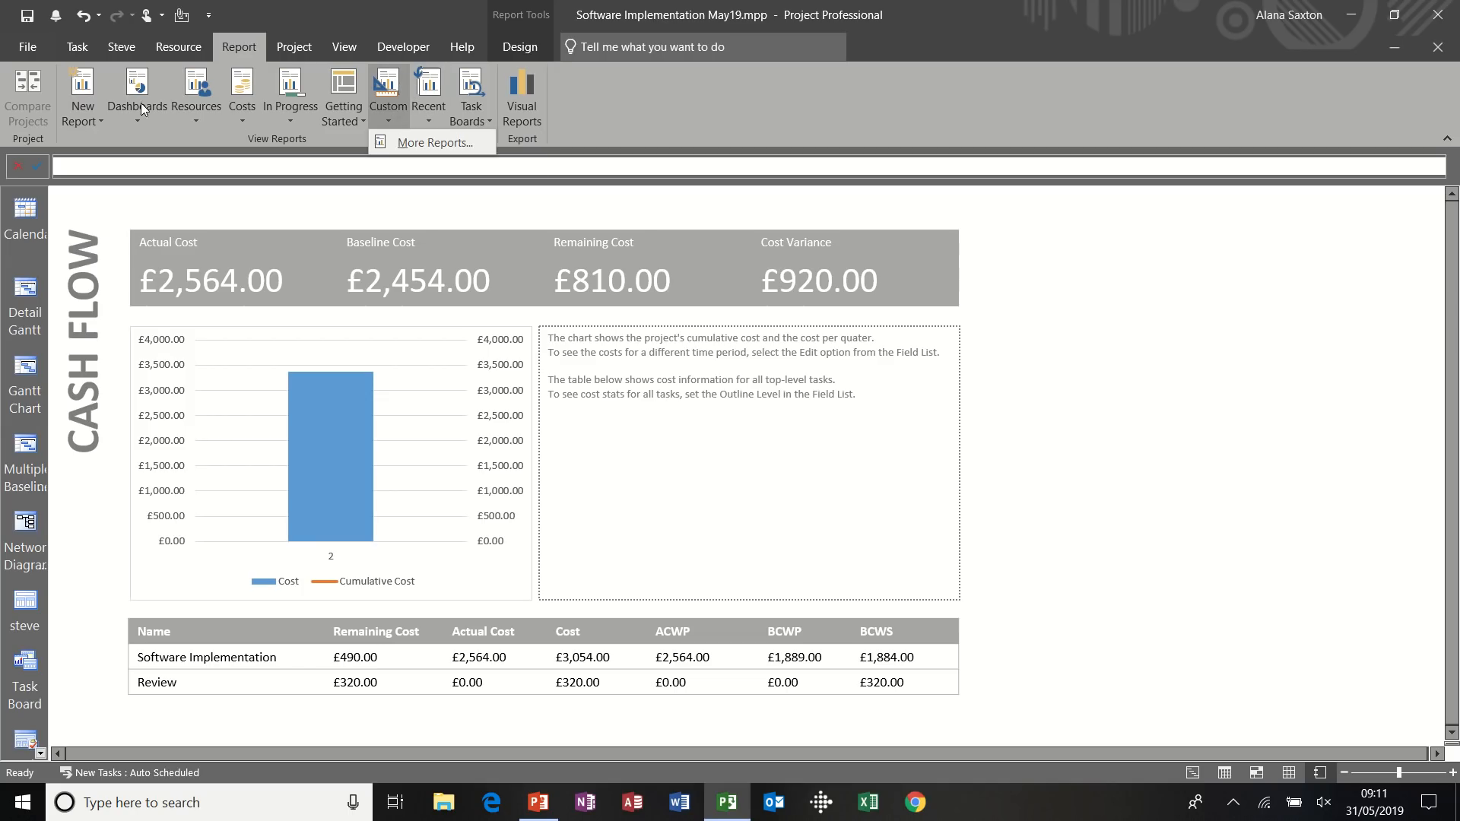
Create a blank report and name it 'steve'
click(82, 97)
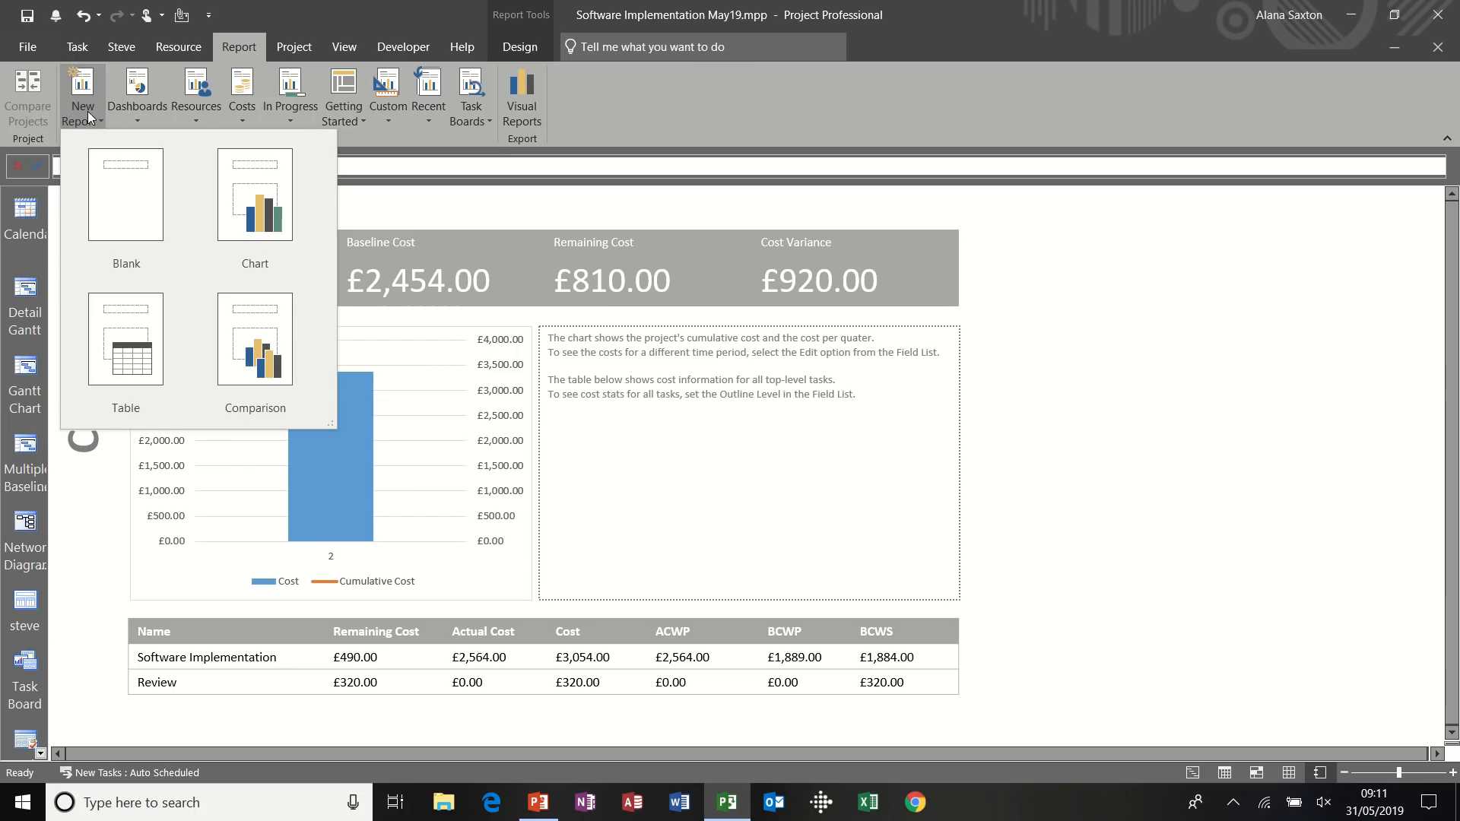
mouse_move(125, 193)
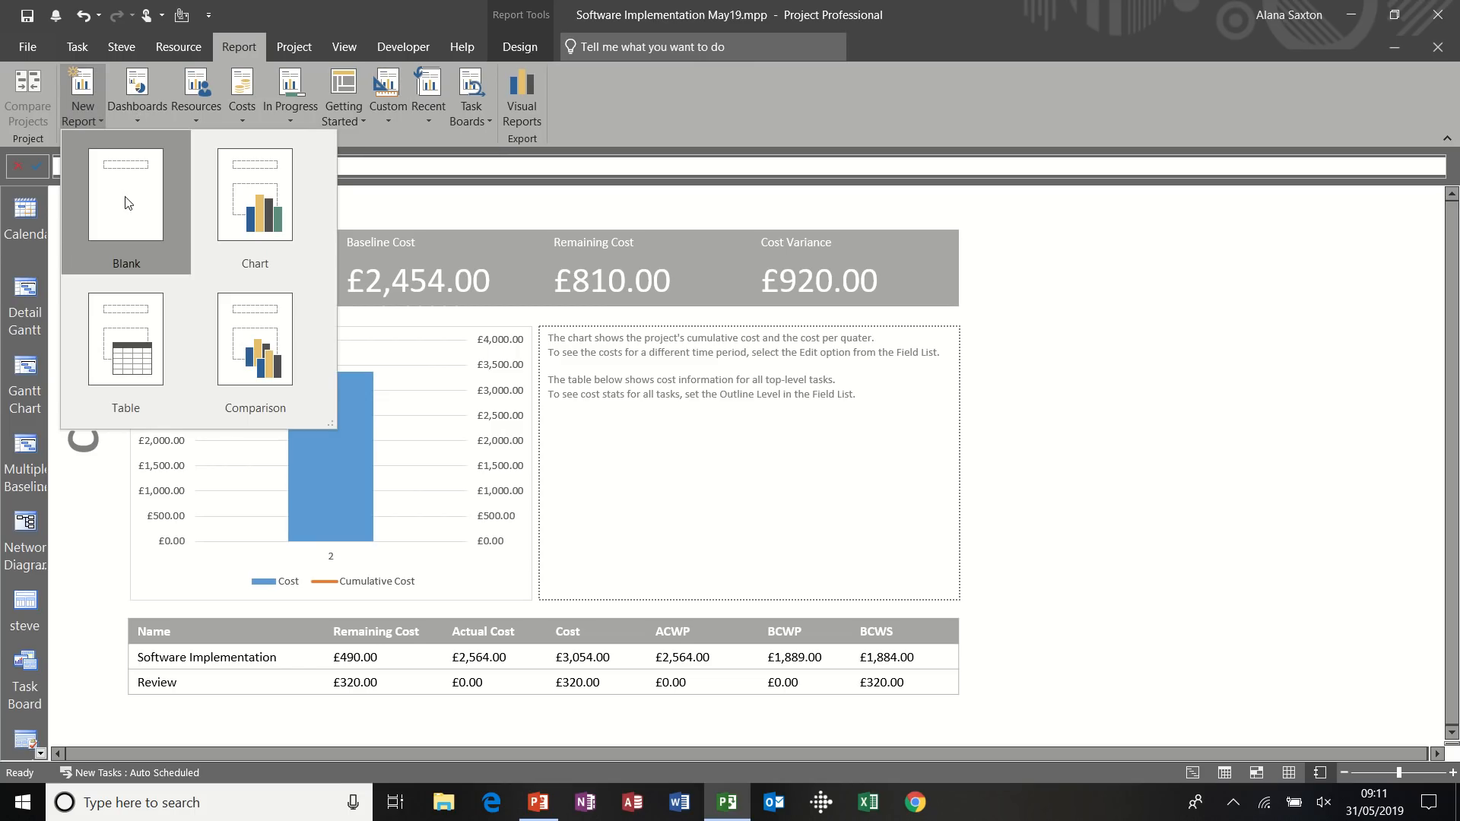
click(125, 192)
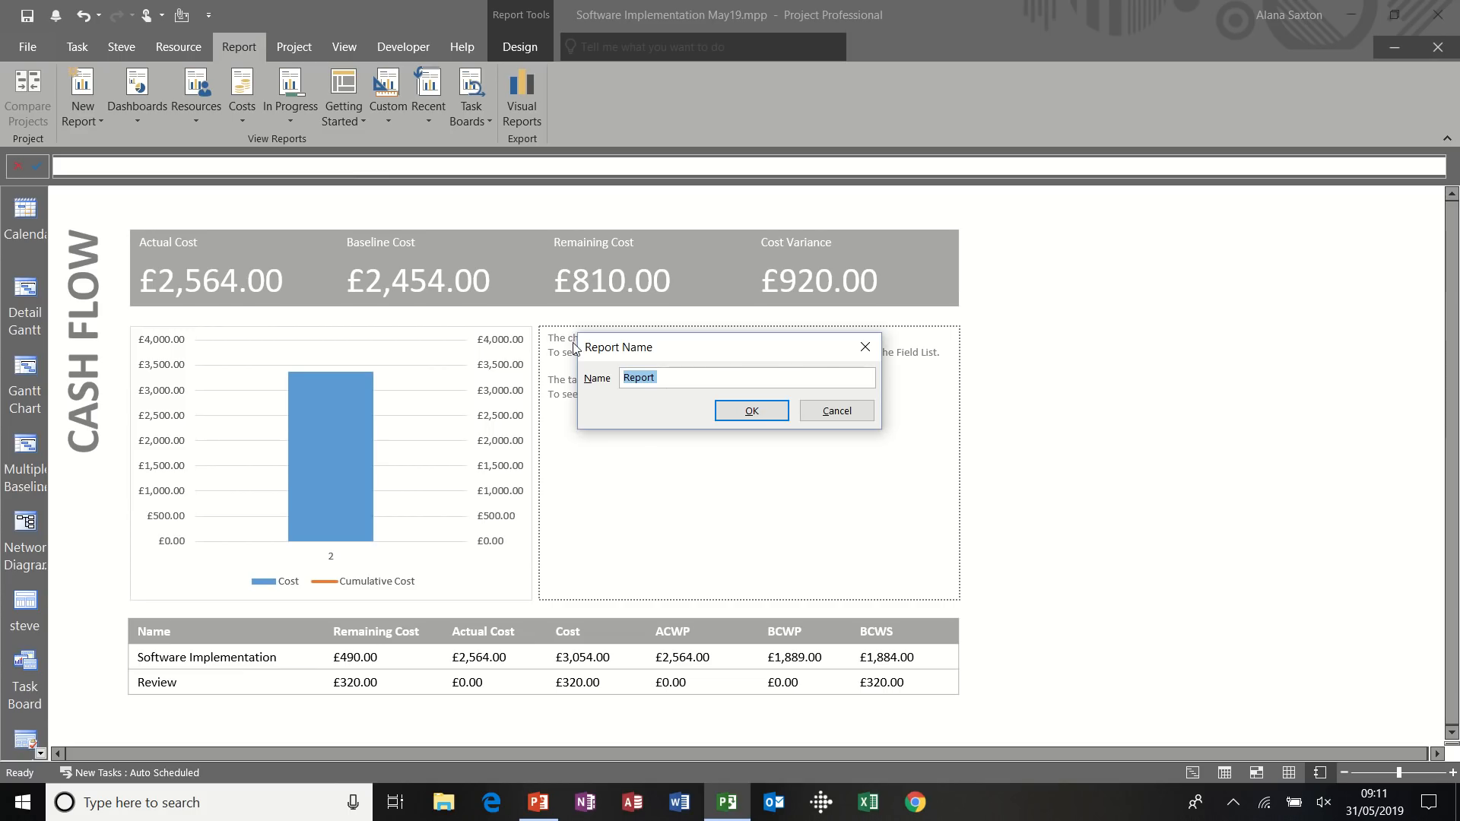
text(steve)
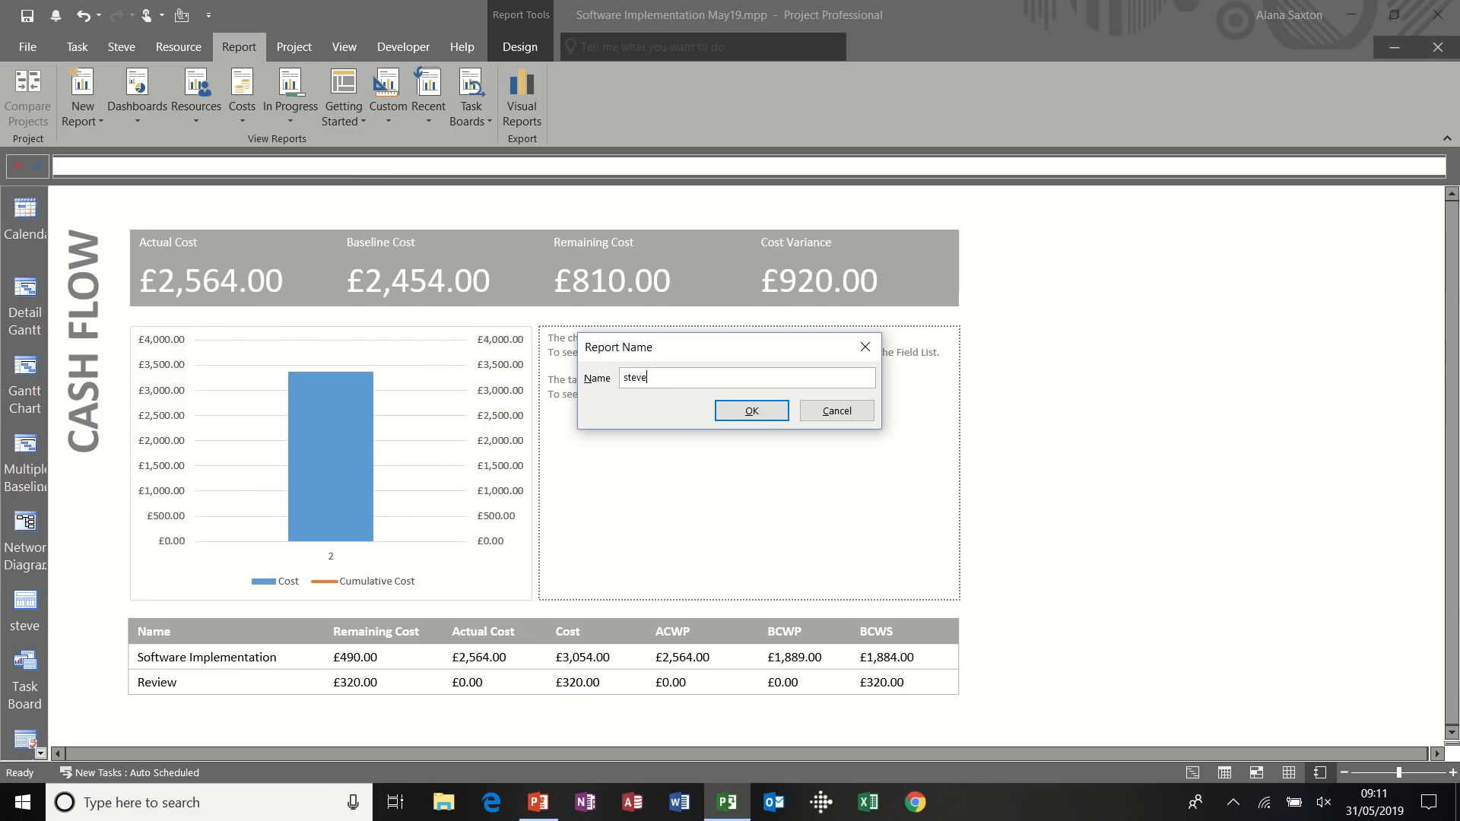
click(750, 410)
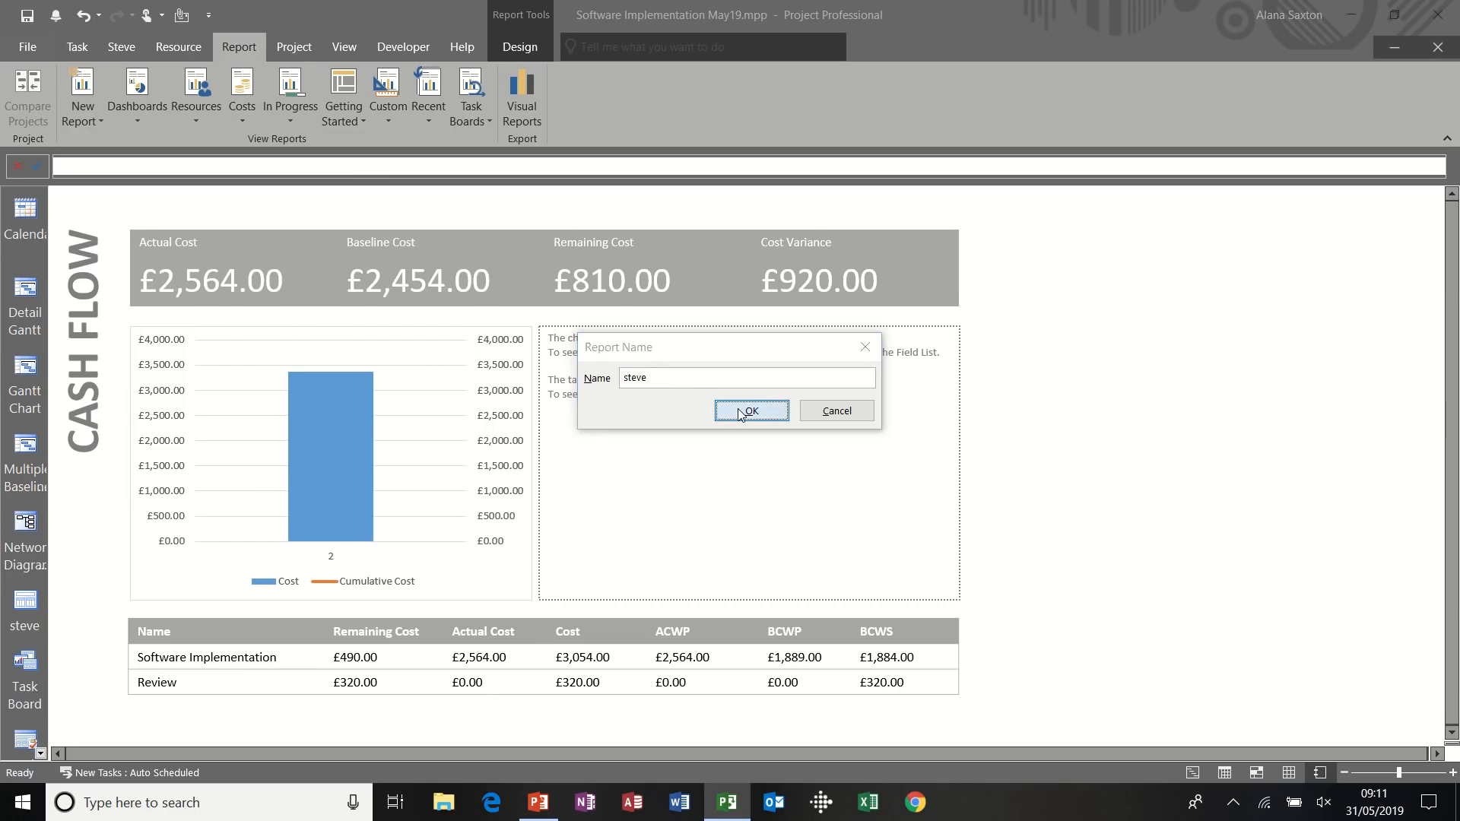
click(750, 410)
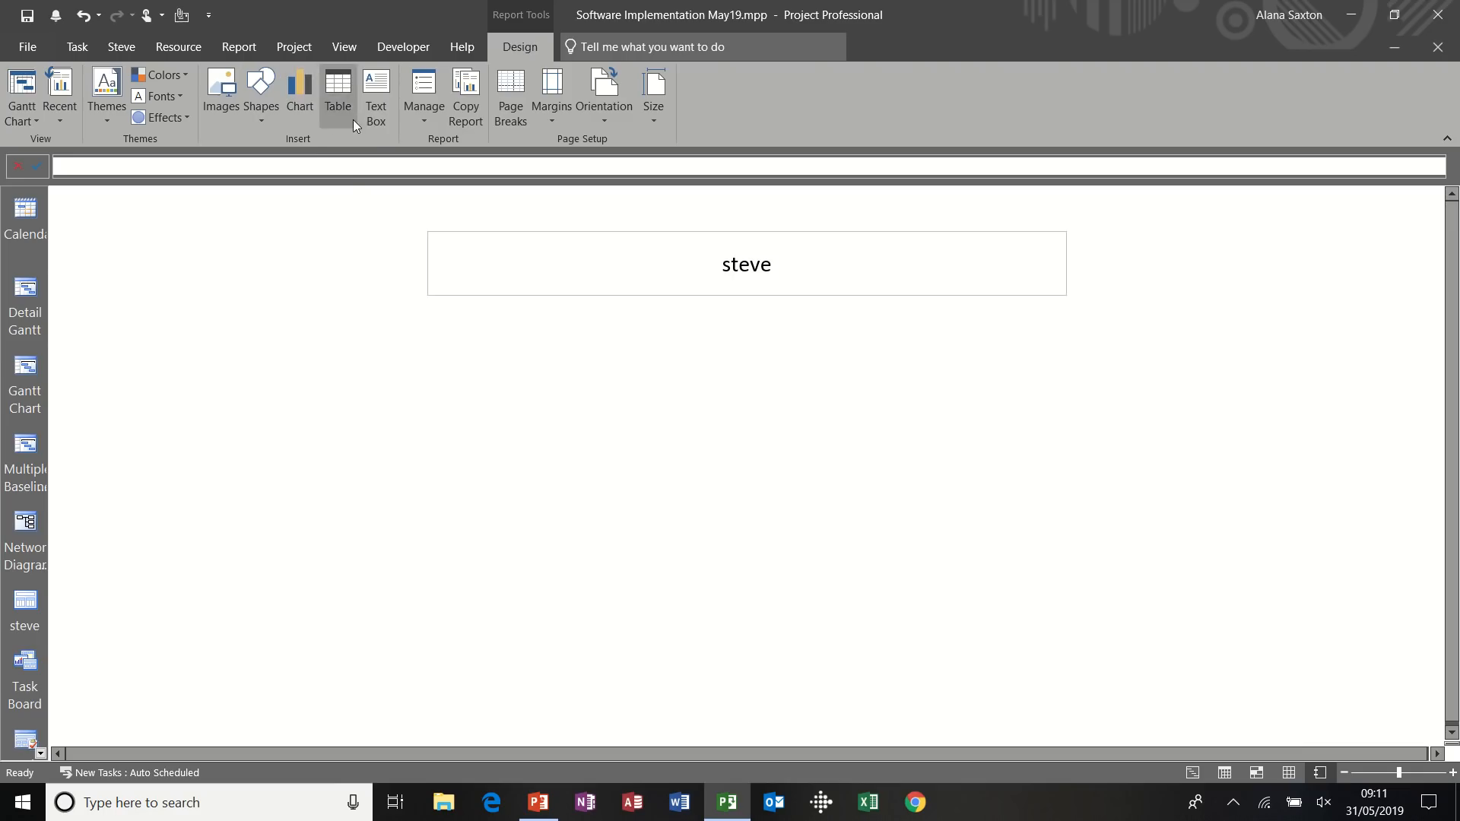
mouse_move(298, 93)
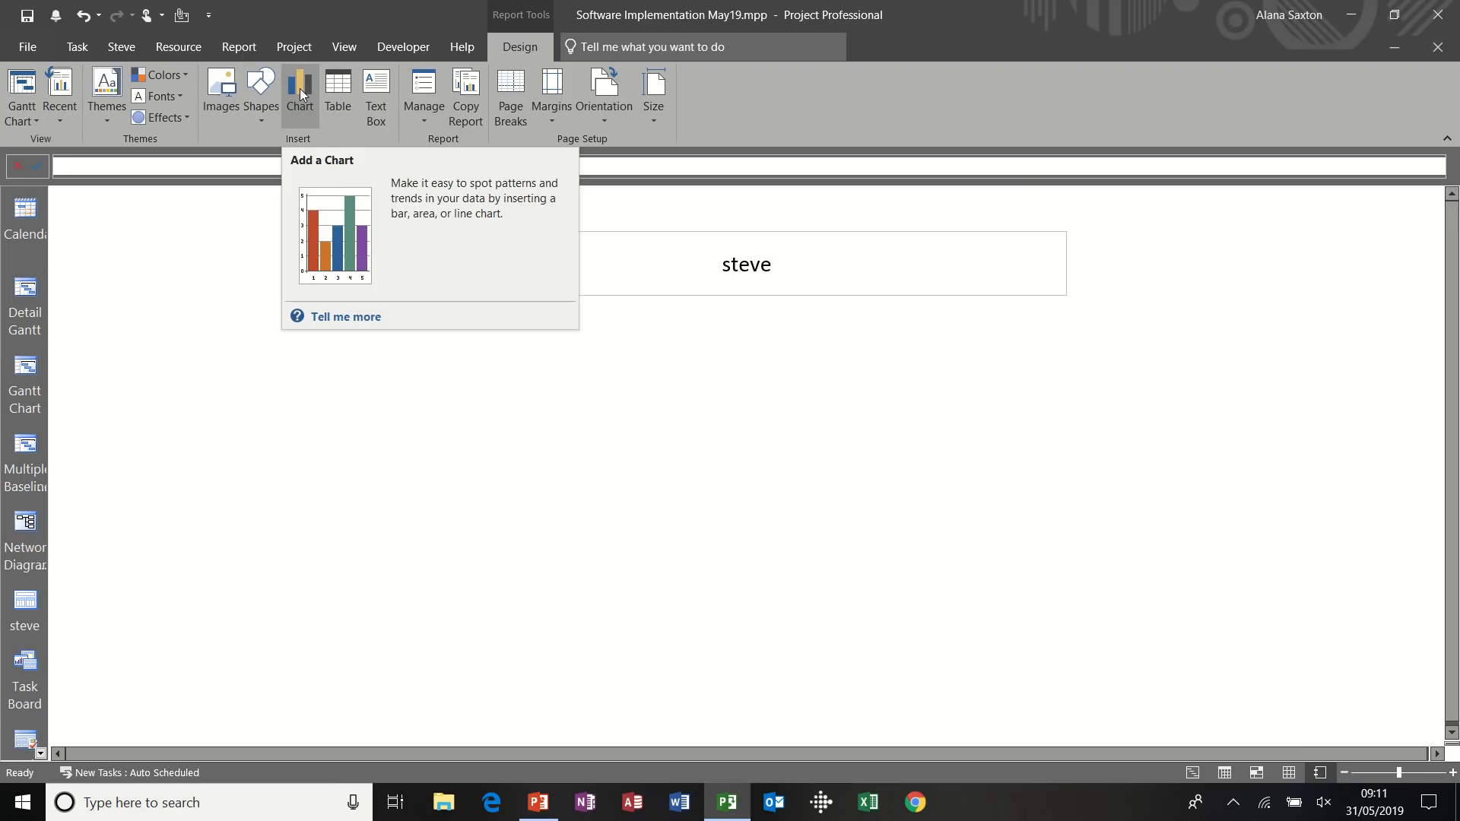
Insert a clustered column chart of Actual Work, Remaining Work and Work per task
click(299, 91)
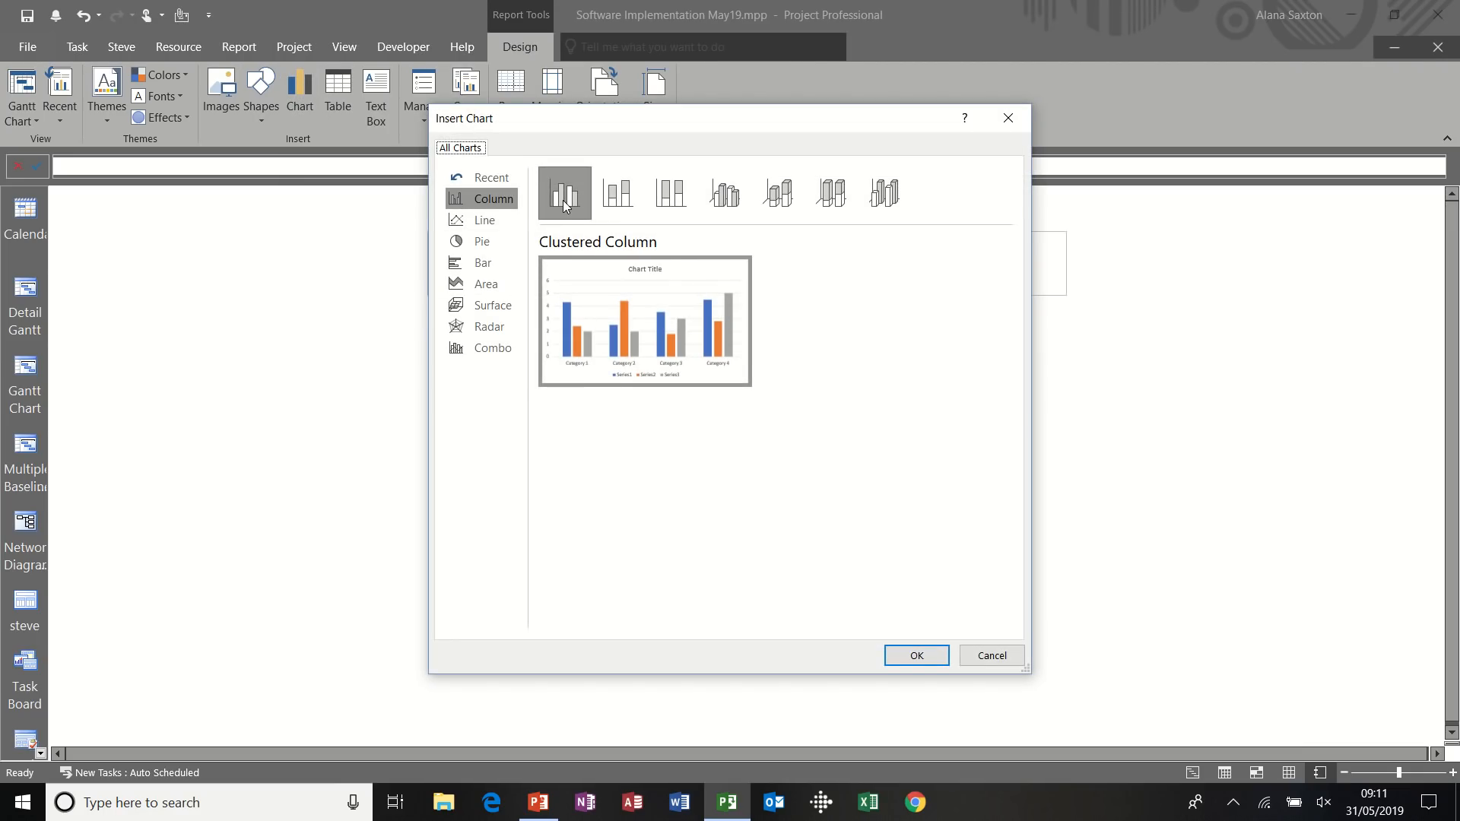
click(914, 655)
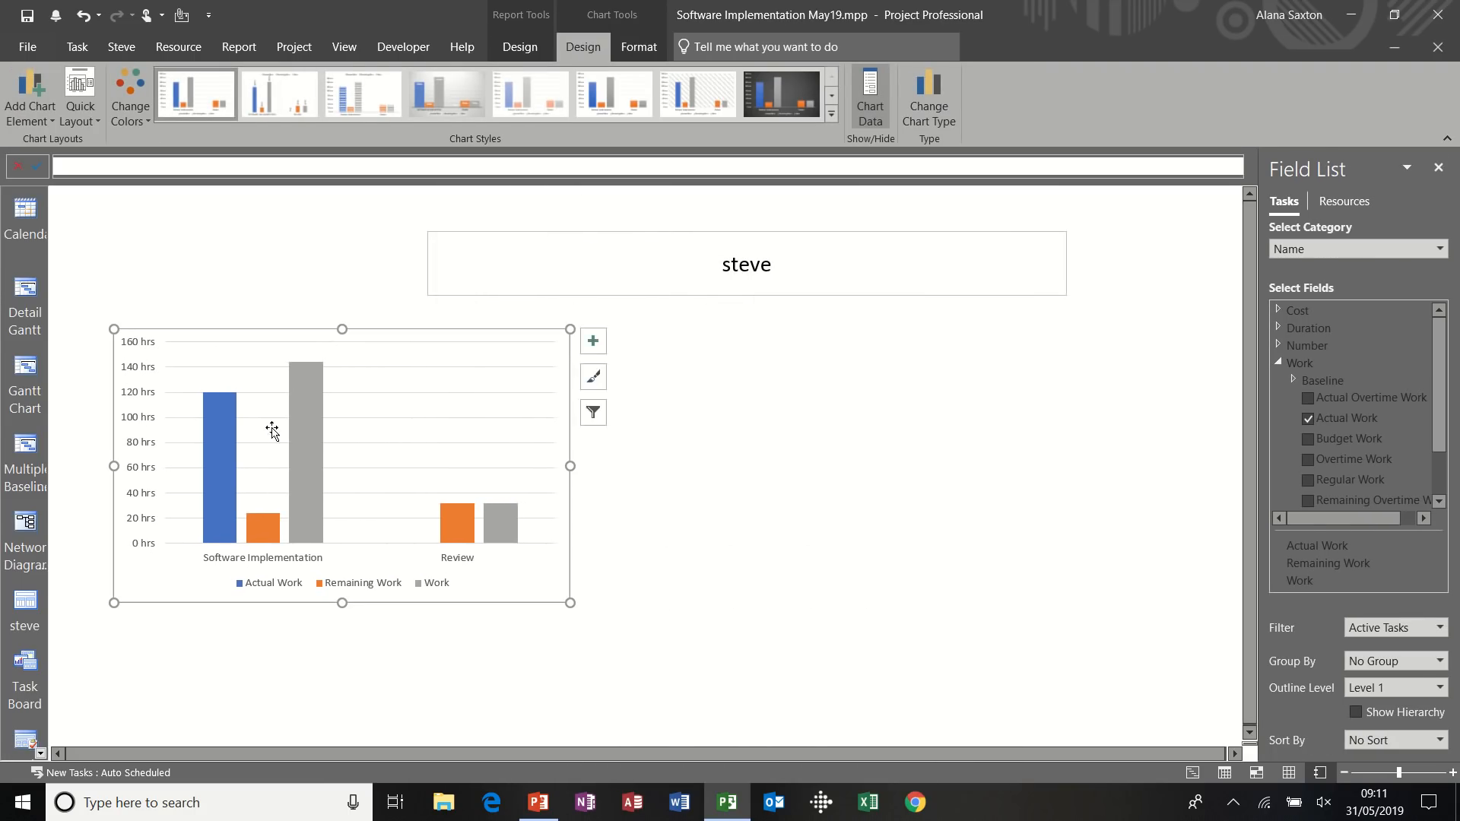
mouse_move(492, 547)
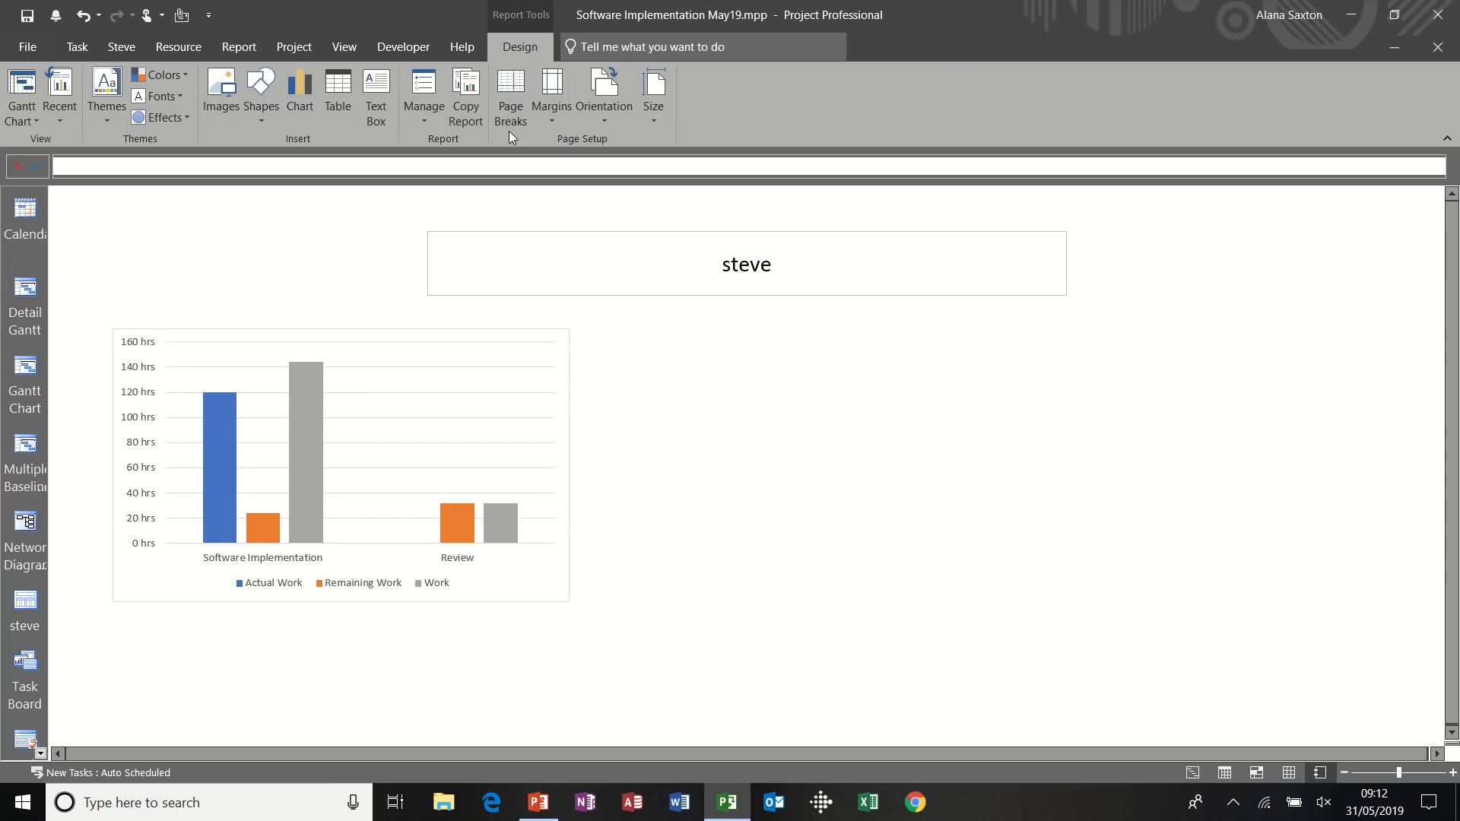
Add a Name and % Complete table, removing Start and Finish, above the work chart
click(338, 88)
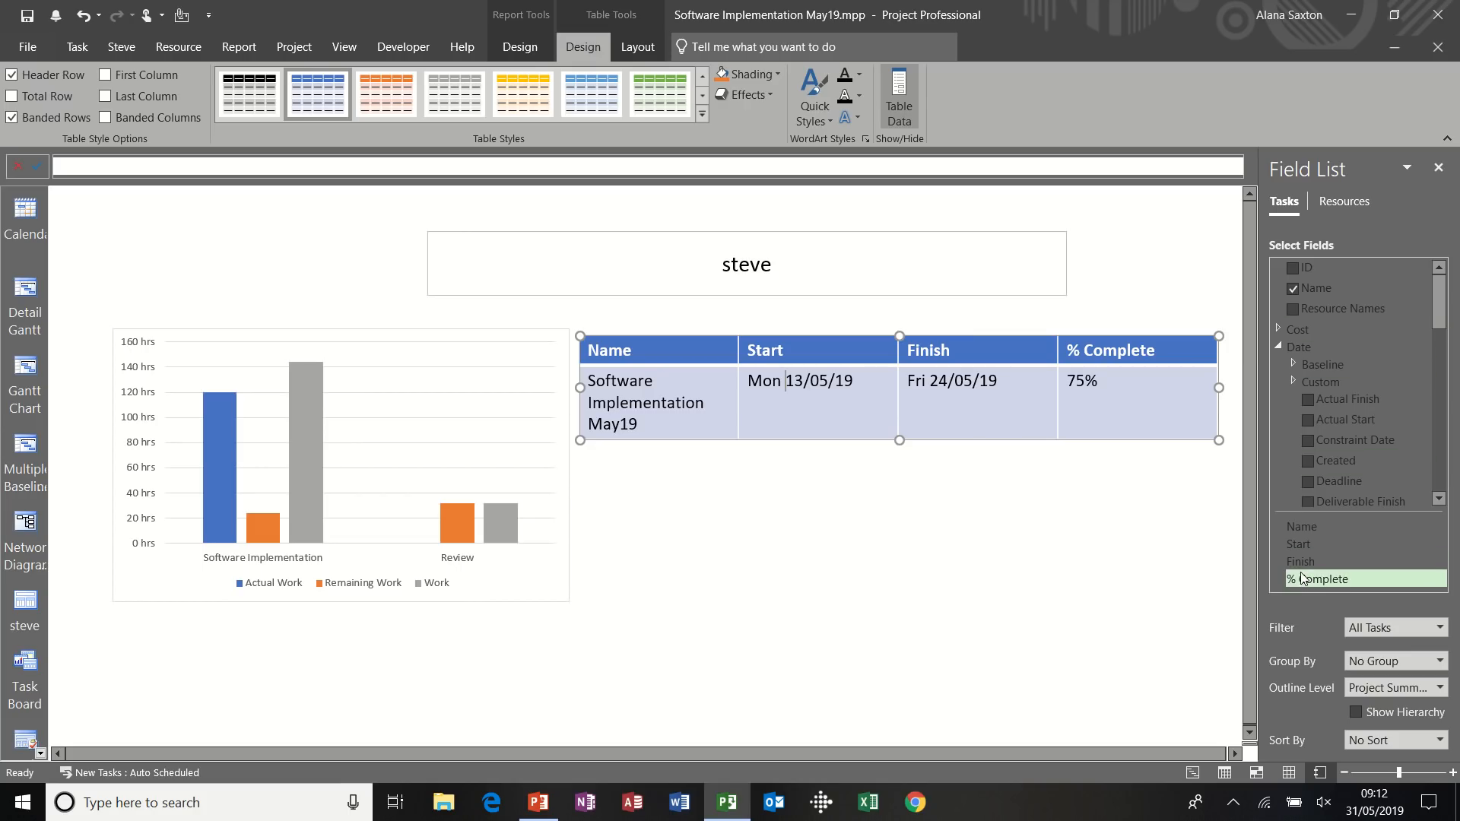
click(1299, 526)
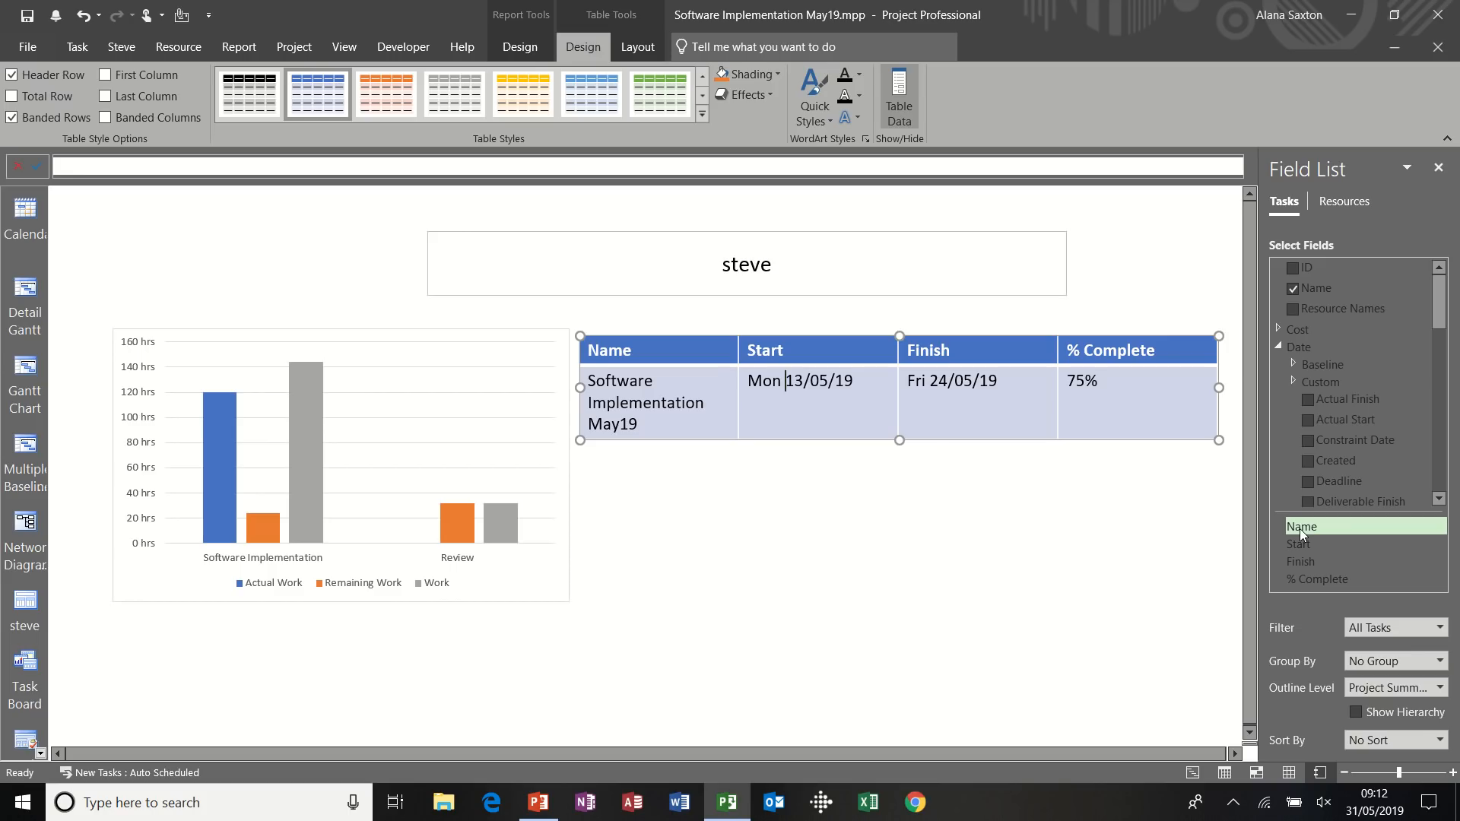
mouse_move(1298, 544)
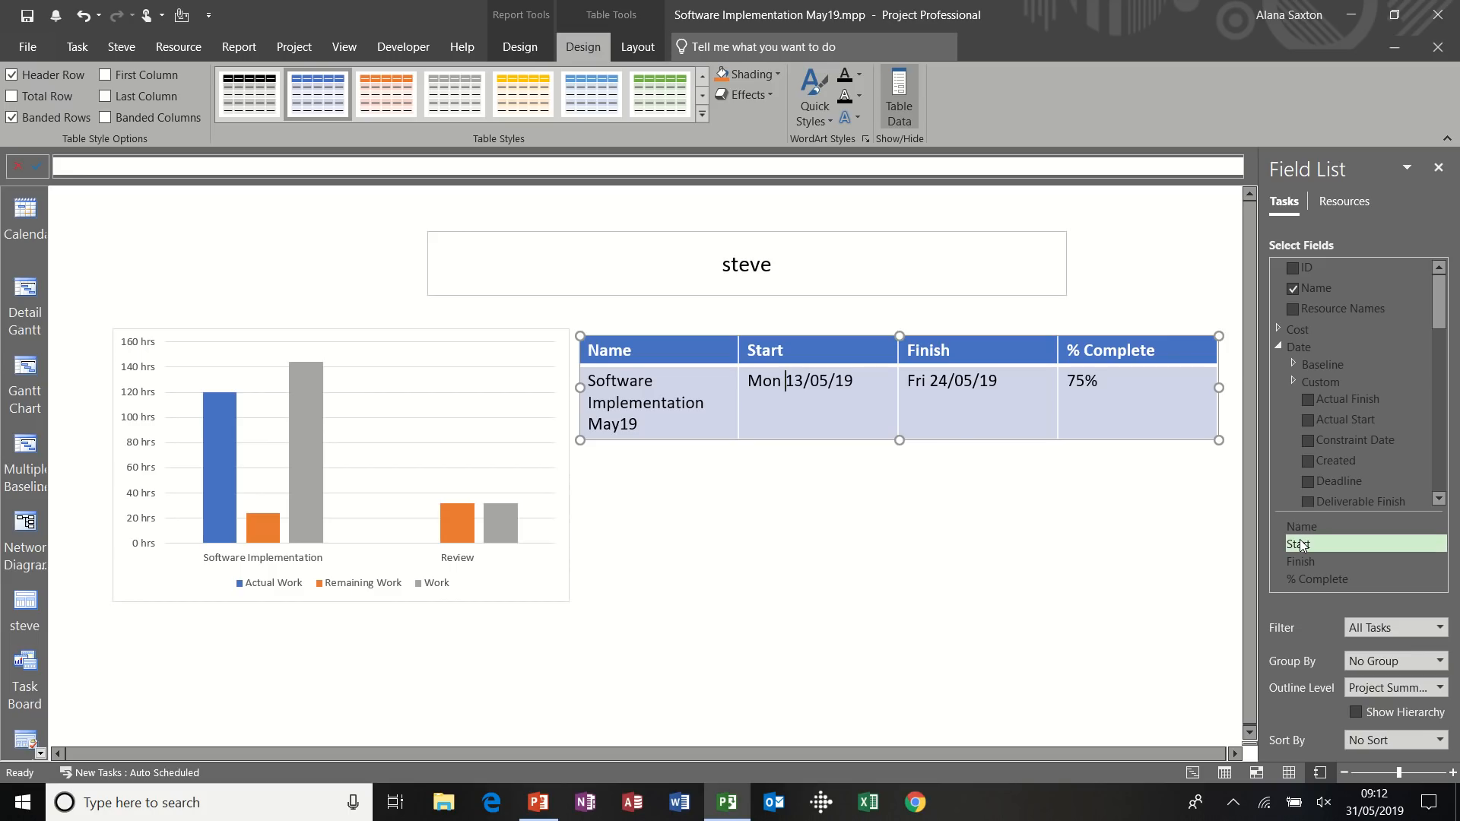
right_click(1298, 543)
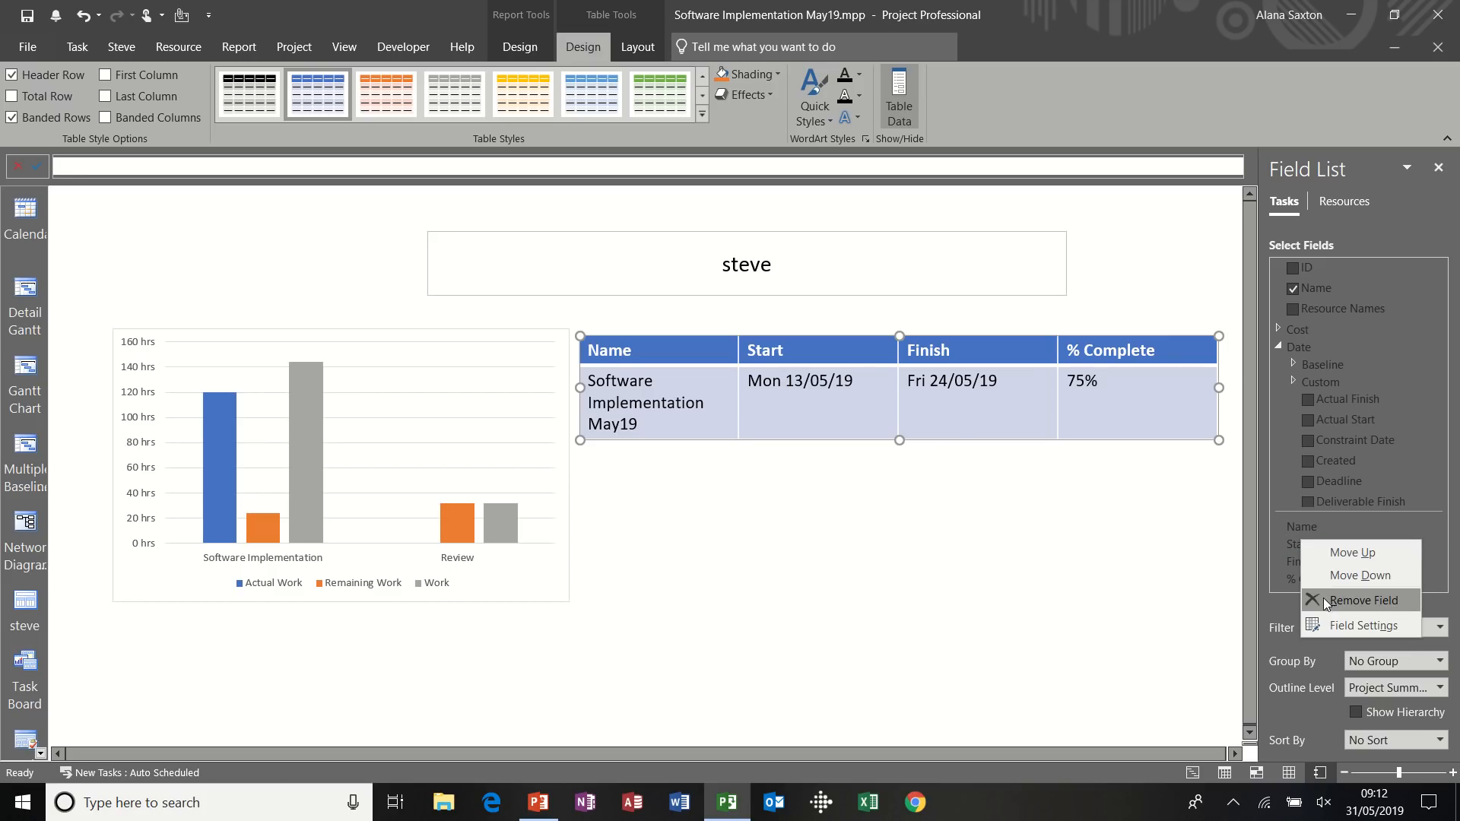
click(1363, 600)
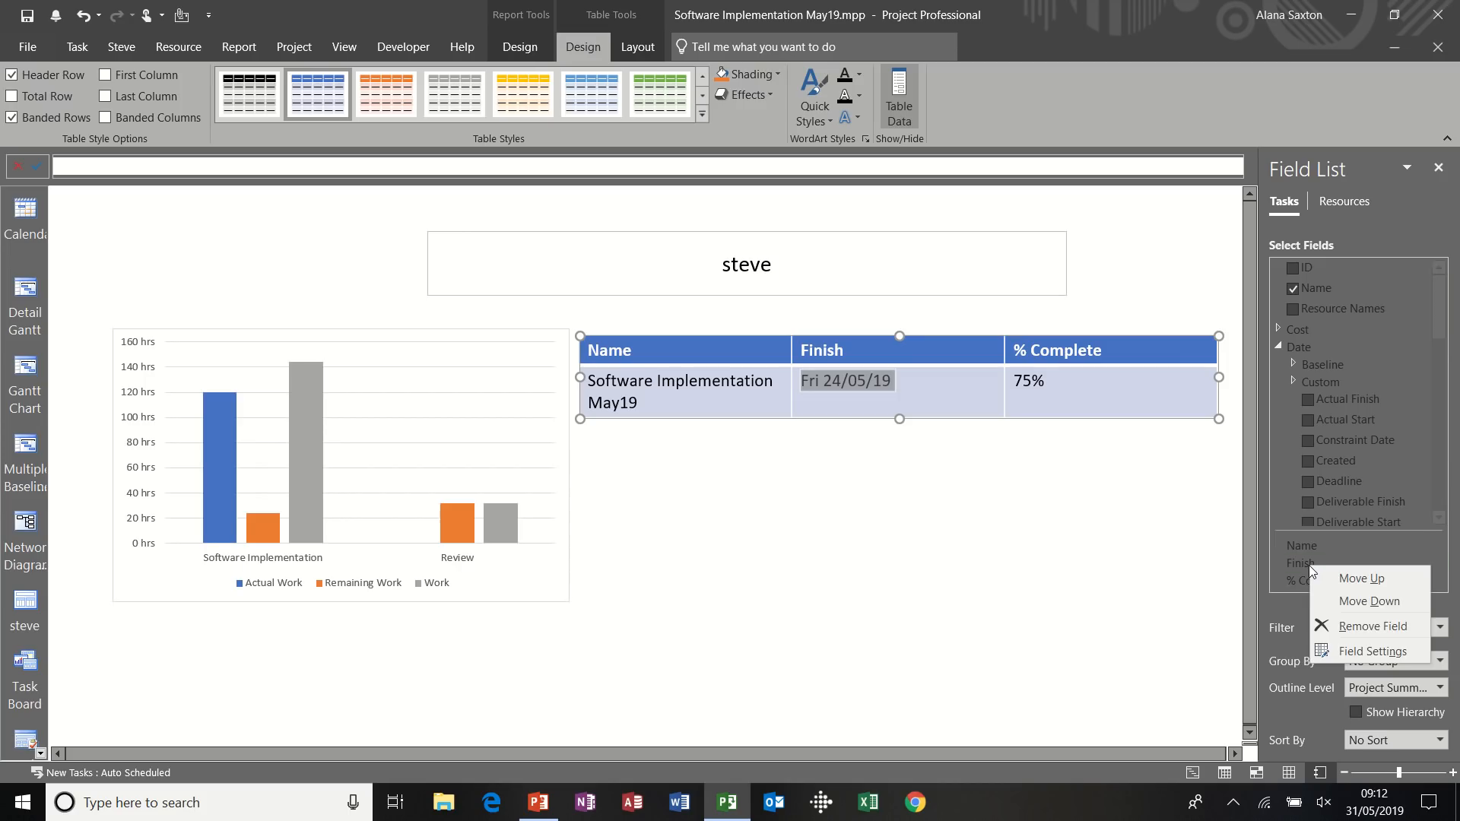
click(1370, 625)
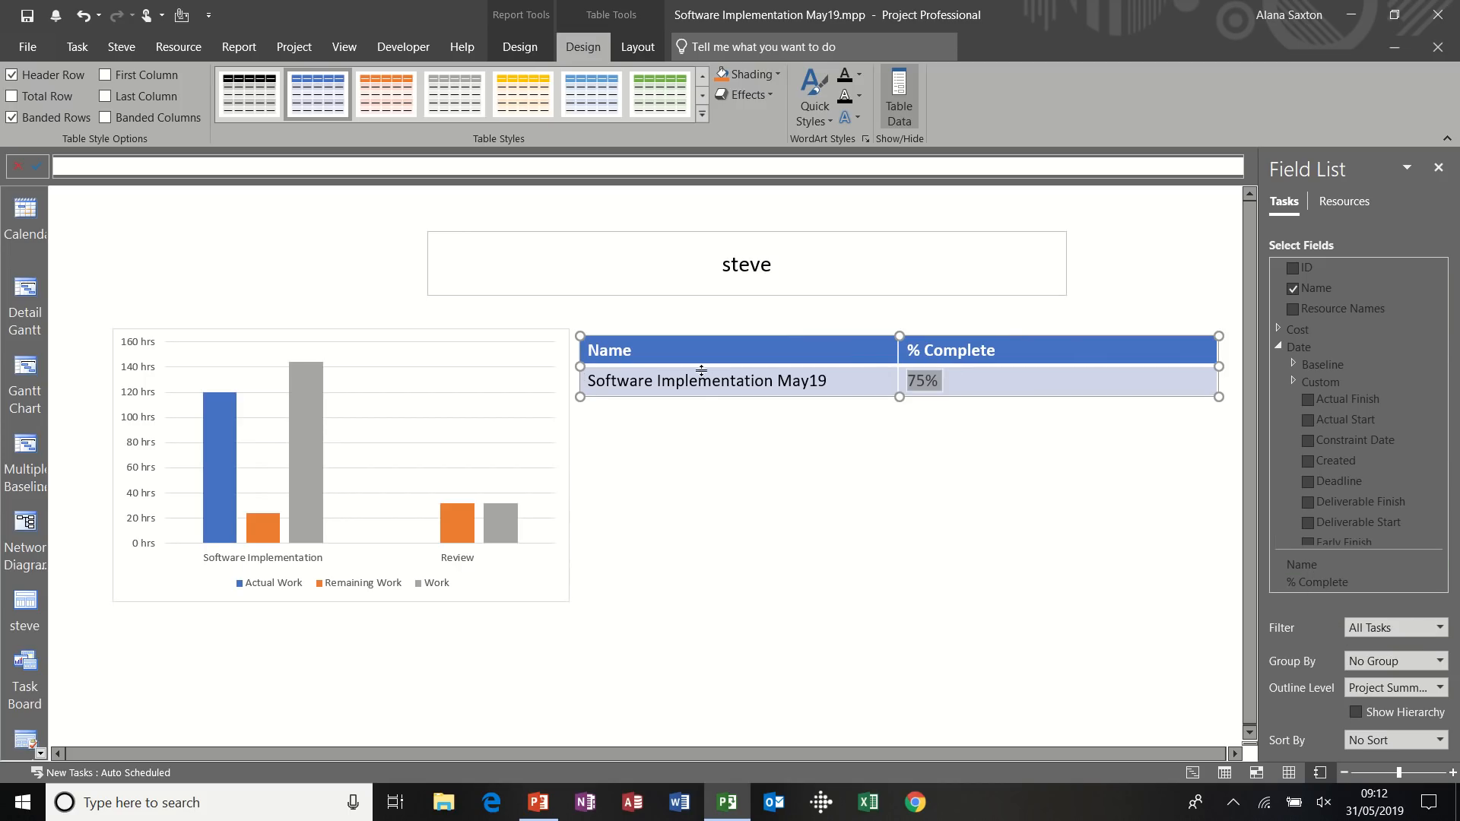
mouse_move(1012, 337)
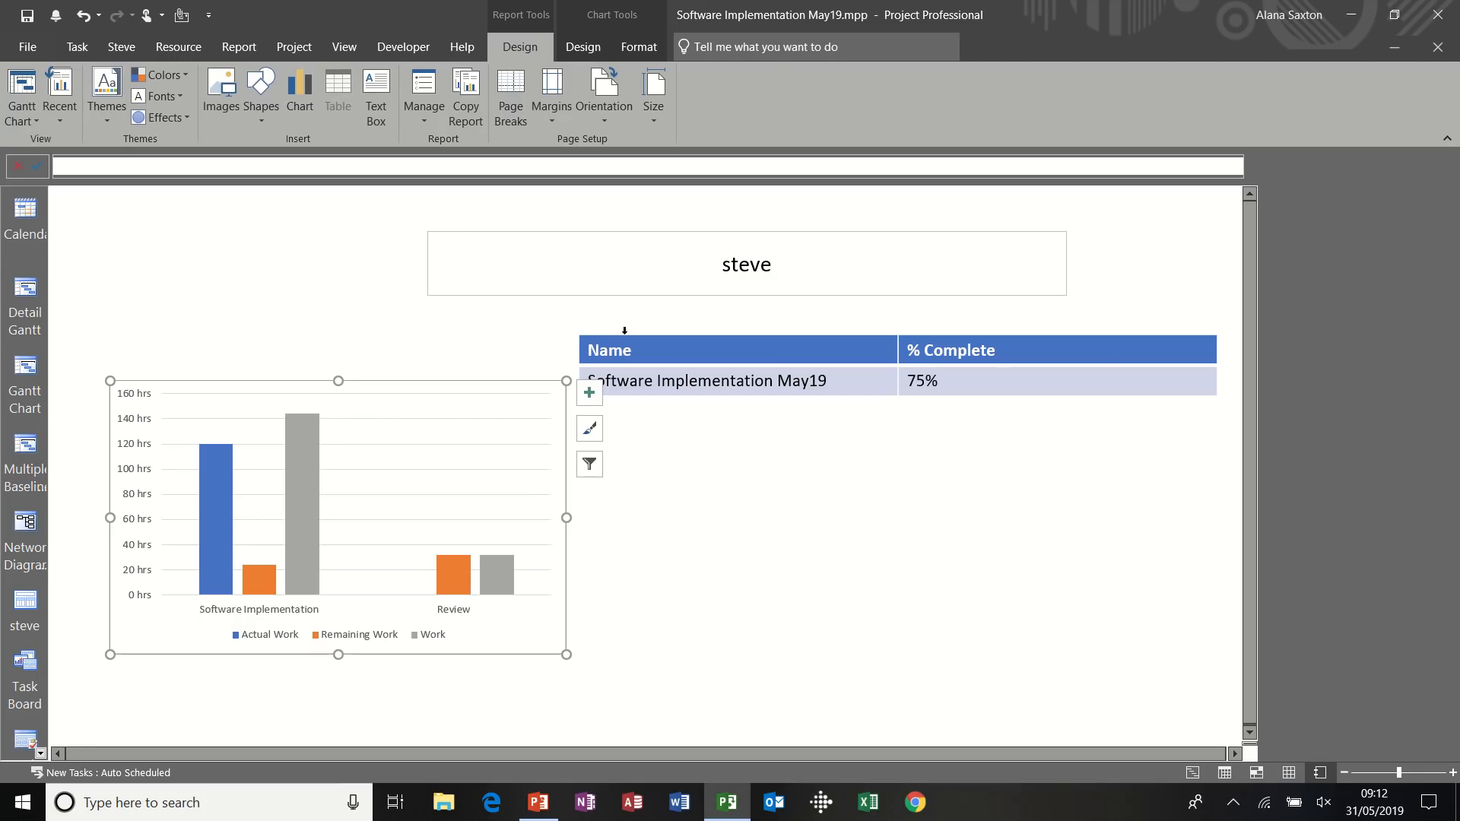
click(608, 349)
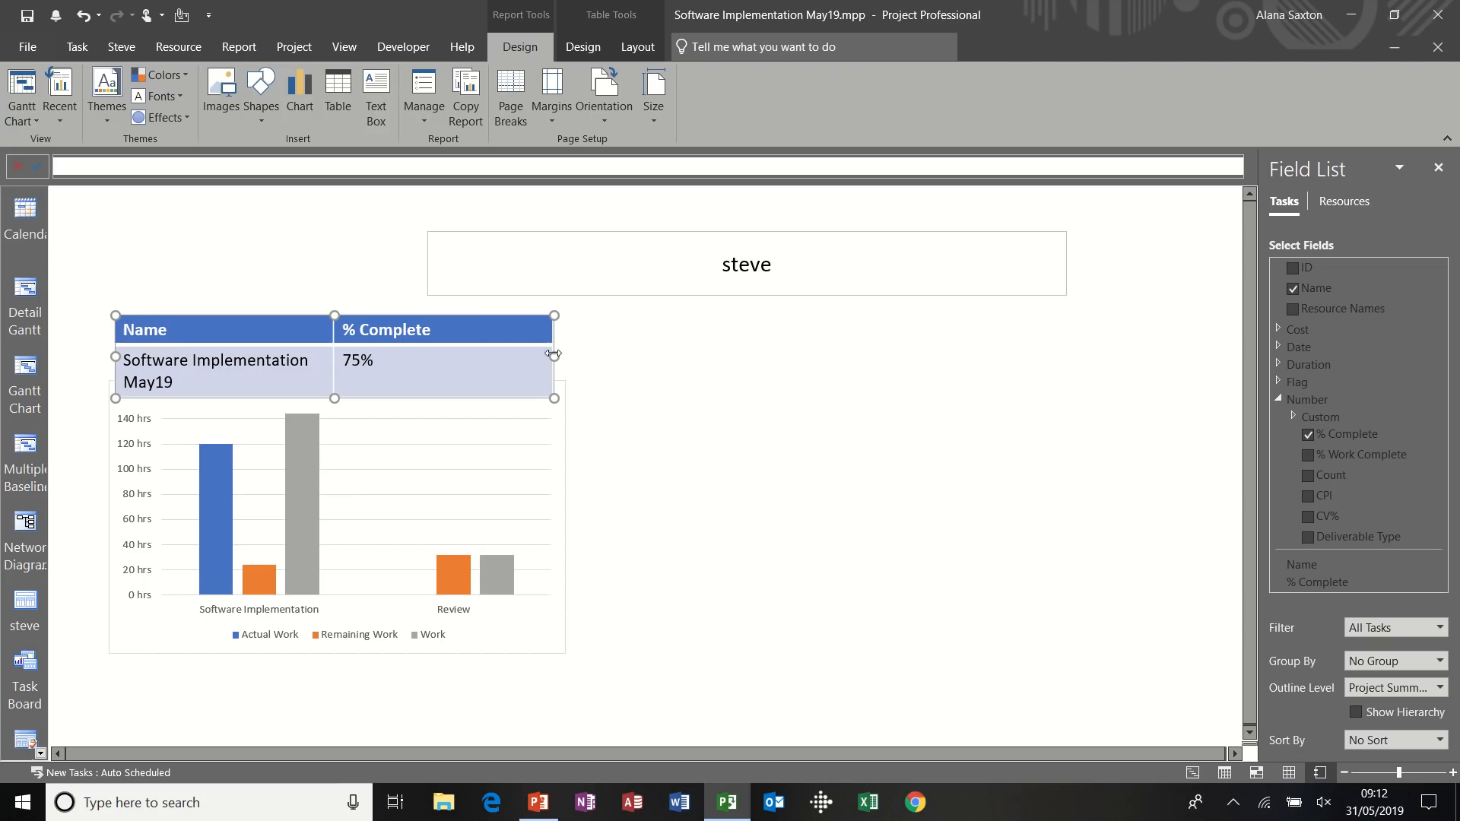
mouse_move(565, 413)
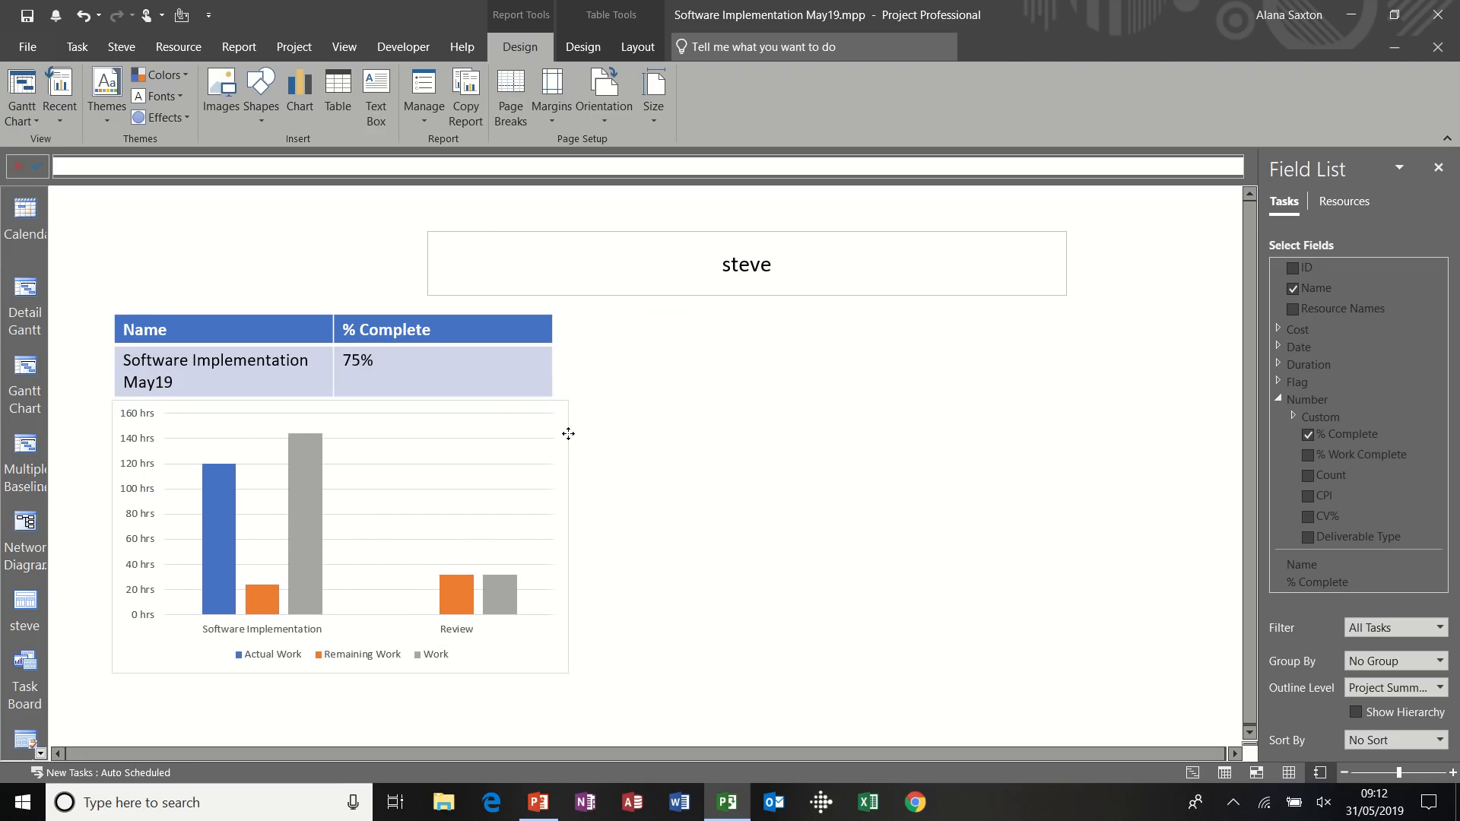
click(340, 540)
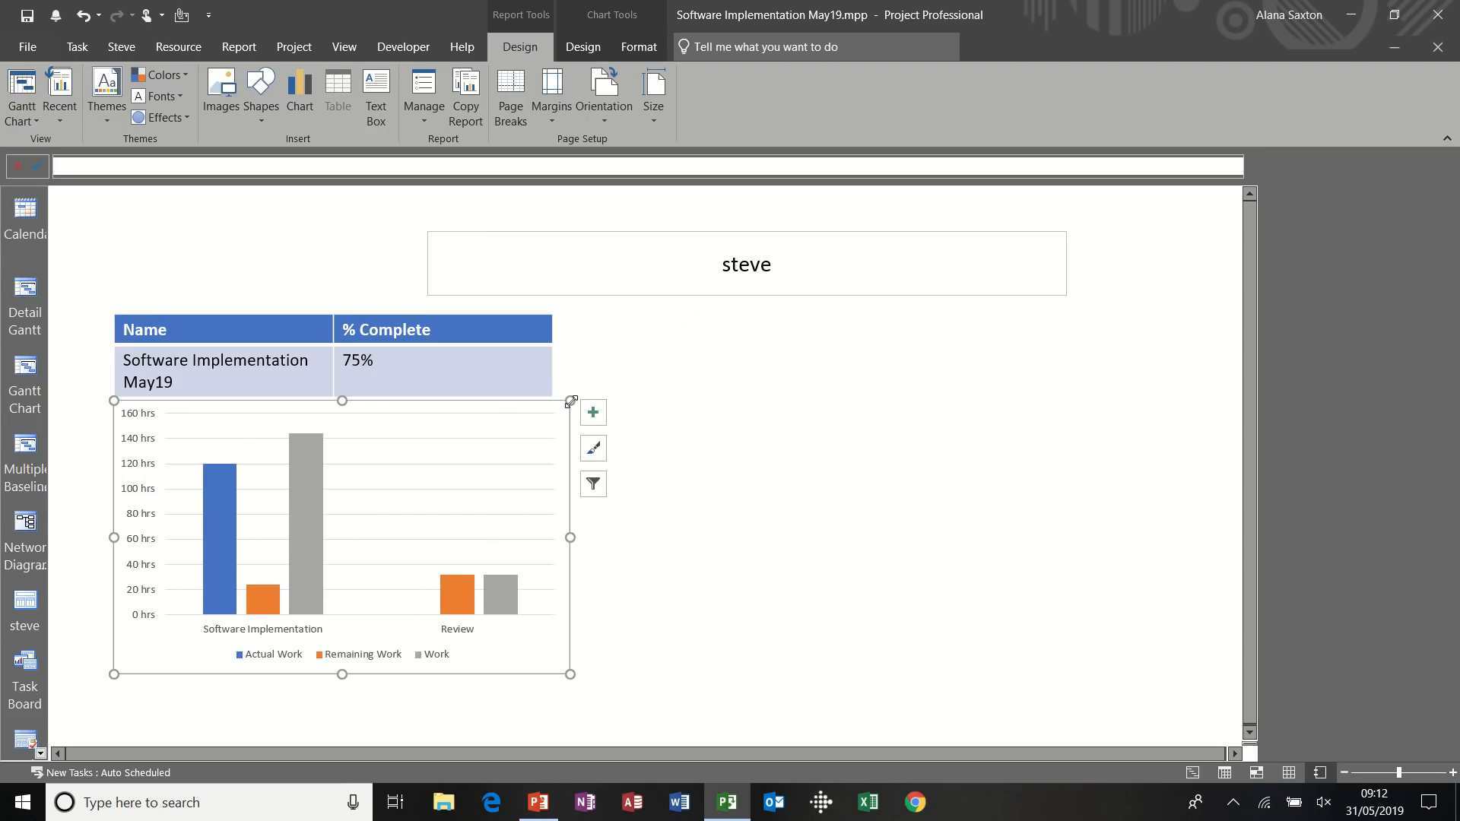
mouse_move(290, 514)
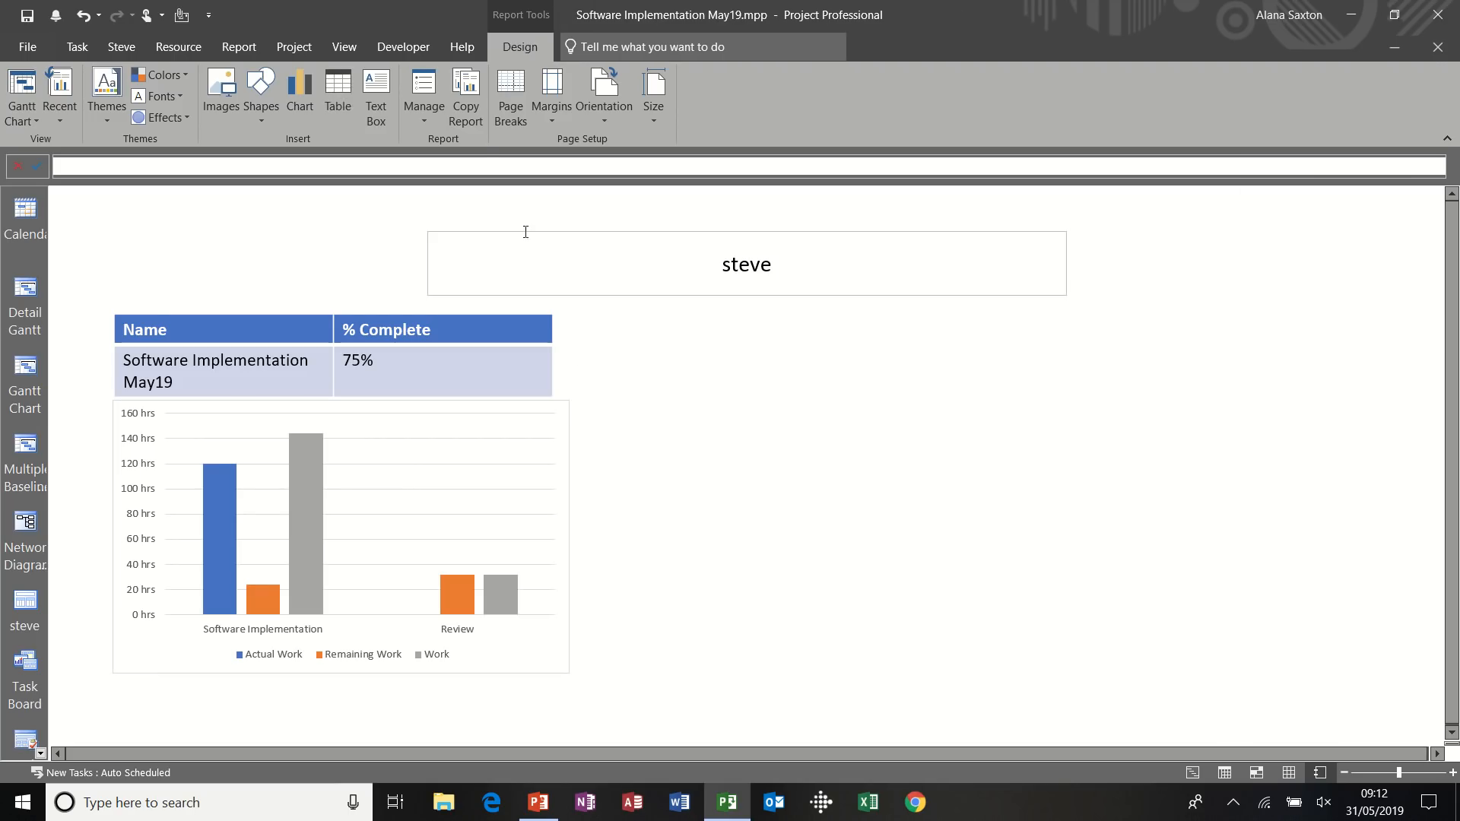
Insert a second clustered column chart filtered to Resources - Work
click(298, 92)
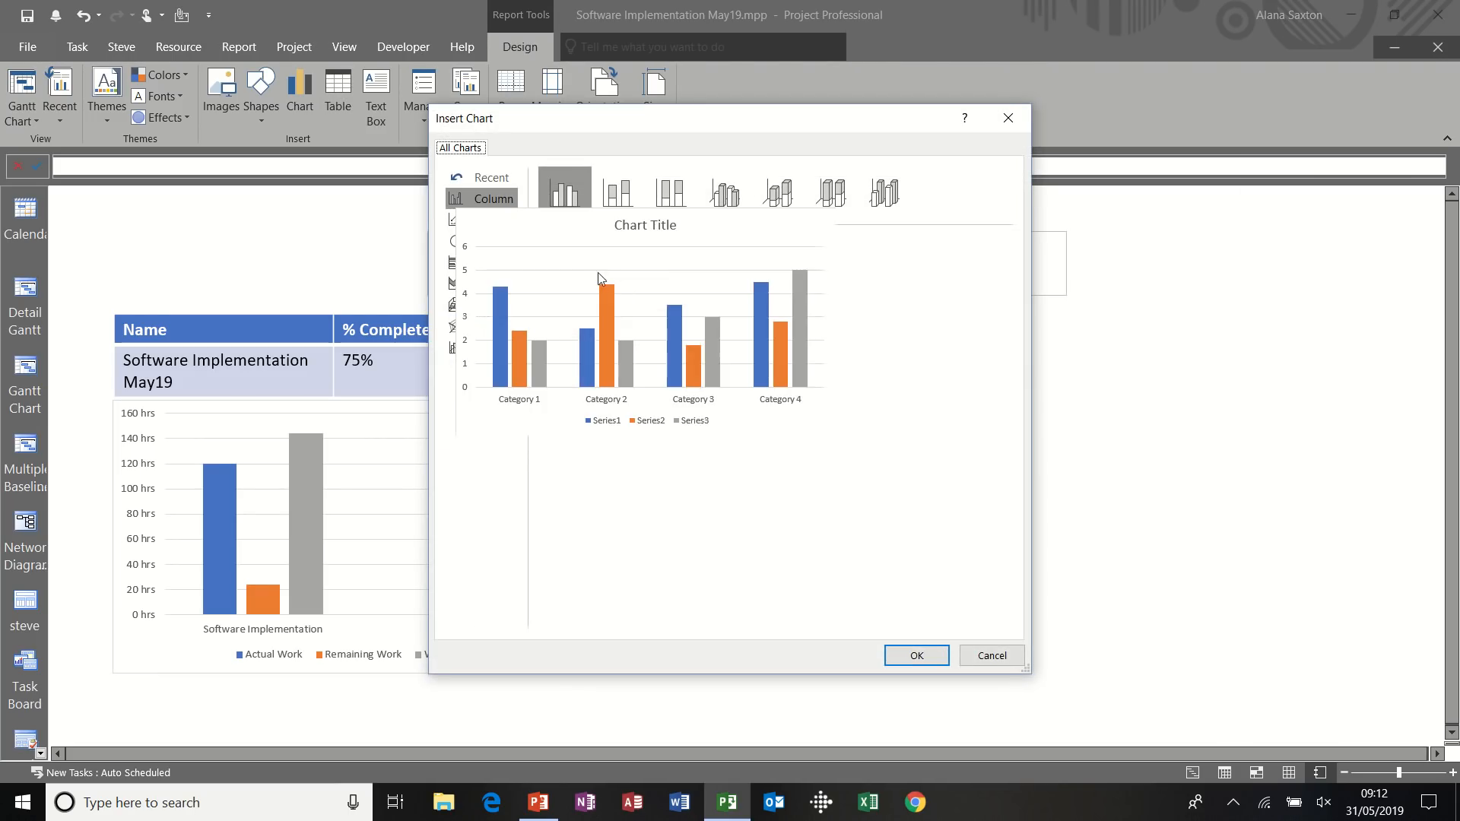
click(913, 655)
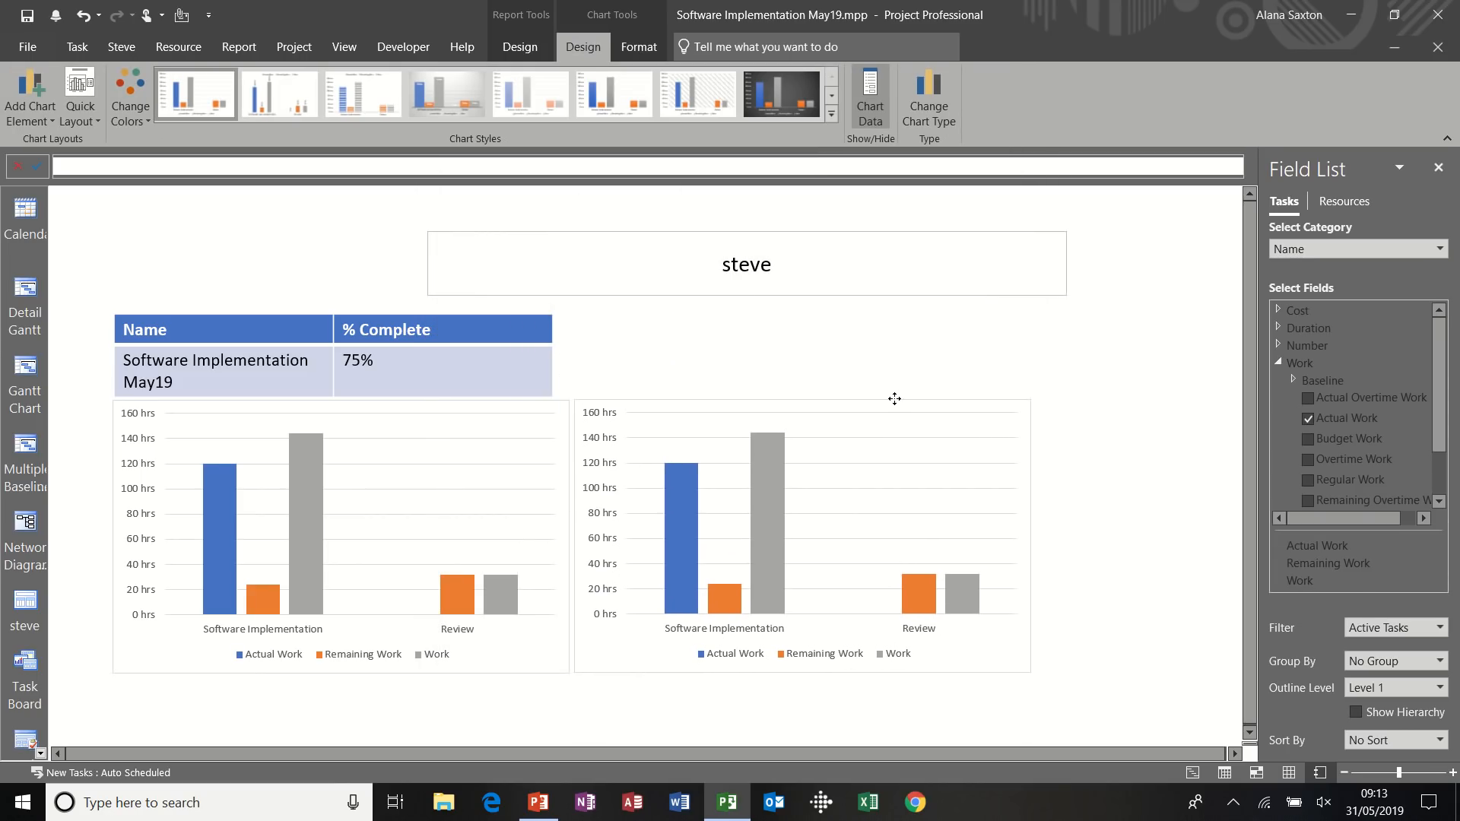
click(1344, 201)
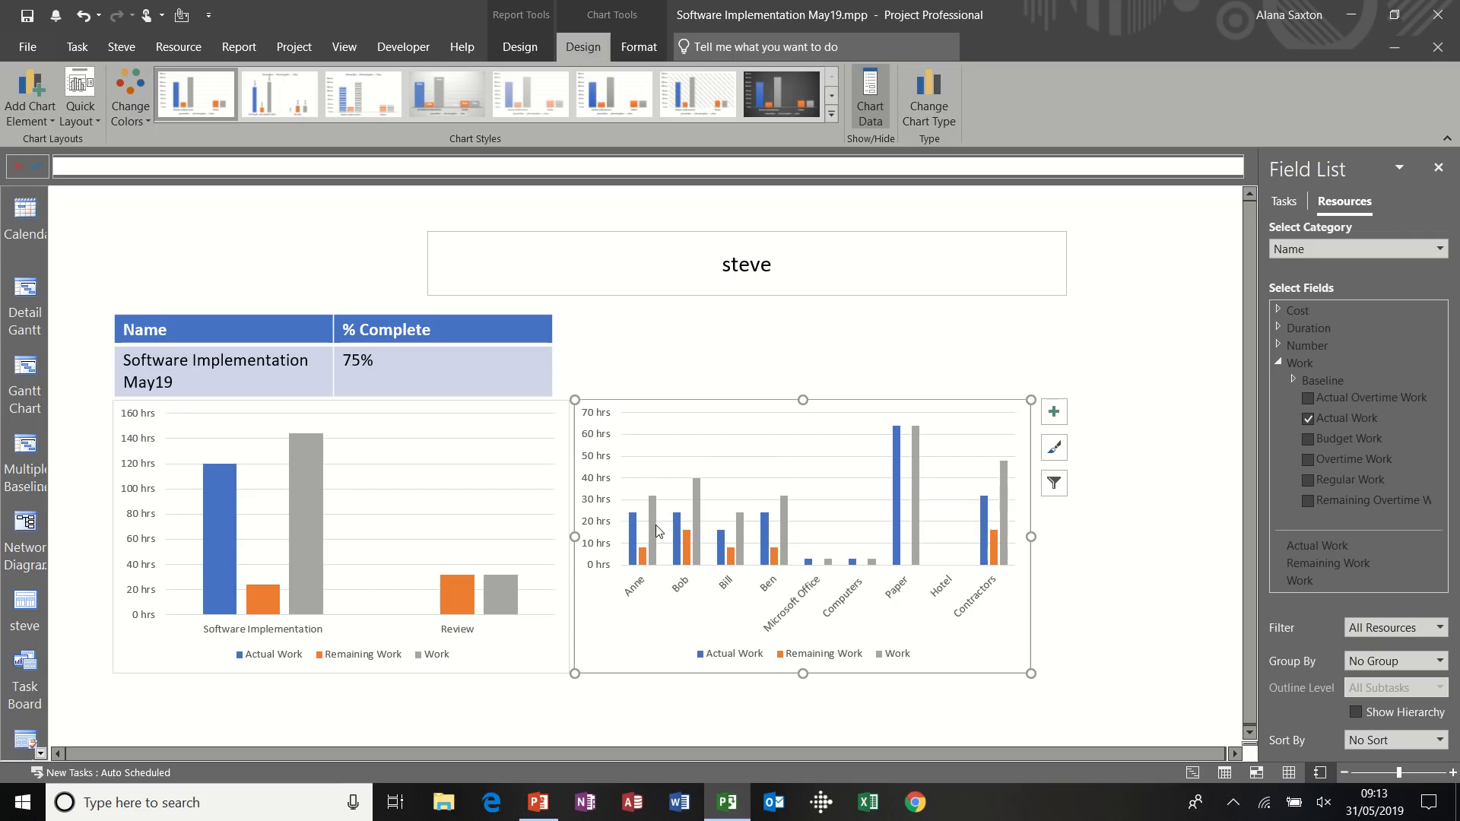
mouse_move(828, 557)
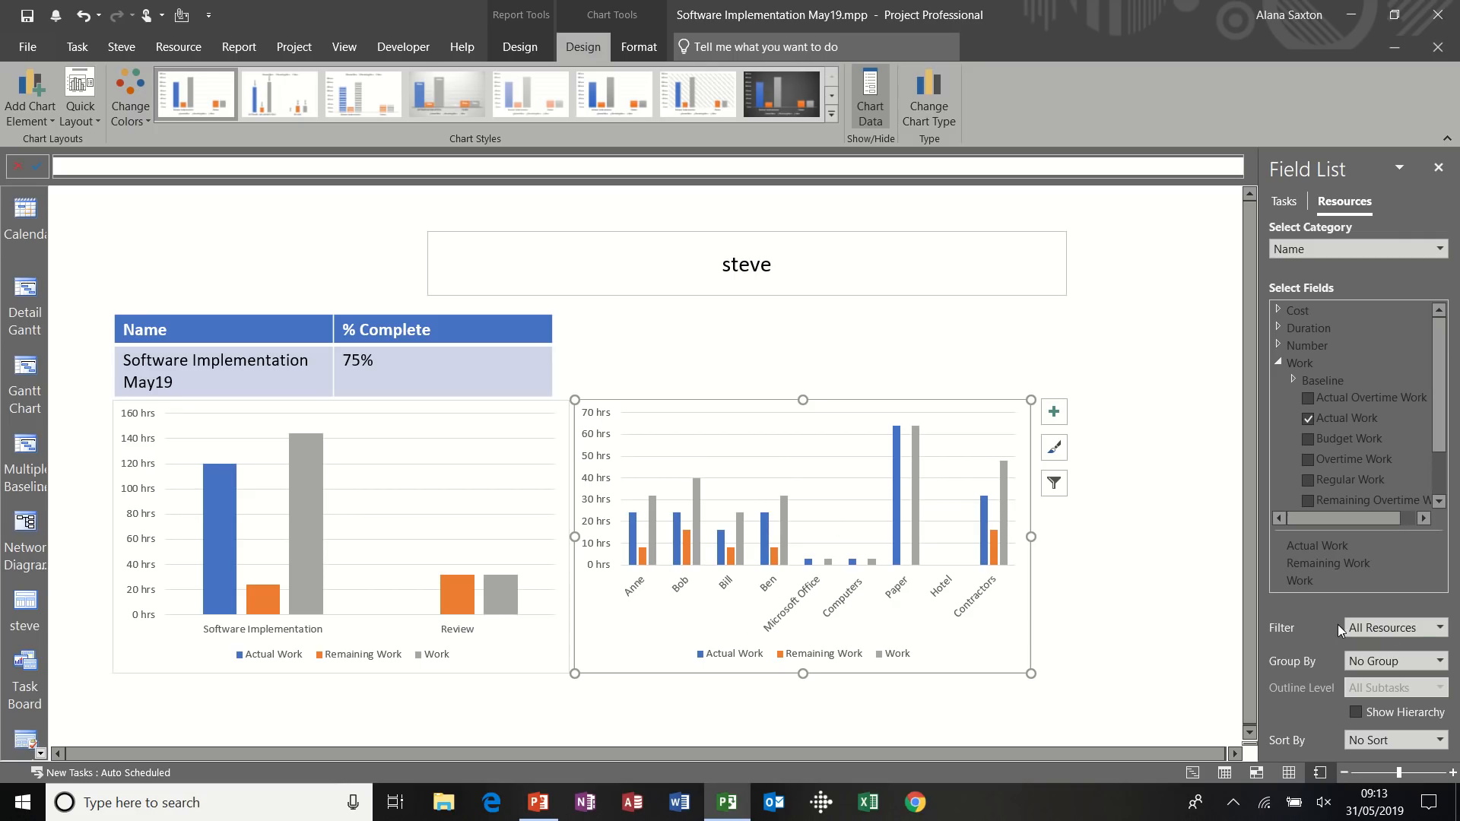
click(1442, 627)
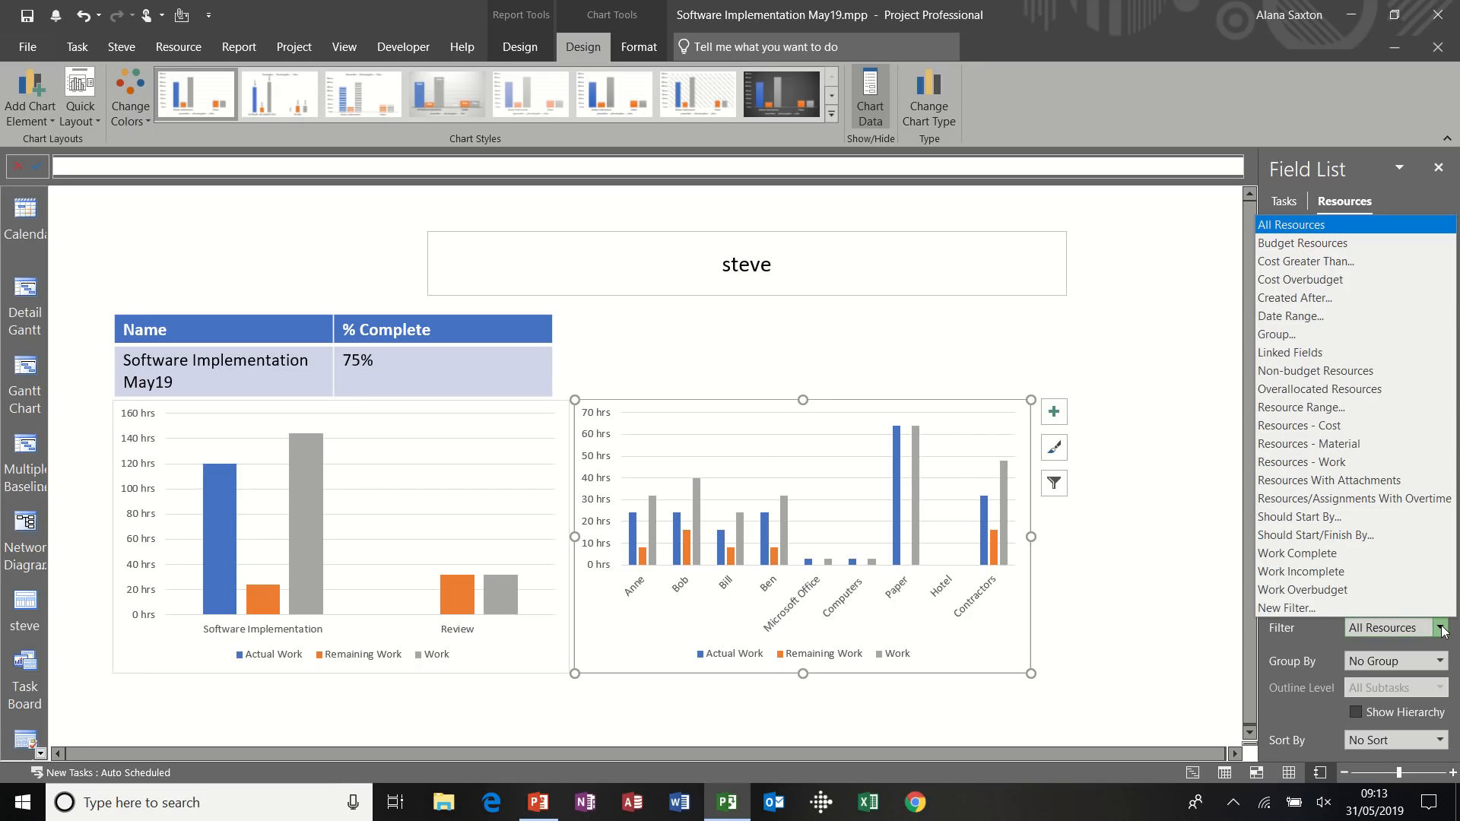
mouse_move(1338, 534)
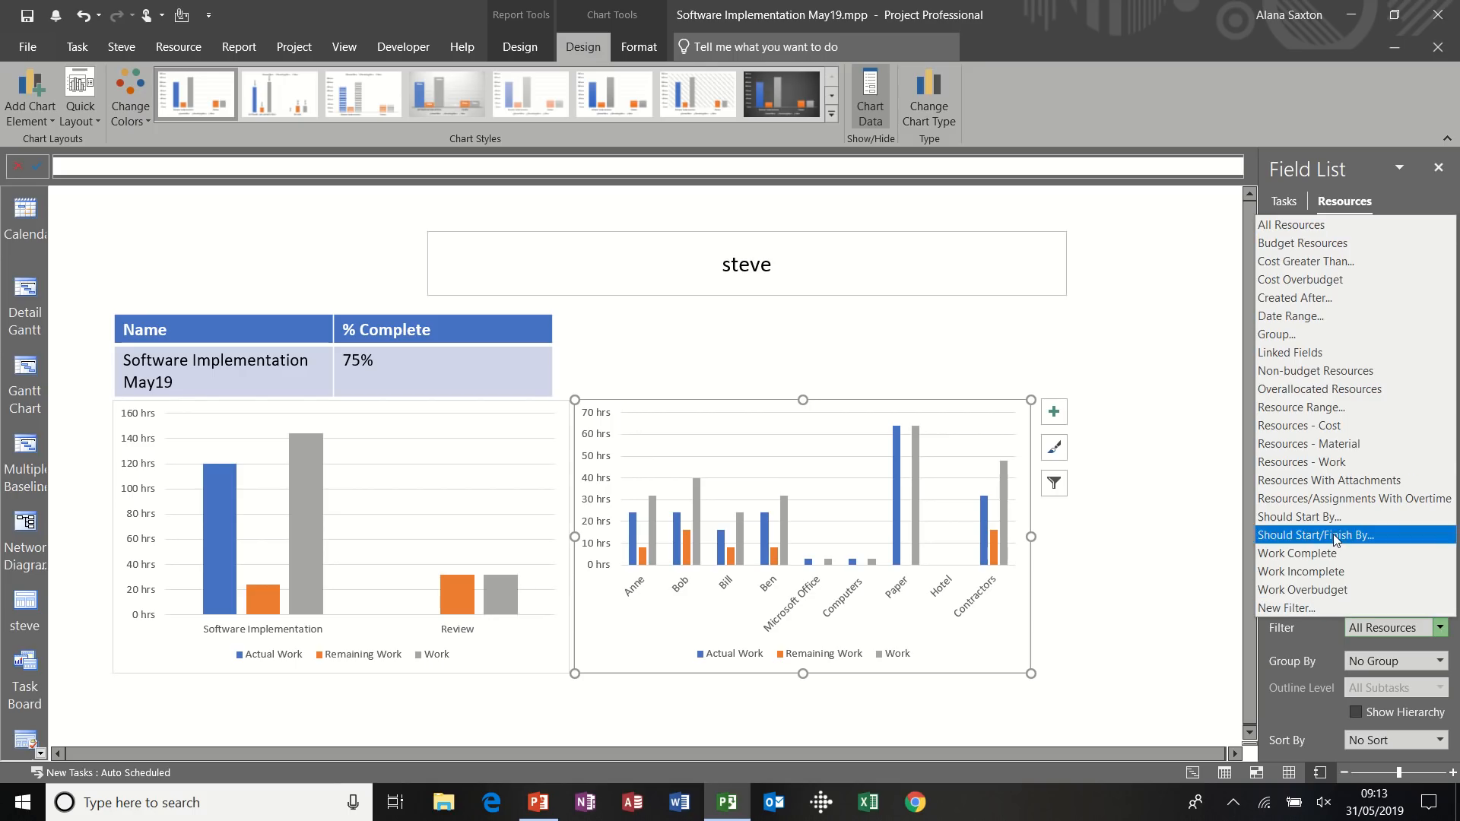
mouse_move(1350, 443)
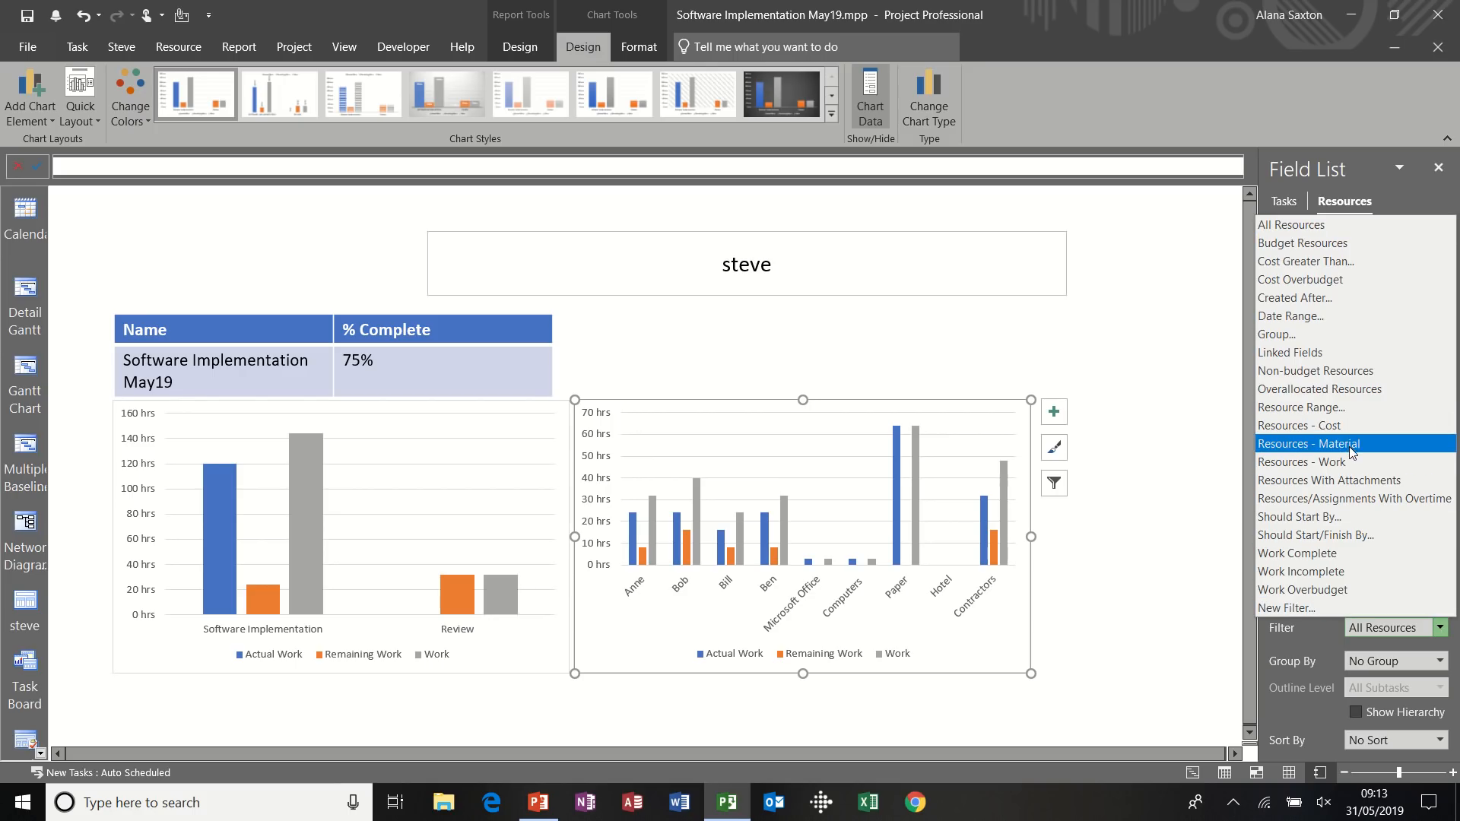
mouse_move(1343, 461)
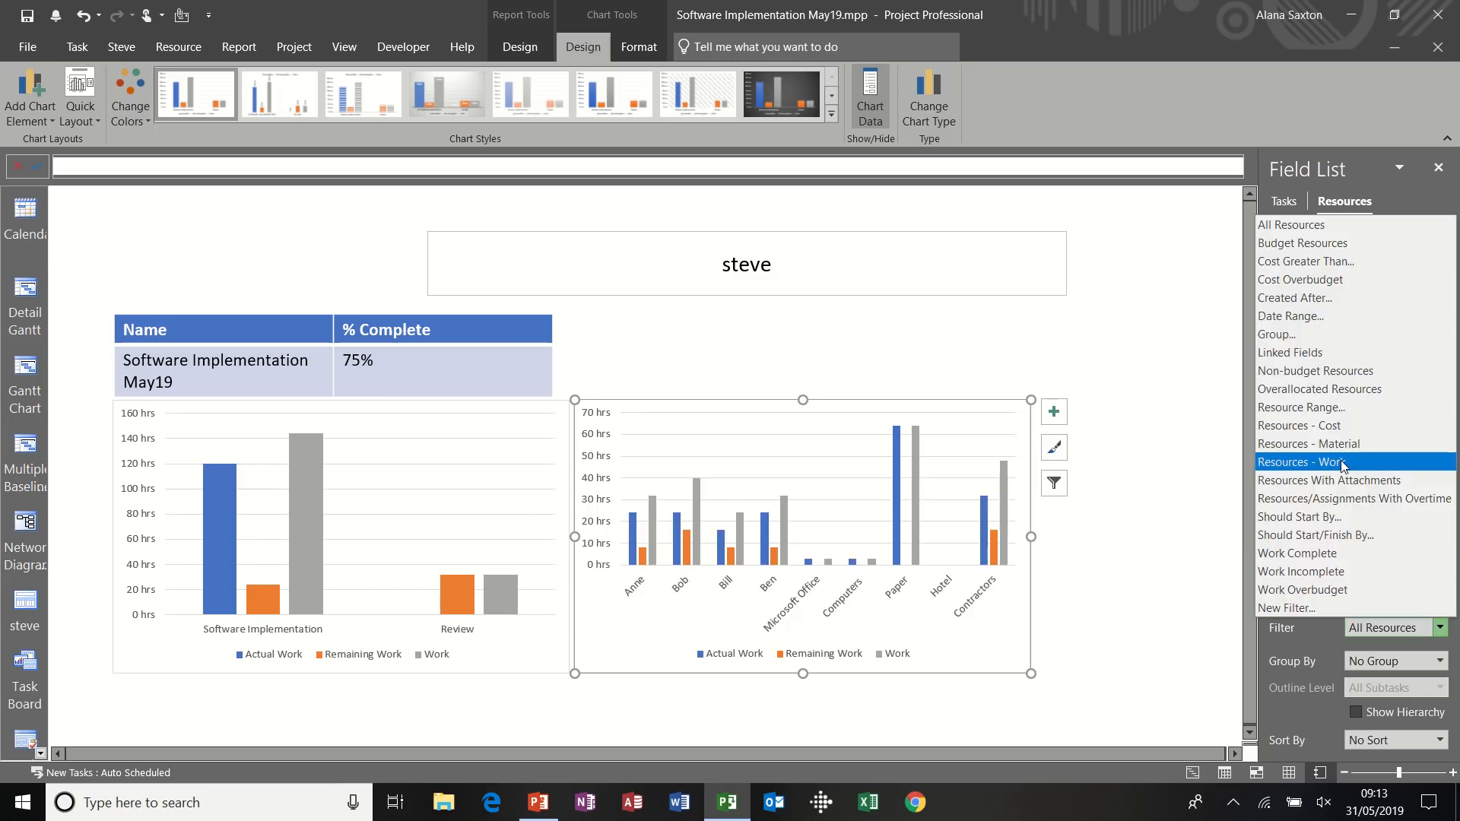
click(1311, 461)
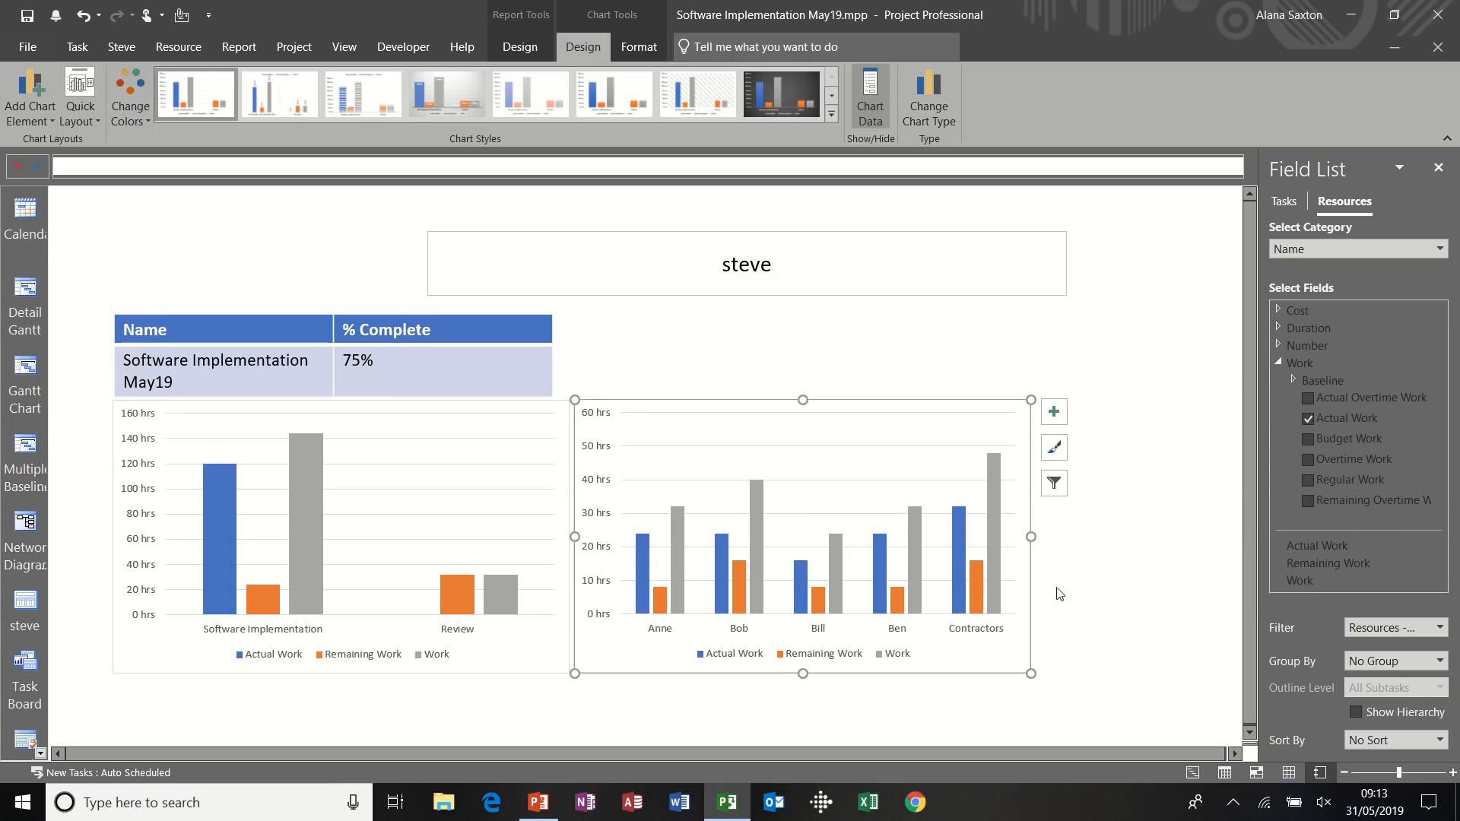
mouse_move(828, 638)
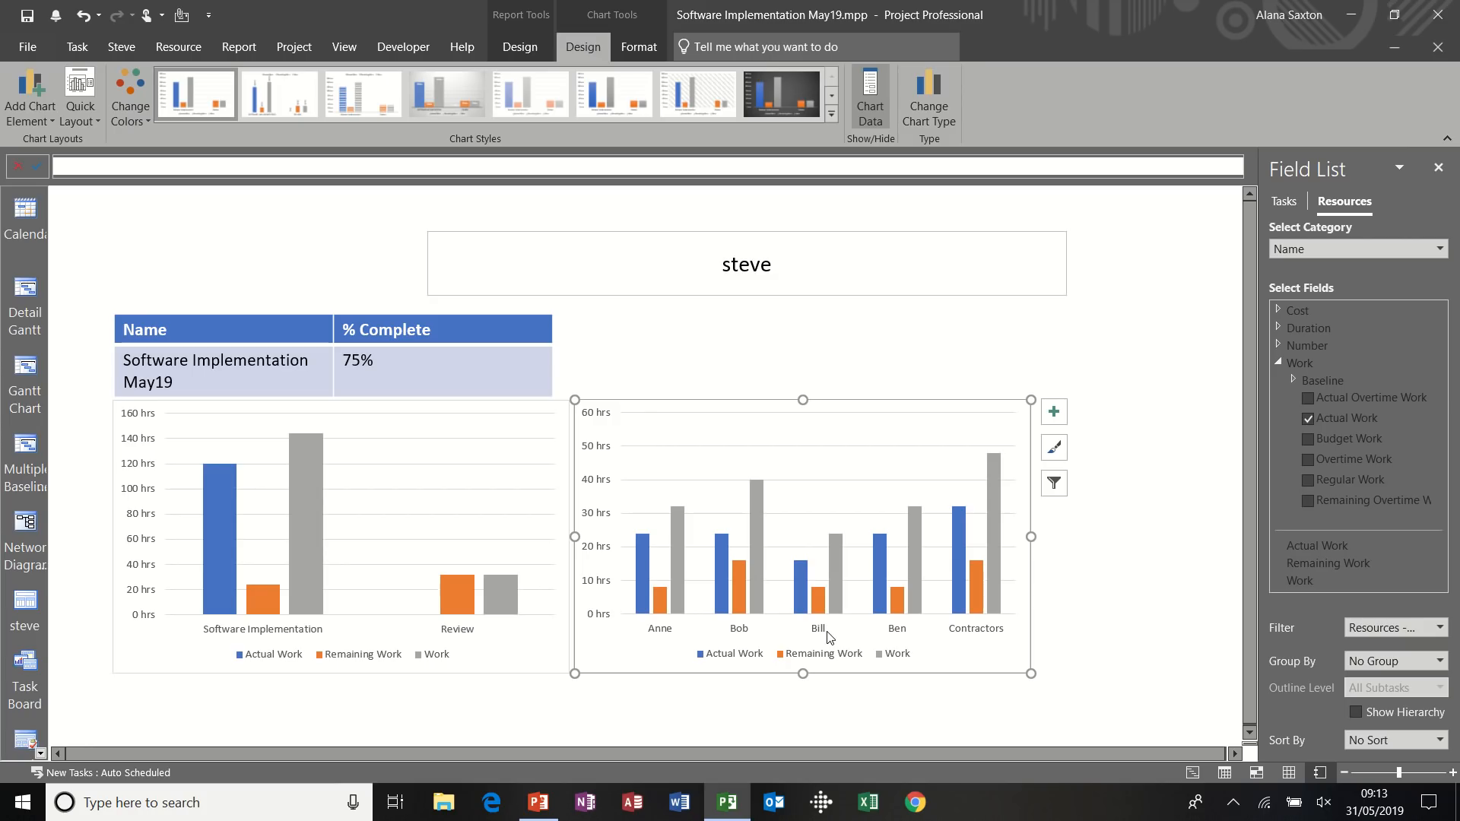
mouse_move(748, 643)
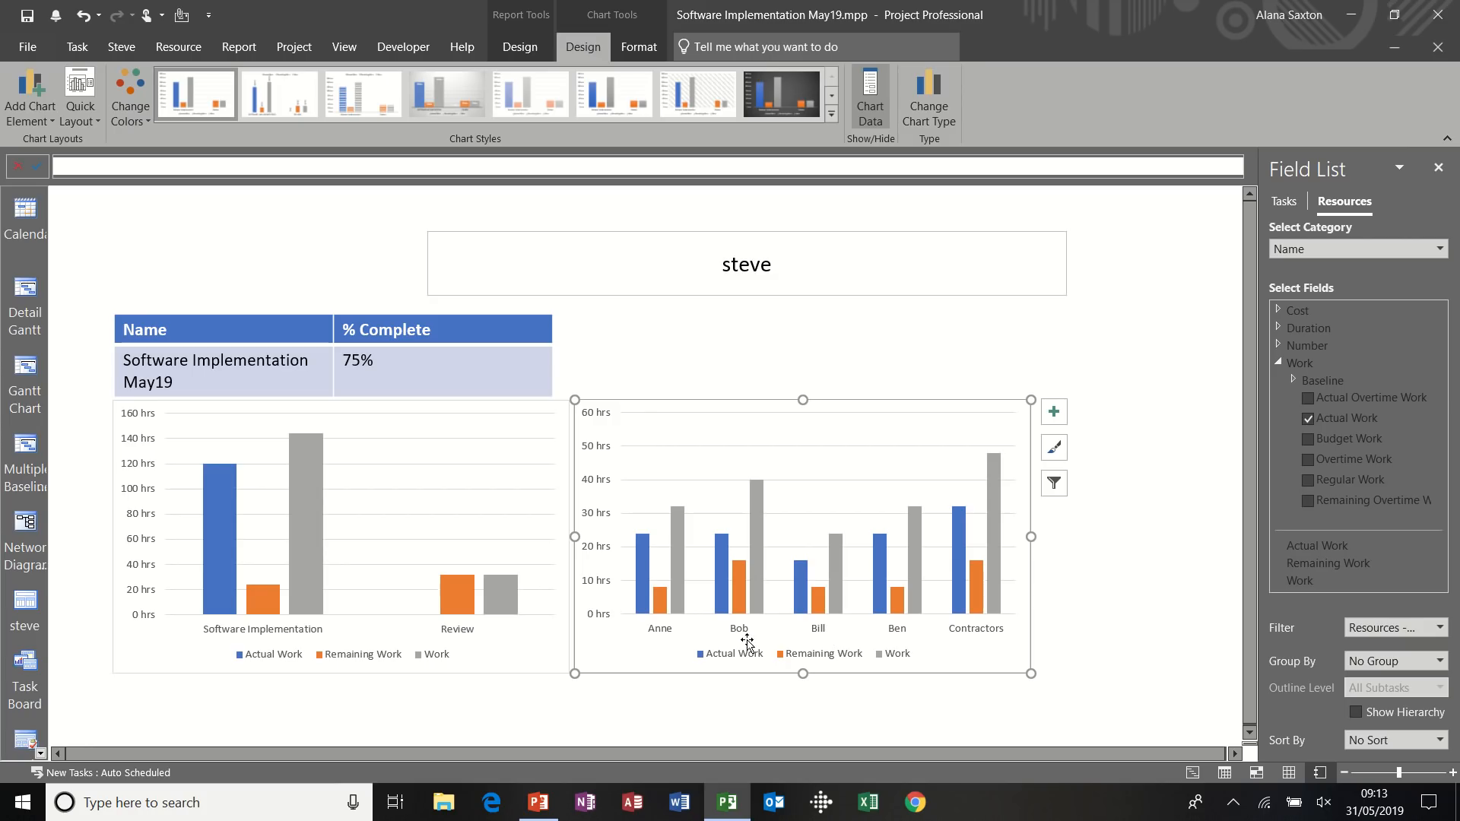
mouse_move(792, 653)
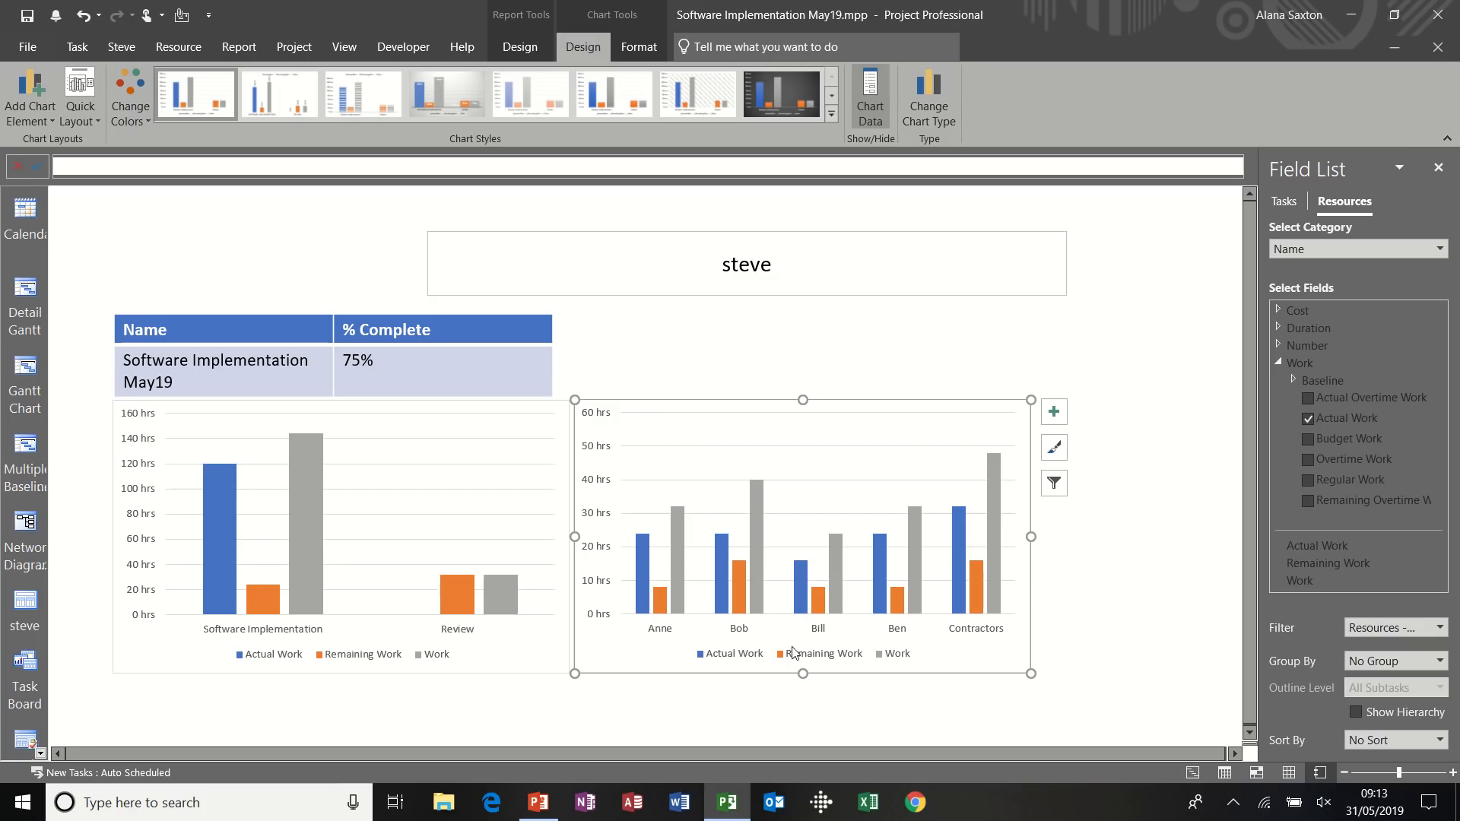
mouse_move(866, 661)
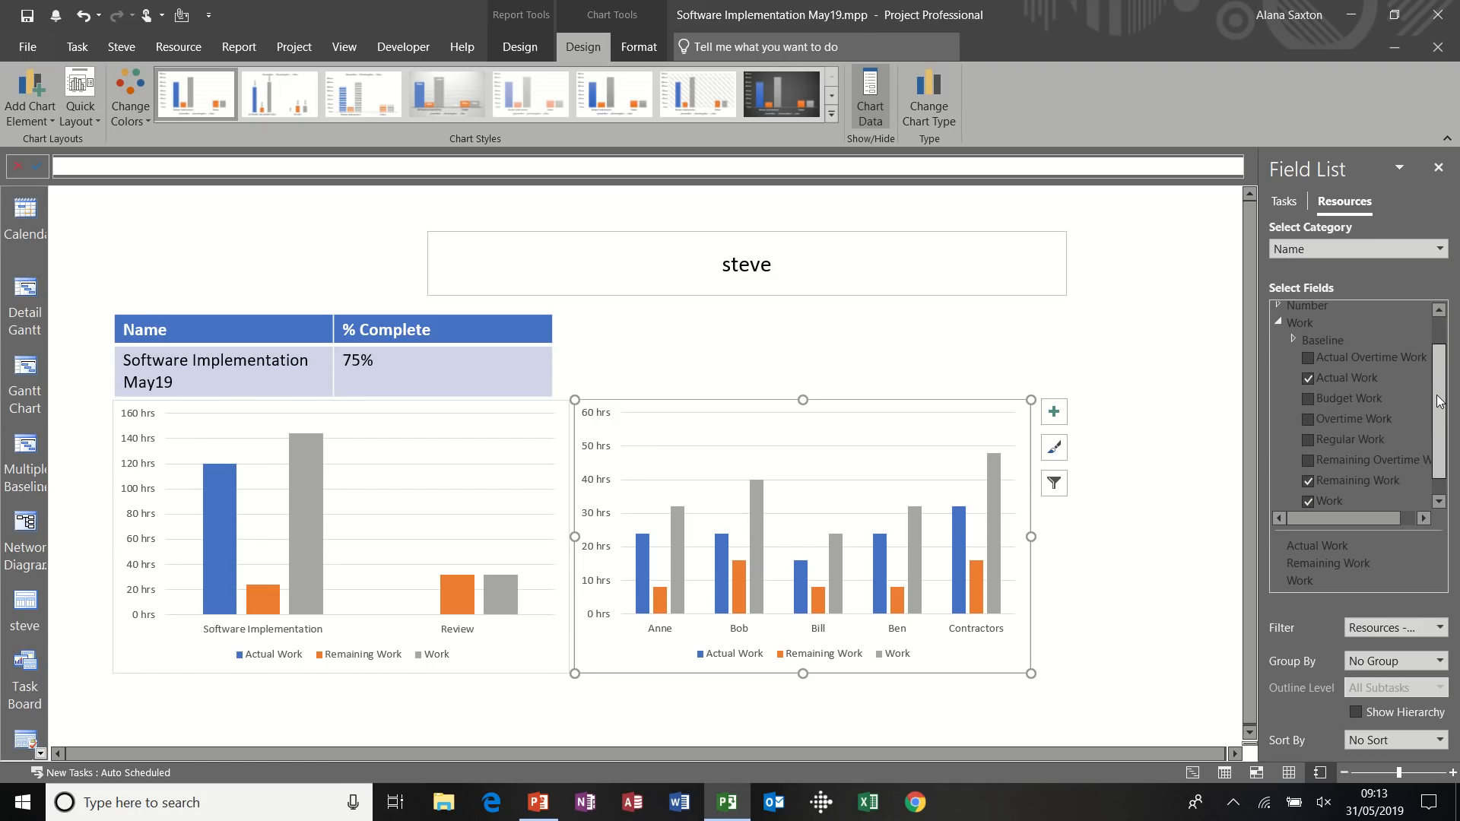
scroll(down, 3)
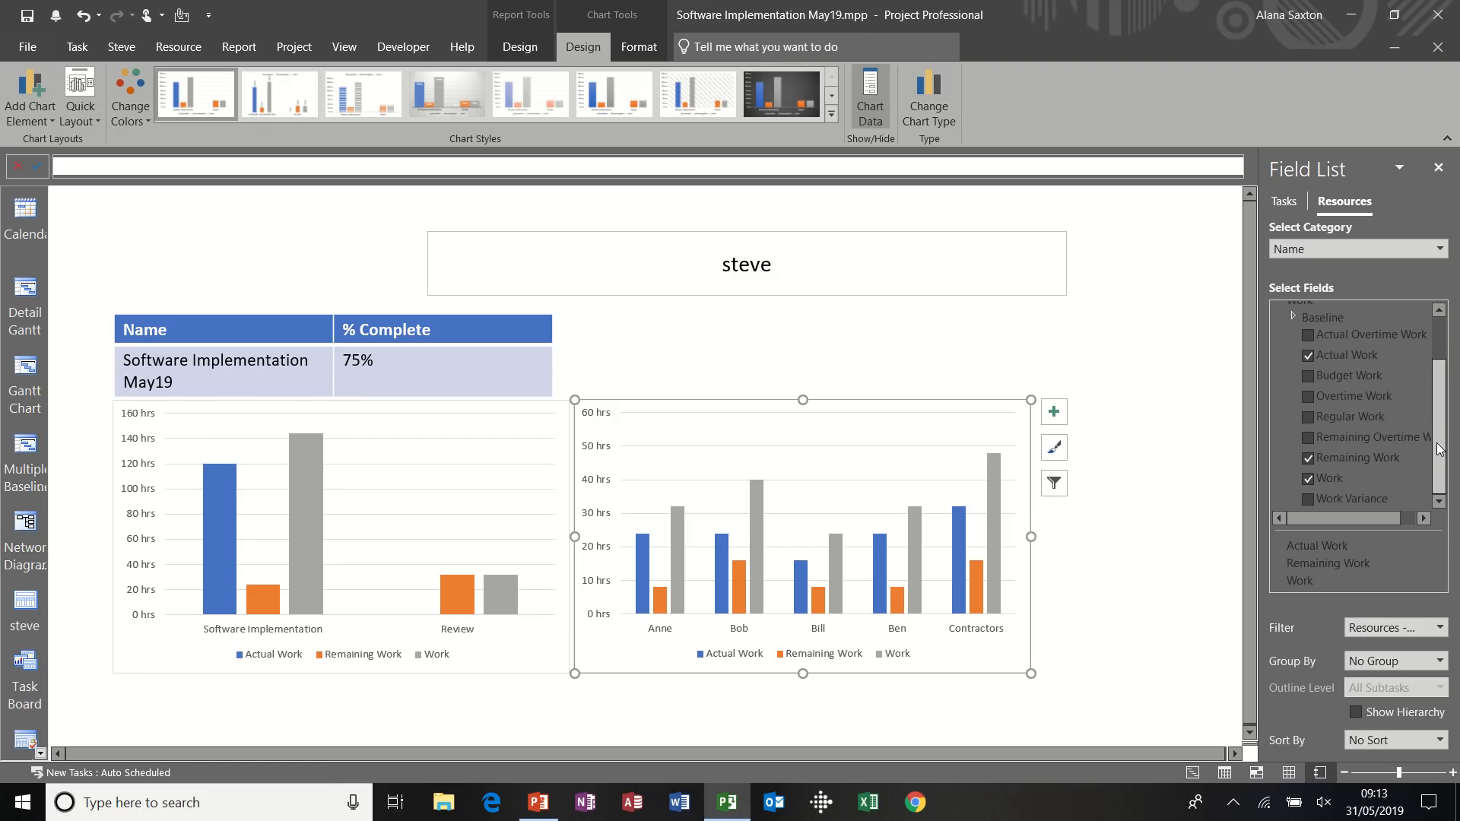
click(1309, 499)
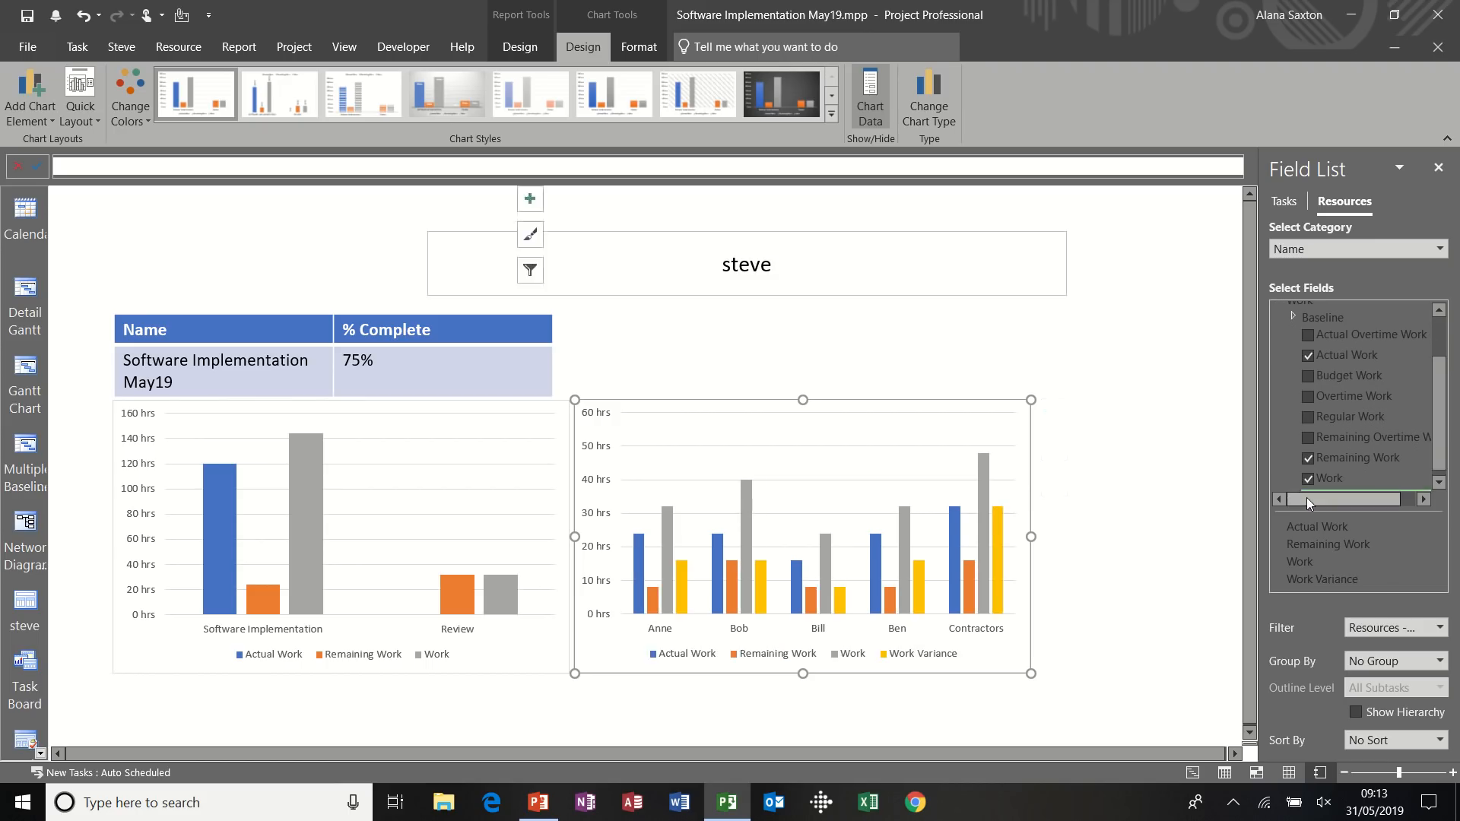
click(801, 535)
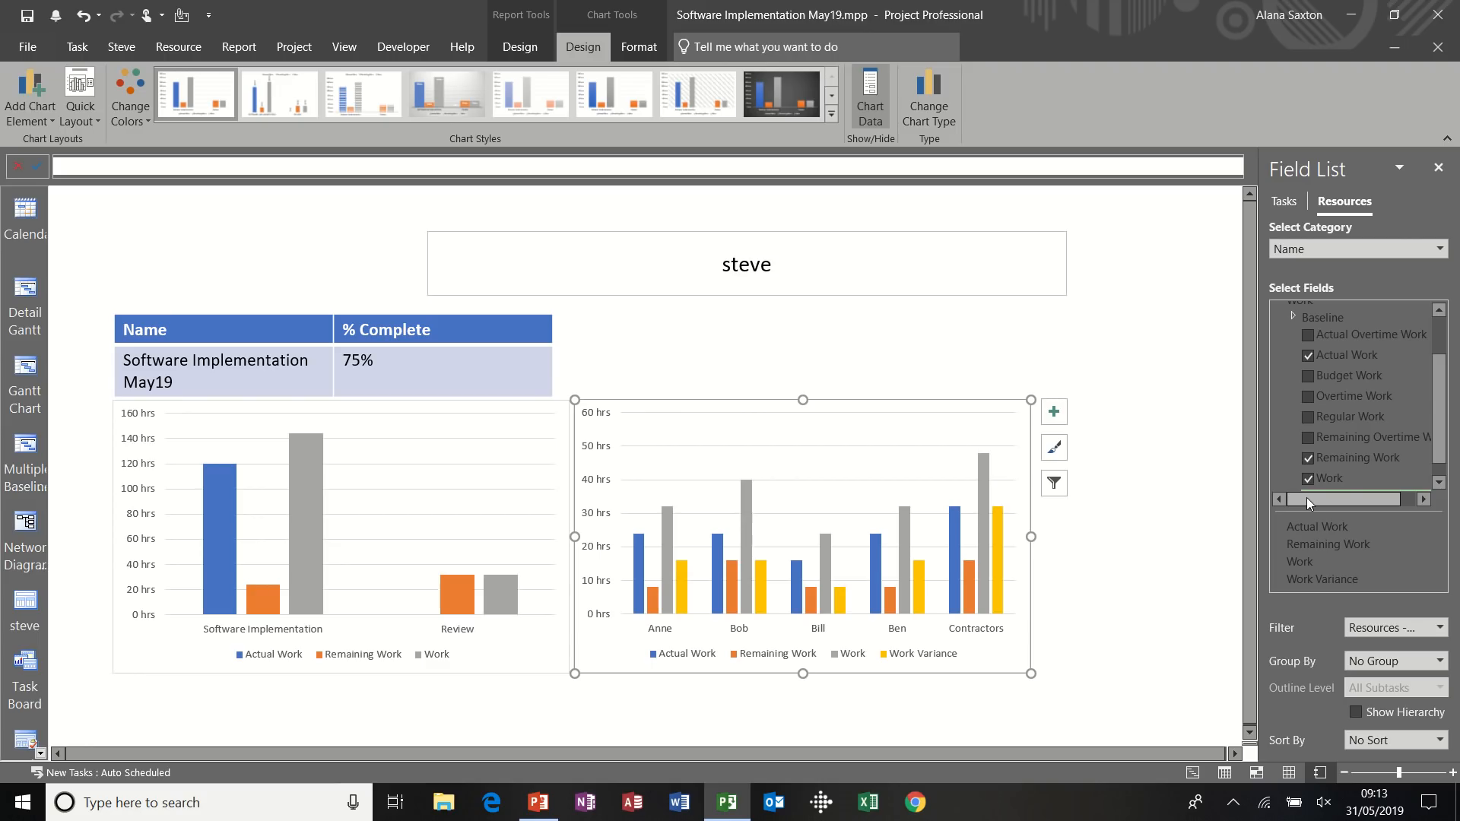
click(1327, 478)
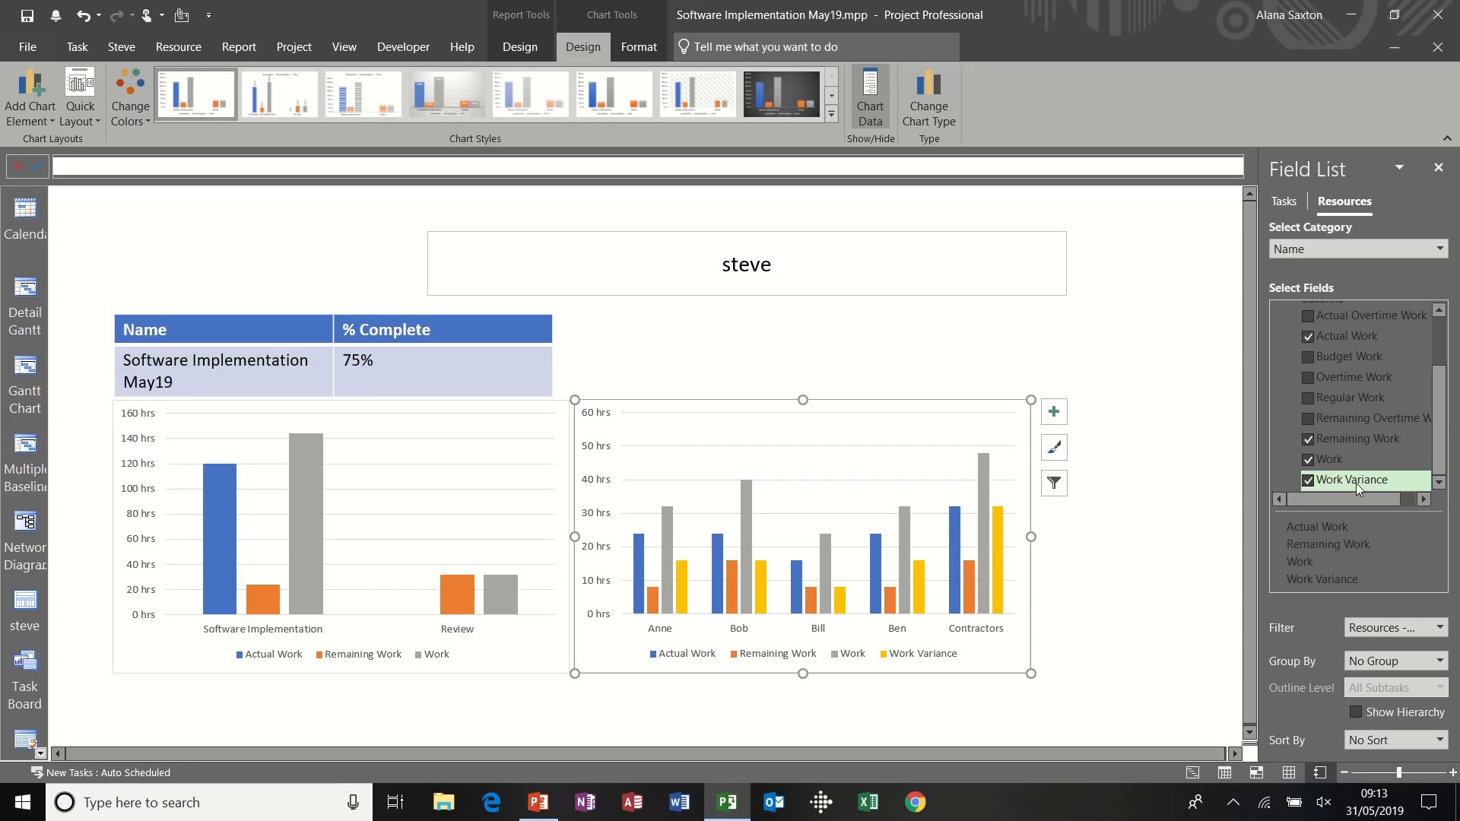
click(1307, 480)
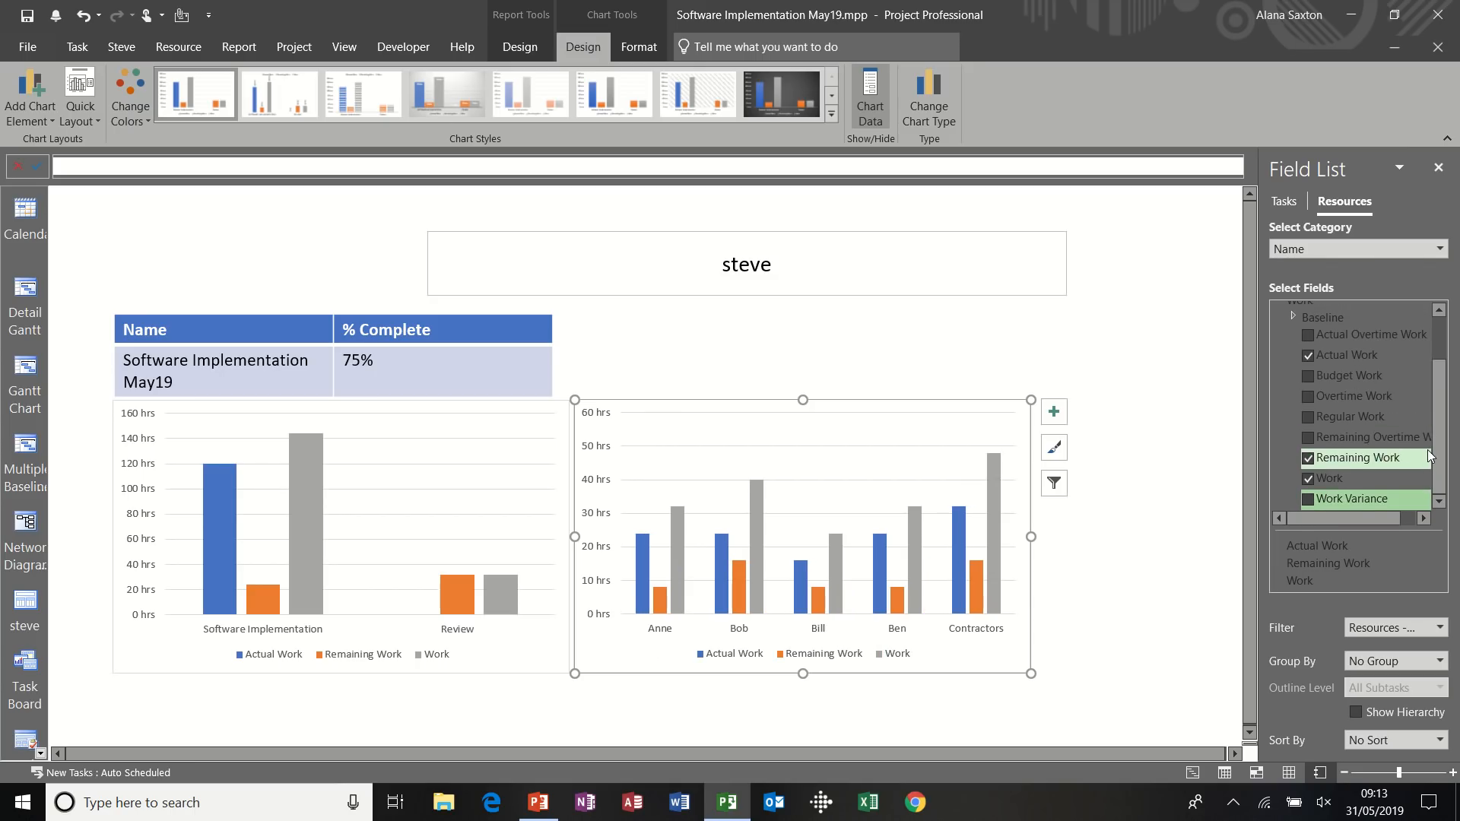
scroll(up, 3)
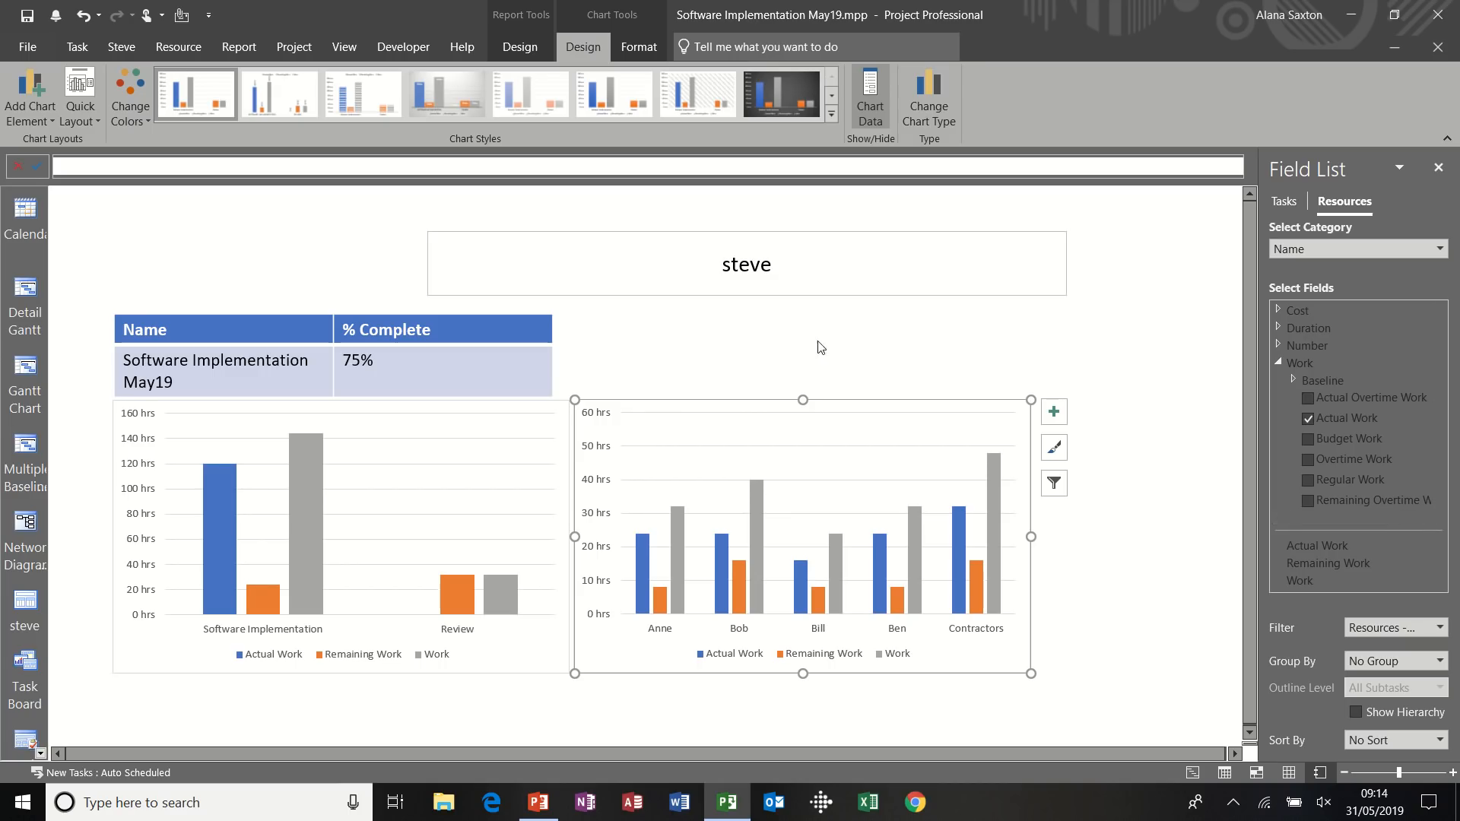
click(819, 347)
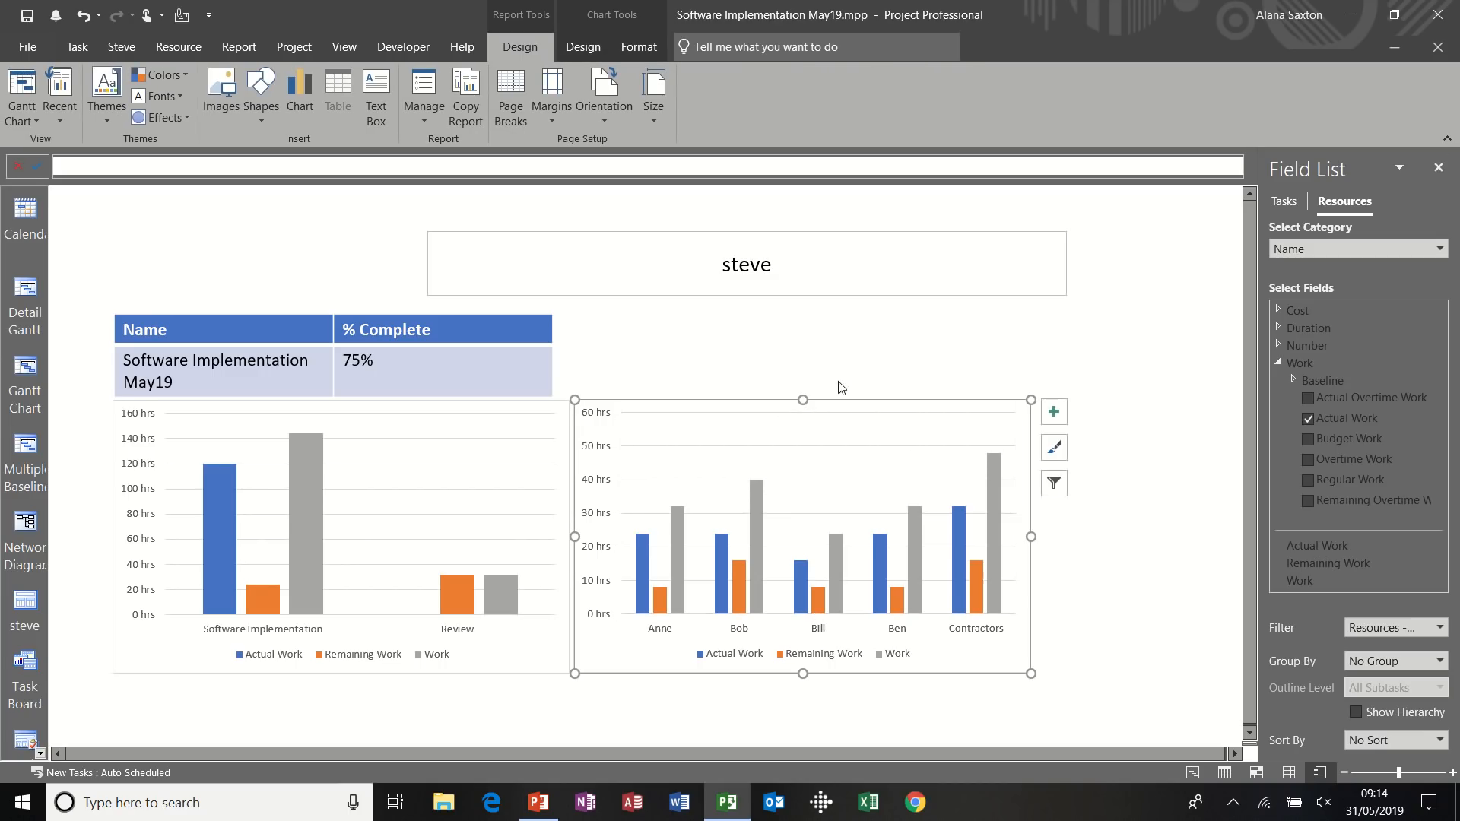
Apply the dark chart style to the resource work chart and the task work chart
click(582, 46)
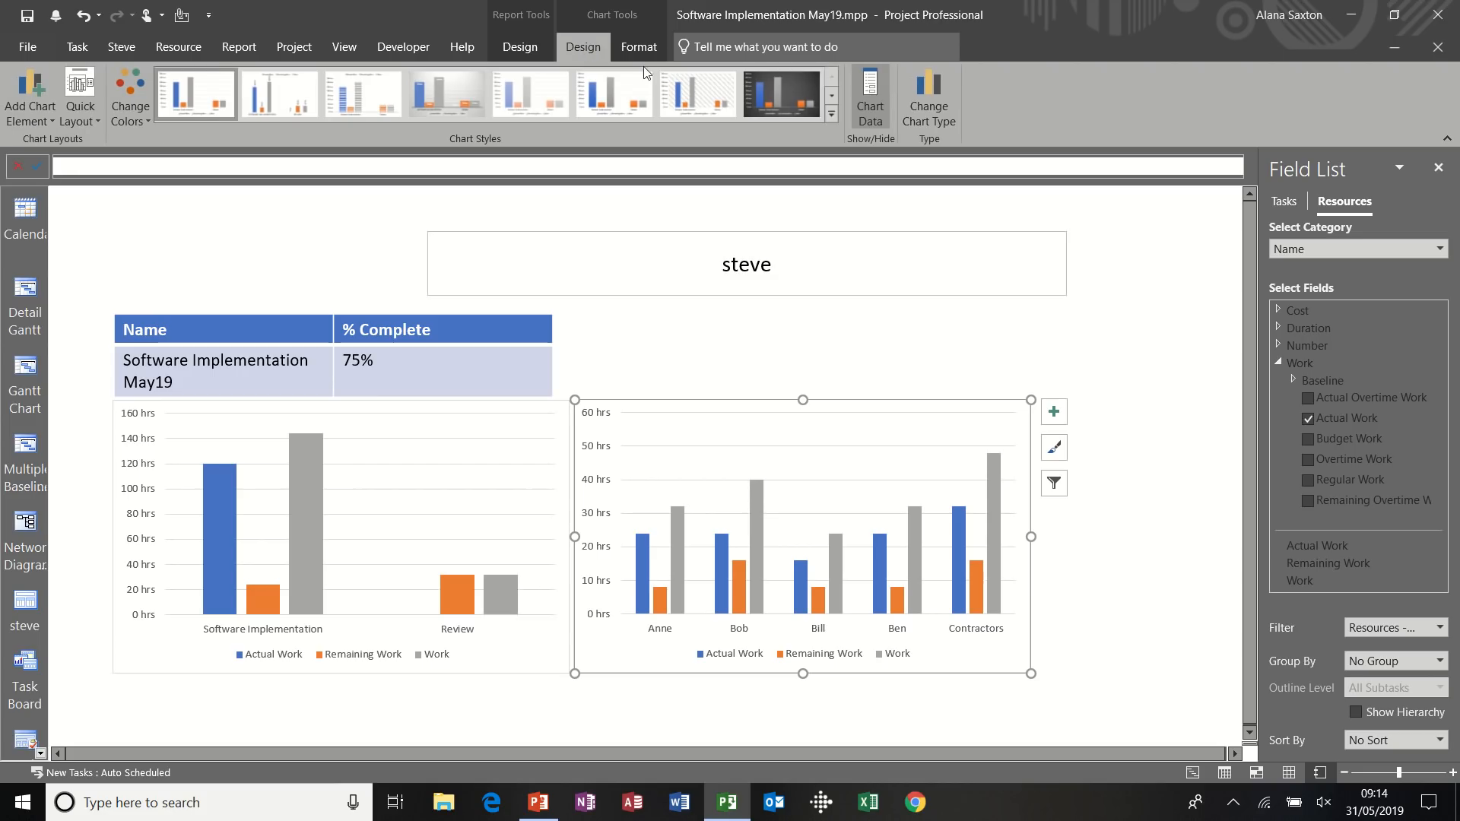
click(782, 93)
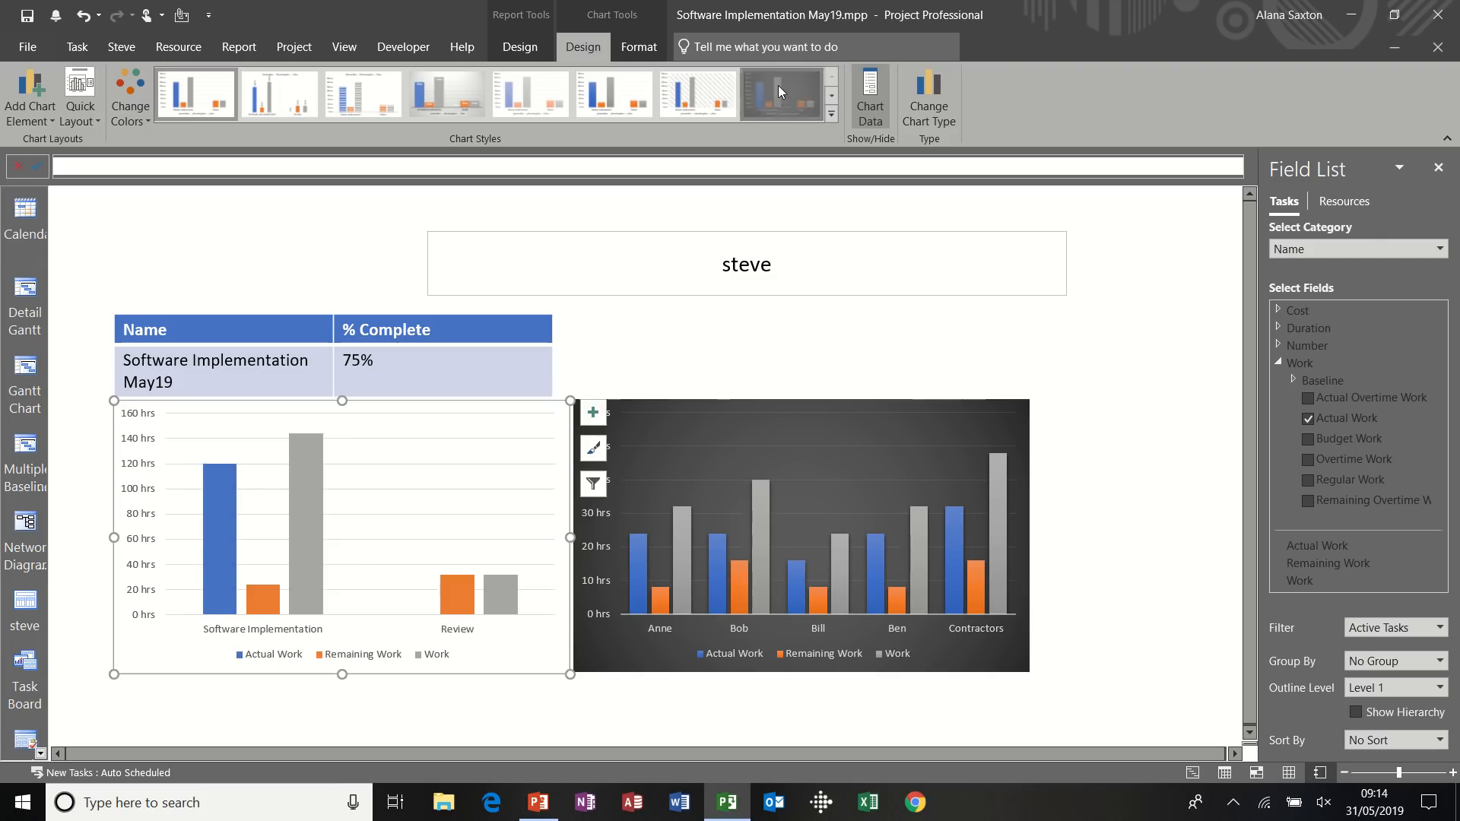
click(1286, 347)
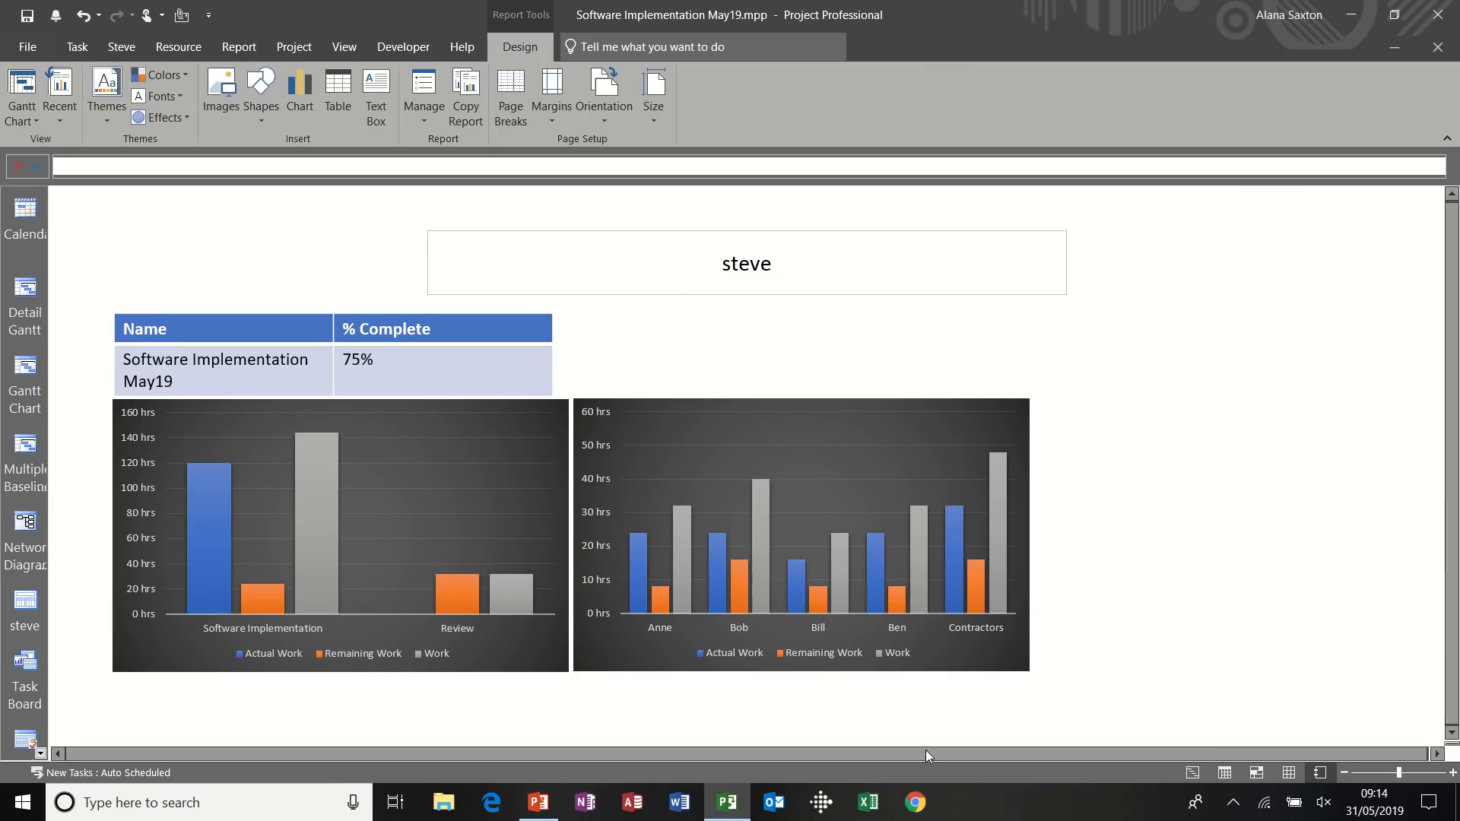
mouse_move(171, 700)
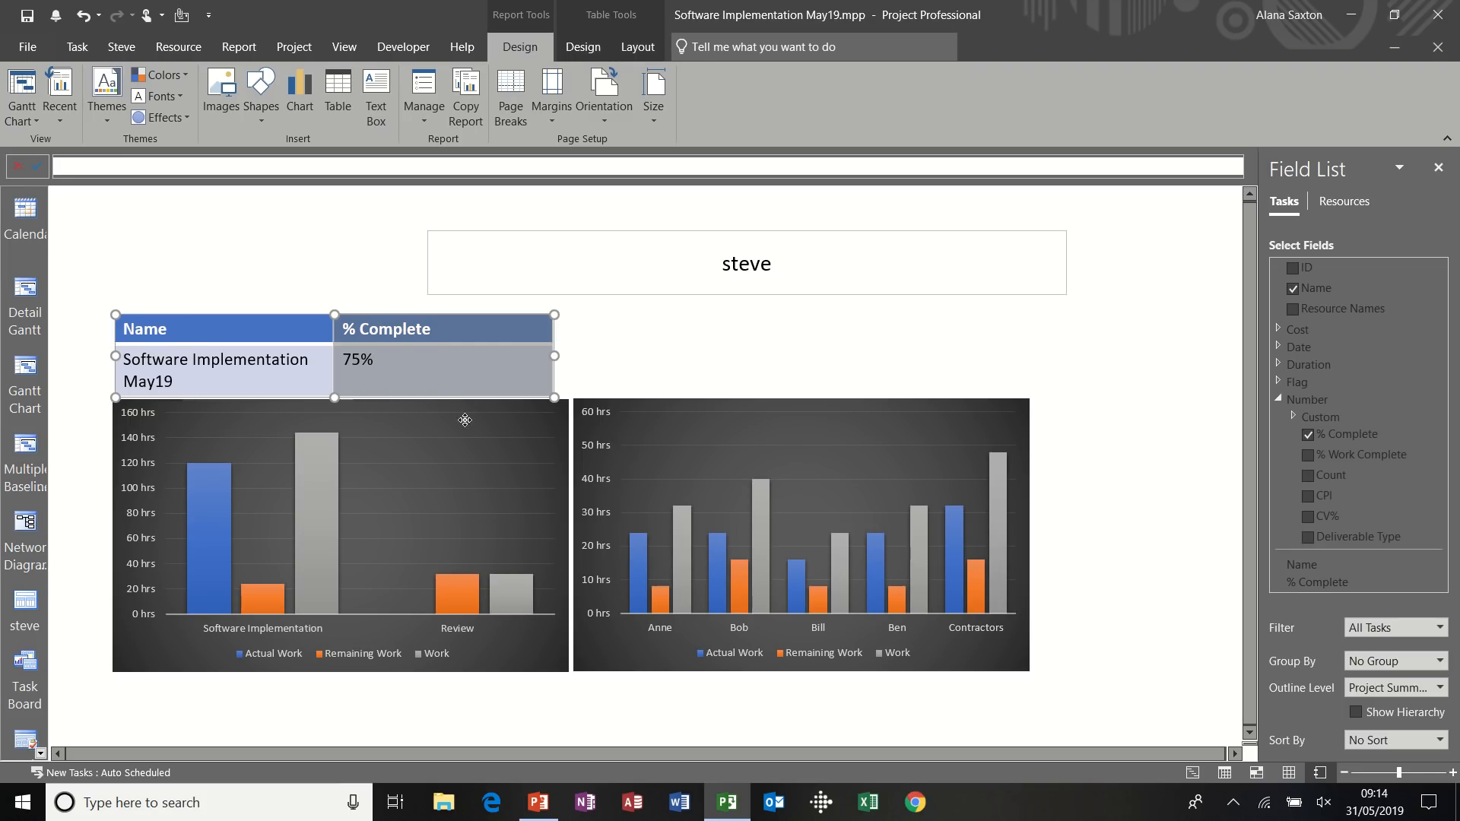
Try All Subtasks on the task chart, revert to top-level tasks, and include all tasks
click(340, 531)
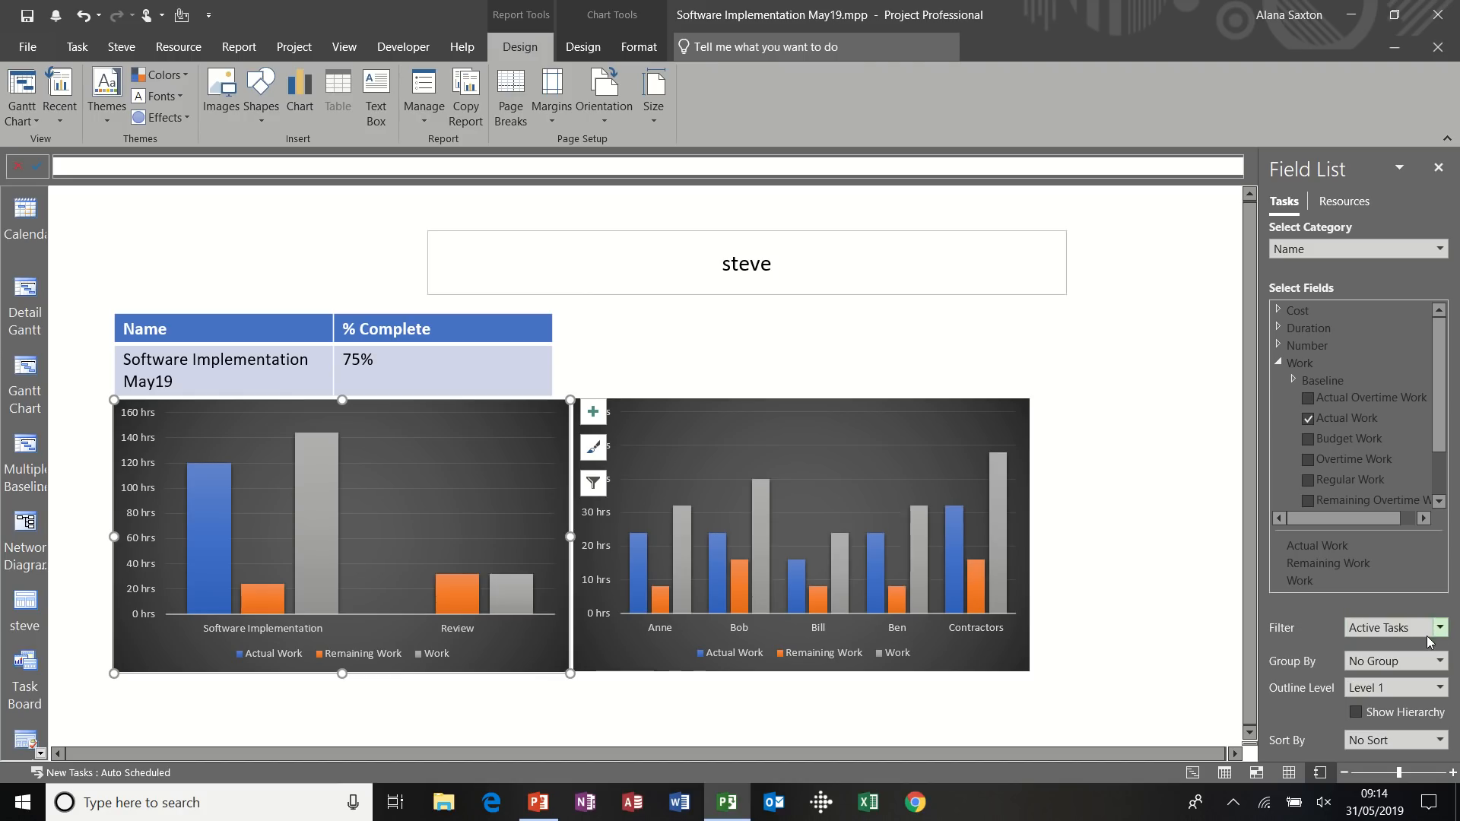
click(1443, 687)
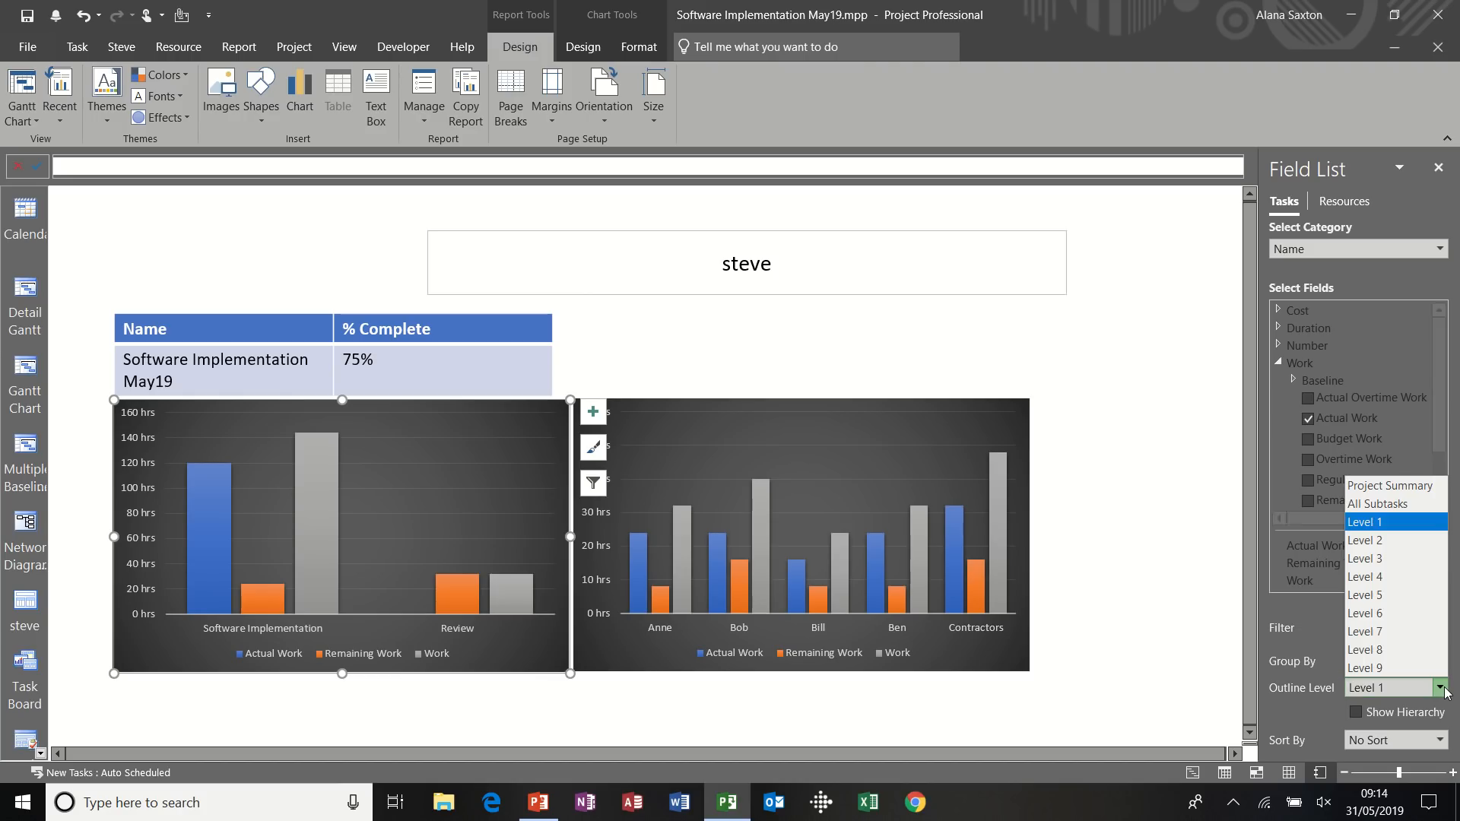
mouse_move(1376, 503)
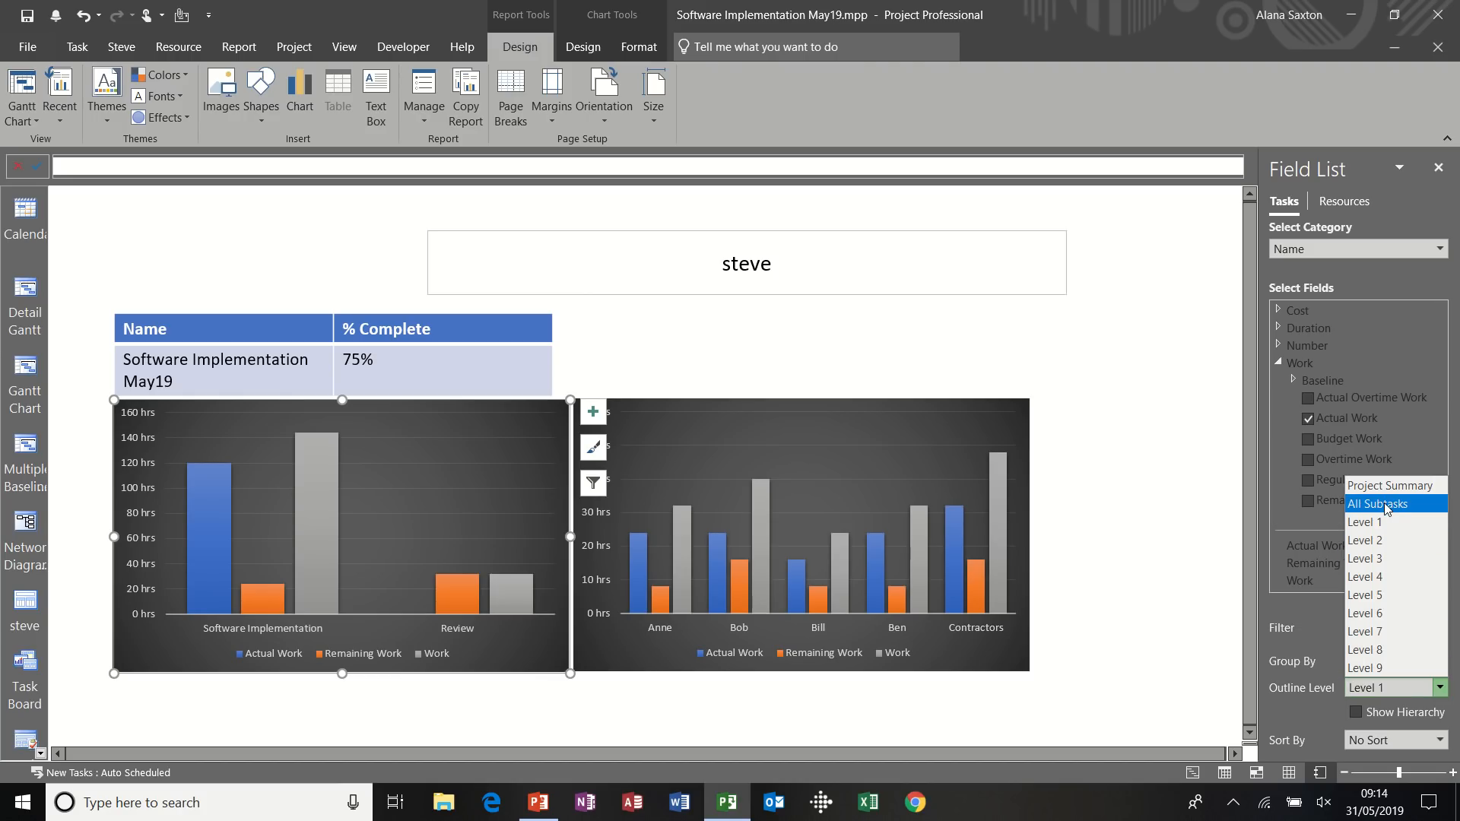
click(1377, 503)
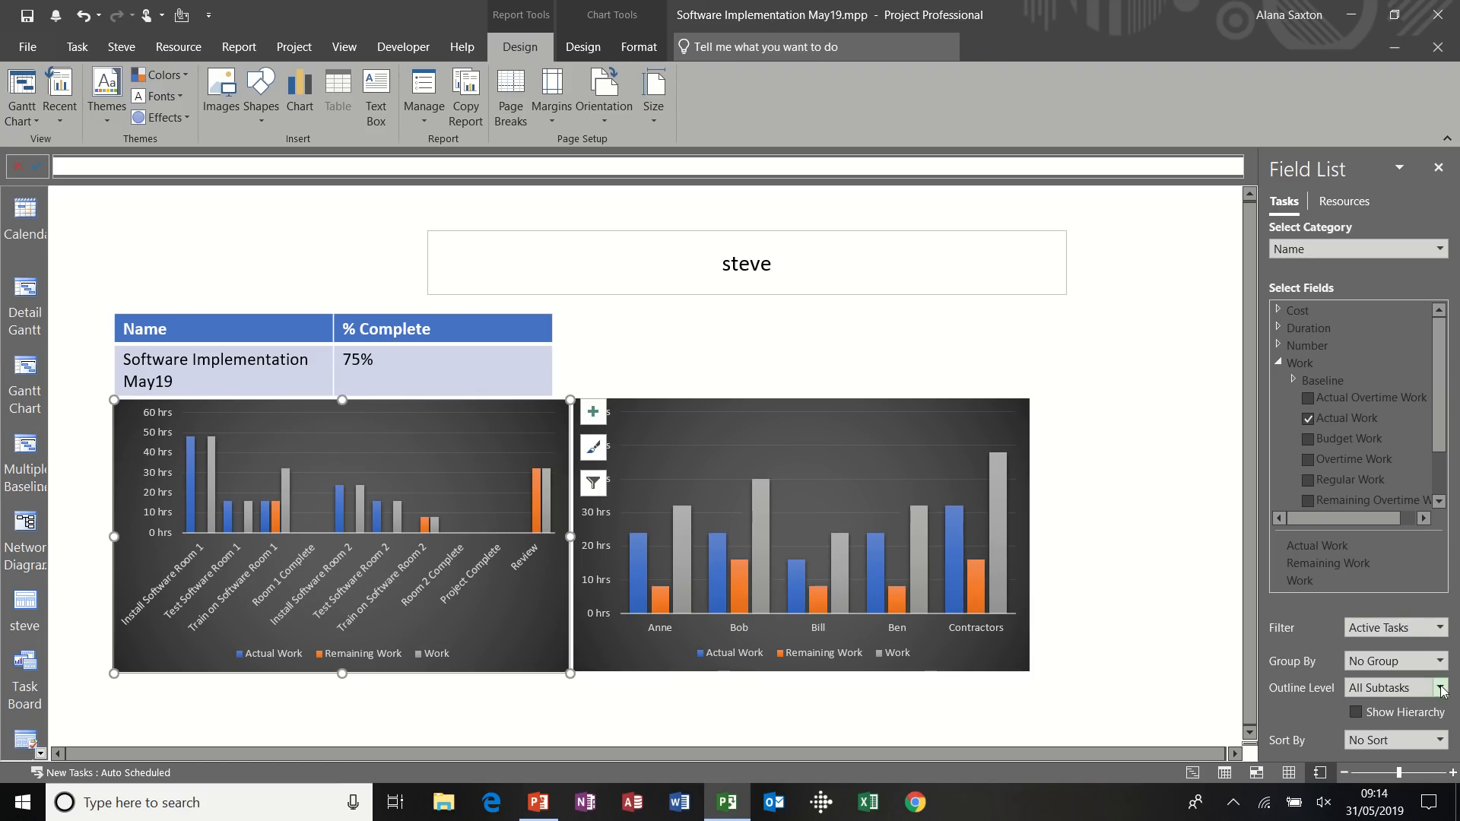
click(1438, 687)
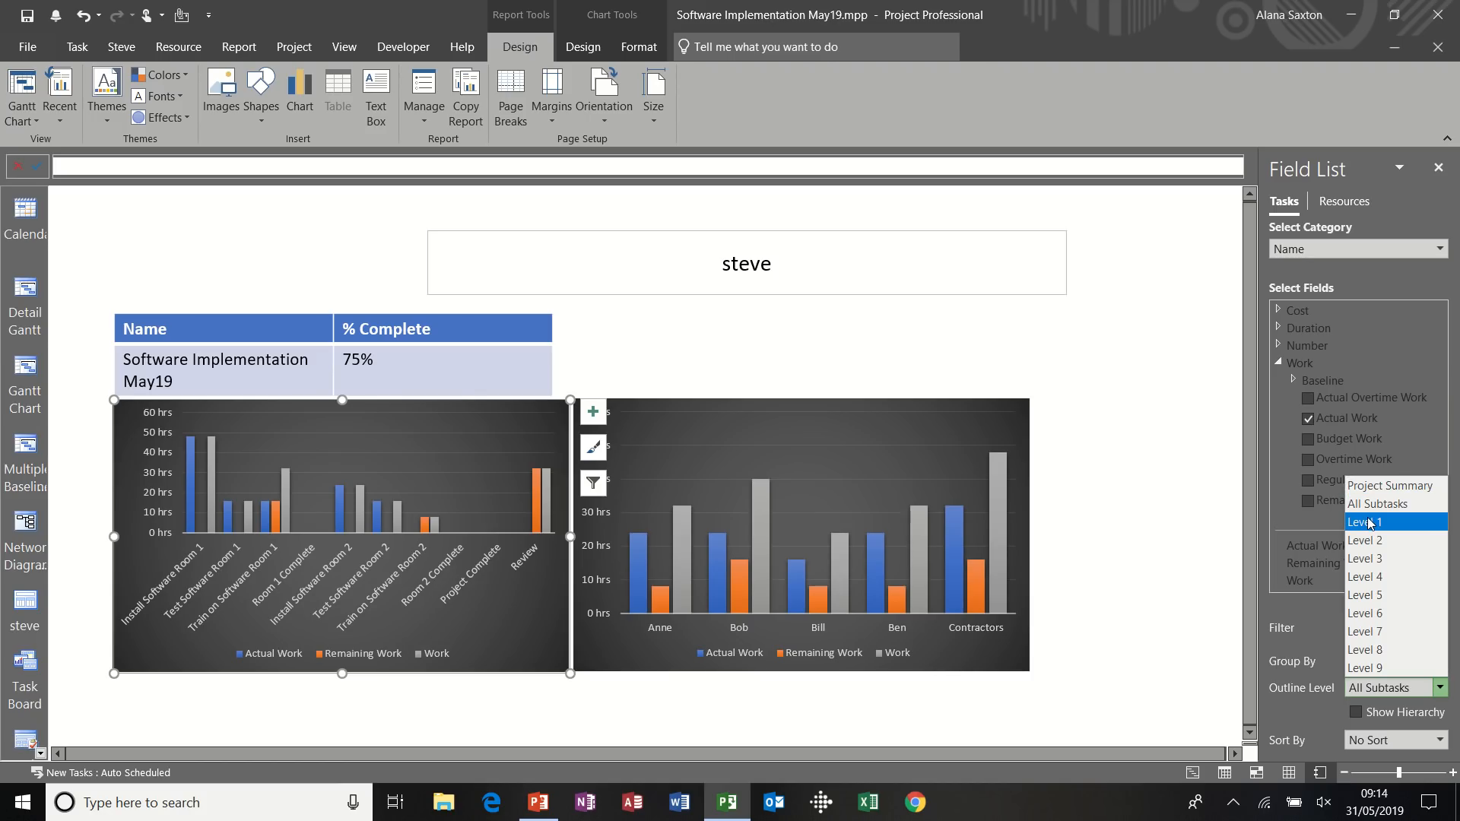
click(1365, 522)
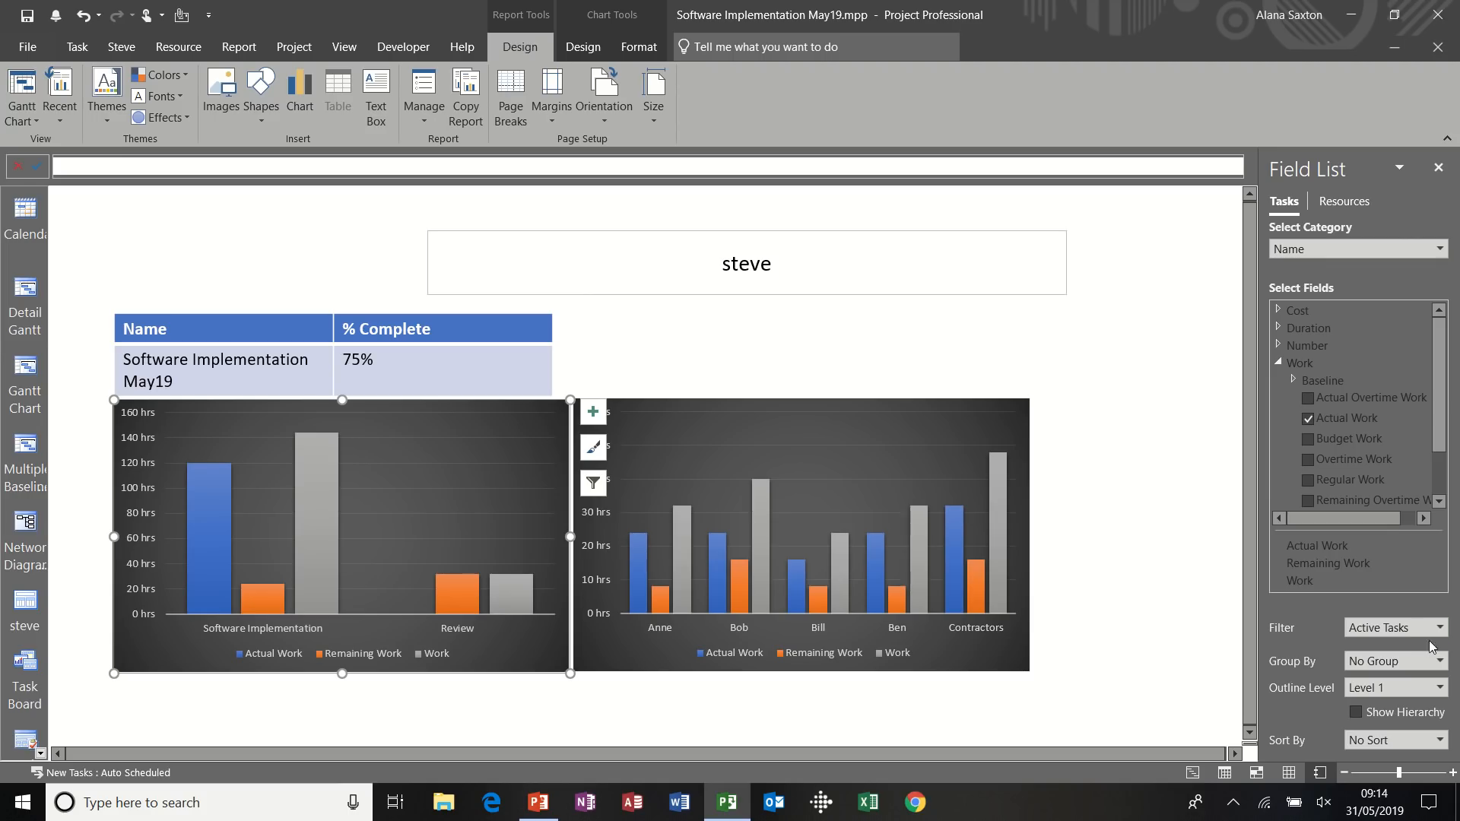
click(1440, 627)
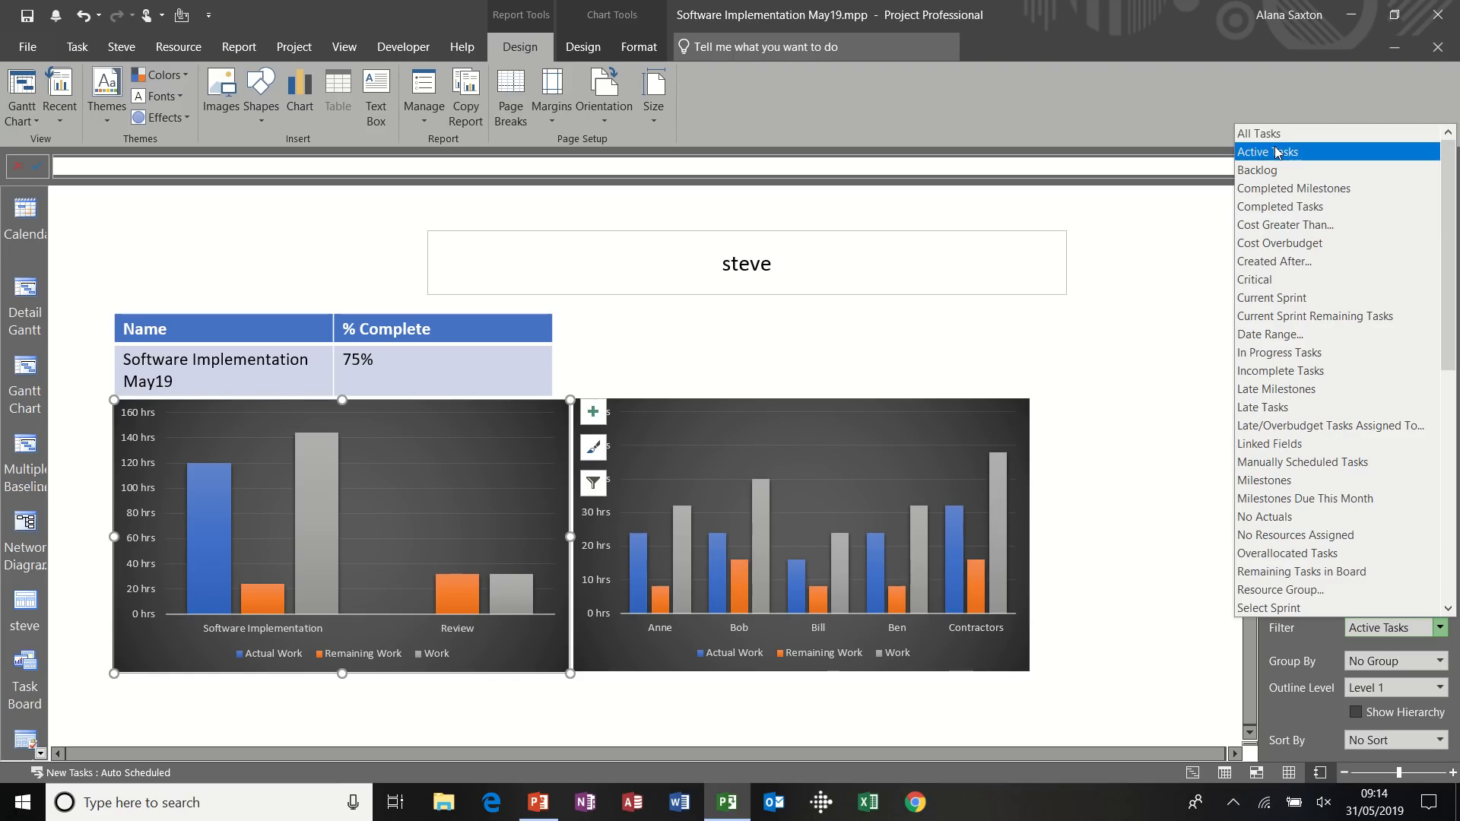
click(1258, 133)
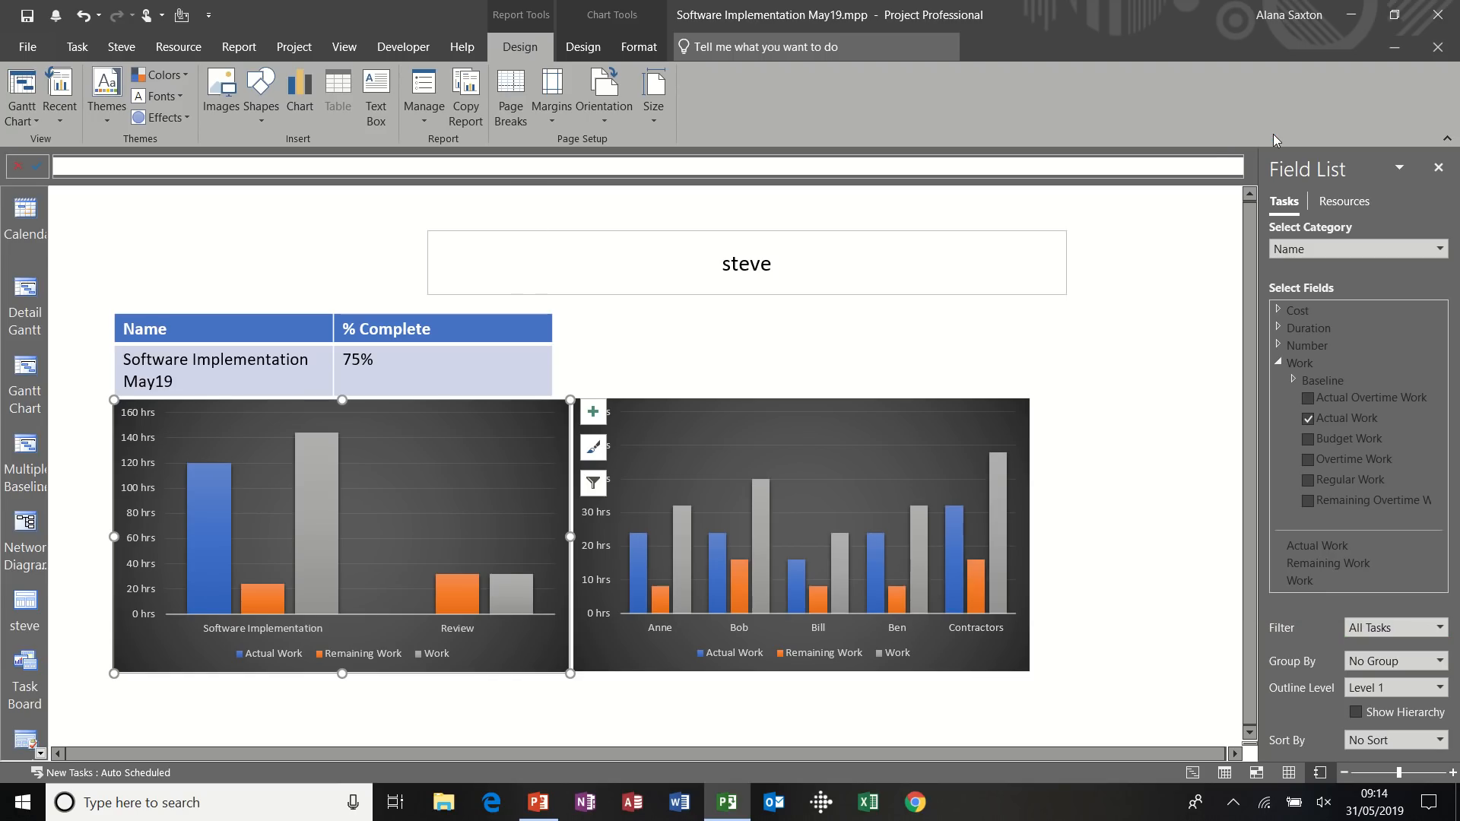
click(1355, 712)
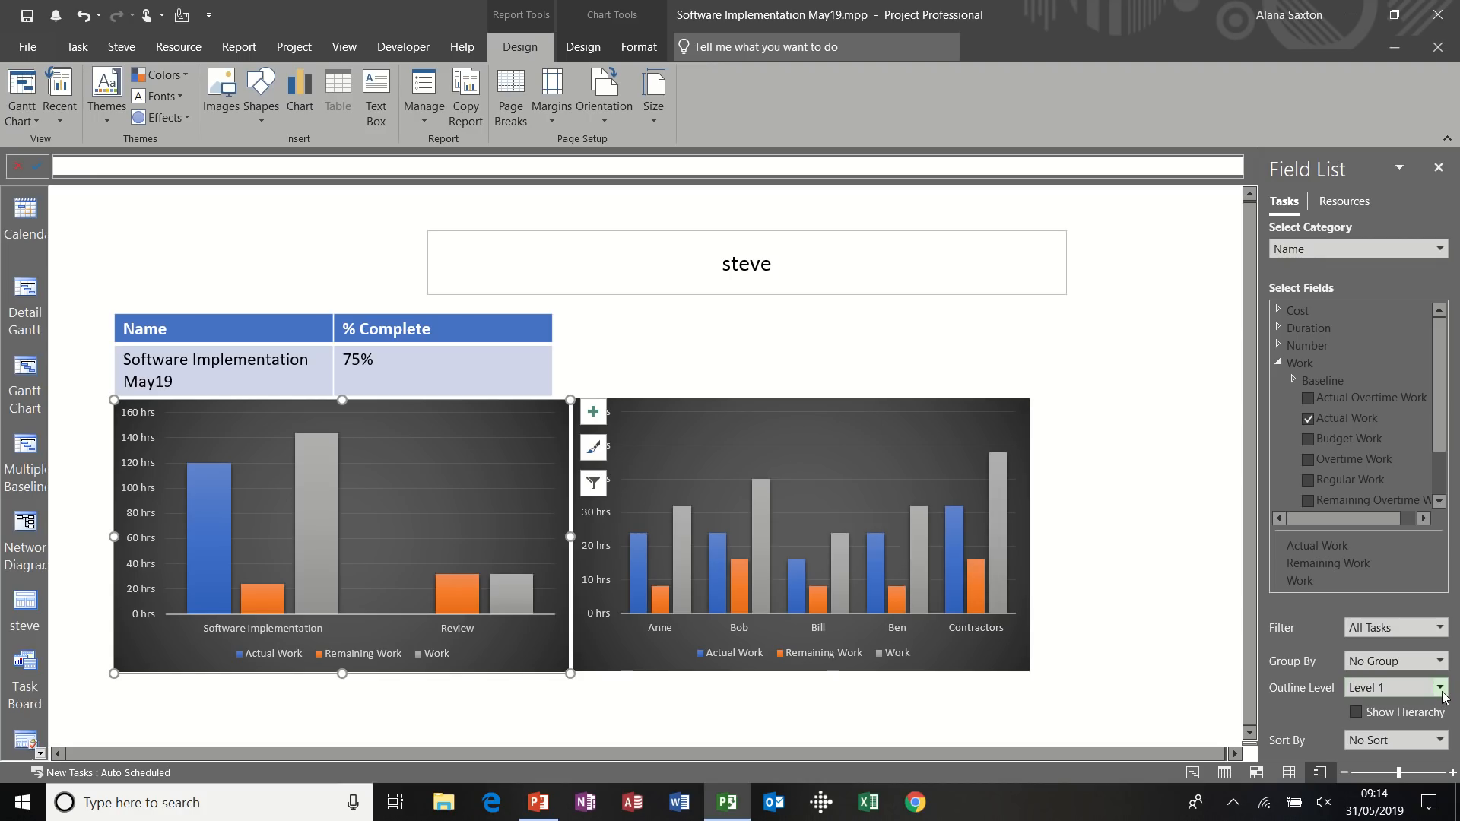
mouse_move(1442, 661)
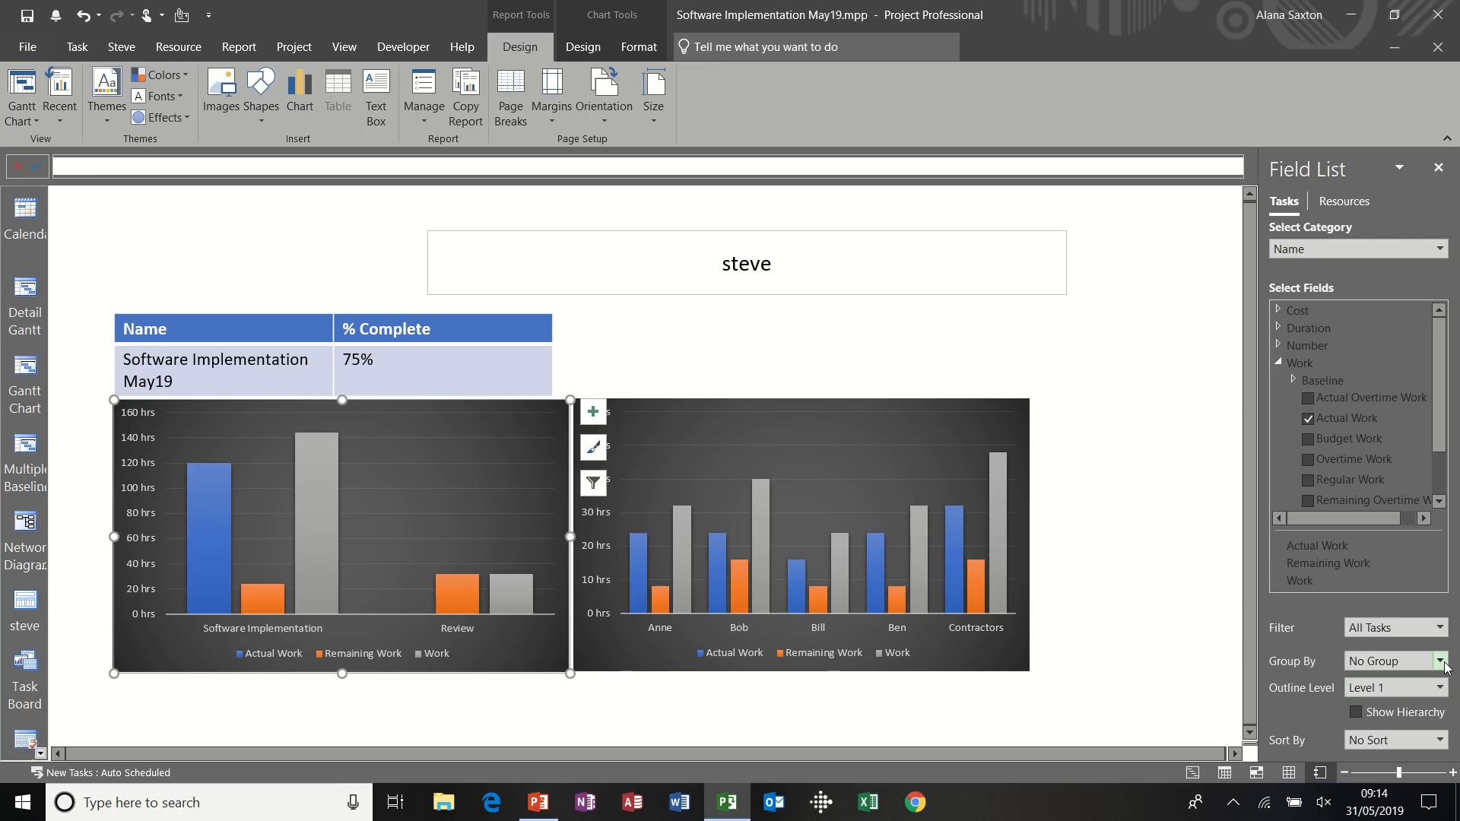
Group the task chart by Critical, then revert to No Group and keep No Sort
click(1439, 660)
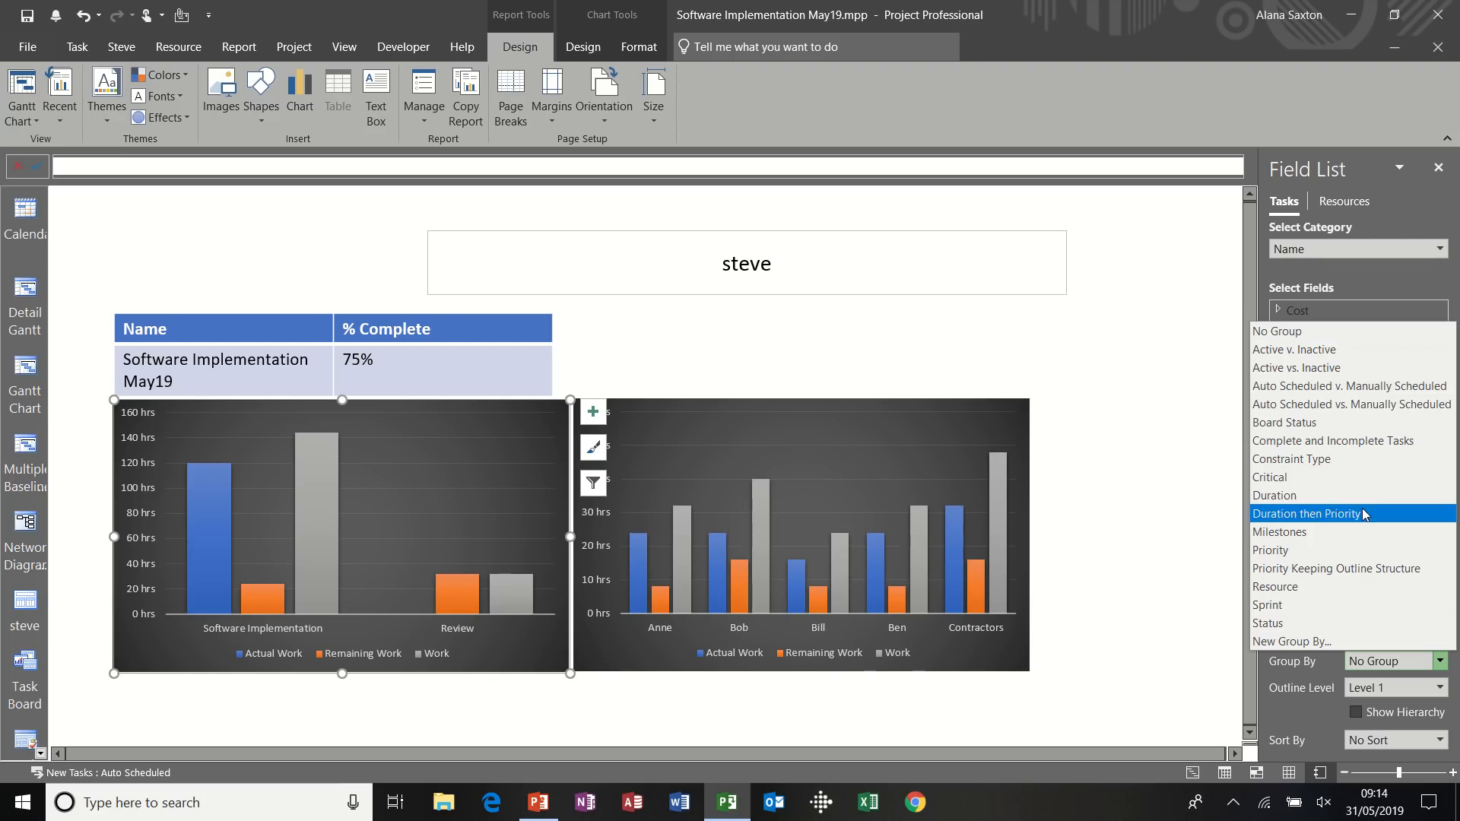
click(1269, 476)
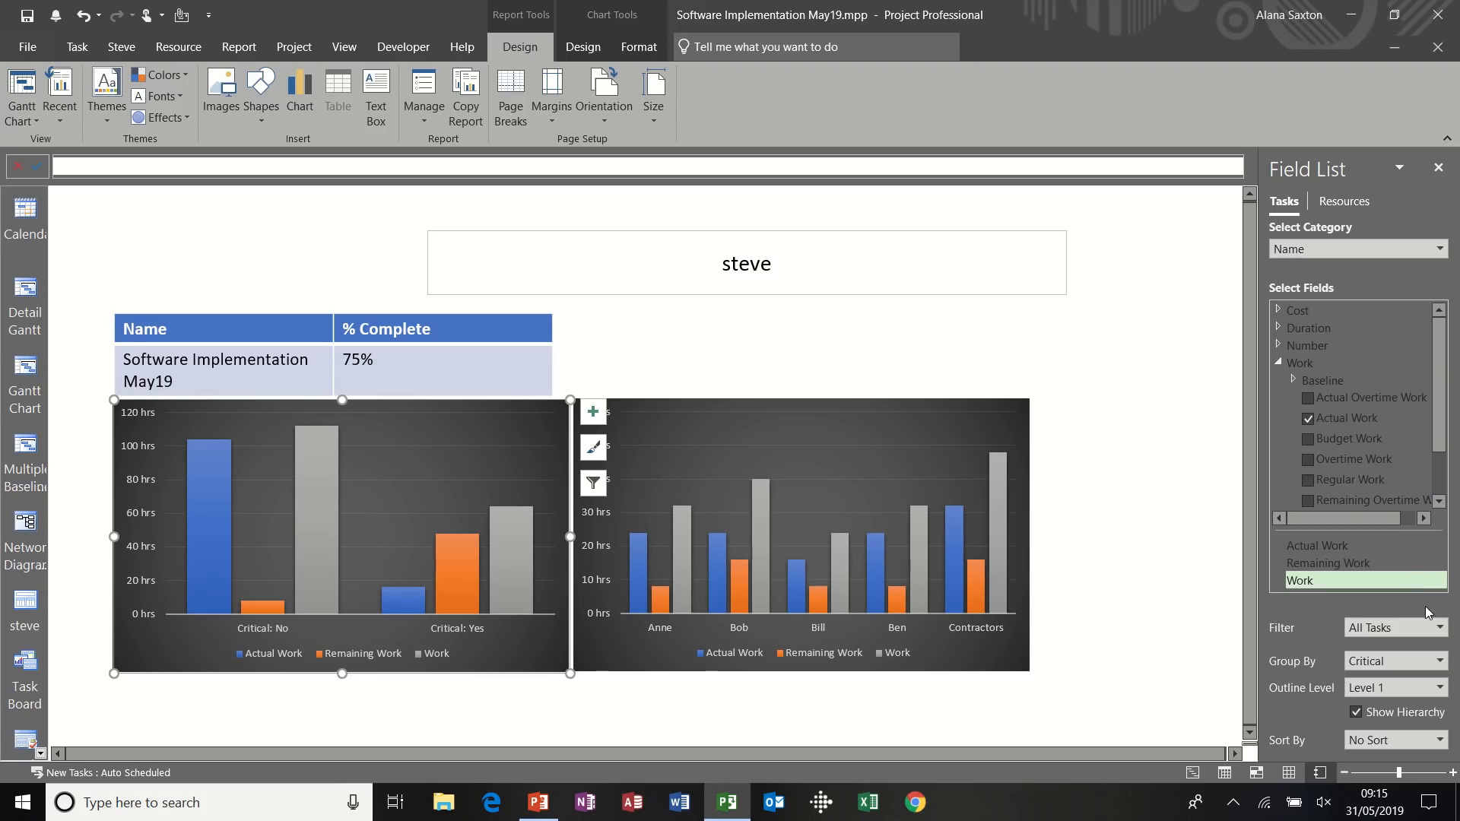
click(1443, 661)
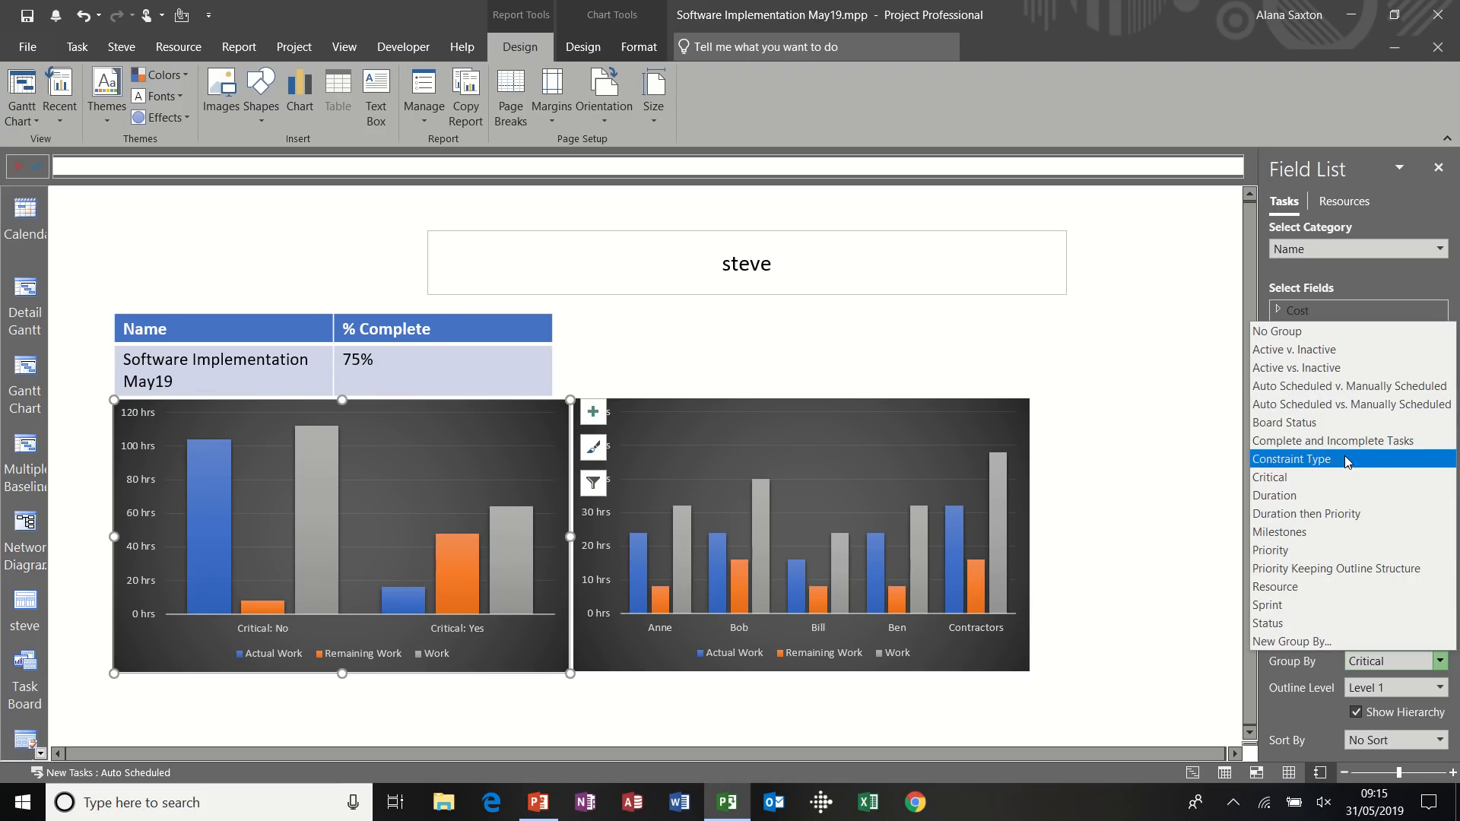
click(1278, 331)
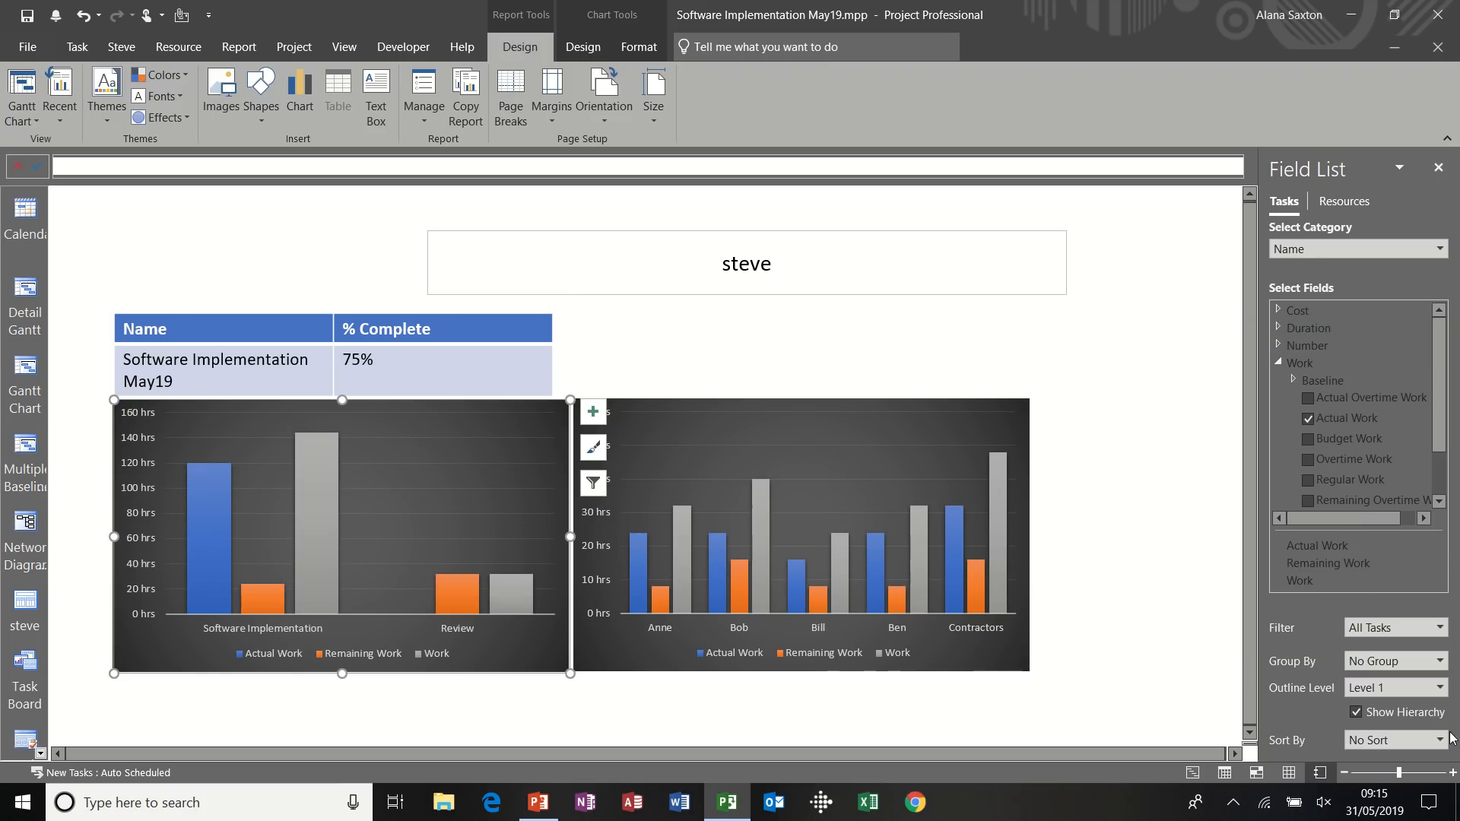
click(1438, 740)
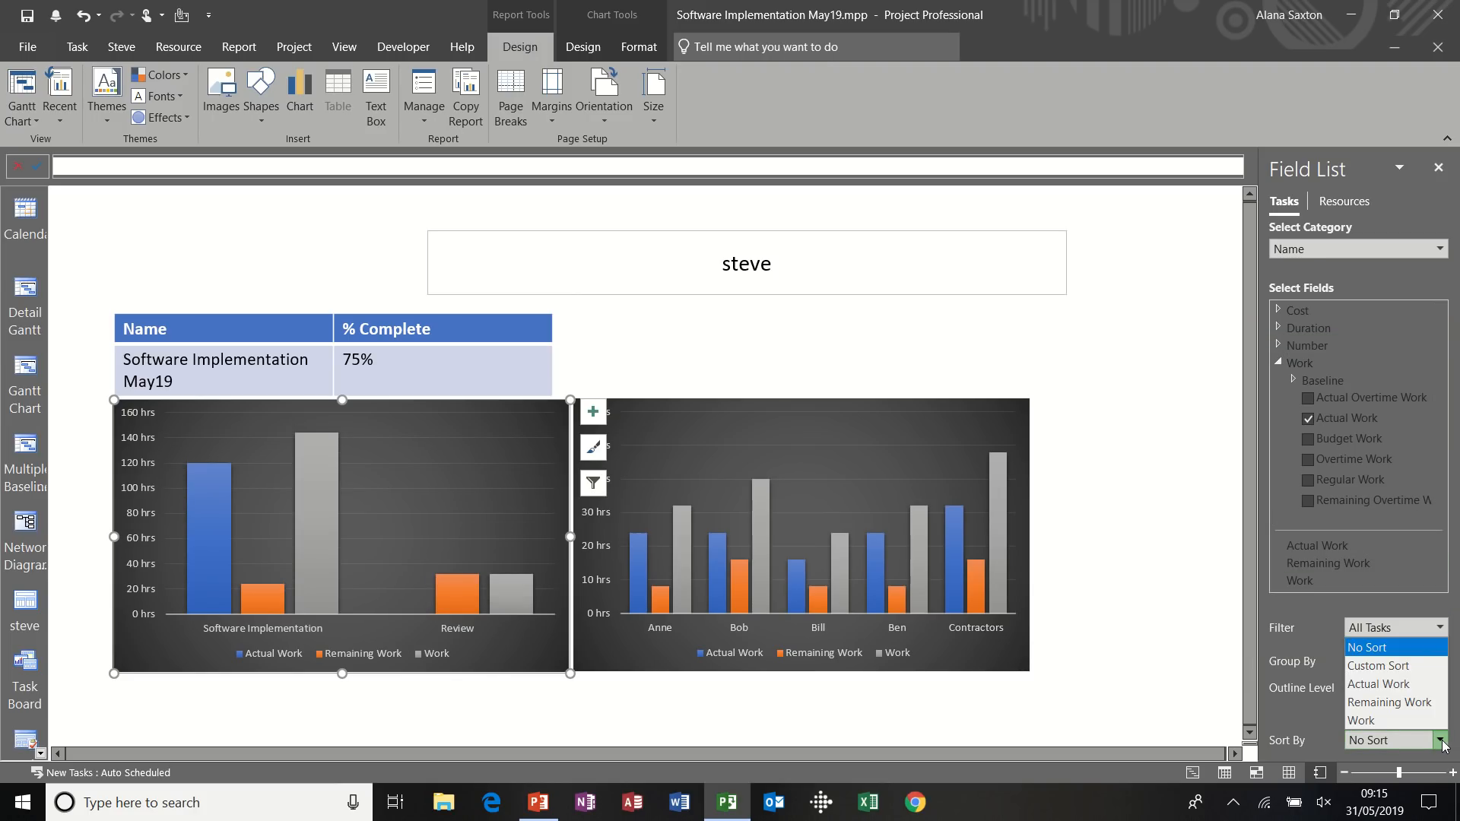
click(1369, 660)
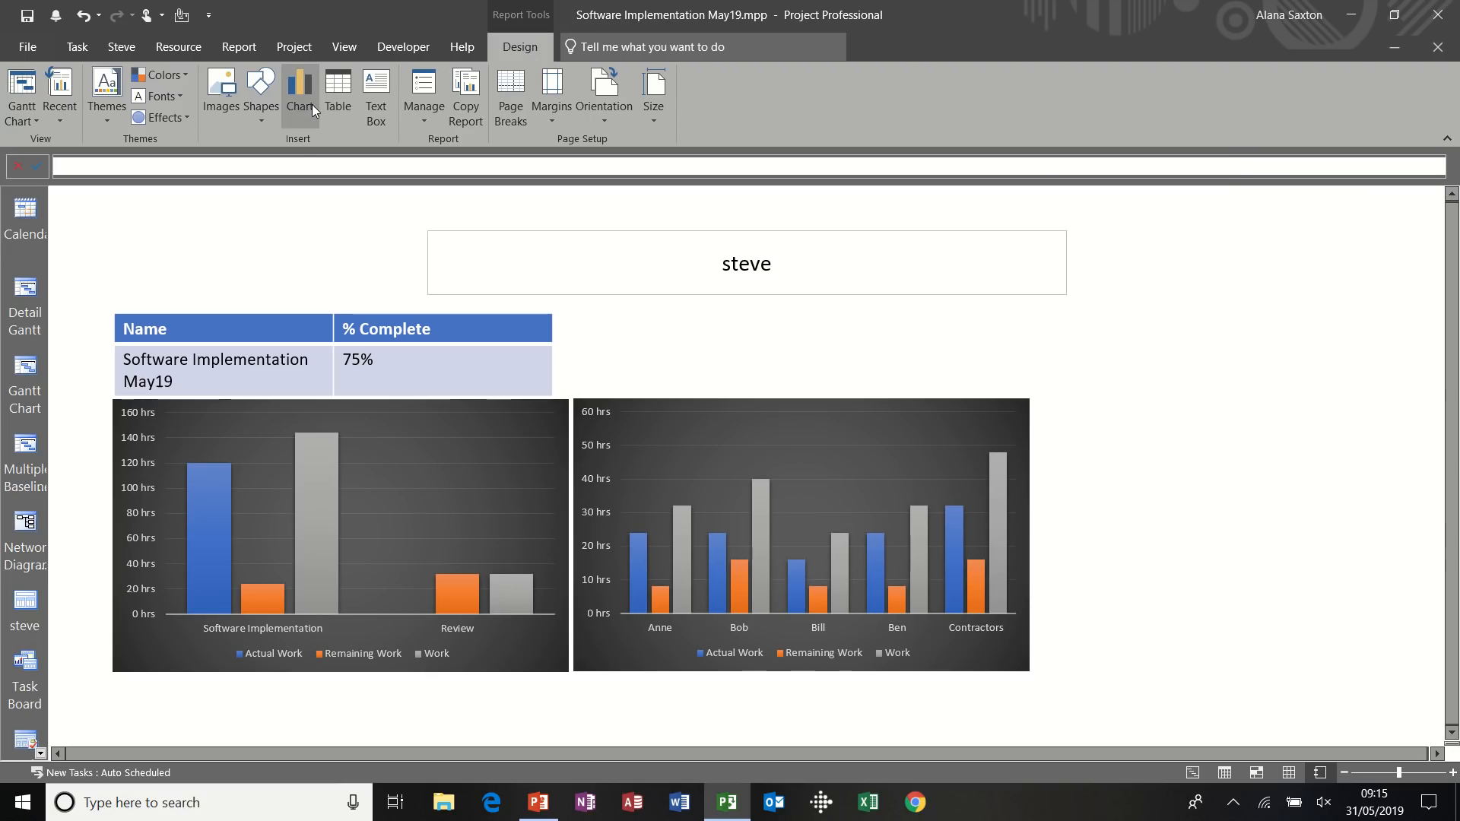
Insert a table below the two charts and set its outline level to All Subtasks
click(337, 96)
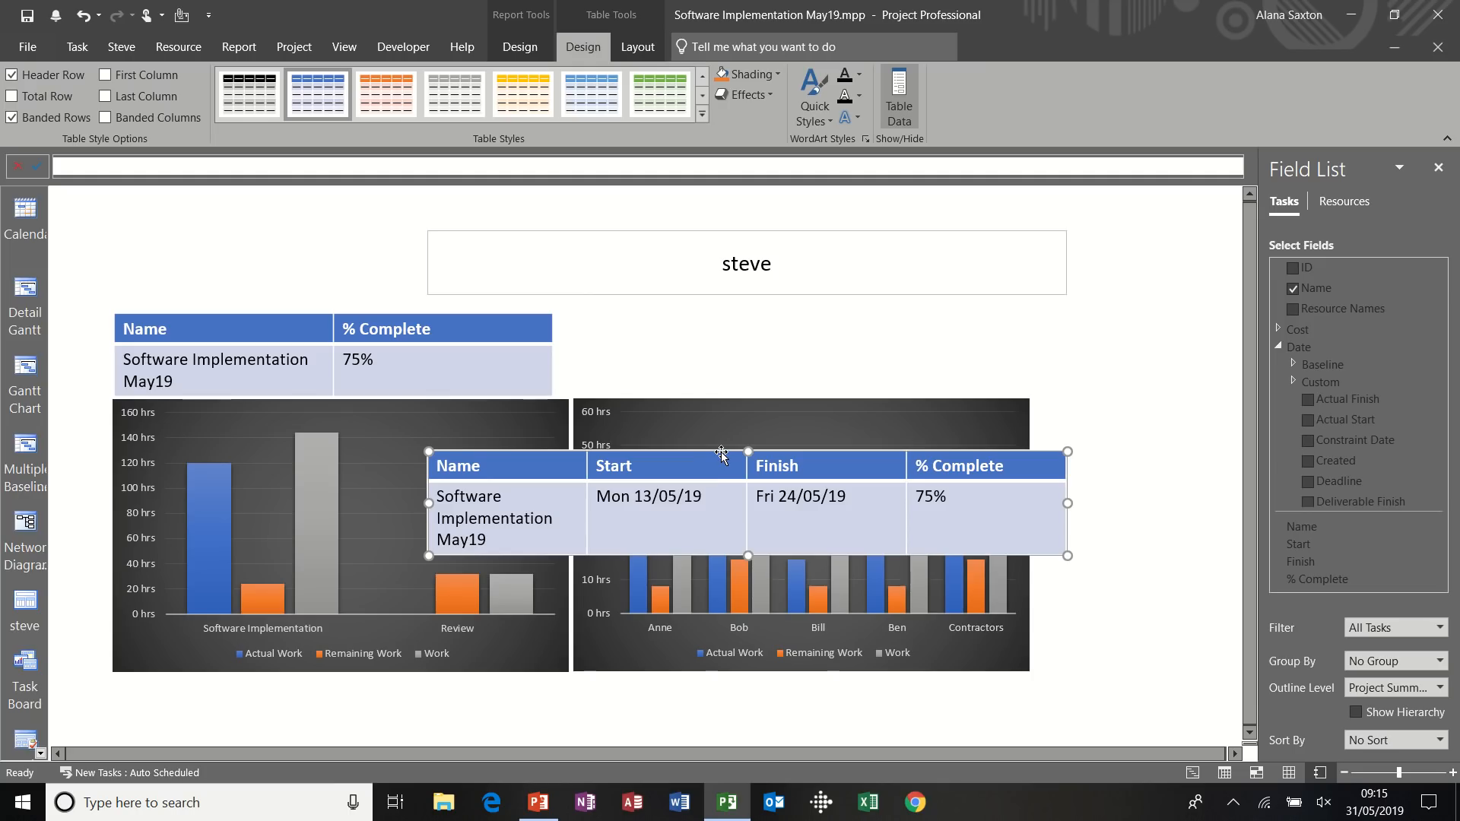
drag(721, 457, 601, 572)
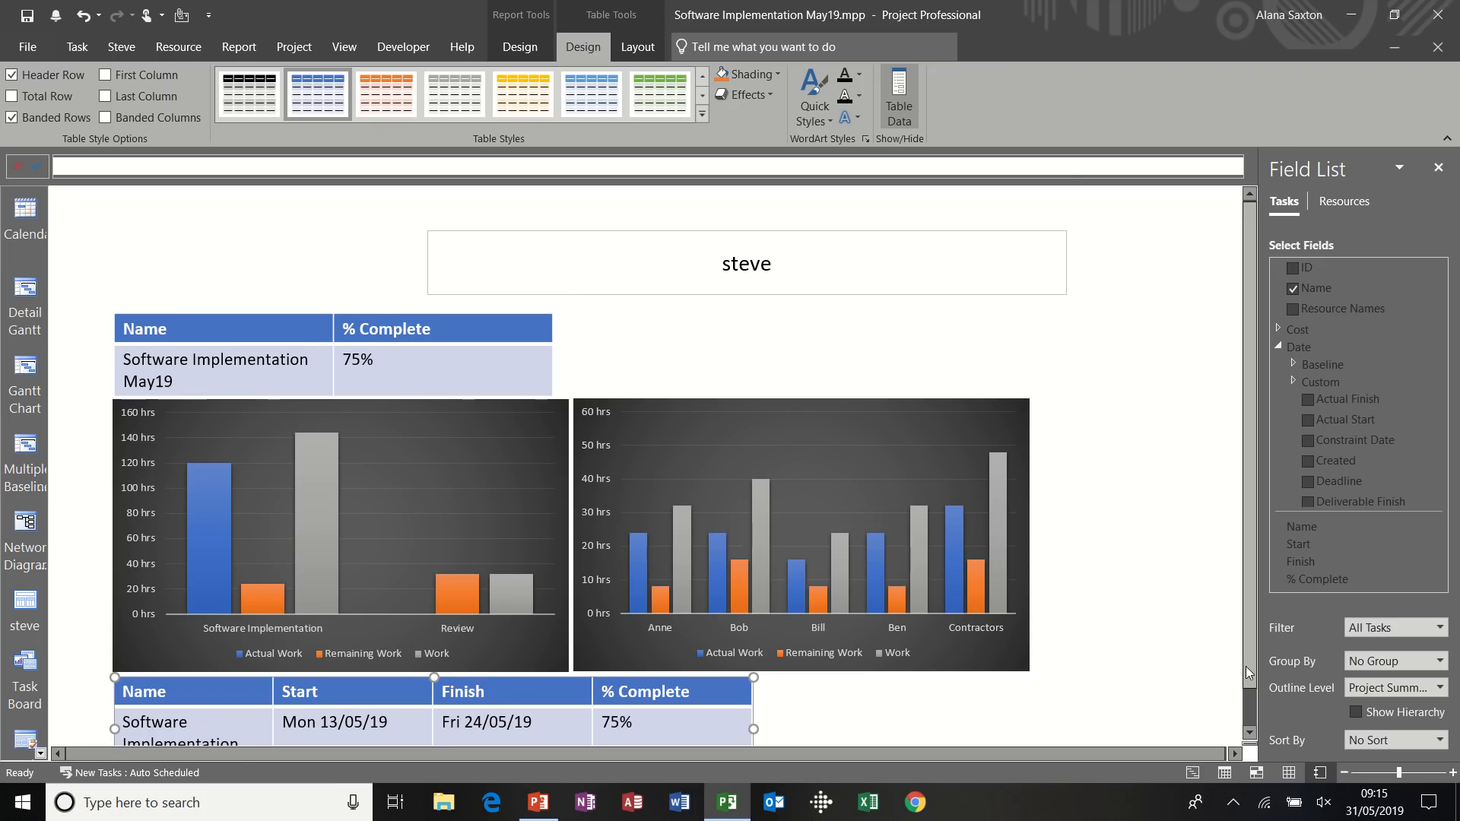
scroll(down, 3)
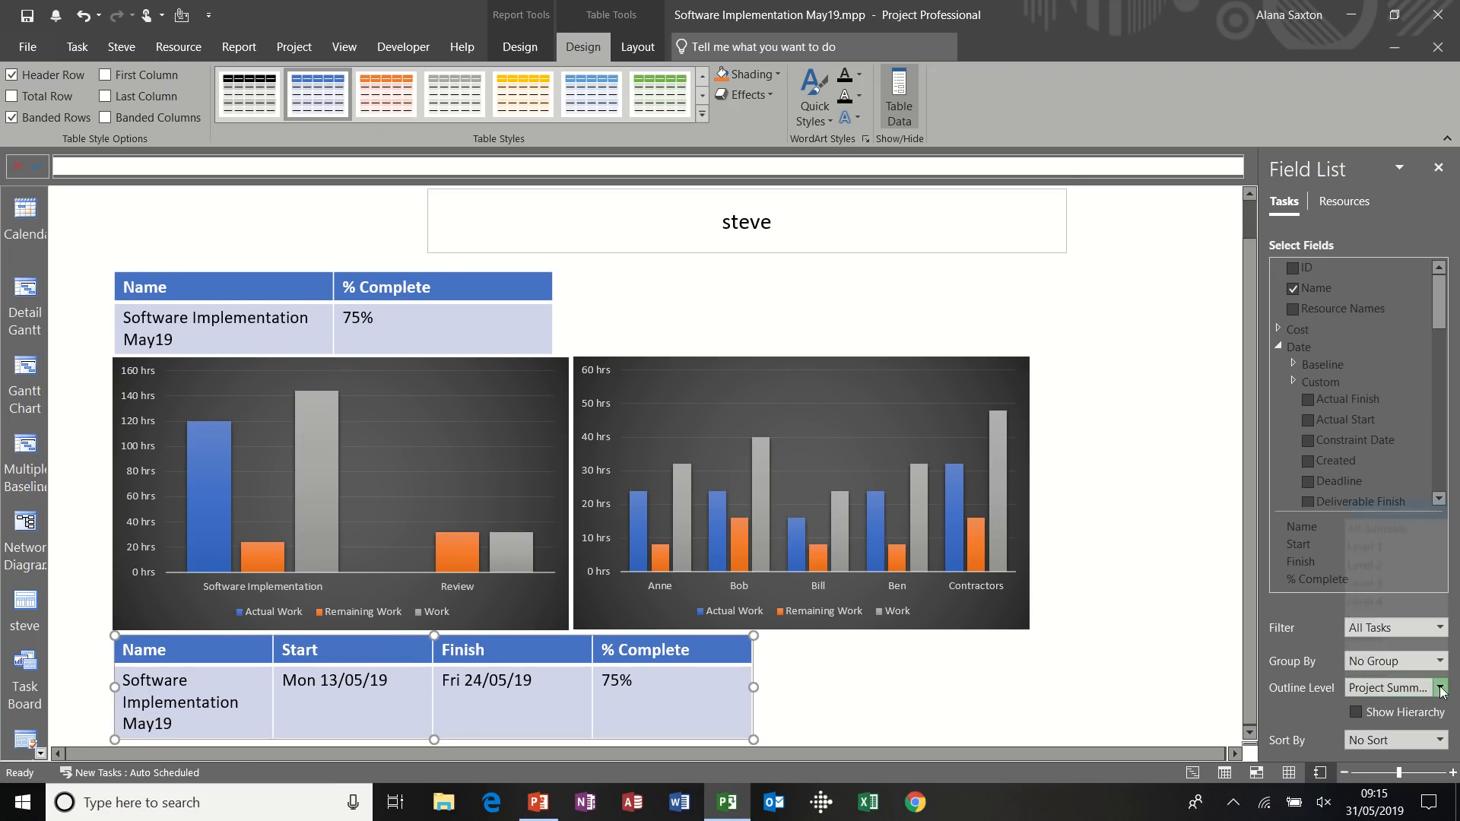
click(1440, 687)
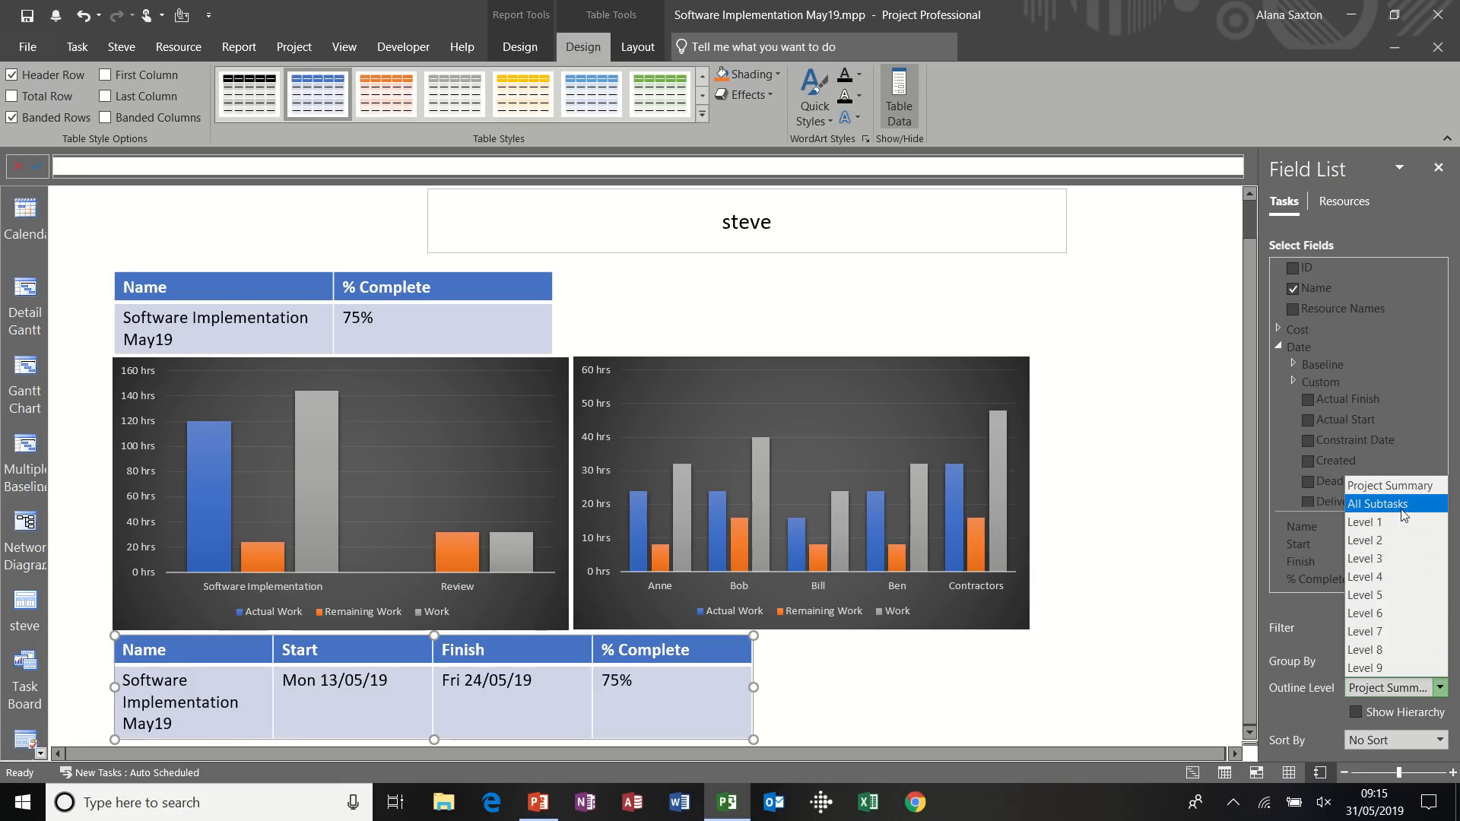
click(1378, 502)
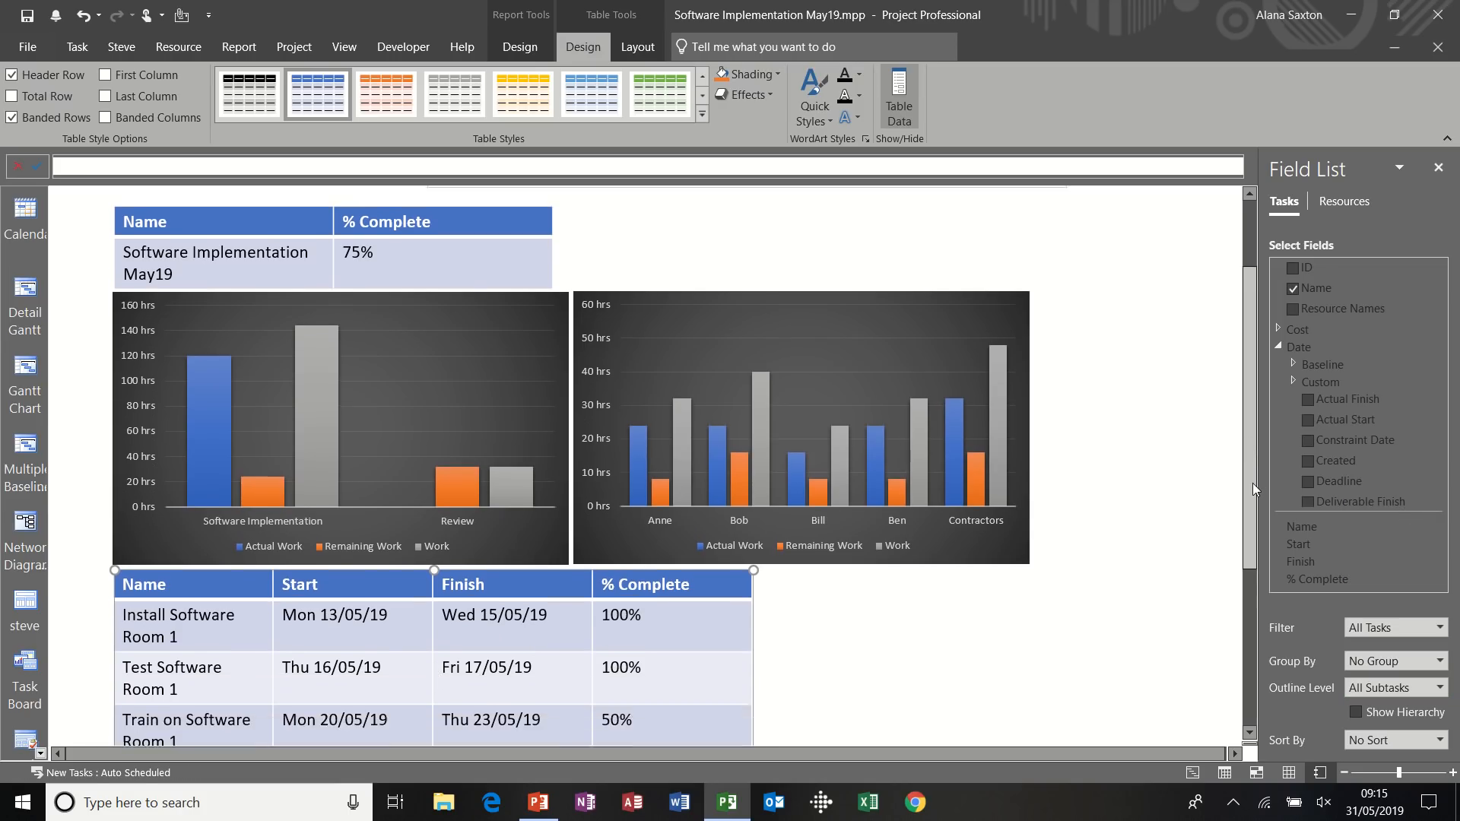
scroll(down, 3)
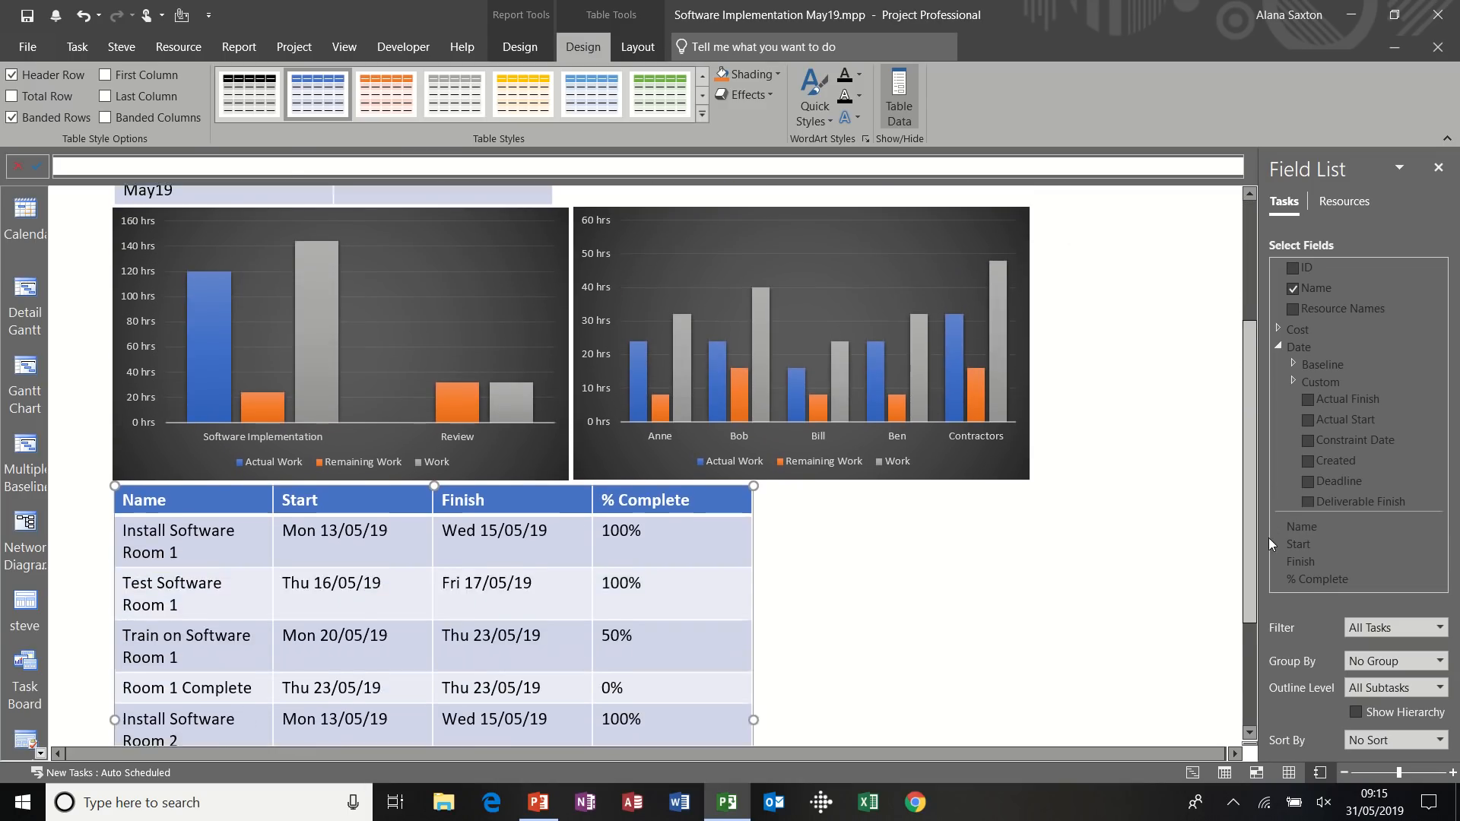
scroll(up, 3)
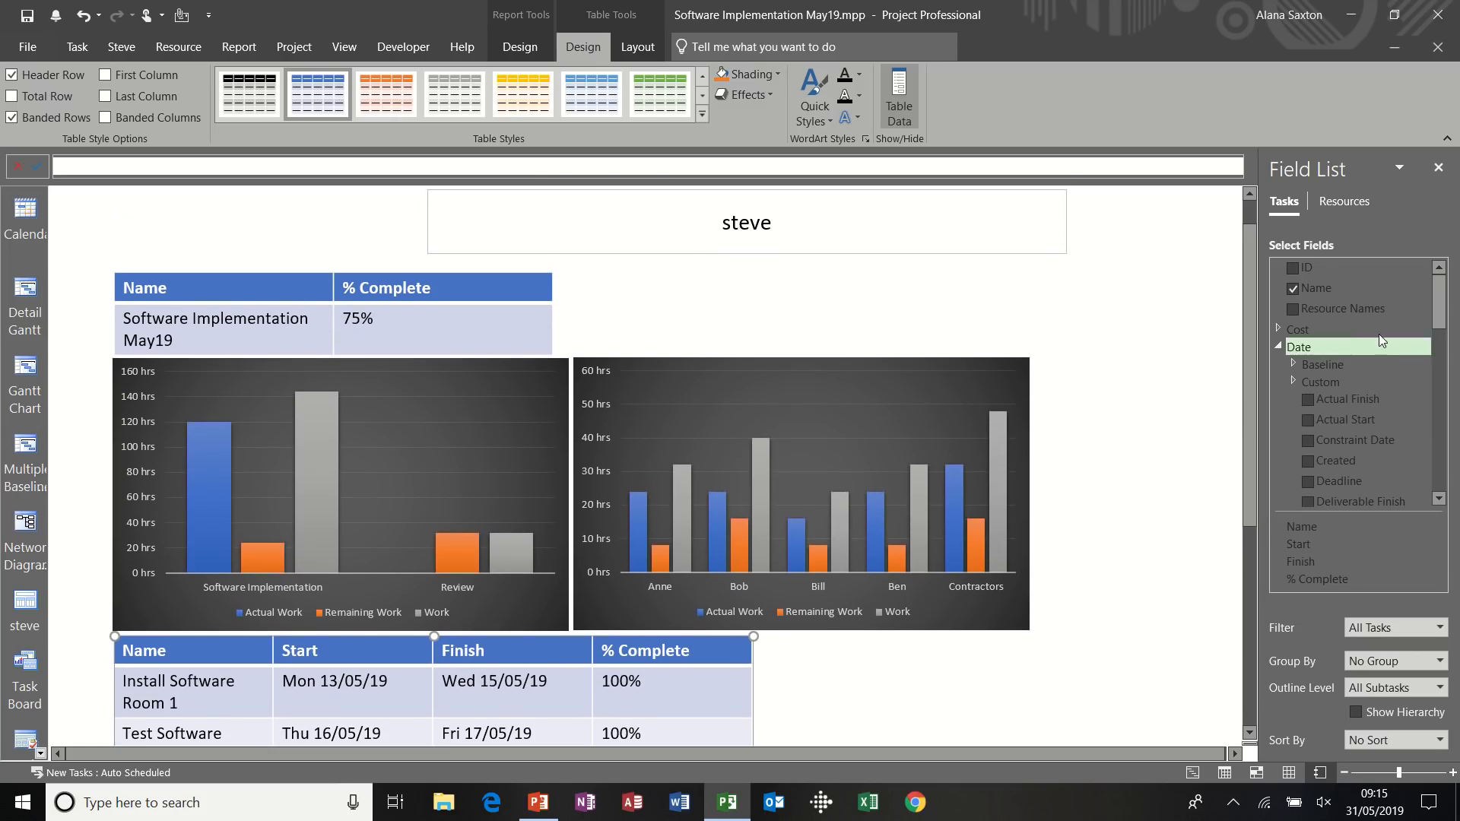
Add a Resource Names column to the subtask table
click(1293, 308)
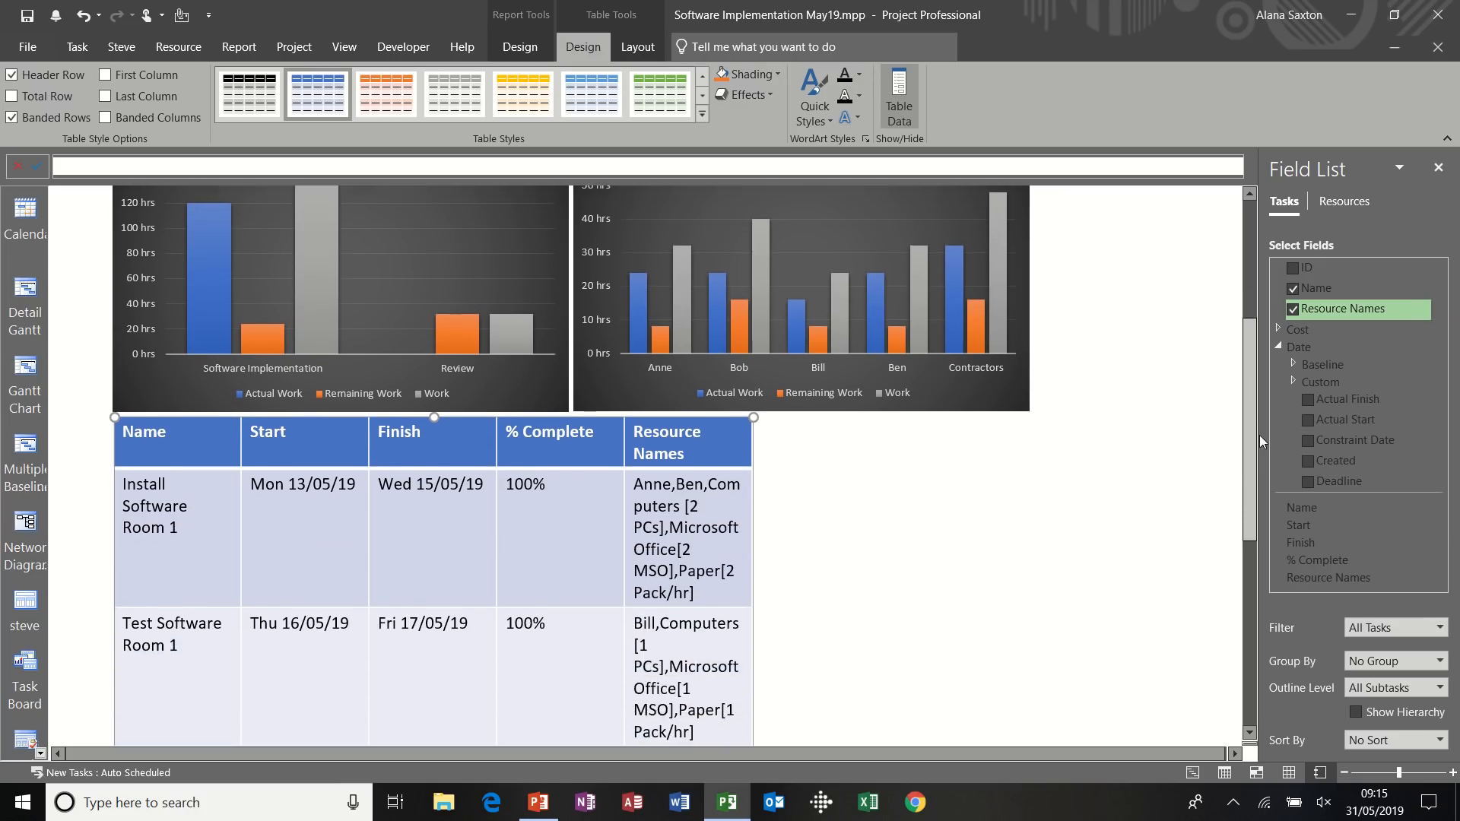
scroll(down, 3)
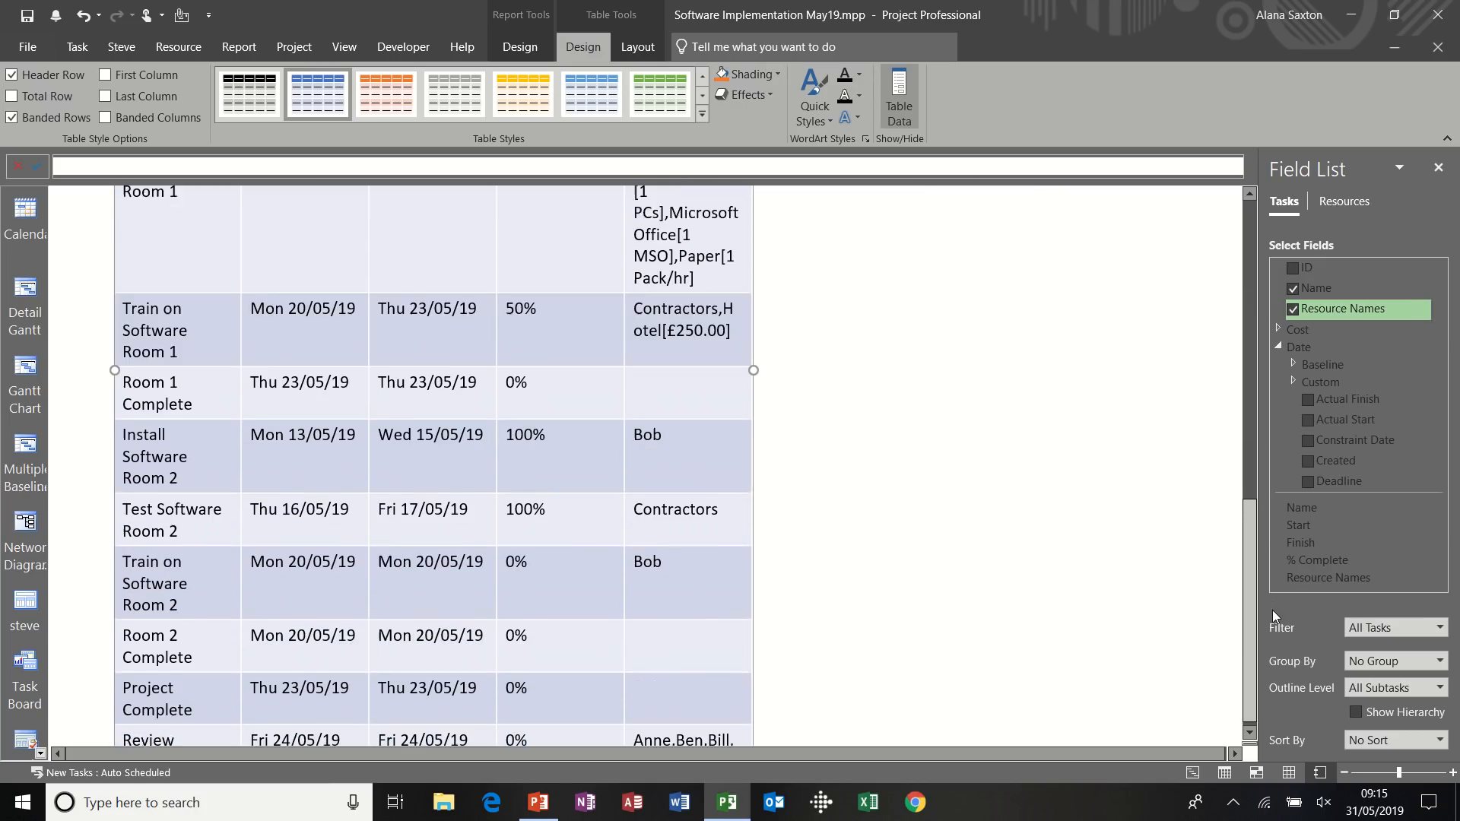
scroll(up, 3)
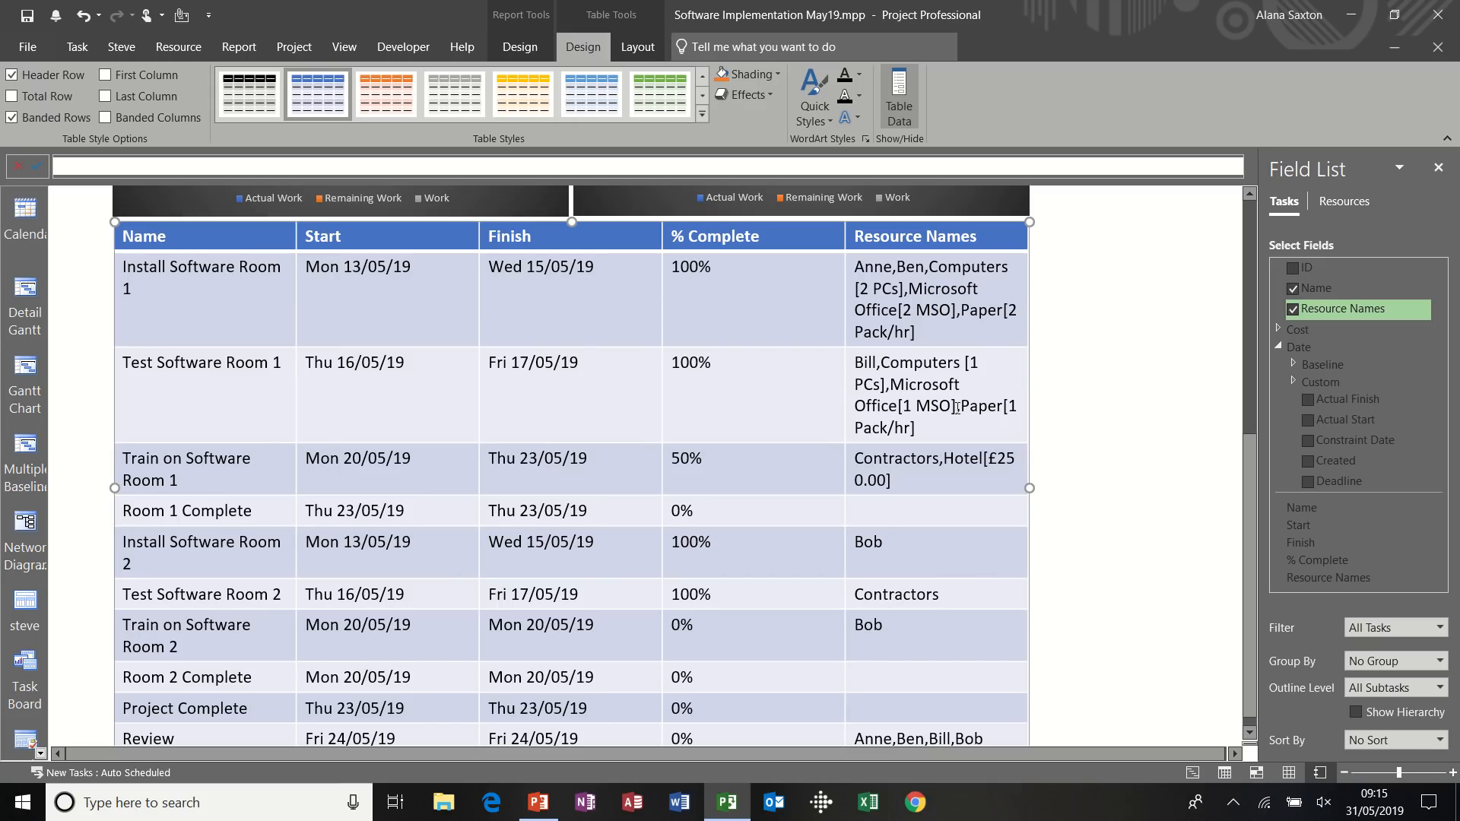
mouse_move(1222, 560)
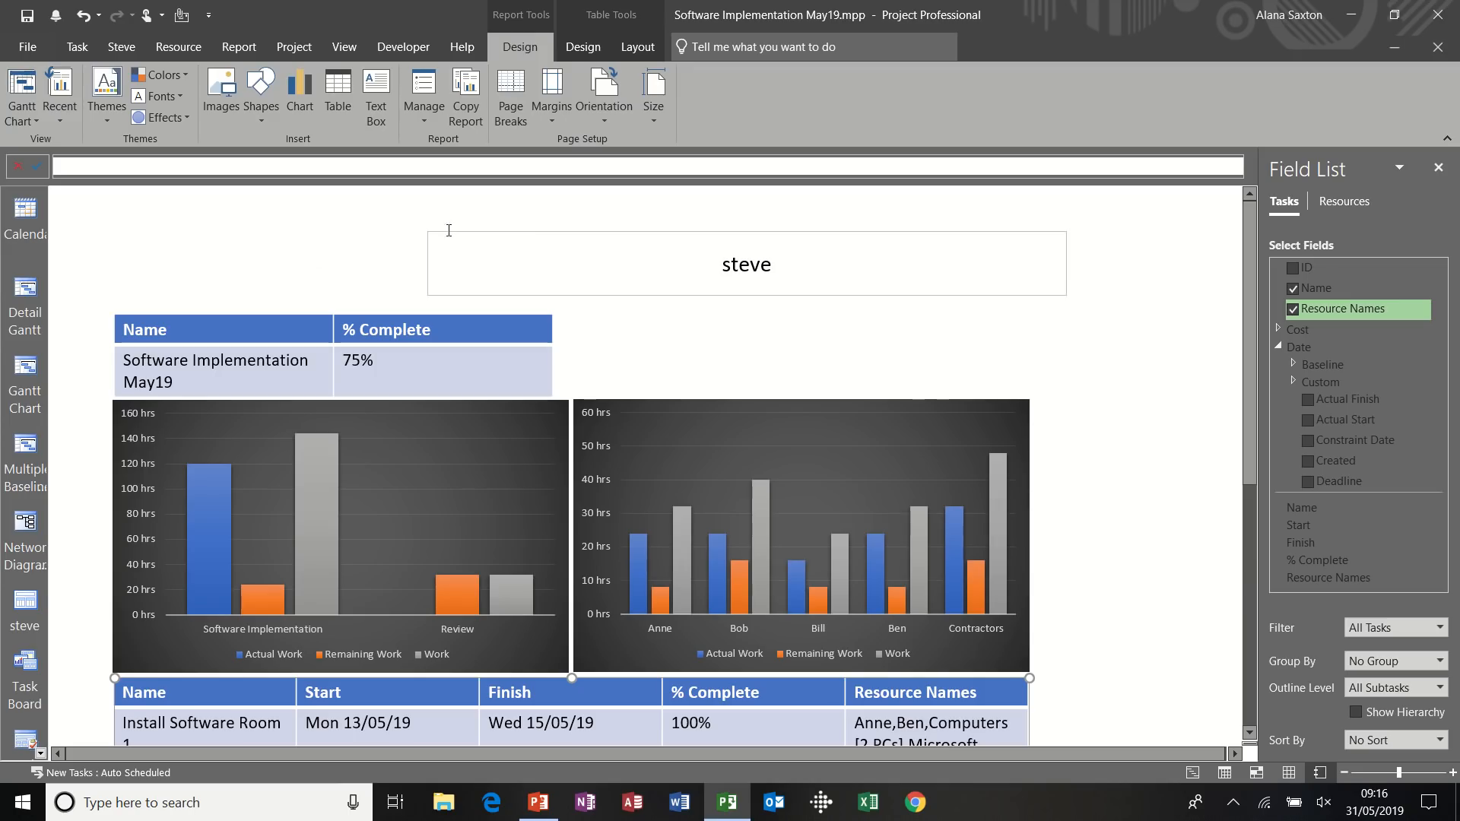
mouse_move(120, 47)
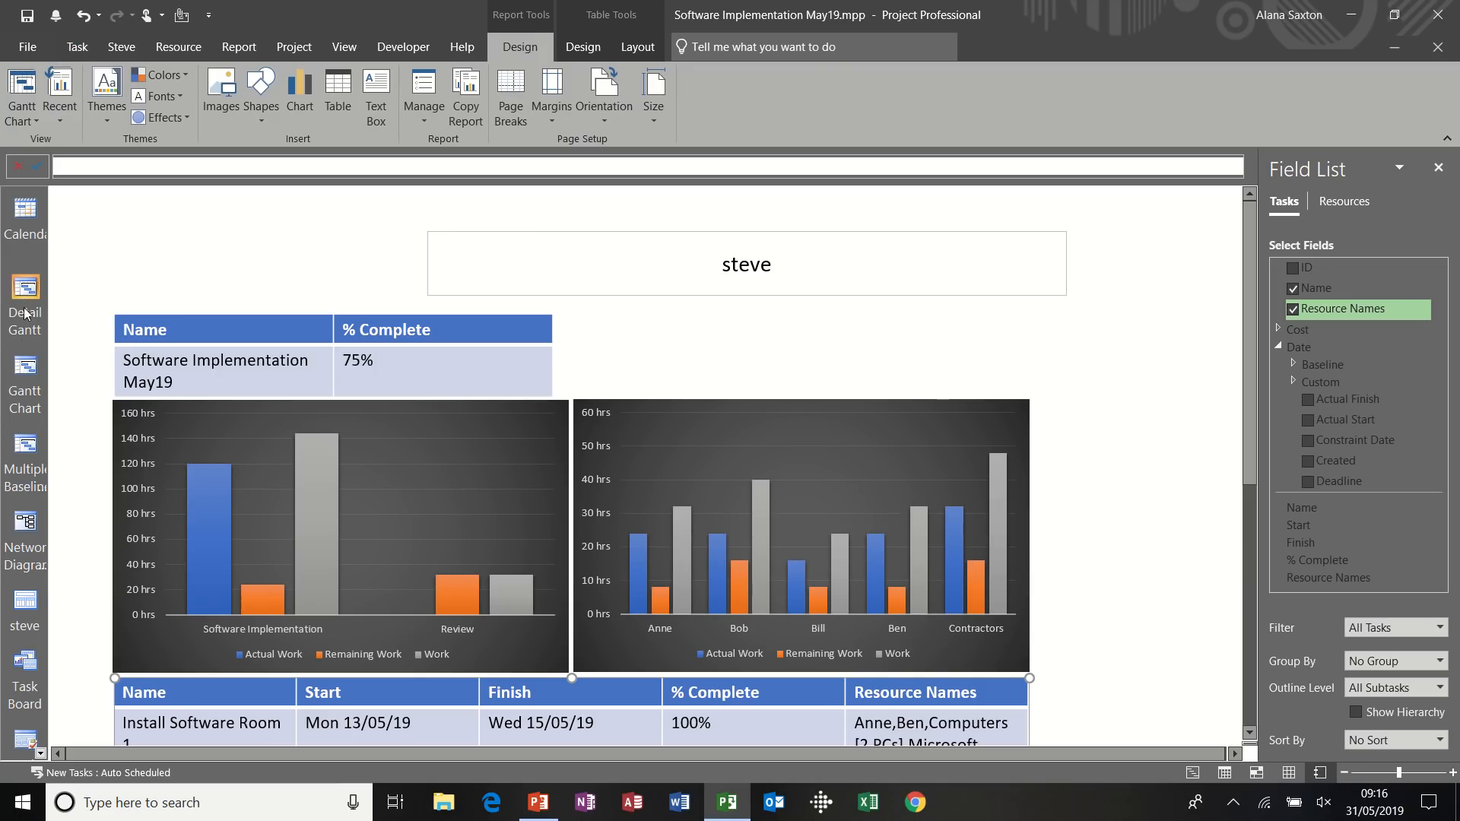
click(24, 377)
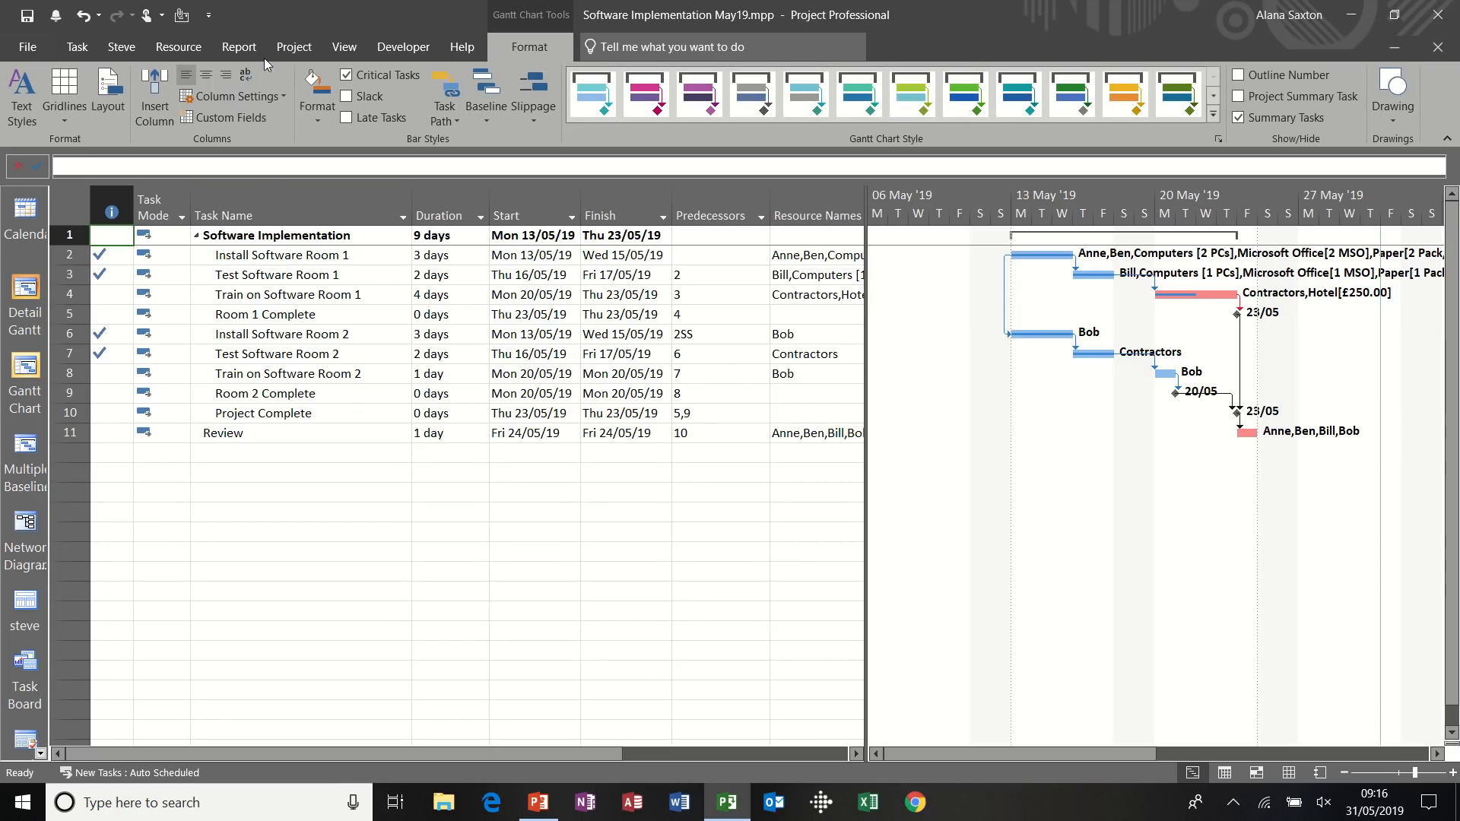
click(238, 47)
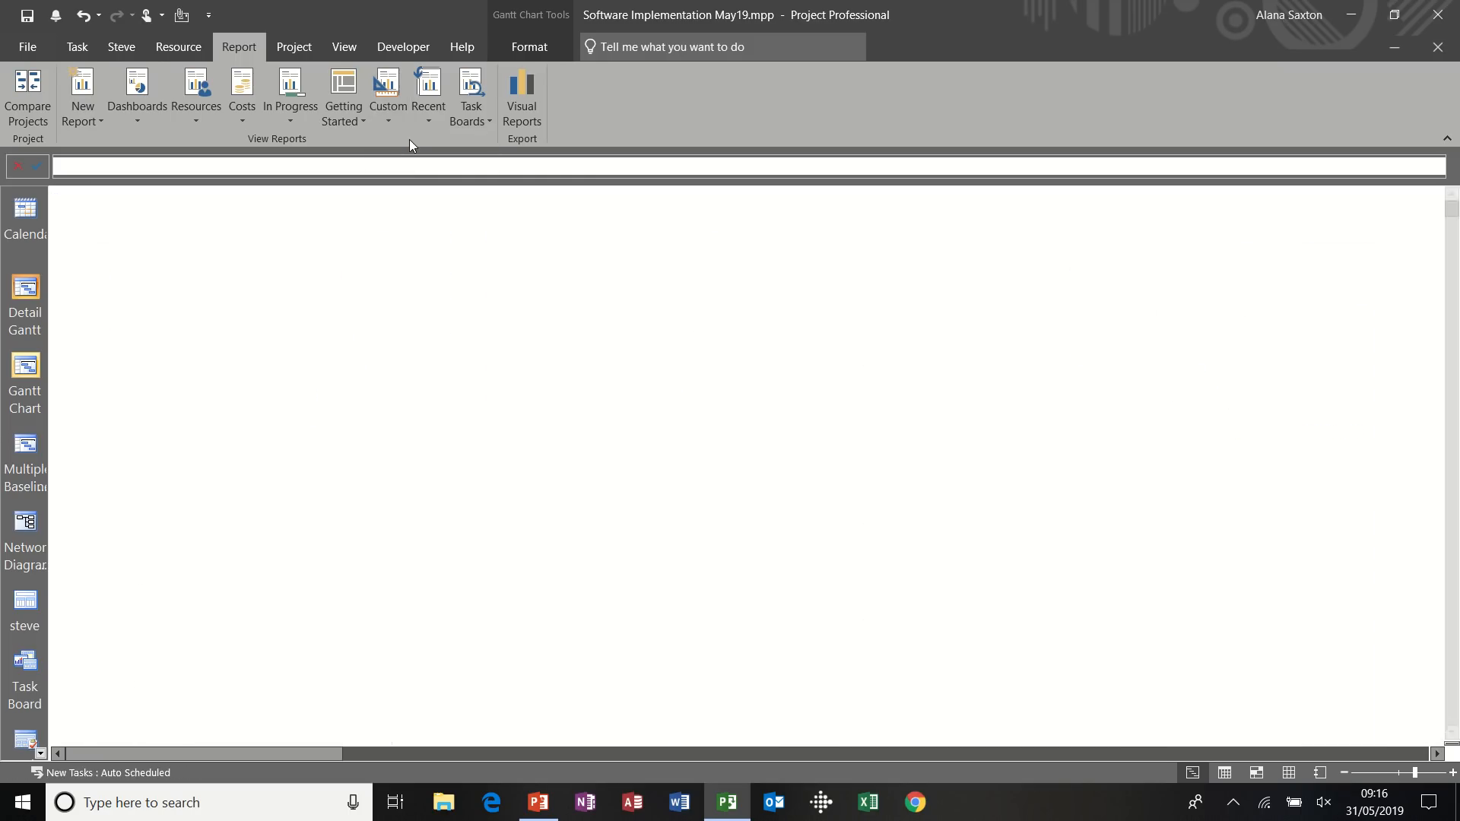
click(25, 608)
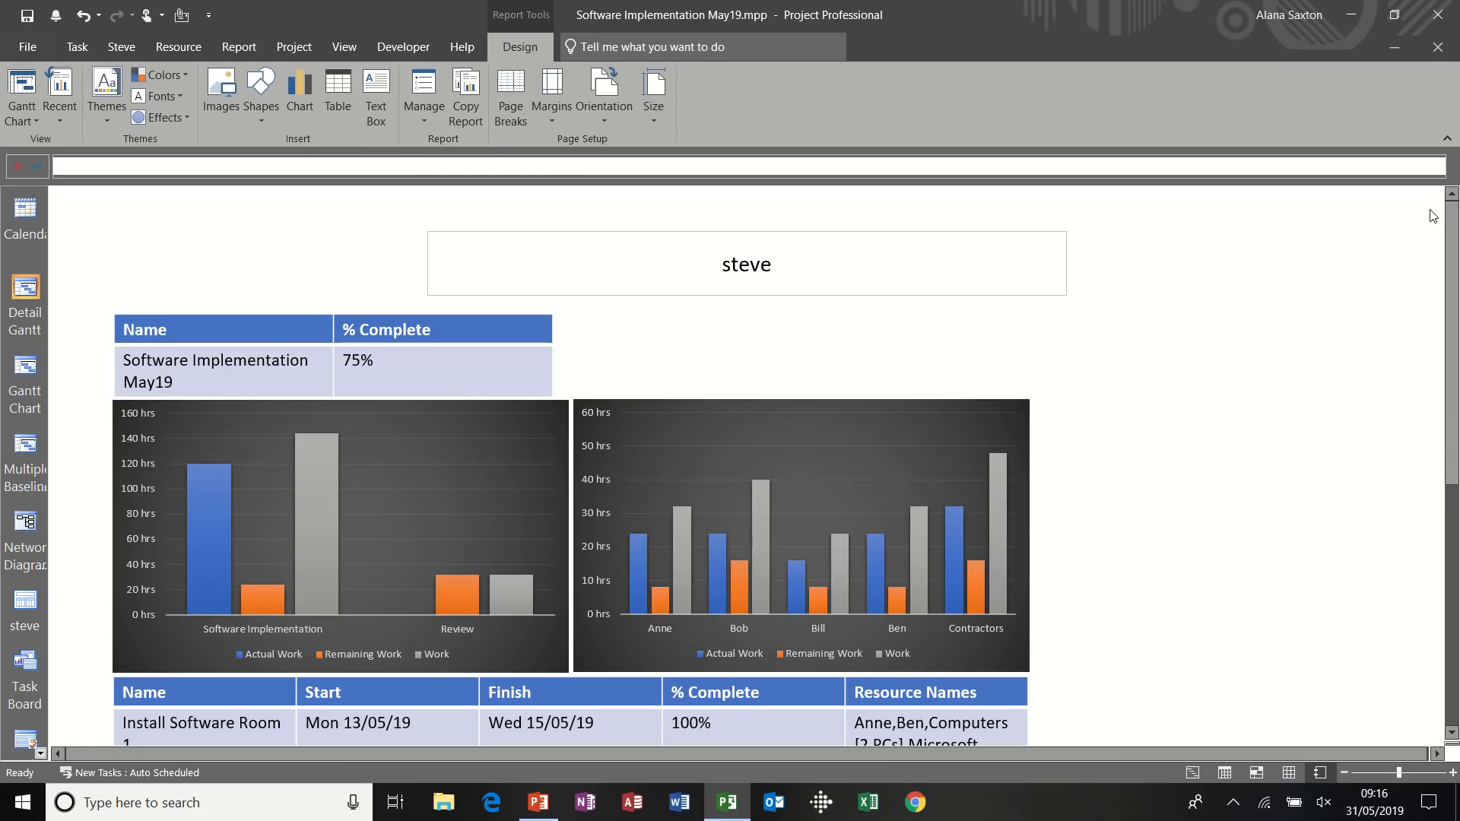
scroll(down, 3)
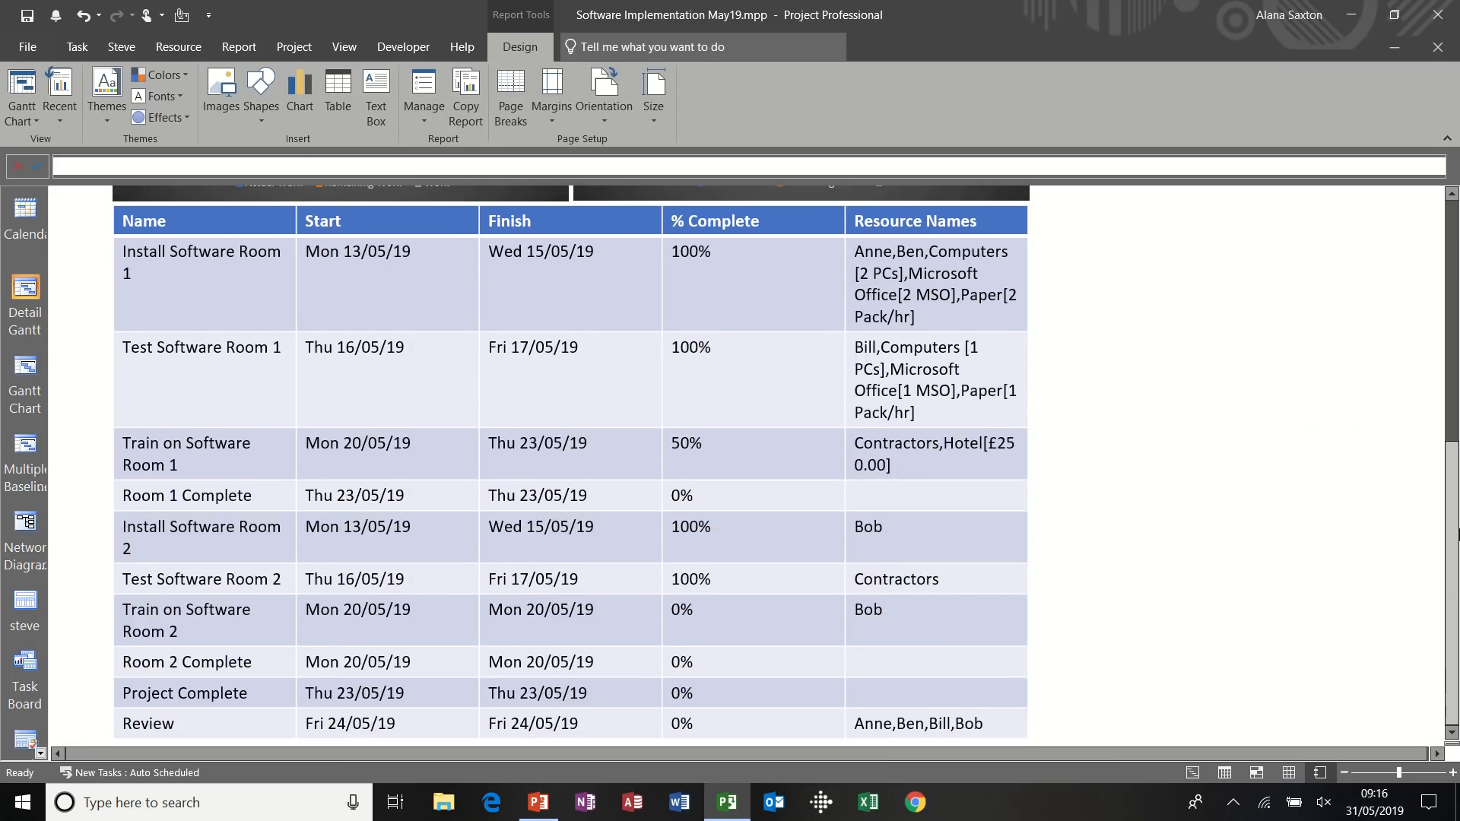
scroll(up, 3)
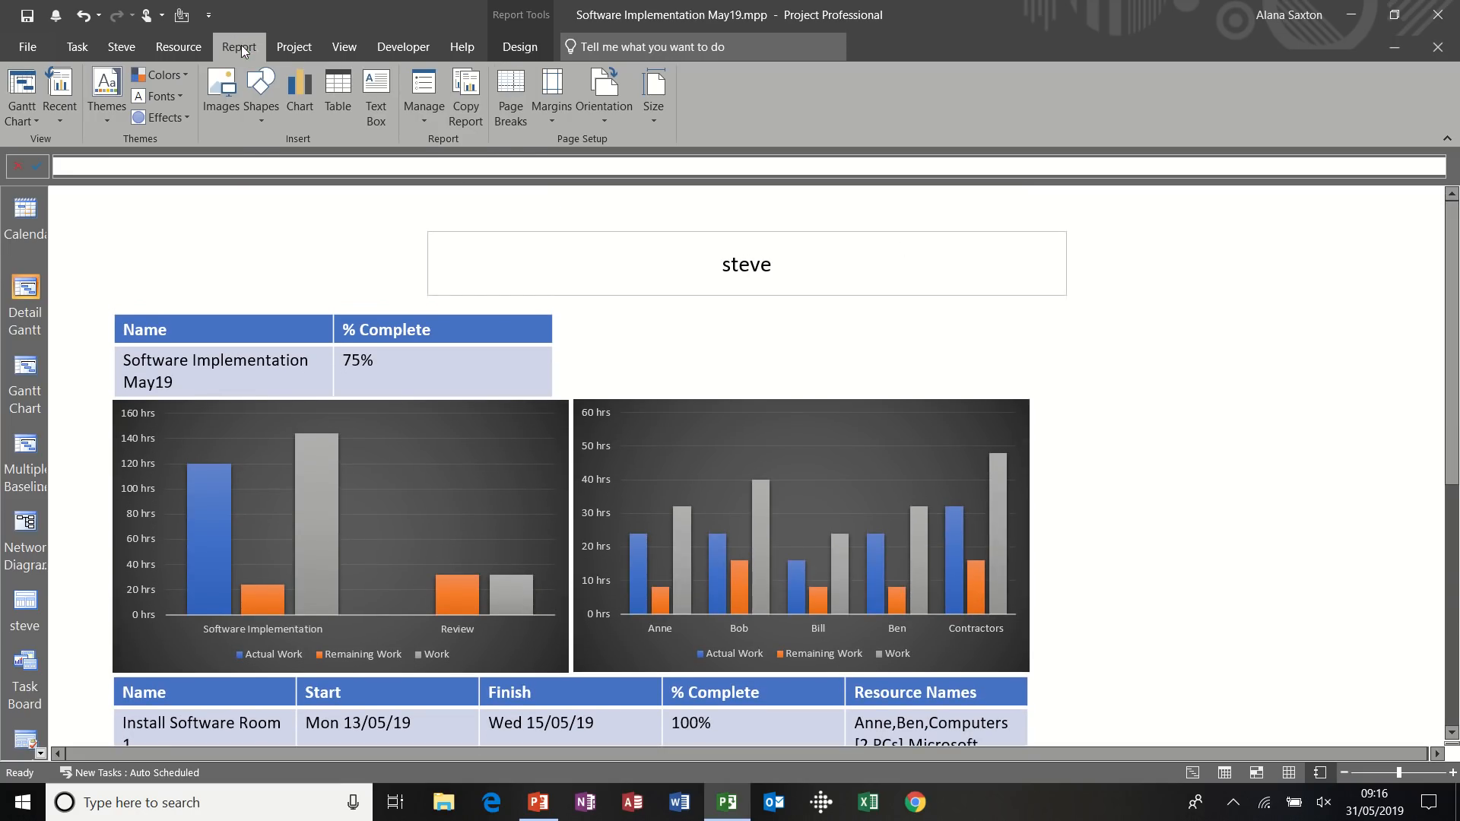
click(428, 92)
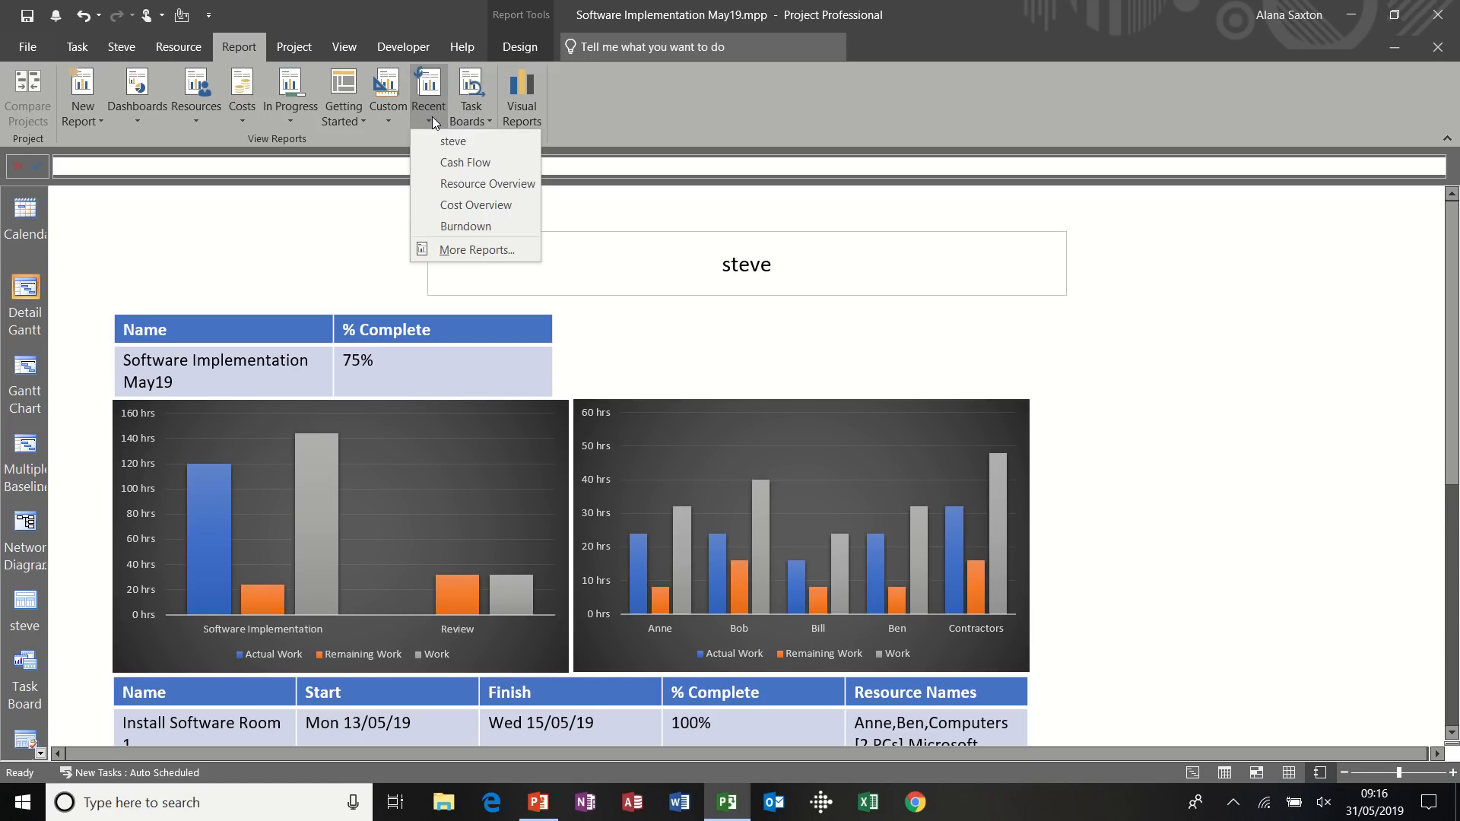
mouse_move(453, 141)
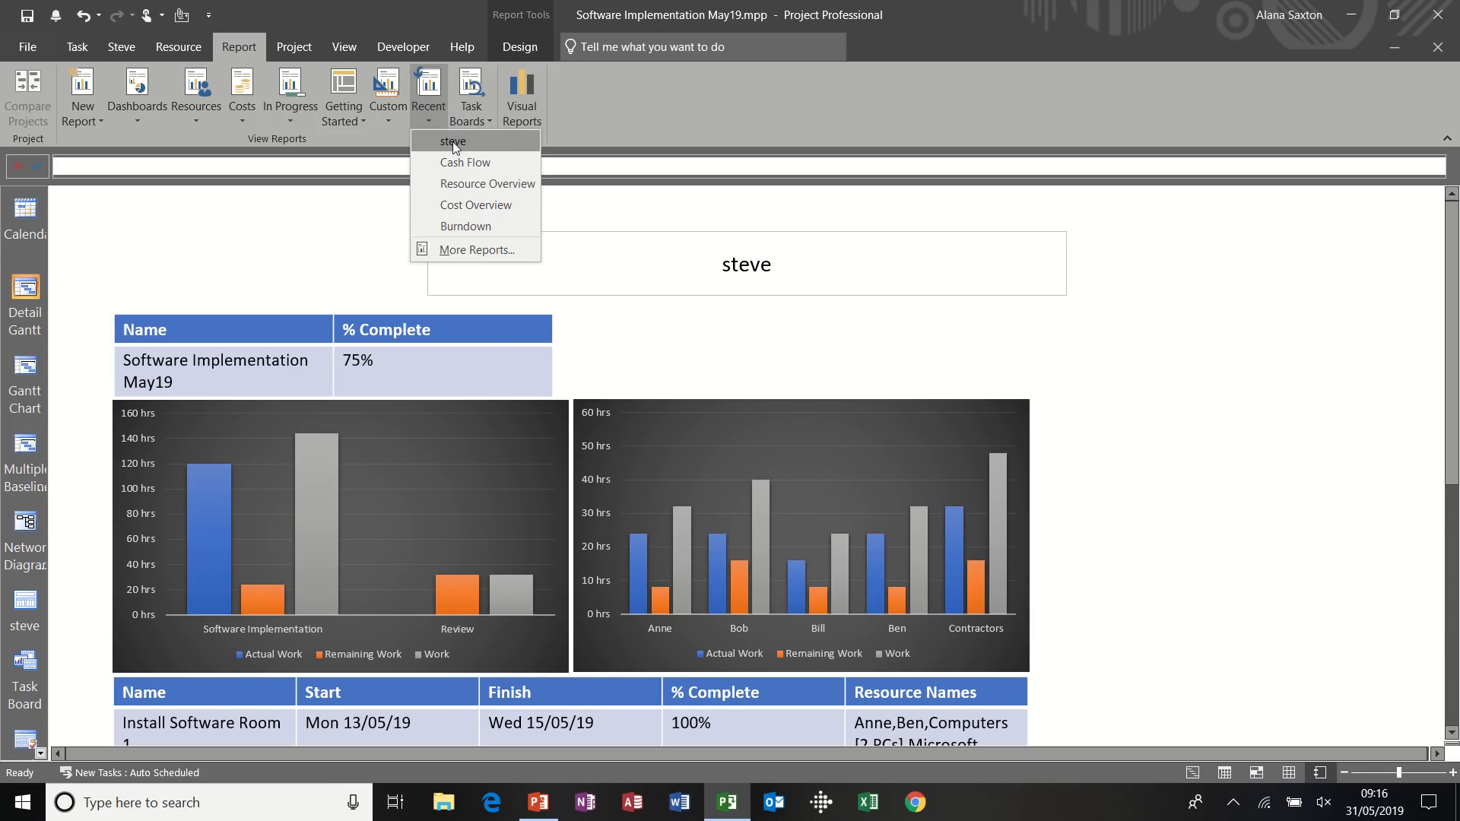
click(453, 142)
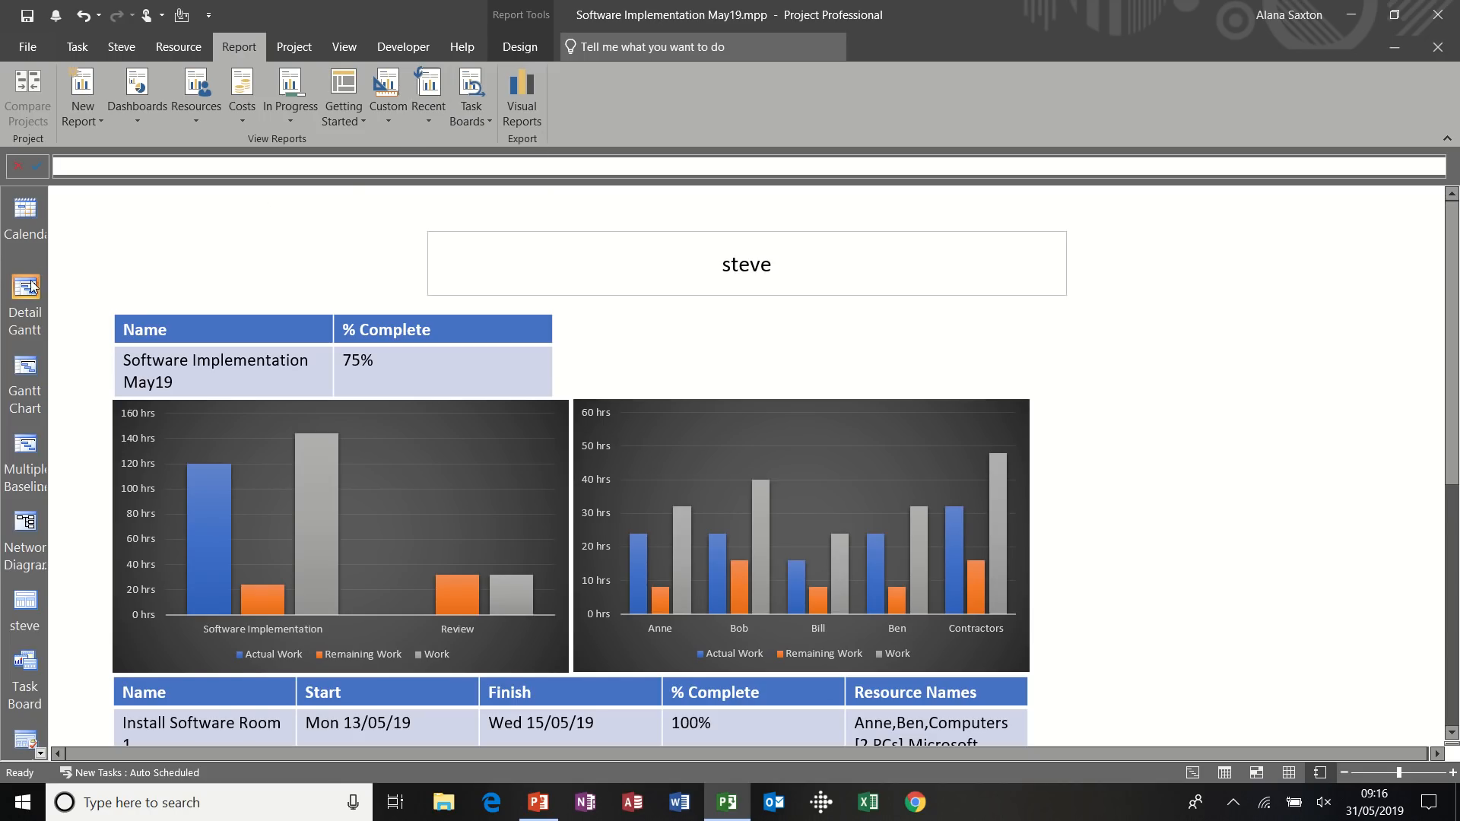
Switch to the Gantt Chart view and select the Room 2 Complete task
click(25, 381)
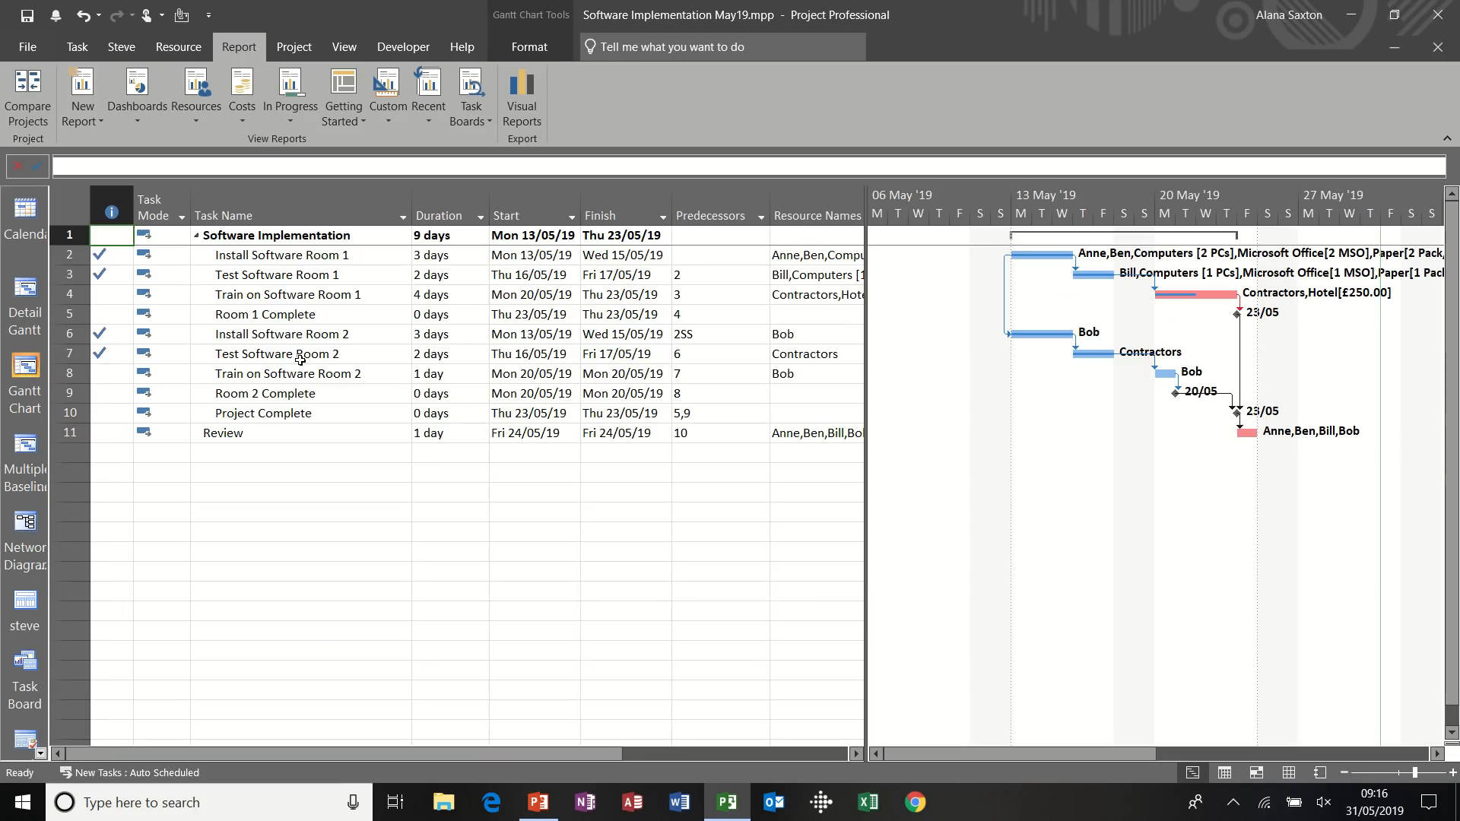
mouse_move(421, 257)
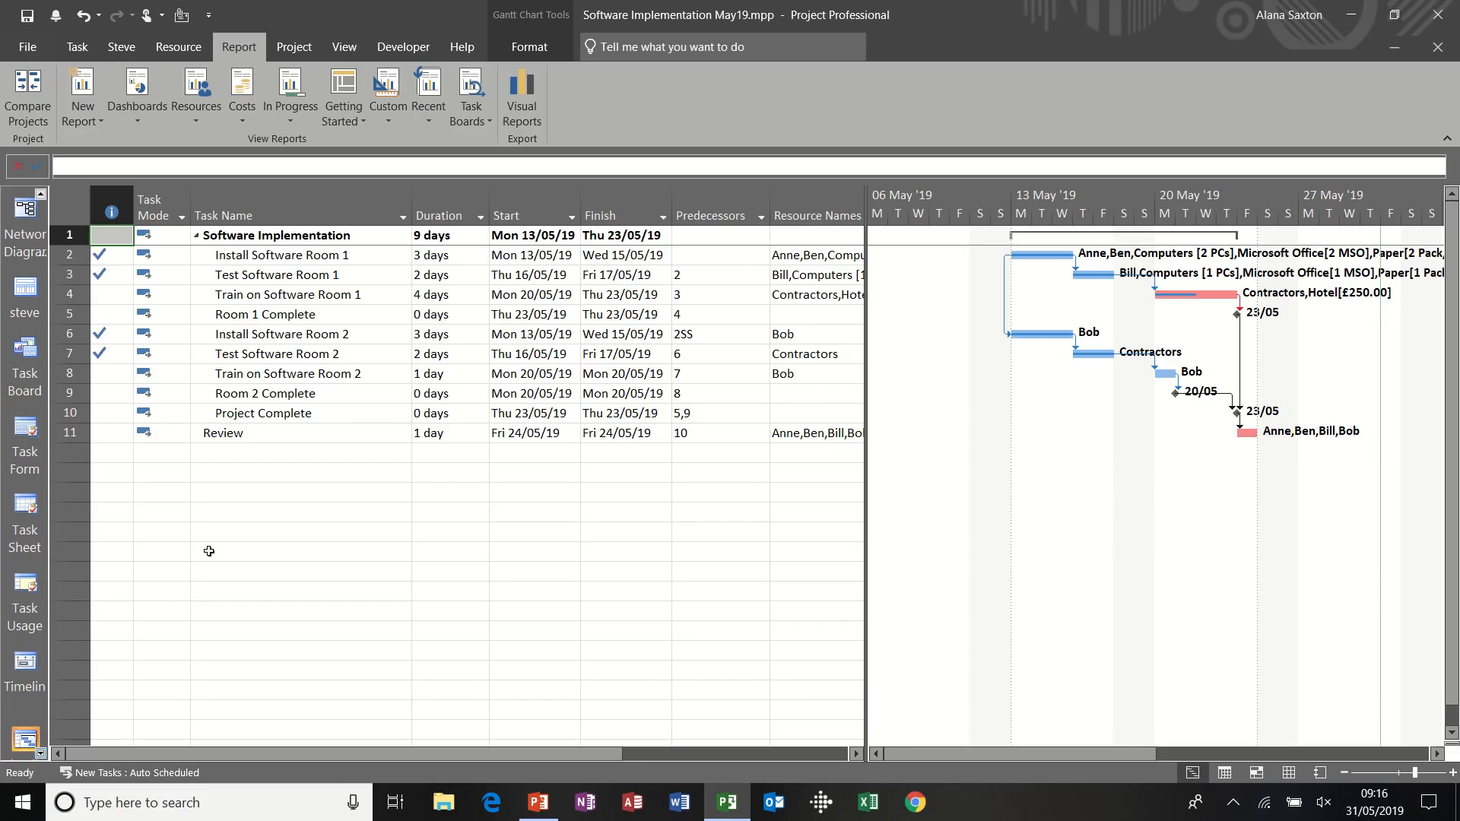
click(111, 208)
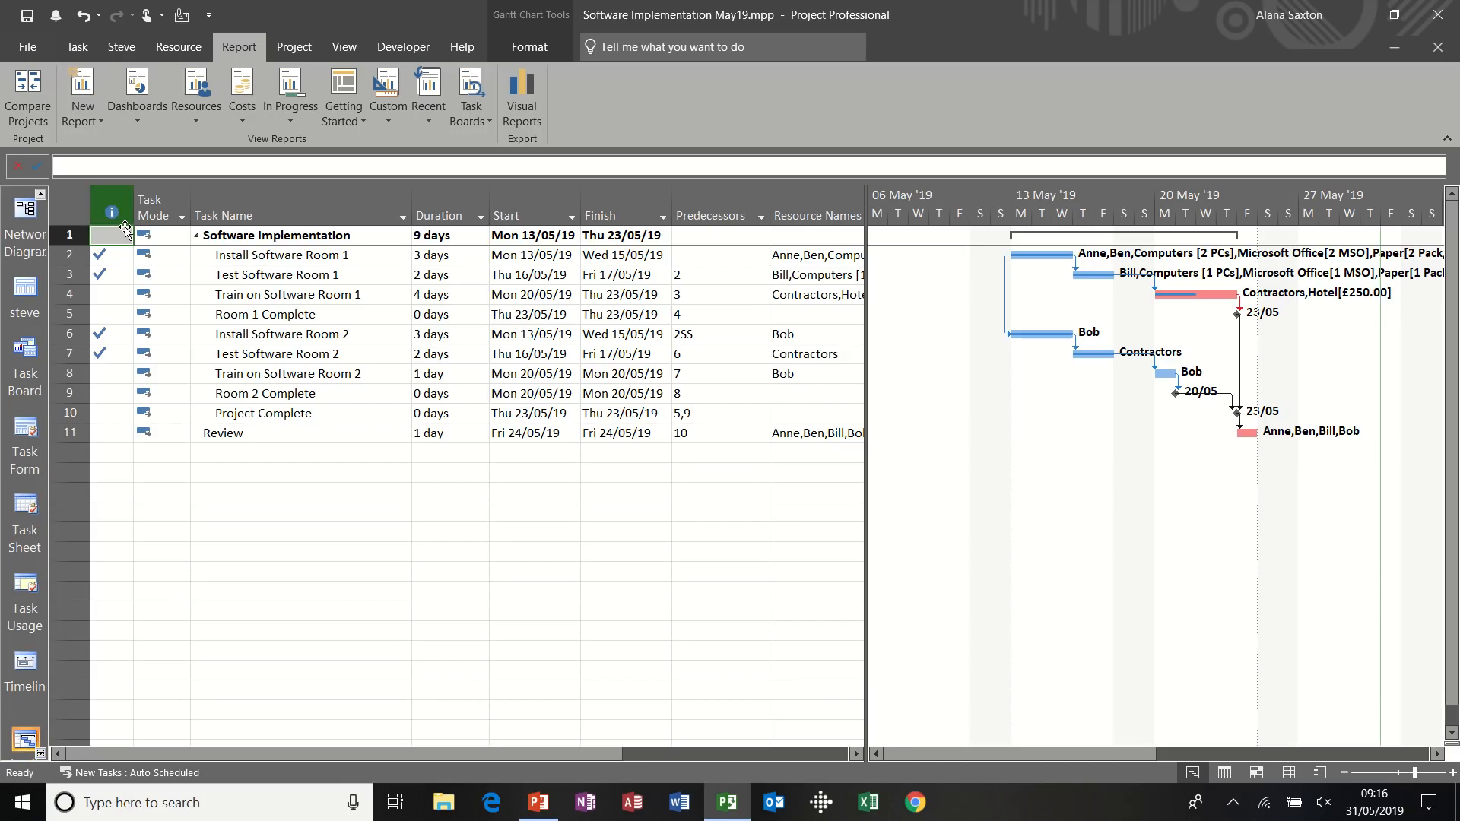
click(265, 393)
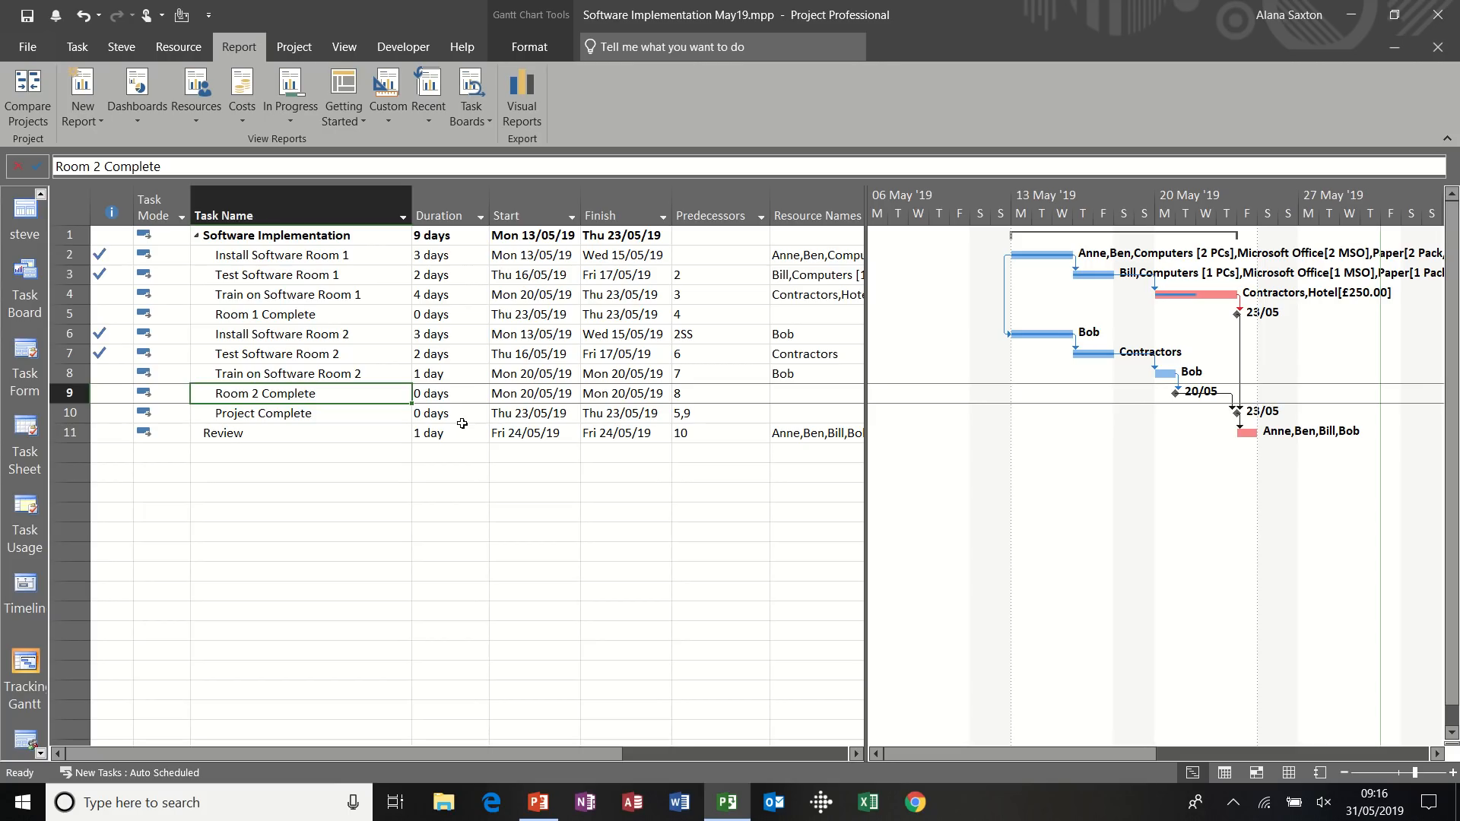